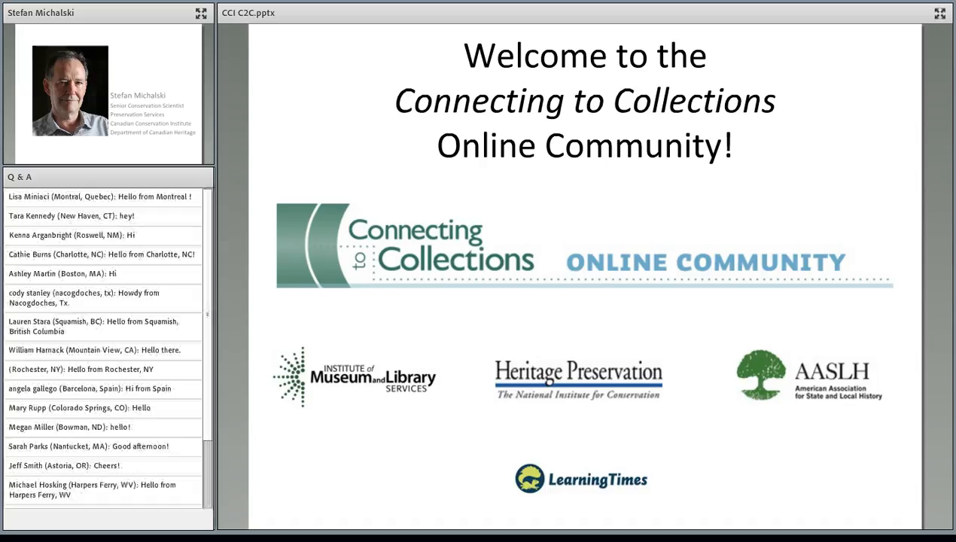
Advance the C2C presentation to the Featured Resource slide on Connecting to Collections
scroll("down", 3)
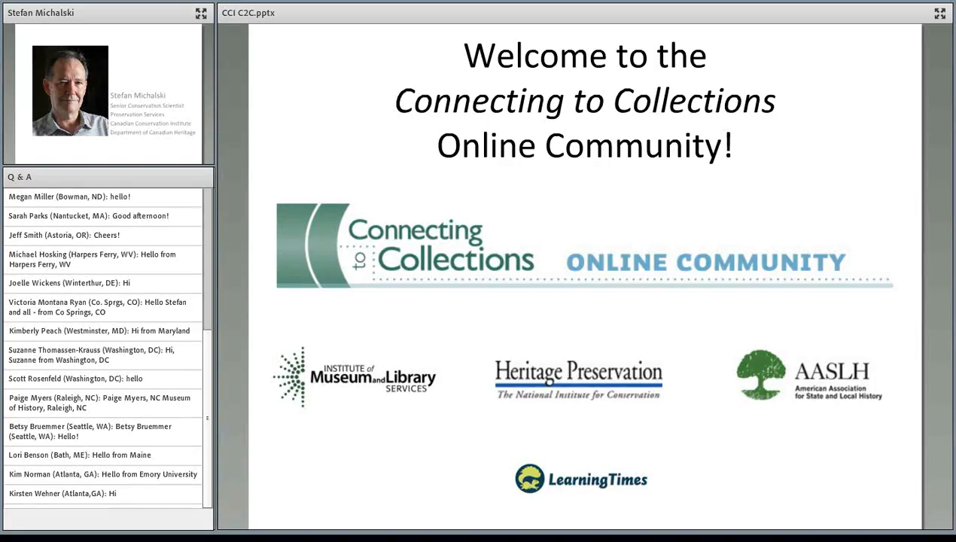
scroll("down", 3)
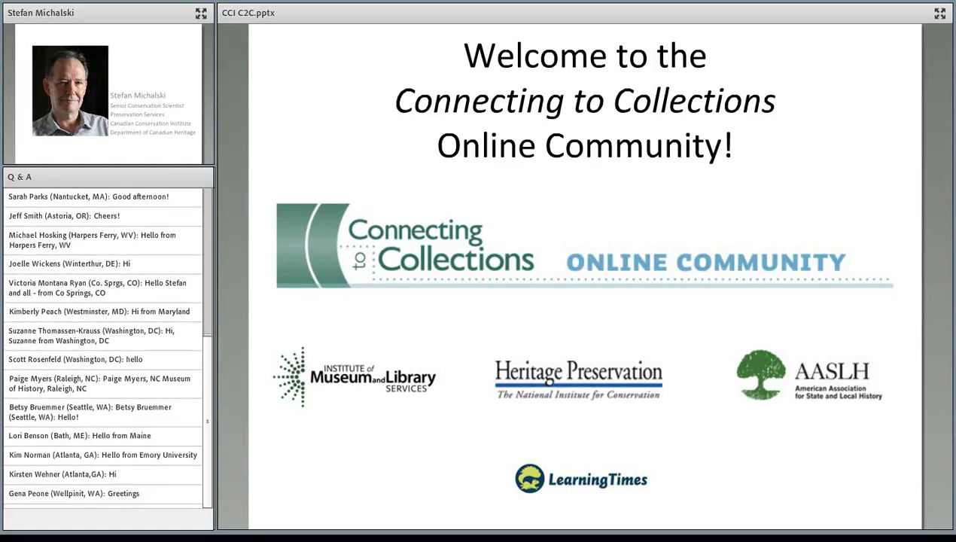
scroll("down", 3)
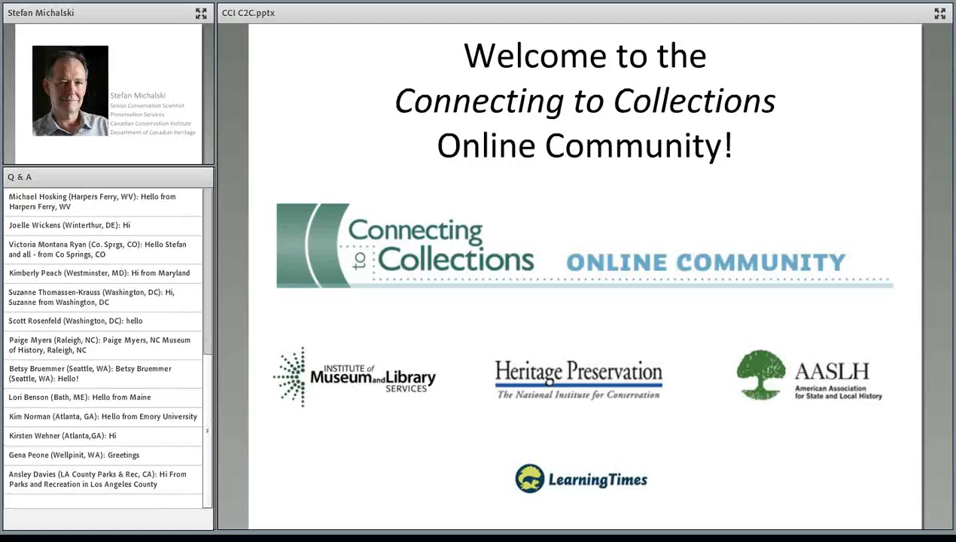
scroll("down", 3)
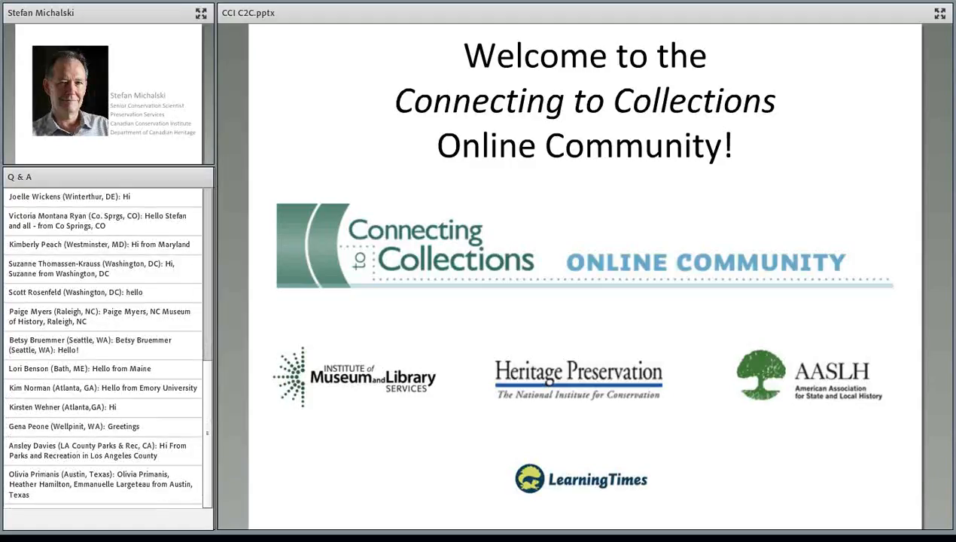
scroll("down", 3)
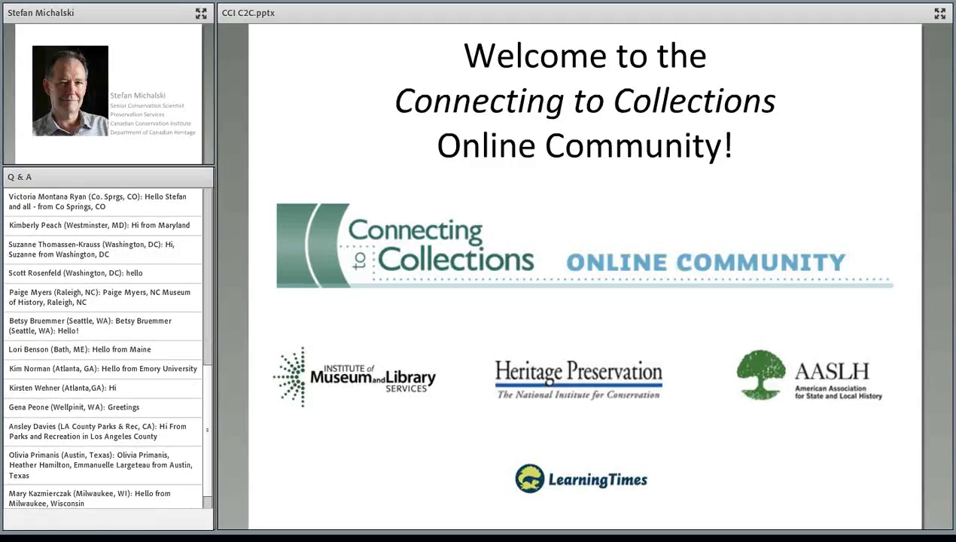
scroll("down", 3)
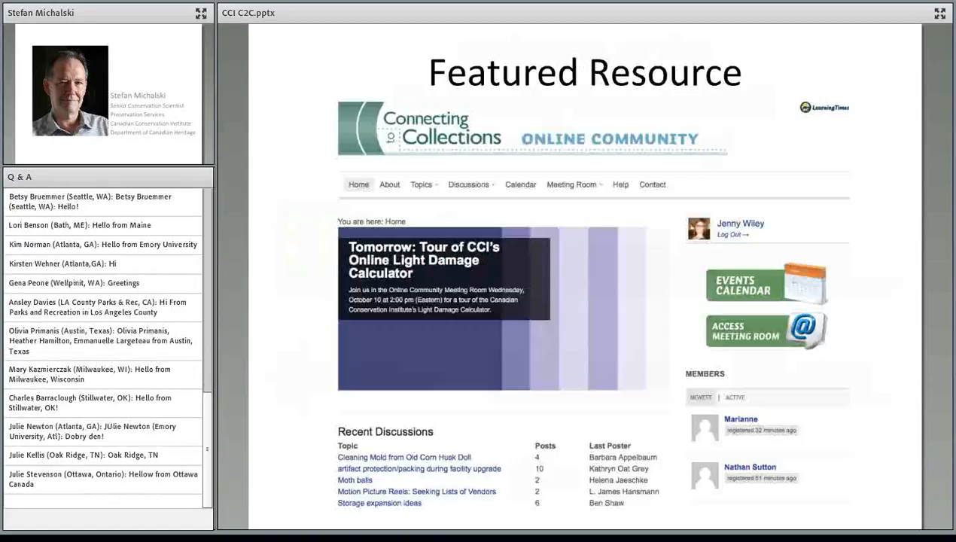
scroll("down", 3)
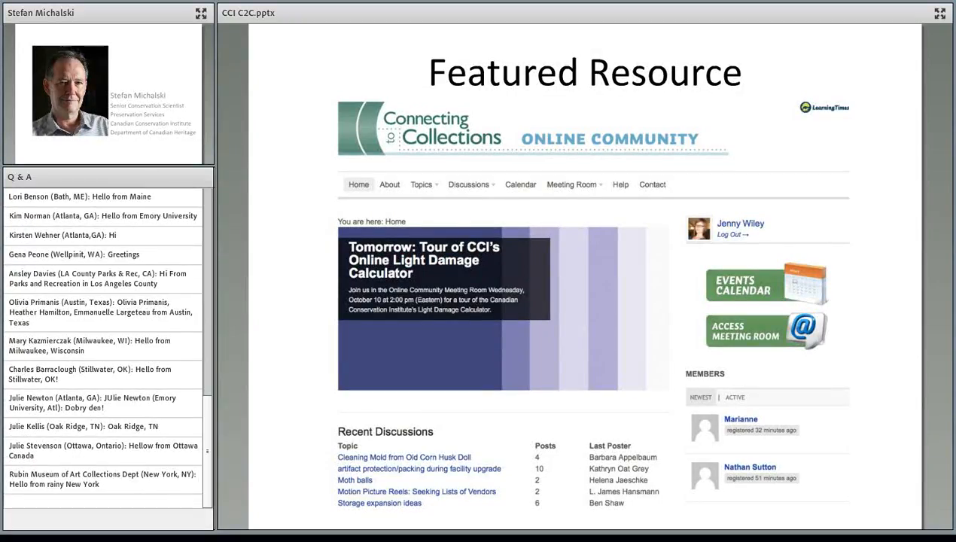
scroll("down", 3)
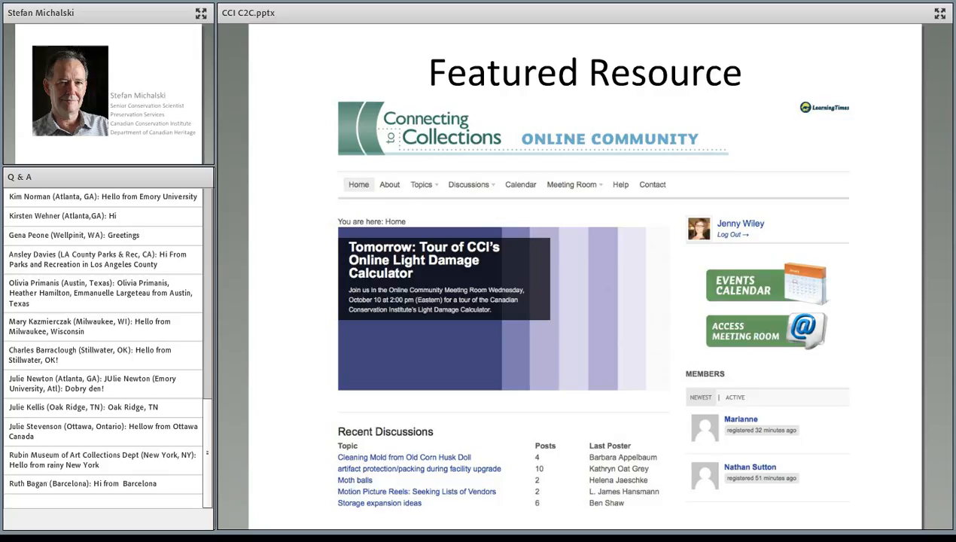
scroll("down", 3)
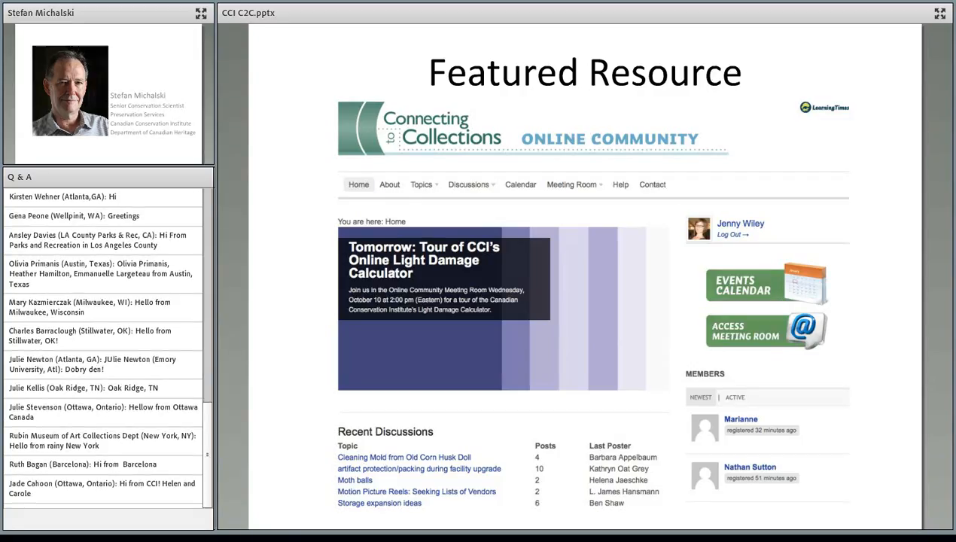
scroll("down", 3)
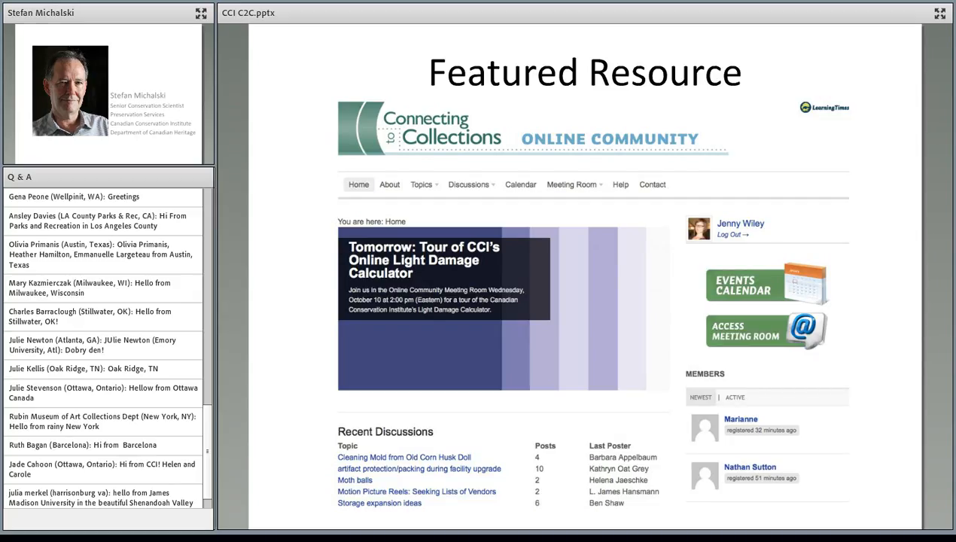
scroll("down", 3)
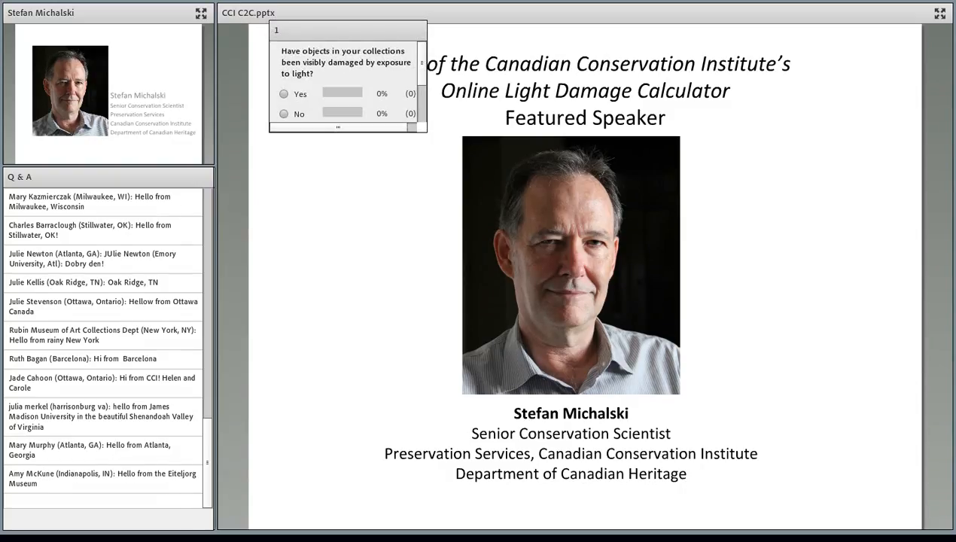
Dismiss the light-exposure poll results and hide the CCI C2C.pptx presentation
left_click(282, 93)
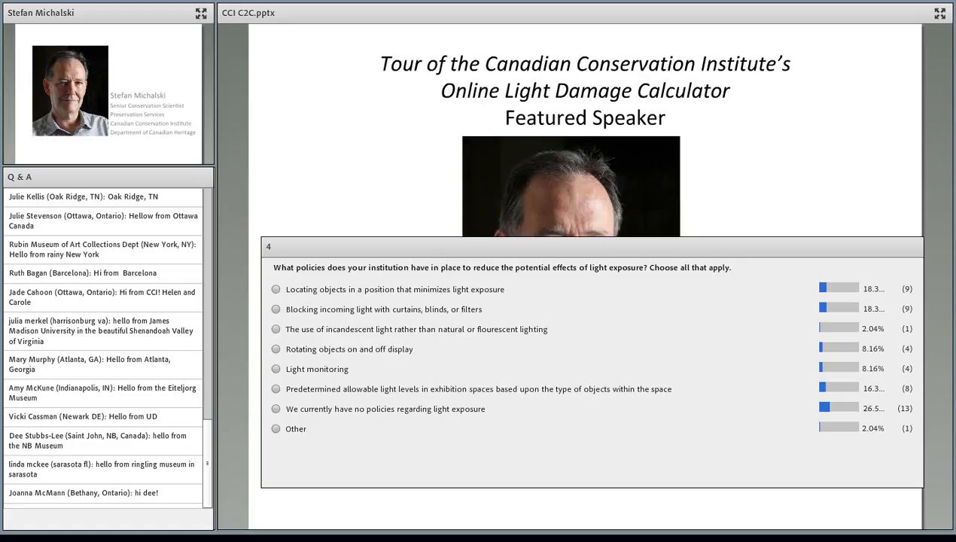
scroll("down", 3)
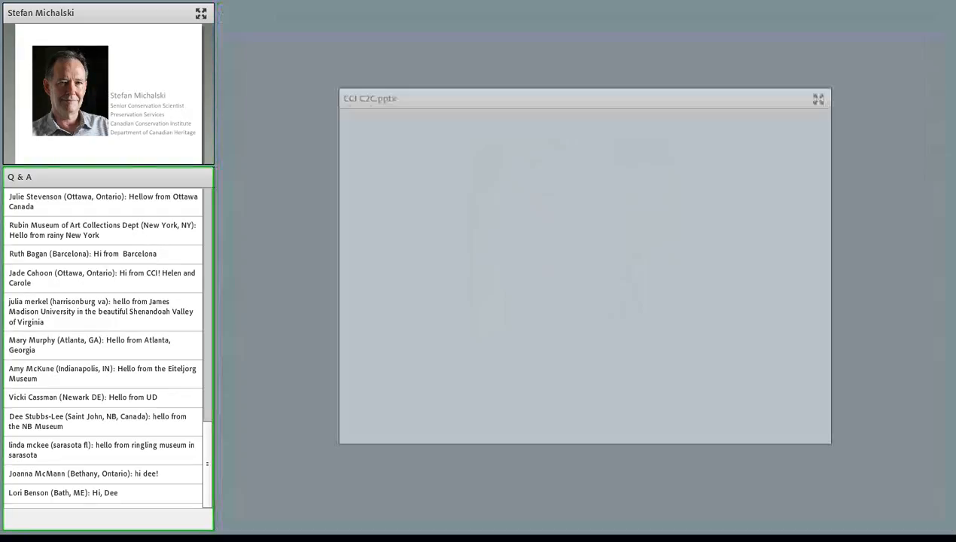
Share the presenter's desktop showing Firefox on the CCI home page
scroll("down", 3)
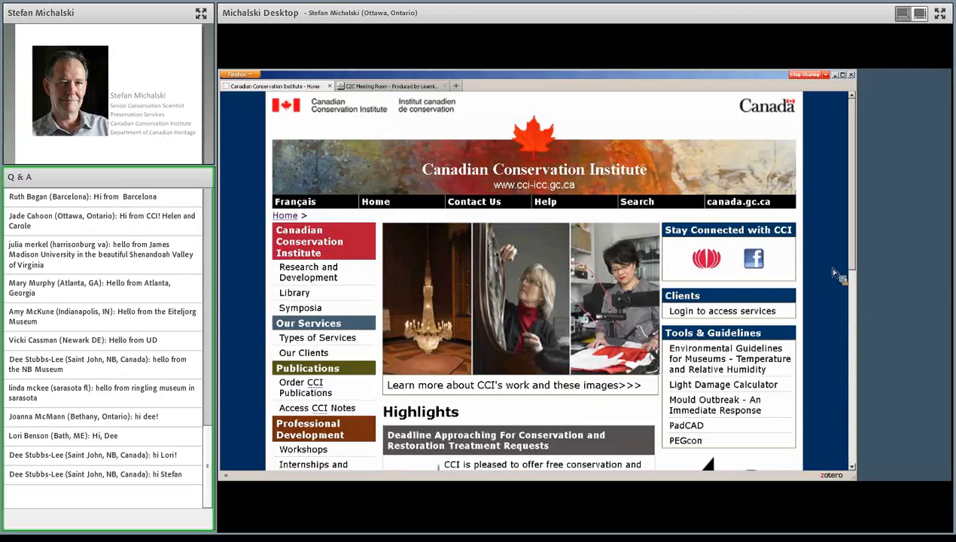
mouse_move(840, 273)
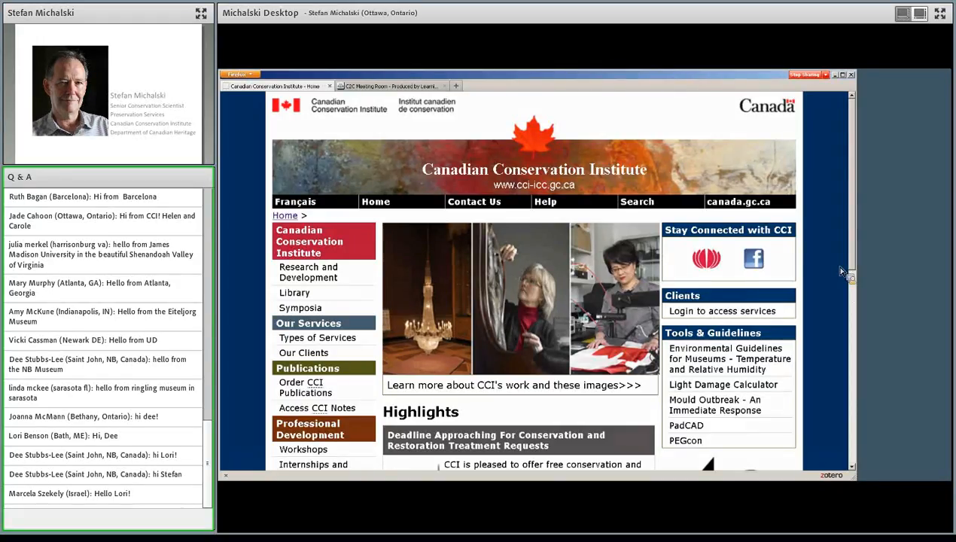
mouse_move(829, 292)
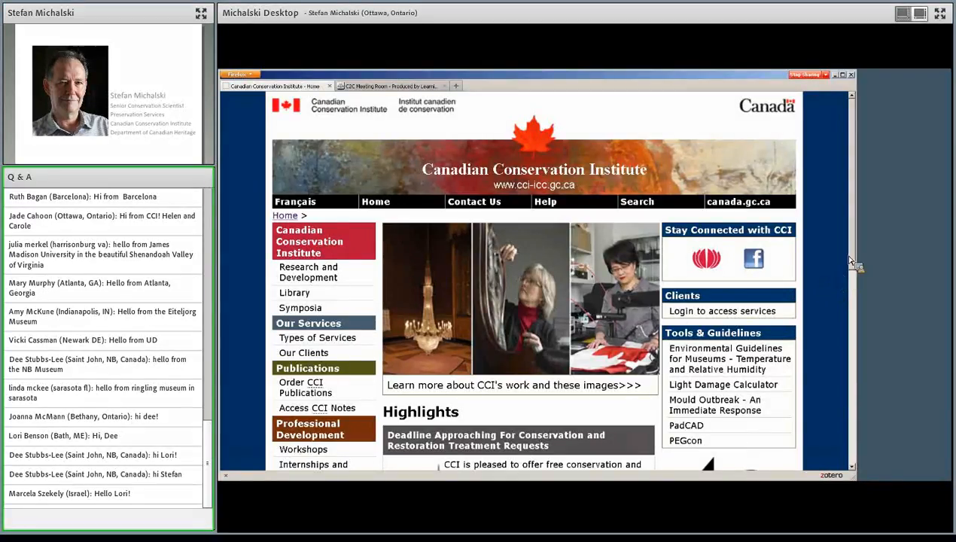
mouse_move(855, 247)
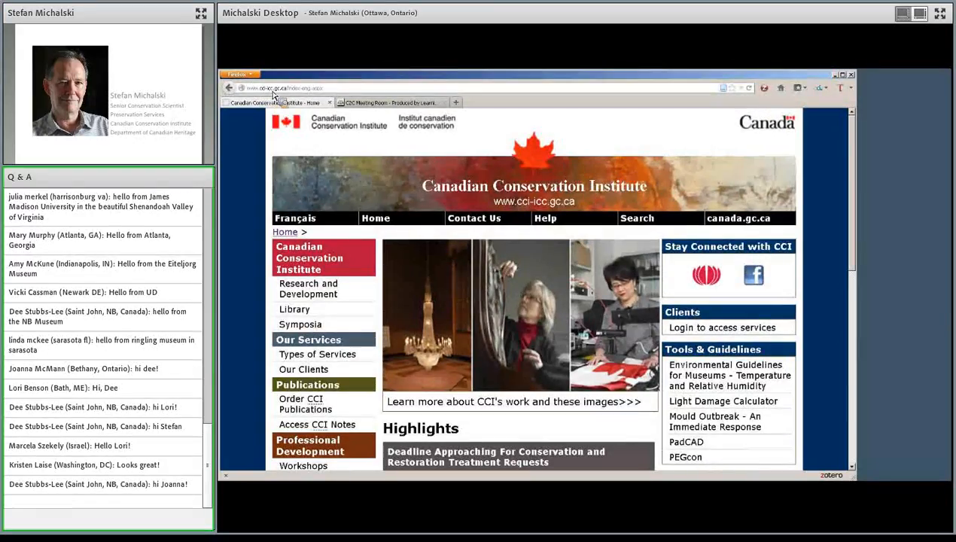
mouse_move(288, 98)
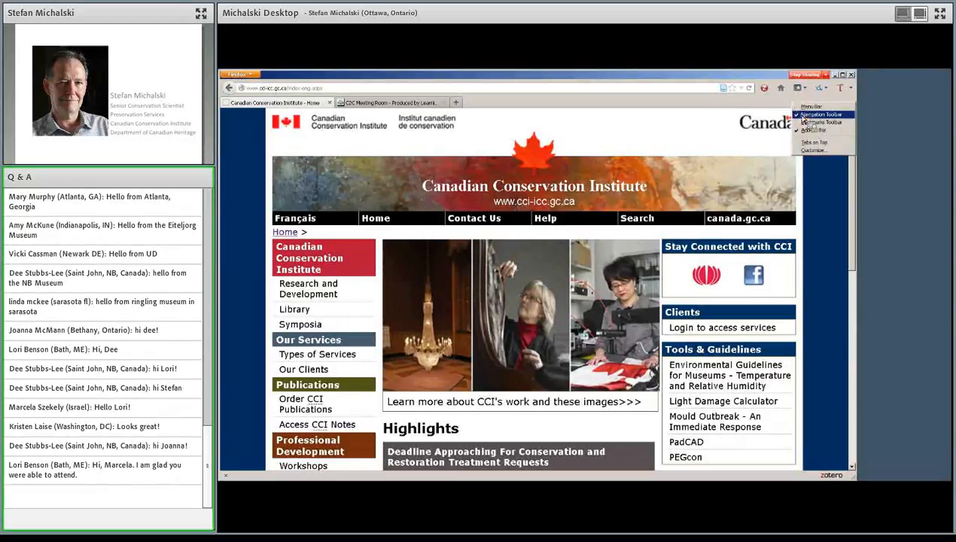
Hide Firefox's Navigation Toolbar and scroll the CCI home page to the Highlights section
left_click(823, 114)
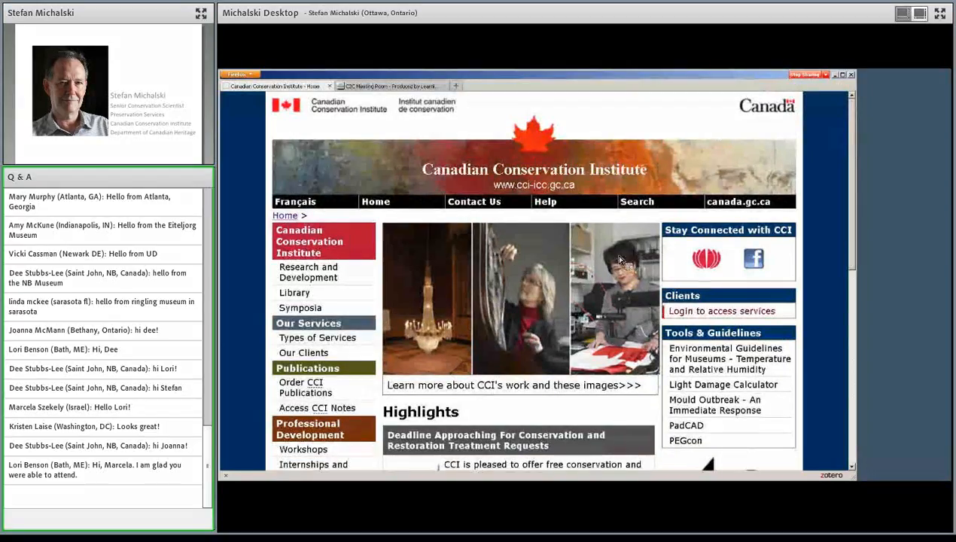
mouse_move(711, 364)
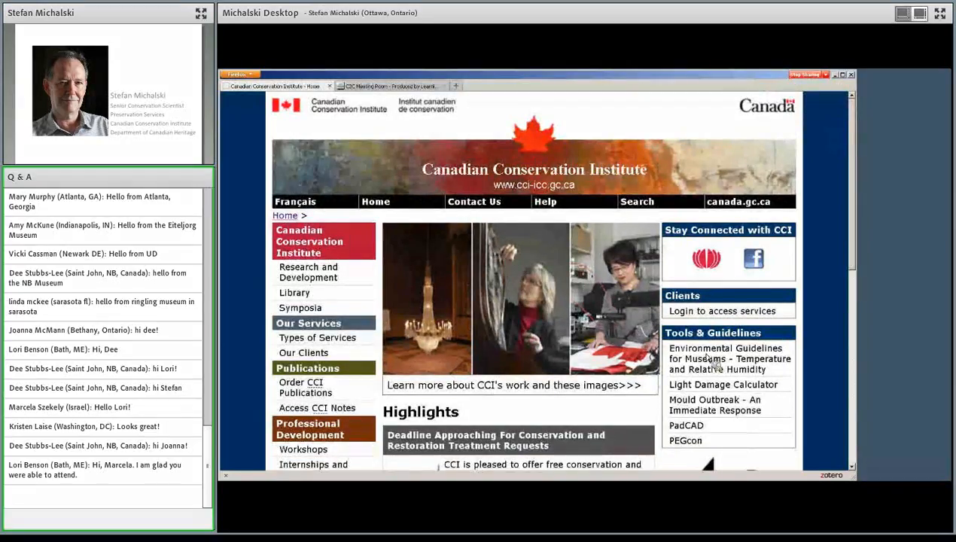
scroll("down", 3)
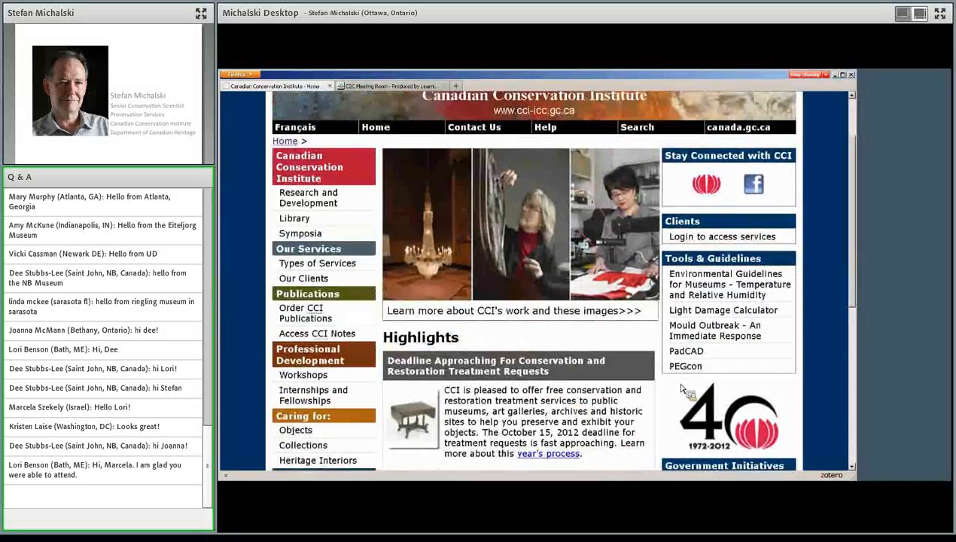
mouse_move(707, 322)
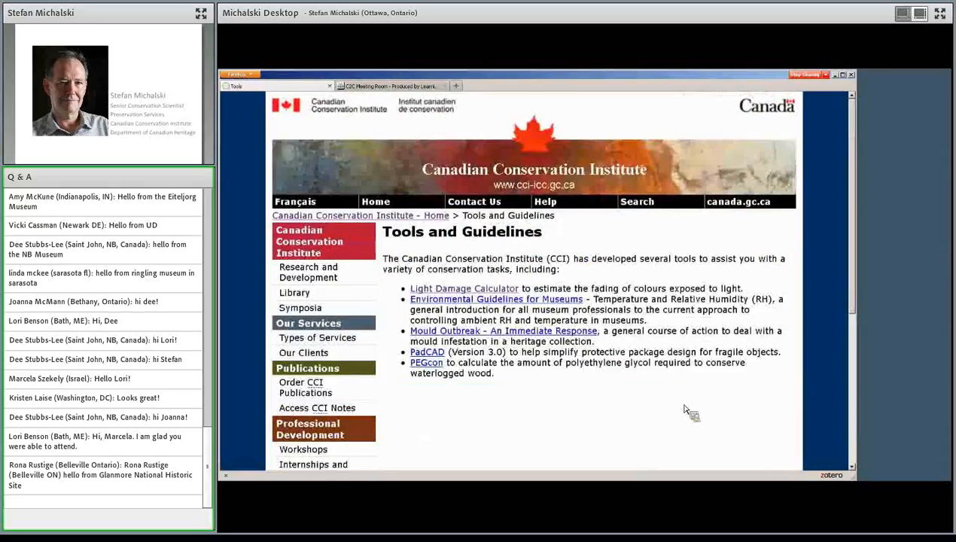
mouse_move(595, 407)
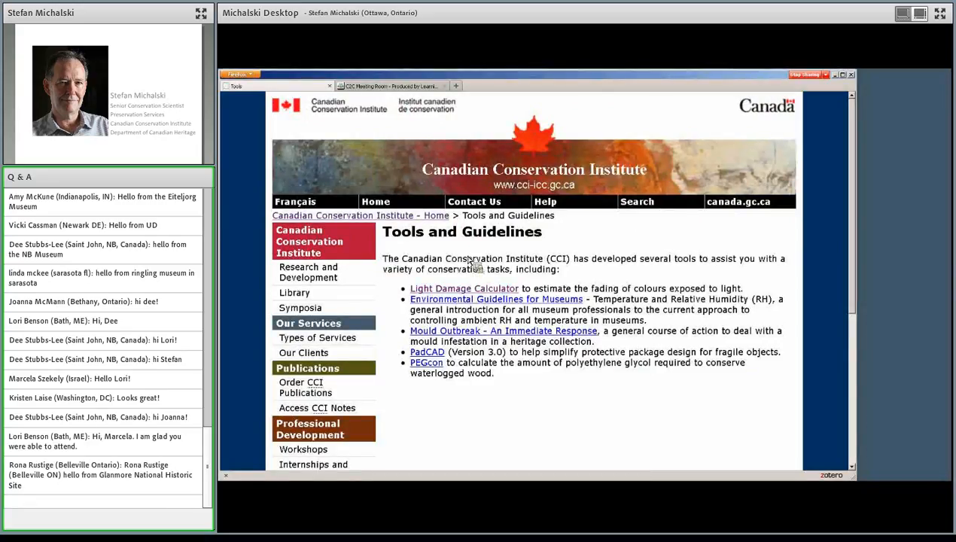
mouse_move(524, 299)
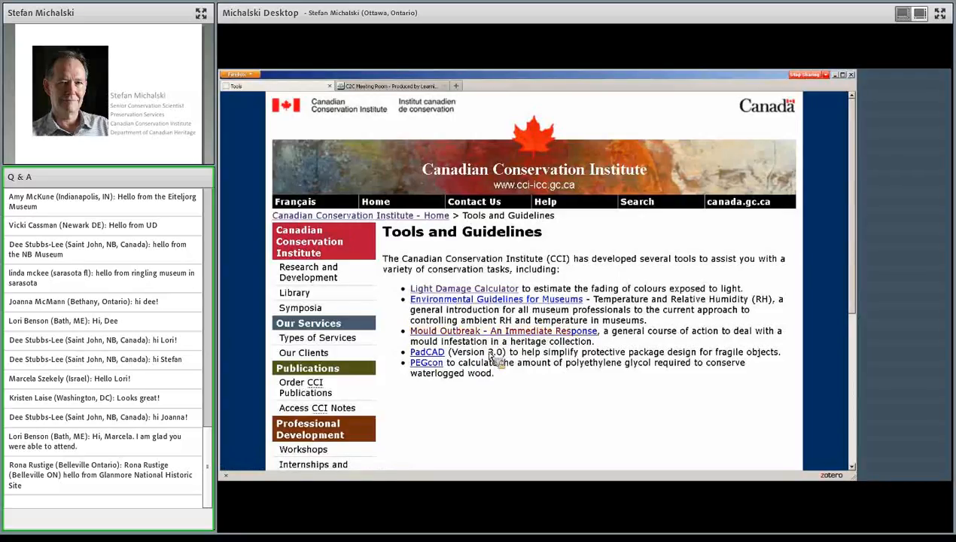
mouse_move(457, 304)
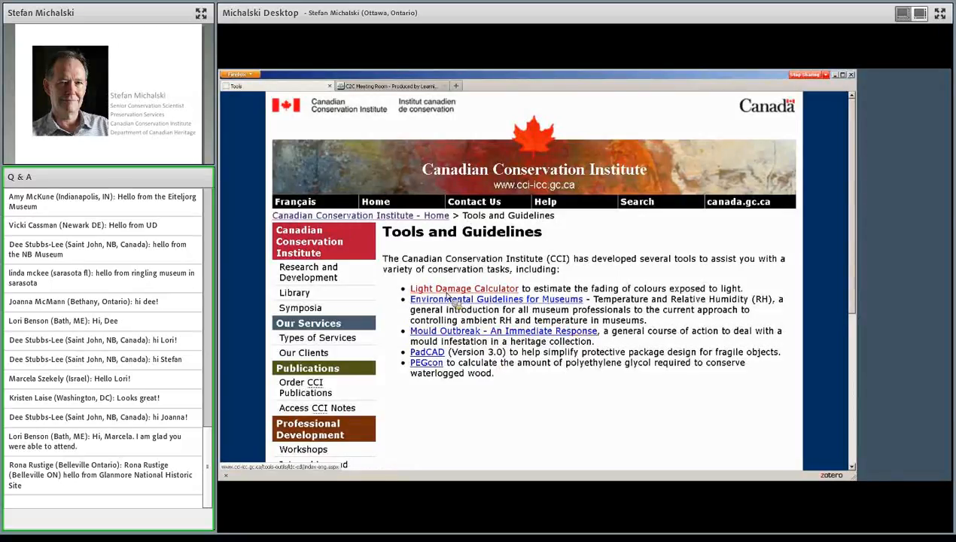
Open the Light Damage Calculator page and pick its Fading of a Single Colorant calculator
left_click(463, 289)
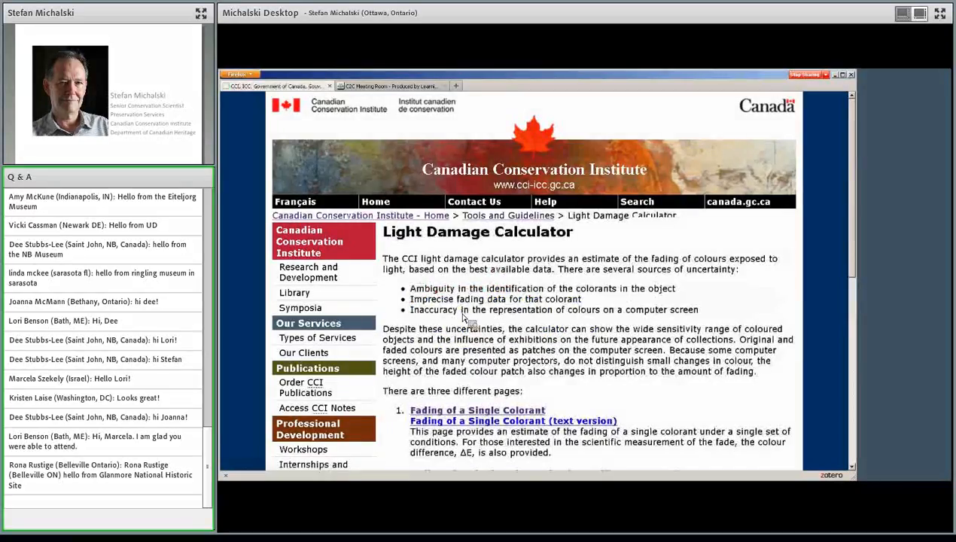
mouse_move(501, 325)
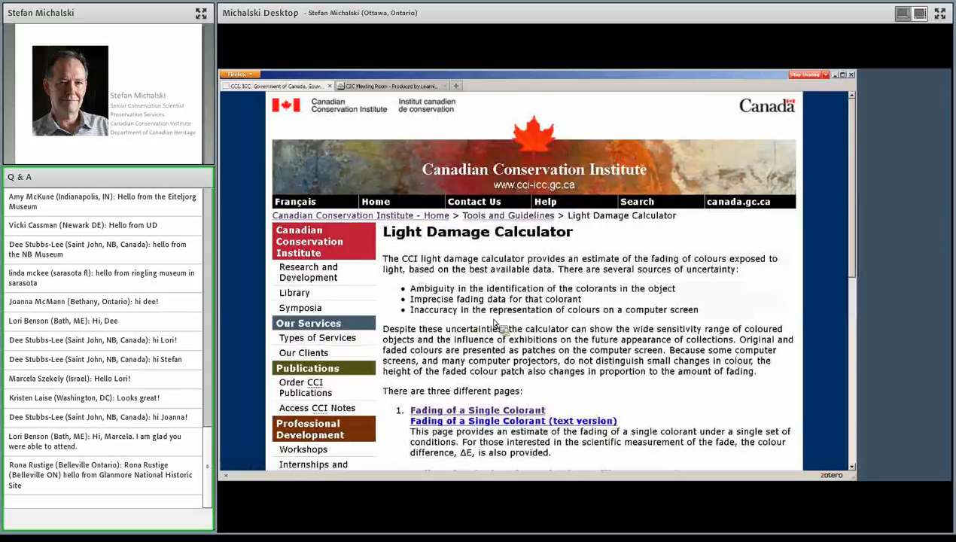
scroll("down", 3)
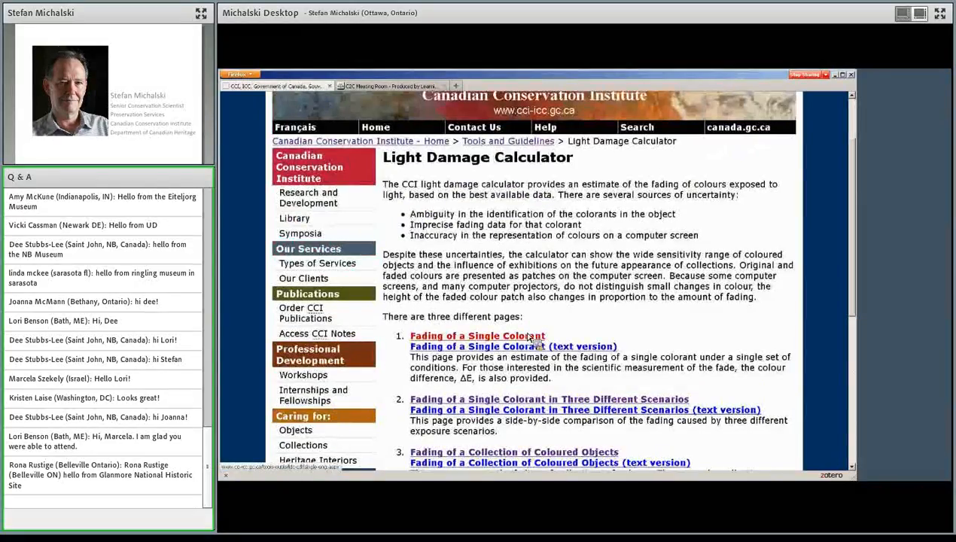
scroll("down", 3)
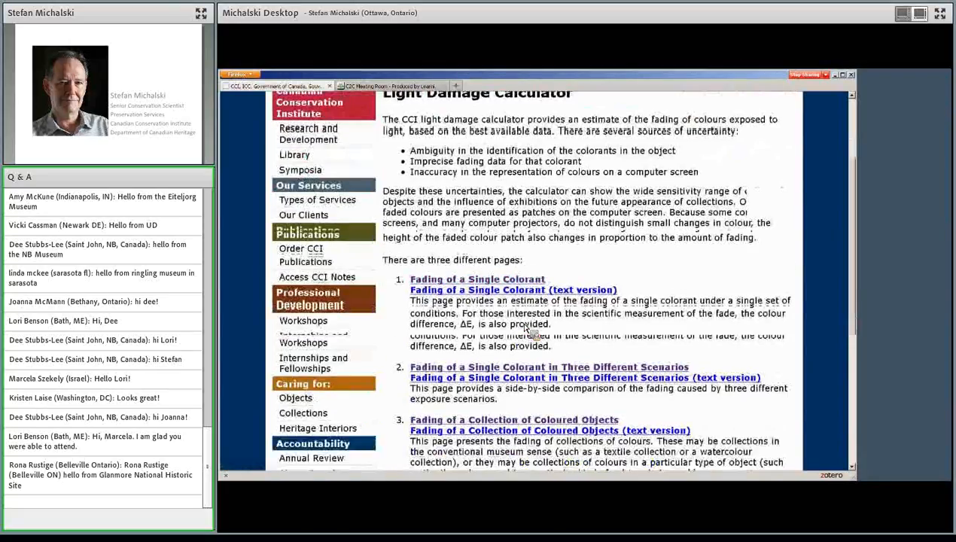
scroll("down", 3)
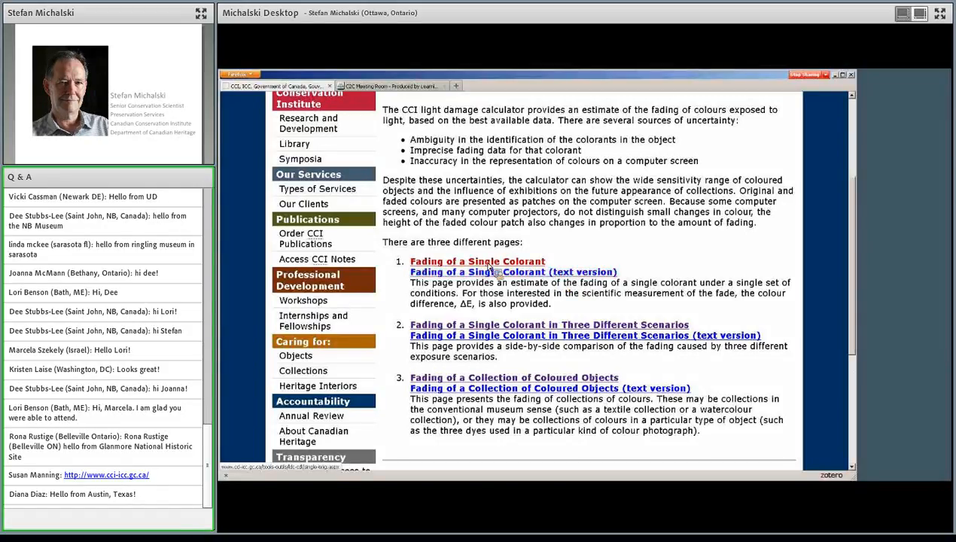
left_click(494, 272)
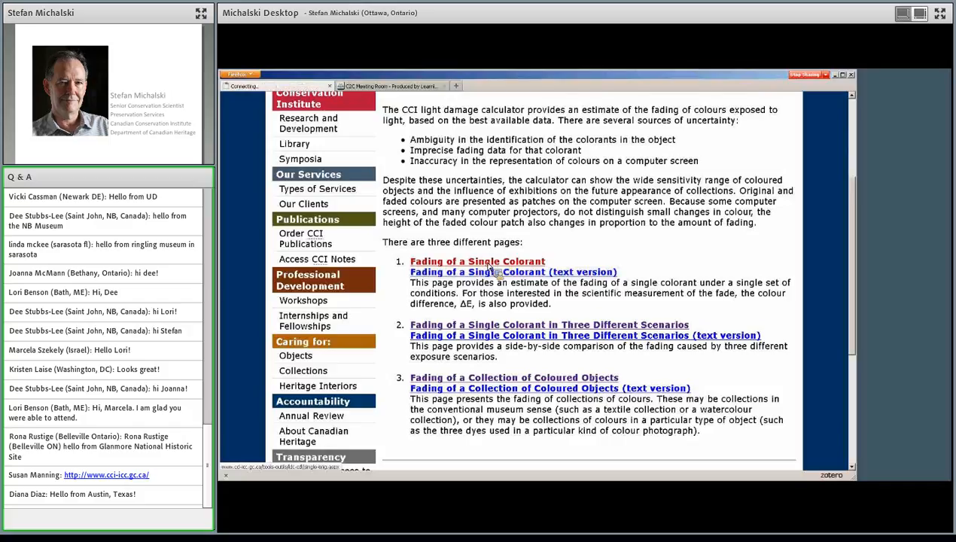
Scroll to the calculator's Input values form with RED Alizarin paint as colourant
left_click(477, 261)
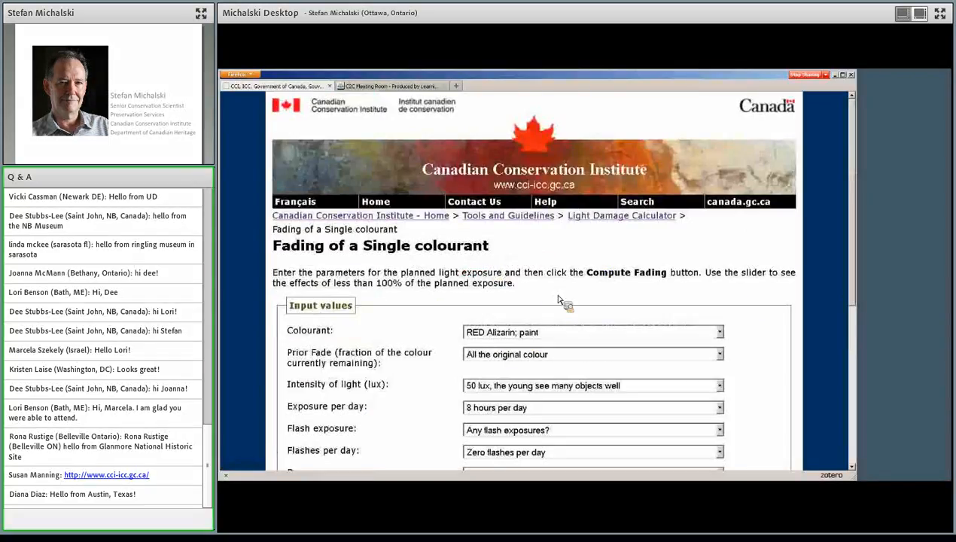
scroll("down", 3)
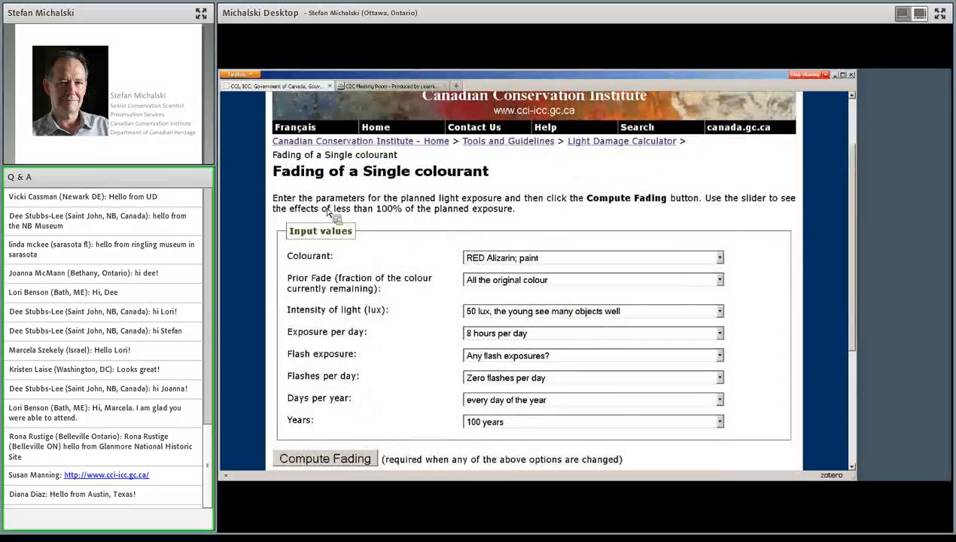
mouse_move(677, 96)
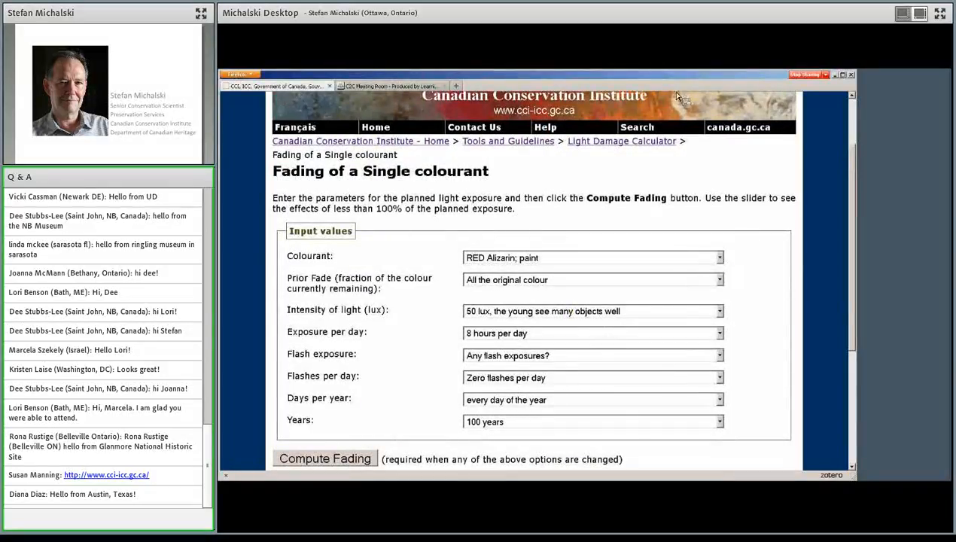
mouse_move(764, 322)
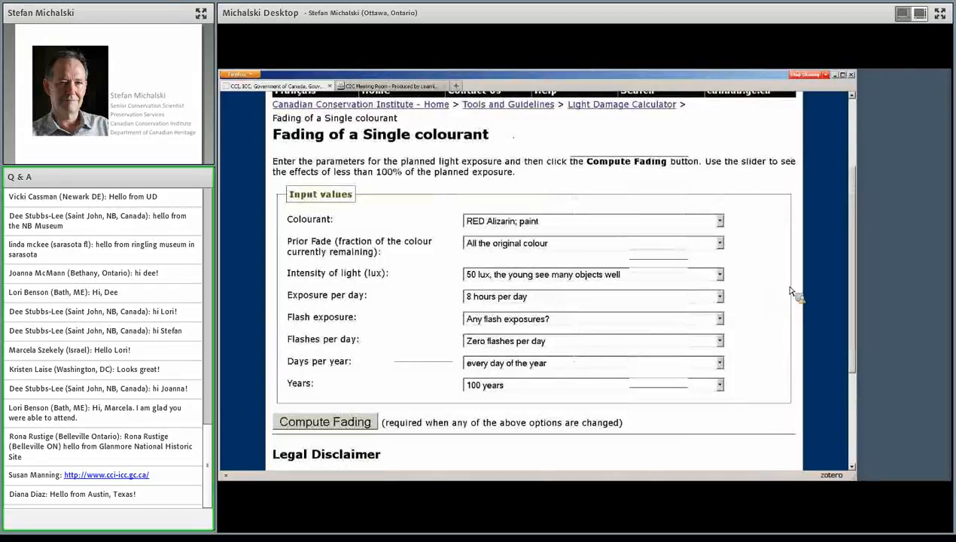
mouse_move(677, 257)
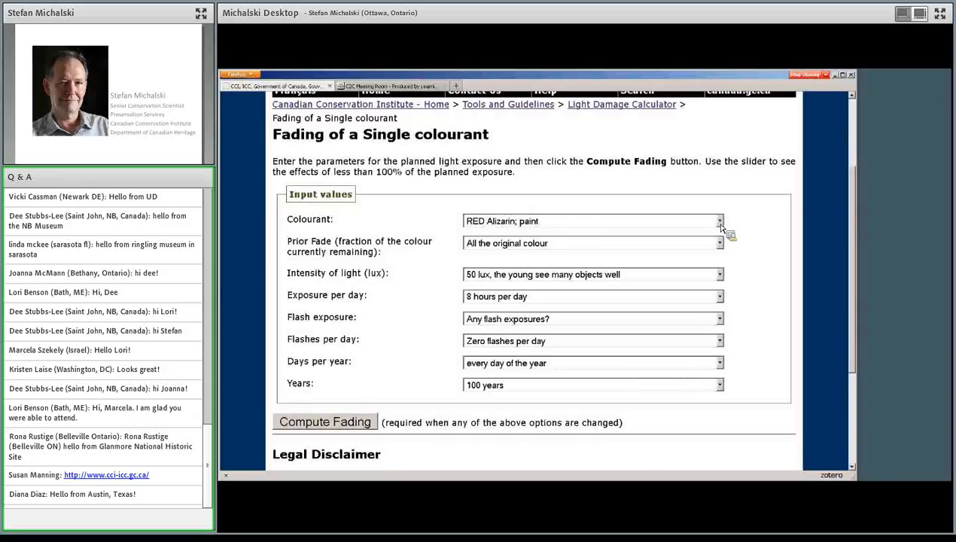
left_click(719, 221)
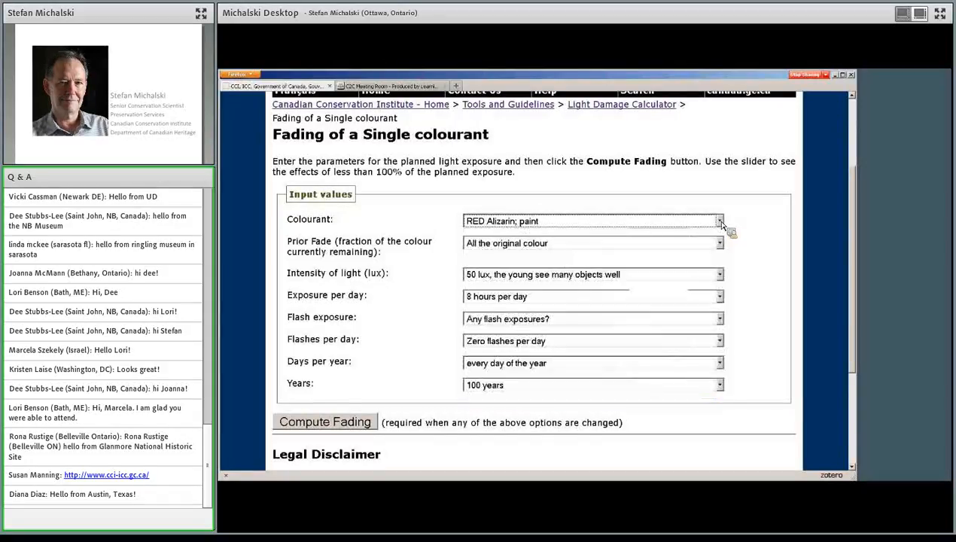
mouse_move(389, 267)
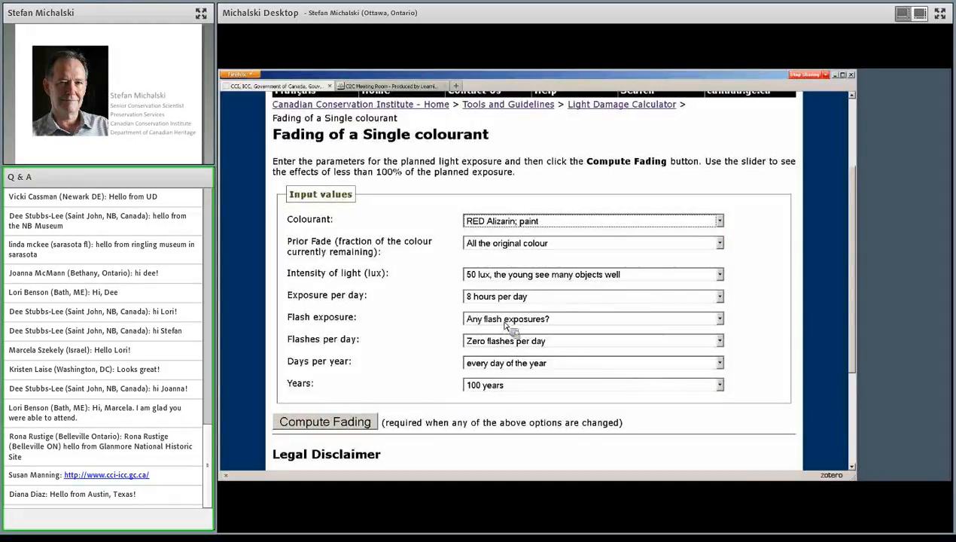
mouse_move(474, 307)
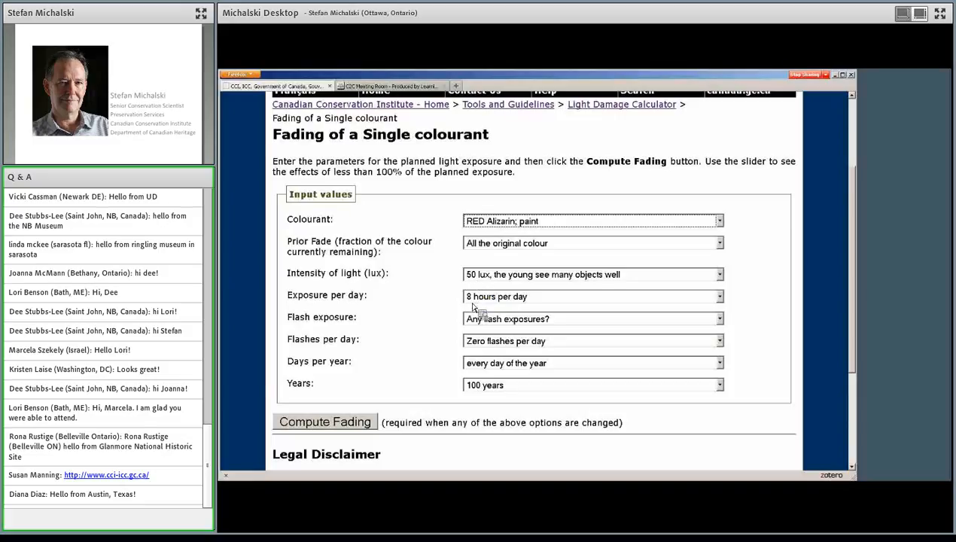
mouse_move(493, 299)
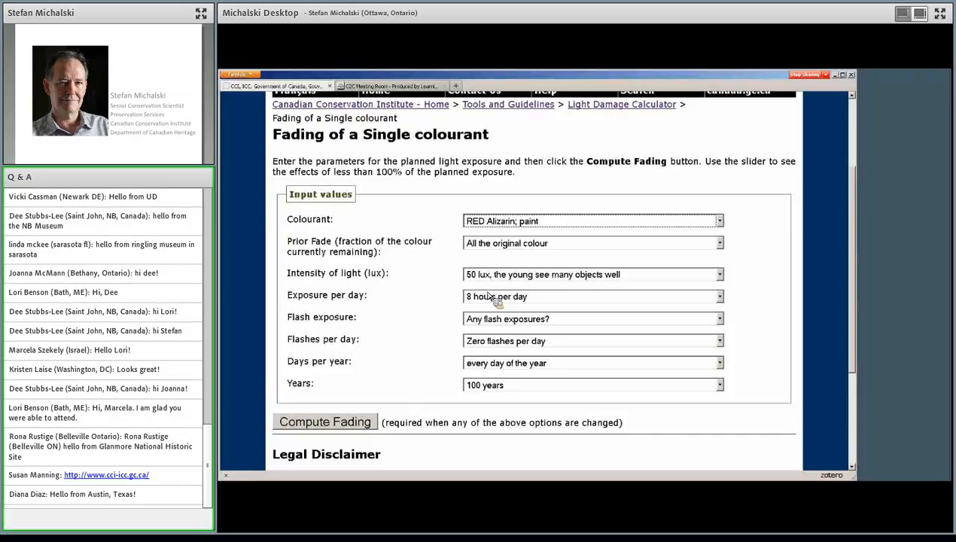
mouse_move(482, 337)
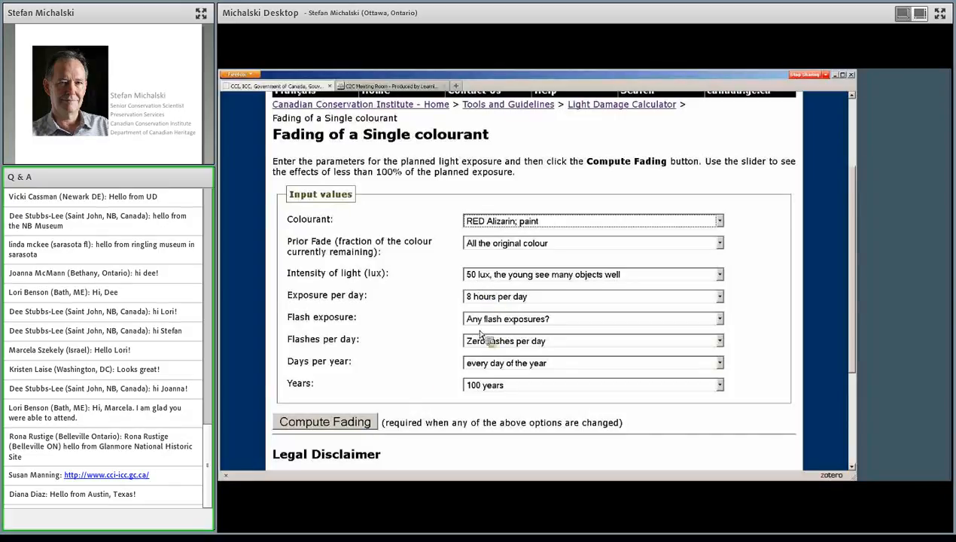
mouse_move(495, 391)
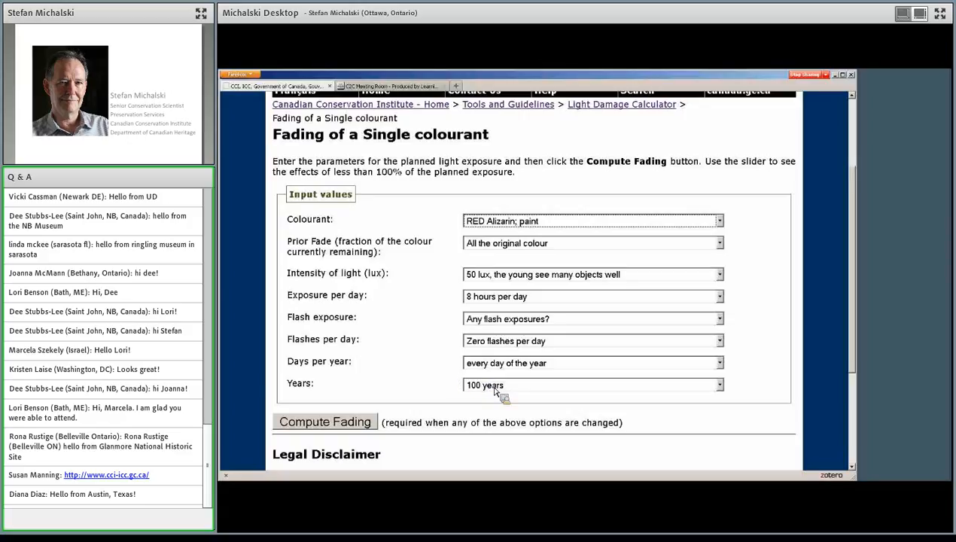
scroll("down", 3)
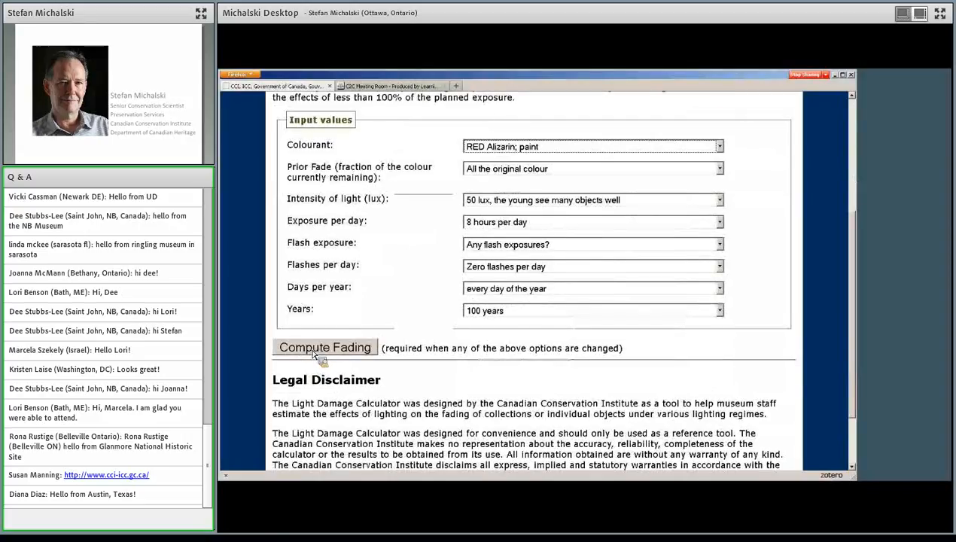
Compute fading, showing colour changes of 2.78 without UV and 4.21 with UV
left_click(324, 347)
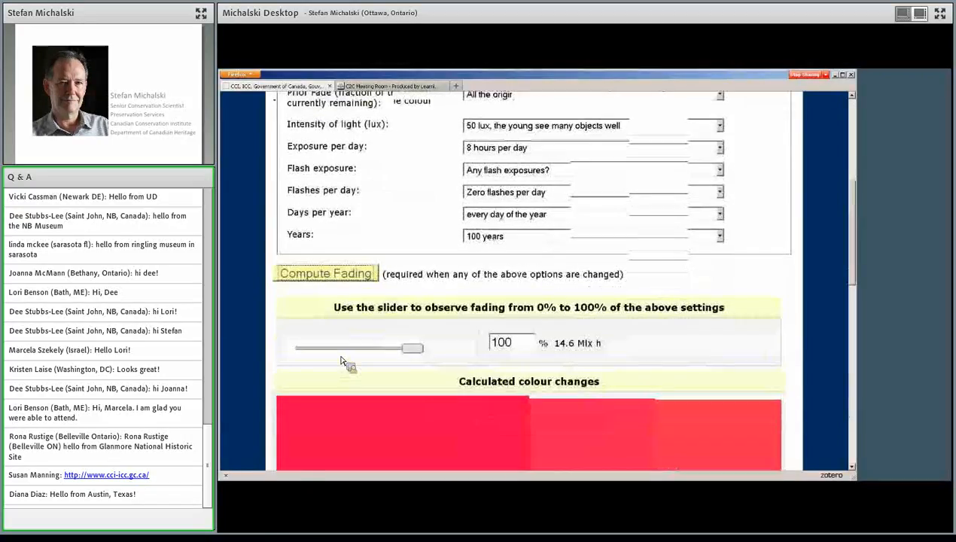
scroll("down", 3)
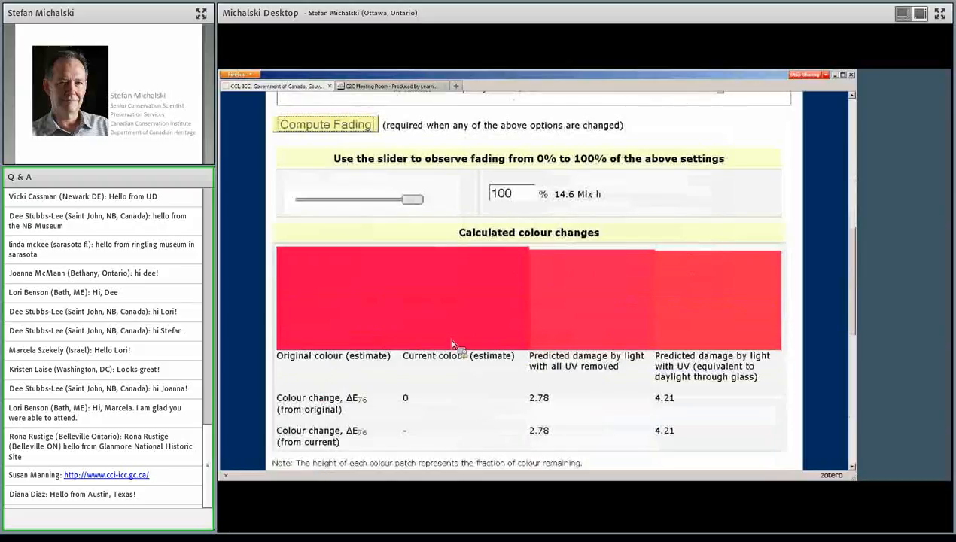
mouse_move(744, 304)
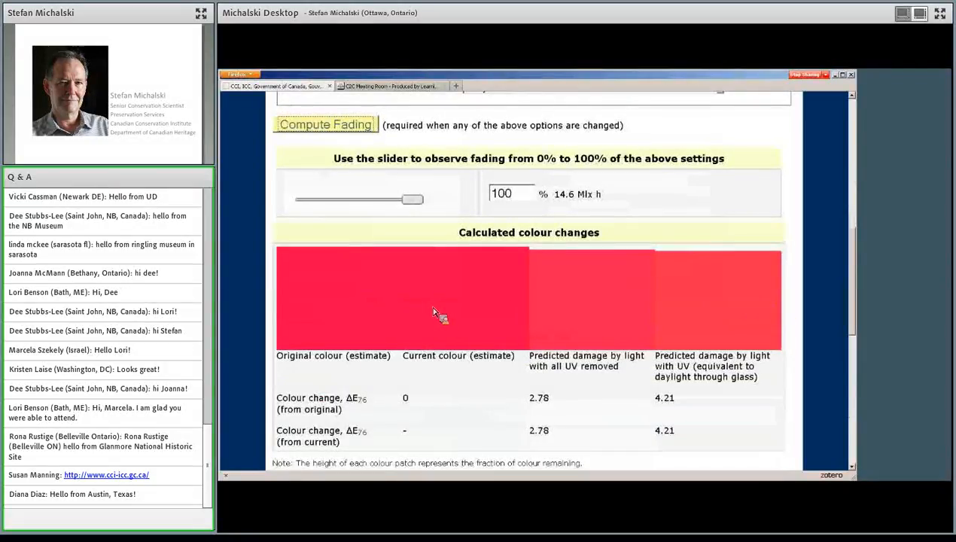
mouse_move(450, 315)
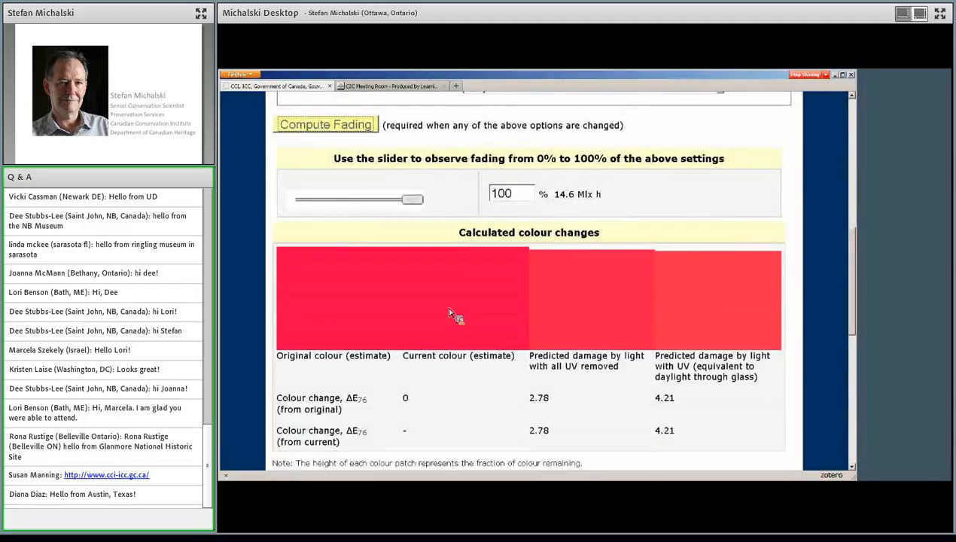
mouse_move(430, 298)
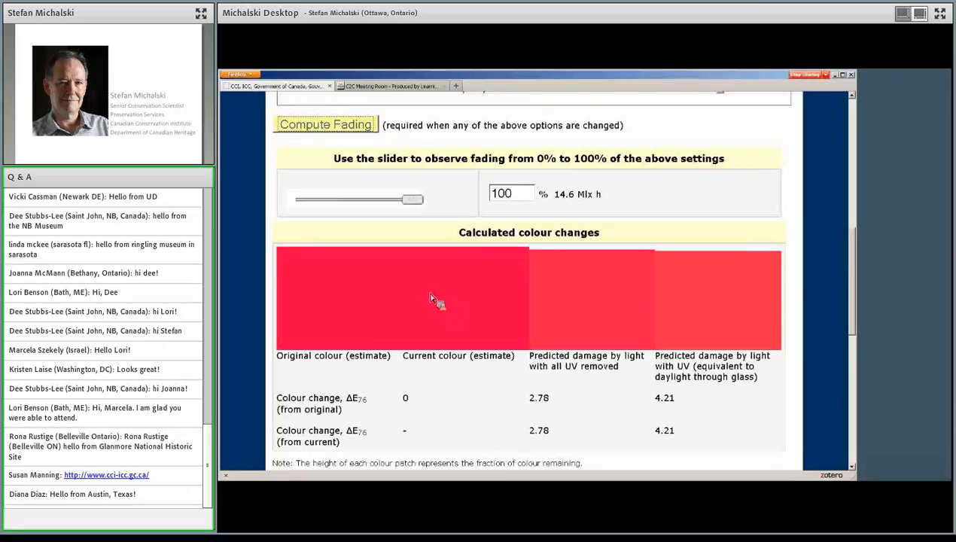
scroll("down", 3)
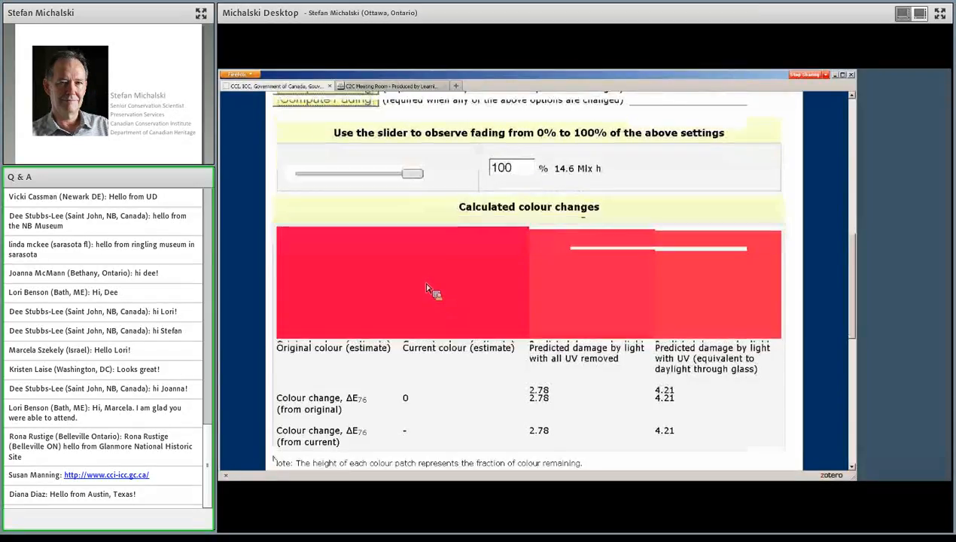
Scroll further down to the 14.6 Mlx h exposure values and alizarin colorant notes
scroll("down", 3)
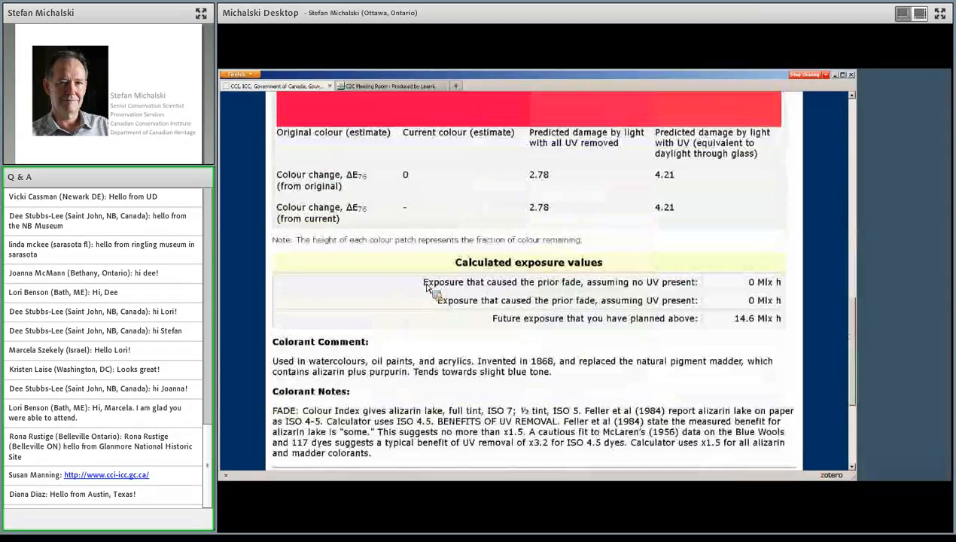
mouse_move(318, 365)
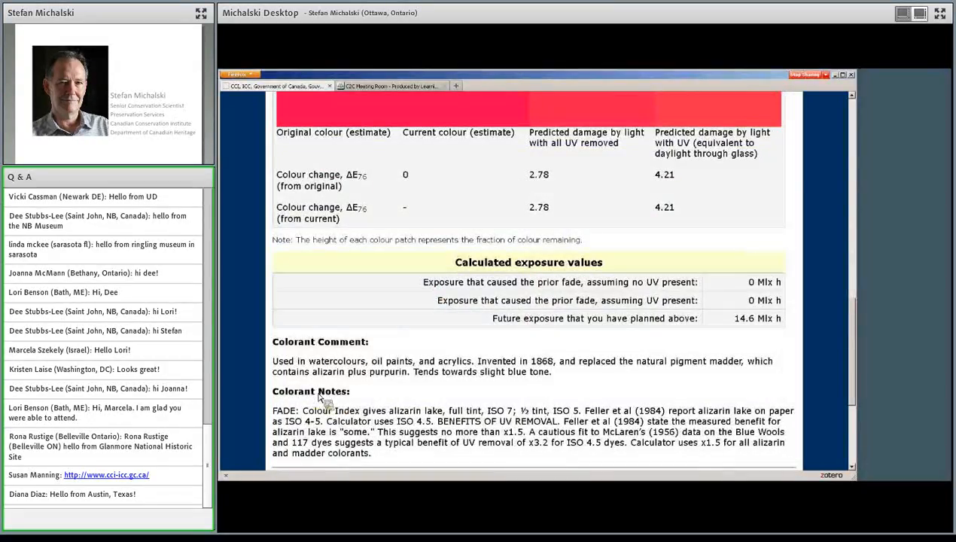
scroll("down", 3)
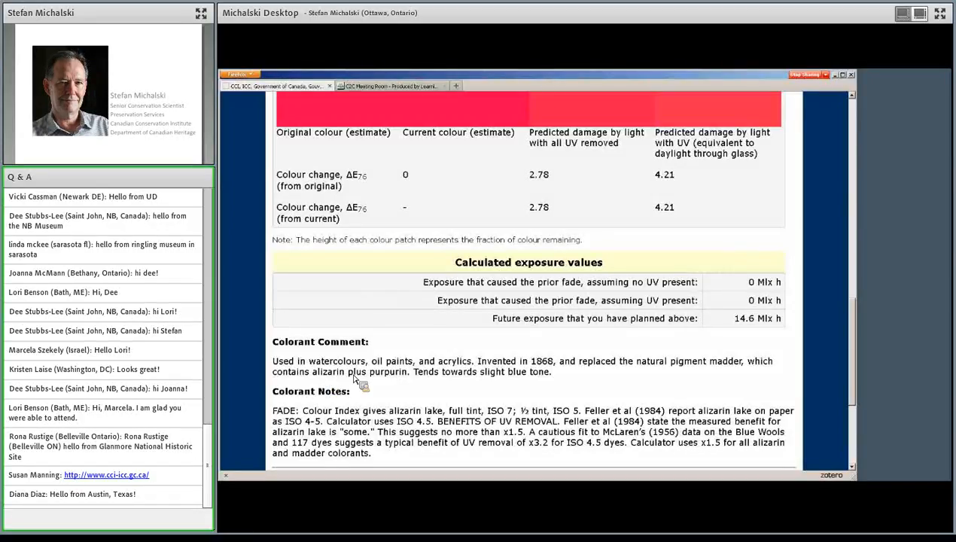
scroll("down", 3)
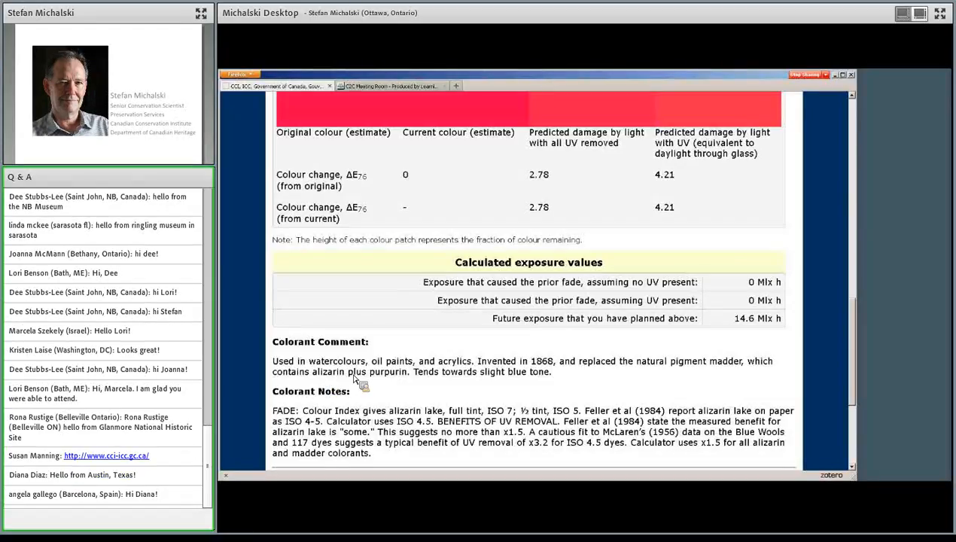
mouse_move(352, 395)
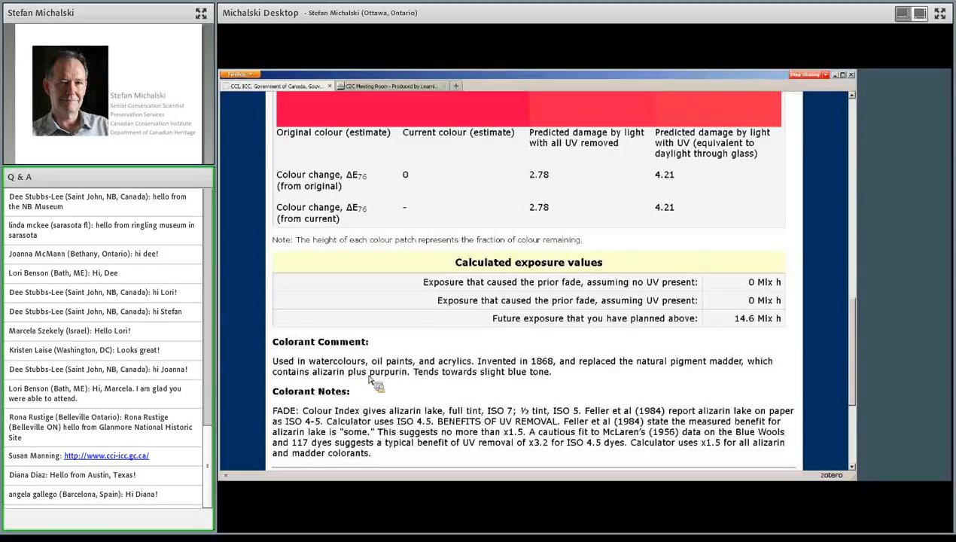
mouse_move(528, 382)
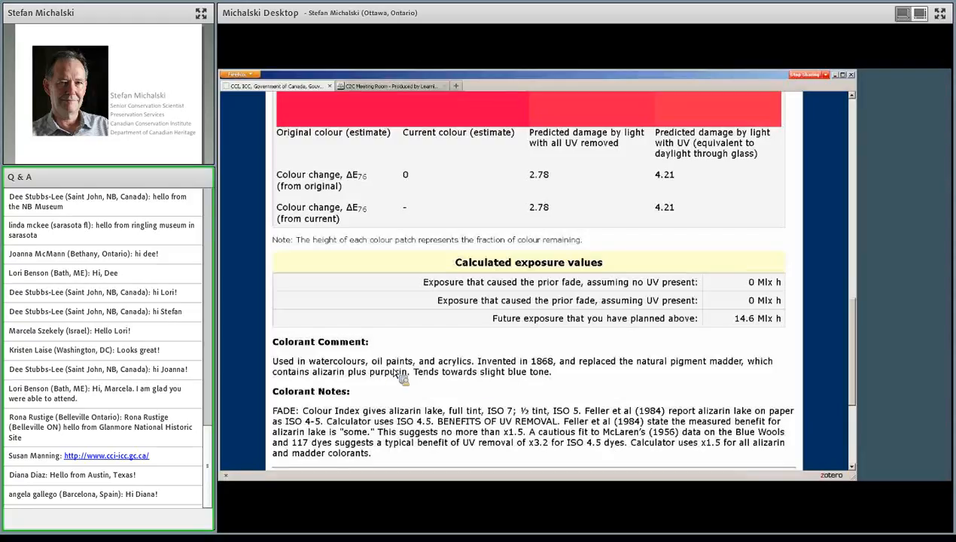
mouse_move(472, 378)
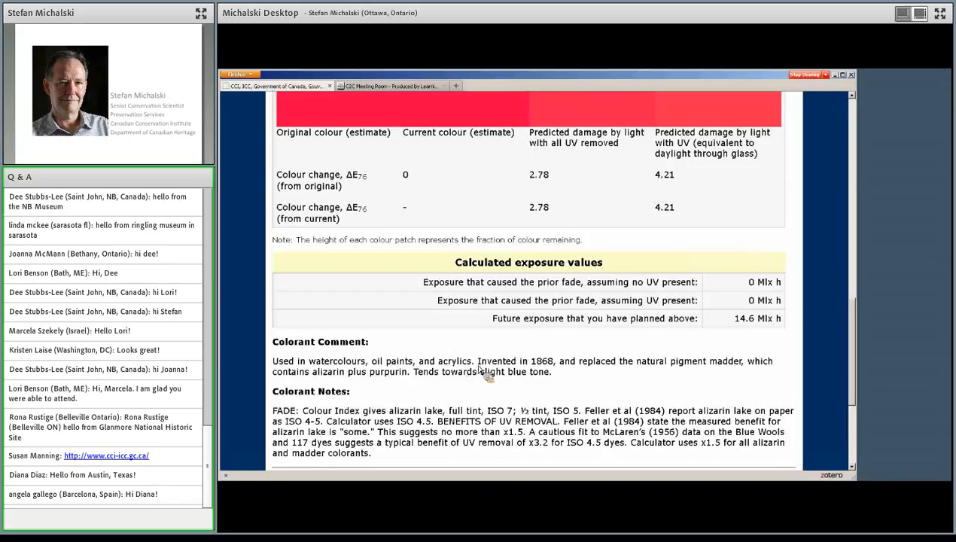
mouse_move(471, 374)
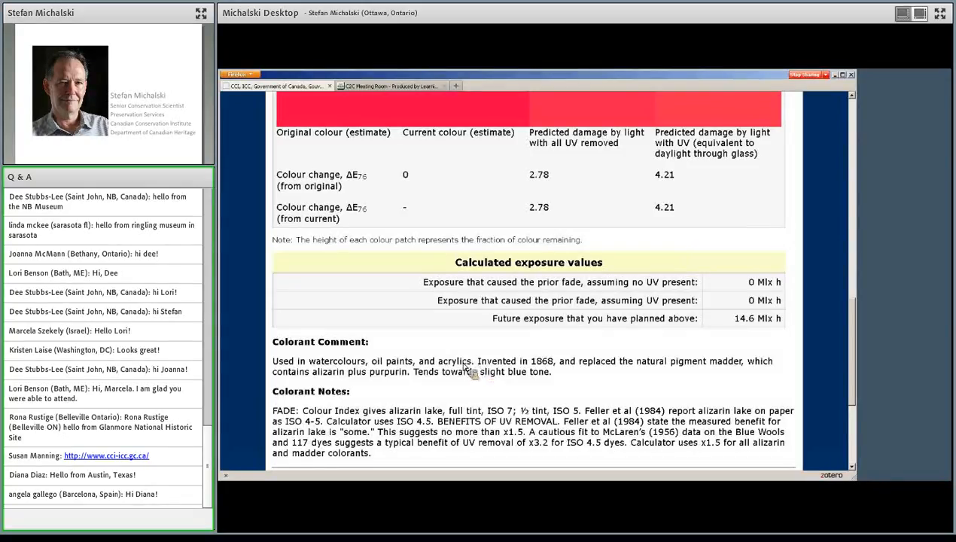
mouse_move(415, 374)
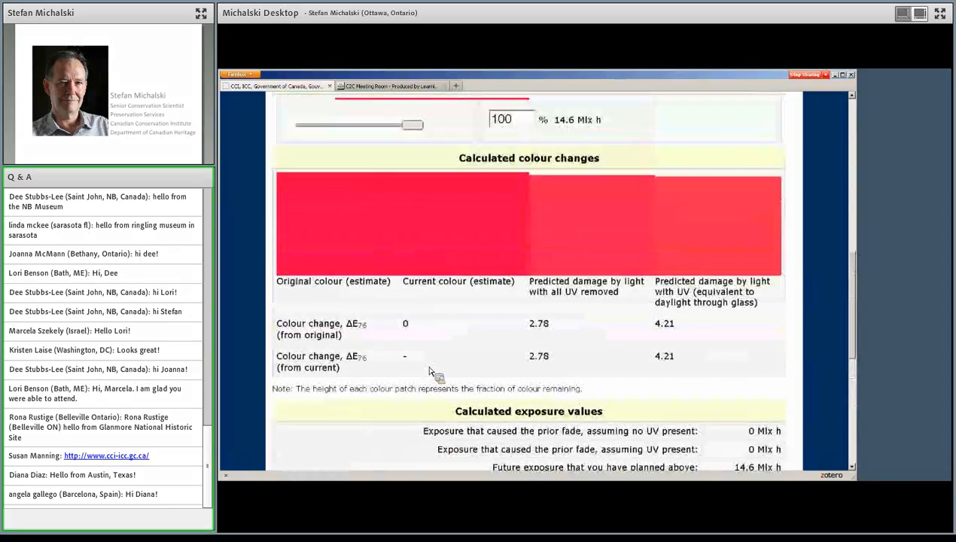
scroll("down", 3)
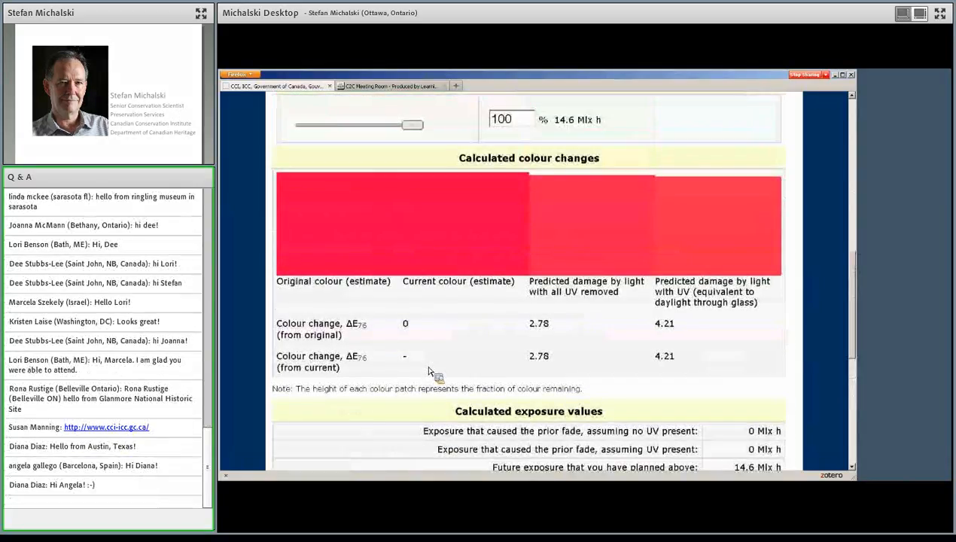
mouse_move(428, 368)
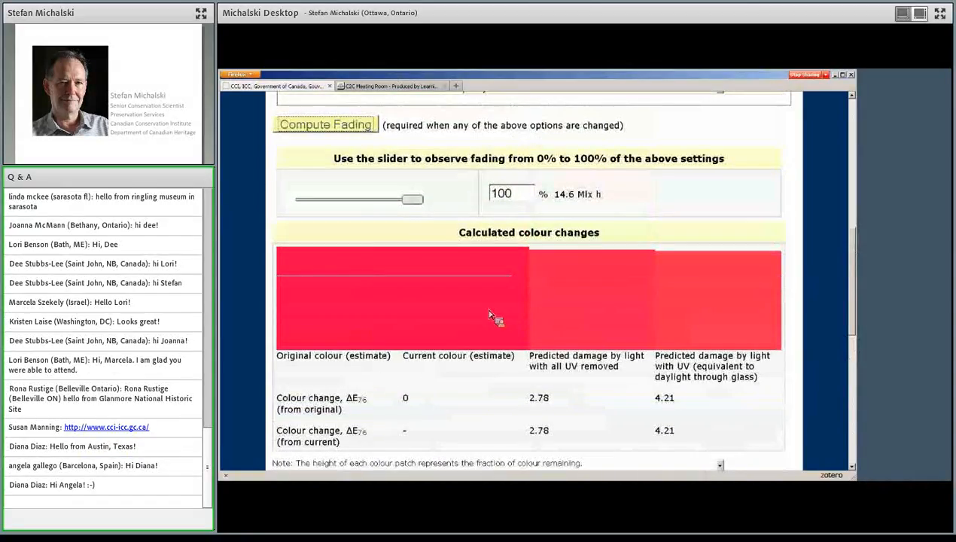
mouse_move(496, 311)
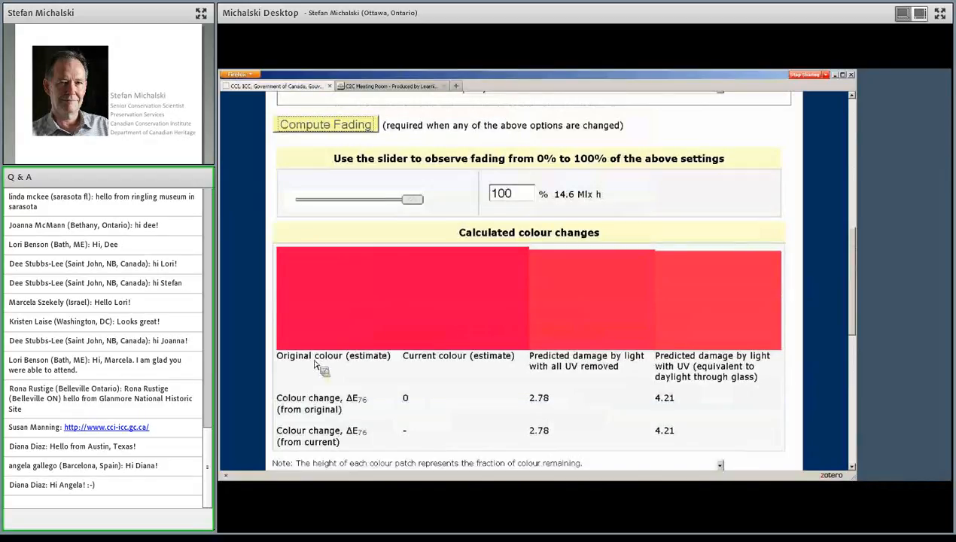
mouse_move(369, 367)
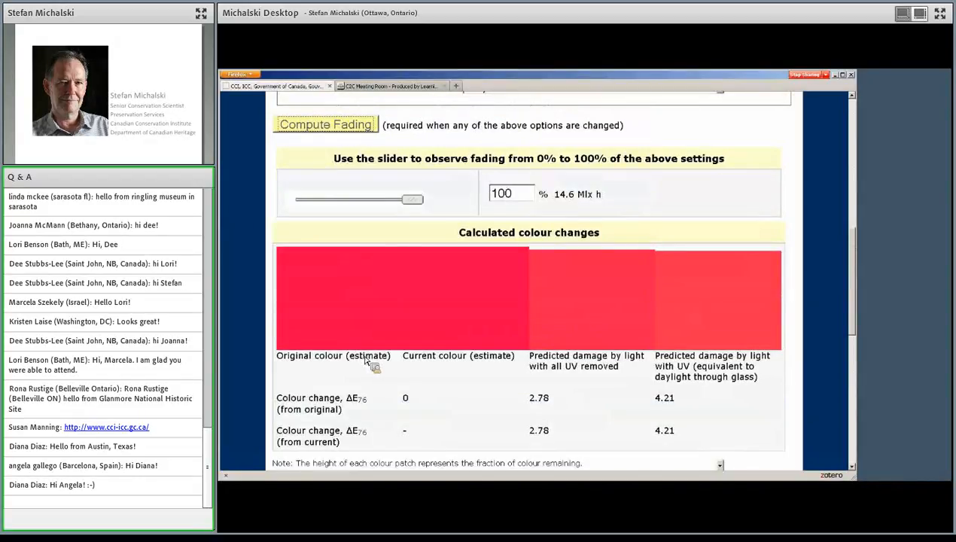
mouse_move(470, 364)
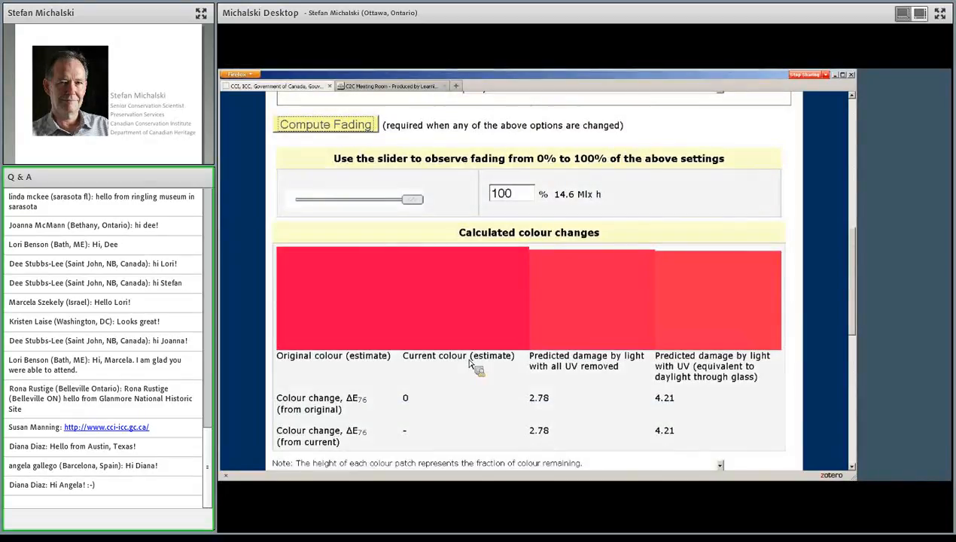
mouse_move(435, 321)
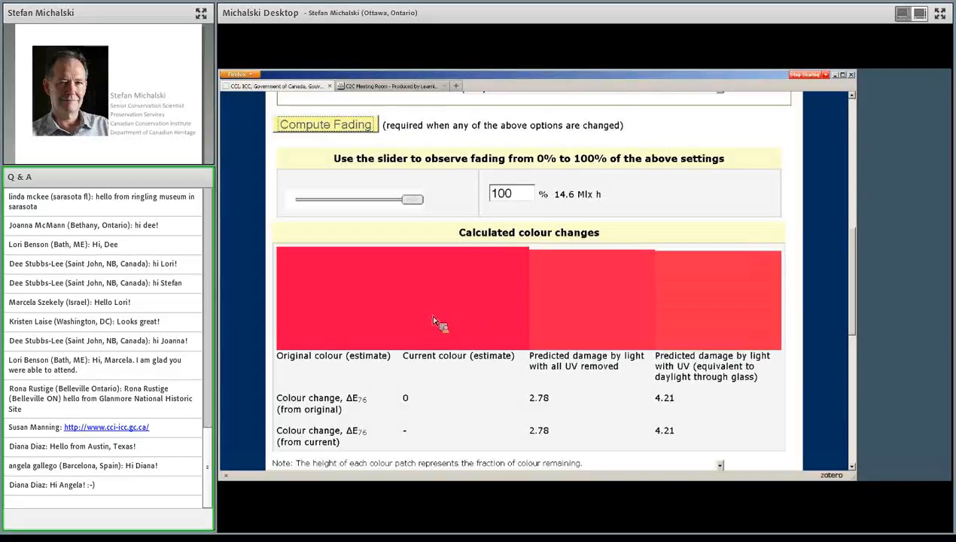
mouse_move(483, 311)
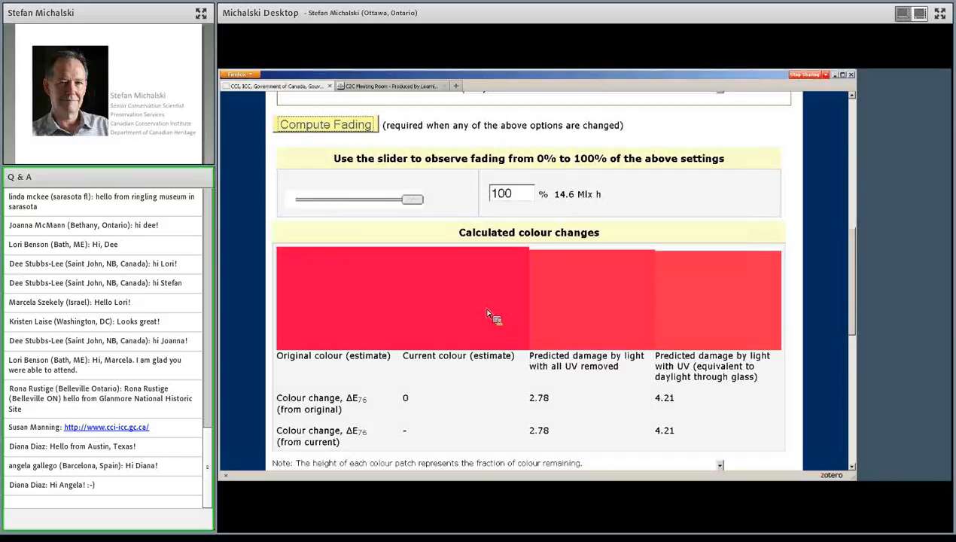
mouse_move(601, 316)
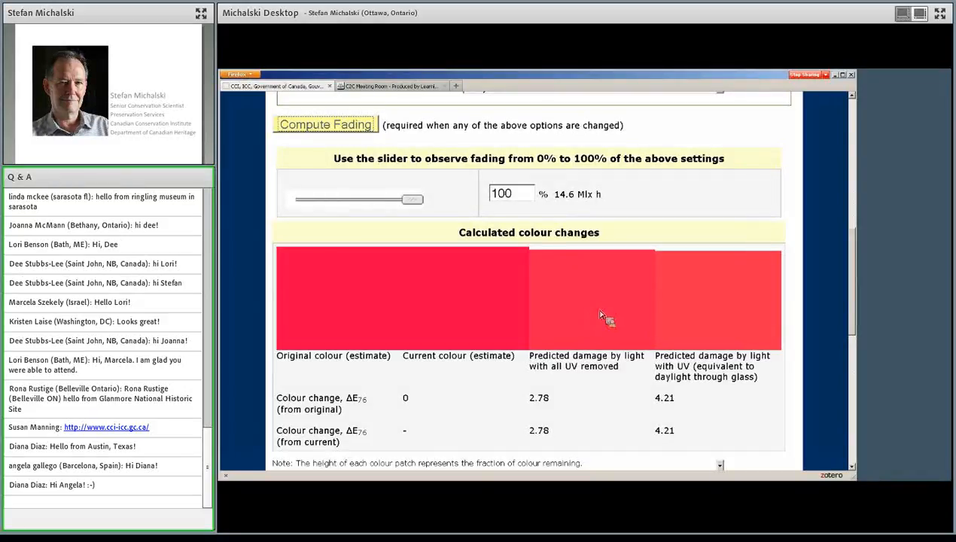
mouse_move(635, 272)
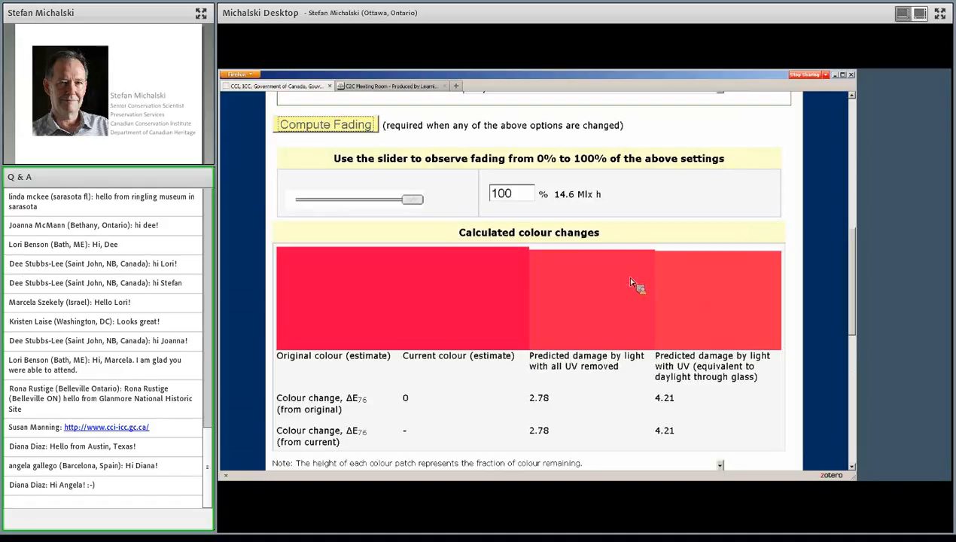
mouse_move(621, 307)
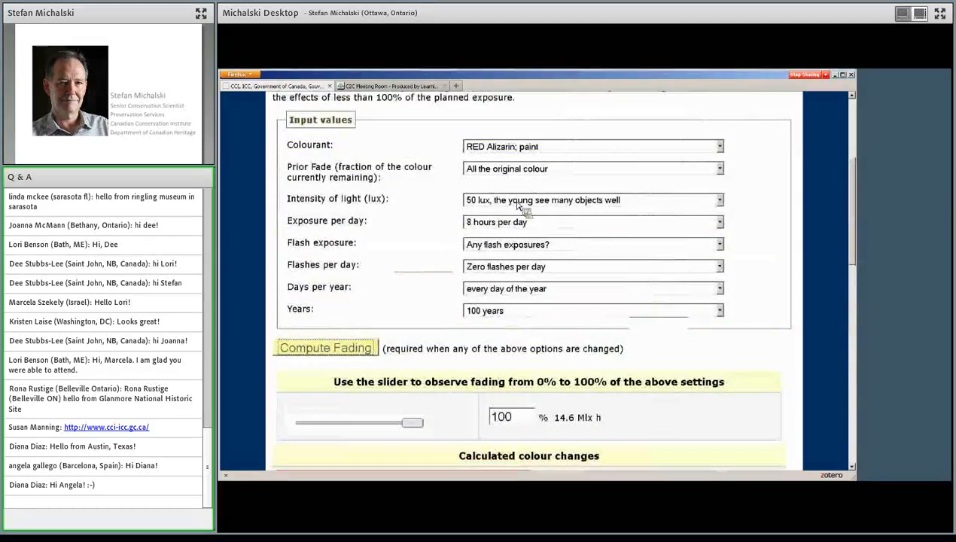
mouse_move(508, 247)
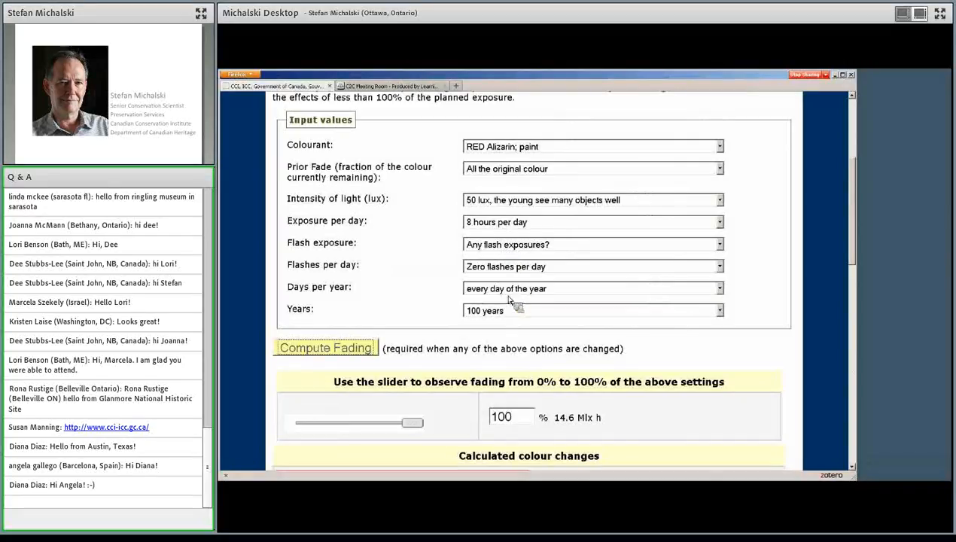
mouse_move(502, 316)
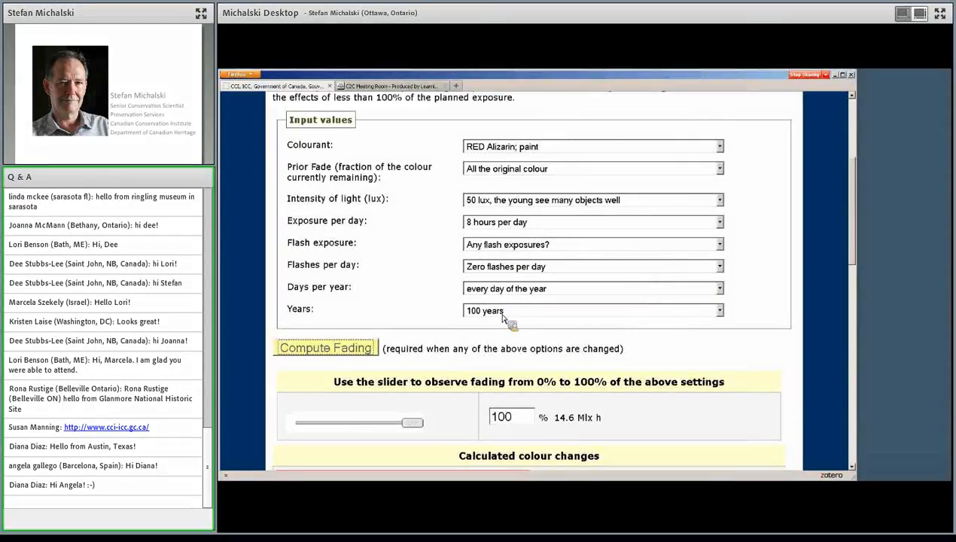
mouse_move(724, 205)
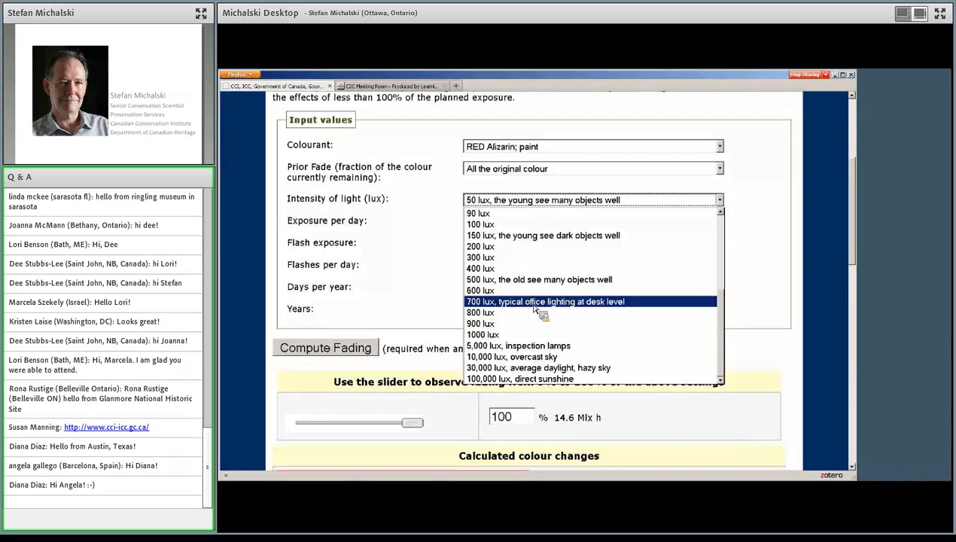
mouse_move(480, 323)
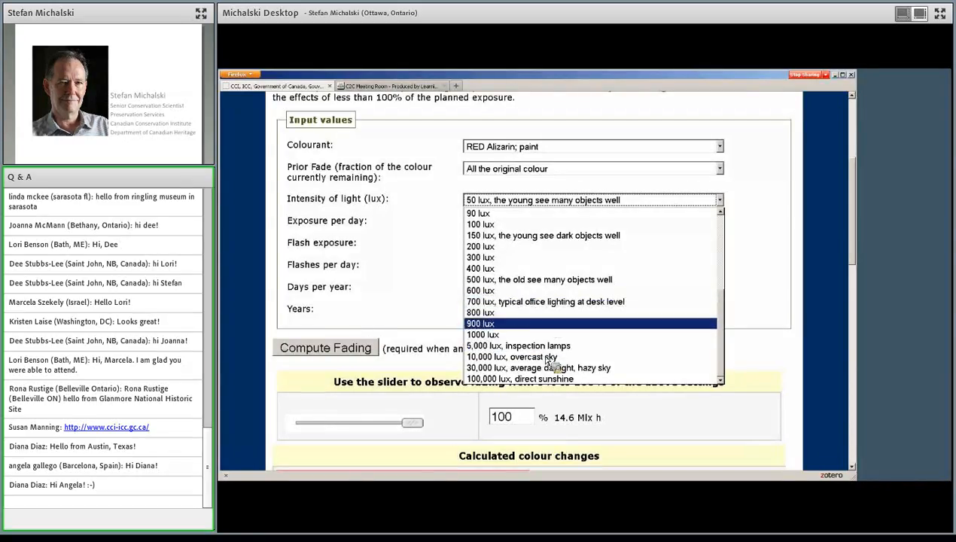
Choose 700 lux, typical office lighting at desk level, as the light intensity
left_click(544, 301)
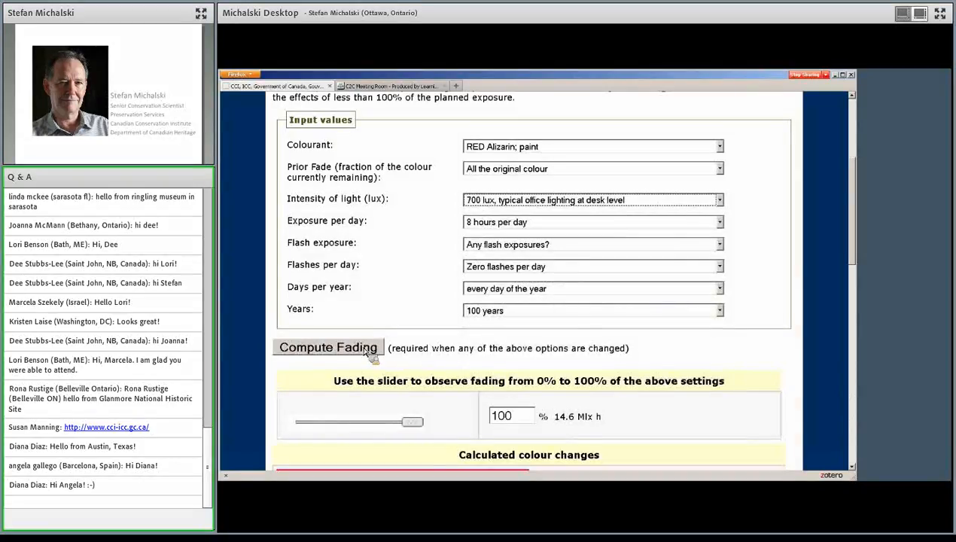
Recompute fading at 700 lux, giving 204.4 Mlx h and much paler colour patches
left_click(327, 347)
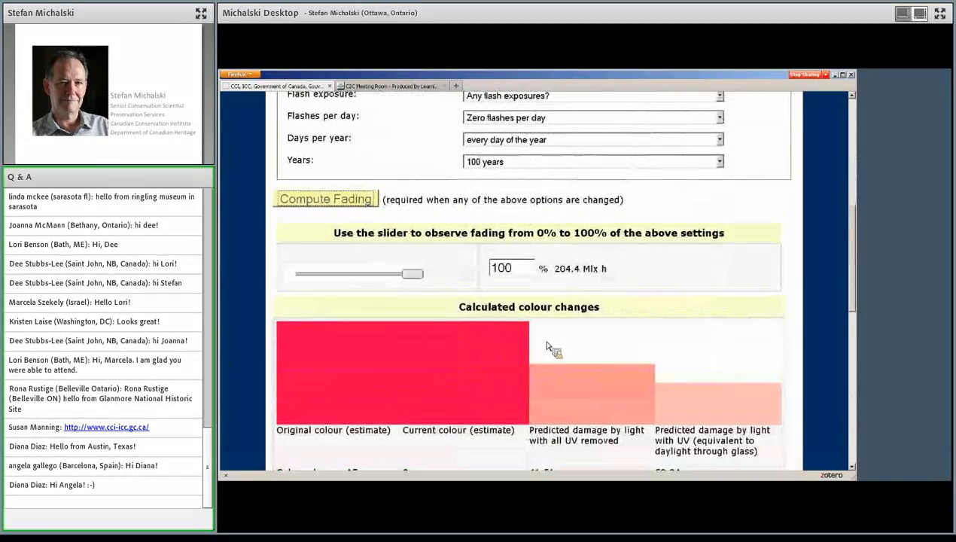
mouse_move(643, 416)
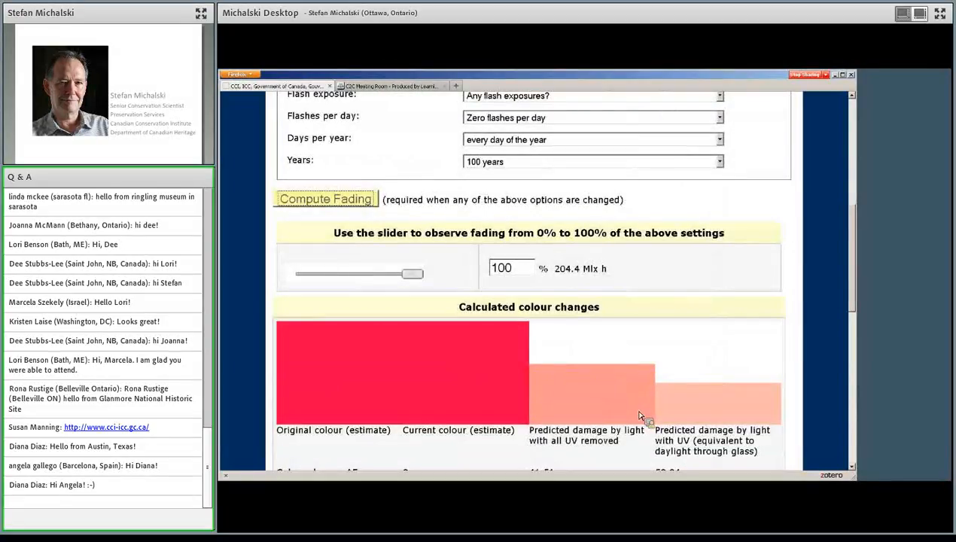
mouse_move(643, 414)
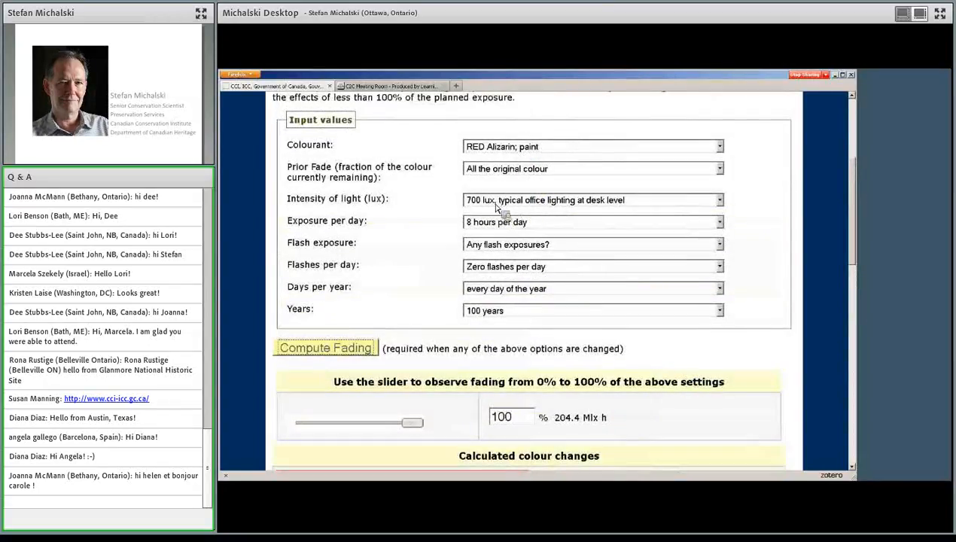
mouse_move(534, 228)
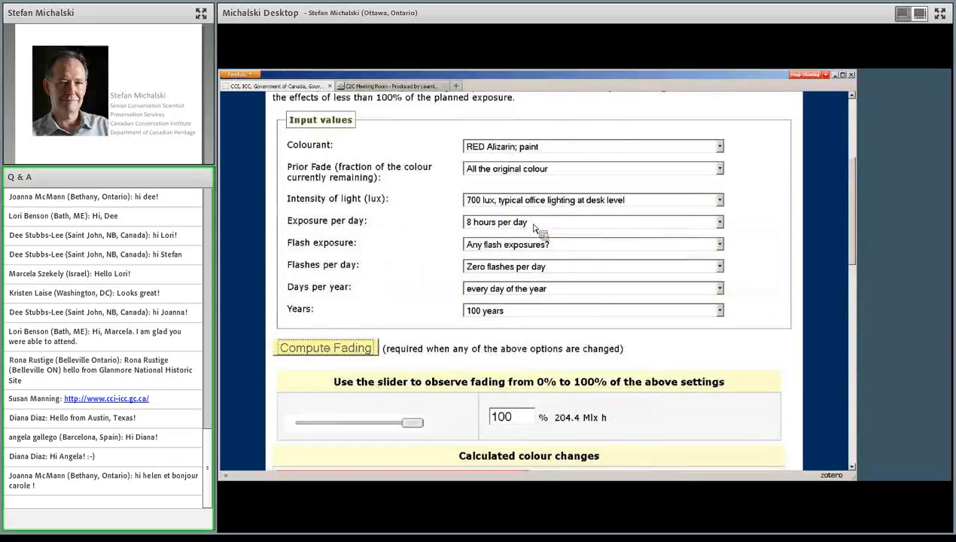
mouse_move(489, 206)
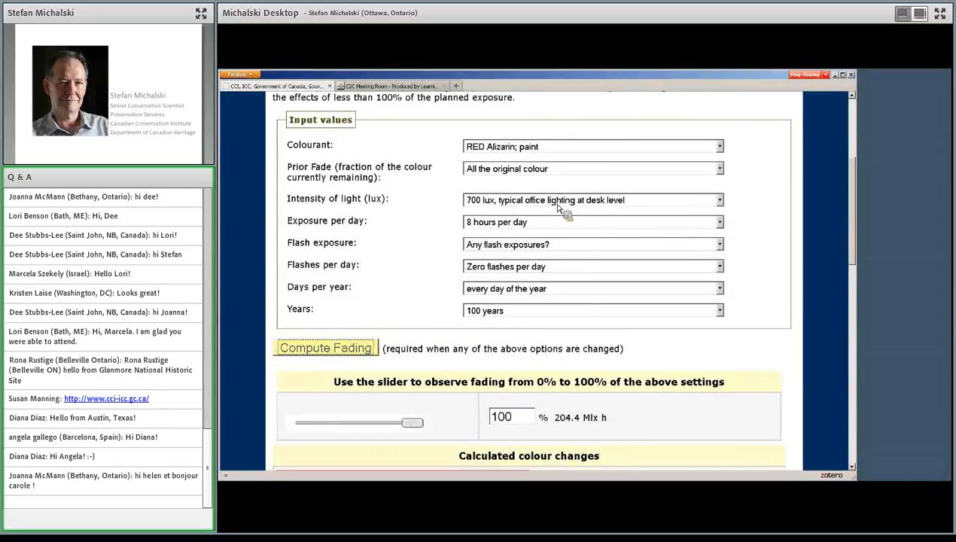
mouse_move(575, 233)
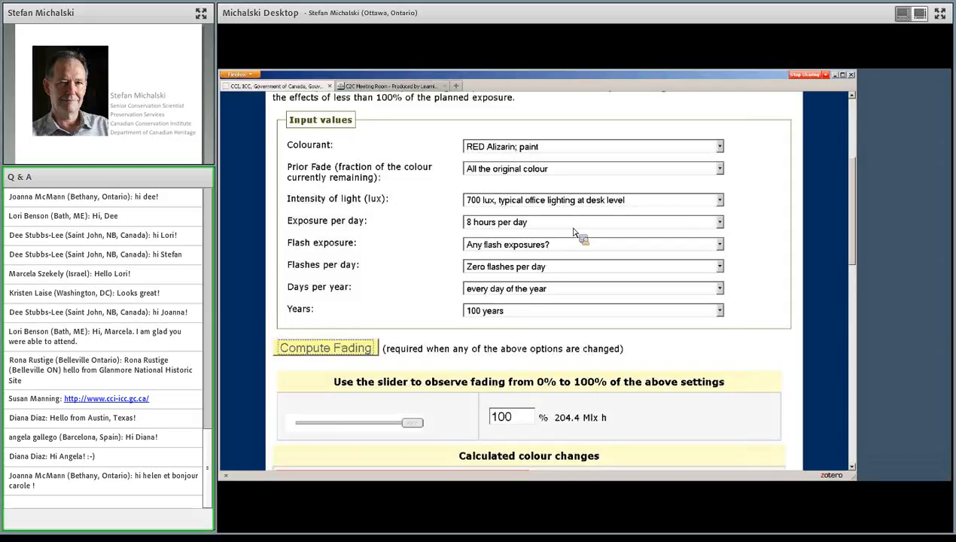
mouse_move(528, 240)
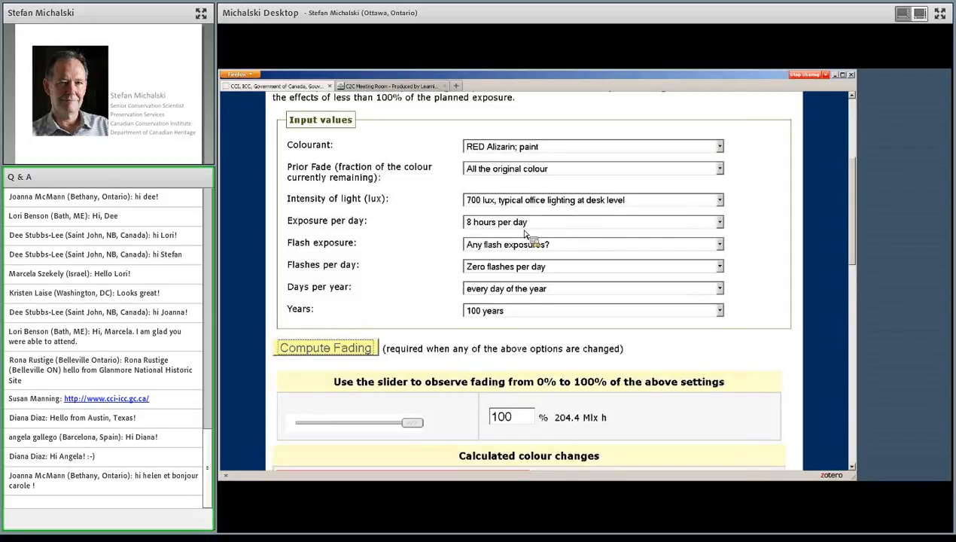
mouse_move(518, 313)
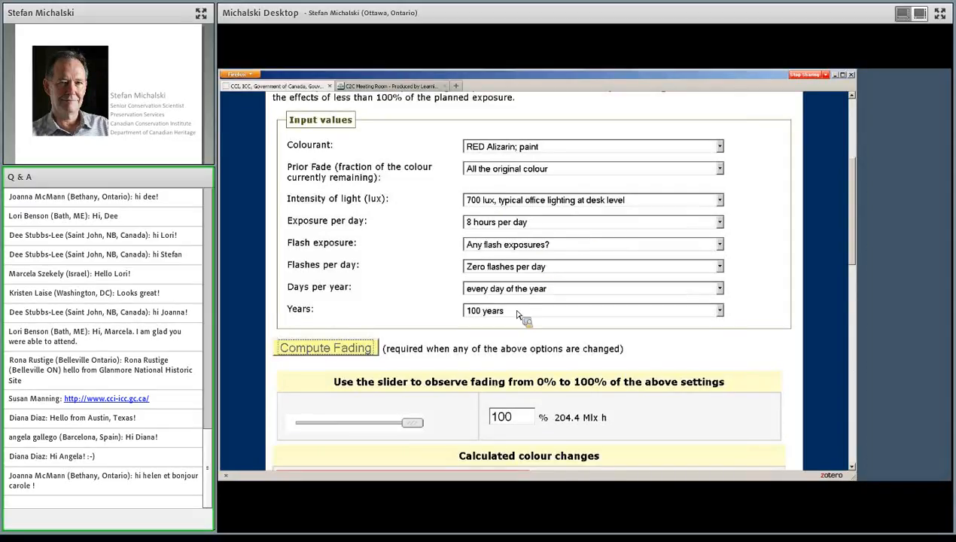
scroll("down", 3)
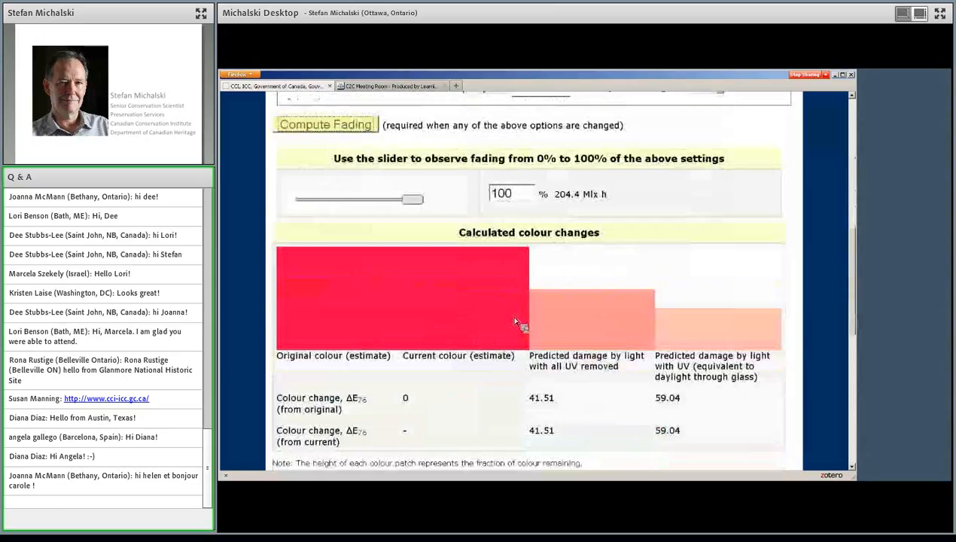
mouse_move(605, 318)
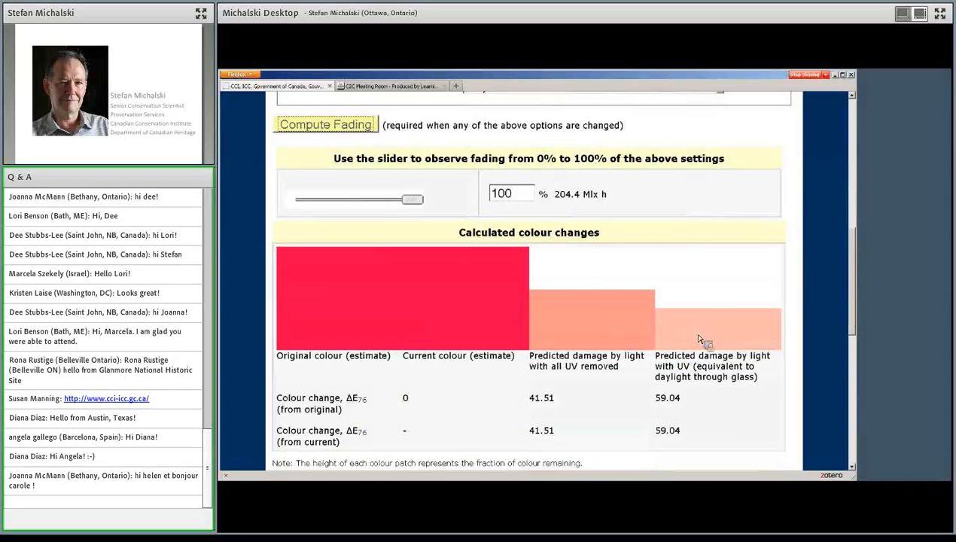
mouse_move(702, 372)
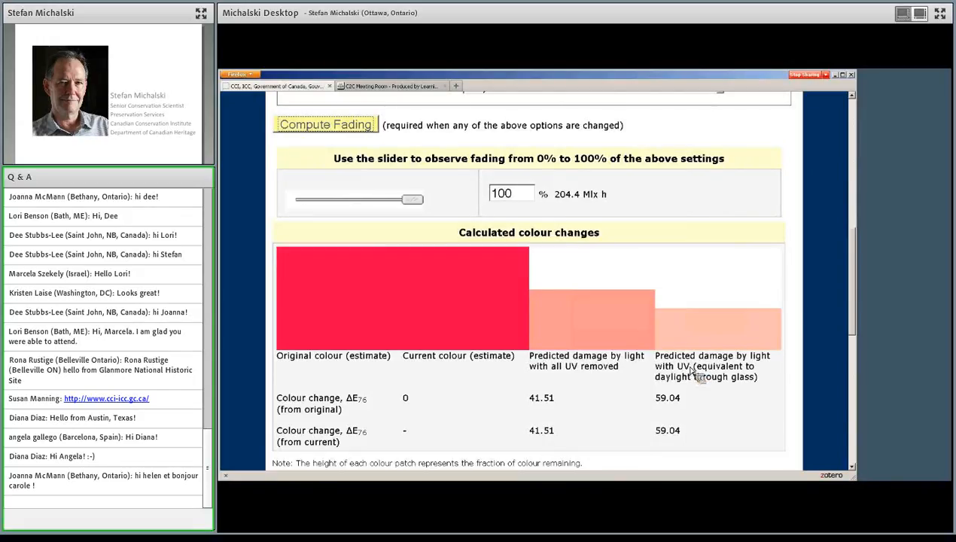
mouse_move(739, 320)
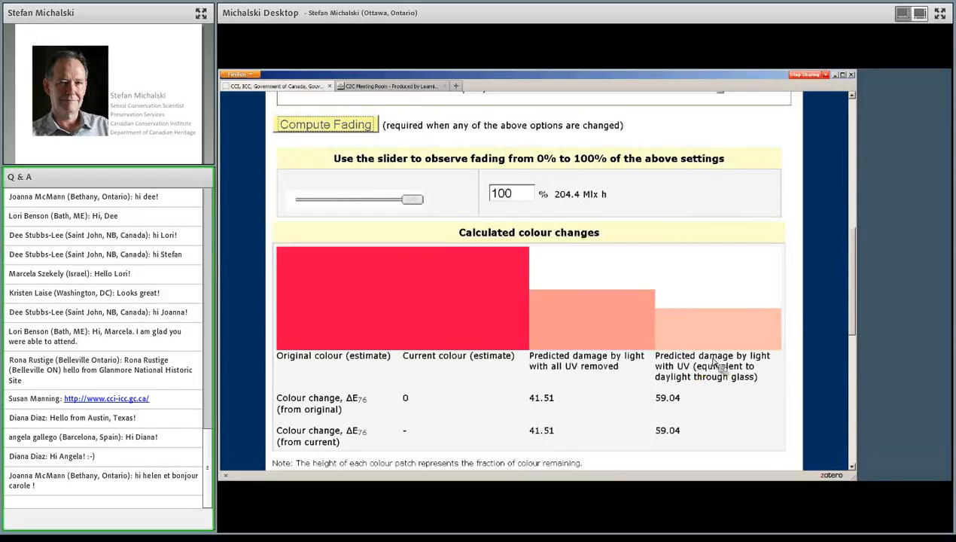
mouse_move(706, 379)
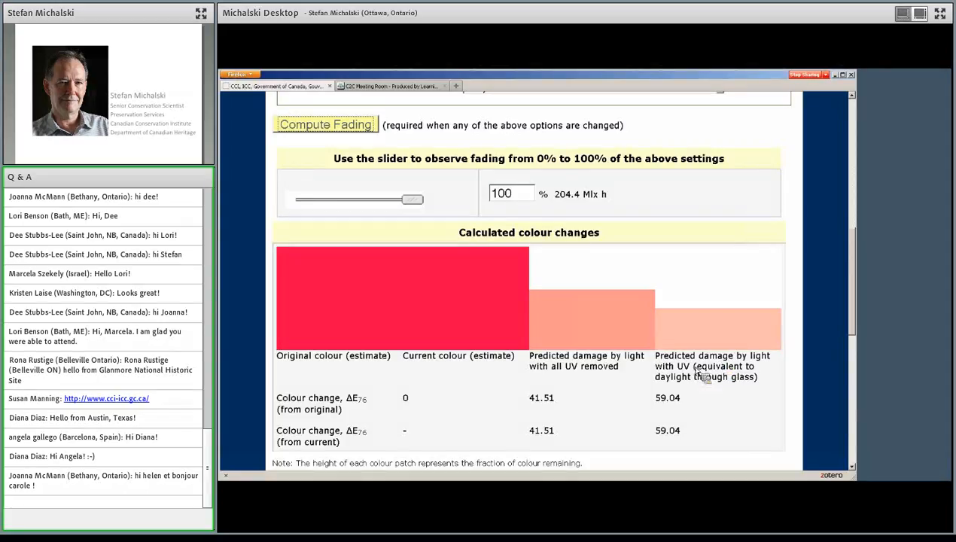
mouse_move(719, 392)
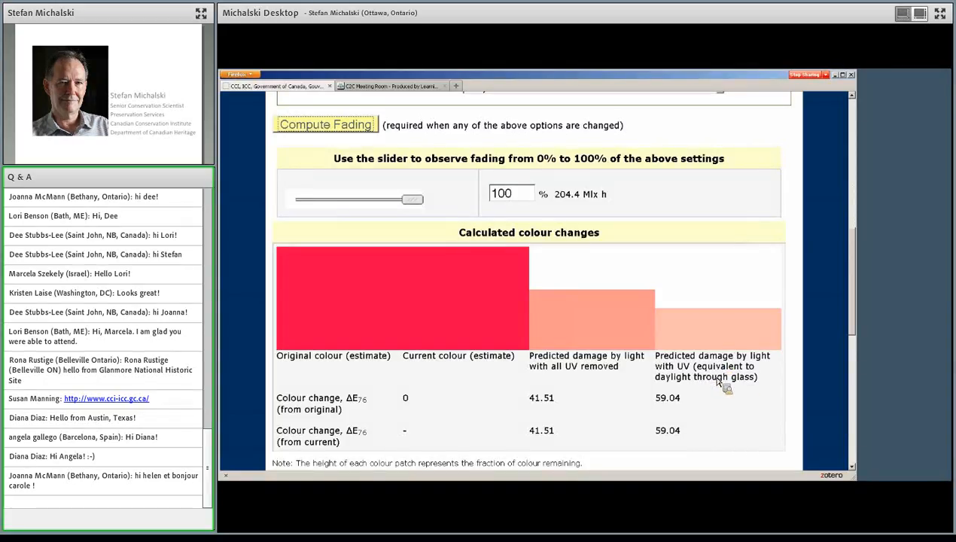
mouse_move(758, 383)
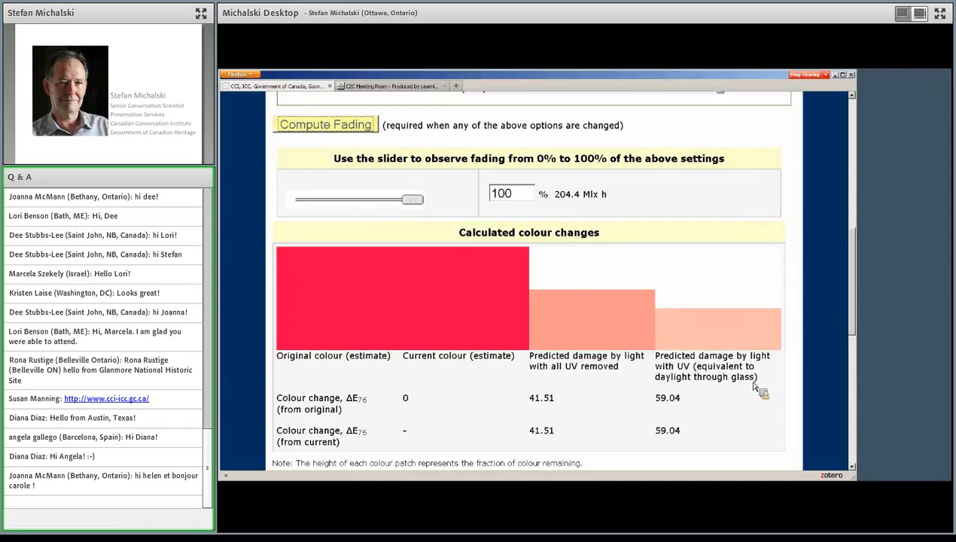
mouse_move(556, 315)
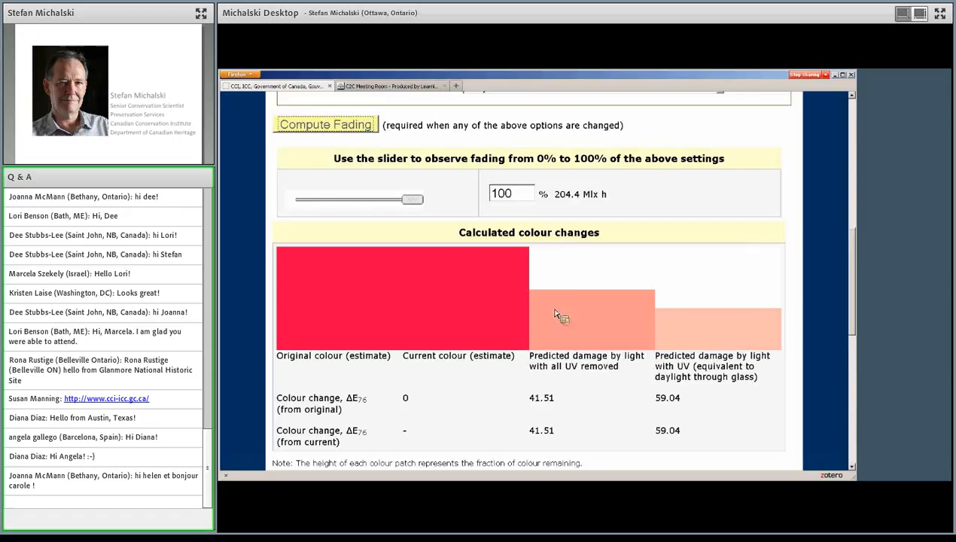
mouse_move(607, 346)
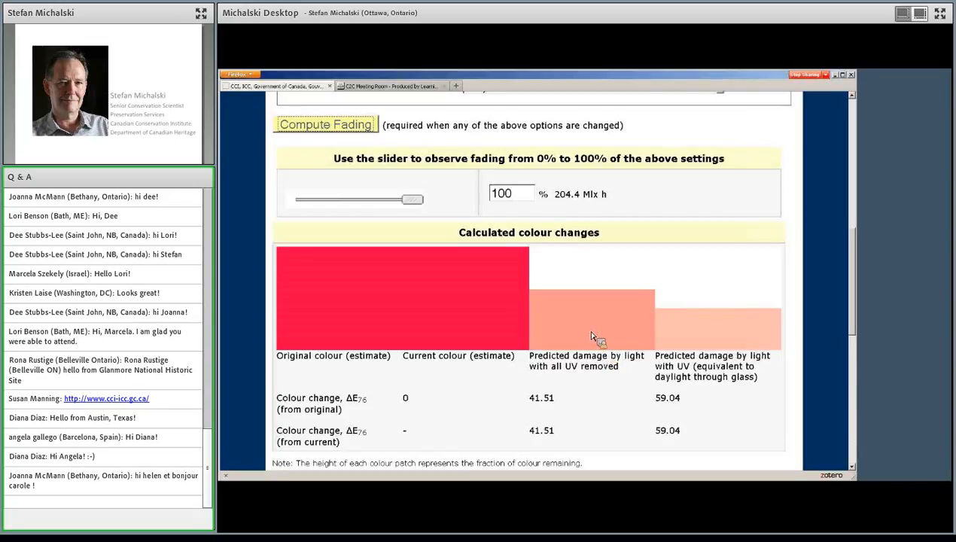
mouse_move(579, 311)
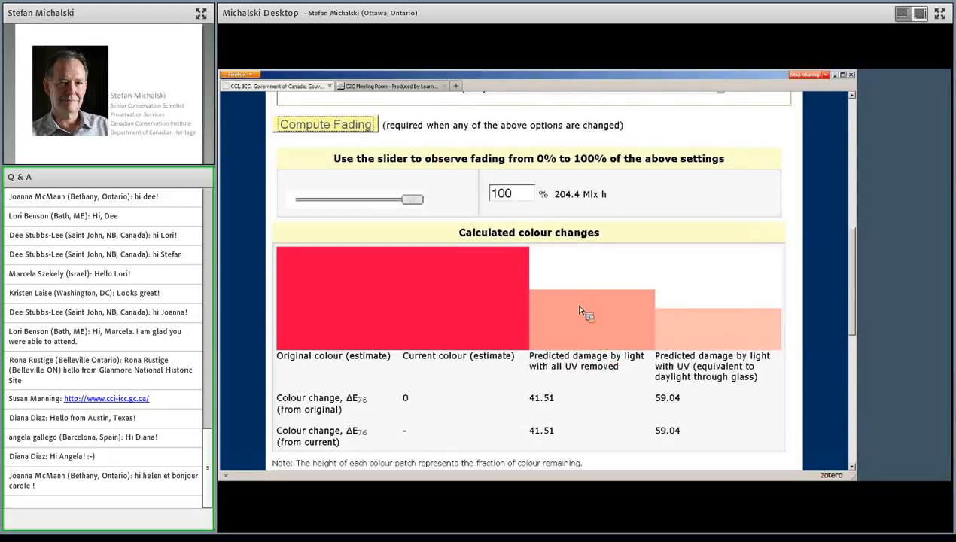
mouse_move(577, 323)
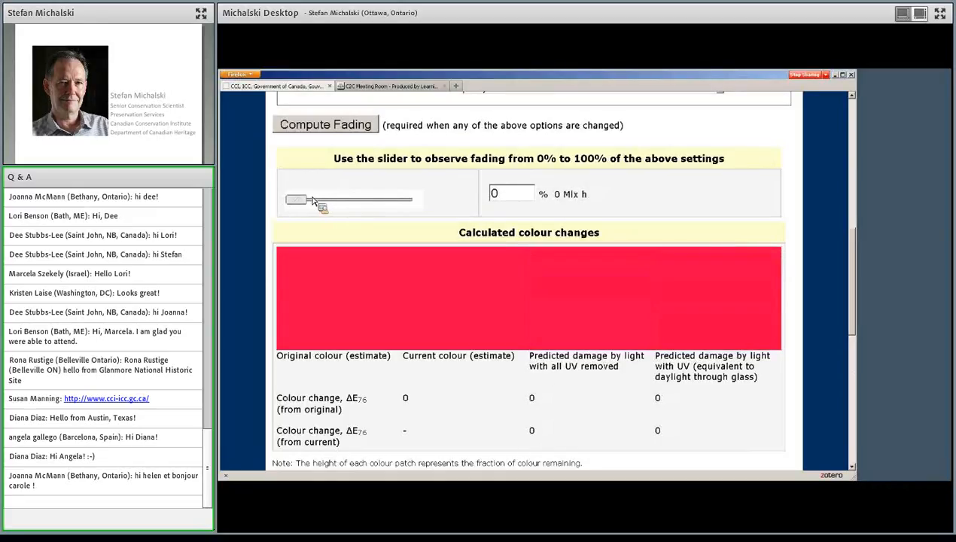
left_click_drag(301, 199, 414, 199)
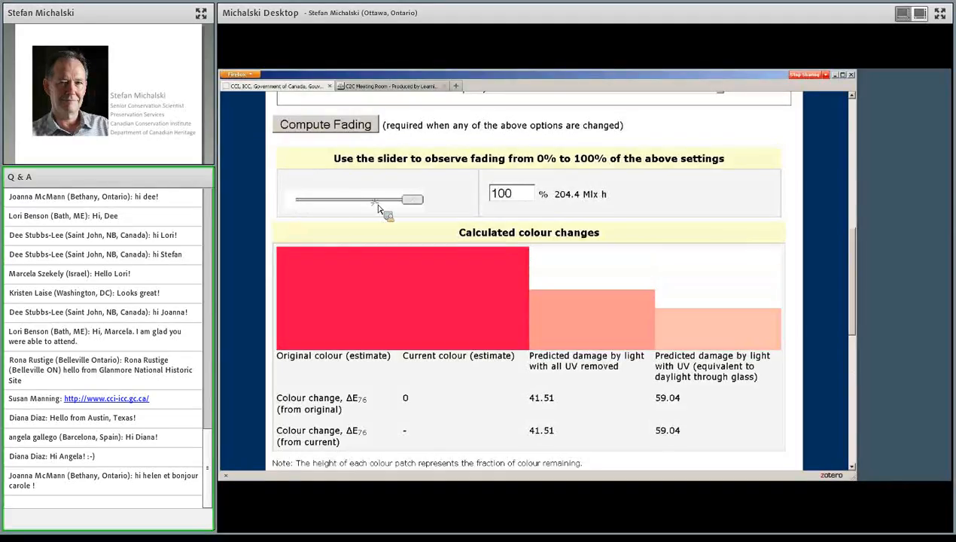
left_click_drag(412, 198, 339, 199)
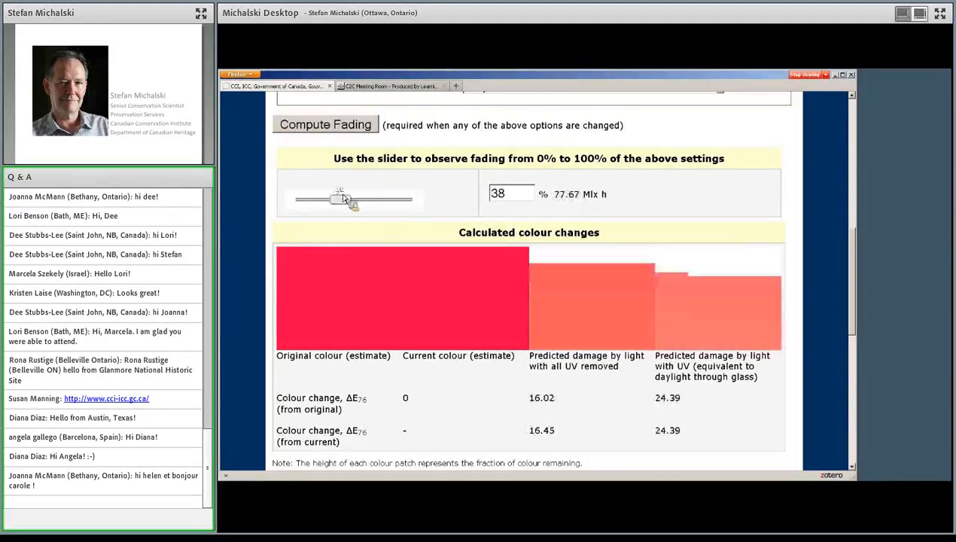
left_click_drag(343, 198, 294, 198)
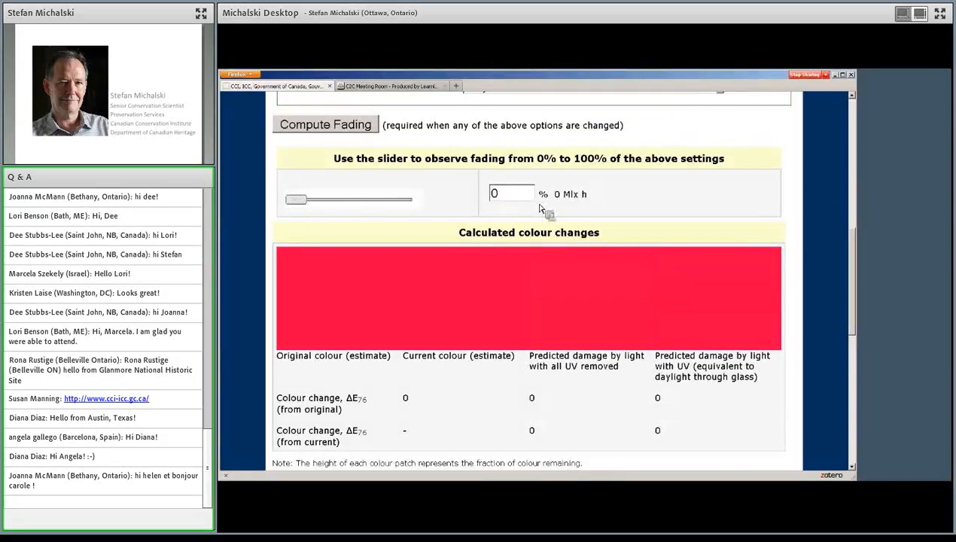
mouse_move(664, 421)
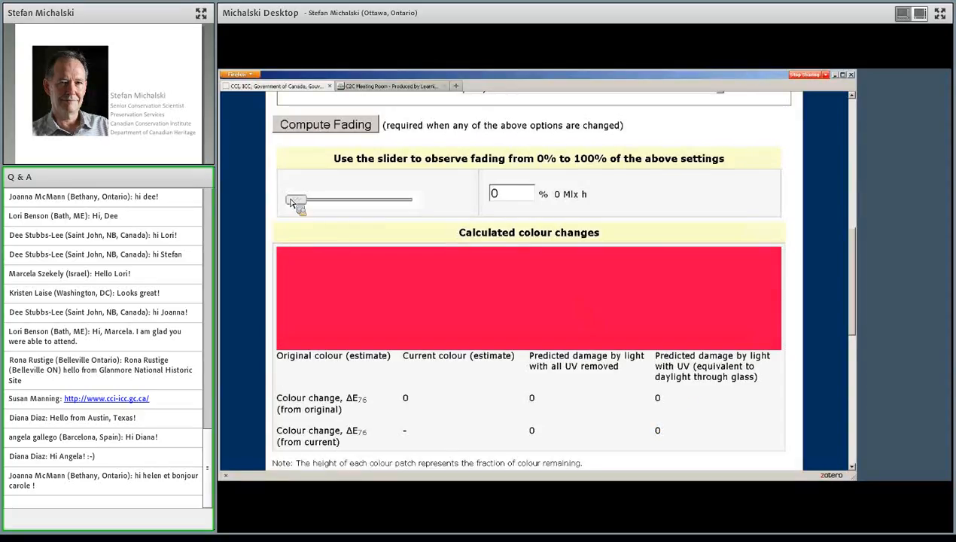
left_click_drag(295, 199, 415, 199)
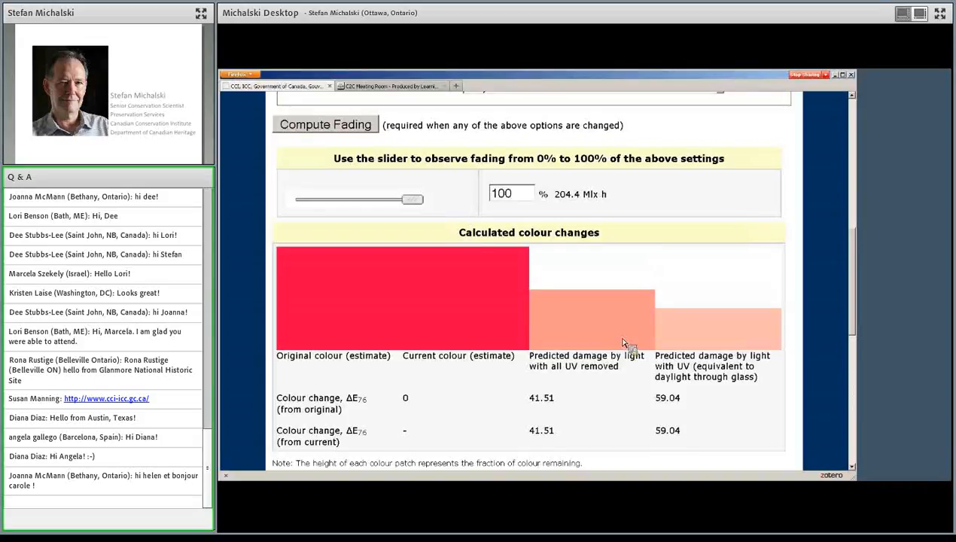
mouse_move(601, 213)
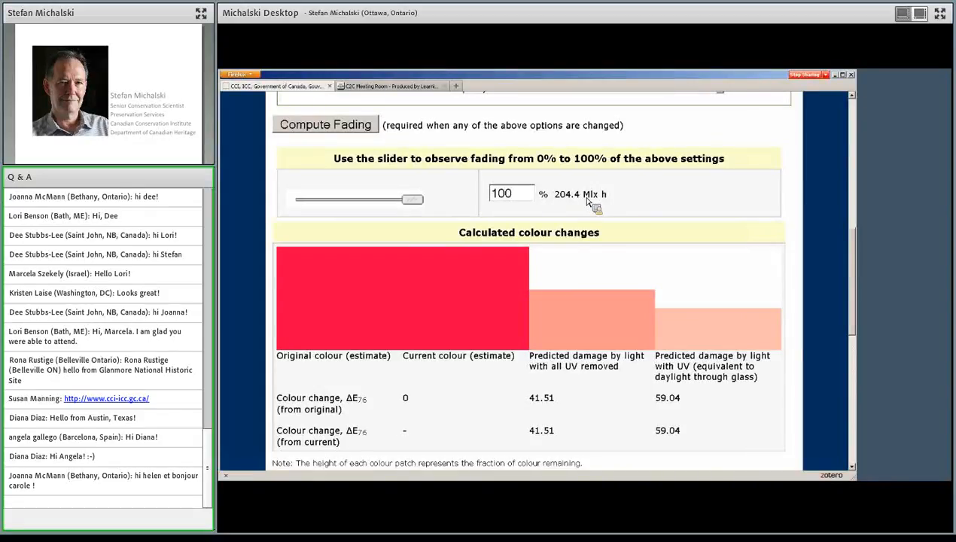
mouse_move(580, 202)
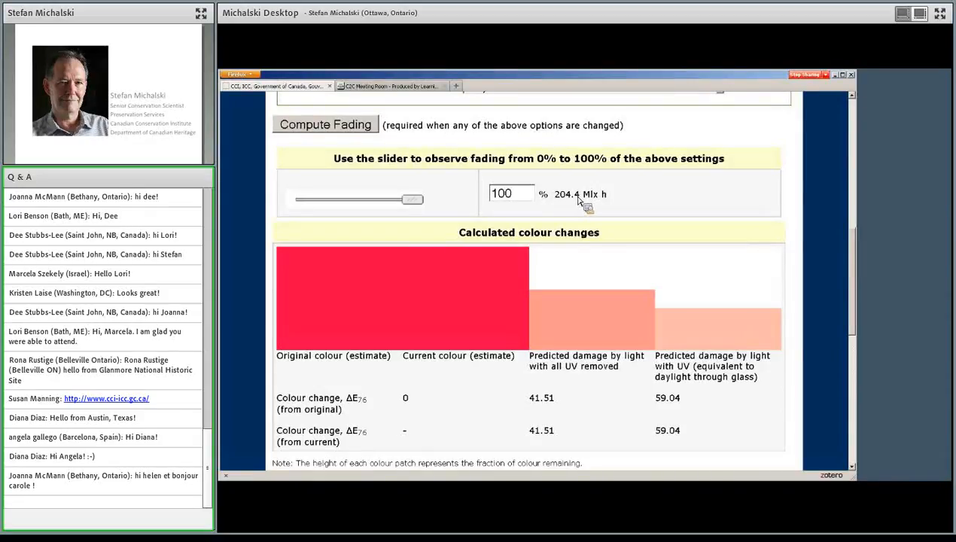
mouse_move(594, 200)
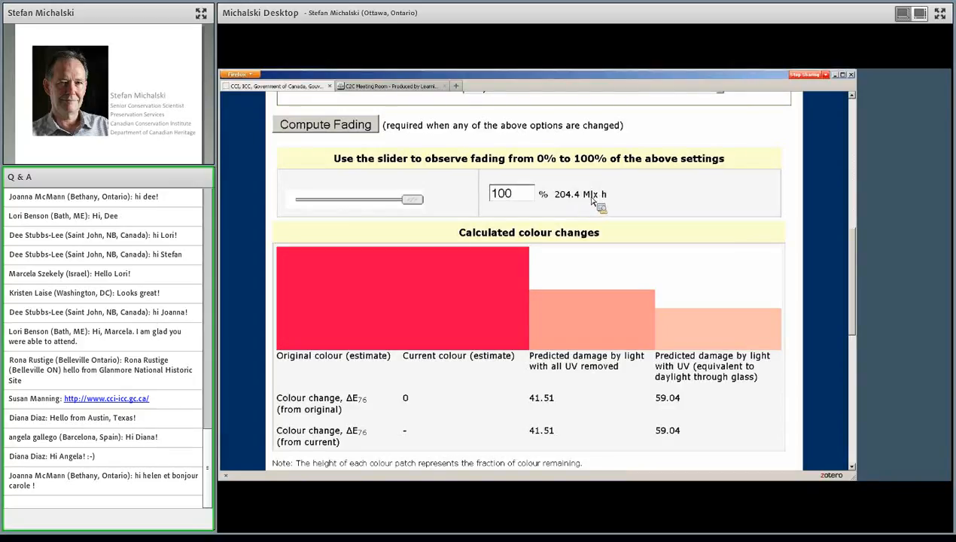
mouse_move(619, 206)
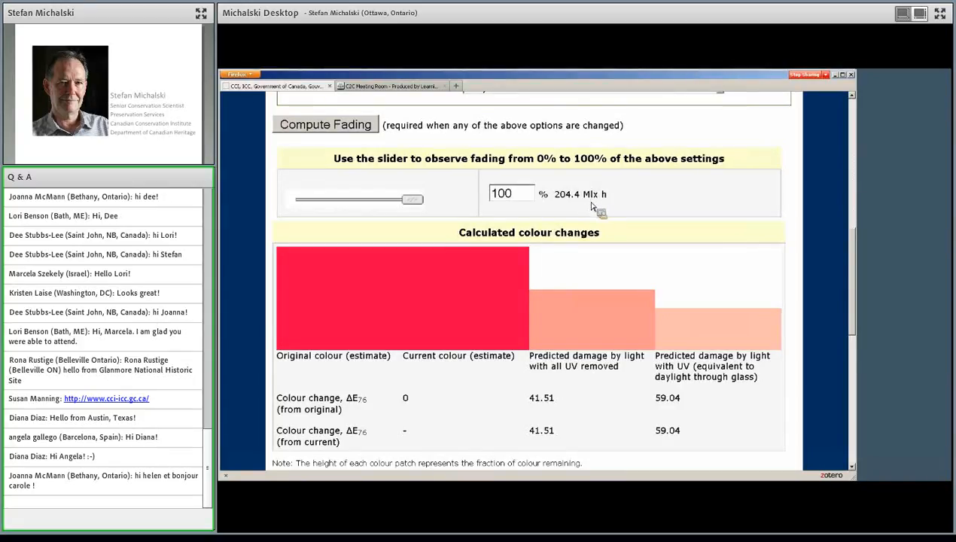
mouse_move(608, 201)
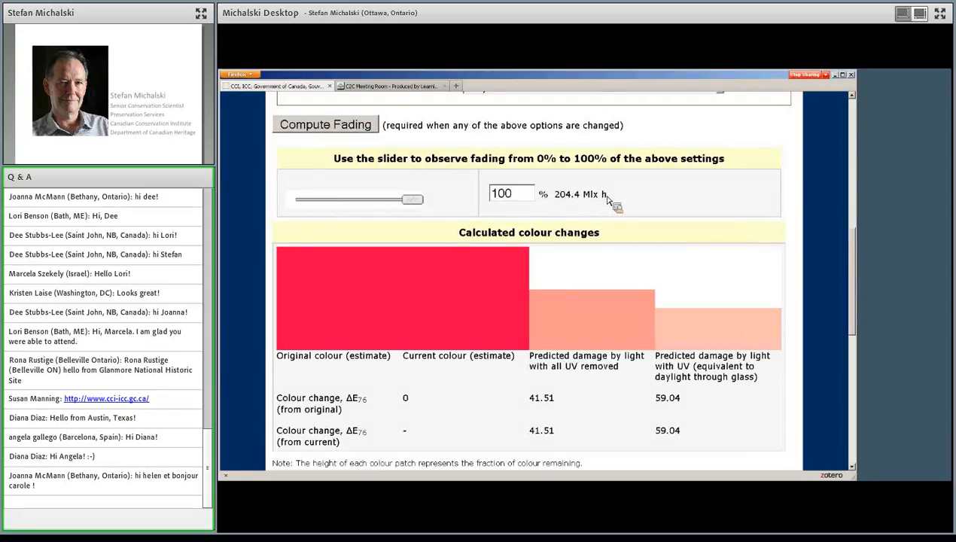
mouse_move(631, 210)
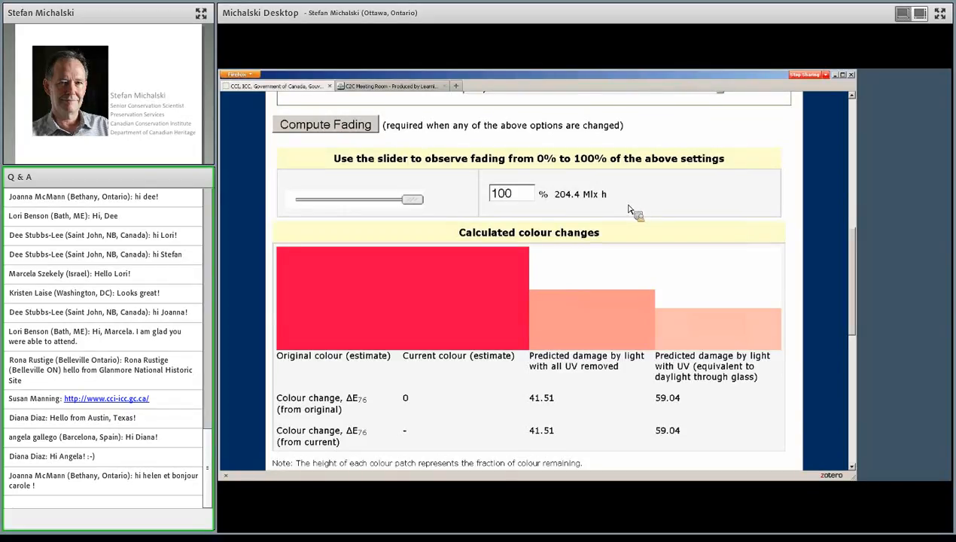
mouse_move(583, 206)
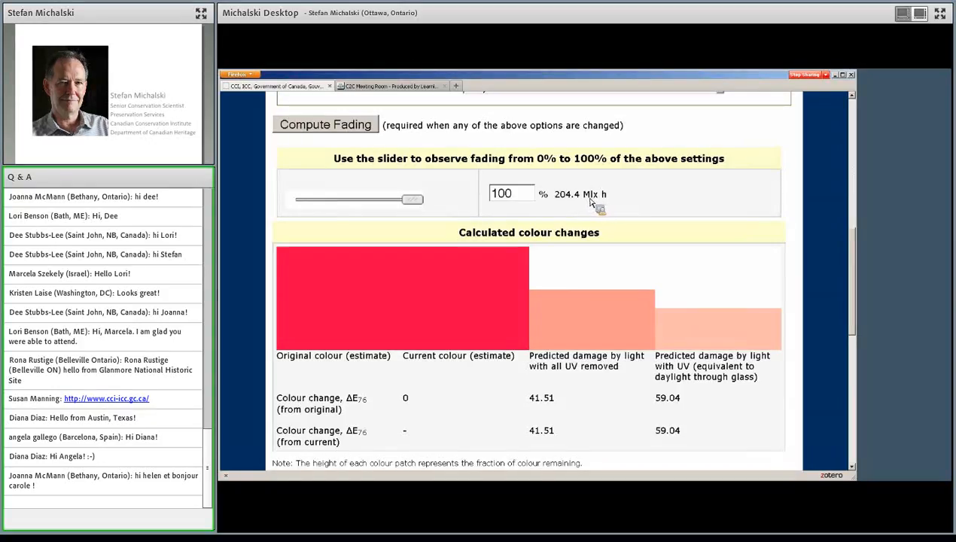
mouse_move(657, 257)
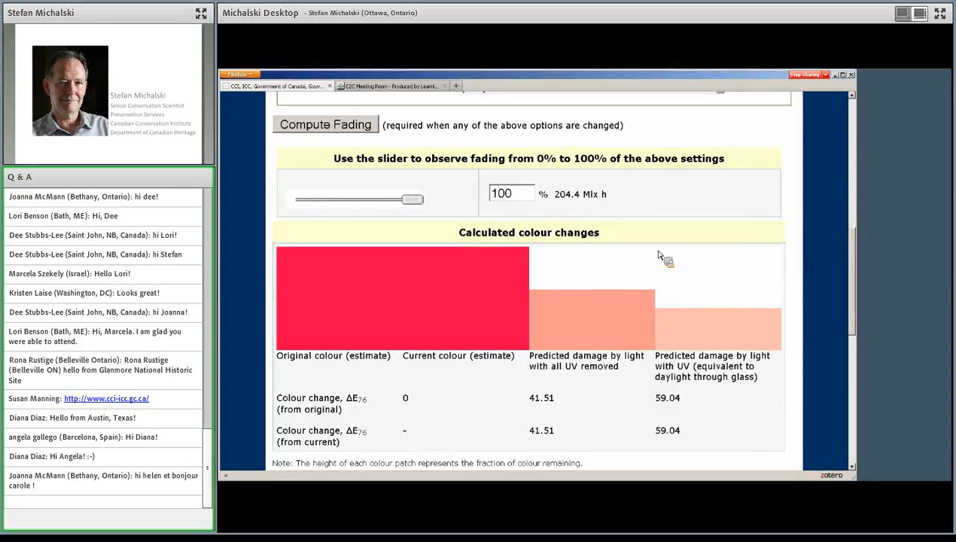
mouse_move(664, 278)
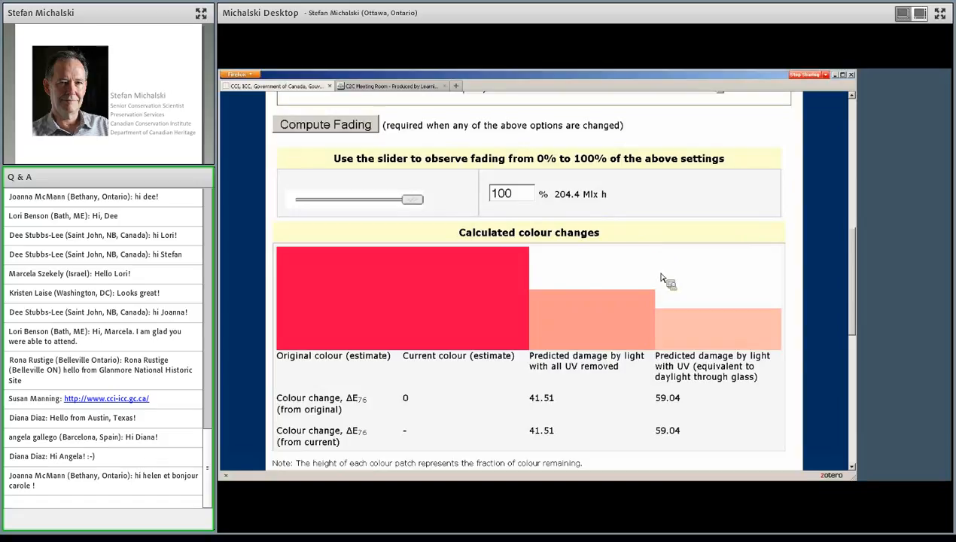
mouse_move(689, 277)
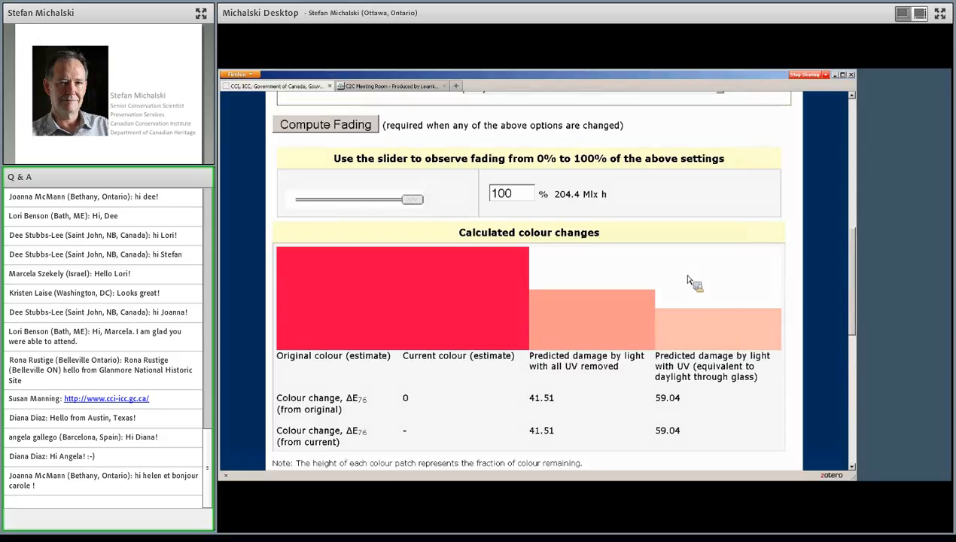
mouse_move(593, 199)
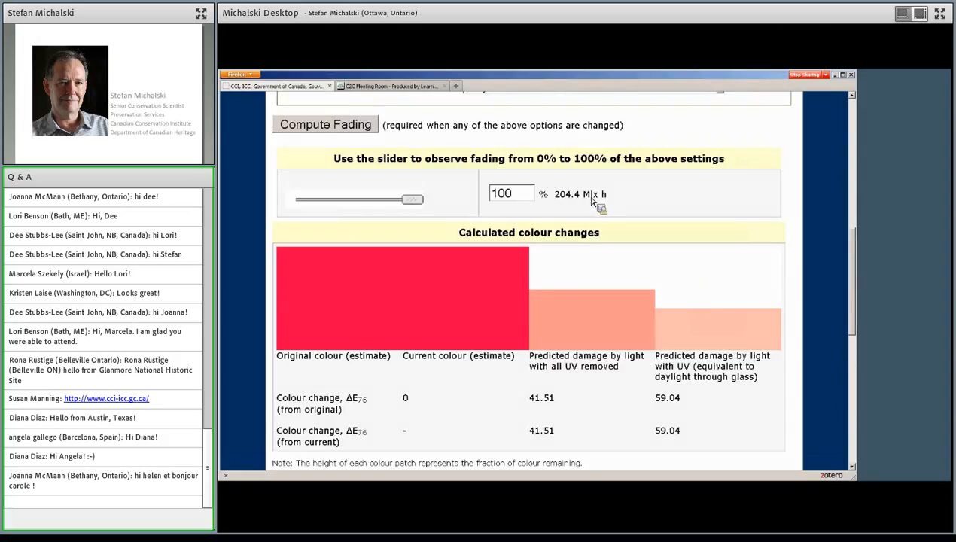
mouse_move(698, 316)
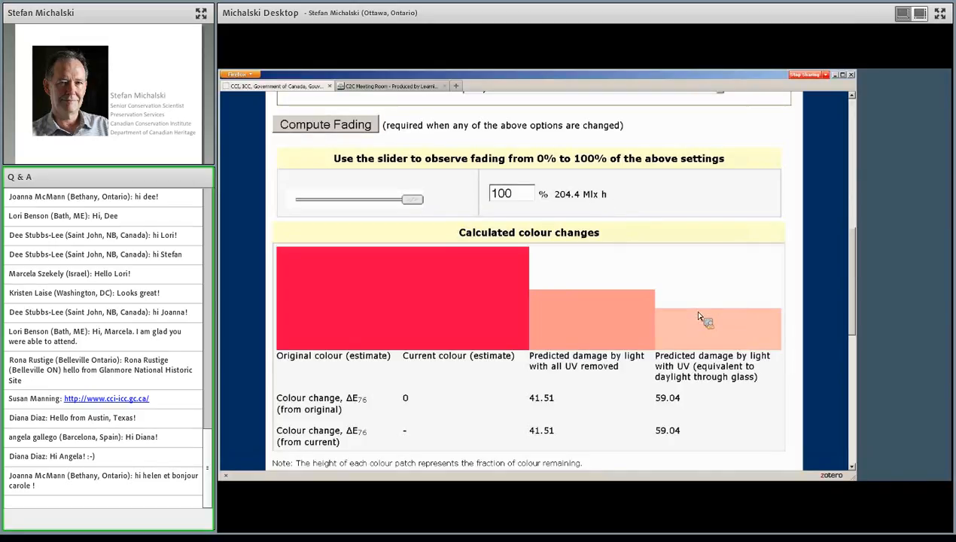
mouse_move(735, 284)
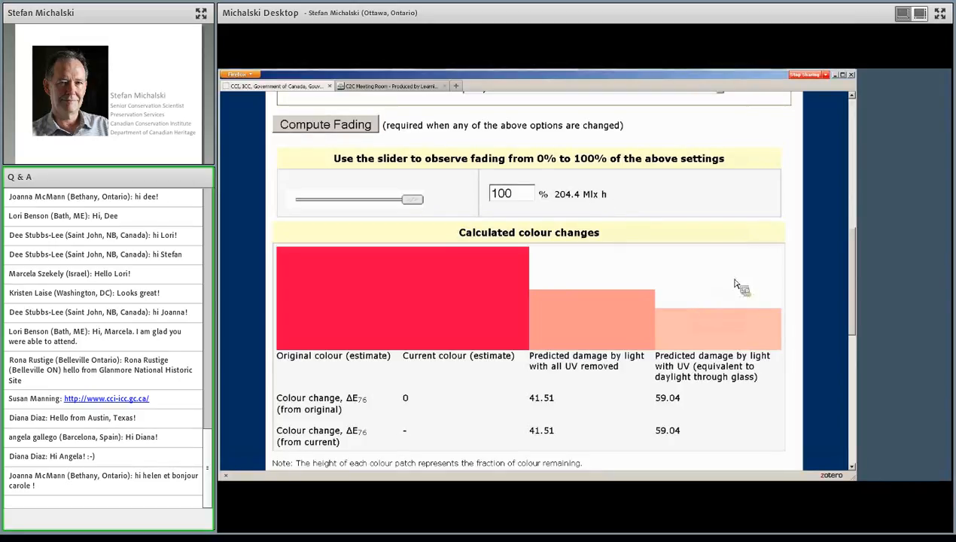
mouse_move(660, 222)
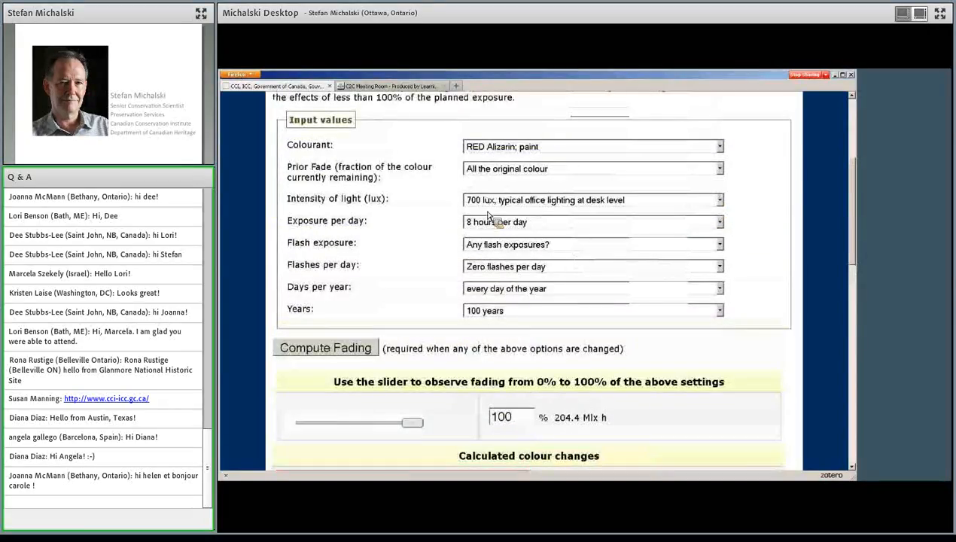
Scroll the shared calculator down to the colour changes showing 41.51 and 59.04
scroll("down", 3)
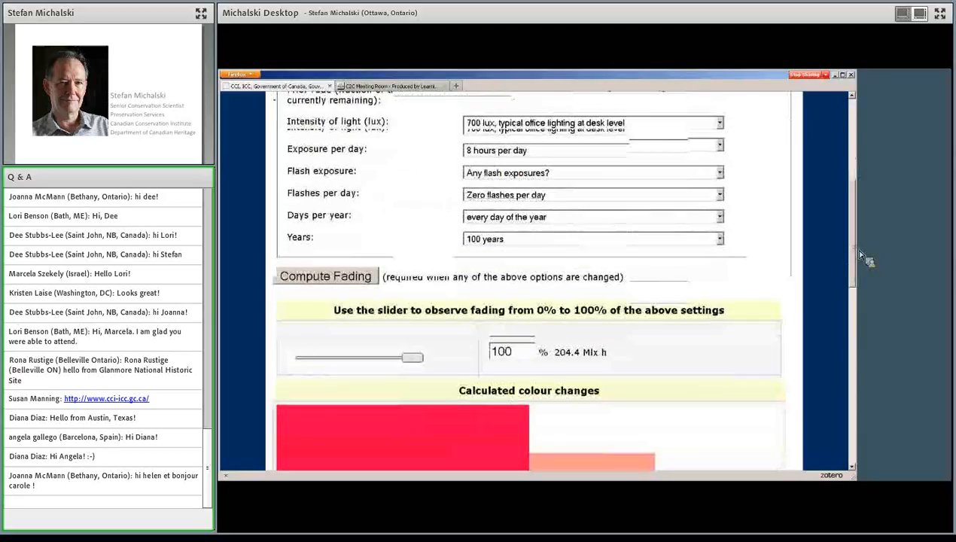
scroll("down", 3)
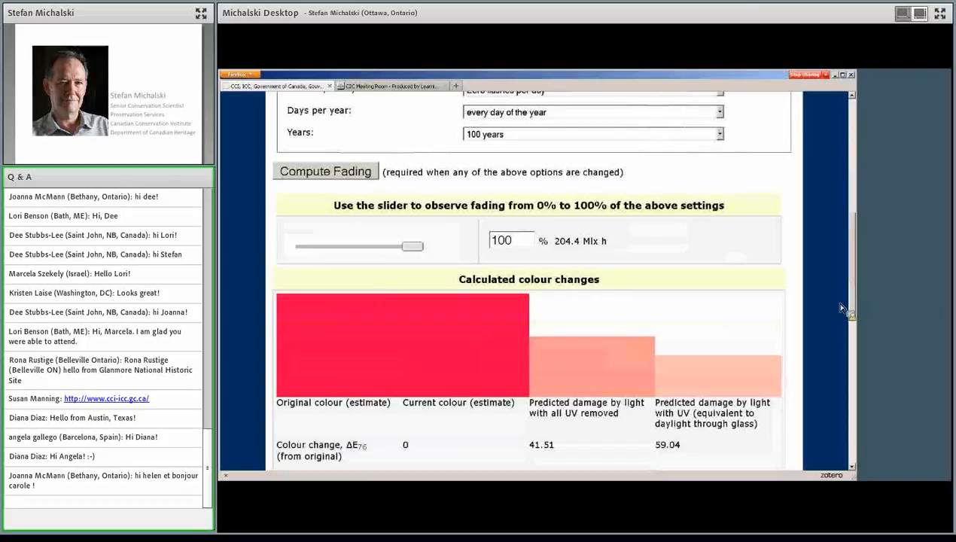
mouse_move(856, 275)
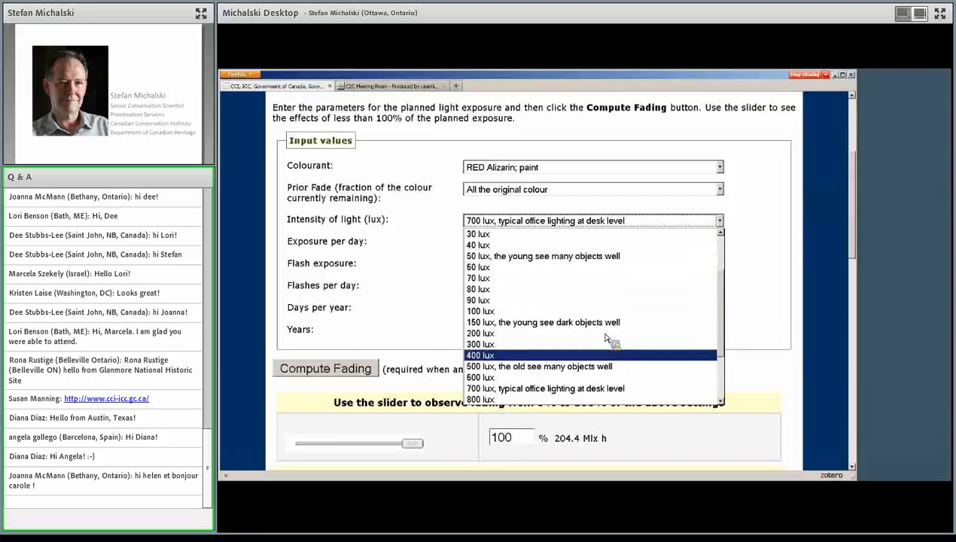
mouse_move(621, 289)
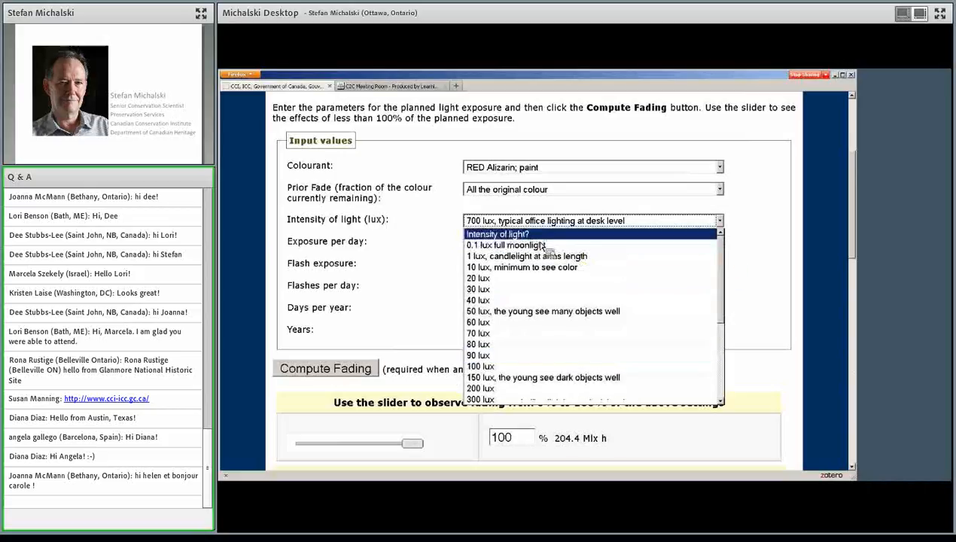
mouse_move(590, 256)
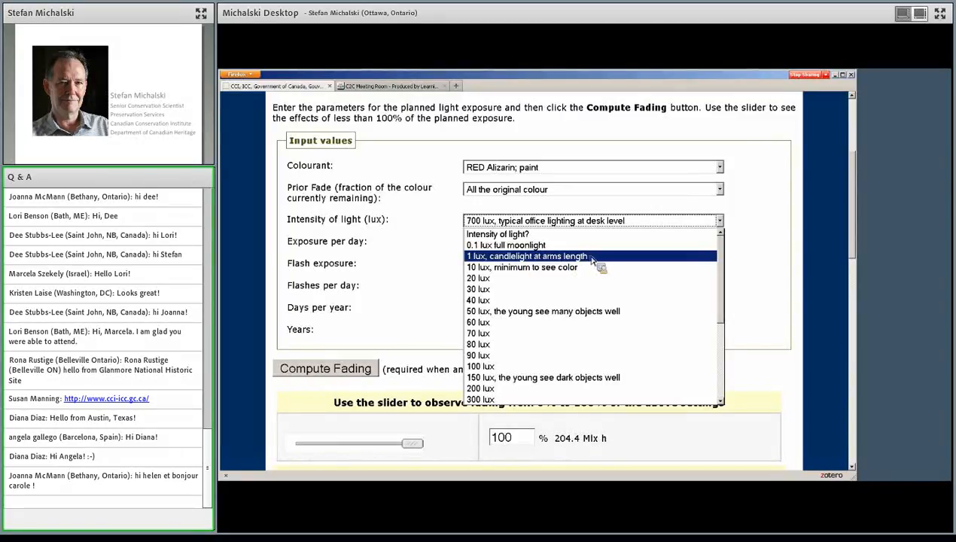
mouse_move(615, 259)
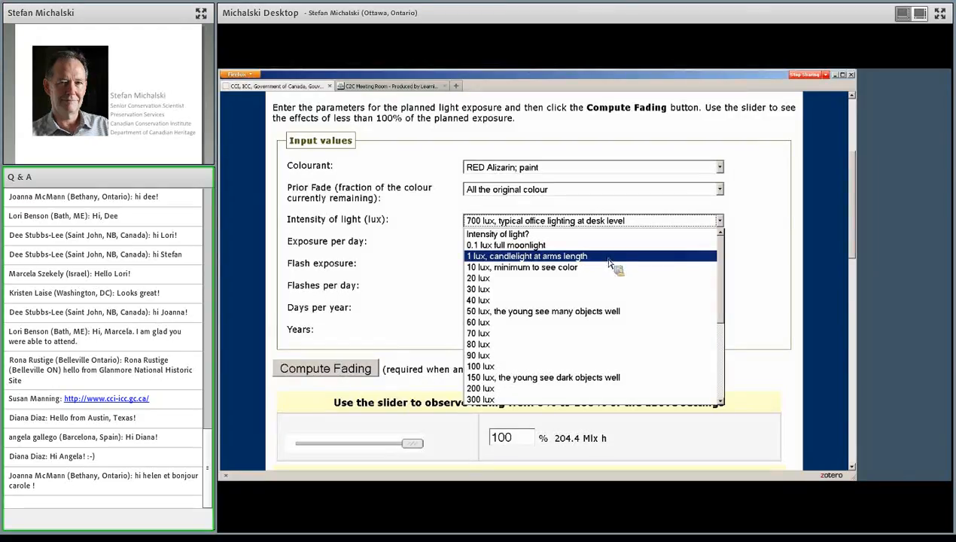
mouse_move(538, 244)
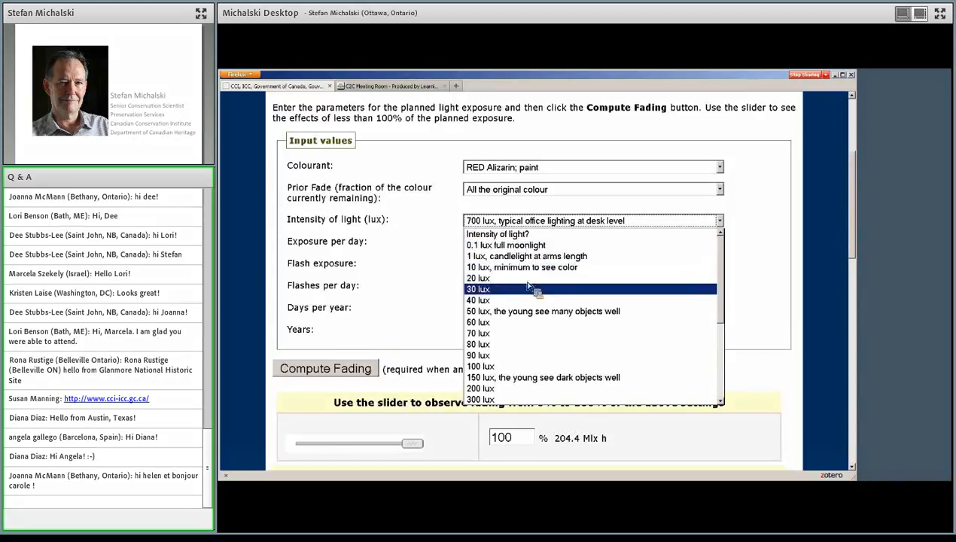
mouse_move(511, 267)
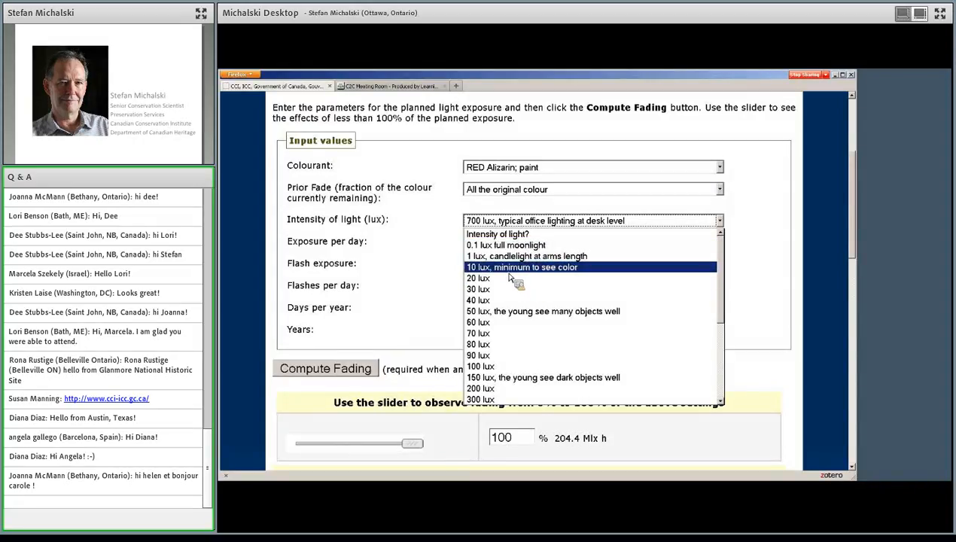
mouse_move(511, 316)
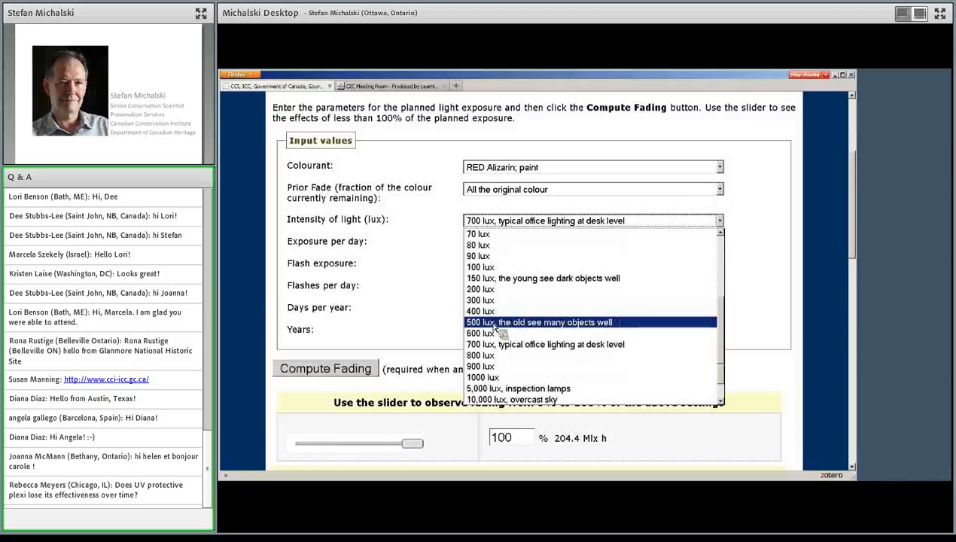
mouse_move(542, 331)
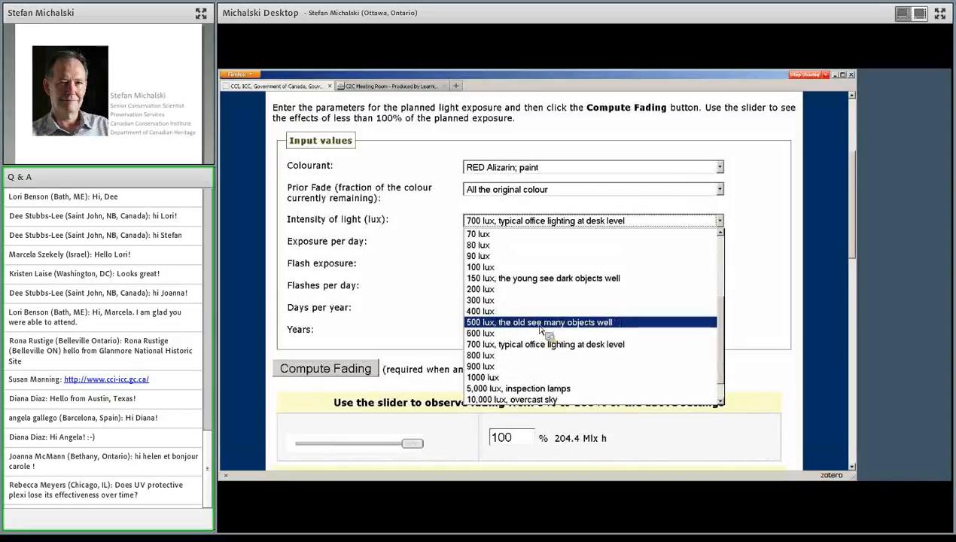
mouse_move(542, 326)
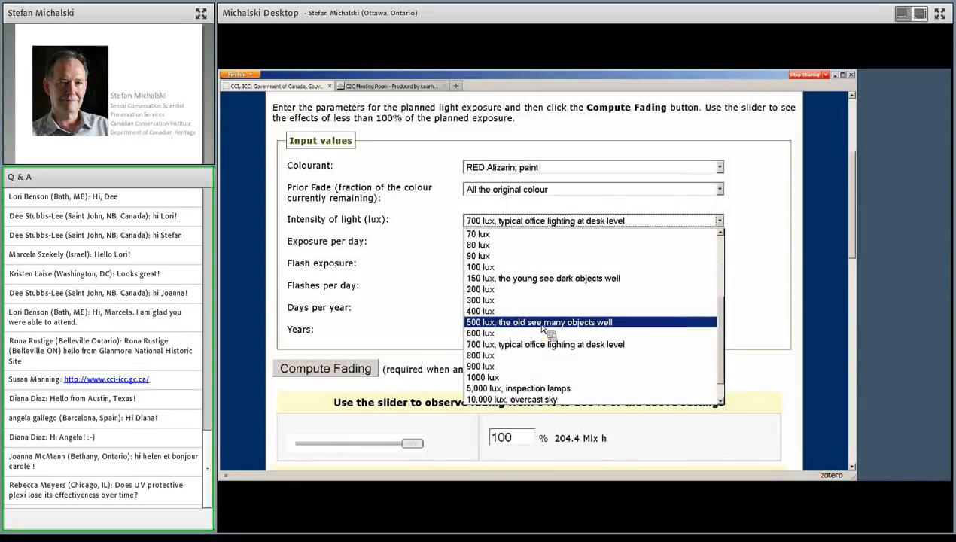
mouse_move(528, 329)
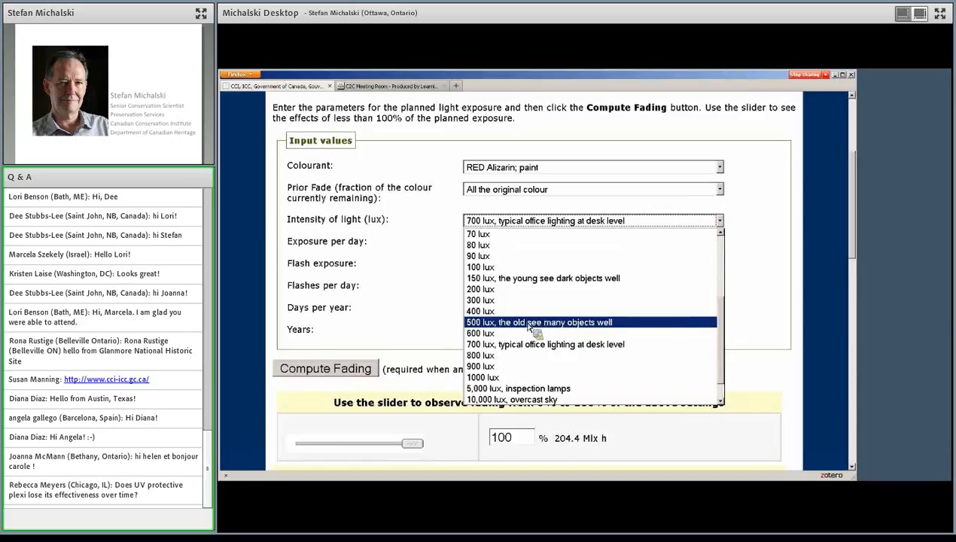
mouse_move(613, 325)
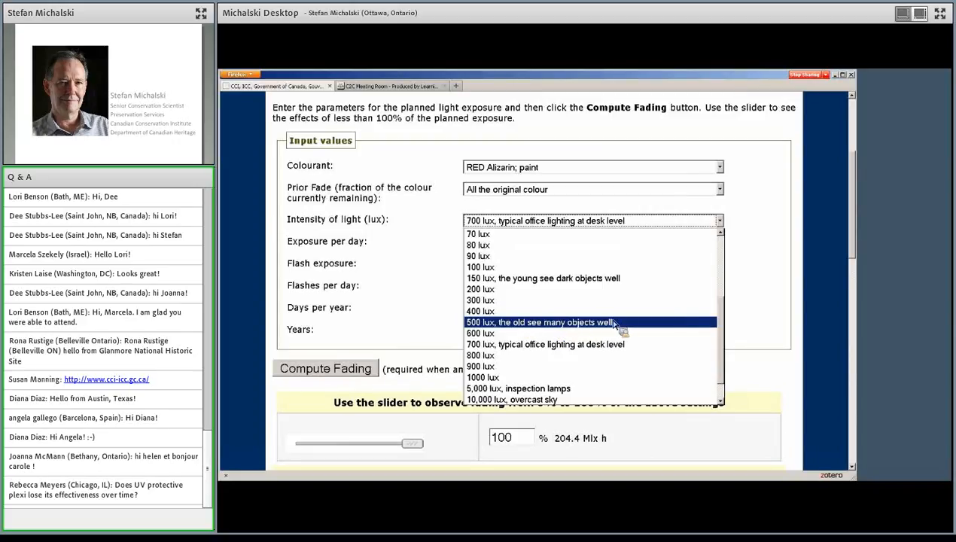
mouse_move(544, 273)
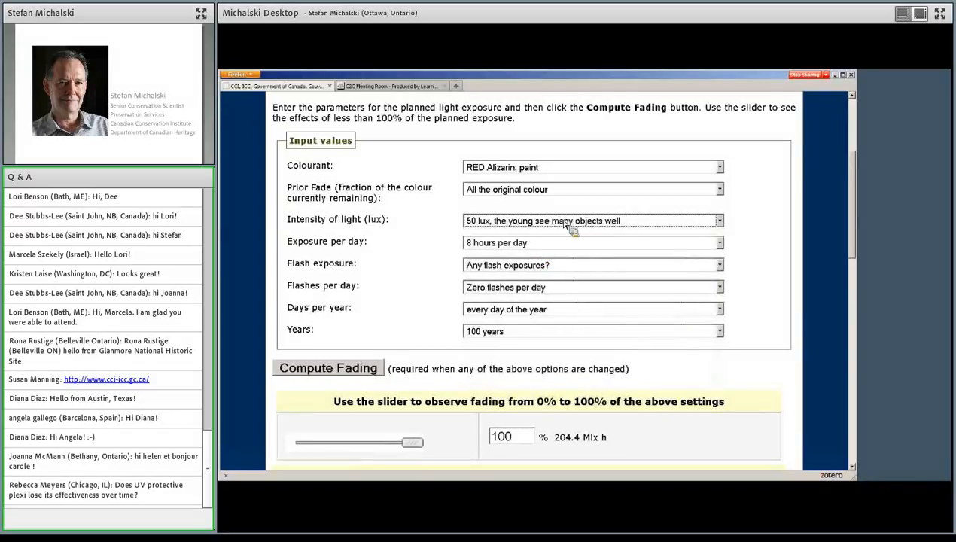
mouse_move(564, 243)
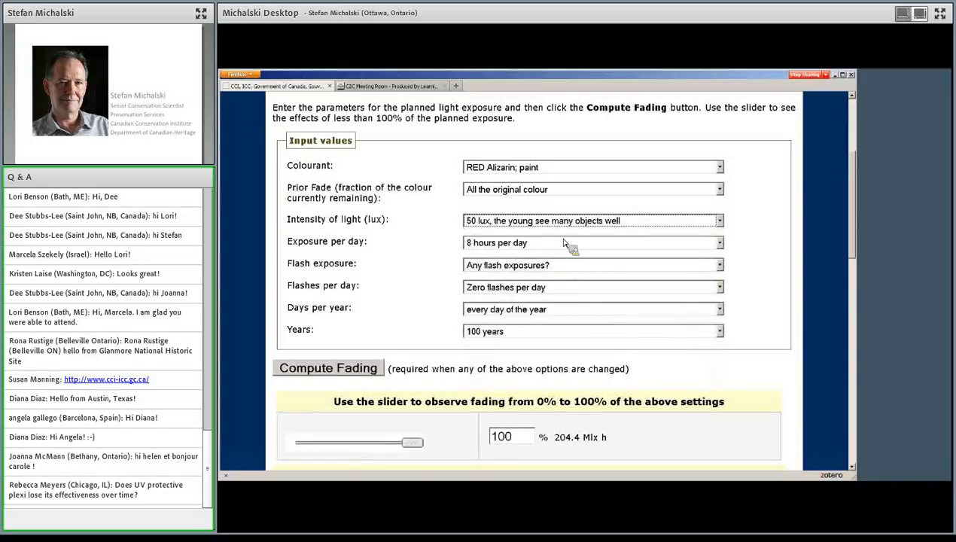
Compute fading at 50 lux, view colour changes 2.78 and 4.21, then return to the inputs
left_click(326, 367)
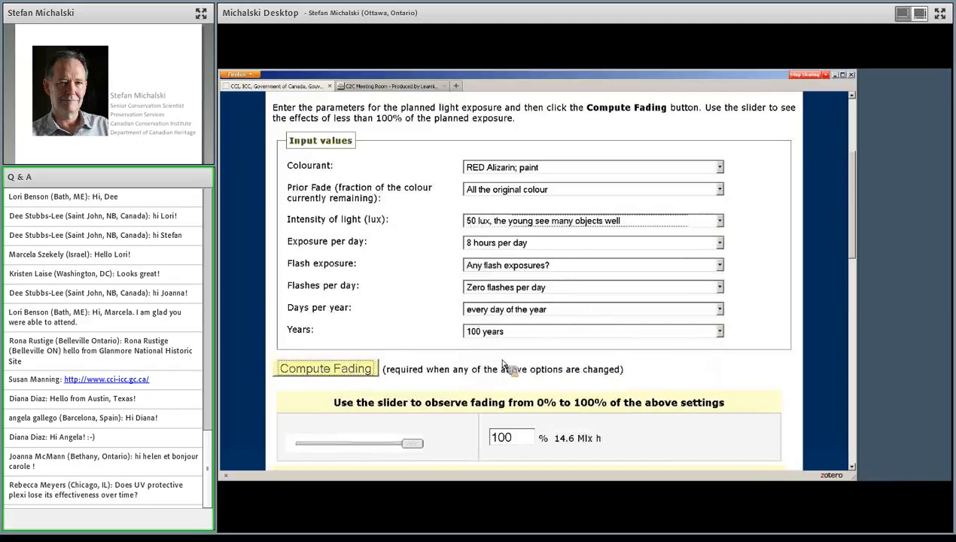
scroll("down", 3)
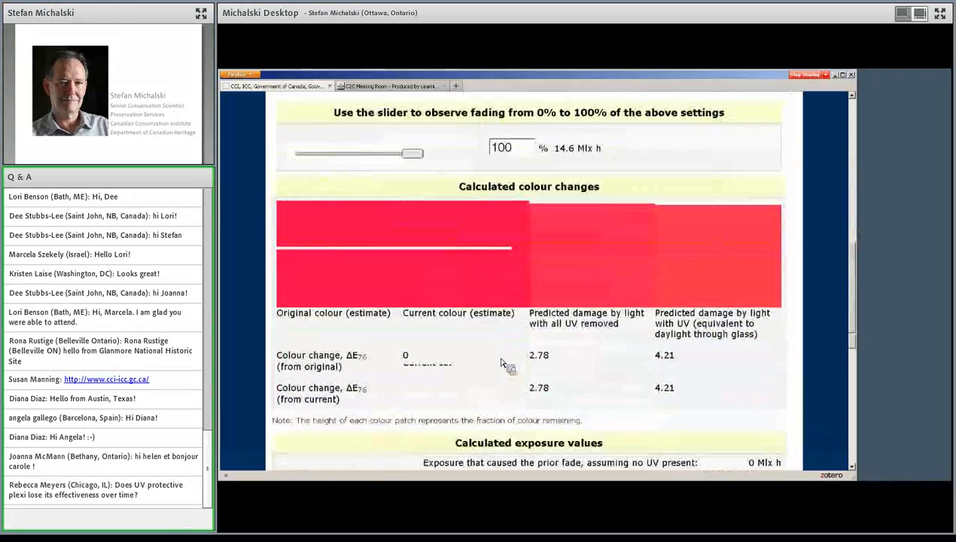
scroll("down", 3)
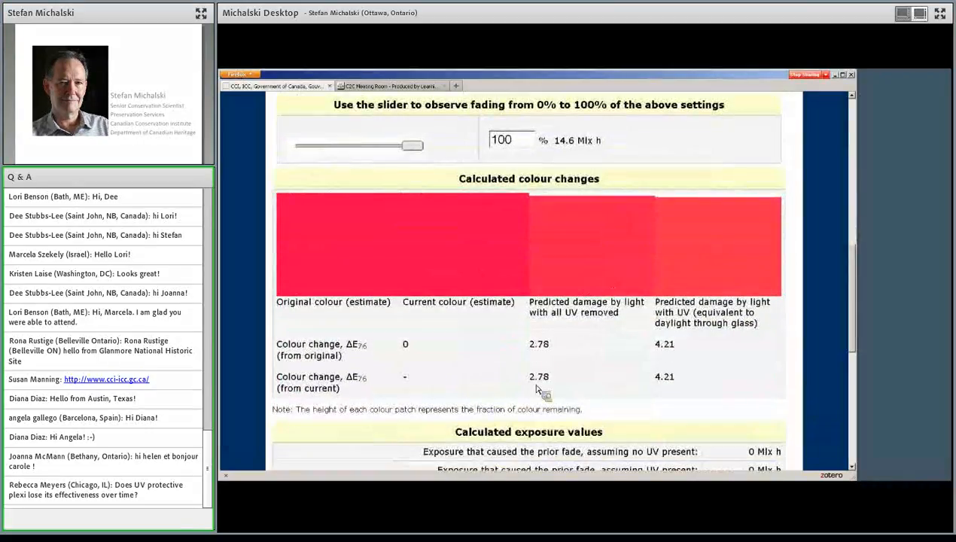
mouse_move(601, 362)
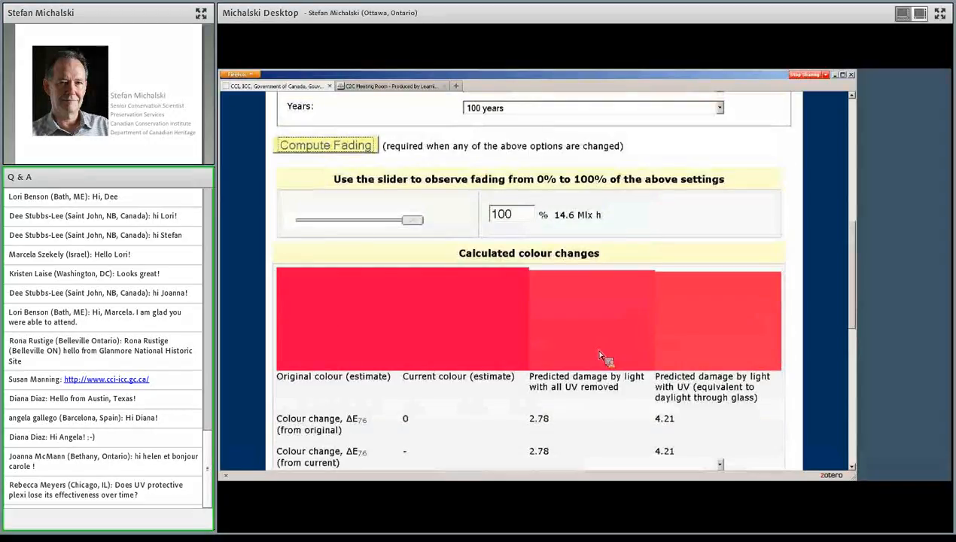
mouse_move(609, 348)
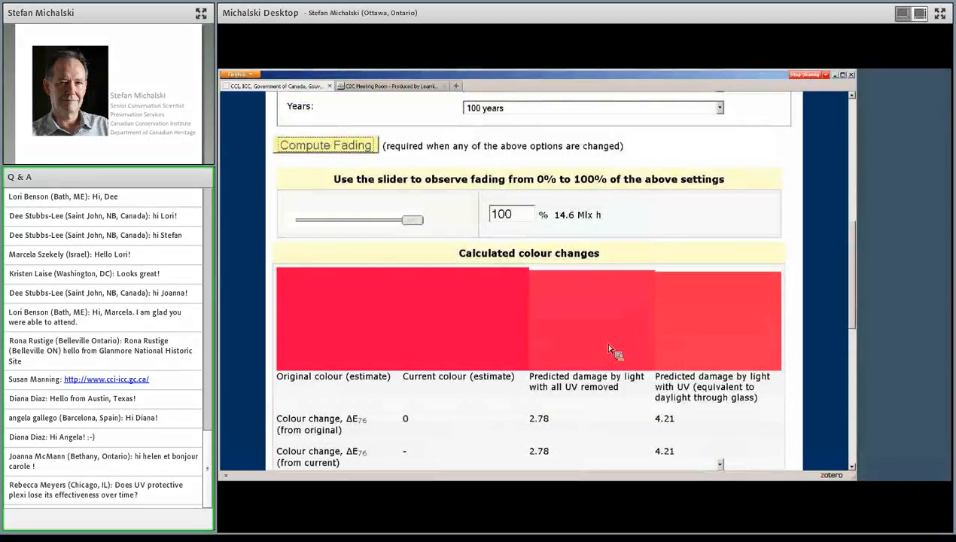
scroll("up", 3)
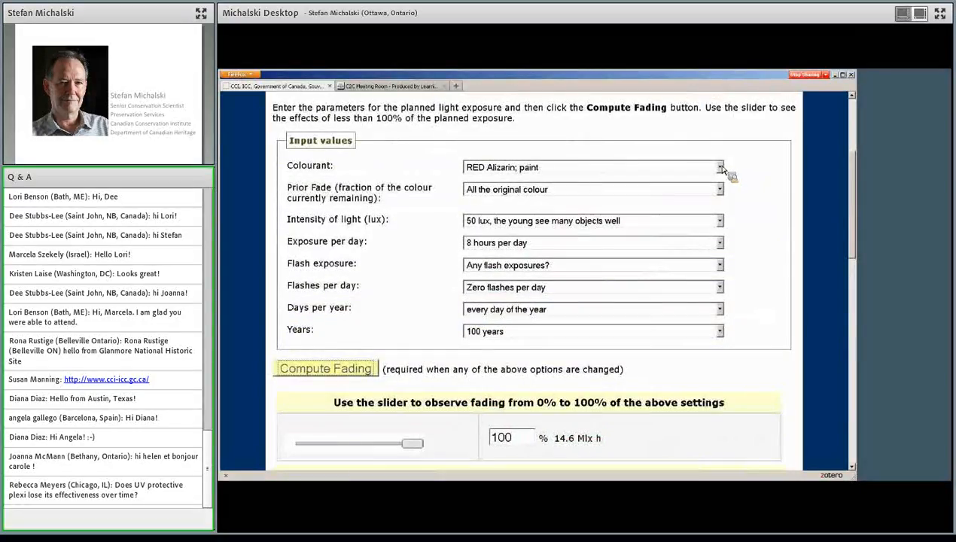
Switch the colourant to 'BLUE Indigo Carmine; dye on wool' and scroll through the results and notes
left_click(719, 167)
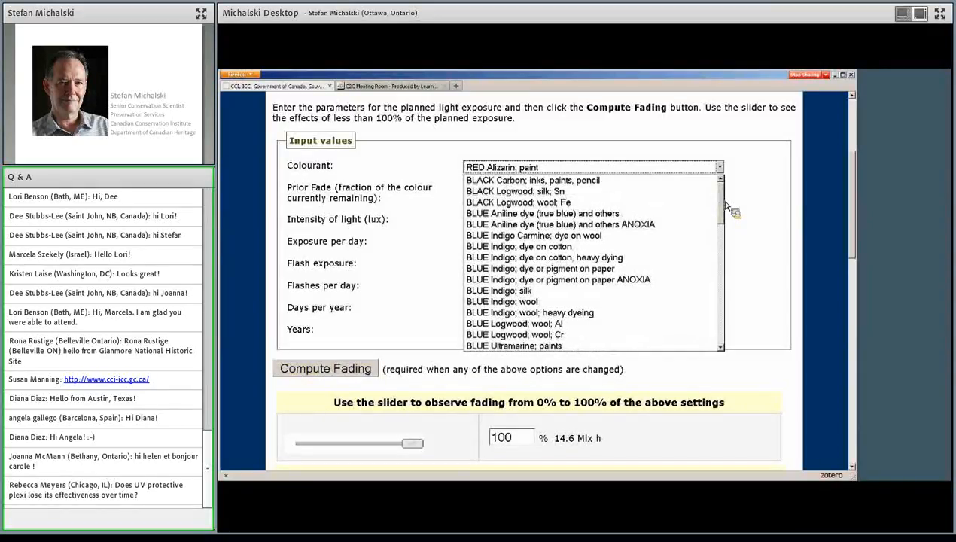
mouse_move(593, 235)
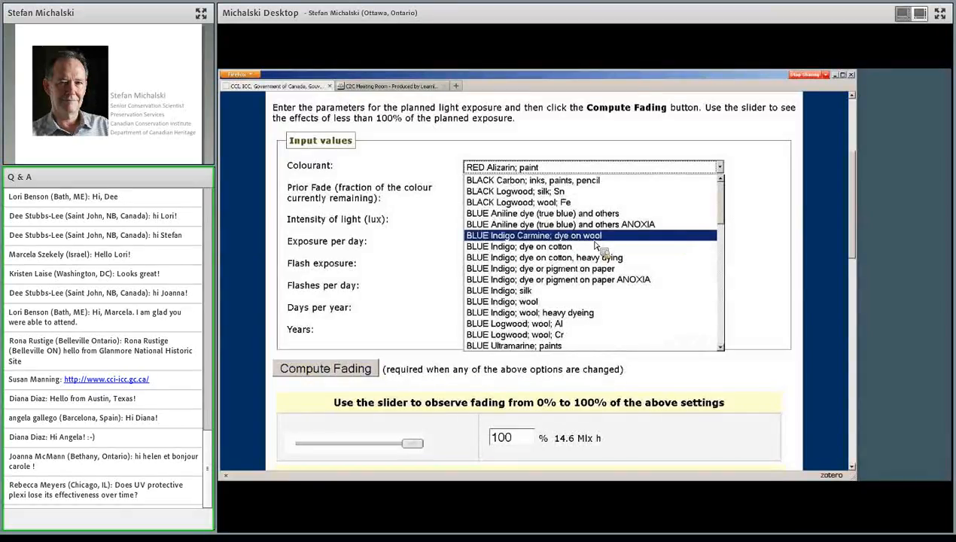
left_click(533, 235)
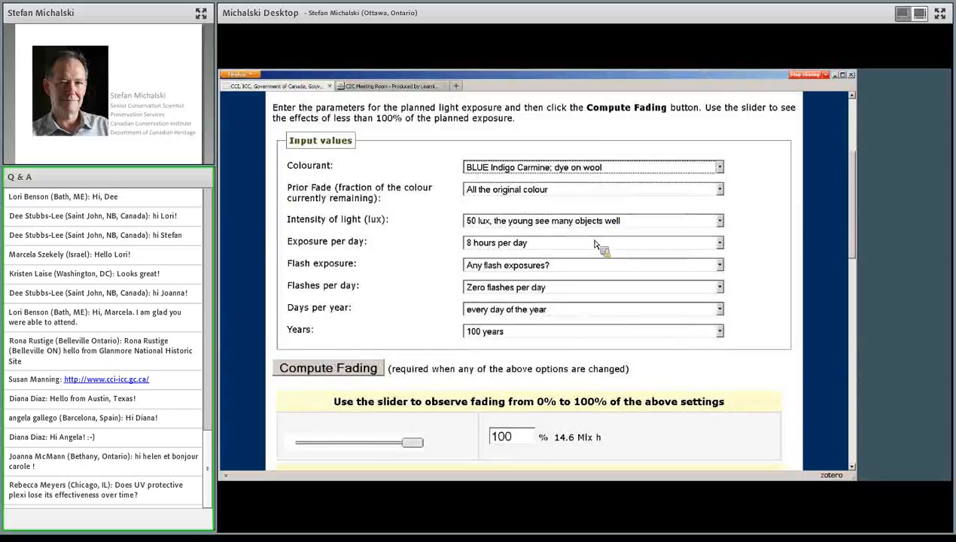
mouse_move(621, 255)
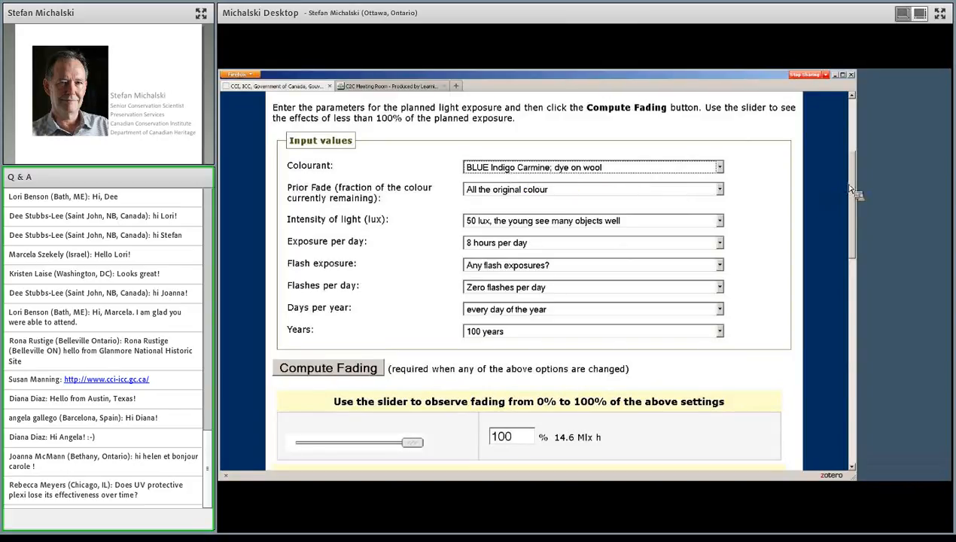
scroll("down", 3)
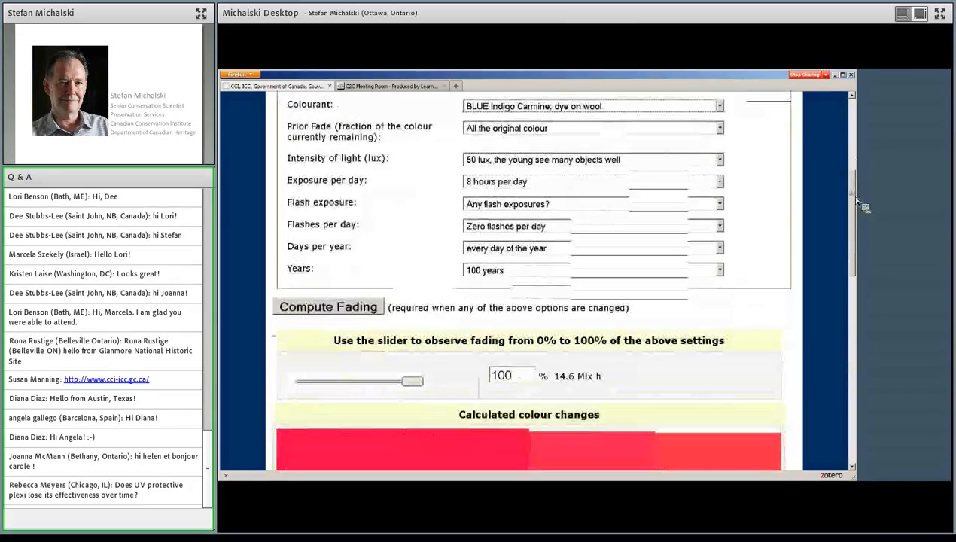
scroll("down", 3)
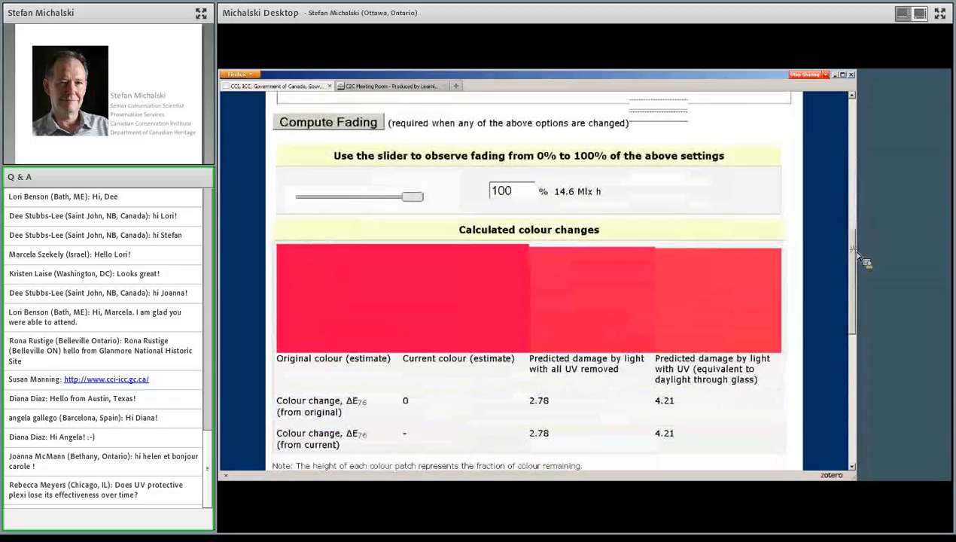
scroll("down", 3)
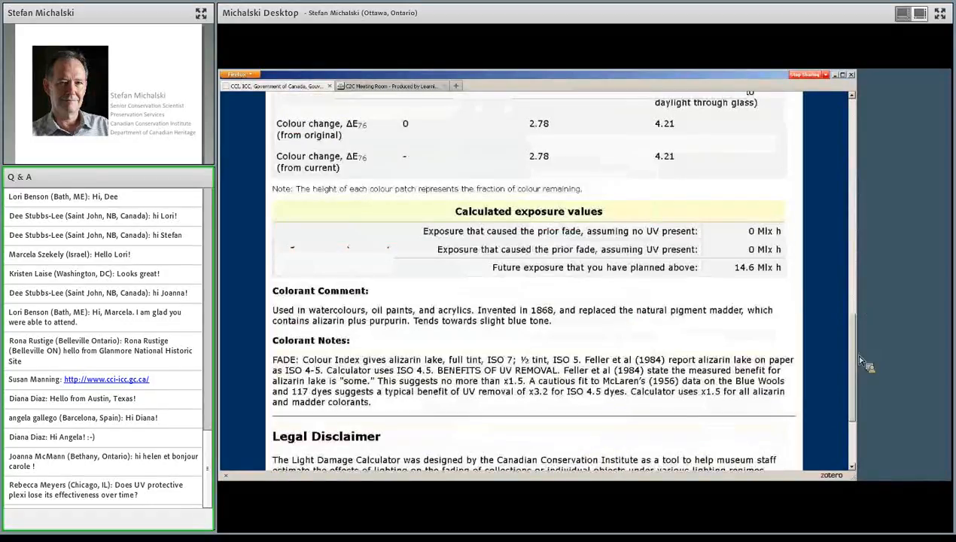
scroll("down", 3)
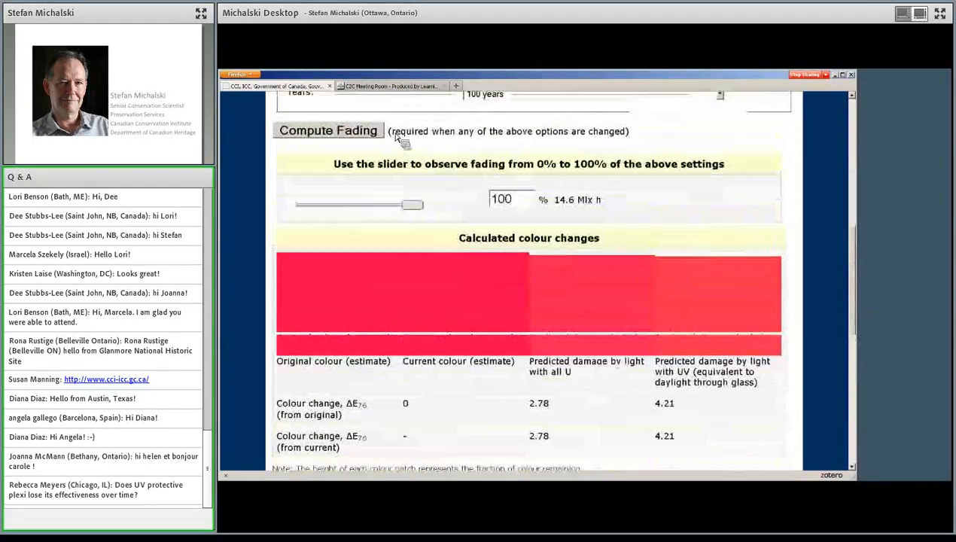
left_click(328, 130)
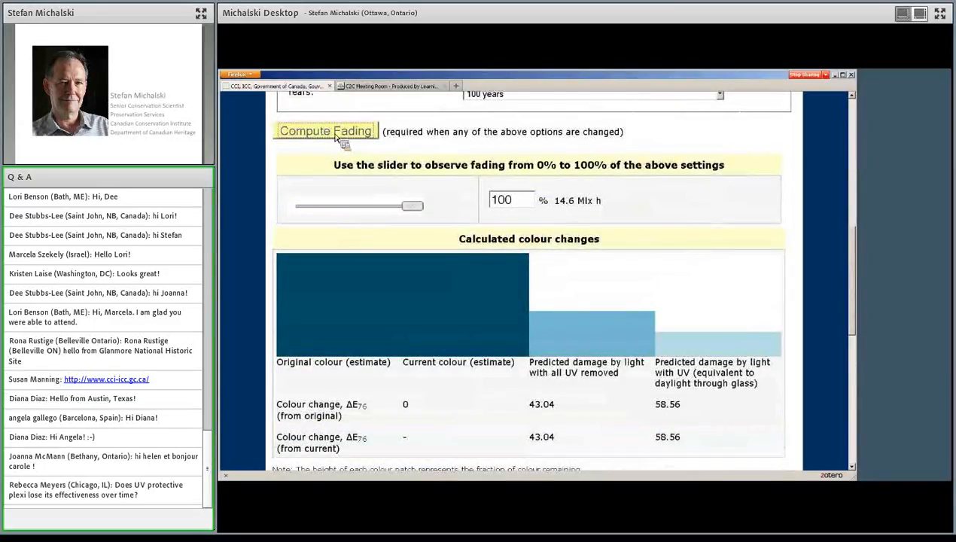
mouse_move(620, 376)
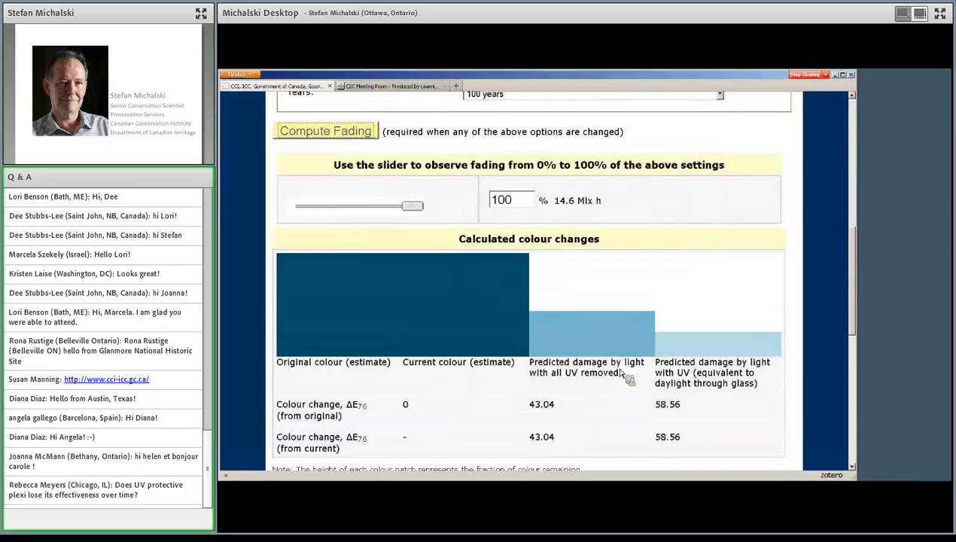
mouse_move(422, 292)
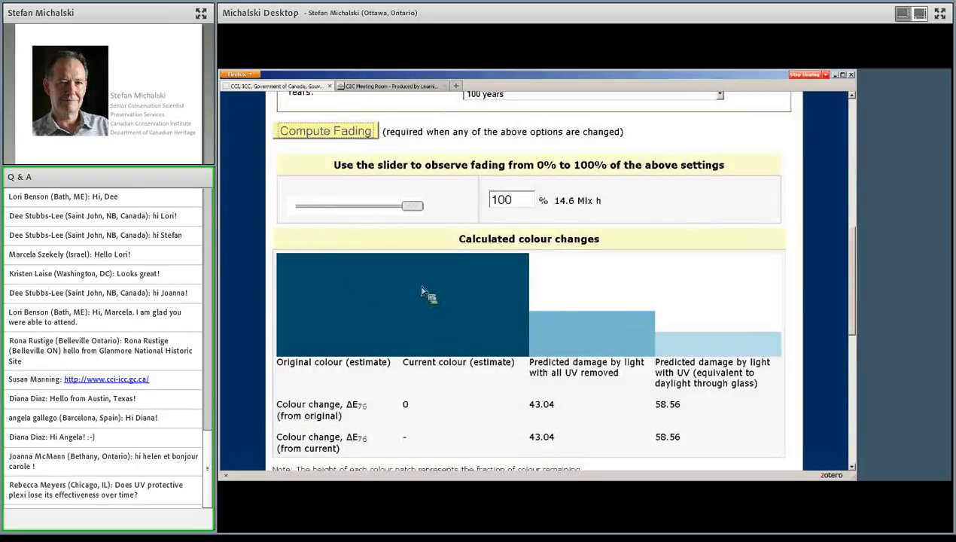
scroll("down", 3)
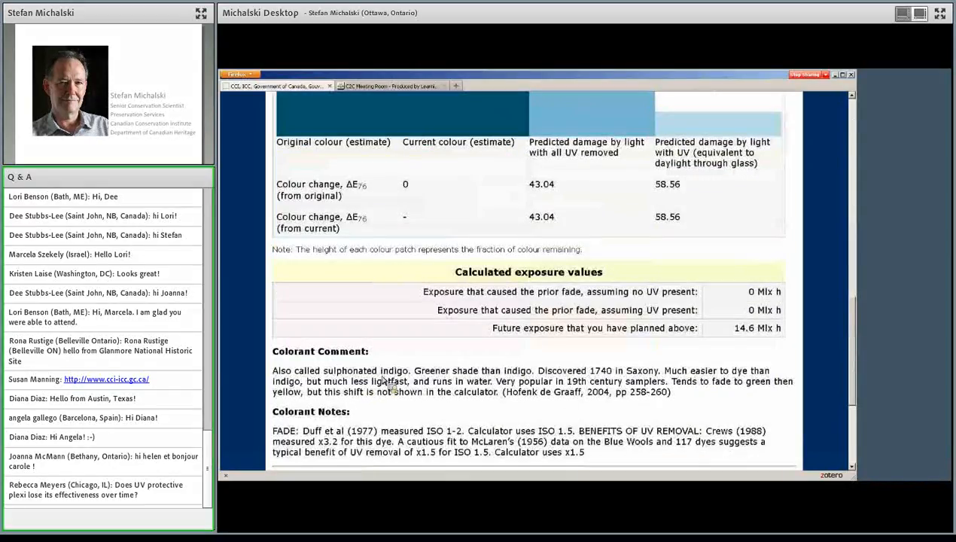
mouse_move(559, 398)
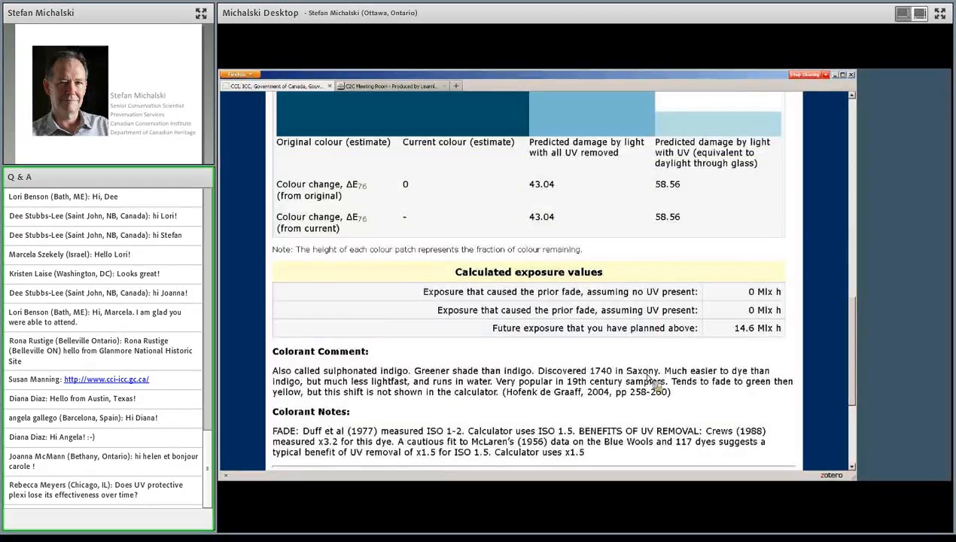
mouse_move(362, 405)
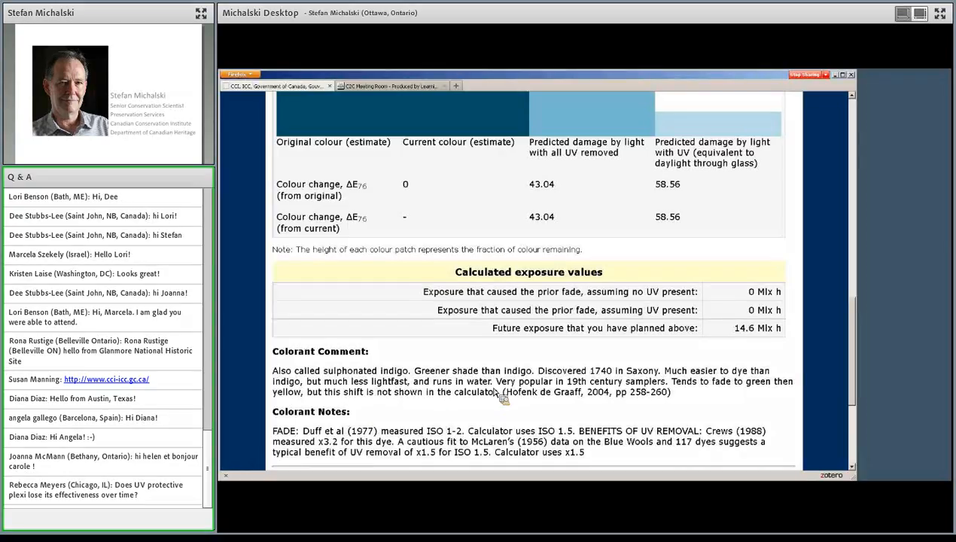
mouse_move(512, 393)
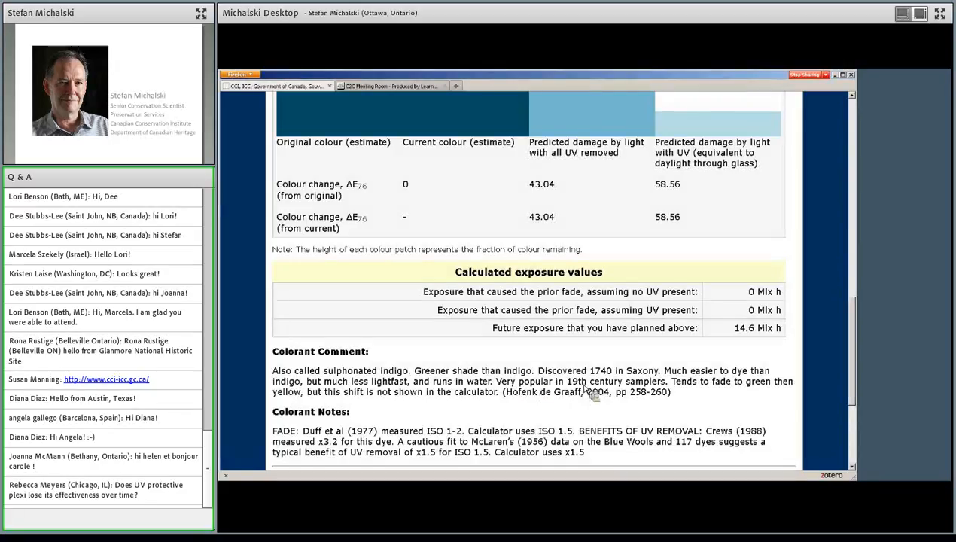
mouse_move(661, 397)
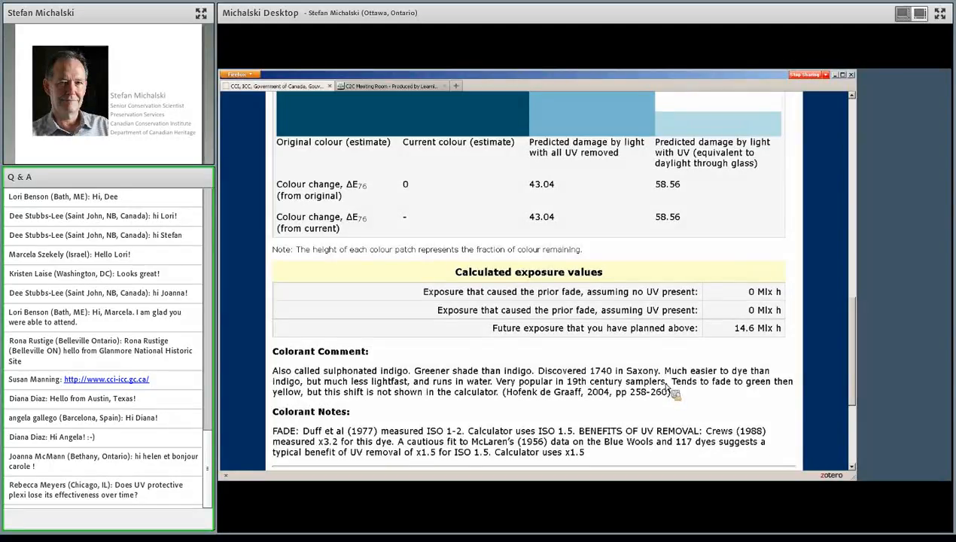
mouse_move(685, 391)
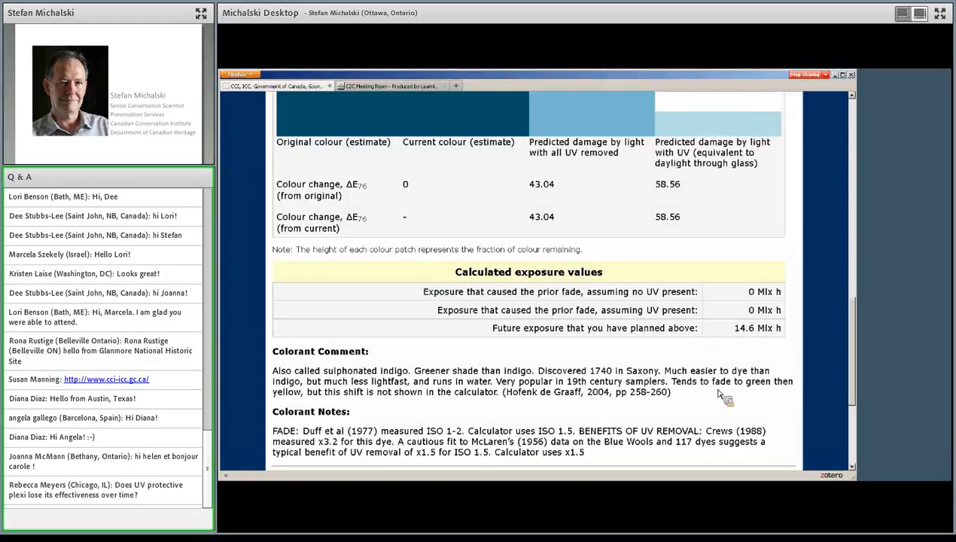
mouse_move(735, 391)
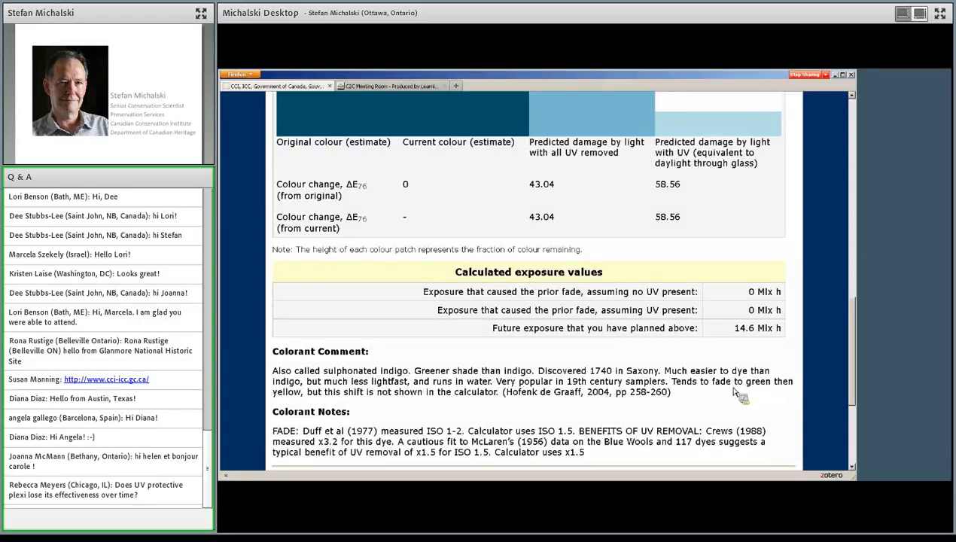
mouse_move(771, 390)
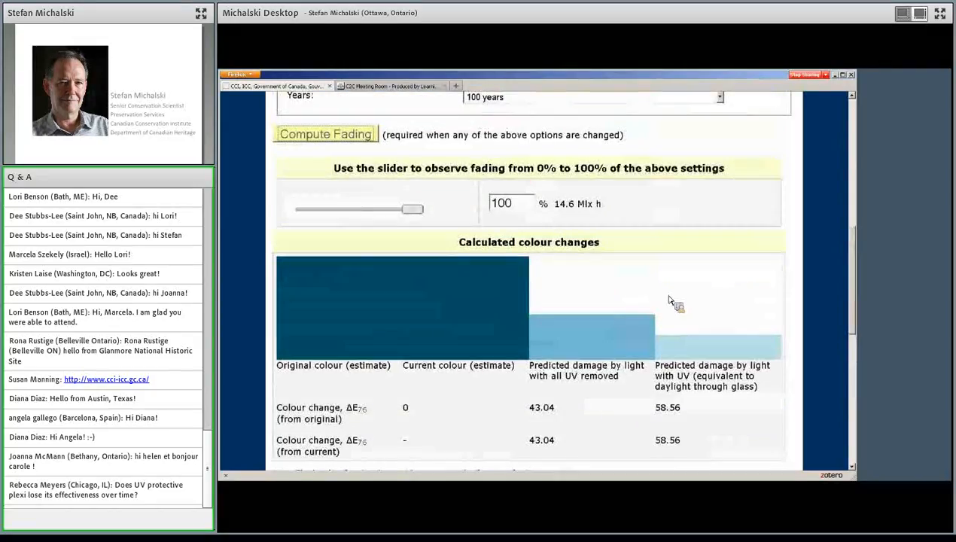
mouse_move(677, 293)
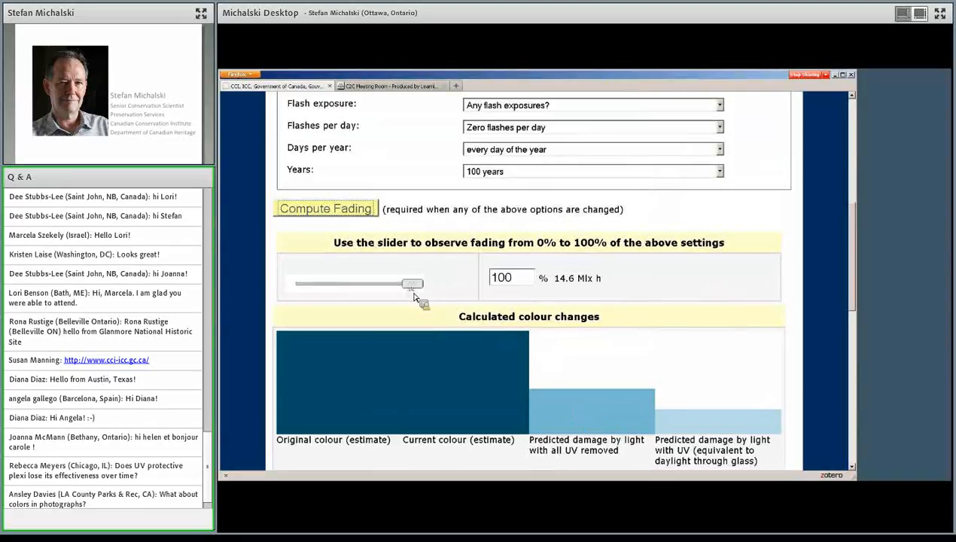
Sweep the indigo fading slider through 0%, ~75% and ~18% previews, ending at 100%
left_click_drag(412, 284, 296, 283)
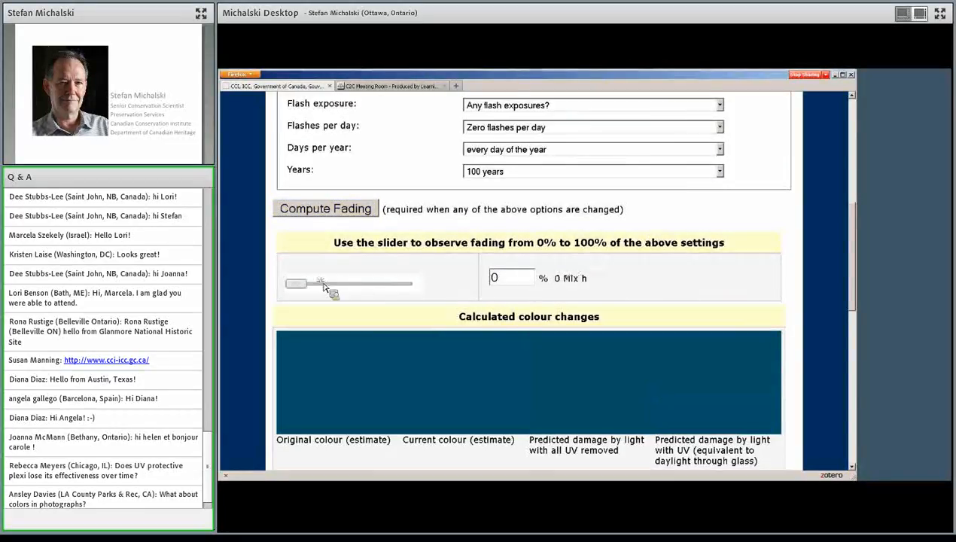
left_click_drag(296, 283, 380, 283)
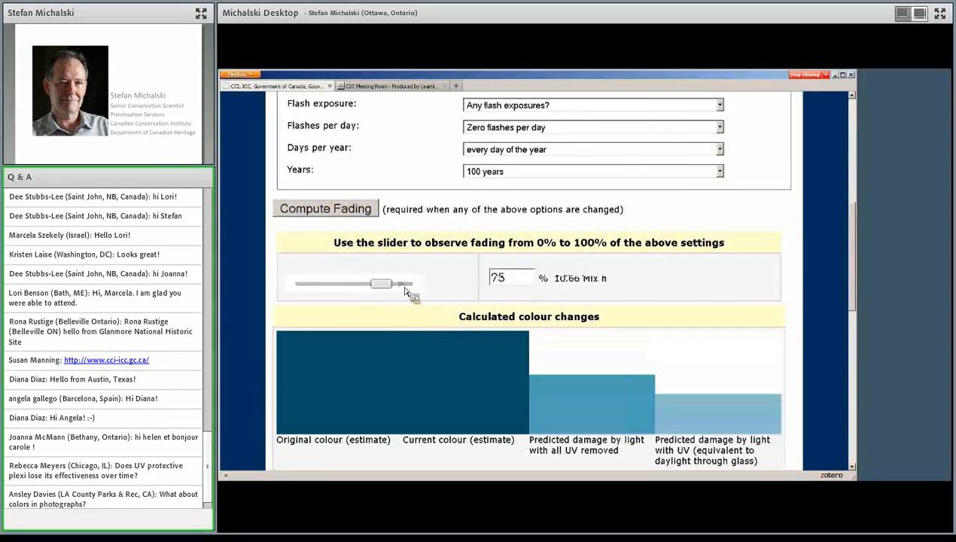
left_click_drag(384, 283, 432, 284)
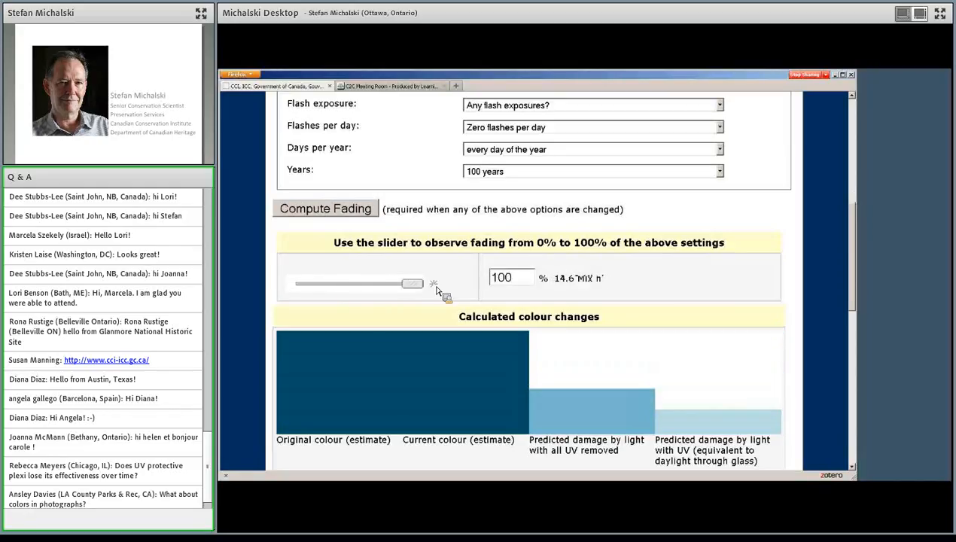
mouse_move(450, 309)
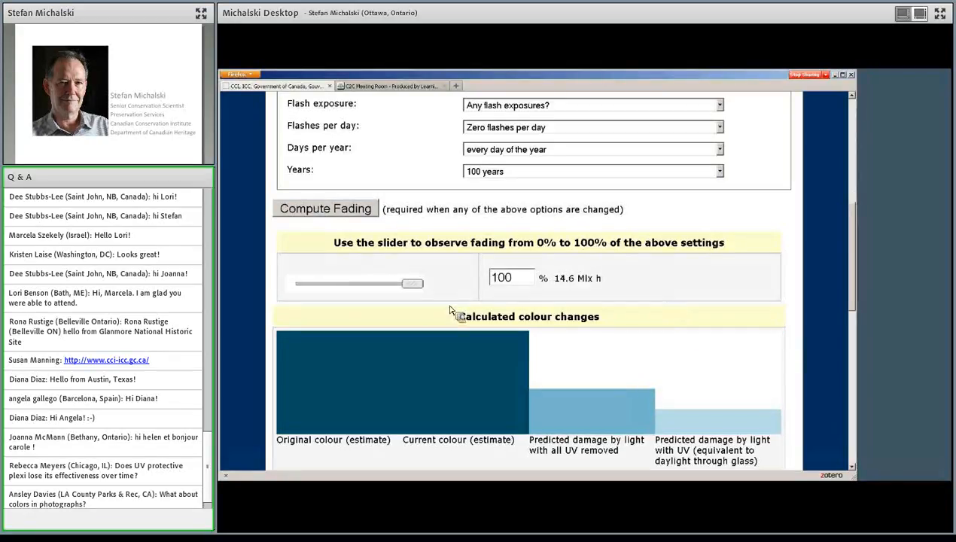
left_click_drag(413, 283, 387, 284)
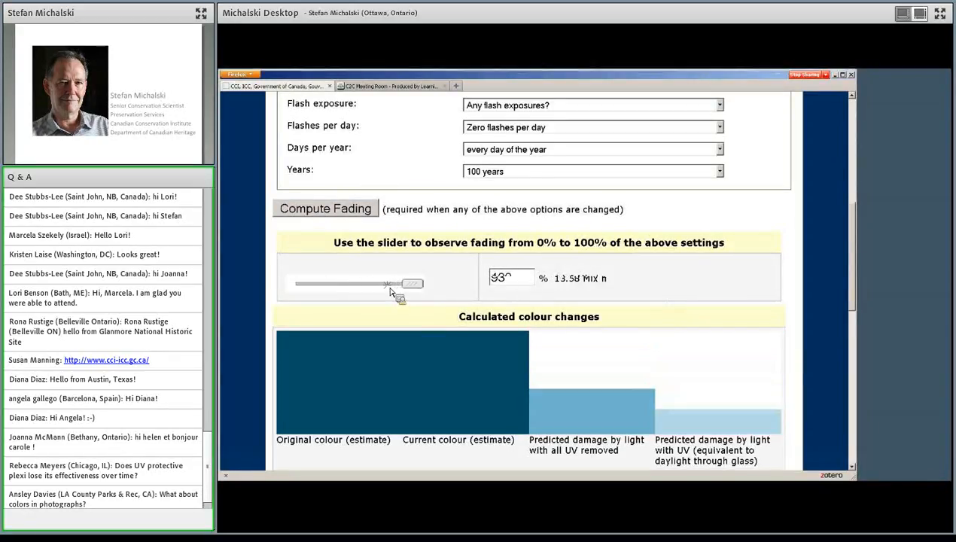
left_click_drag(386, 283, 412, 283)
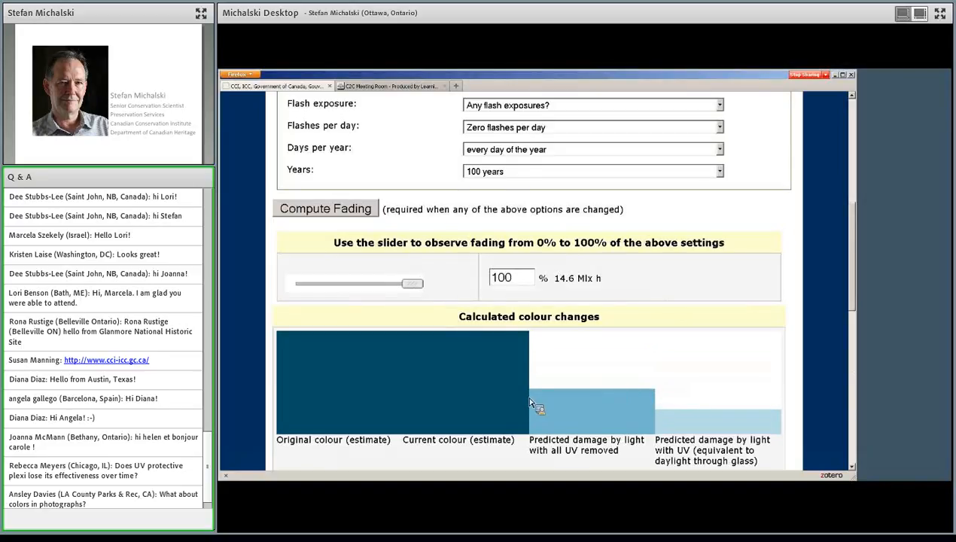
mouse_move(580, 398)
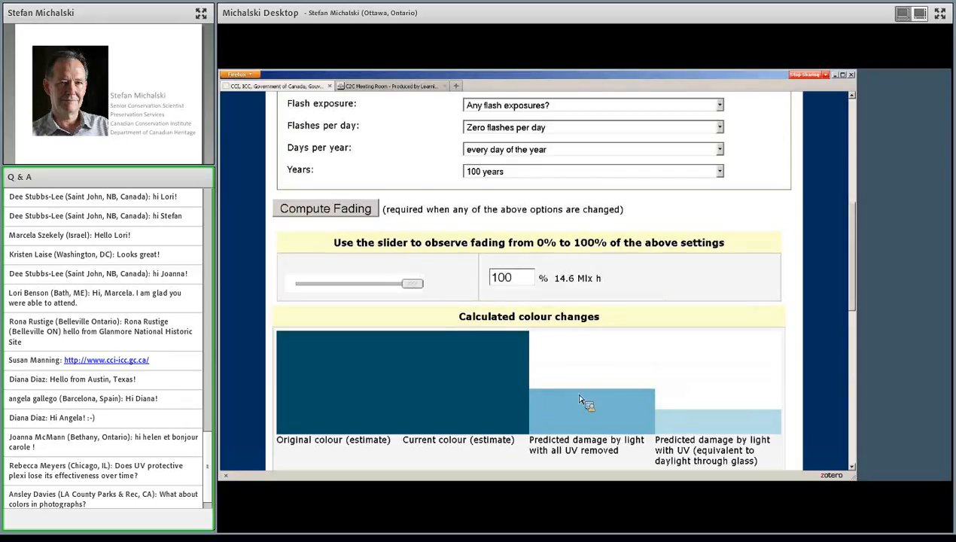
mouse_move(623, 402)
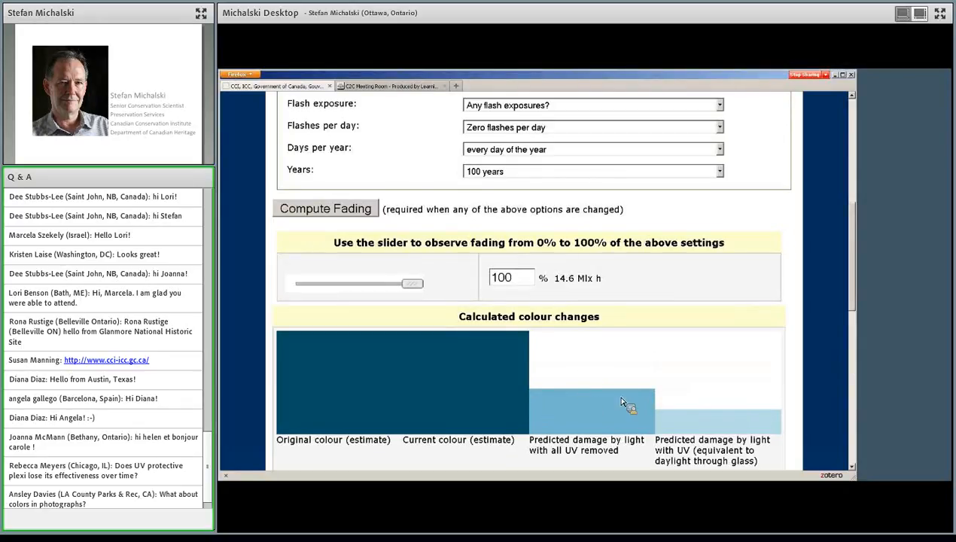
mouse_move(609, 412)
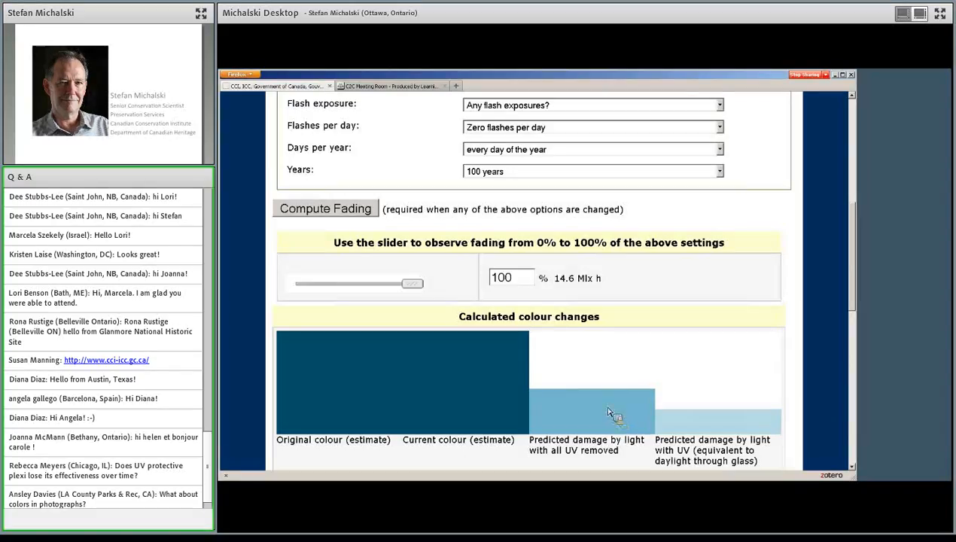
mouse_move(604, 399)
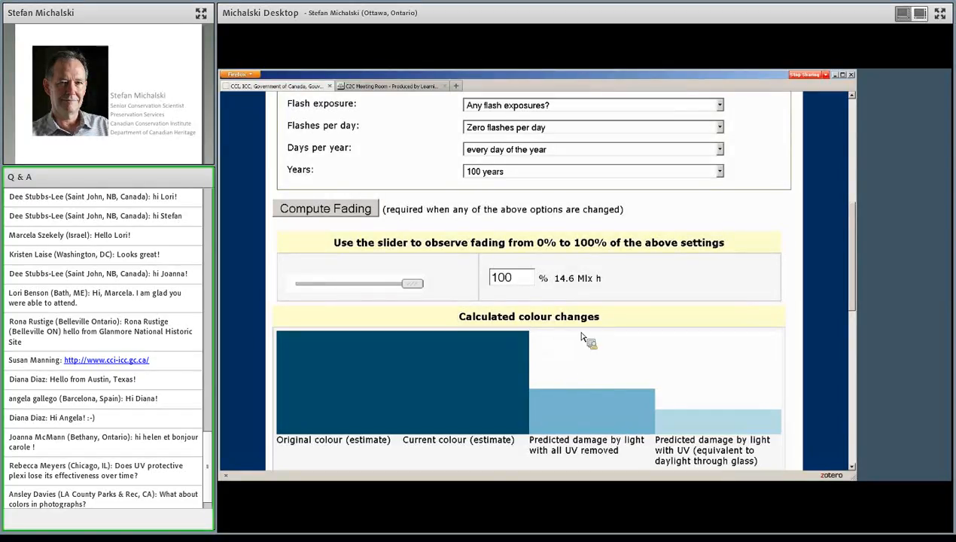
mouse_move(661, 337)
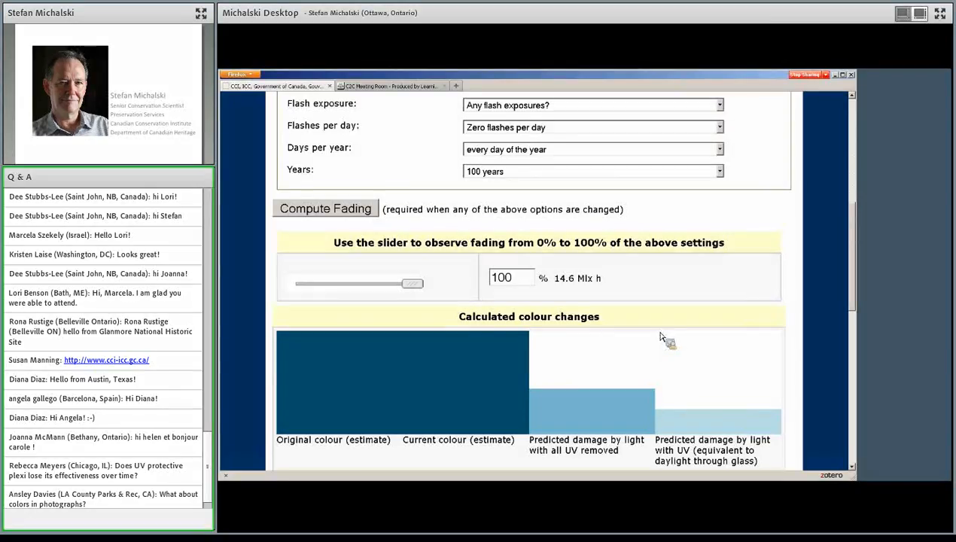
mouse_move(606, 420)
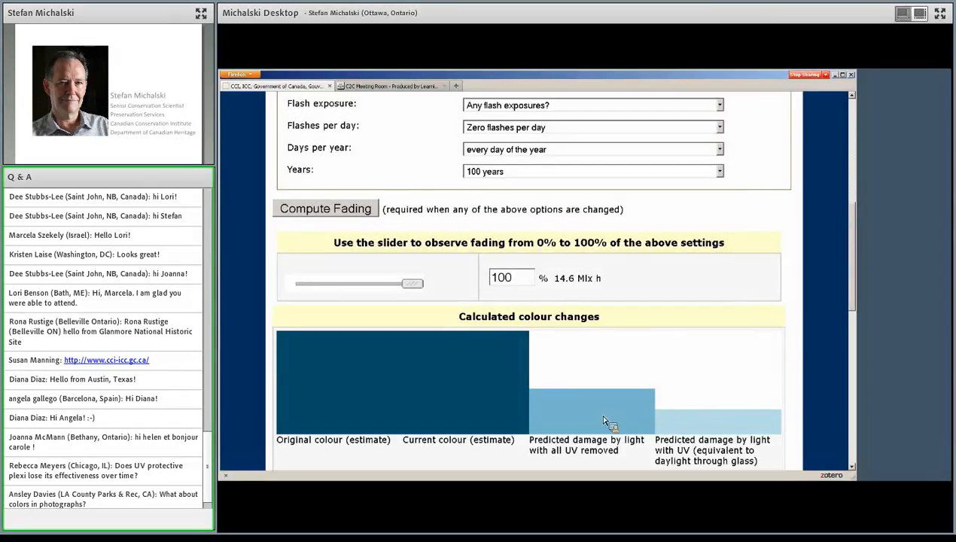
left_click_drag(412, 283, 362, 283)
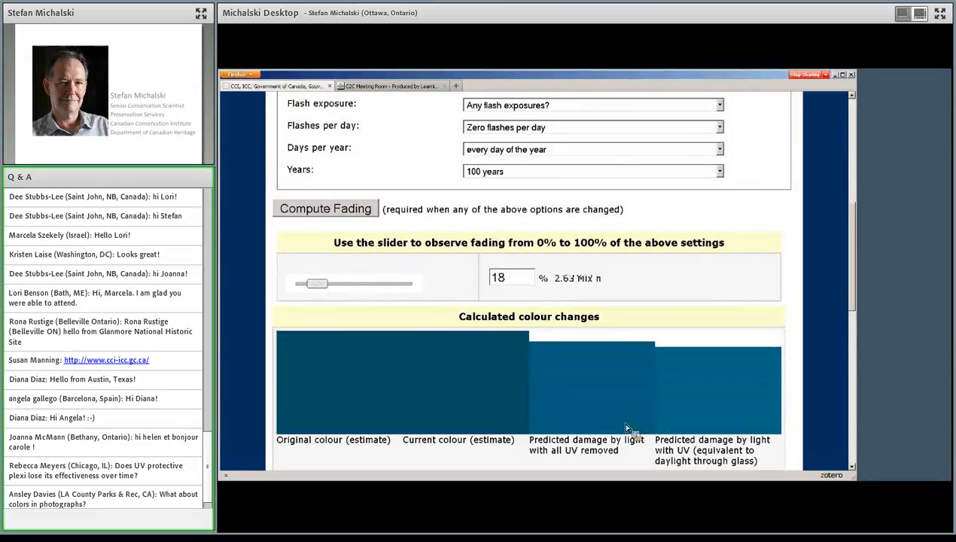
mouse_move(524, 392)
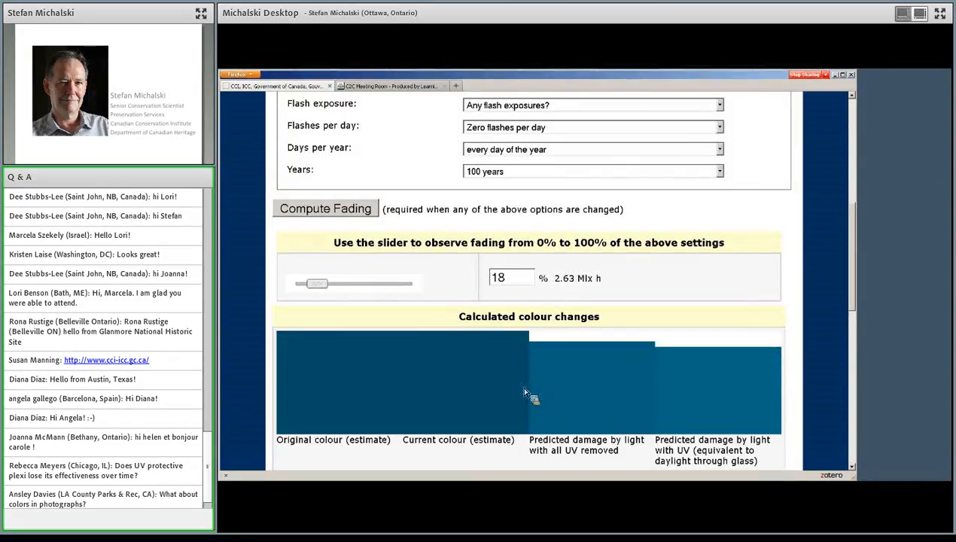
mouse_move(680, 388)
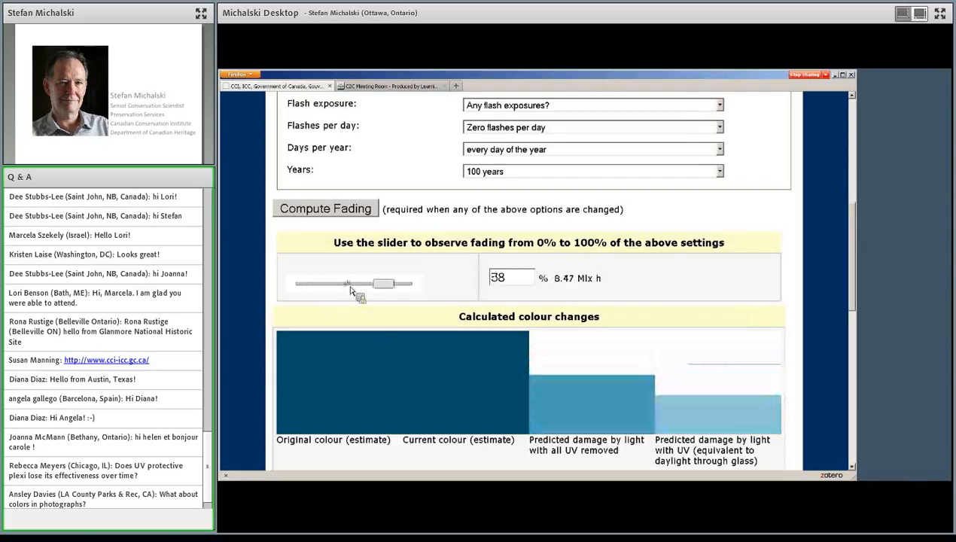
left_click_drag(383, 284, 413, 284)
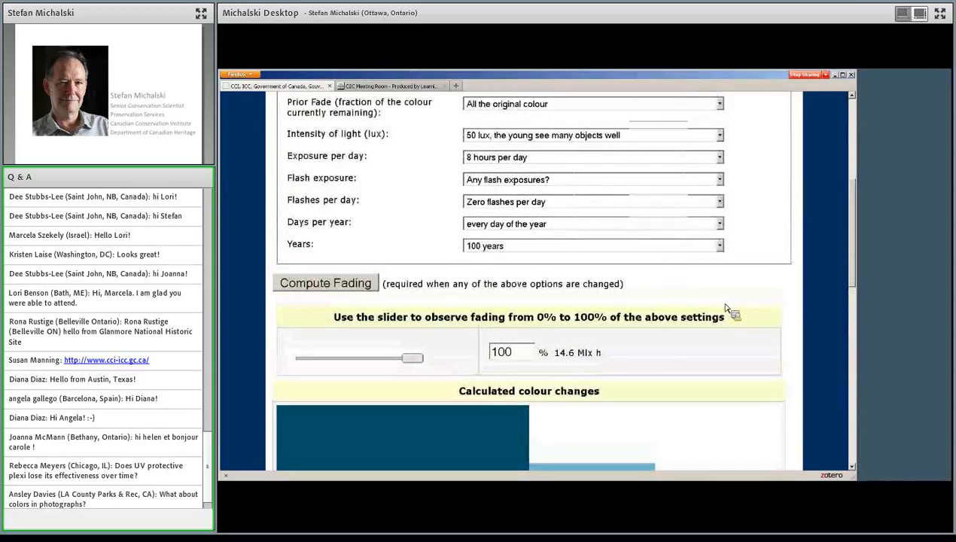
Scroll down to the indigo results showing colour changes of 43.04 and 58.56
scroll("down", 3)
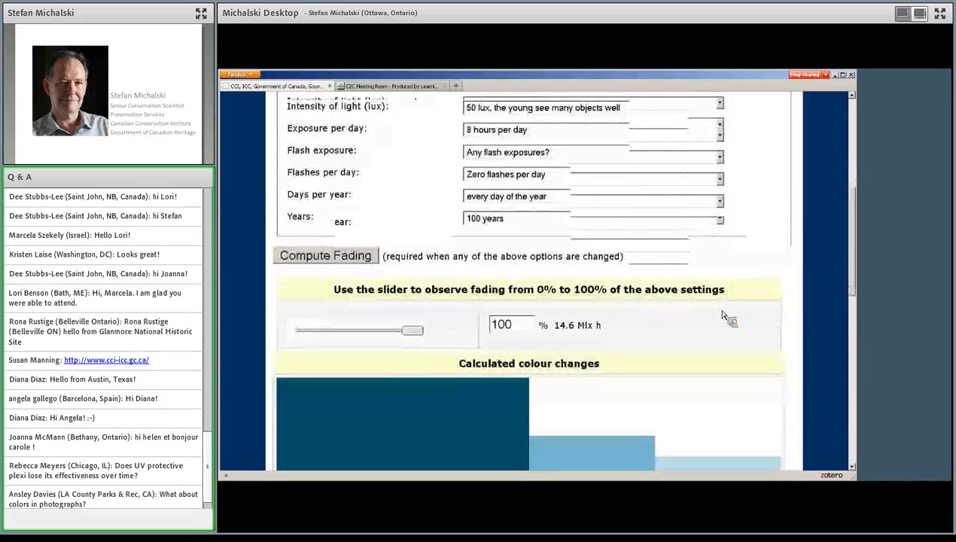
scroll("down", 3)
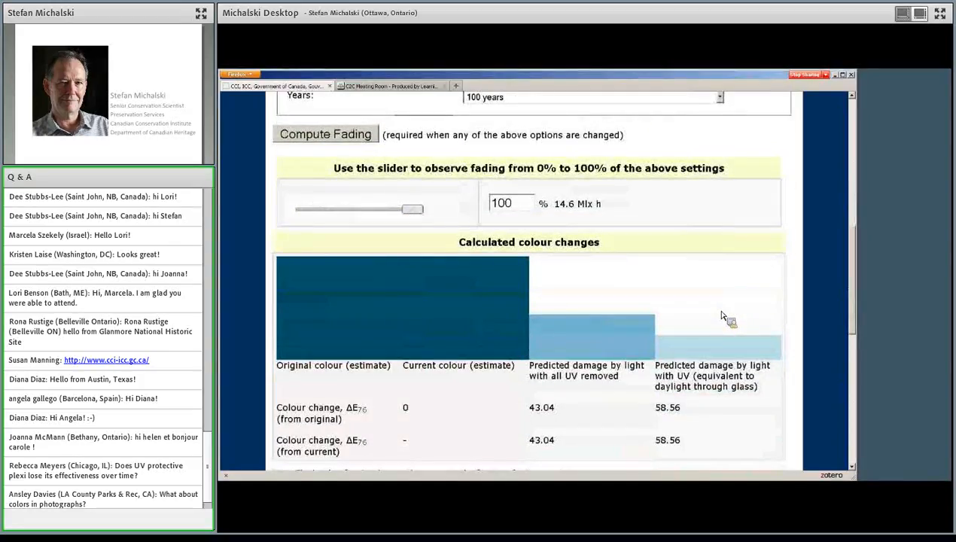
mouse_move(726, 307)
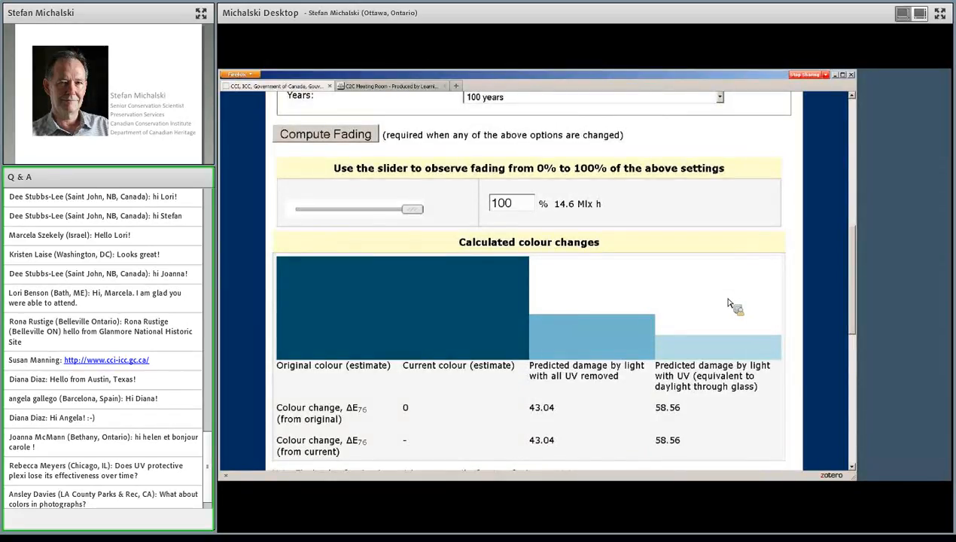
mouse_move(663, 335)
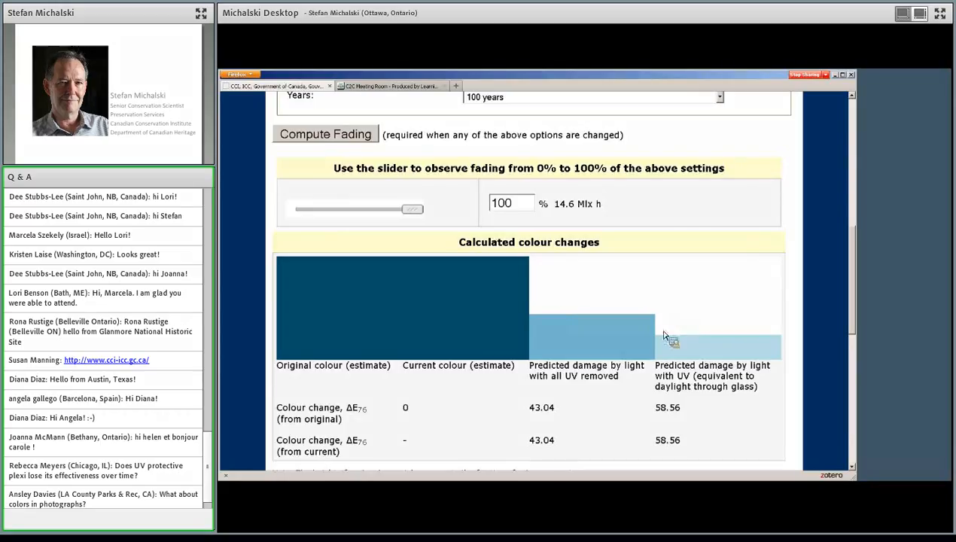
mouse_move(655, 339)
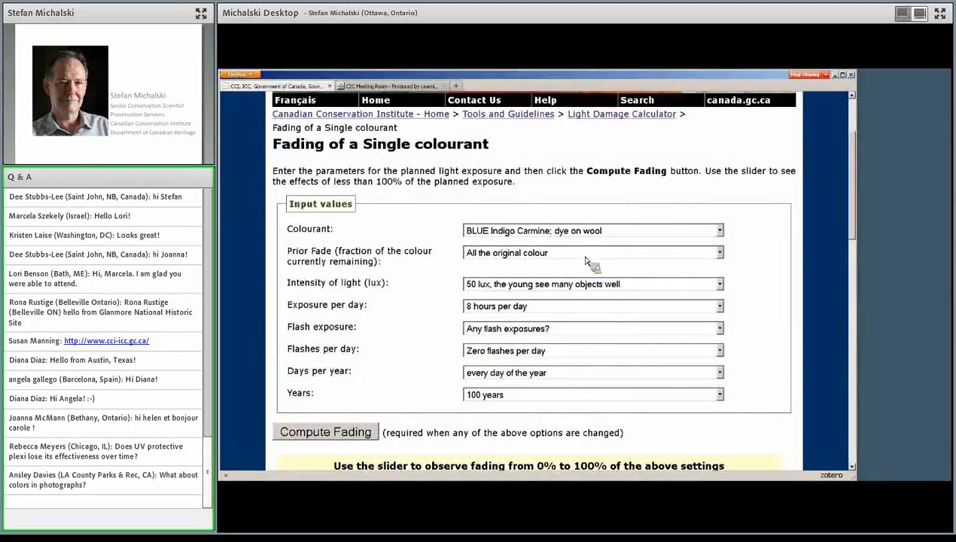
mouse_move(720, 254)
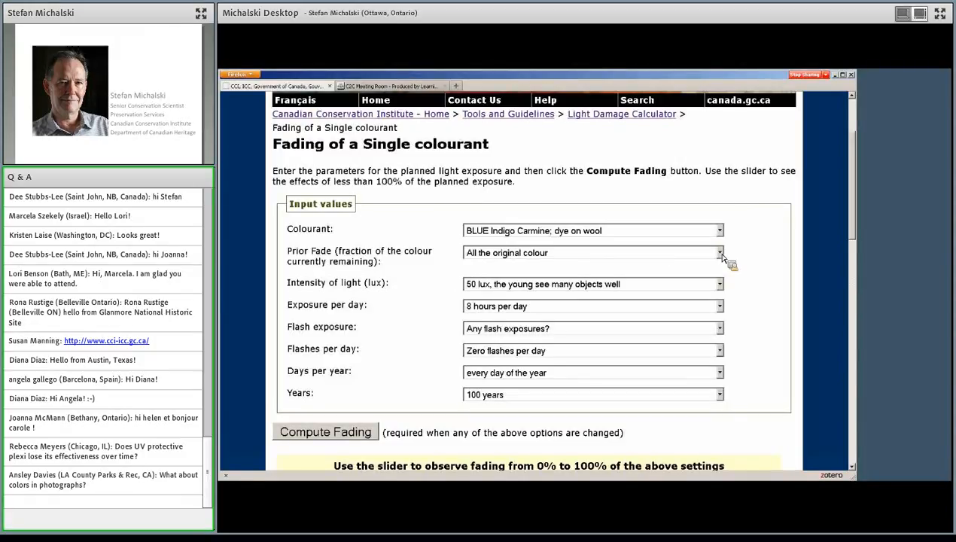
Set prior fade to '~80% of colour (50% of colourant)' and recompute, giving 51.07 and 63.49
left_click(719, 252)
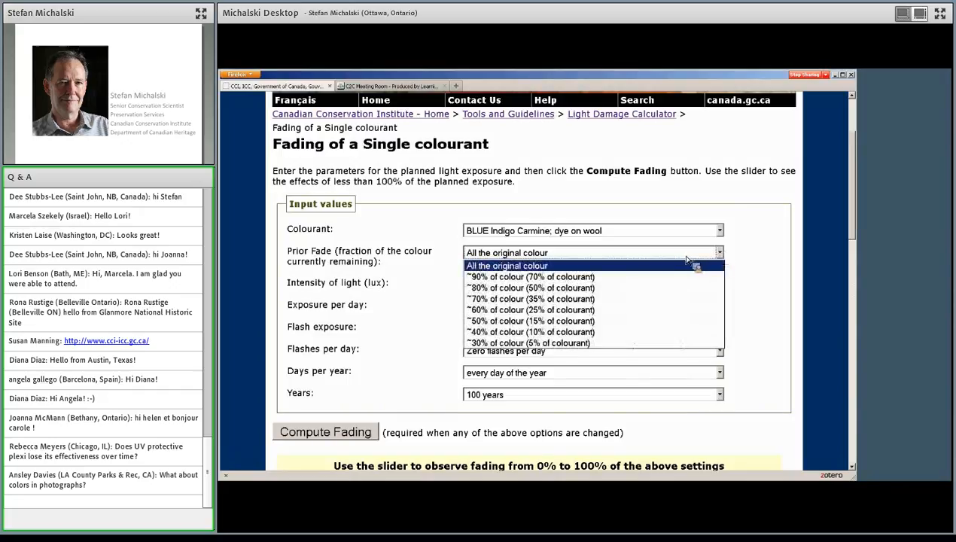
mouse_move(588, 288)
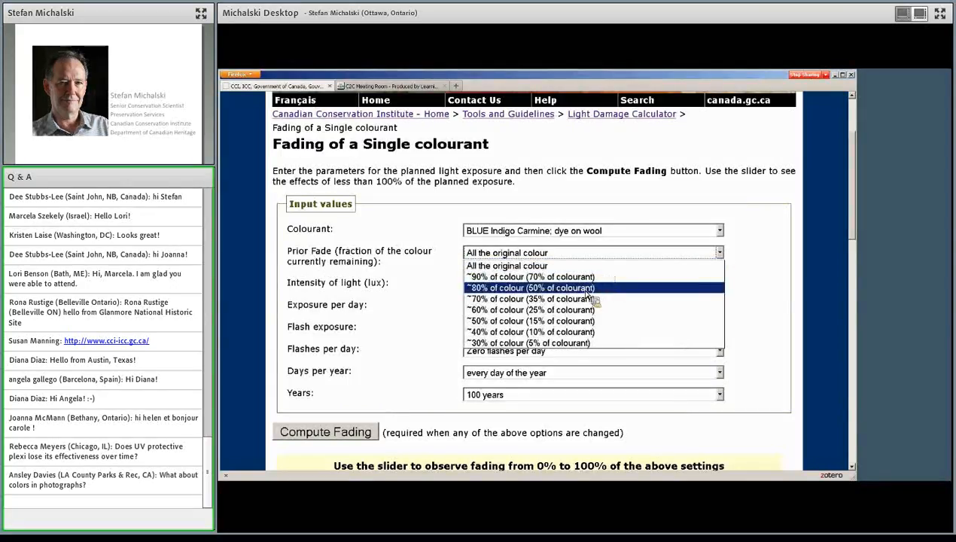
left_click(529, 287)
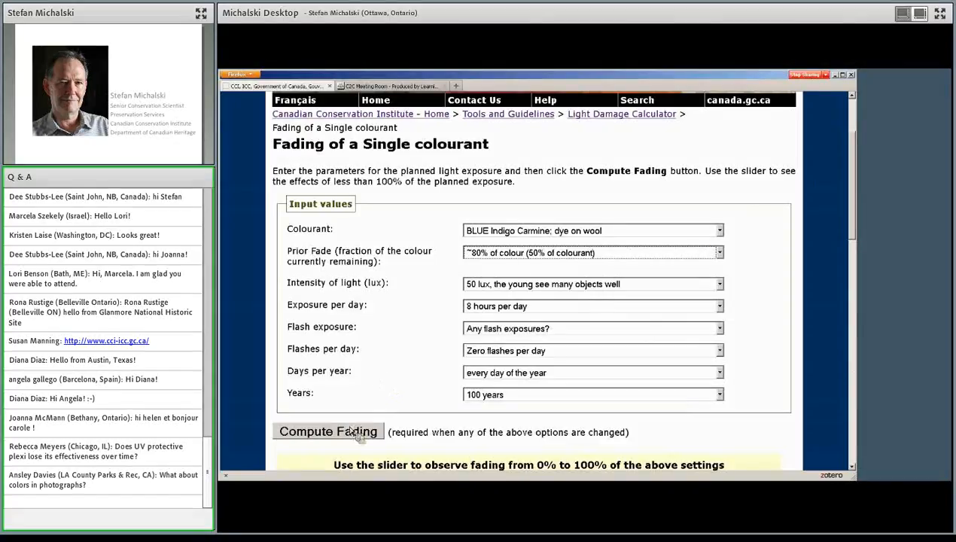
left_click(327, 431)
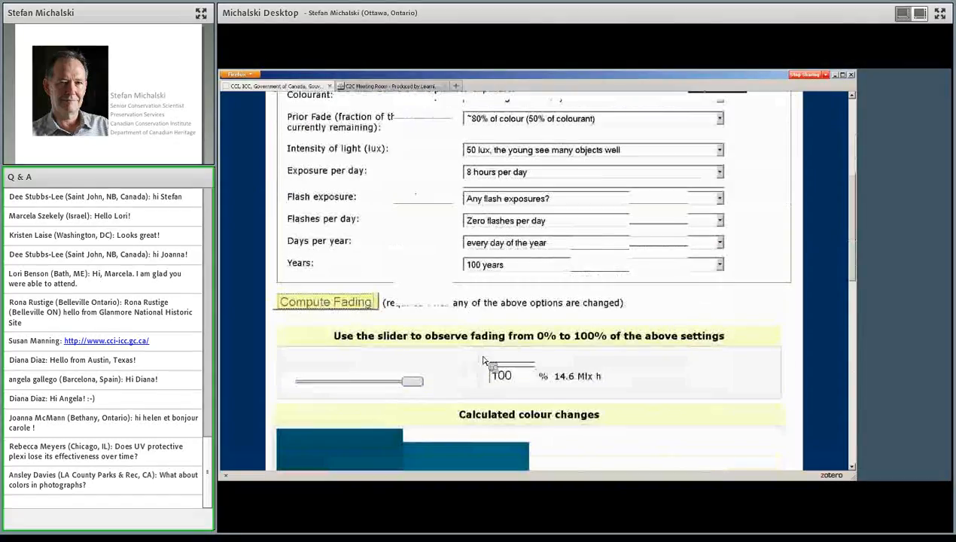
scroll("down", 3)
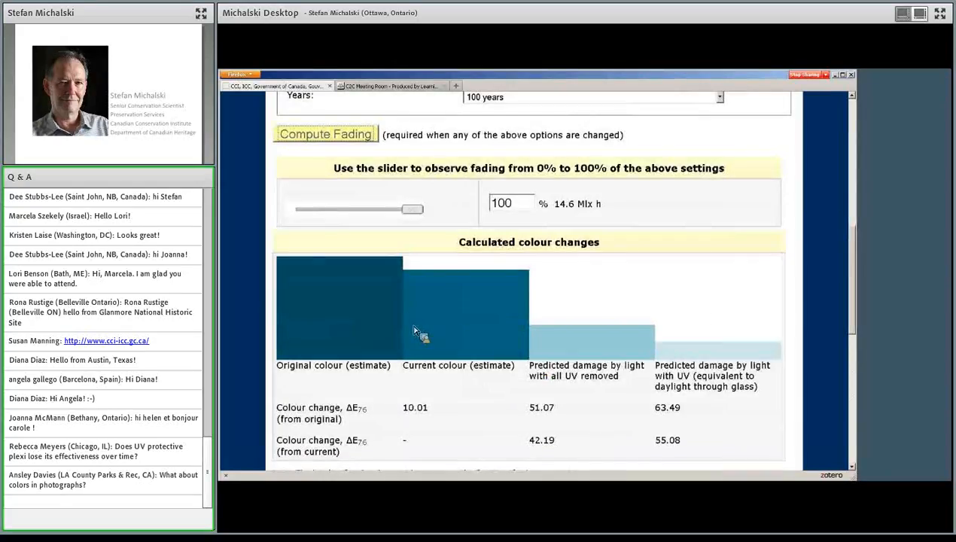
mouse_move(332, 337)
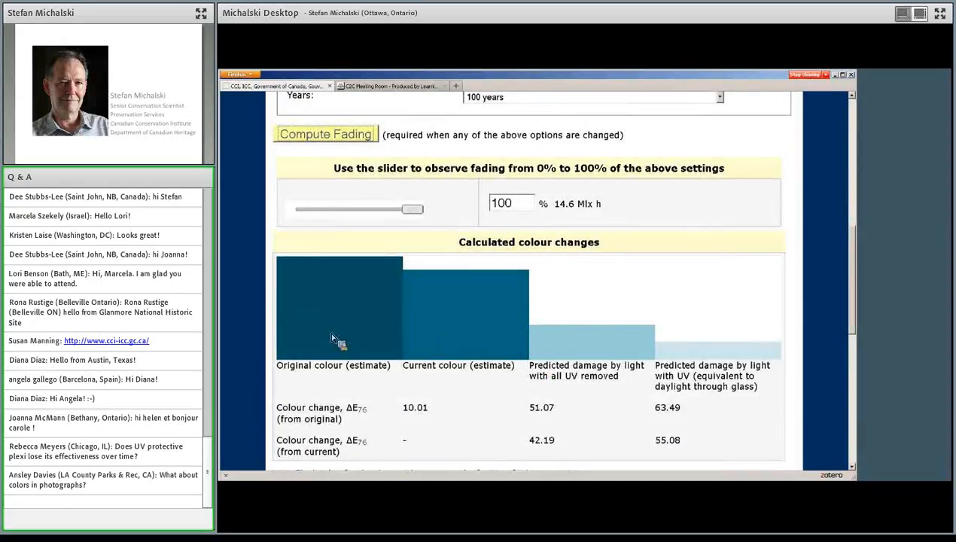
mouse_move(371, 339)
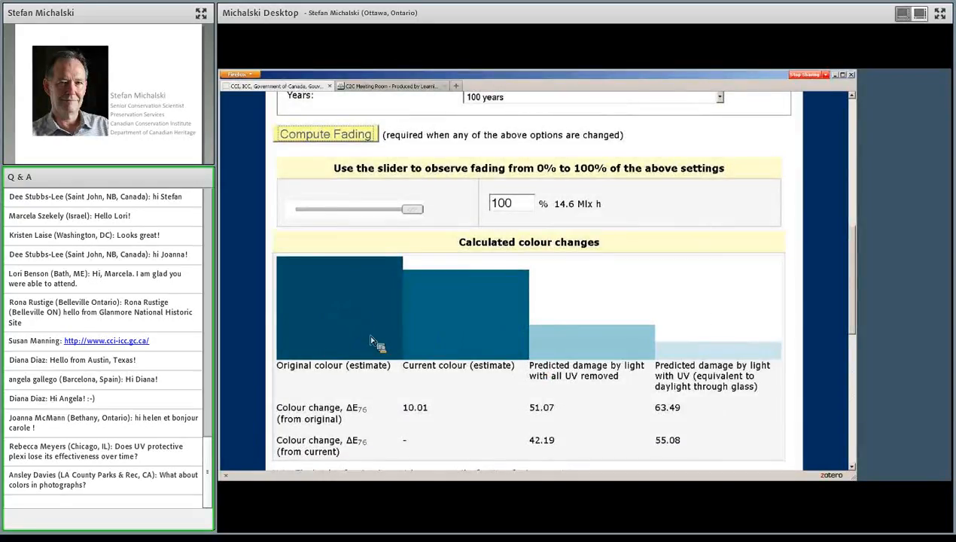
mouse_move(471, 316)
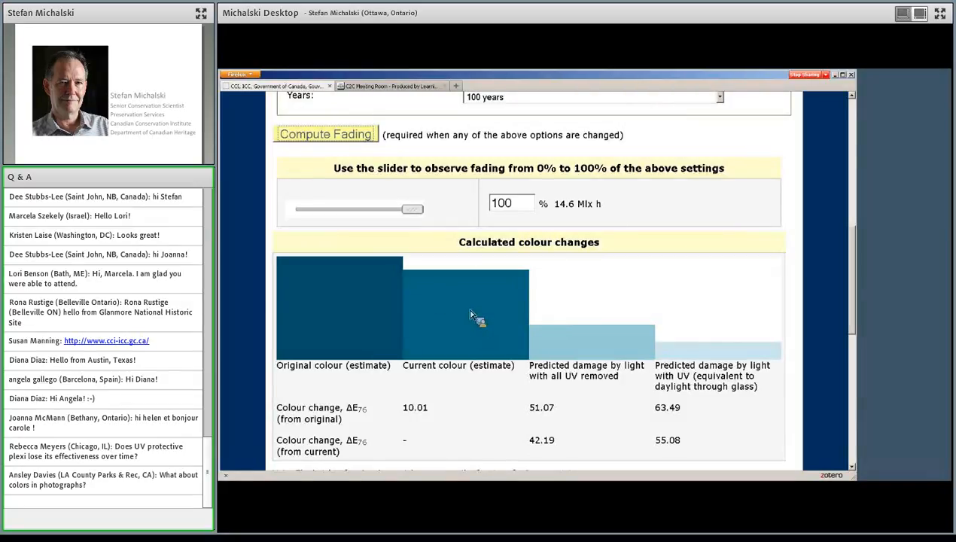
mouse_move(452, 303)
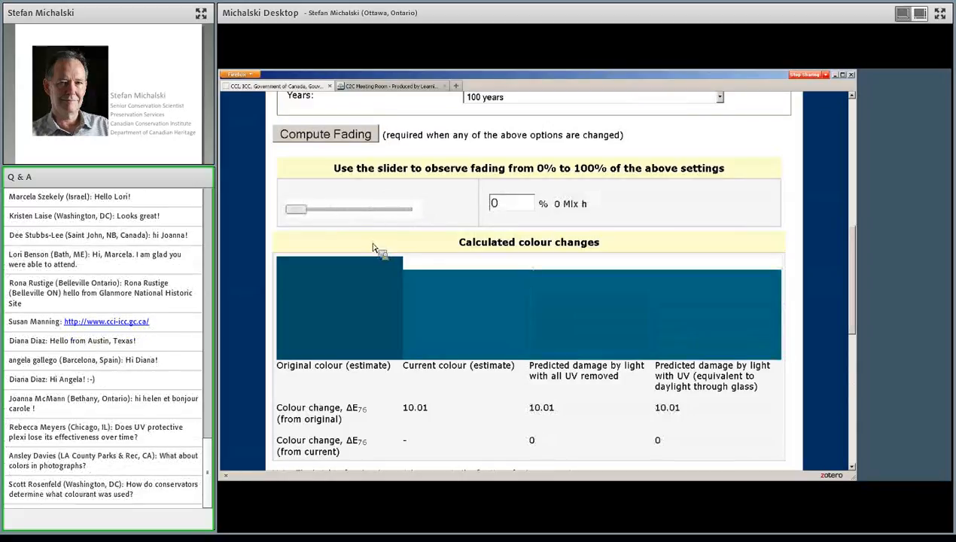
mouse_move(649, 331)
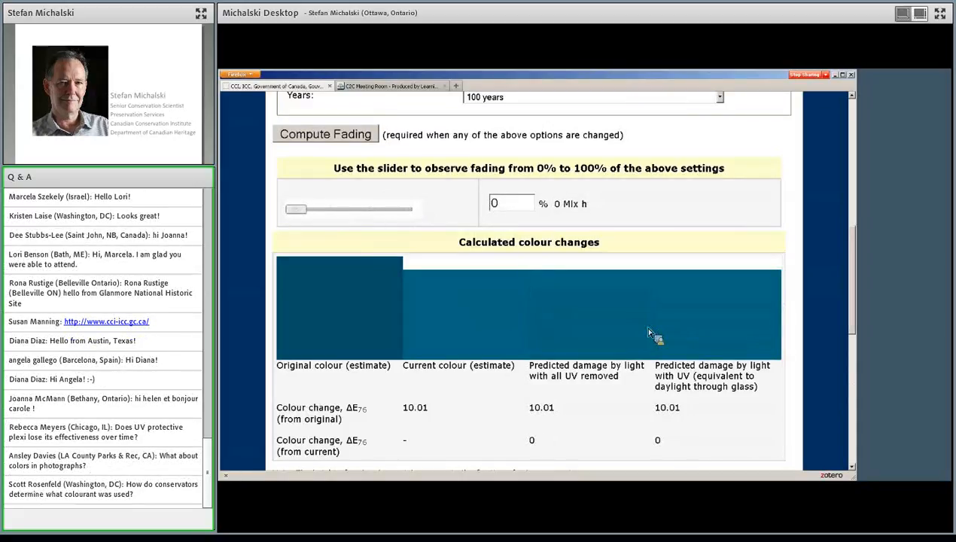
mouse_move(478, 333)
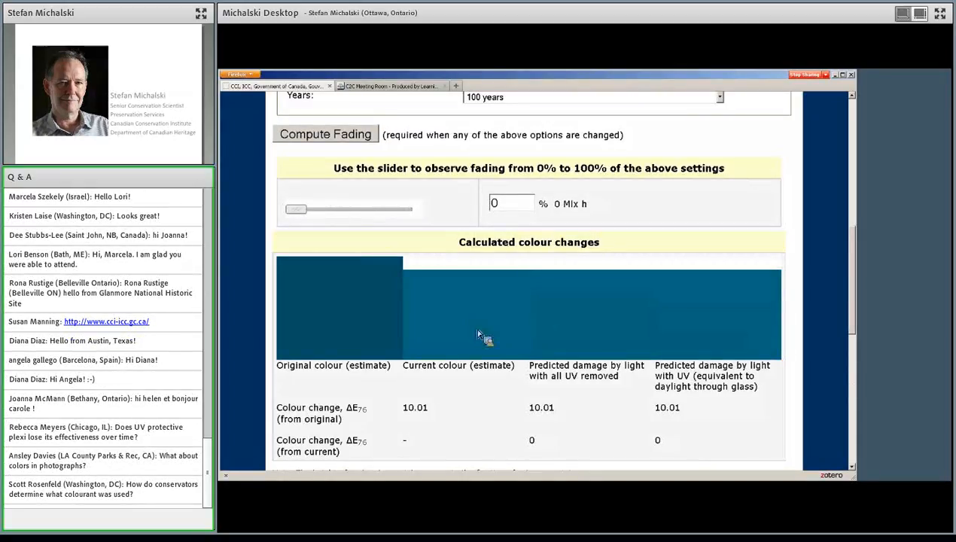
mouse_move(459, 312)
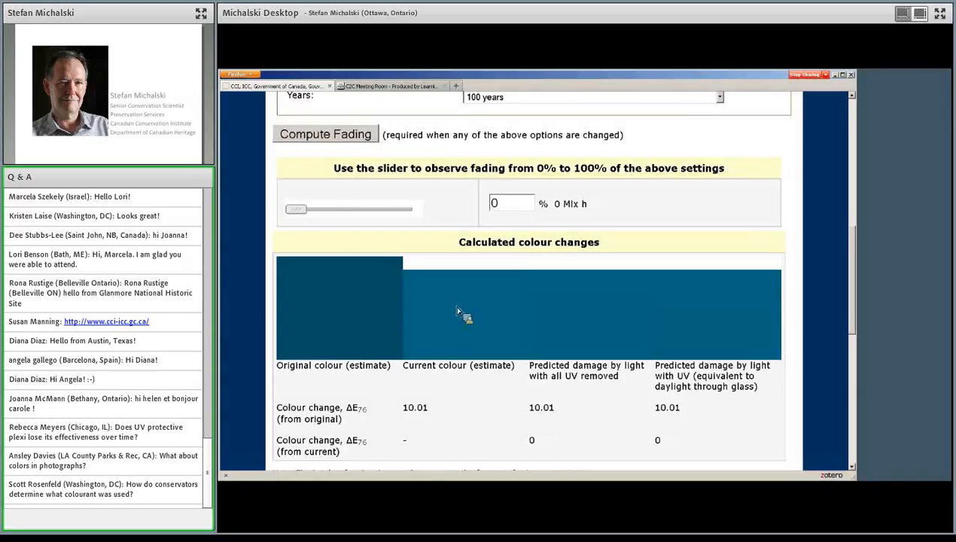
mouse_move(470, 320)
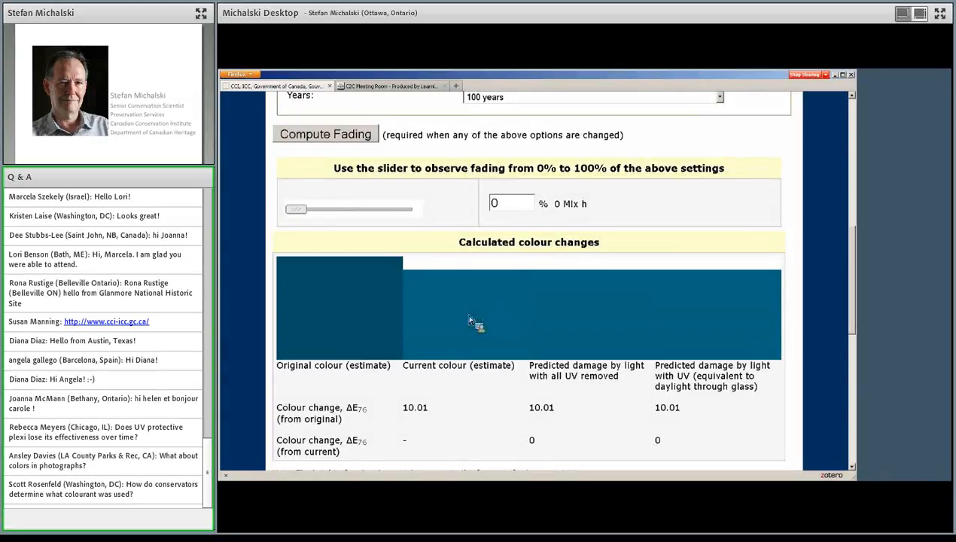
mouse_move(341, 335)
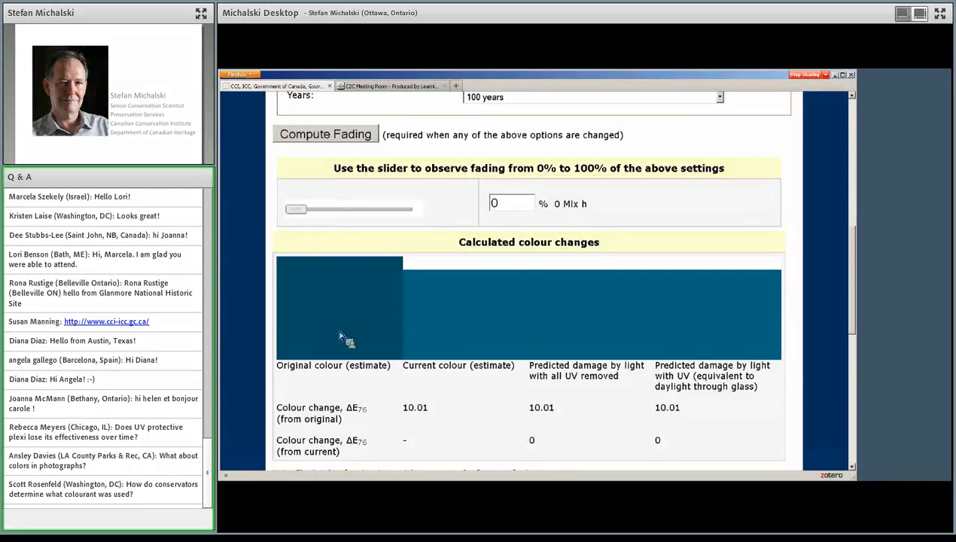
mouse_move(374, 370)
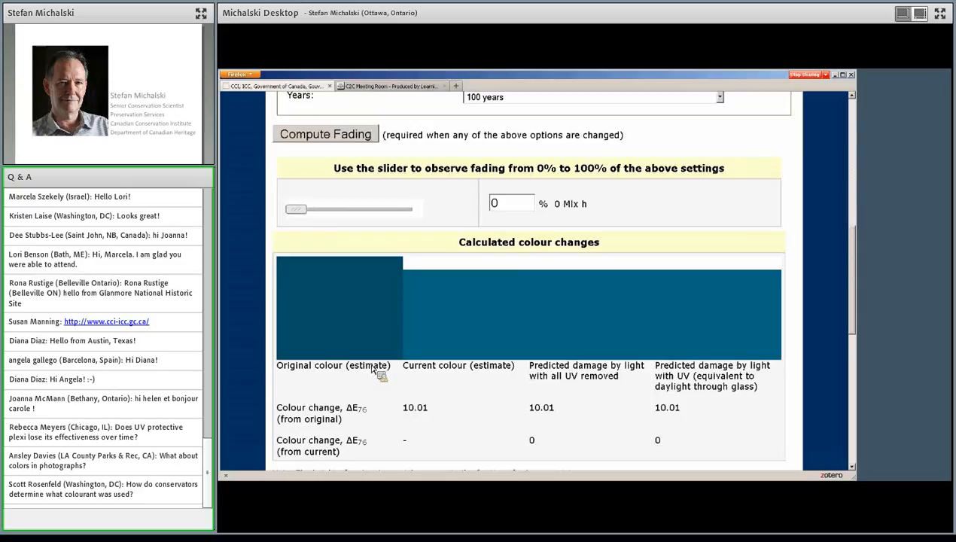
mouse_move(457, 280)
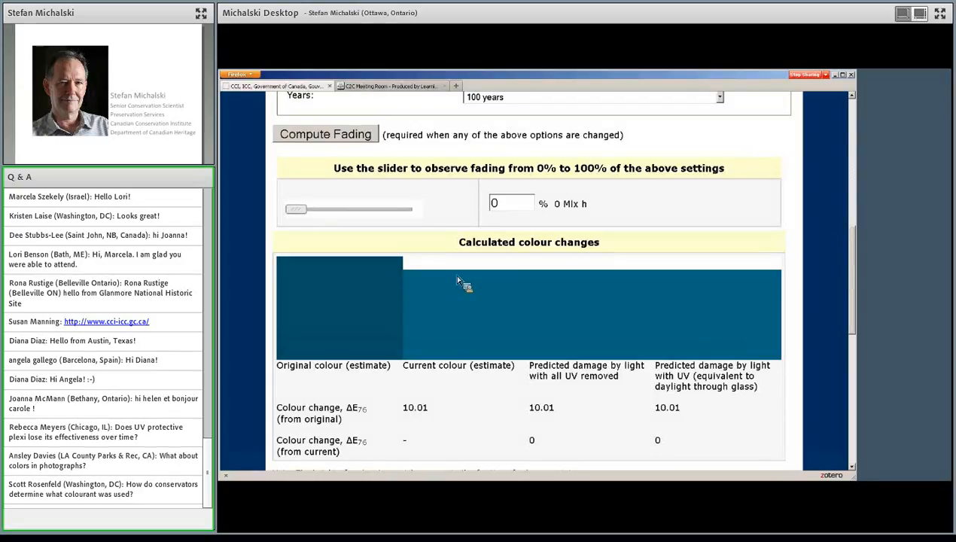
mouse_move(431, 308)
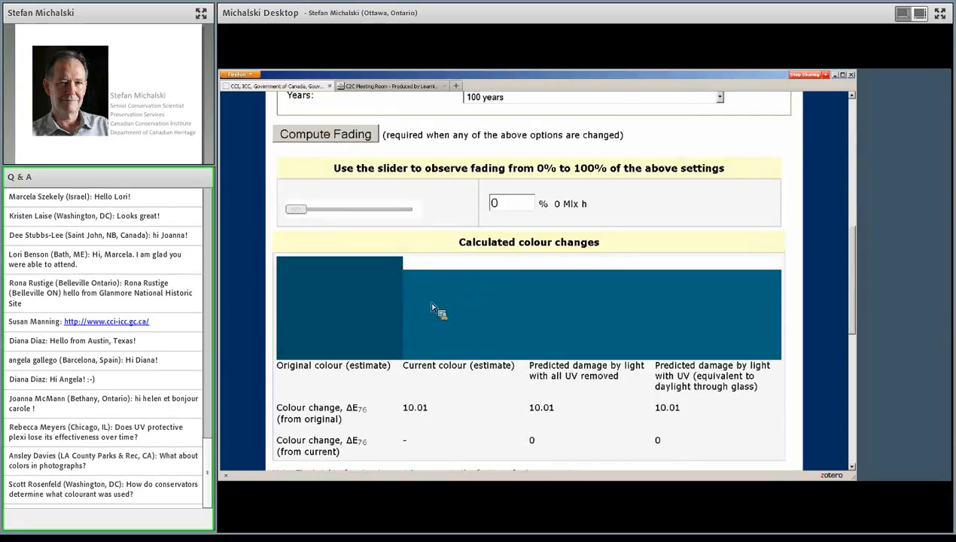
left_click_drag(296, 209, 347, 209)
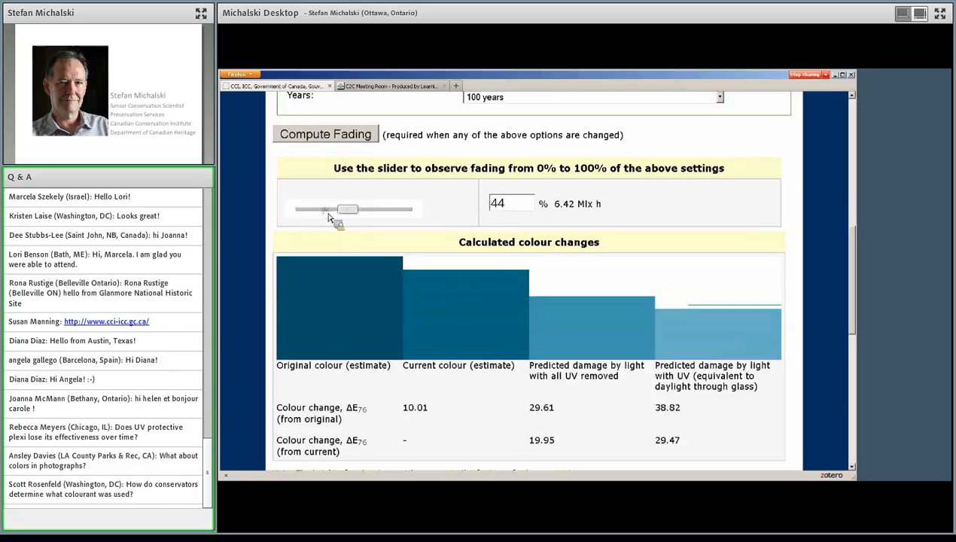
left_click_drag(347, 208, 413, 208)
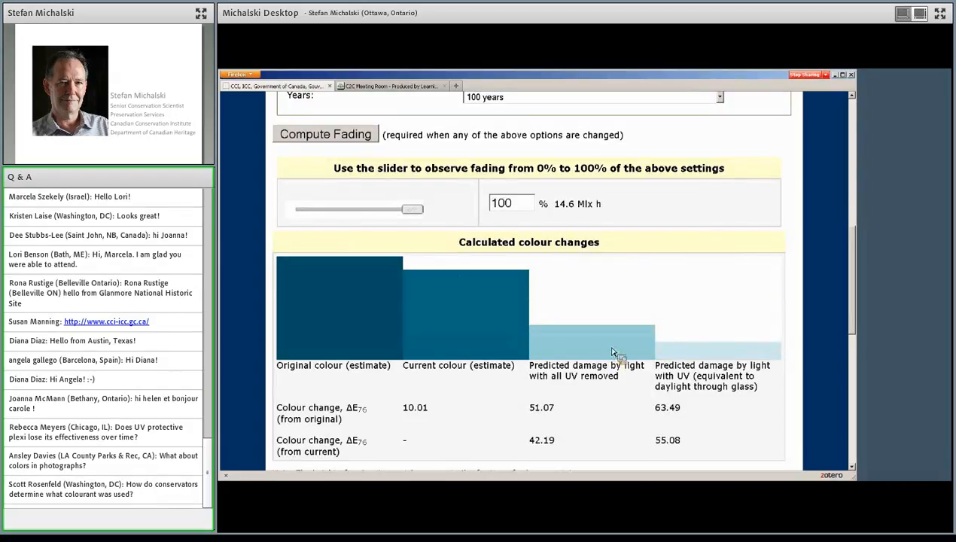
mouse_move(715, 365)
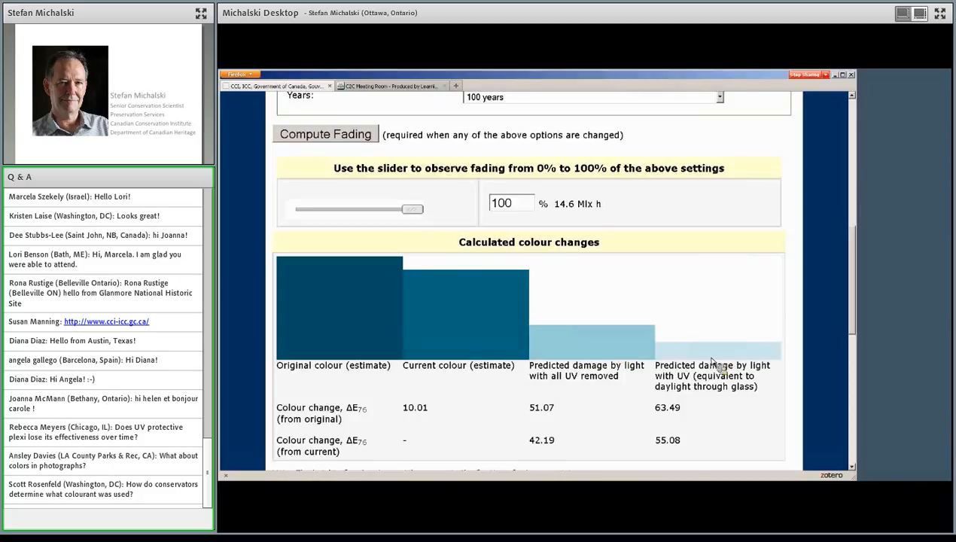
mouse_move(728, 356)
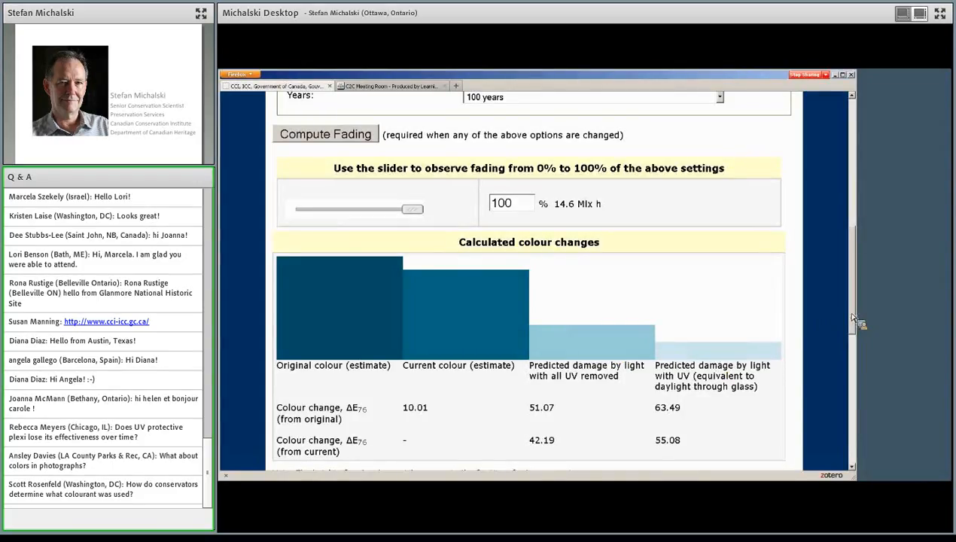
scroll("up", 3)
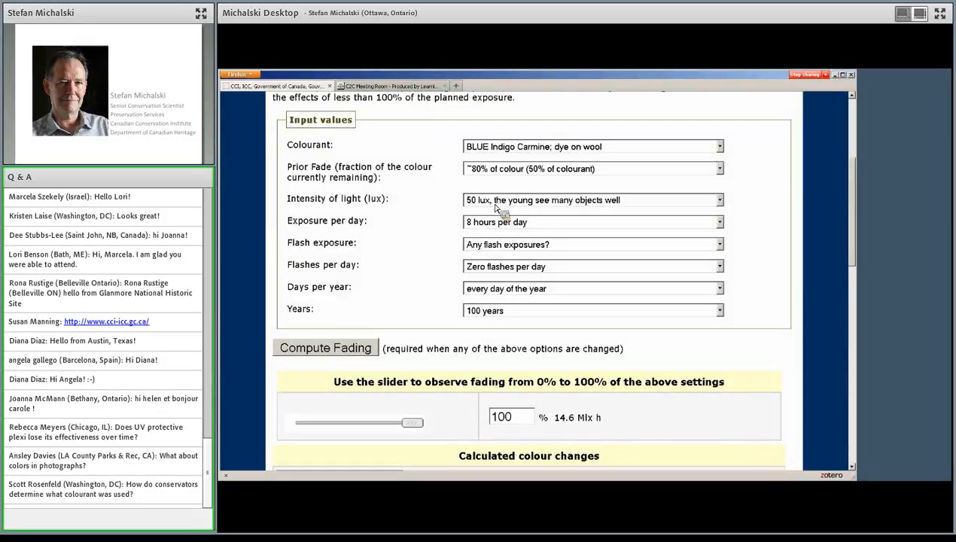
mouse_move(677, 395)
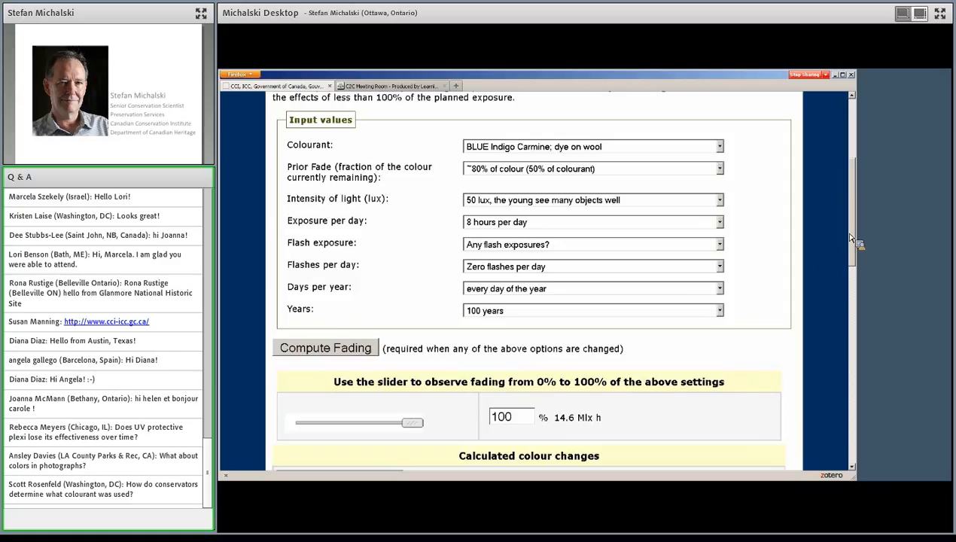
mouse_move(858, 246)
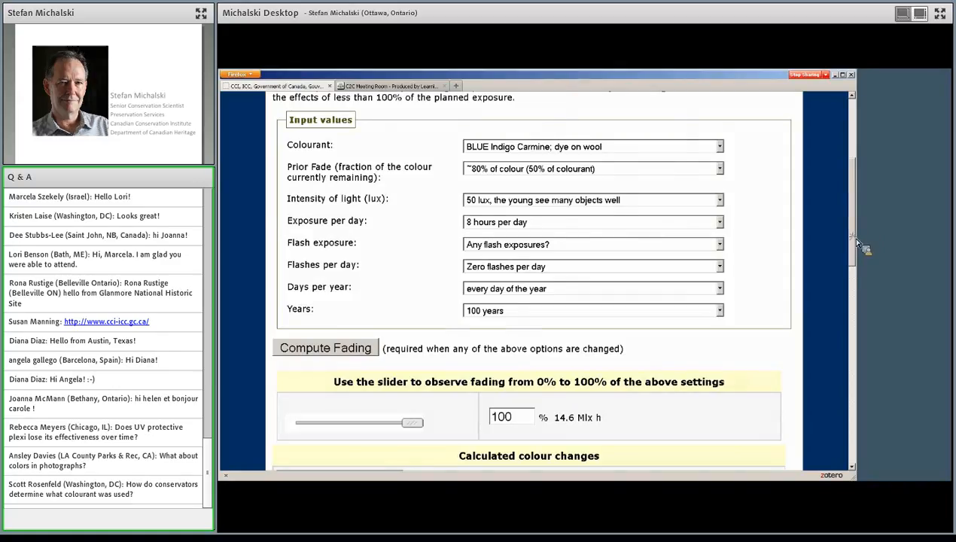
scroll("down", 3)
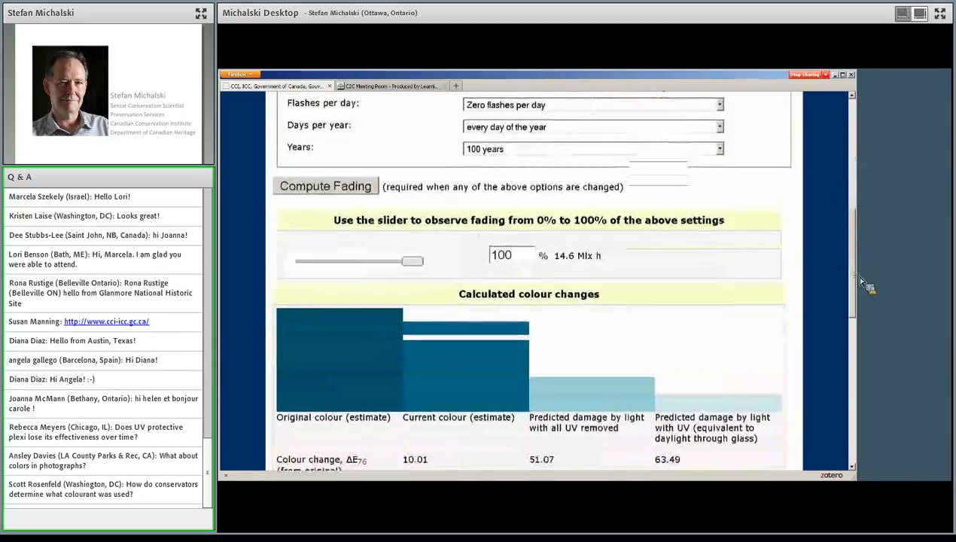
scroll("down", 3)
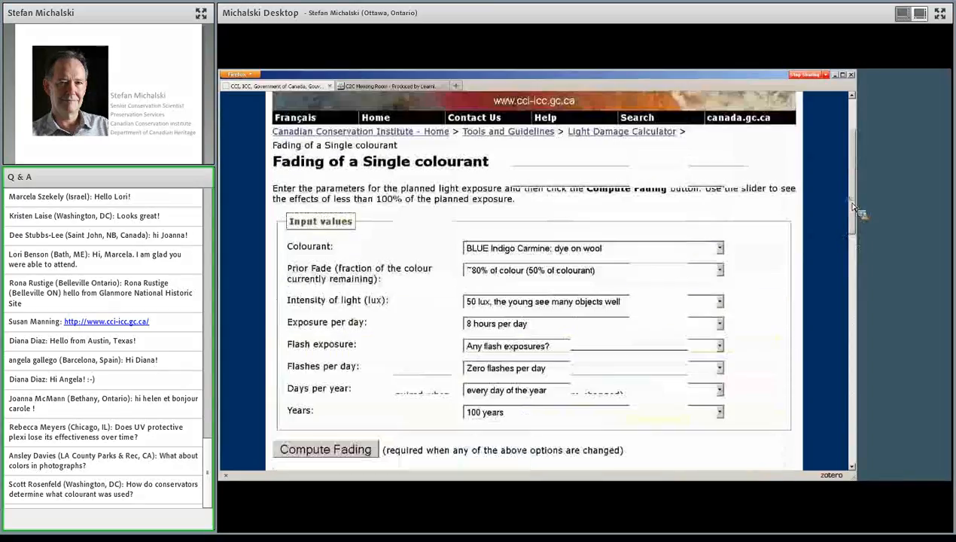
Recompute with 'BLUE Indigo; wool; heavy dyeing' as colourant, giving changes of 9.12 and 9.26
left_click(719, 248)
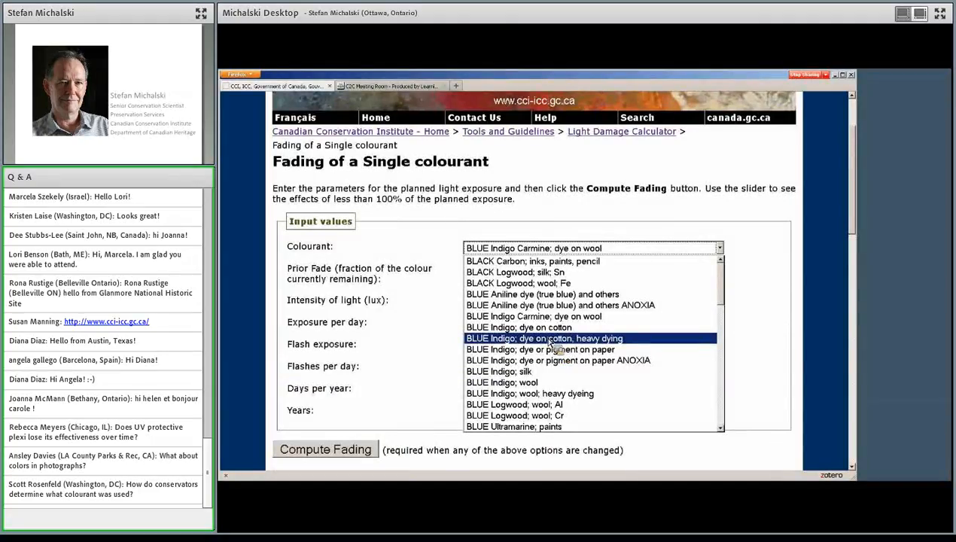
mouse_move(540, 349)
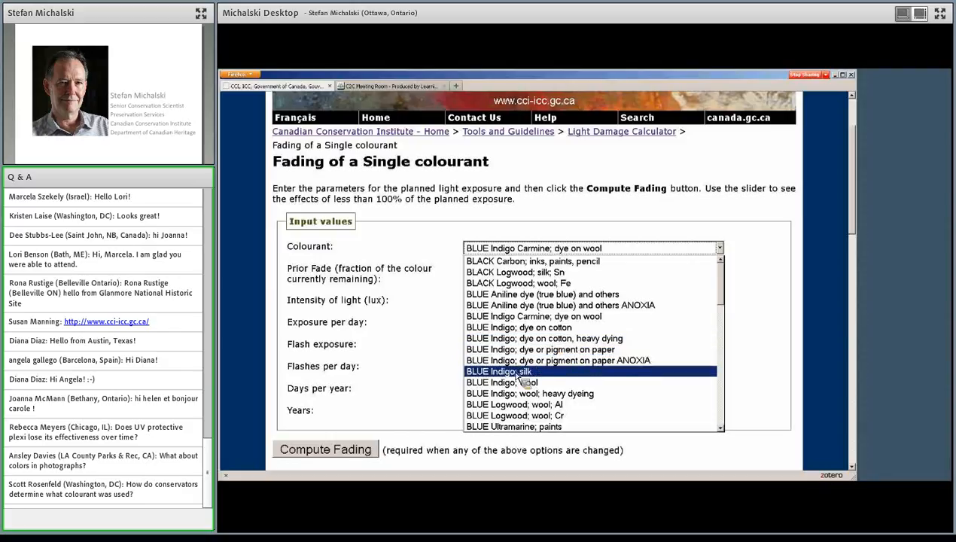
mouse_move(528, 392)
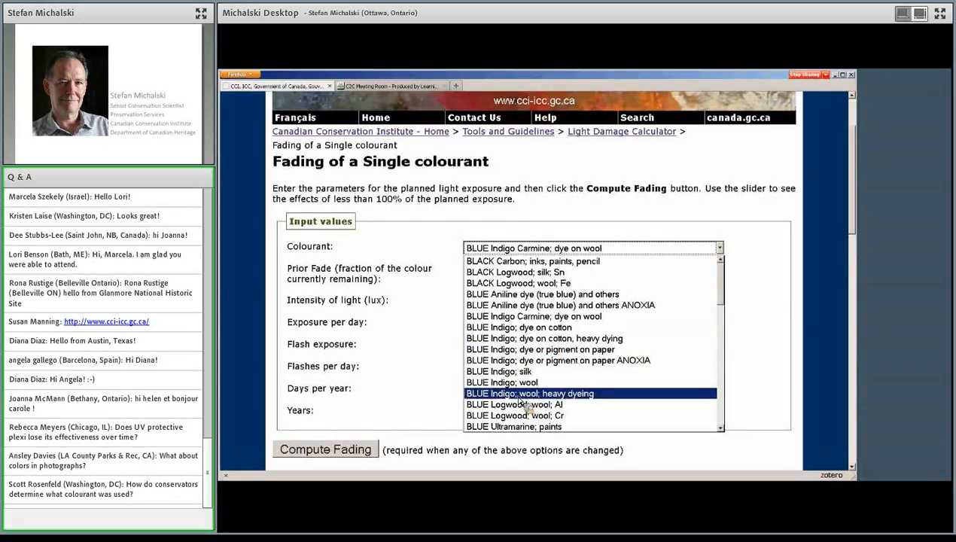
left_click(529, 393)
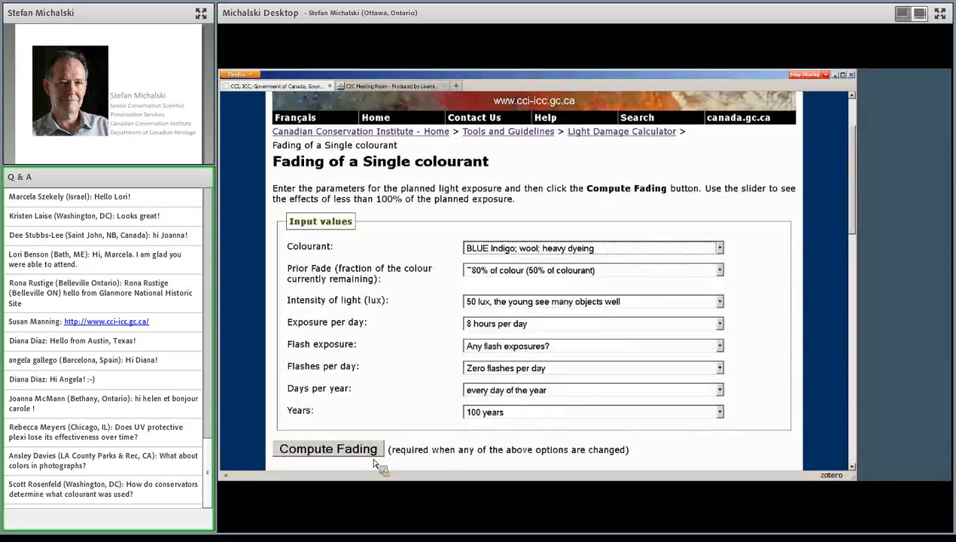
left_click(326, 449)
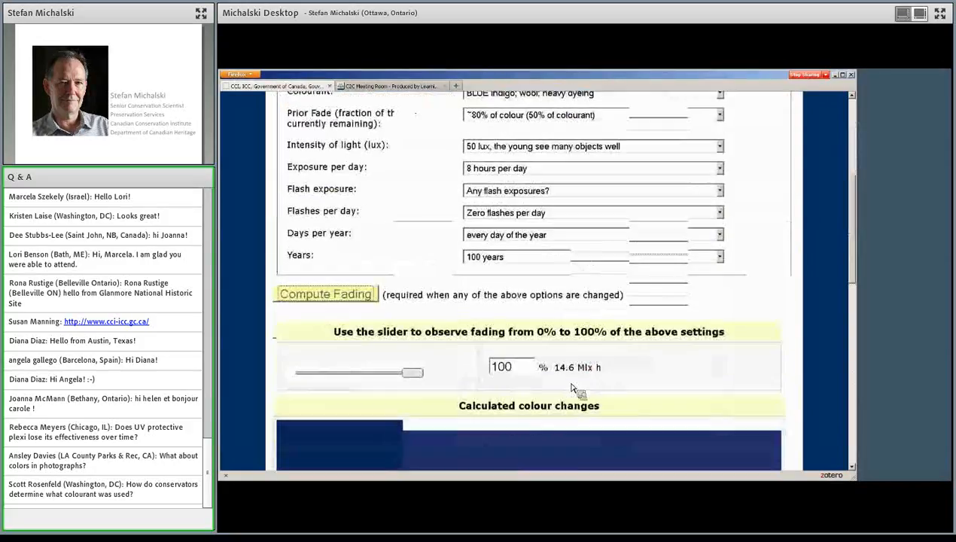
scroll("down", 3)
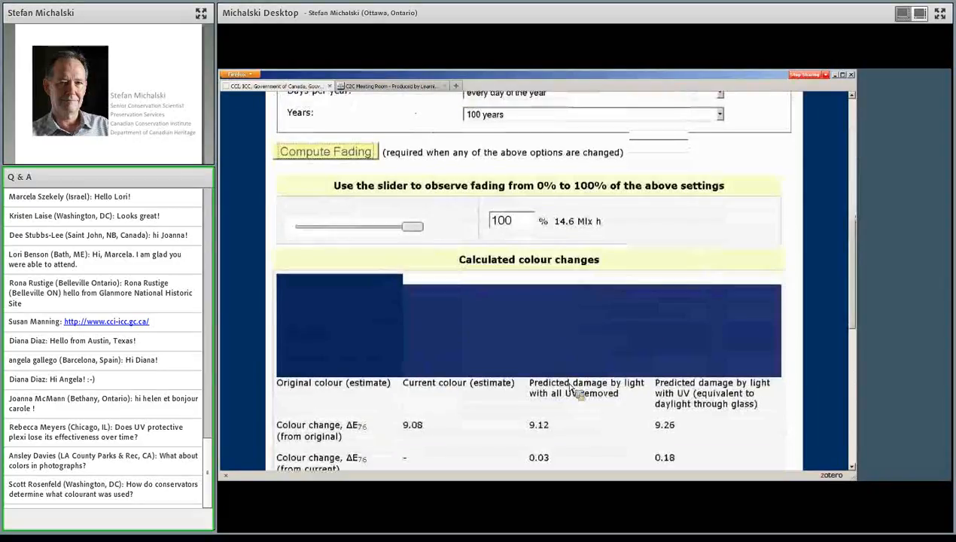
mouse_move(589, 329)
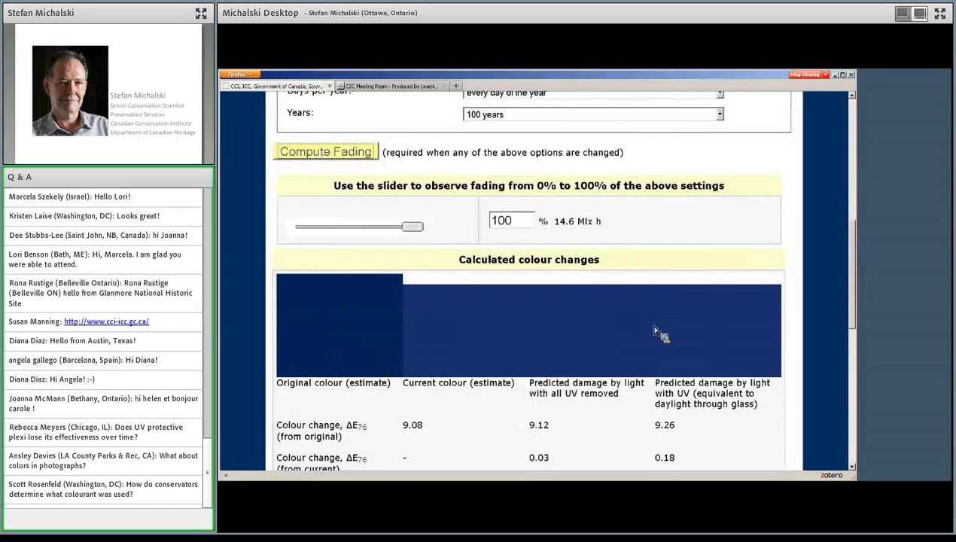
mouse_move(625, 323)
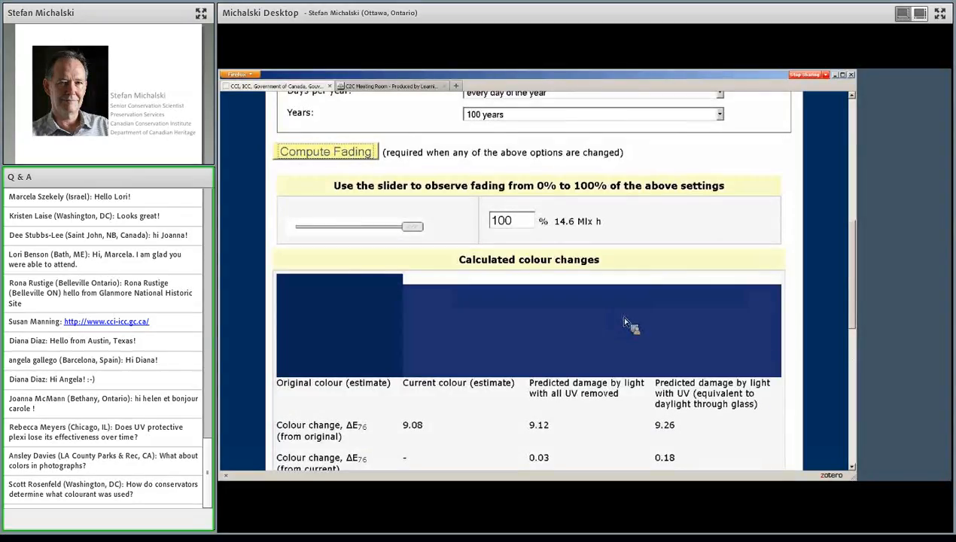
mouse_move(630, 318)
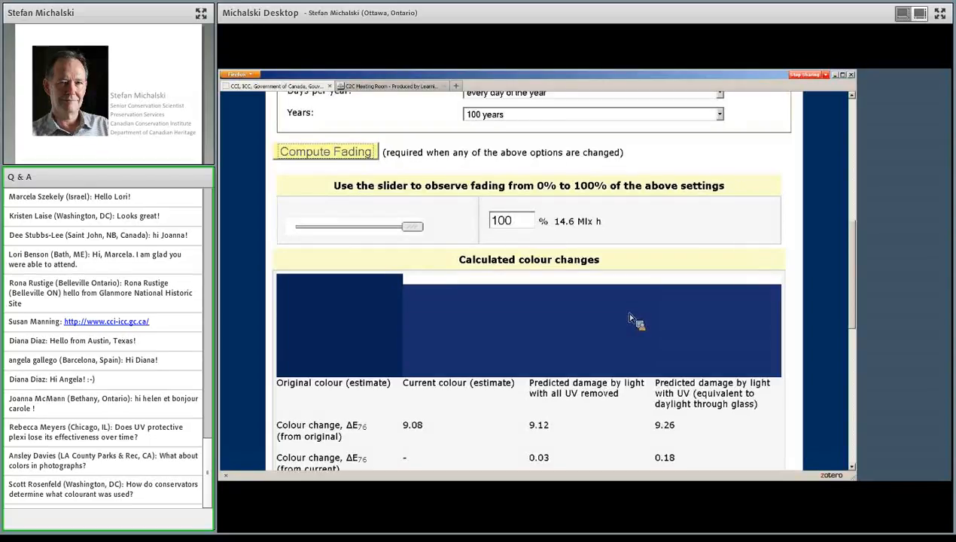
mouse_move(587, 321)
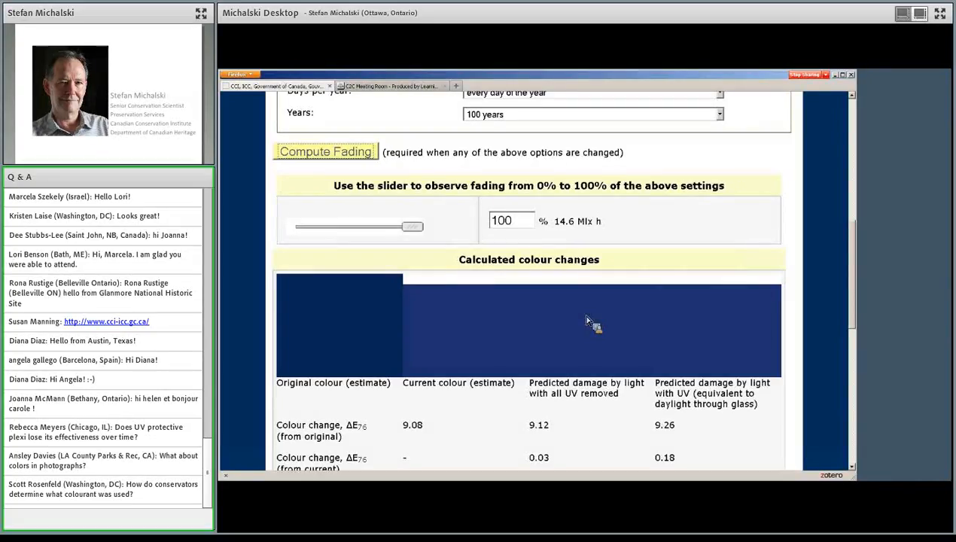
mouse_move(599, 327)
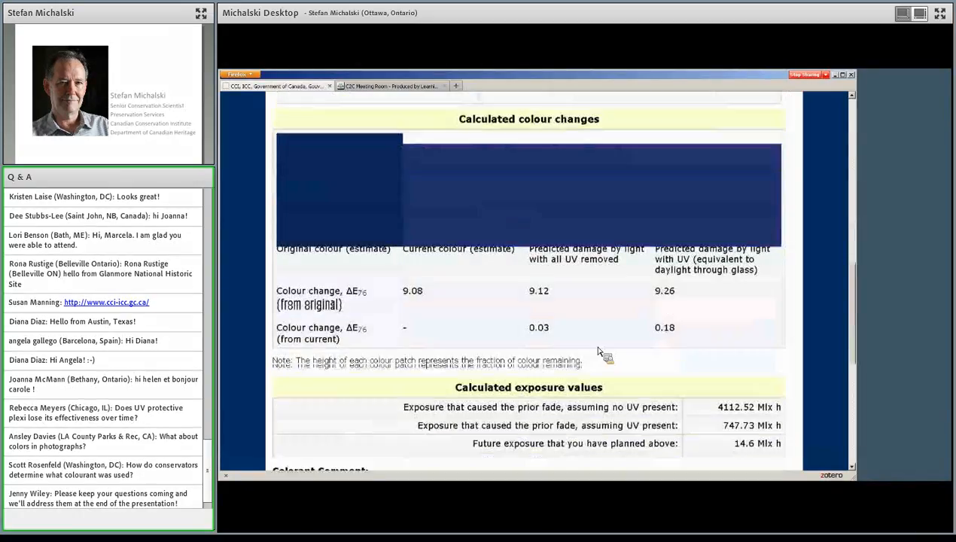
scroll("down", 3)
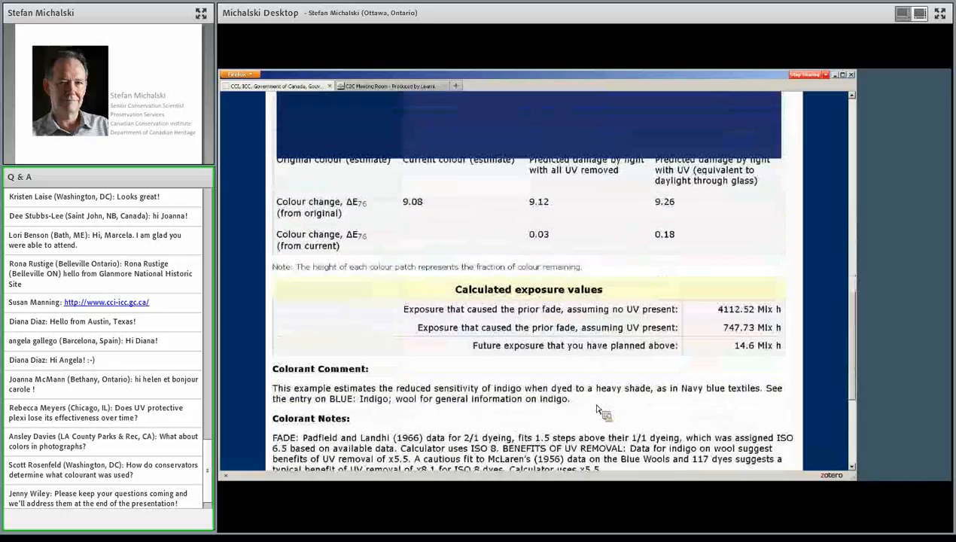
scroll("down", 3)
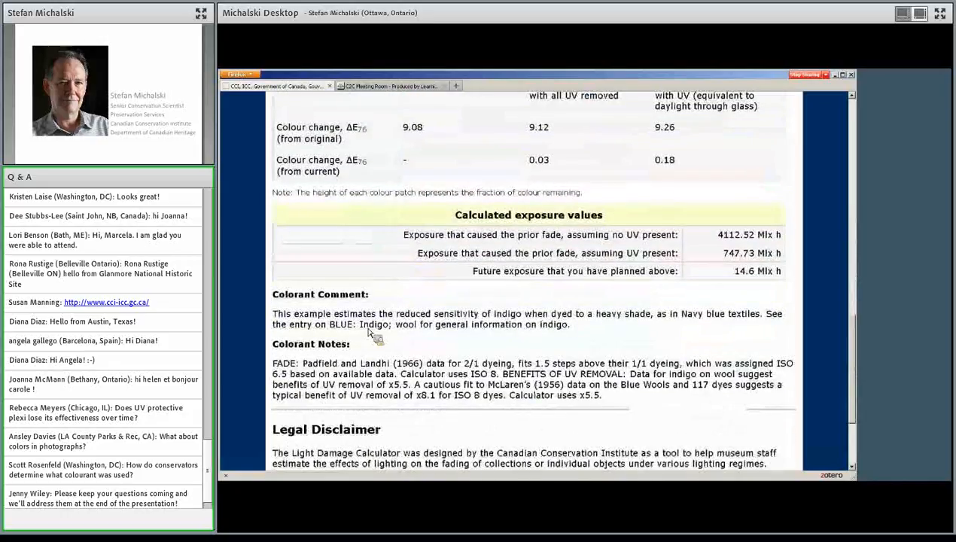
mouse_move(395, 333)
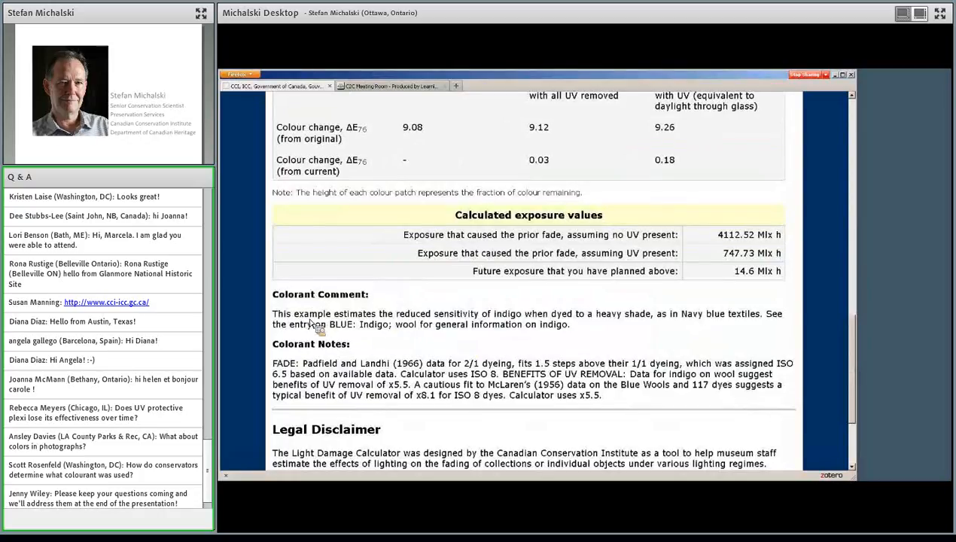
mouse_move(542, 323)
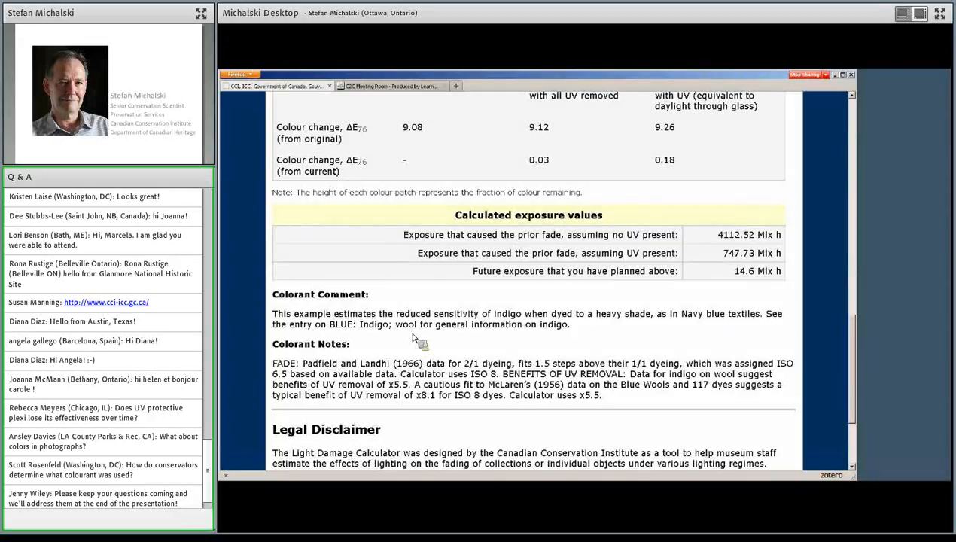
mouse_move(506, 331)
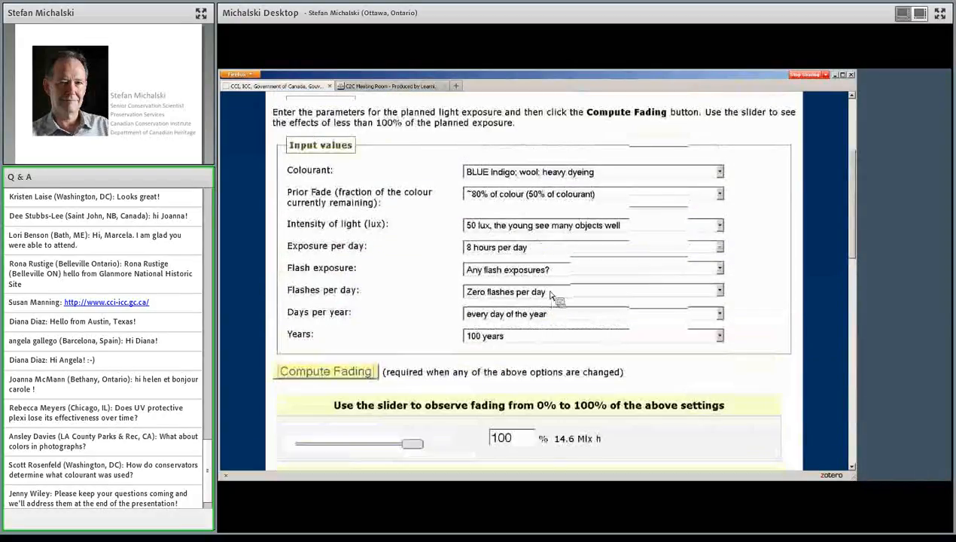
Recompute the heavy-indigo fading at 1000 lux: 292 Mlx h, changes 9.74 and 12.73
left_click(719, 226)
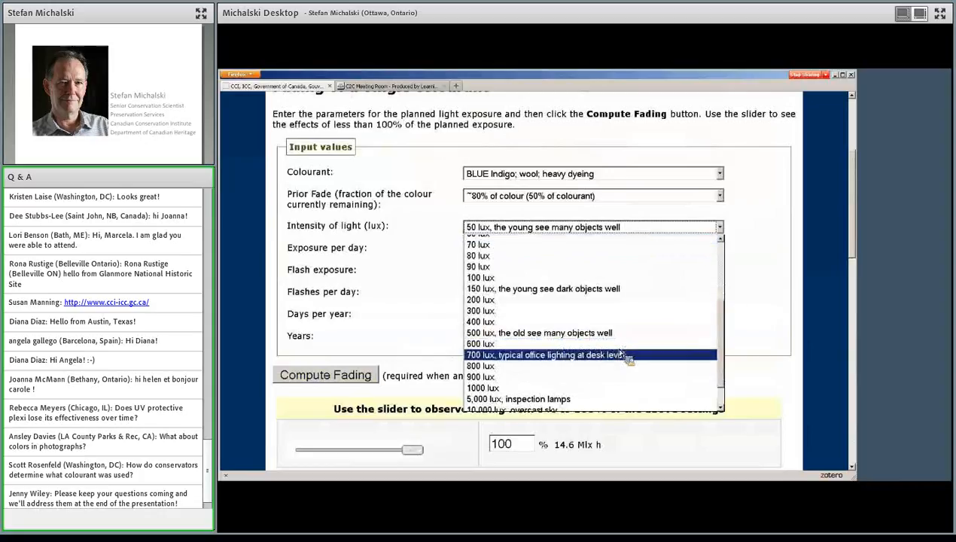
left_click(481, 388)
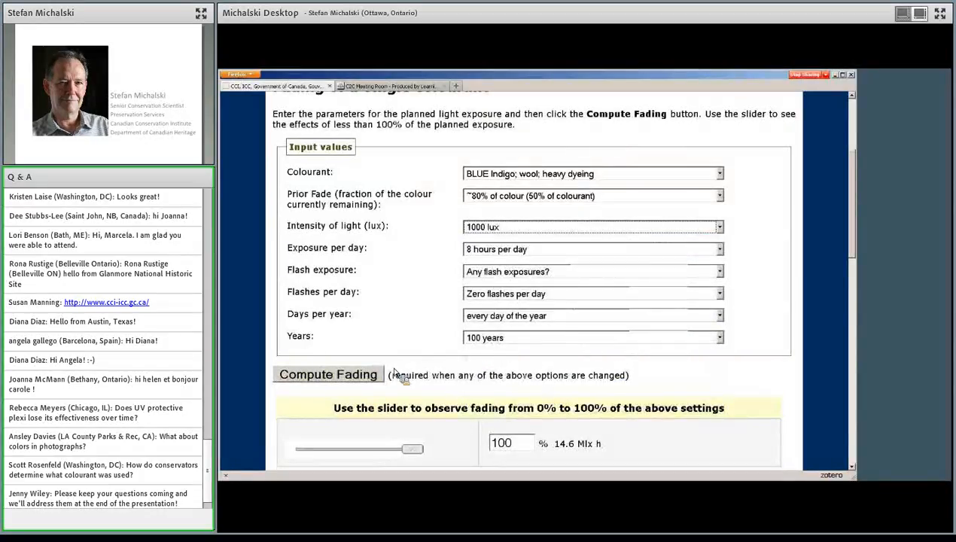
left_click(327, 374)
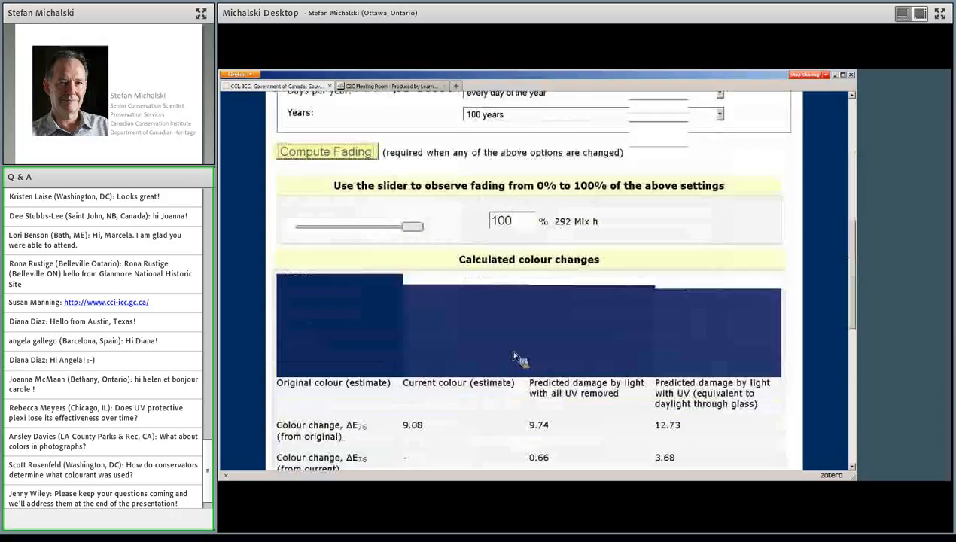
mouse_move(445, 328)
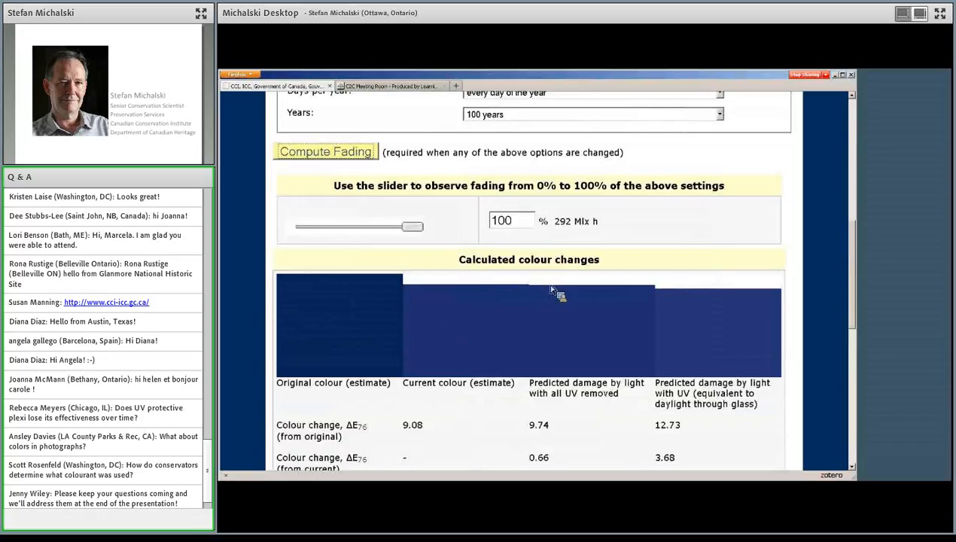
mouse_move(631, 288)
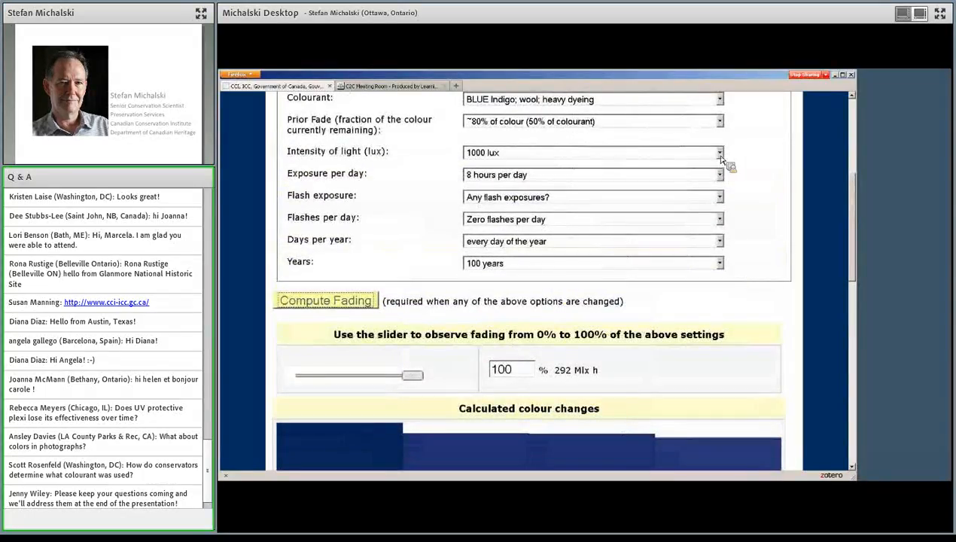
Recompute at 30,000 lux hazy daylight over 30 years: 2628 Mlx h, changes 15.06 and 42.2
left_click(716, 152)
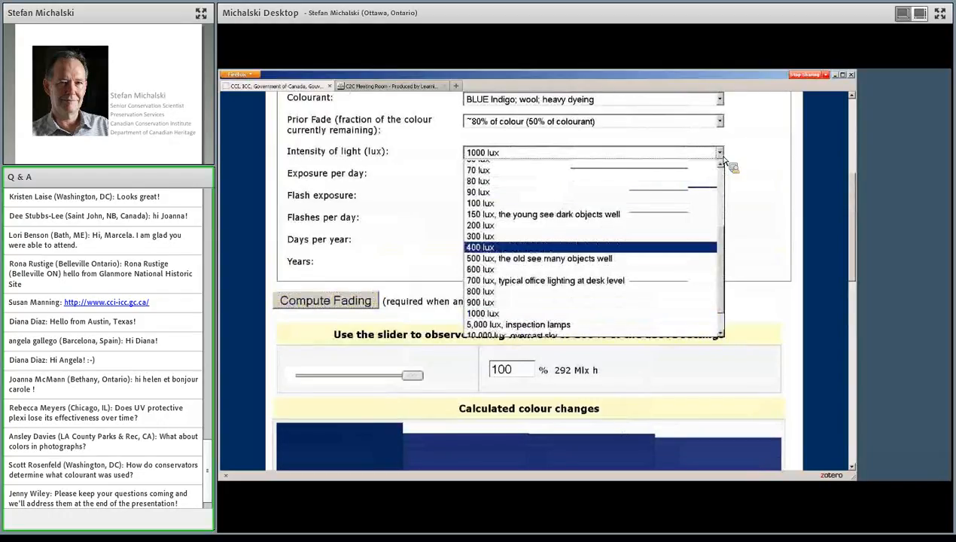
scroll("down", 3)
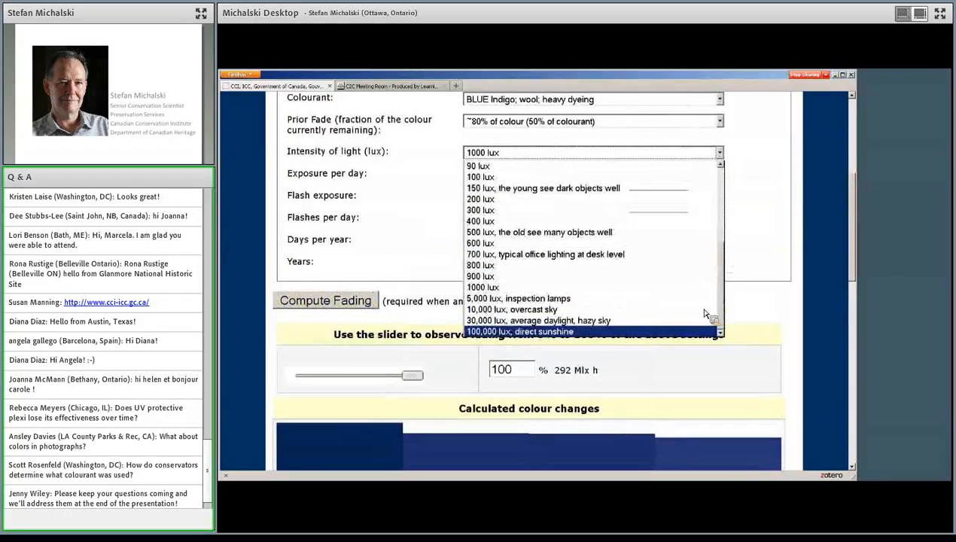
left_click(530, 320)
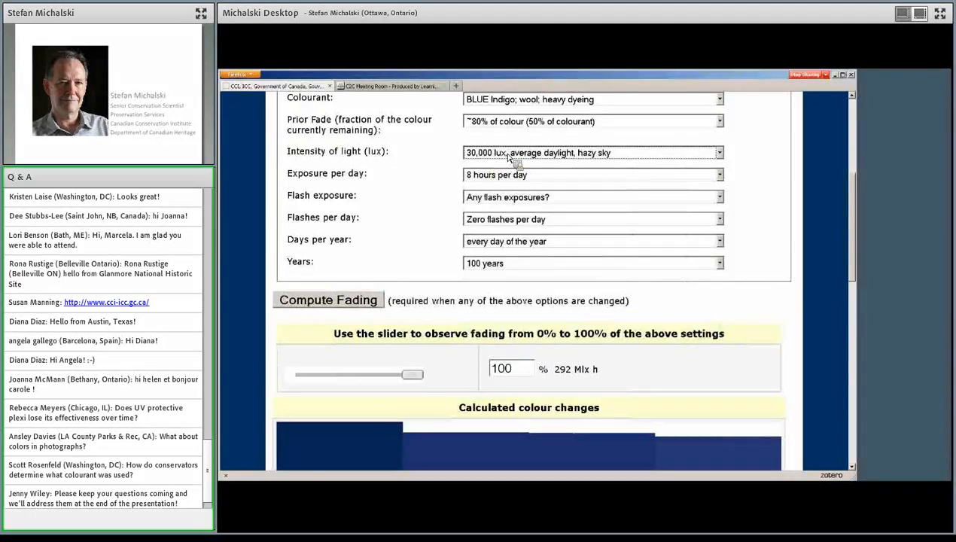
mouse_move(545, 273)
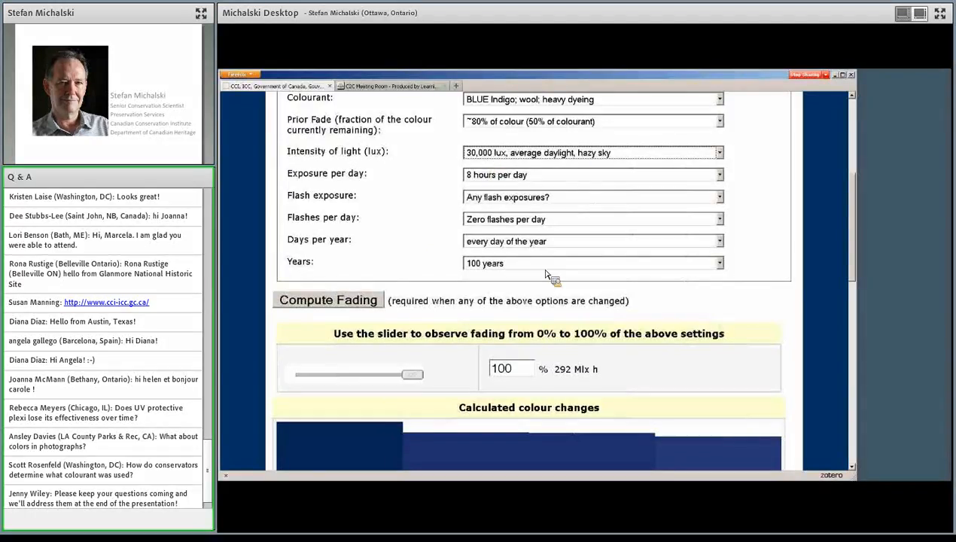
left_click(718, 263)
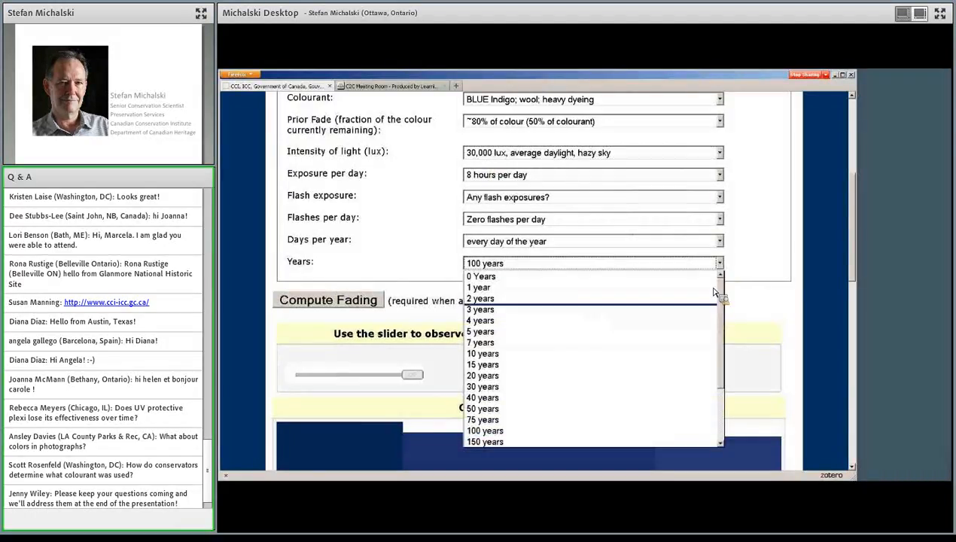
mouse_move(508, 386)
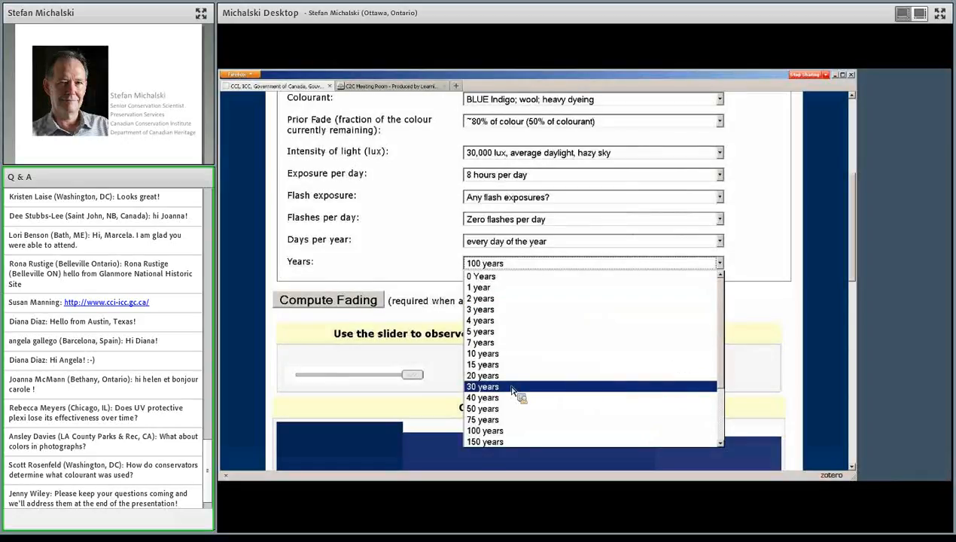
left_click(482, 386)
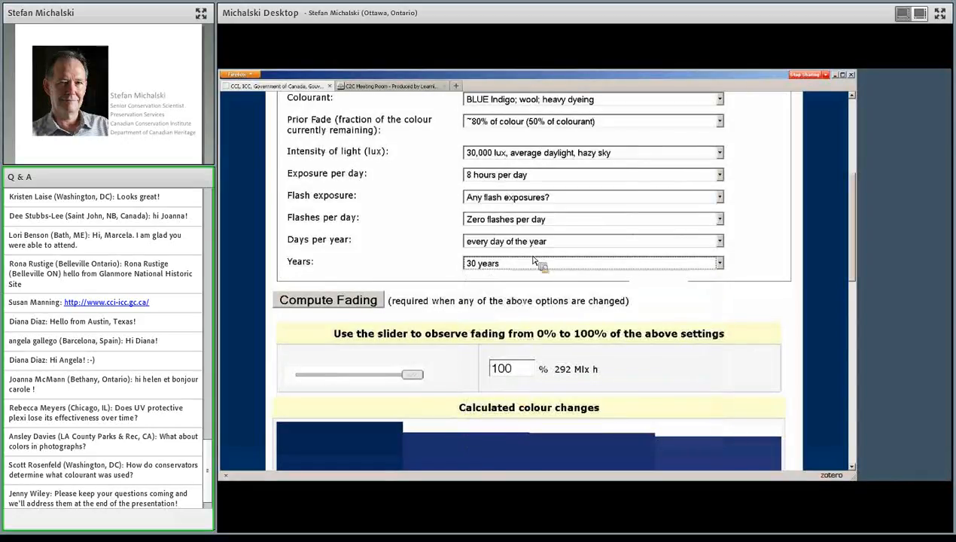
left_click(325, 299)
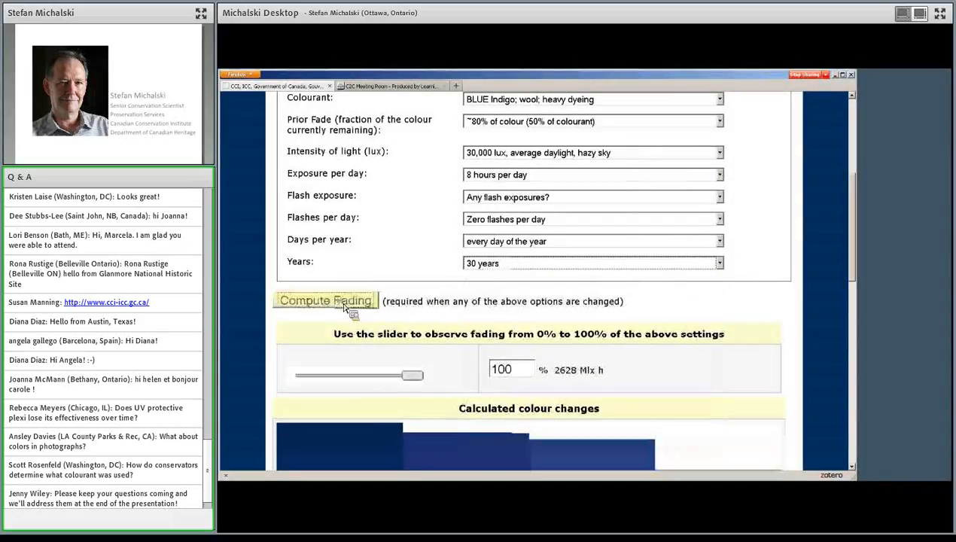
scroll("down", 3)
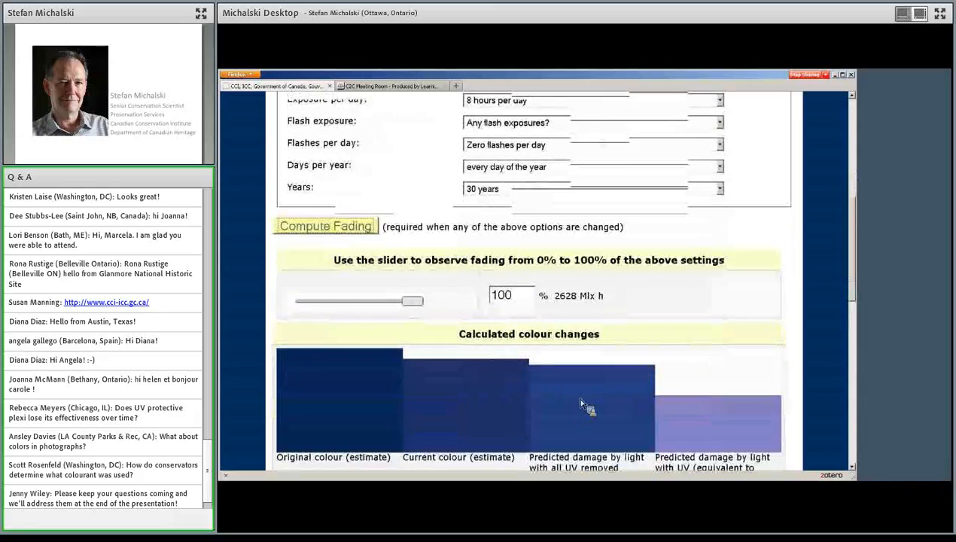
scroll("down", 3)
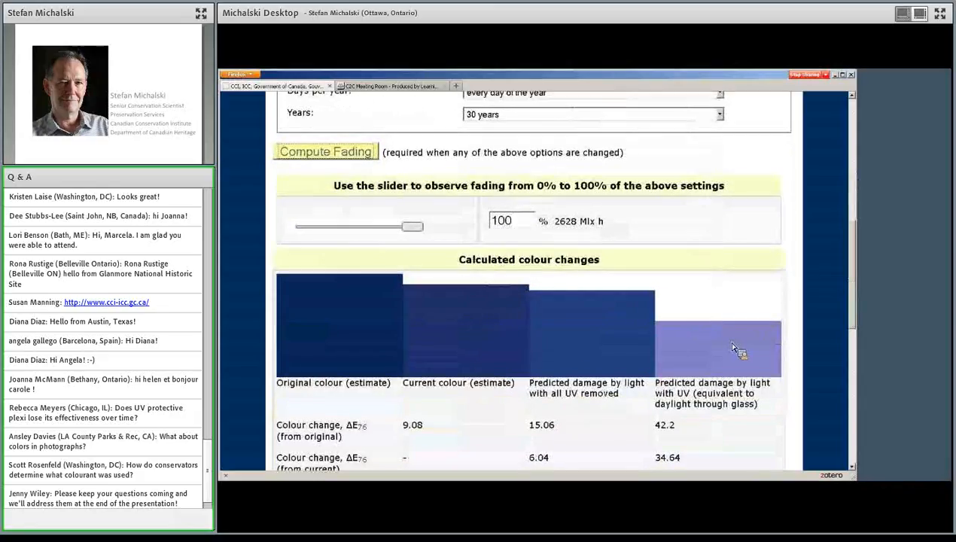
mouse_move(728, 386)
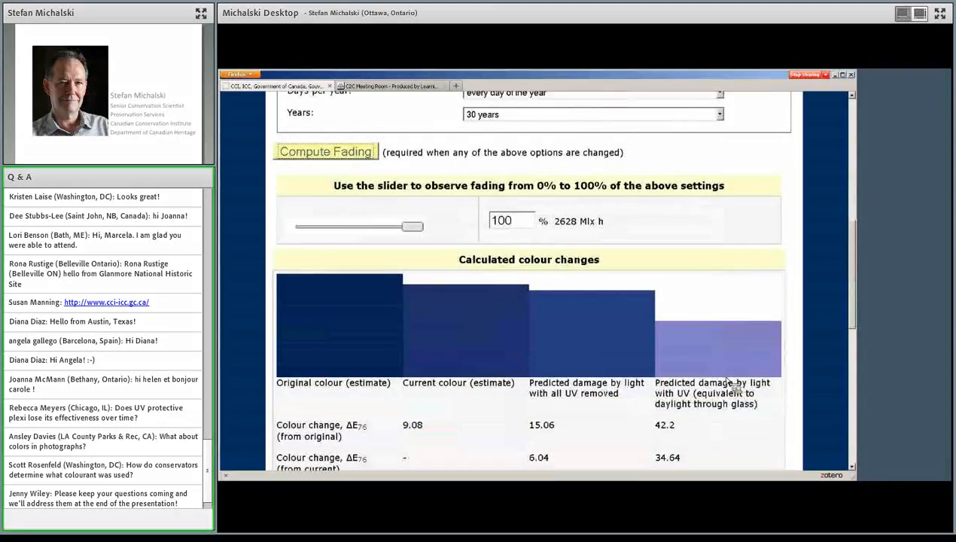
mouse_move(692, 339)
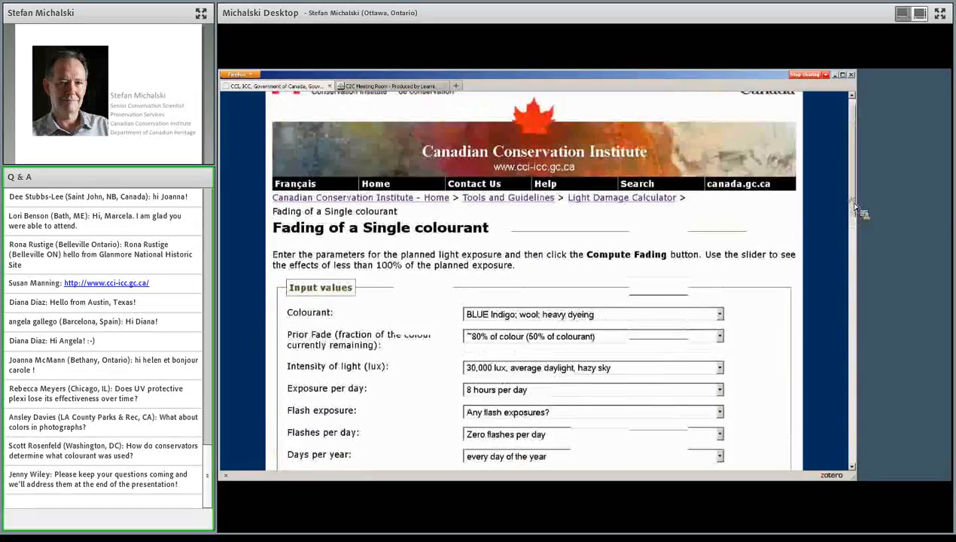
mouse_move(518, 210)
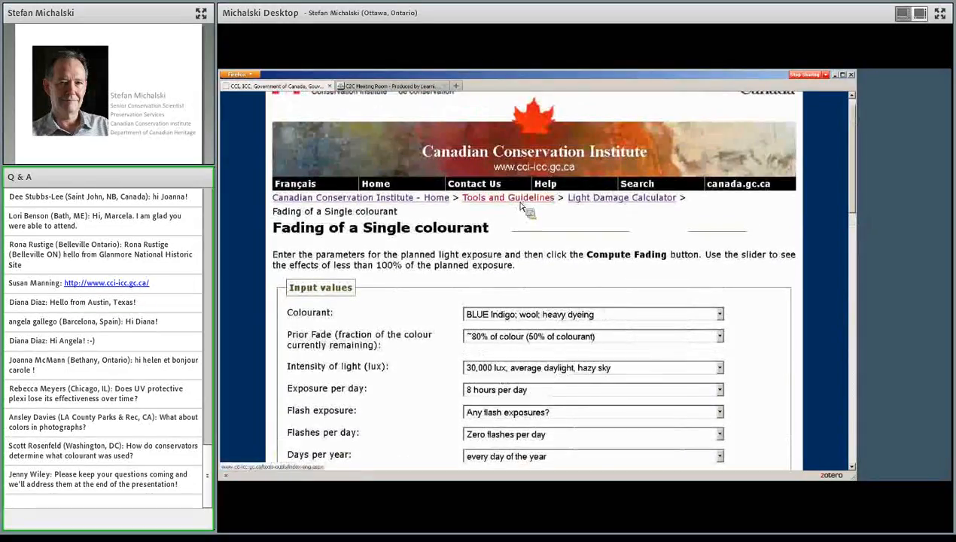
Return to the Light Damage Calculator overview through its breadcrumb link
left_click(621, 197)
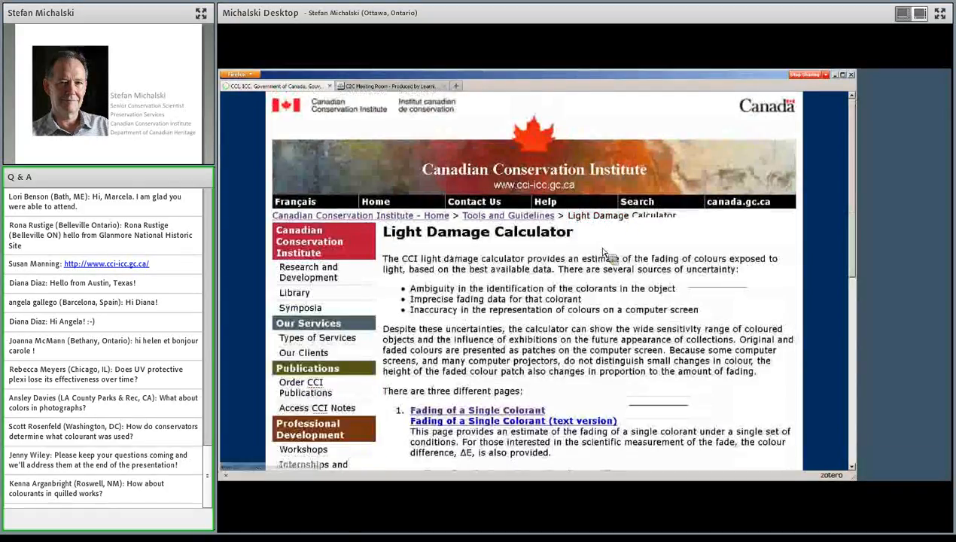
Scroll down the calculator overview to the 'Fading of a Single Colorant in Three Different Scenarios' link
scroll("down", 3)
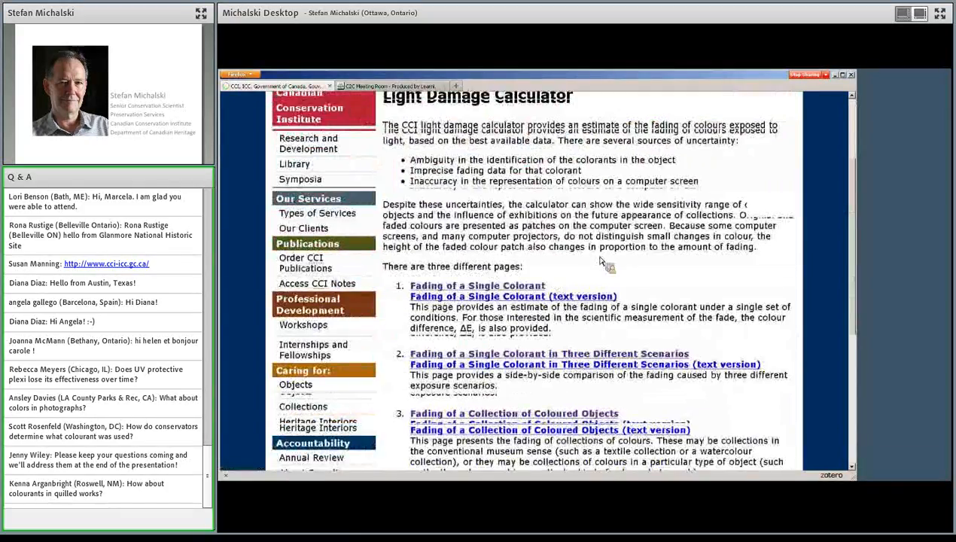
scroll("down", 3)
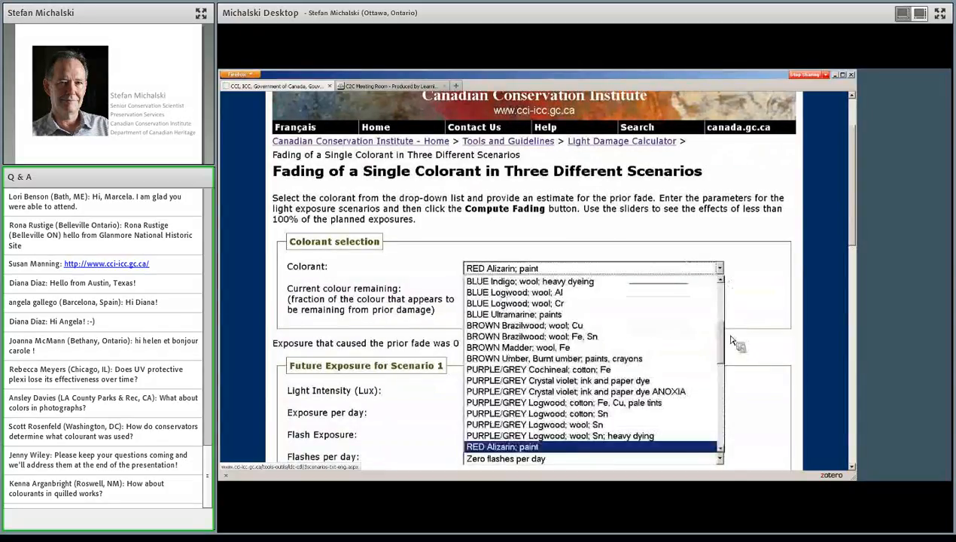
Choose BLUE Indigo Carmine; dye on wool from the Colorant list
scroll("down", 3)
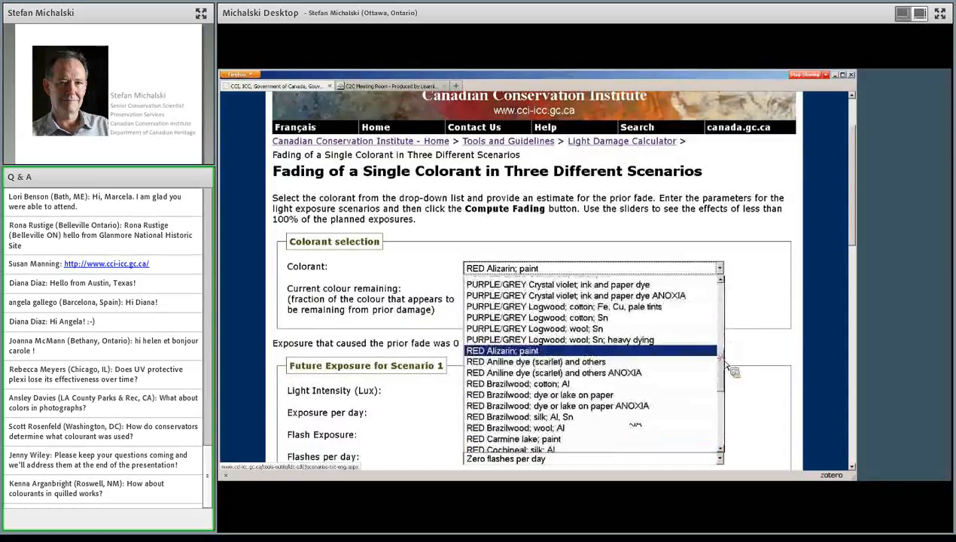
scroll("down", 3)
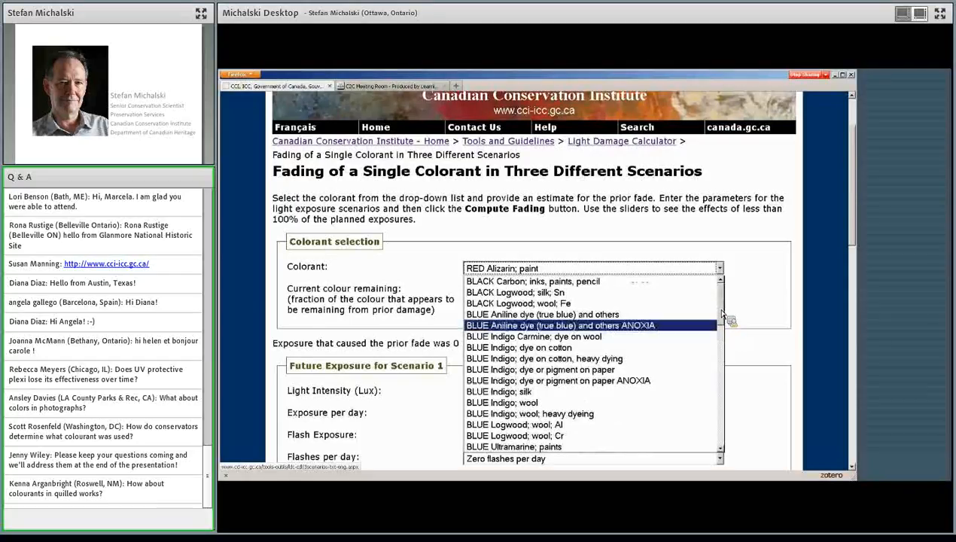
left_click(534, 336)
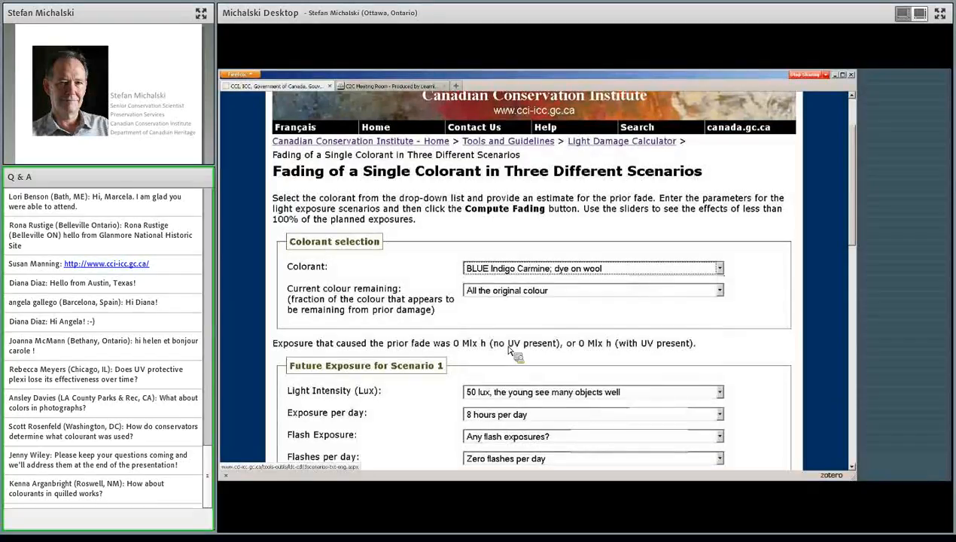
Scroll down through the Scenario 1–3 input settings
scroll("down", 3)
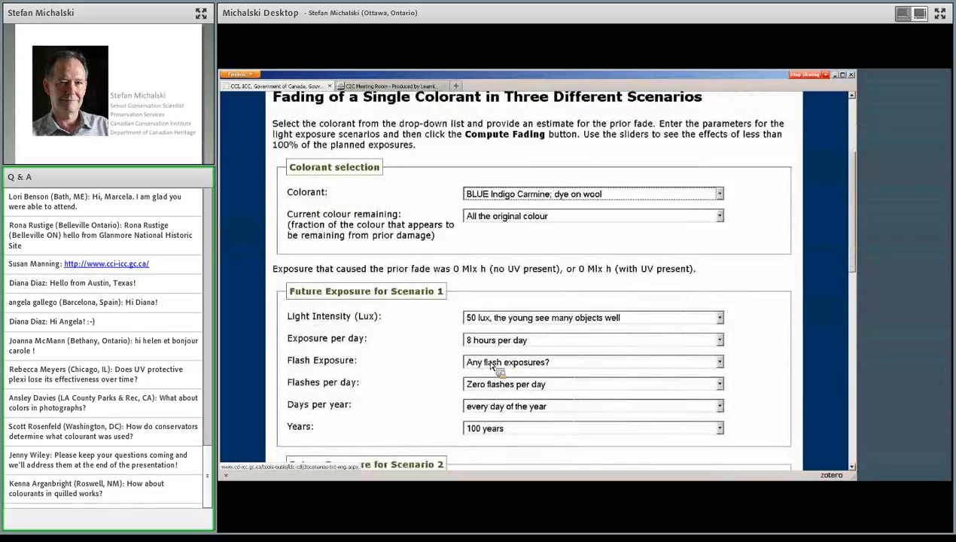
mouse_move(502, 412)
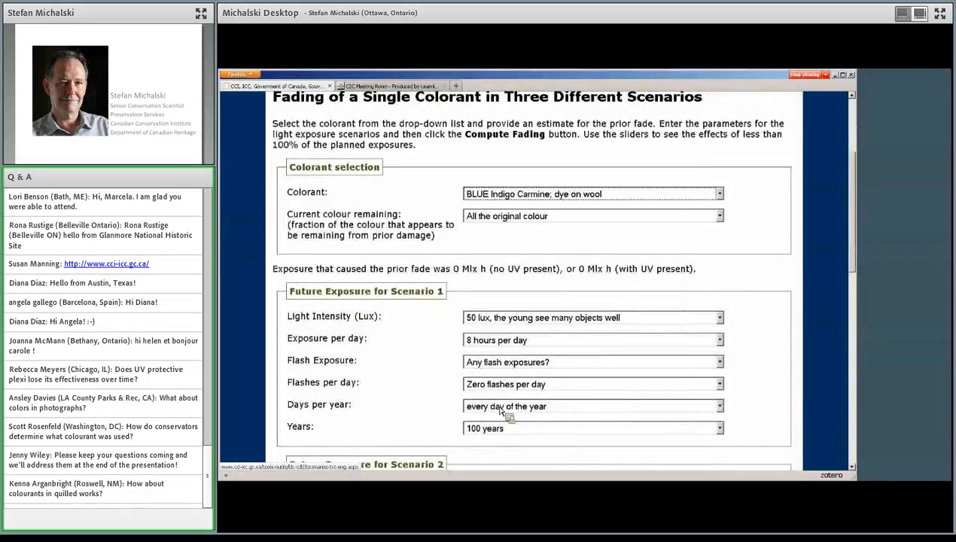
scroll("down", 3)
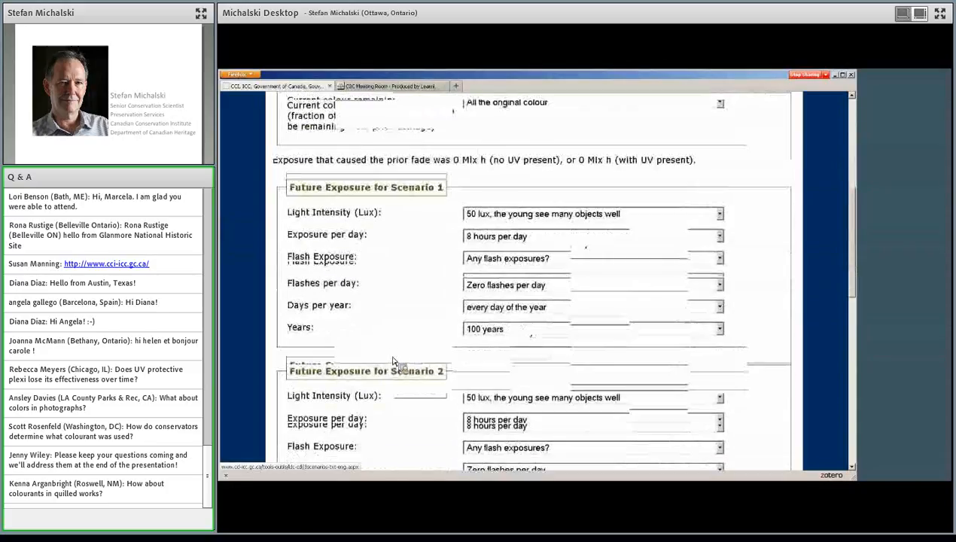
scroll("down", 3)
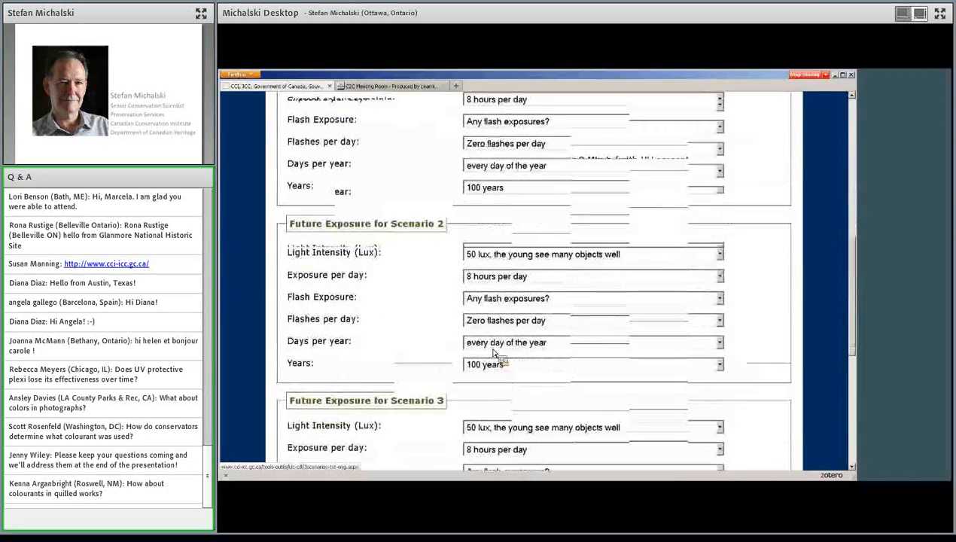
scroll("down", 3)
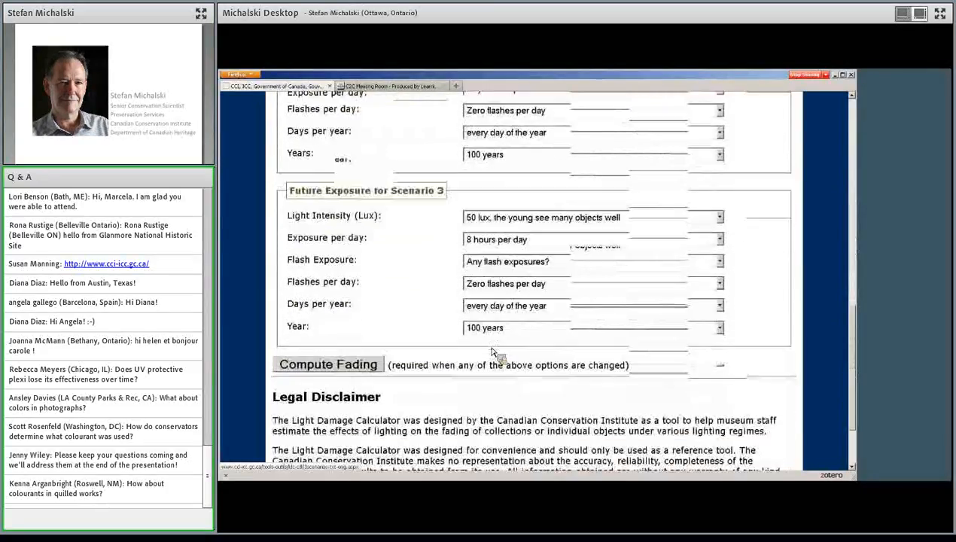
Compute the fading and scroll down to the exposure table and colour change patches
left_click(328, 363)
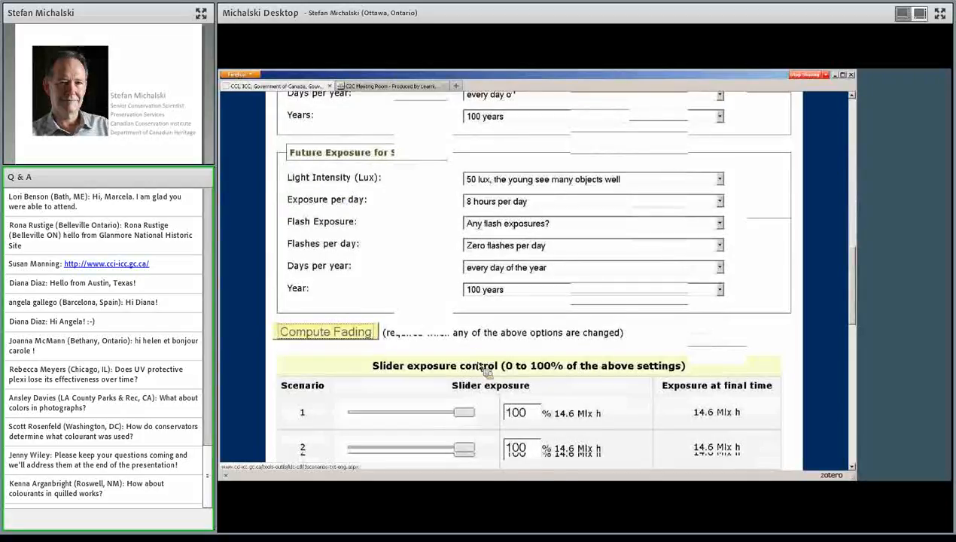
scroll("down", 3)
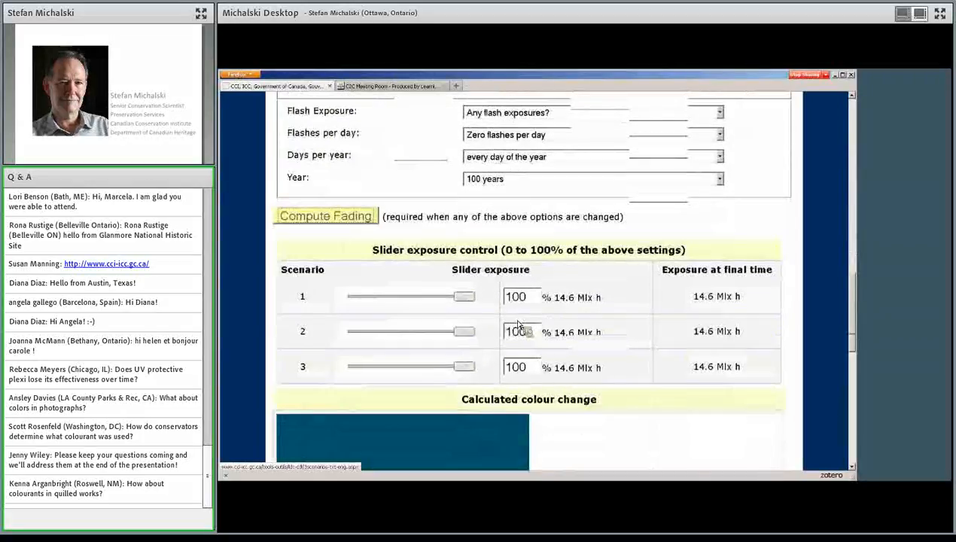
scroll("down", 3)
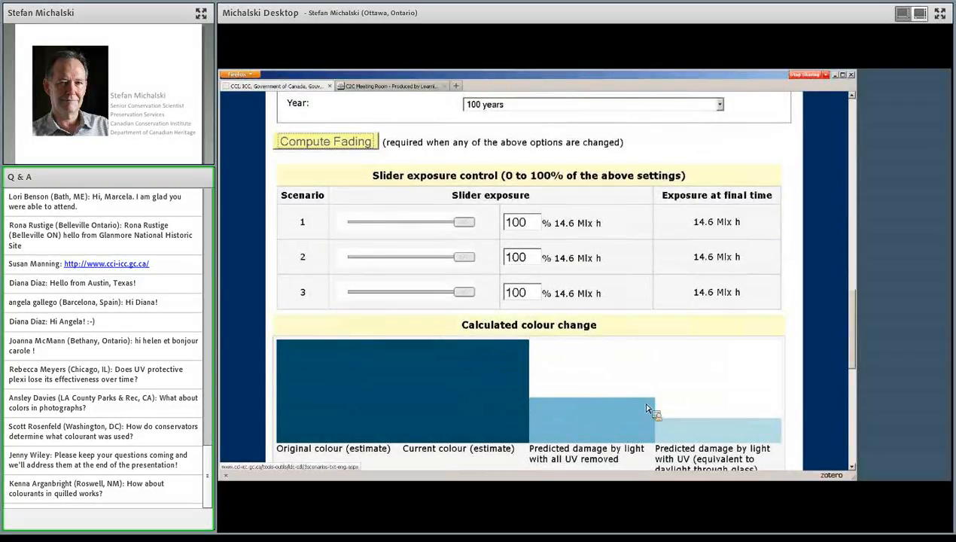
Preview partial fading with the scenario sliders, returning Scenario 2 to 100%
left_click_drag(464, 256, 457, 256)
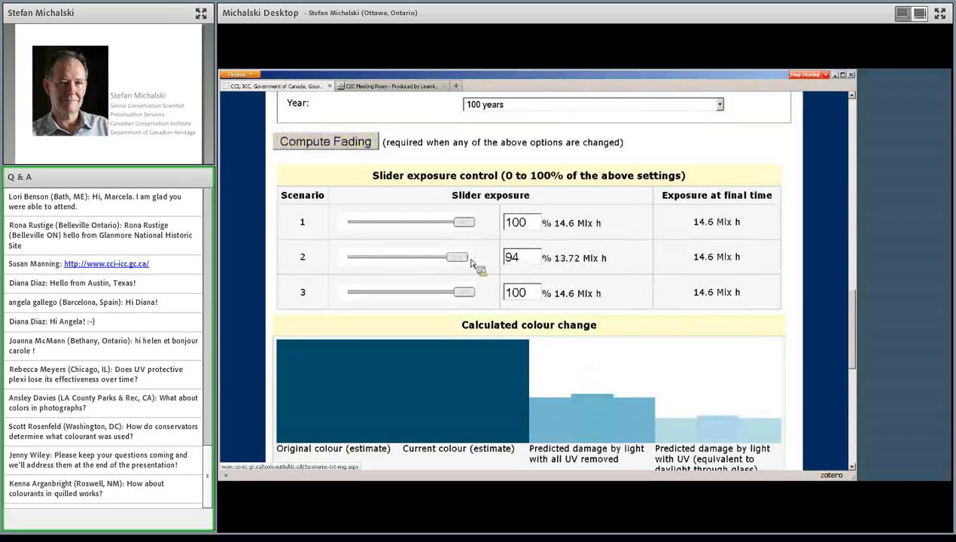
left_click_drag(457, 256, 347, 256)
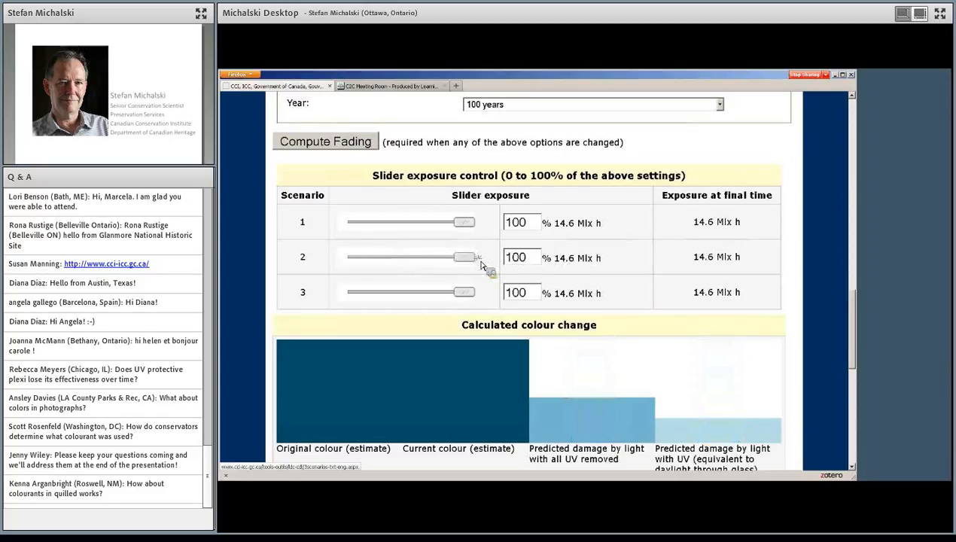
left_click_drag(464, 292, 346, 292)
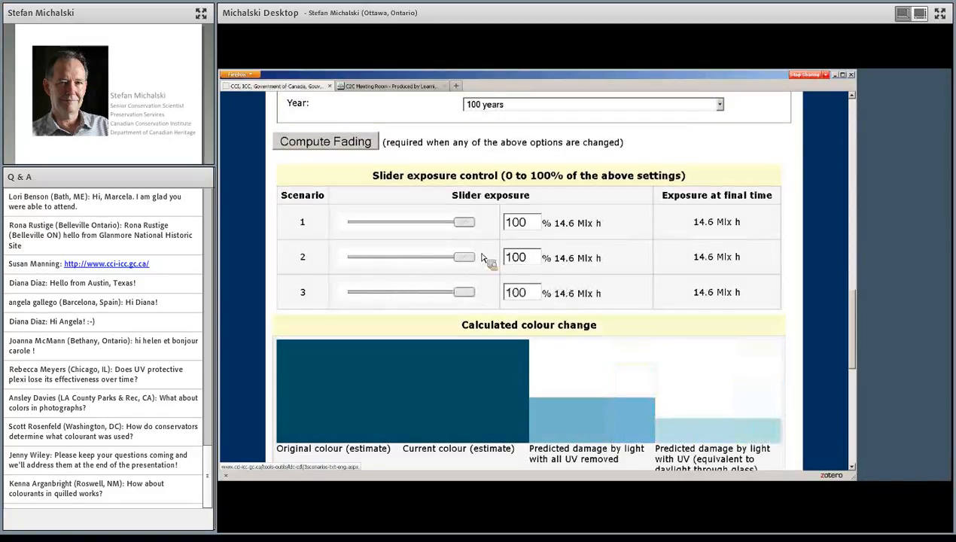
left_click_drag(464, 221, 384, 222)
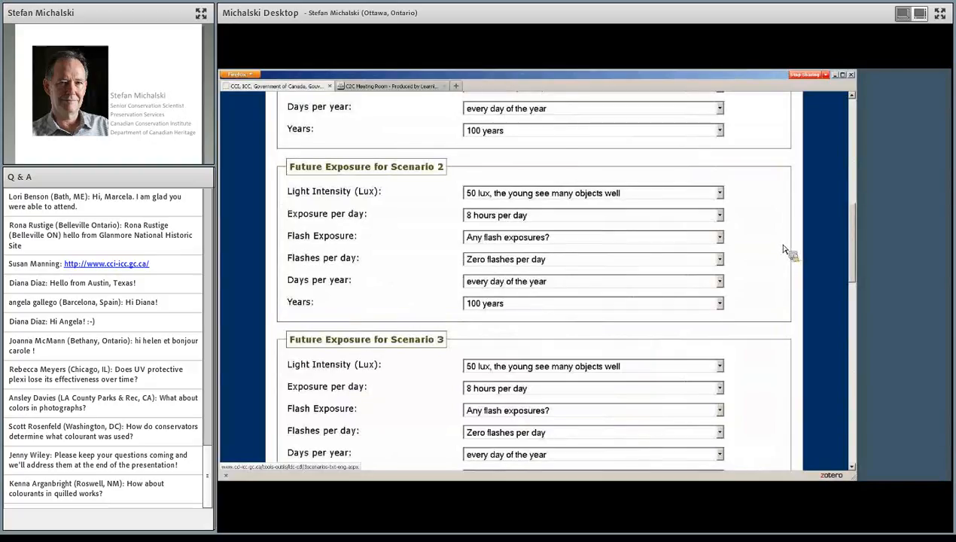
mouse_move(779, 263)
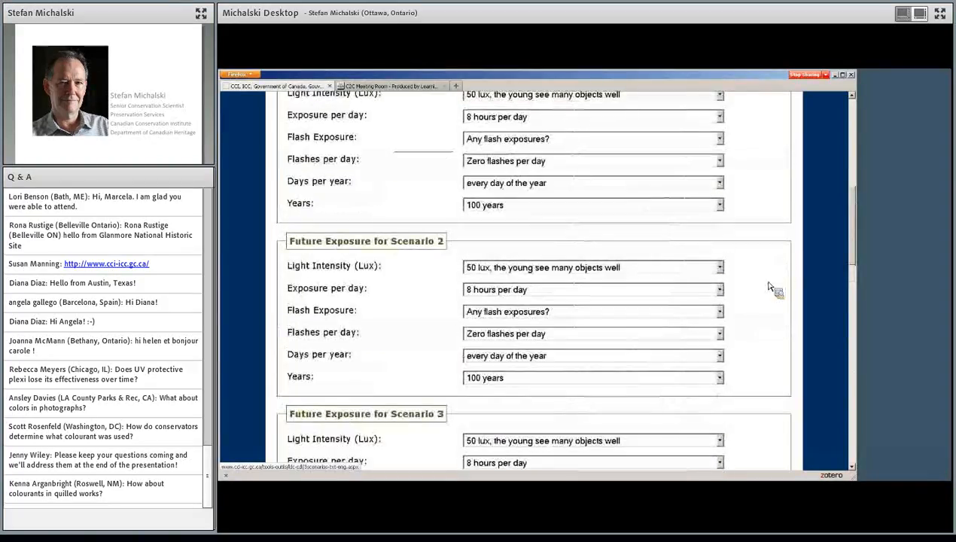
mouse_move(776, 287)
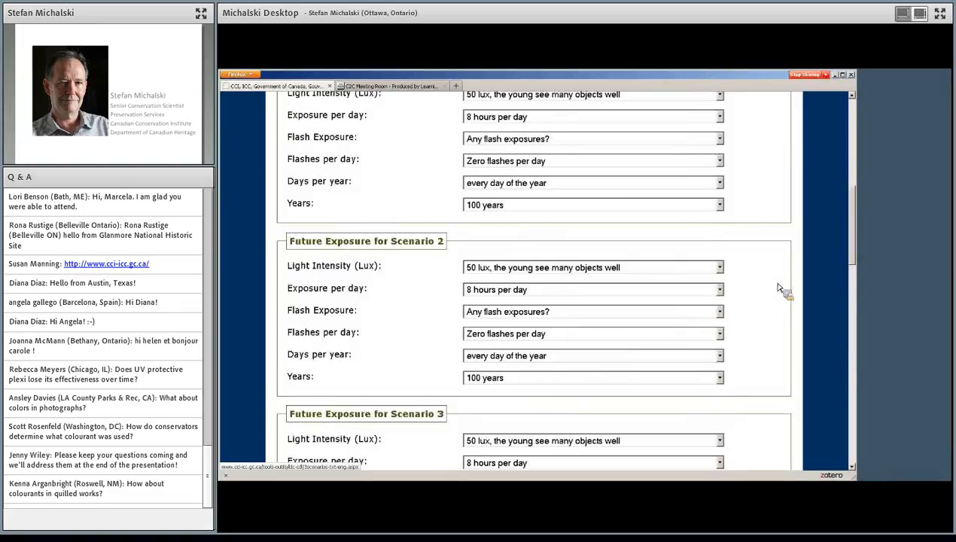
mouse_move(783, 283)
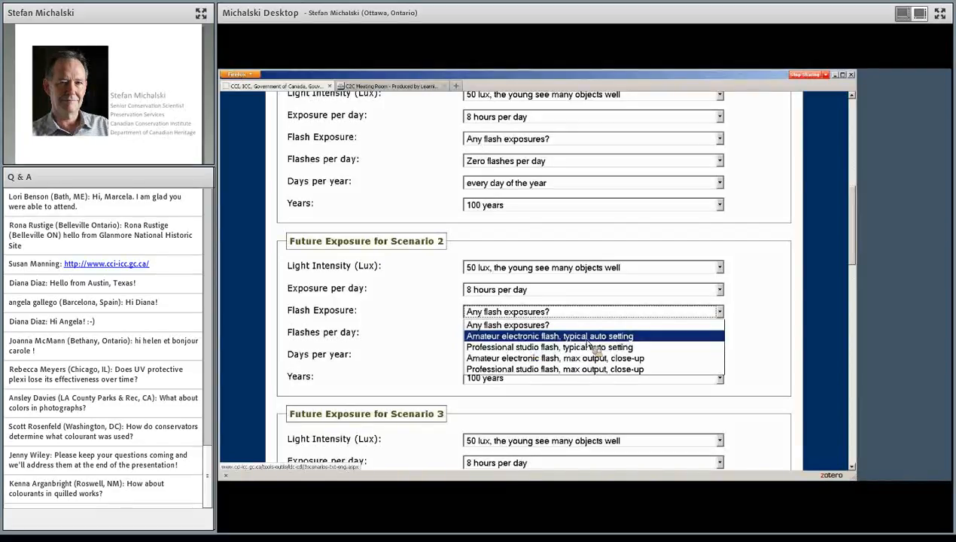
Set Scenario 2 to amateur electronic flash at 1,000 flashes per day
left_click(549, 335)
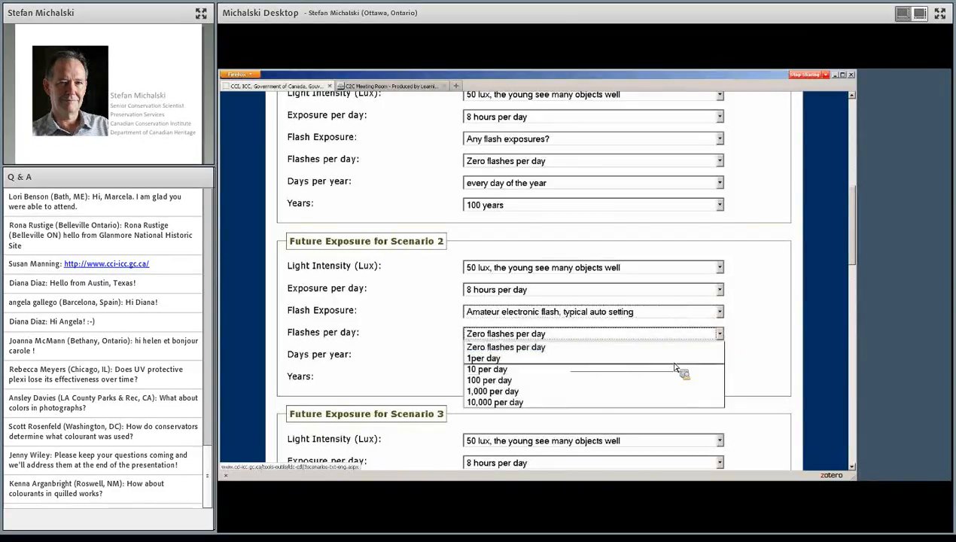
left_click(505, 347)
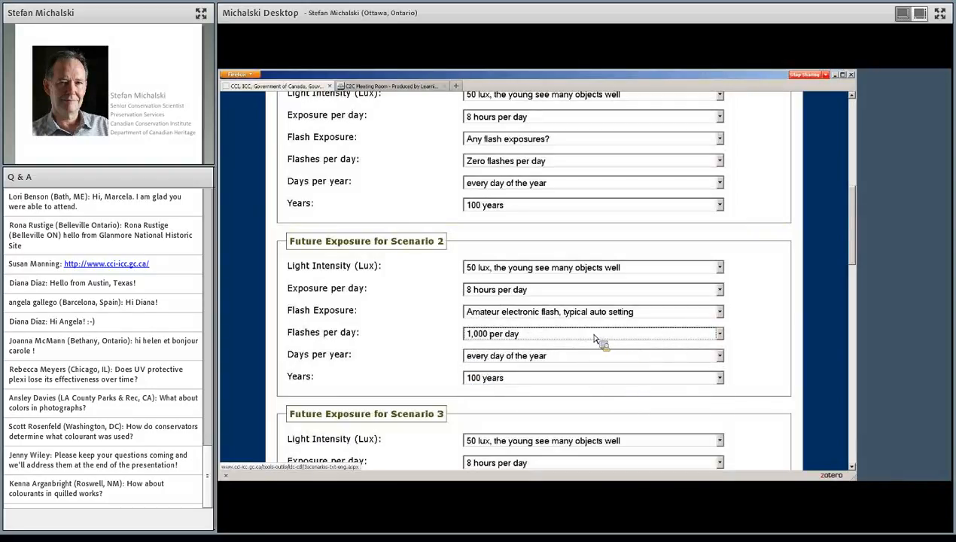
mouse_move(651, 356)
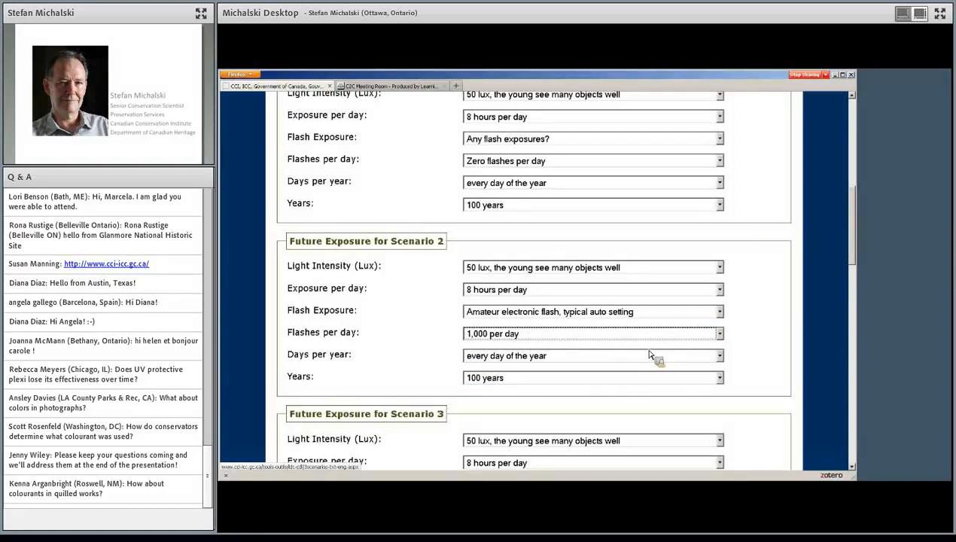
scroll("down", 3)
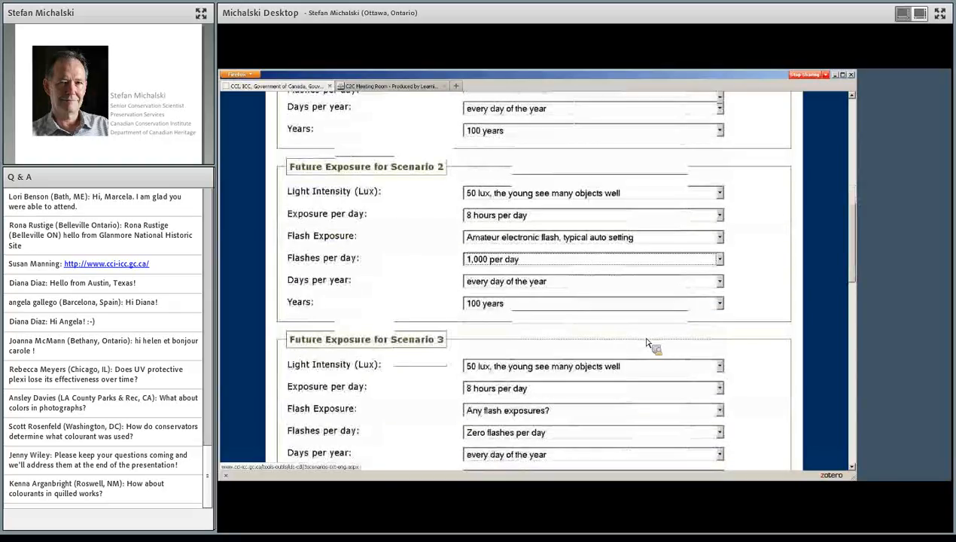
scroll("down", 3)
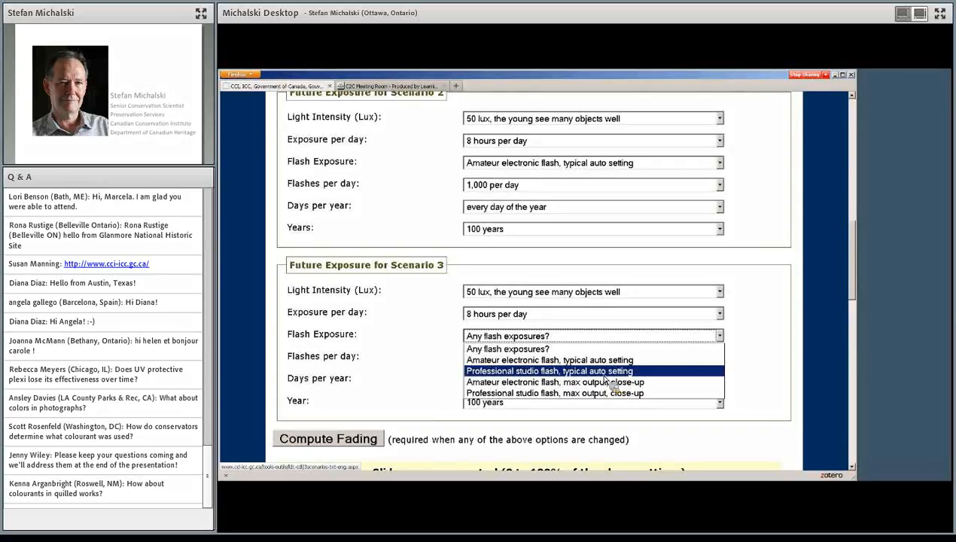
mouse_move(588, 400)
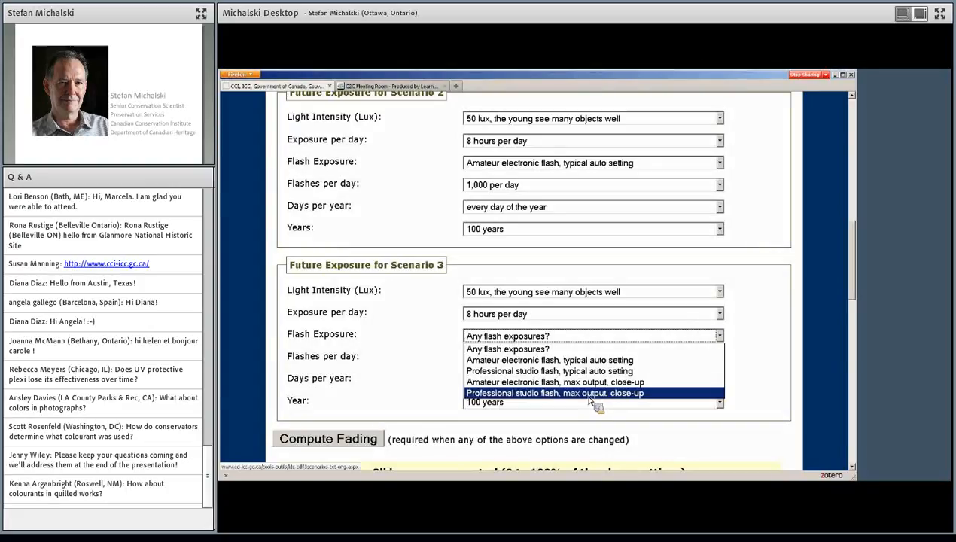
mouse_move(561, 398)
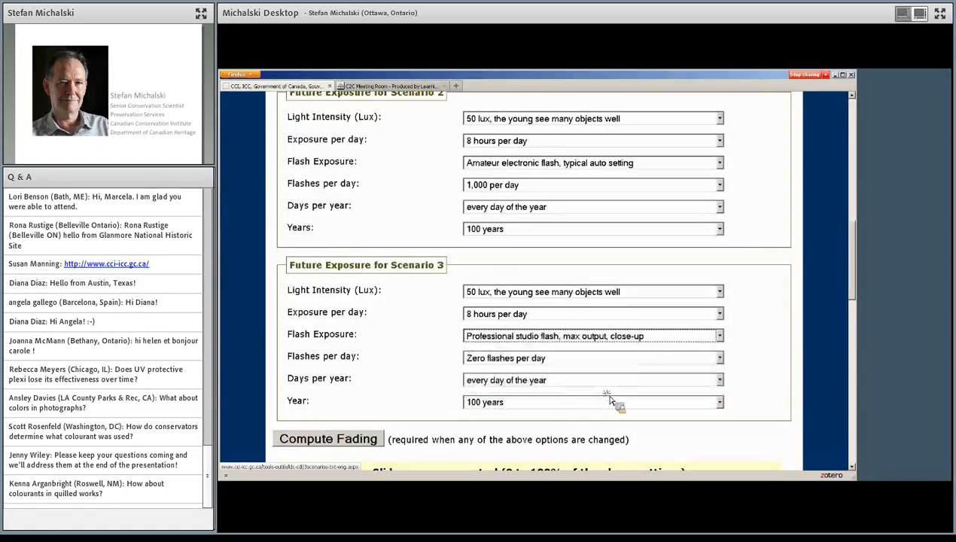
Give Scenario 3 one flash per day and review results of 14.6, 14.9, 14.75 Mlx h
left_click(718, 357)
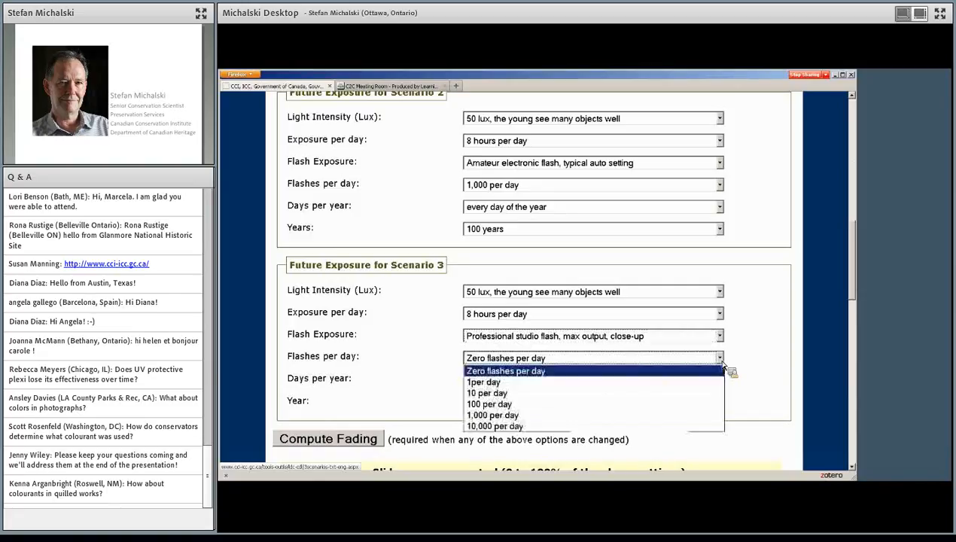
left_click(483, 382)
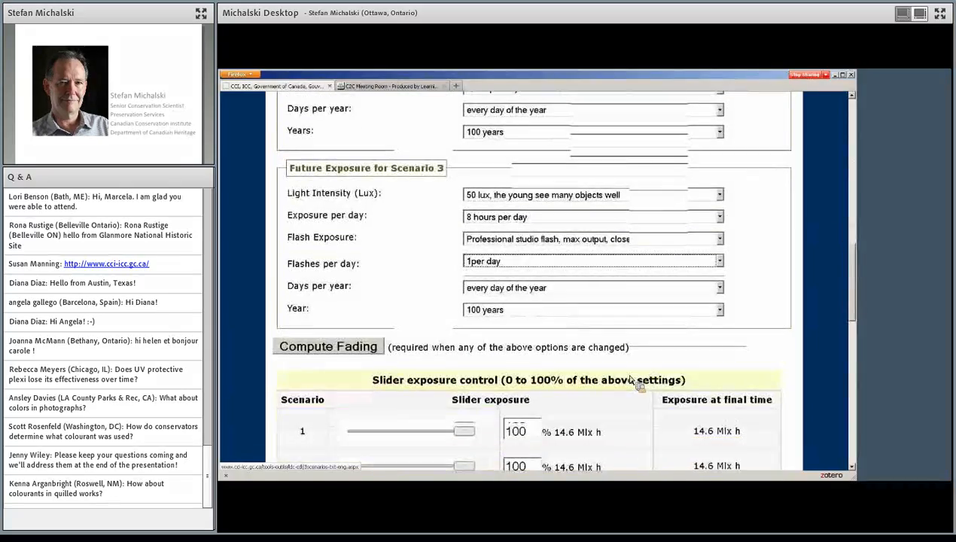
scroll("down", 3)
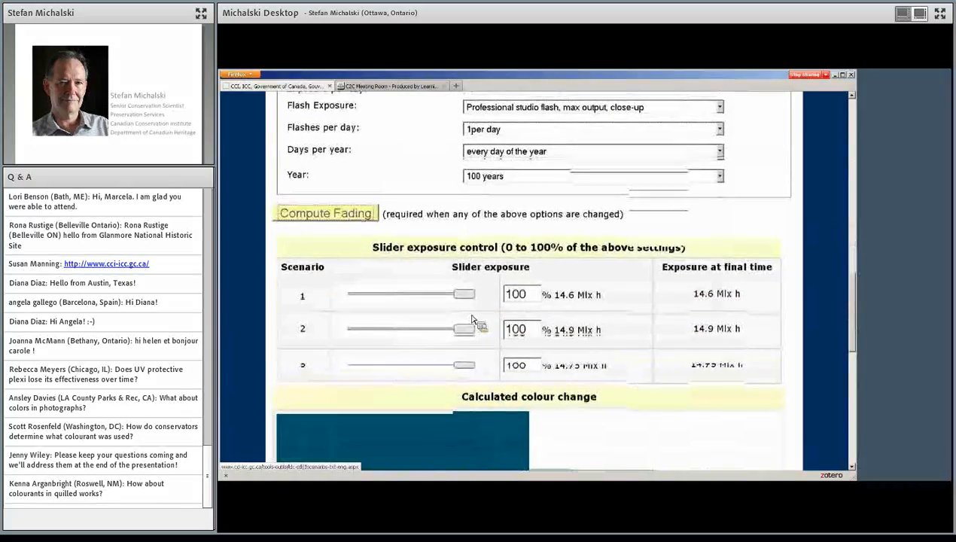
scroll("down", 3)
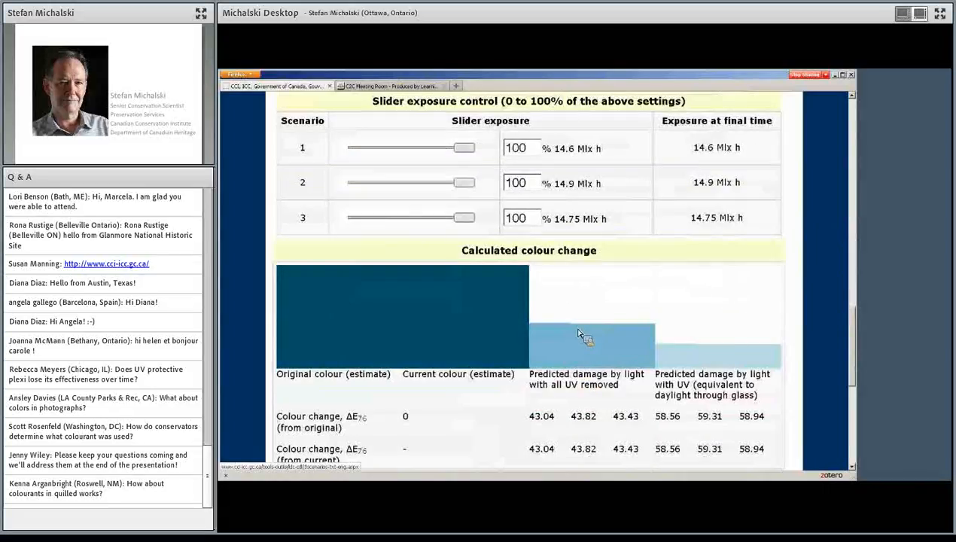
mouse_move(598, 328)
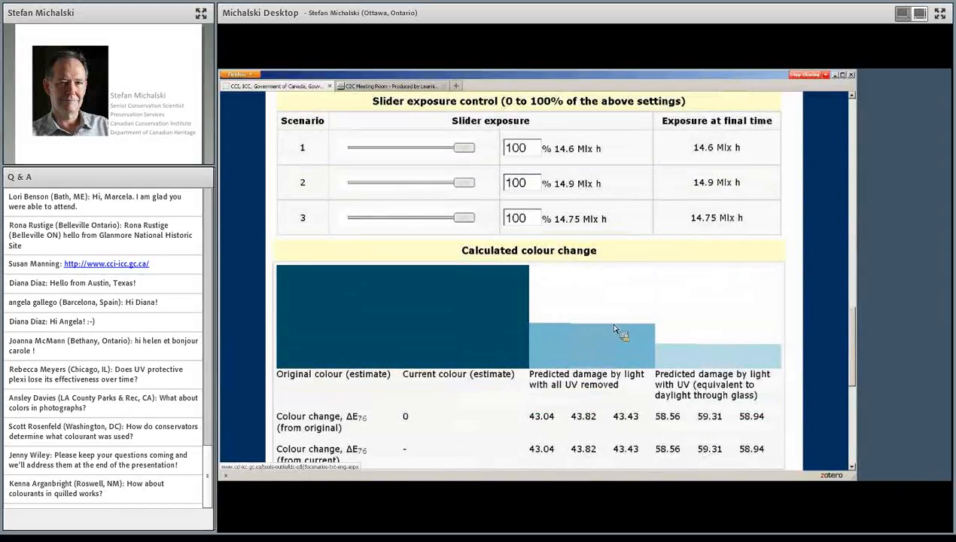
mouse_move(599, 334)
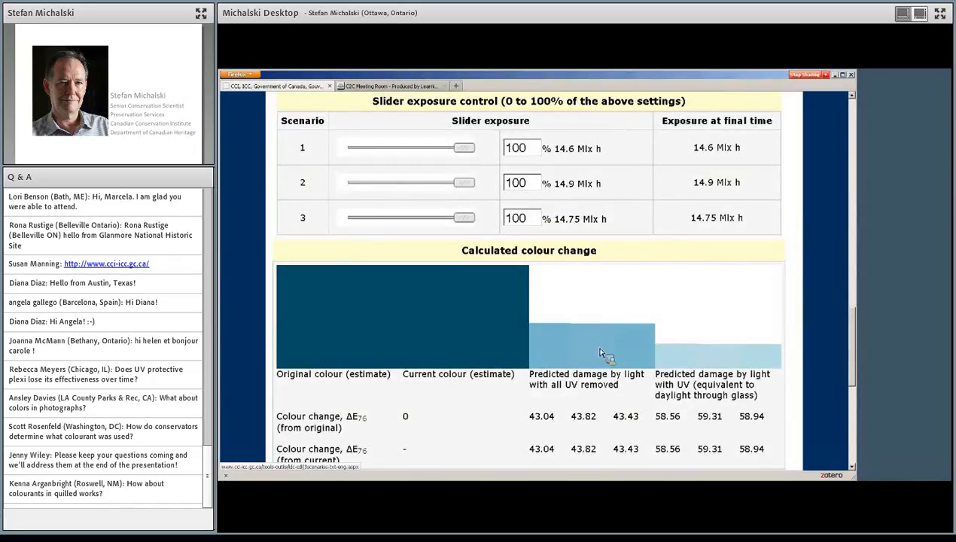
mouse_move(585, 362)
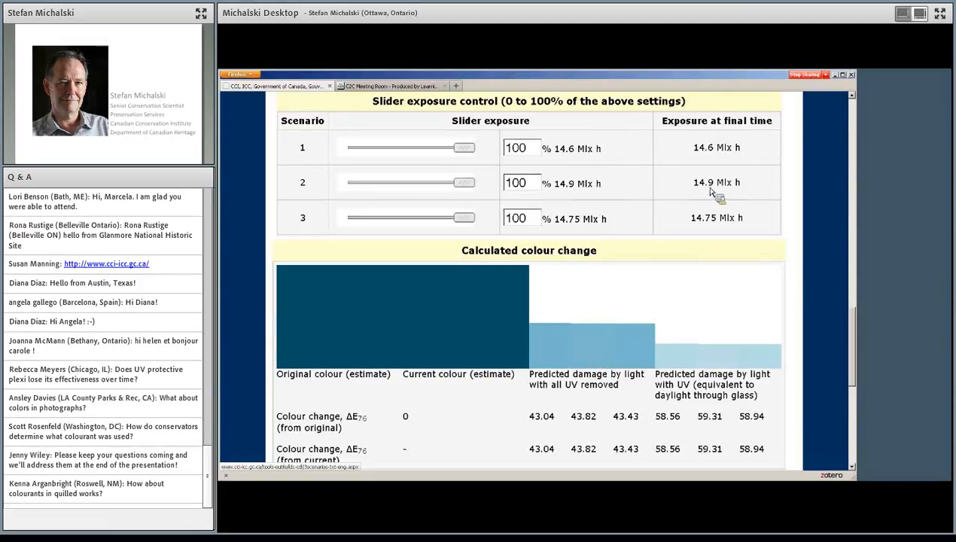
mouse_move(716, 155)
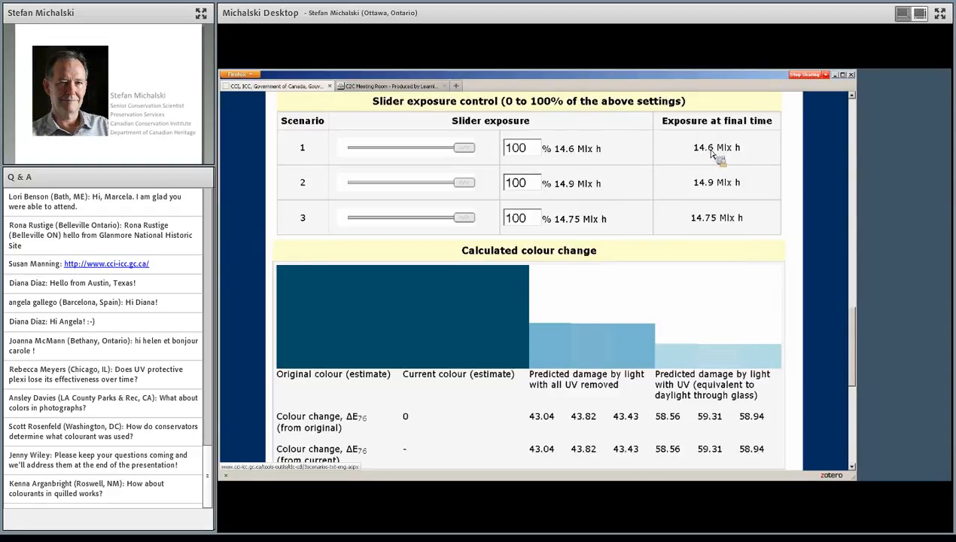
mouse_move(702, 188)
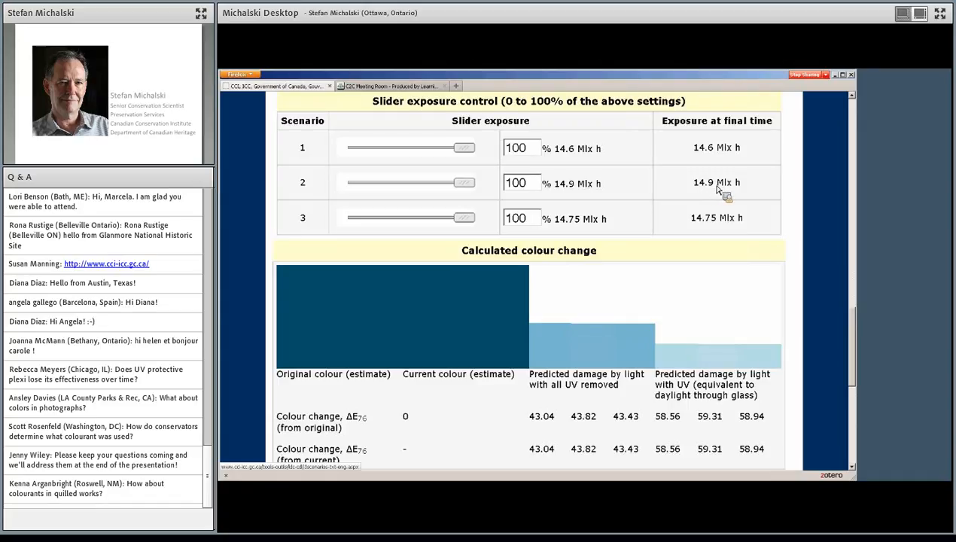
mouse_move(708, 225)
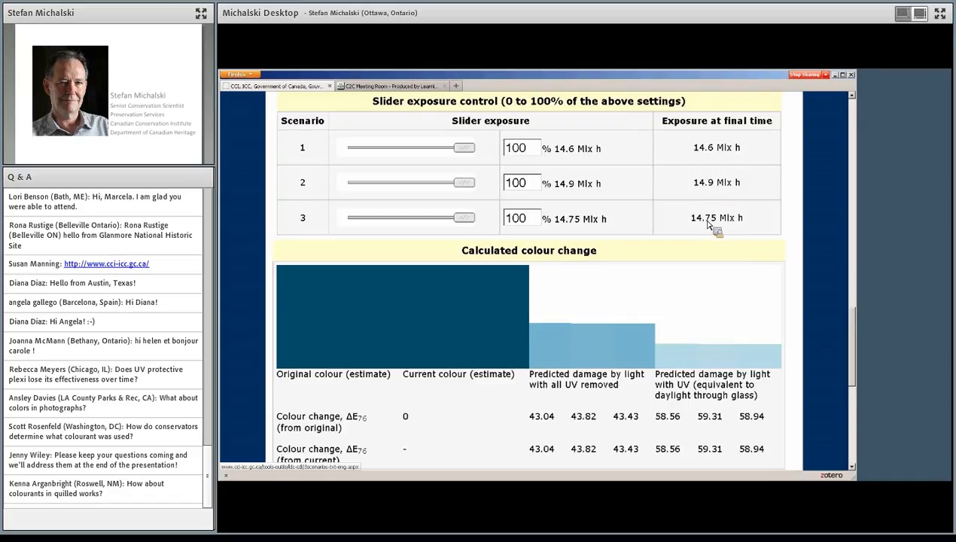
mouse_move(717, 225)
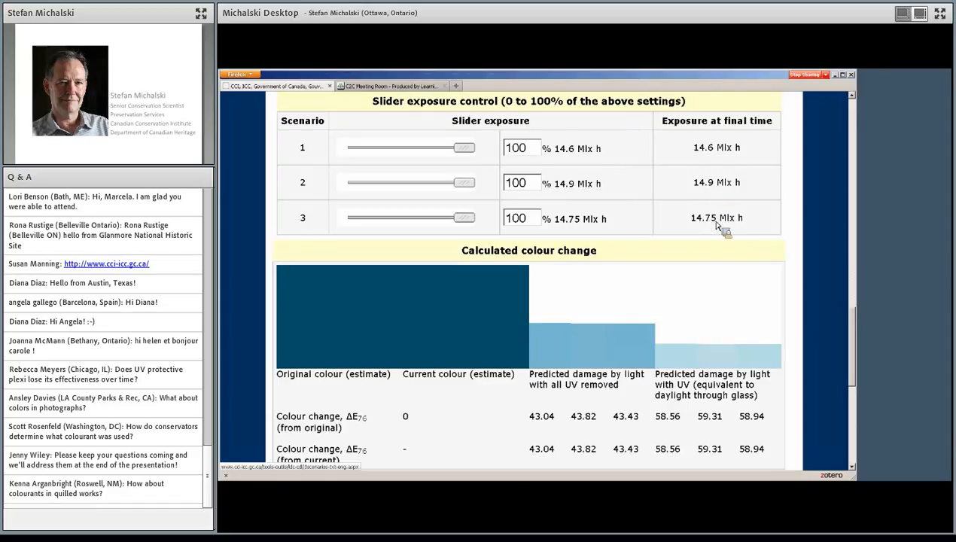
mouse_move(708, 226)
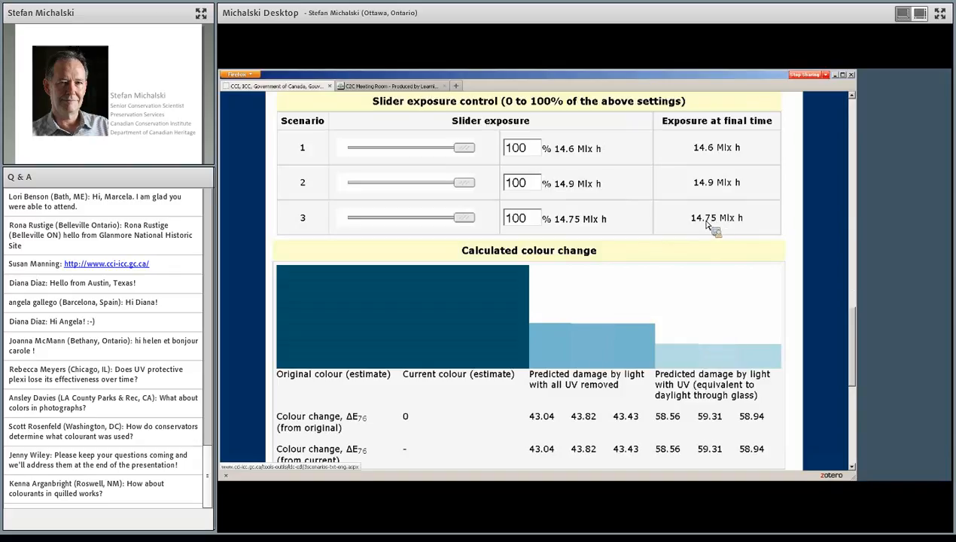
mouse_move(717, 227)
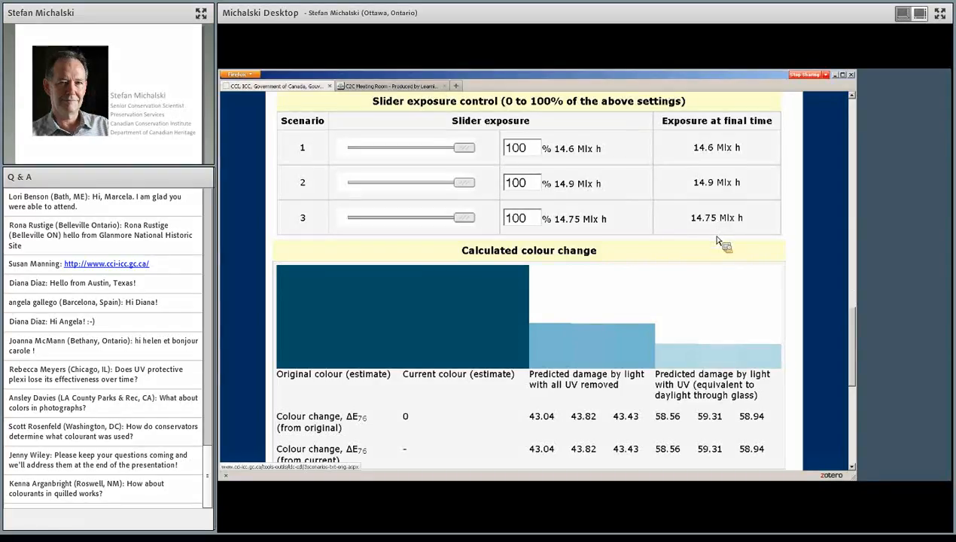
scroll("down", 3)
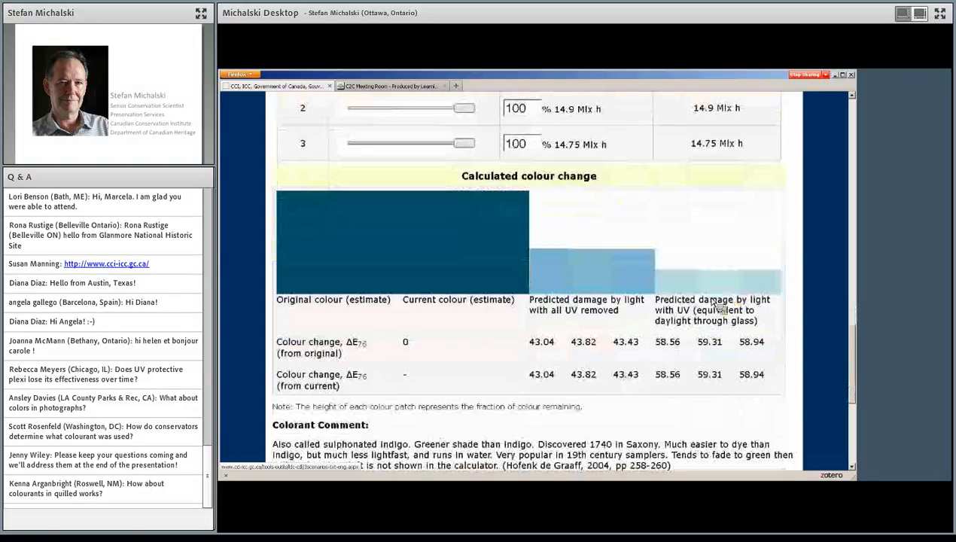
mouse_move(603, 352)
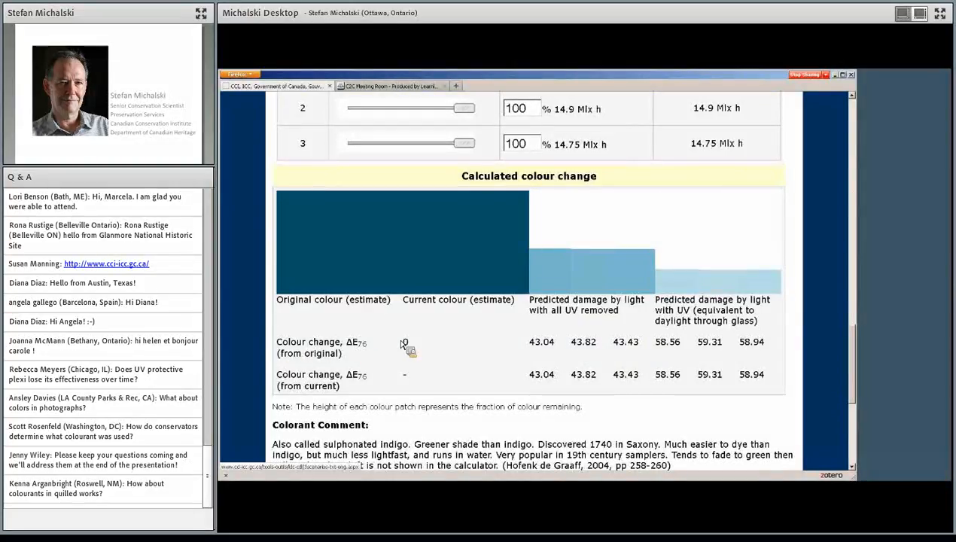
mouse_move(513, 355)
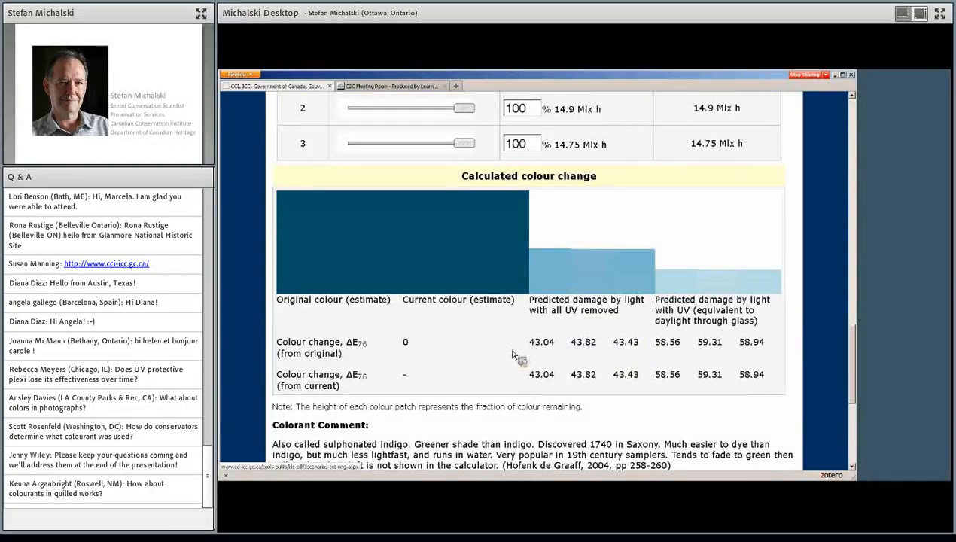
mouse_move(618, 353)
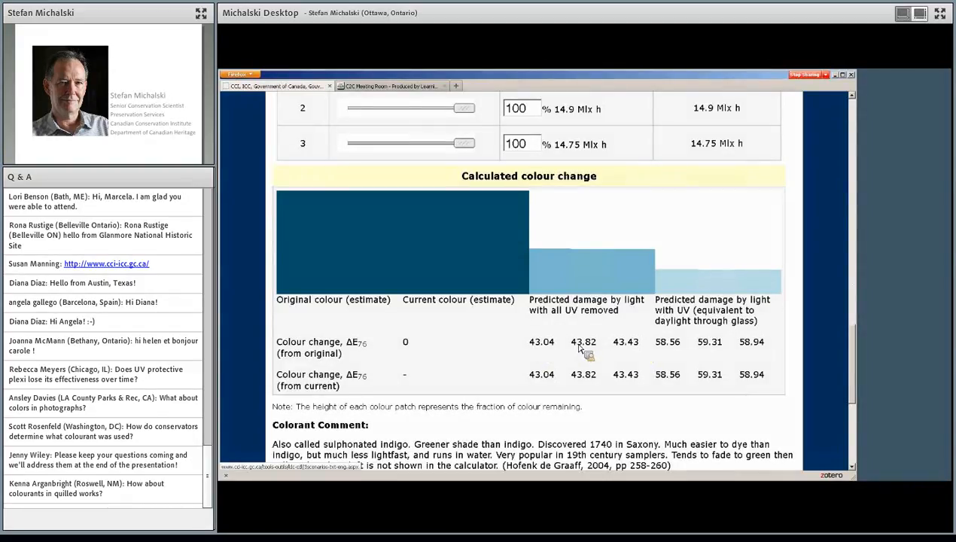
mouse_move(640, 352)
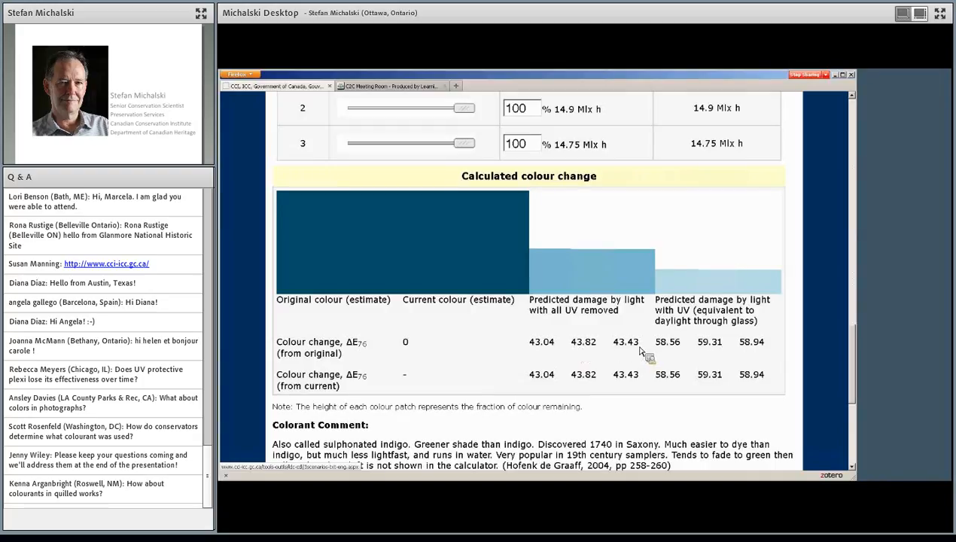
scroll("up", 3)
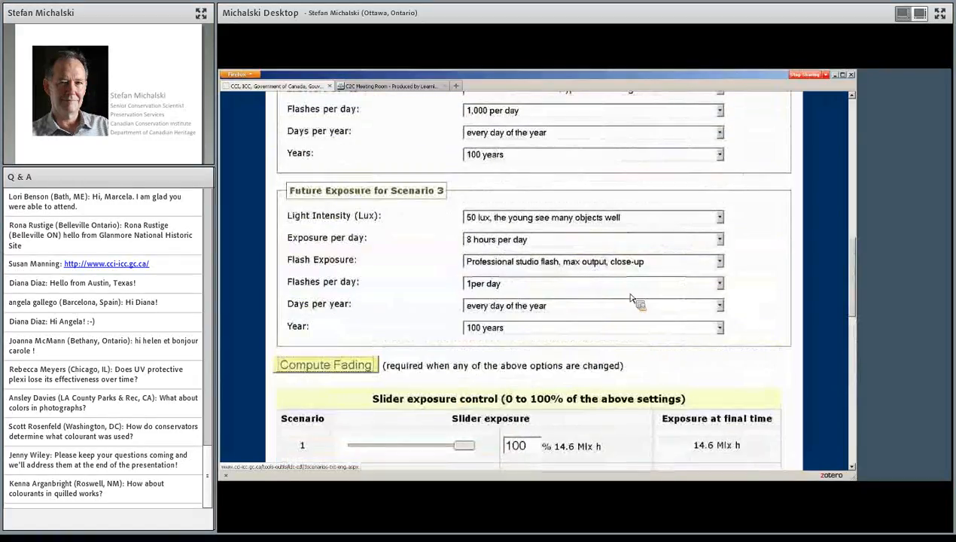
mouse_move(682, 283)
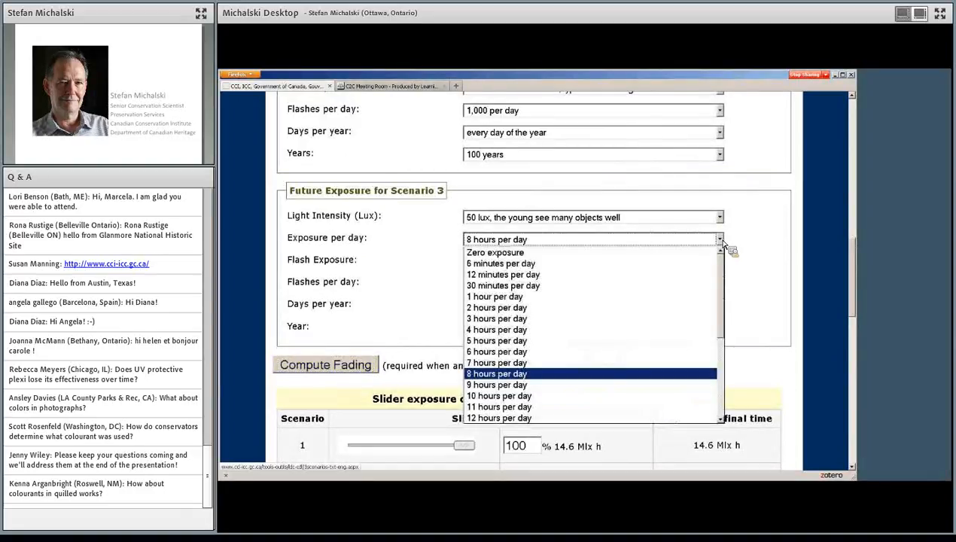
Keep Scenario 3 at 8 hours daily, 3 months per year, recomputed to 3.64 Mlx h
left_click(497, 373)
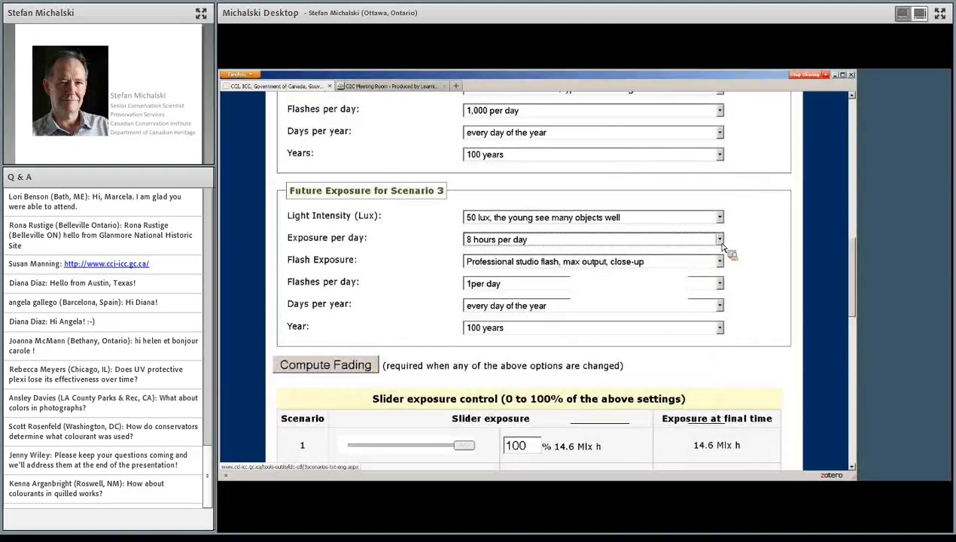
left_click(718, 306)
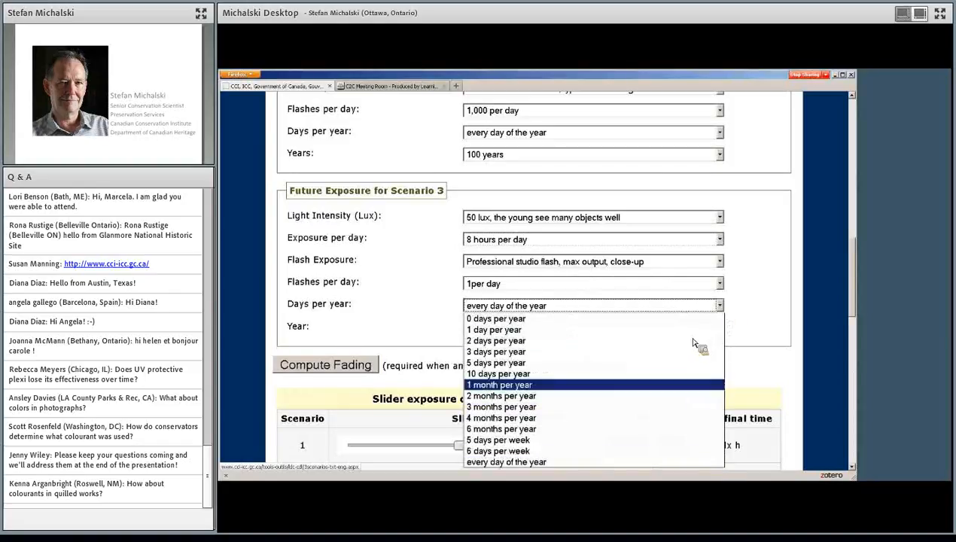
left_click(501, 395)
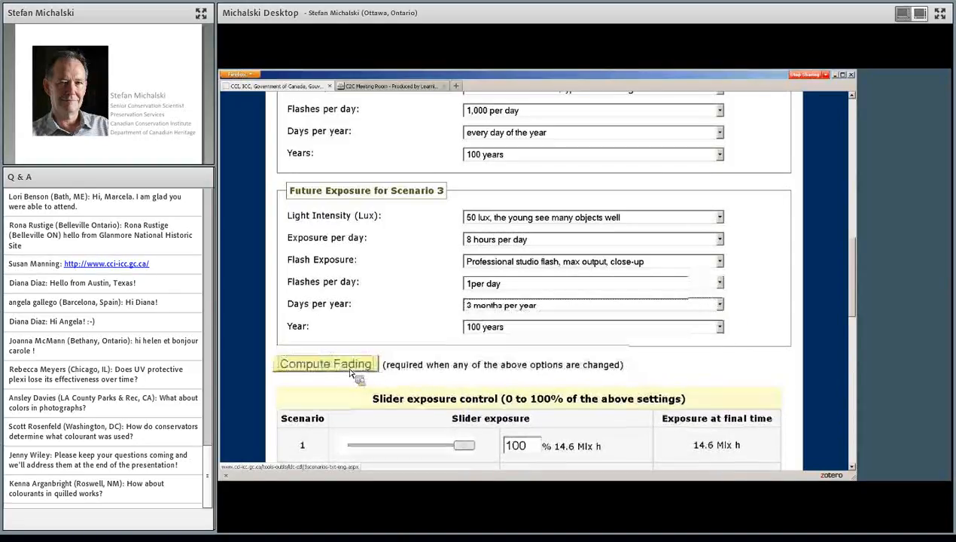
left_click(324, 363)
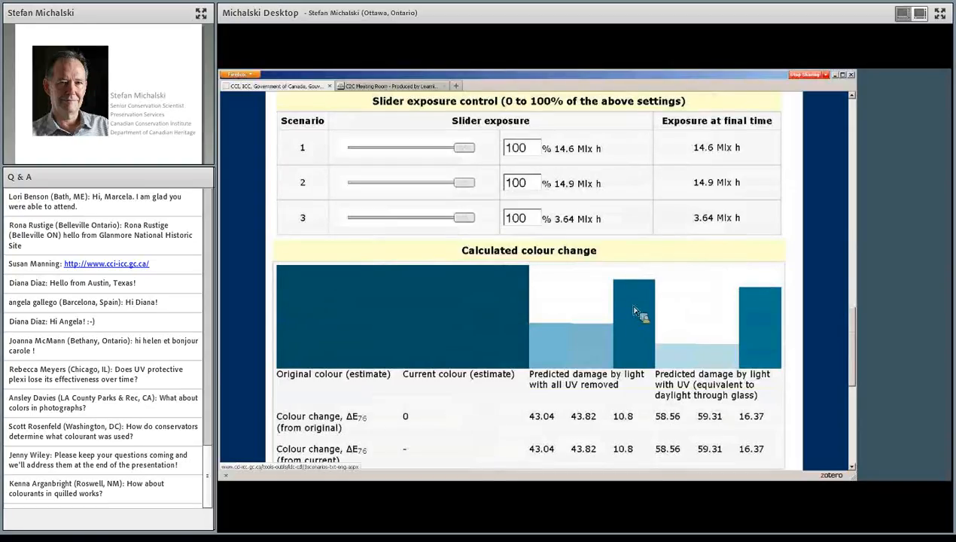
mouse_move(577, 343)
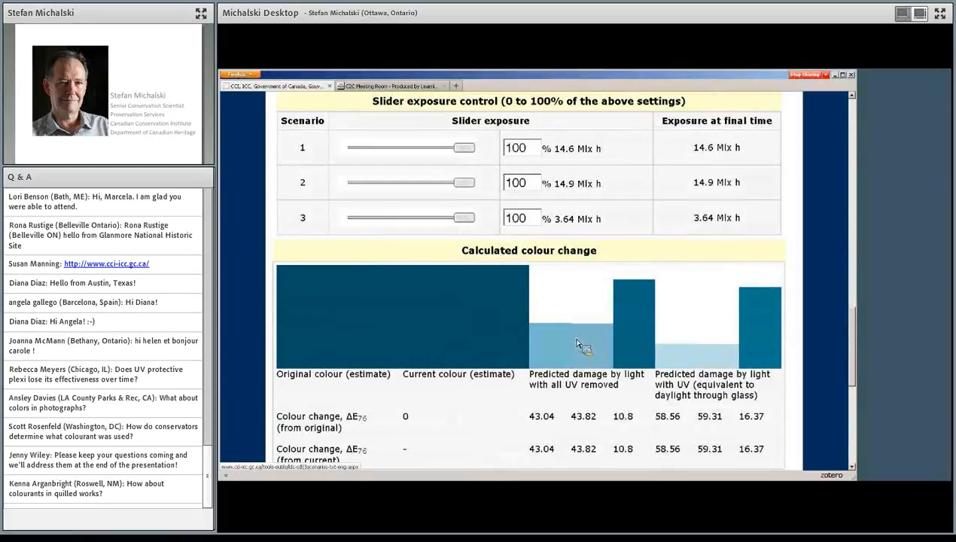
mouse_move(591, 337)
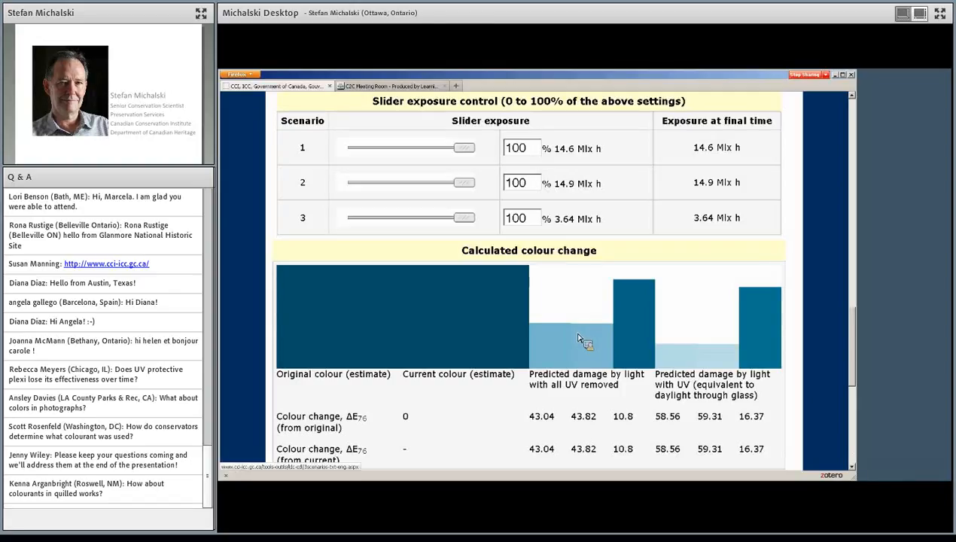
mouse_move(580, 339)
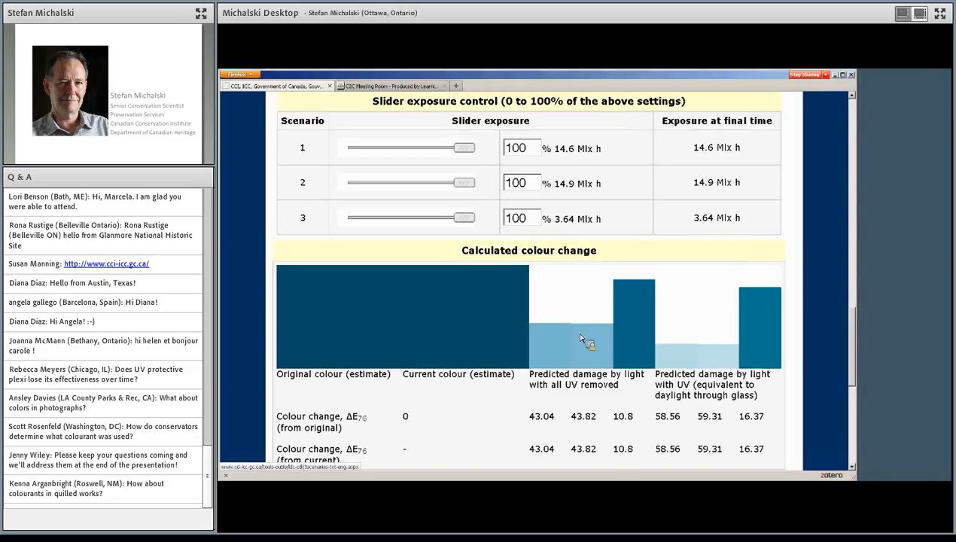
mouse_move(587, 344)
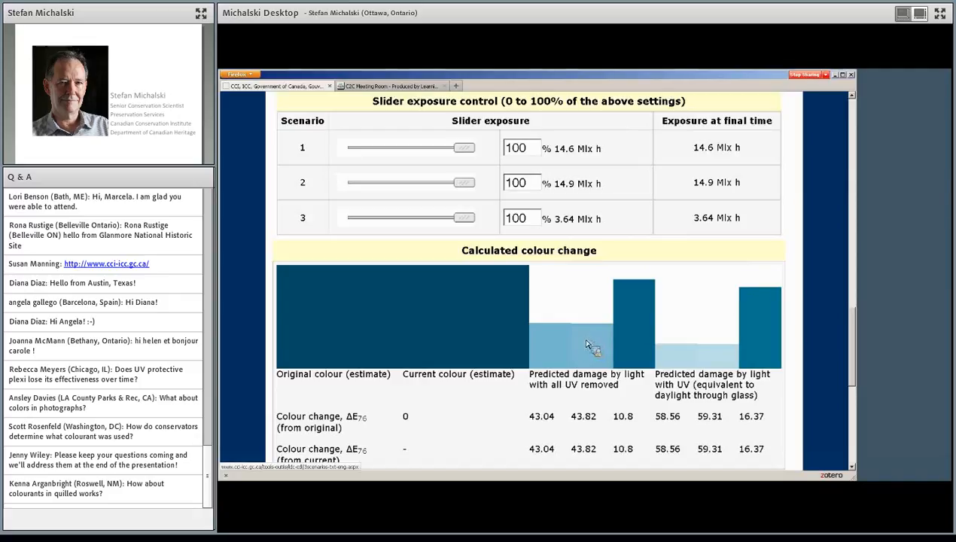
mouse_move(594, 351)
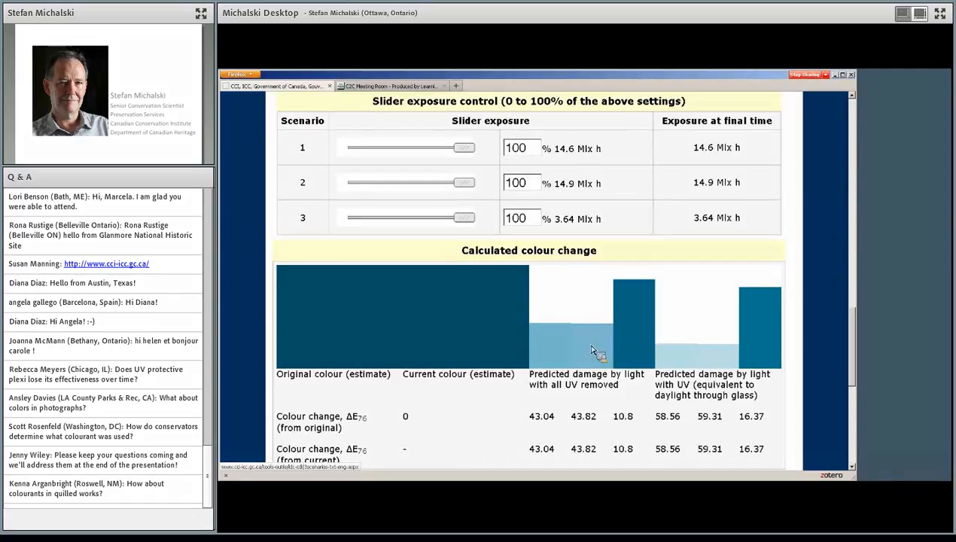
mouse_move(636, 363)
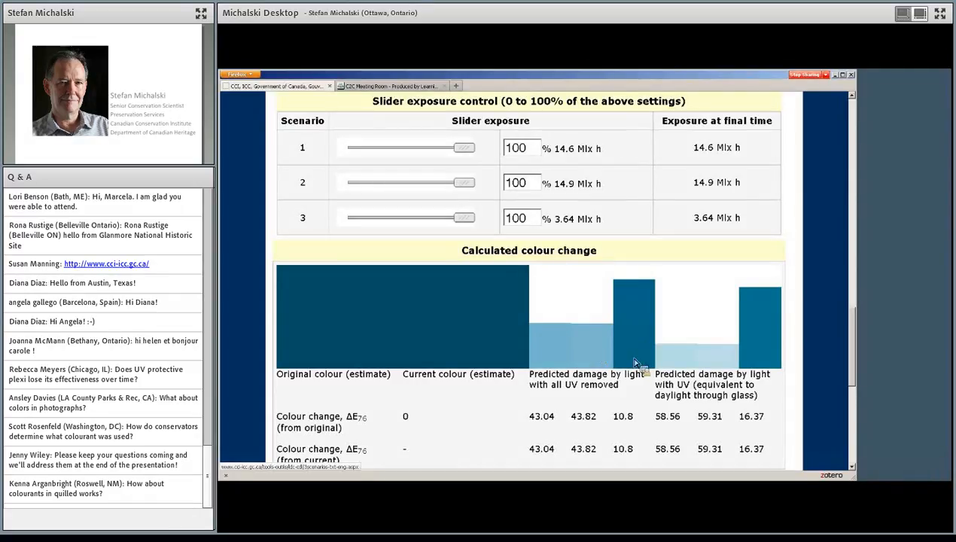
mouse_move(642, 359)
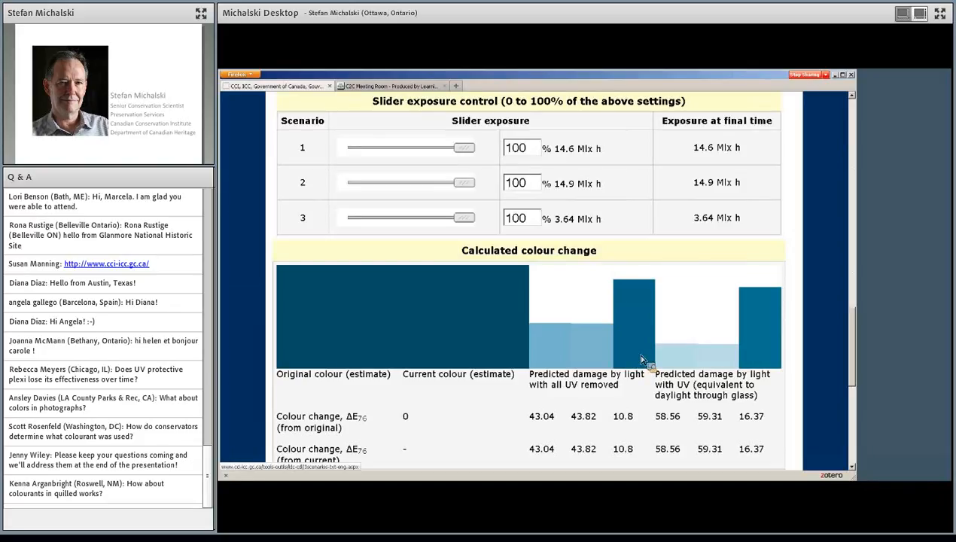
mouse_move(609, 352)
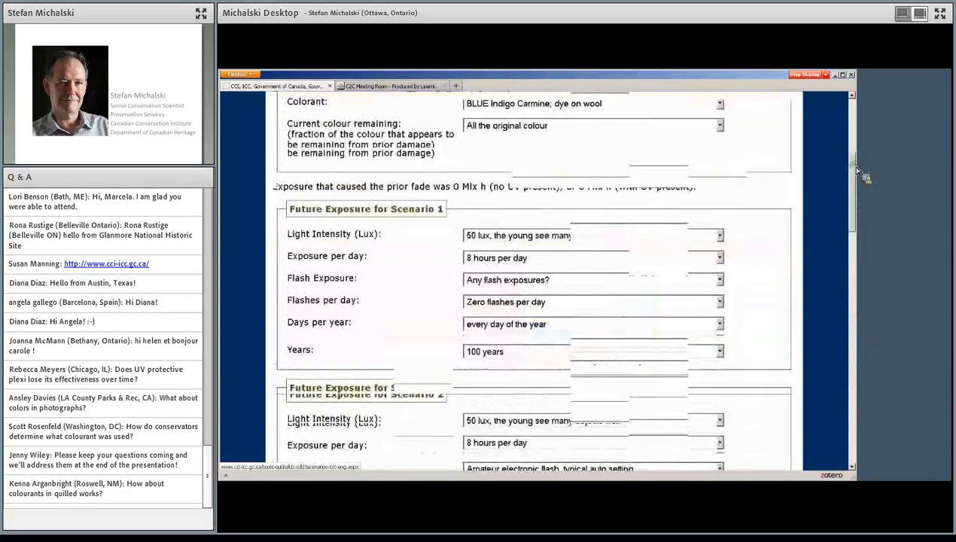
scroll("down", 3)
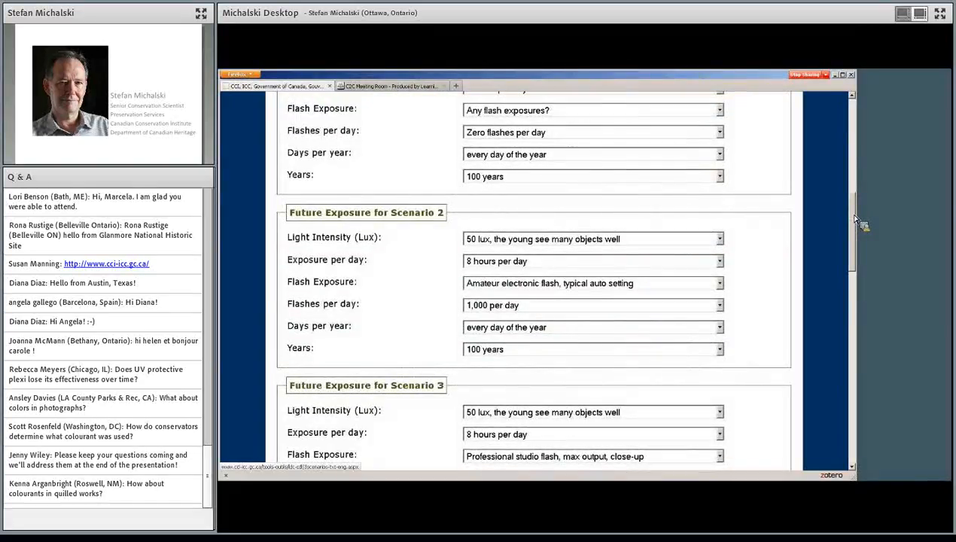
scroll("down", 3)
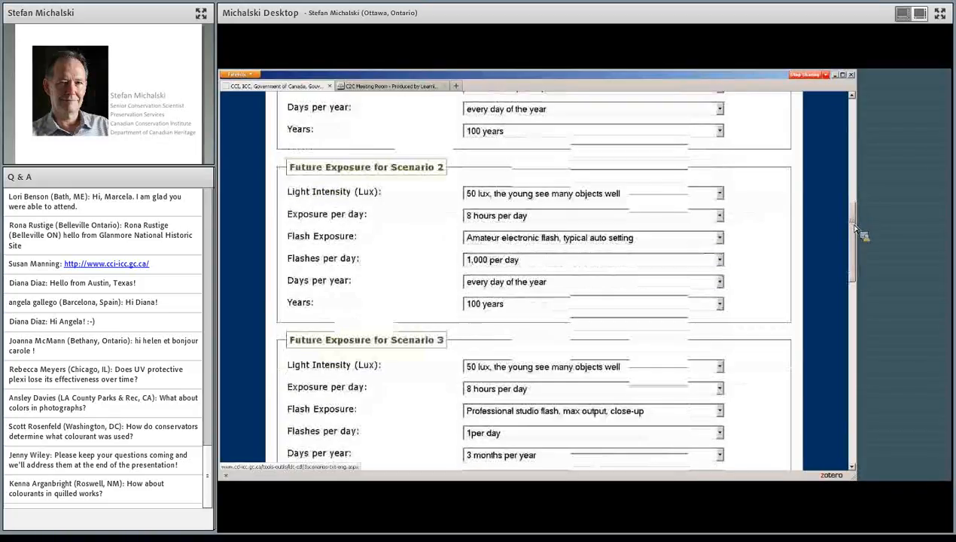
scroll("down", 3)
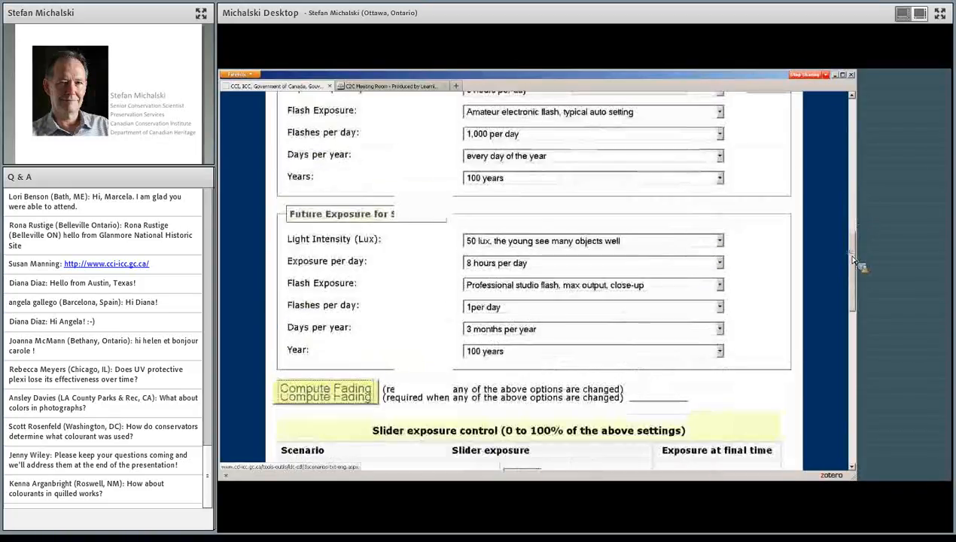
scroll("down", 3)
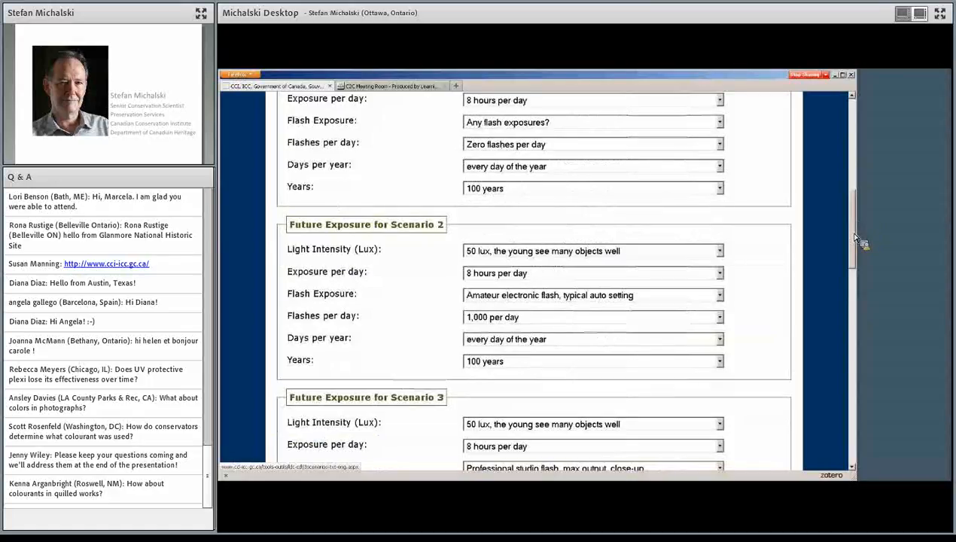
scroll("down", 3)
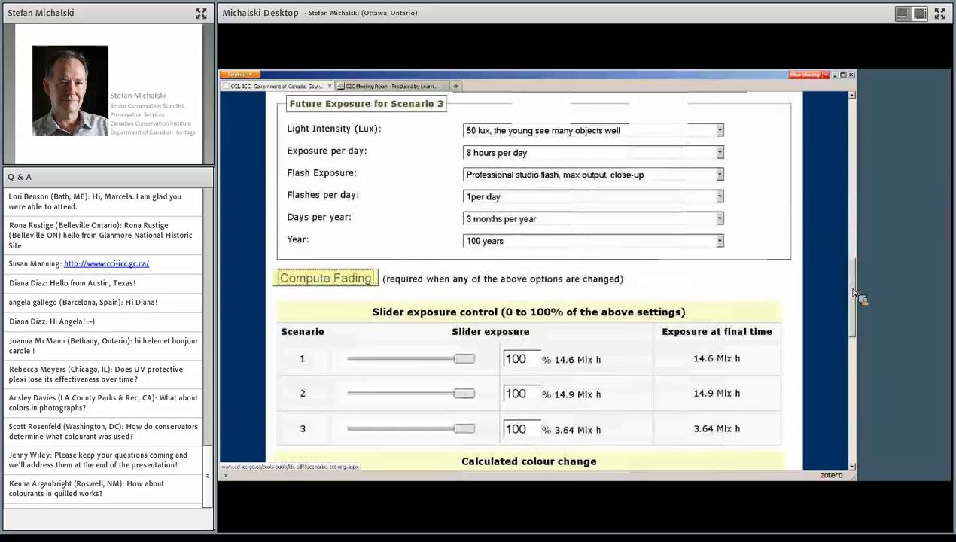
scroll("down", 3)
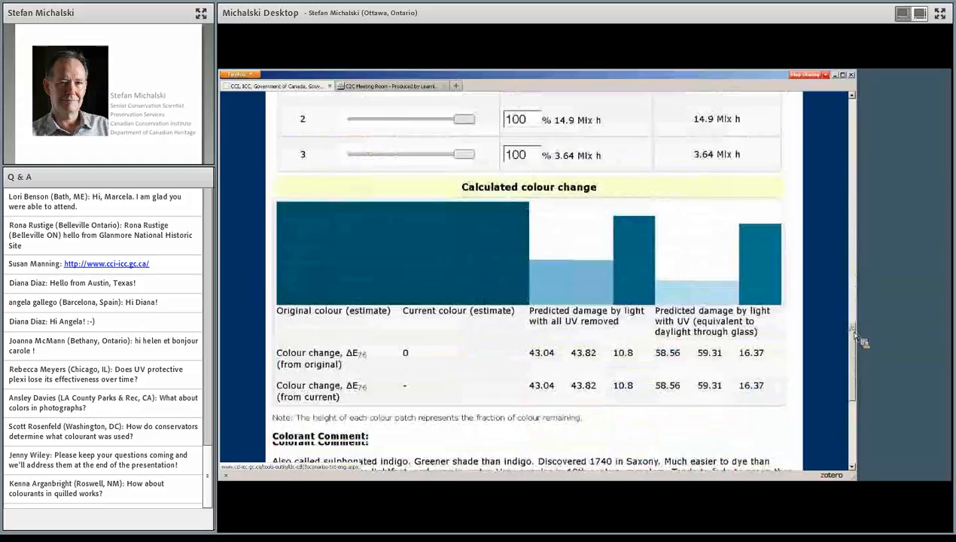
scroll("down", 3)
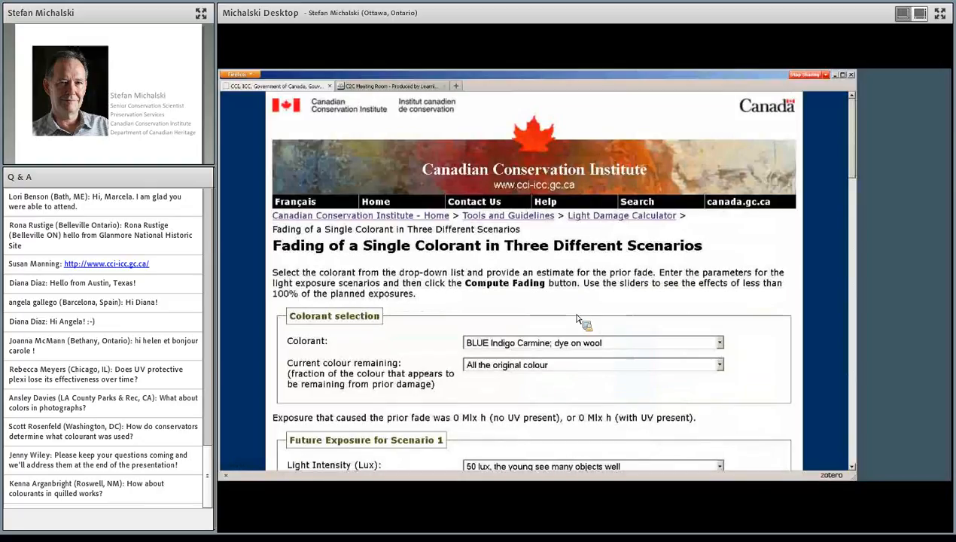
mouse_move(582, 322)
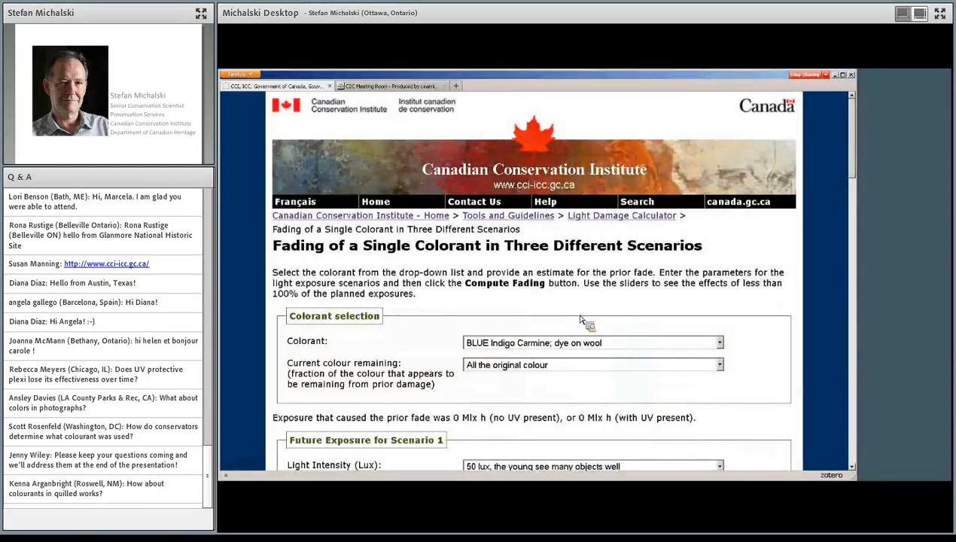
mouse_move(785, 322)
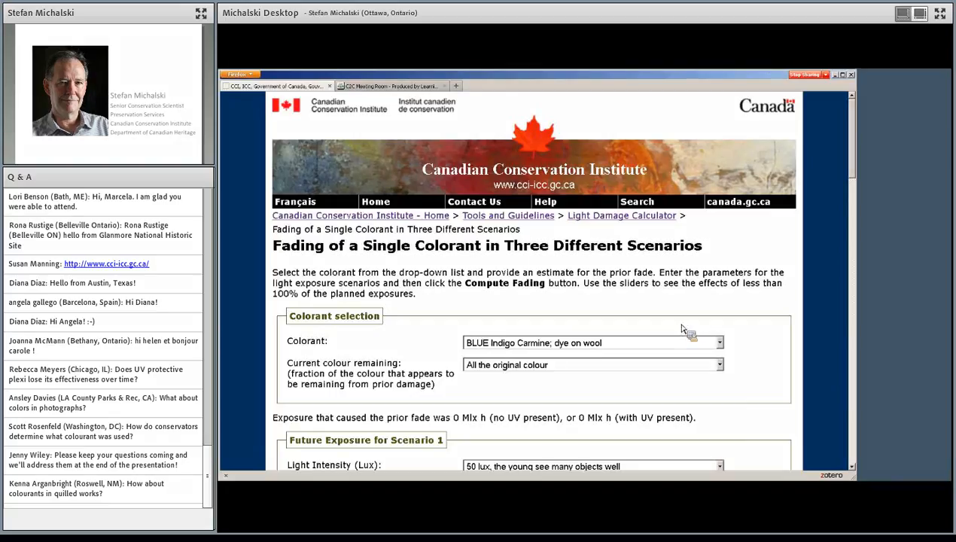
Return to the Light Damage Calculator overview and scroll to the Collection of Coloured Objects link
scroll("down", 3)
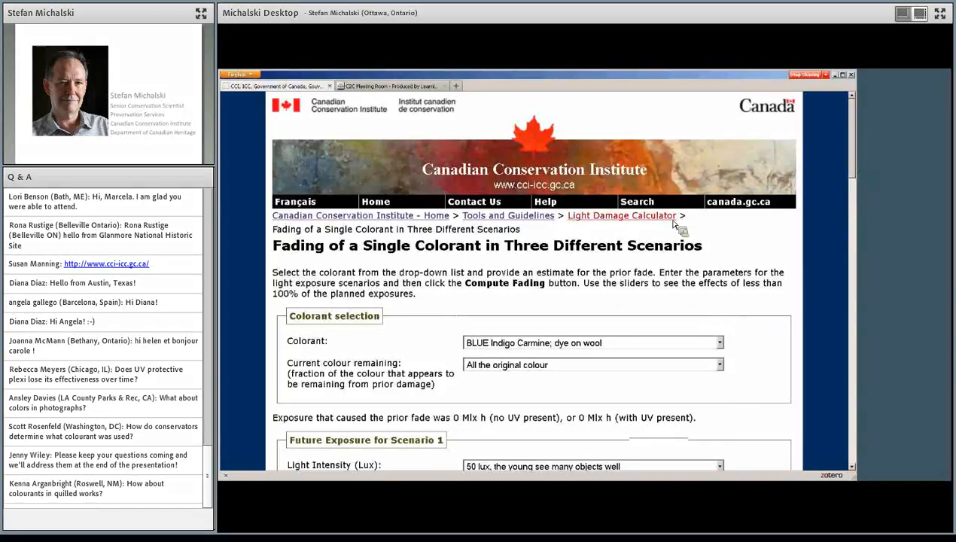
left_click(621, 215)
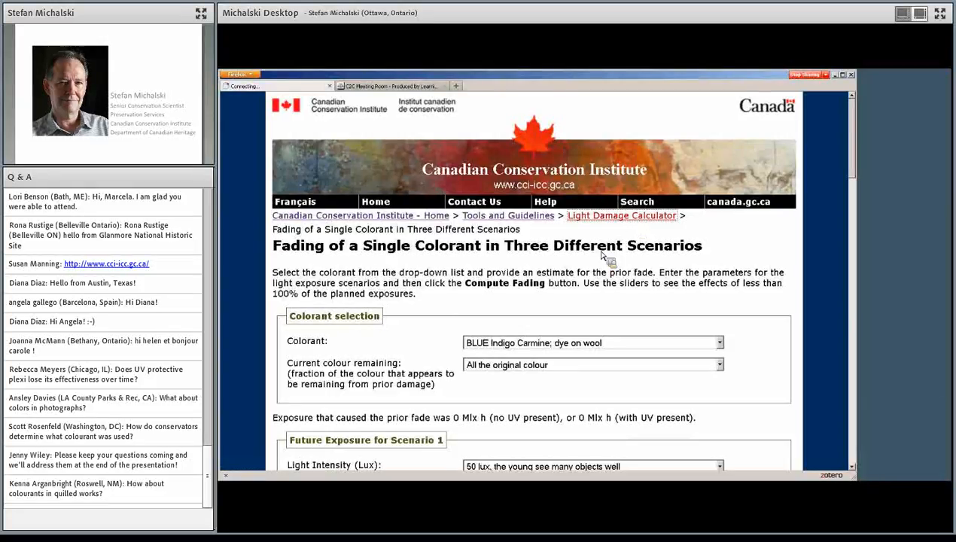
mouse_move(509, 317)
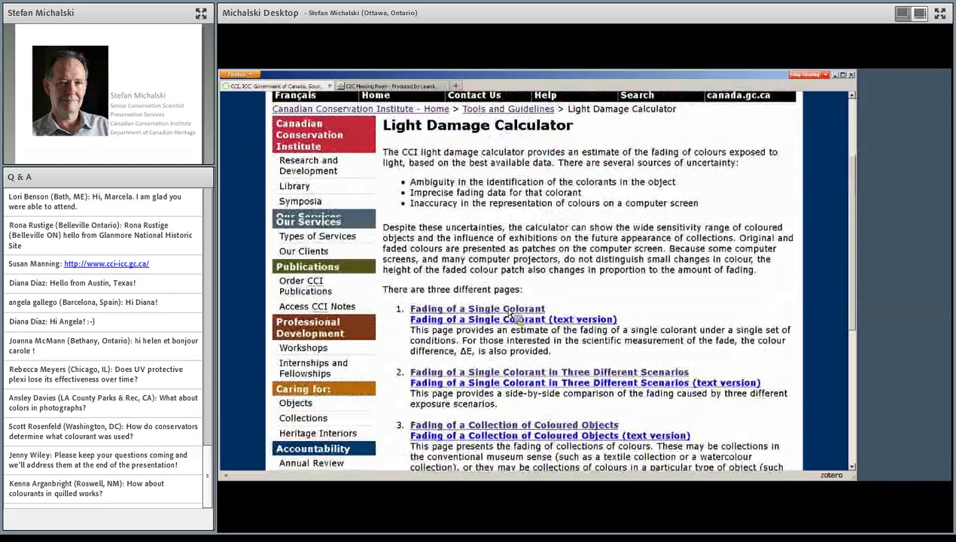
scroll("down", 3)
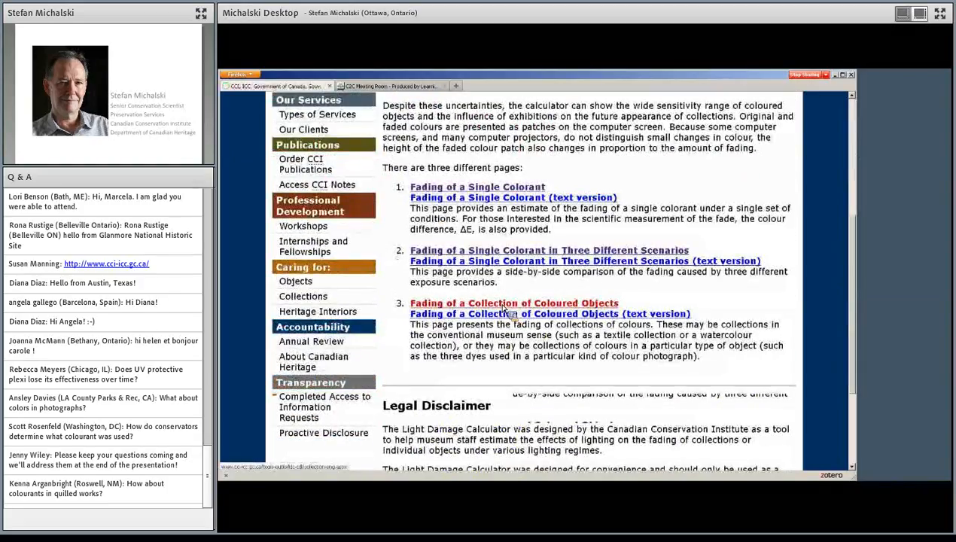
scroll("down", 3)
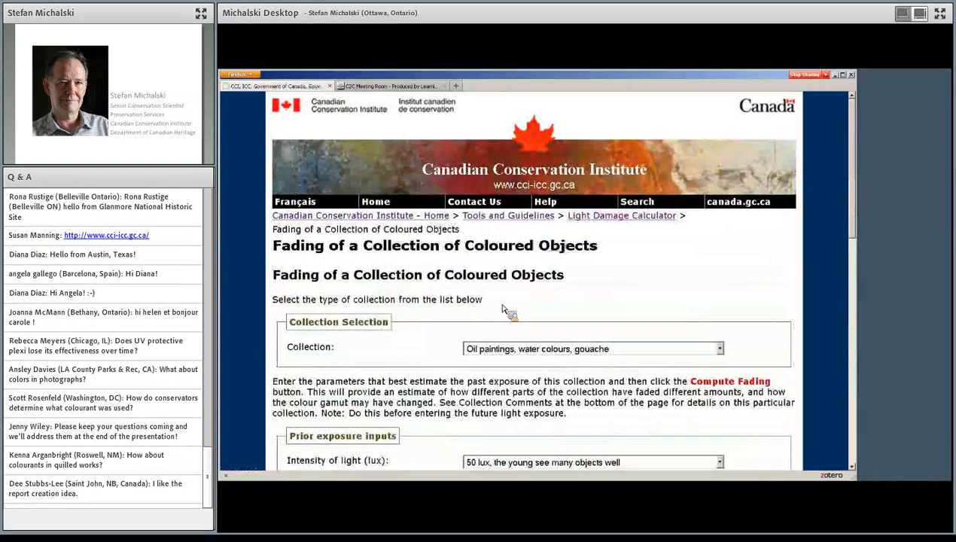
Select Textiles 1750-1900 from the Collection dropdown
scroll("down", 3)
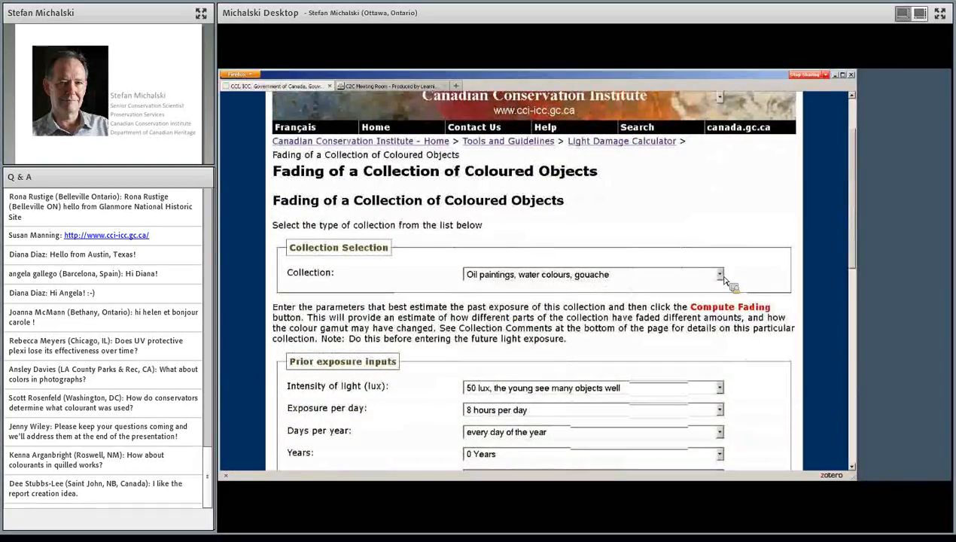
left_click(719, 275)
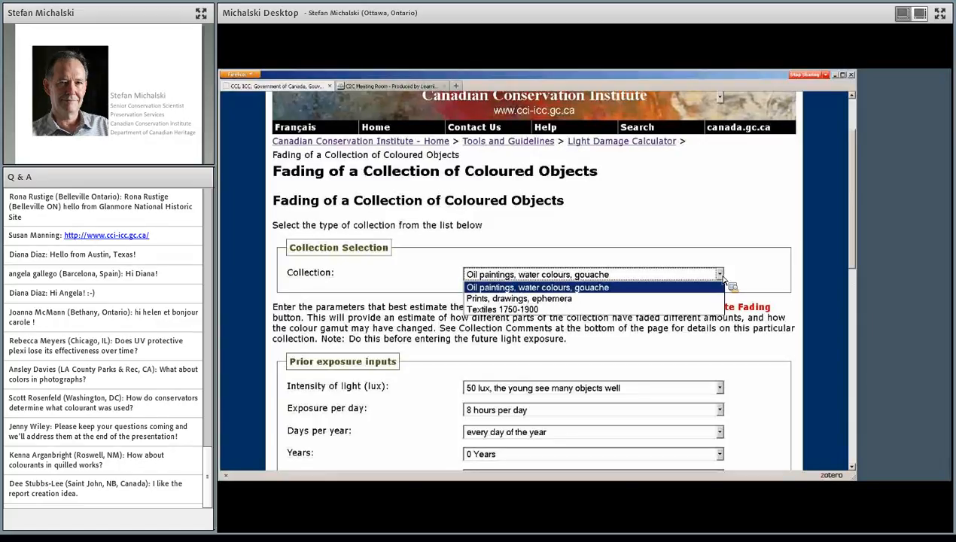
left_click(537, 287)
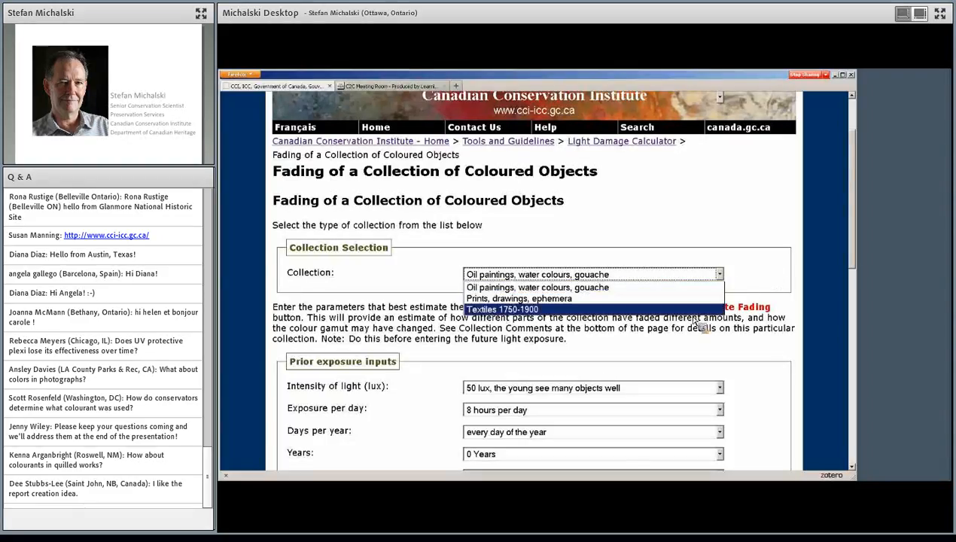
left_click(507, 309)
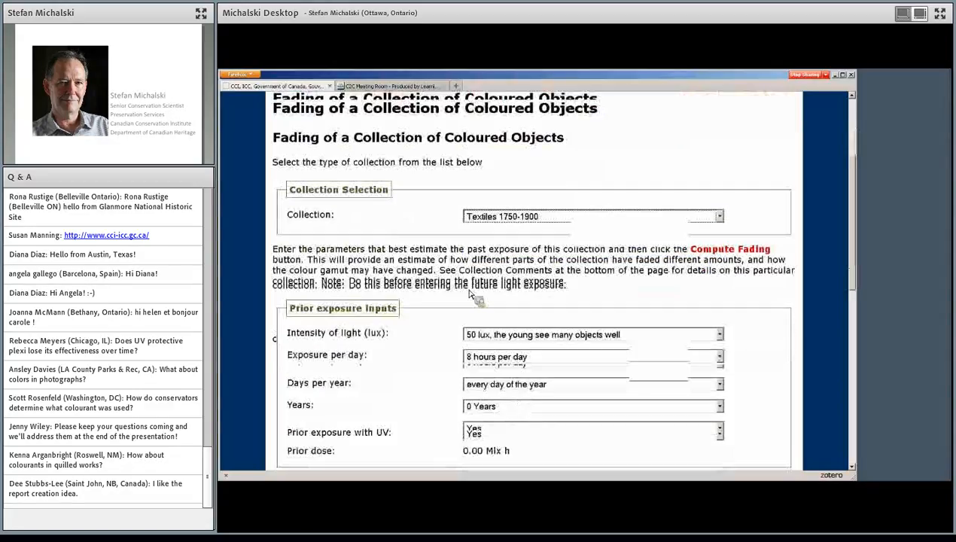
Scroll down to the four calculated dye colour patches and collection comments
scroll("down", 3)
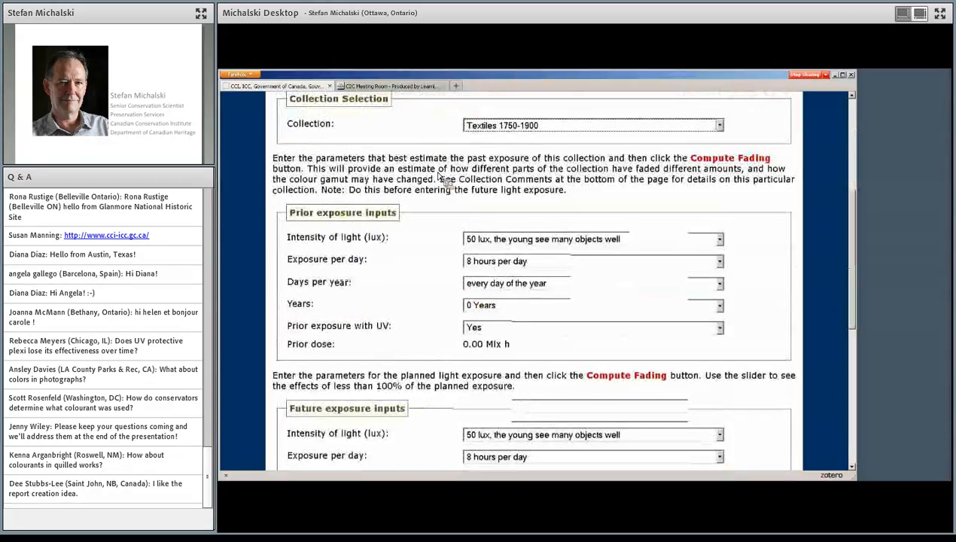
scroll("down", 3)
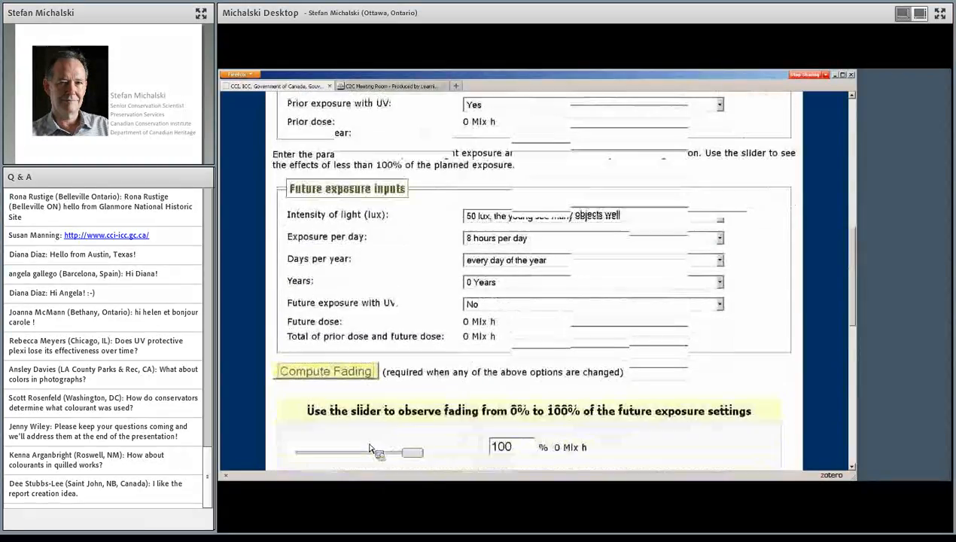
scroll("down", 3)
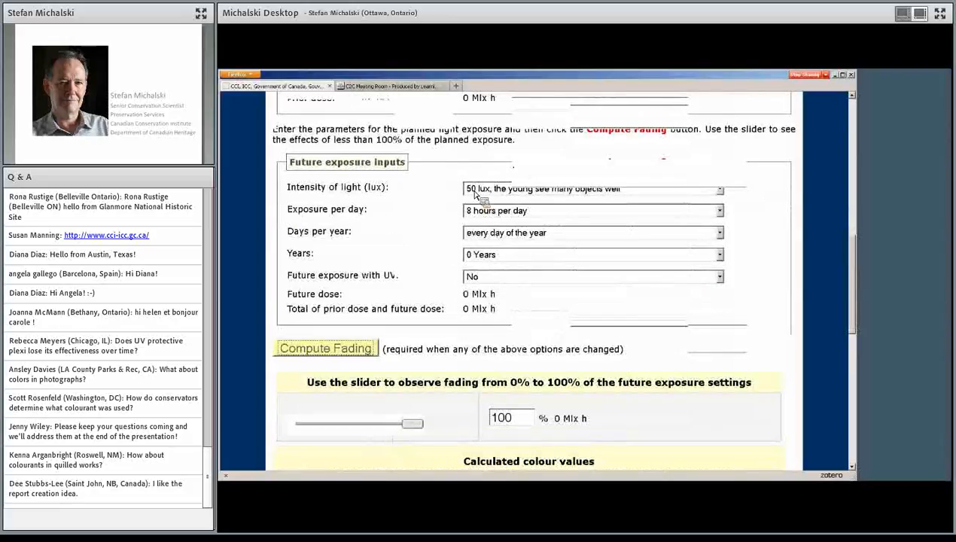
scroll("down", 3)
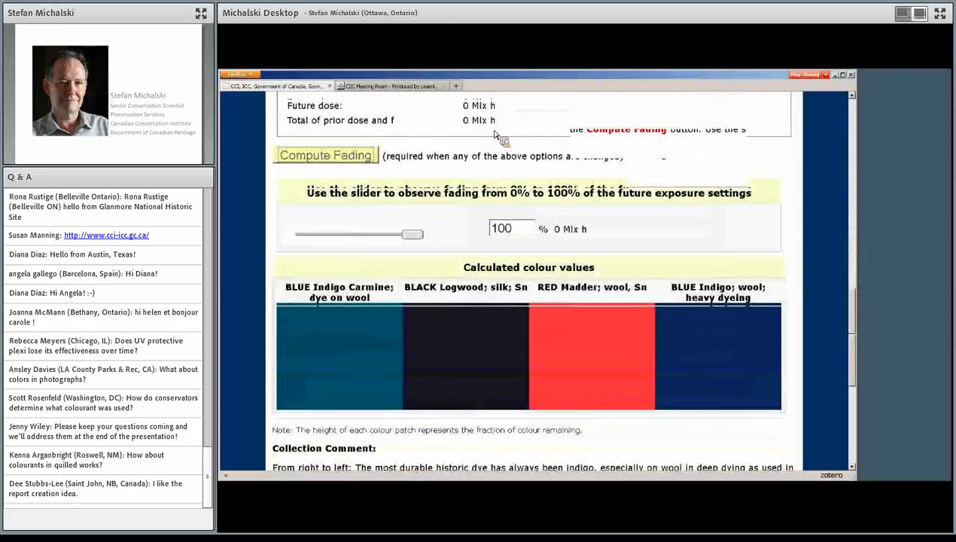
scroll("down", 3)
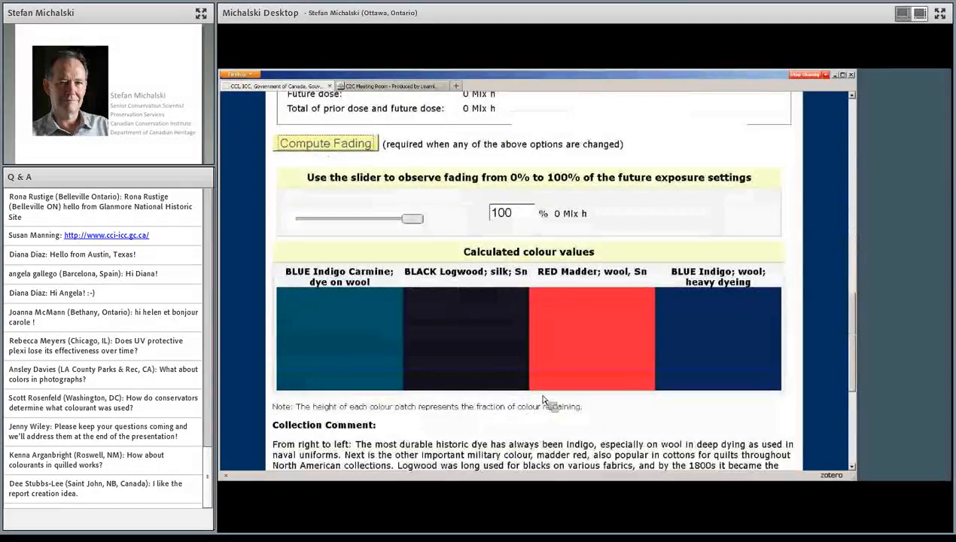
scroll("down", 3)
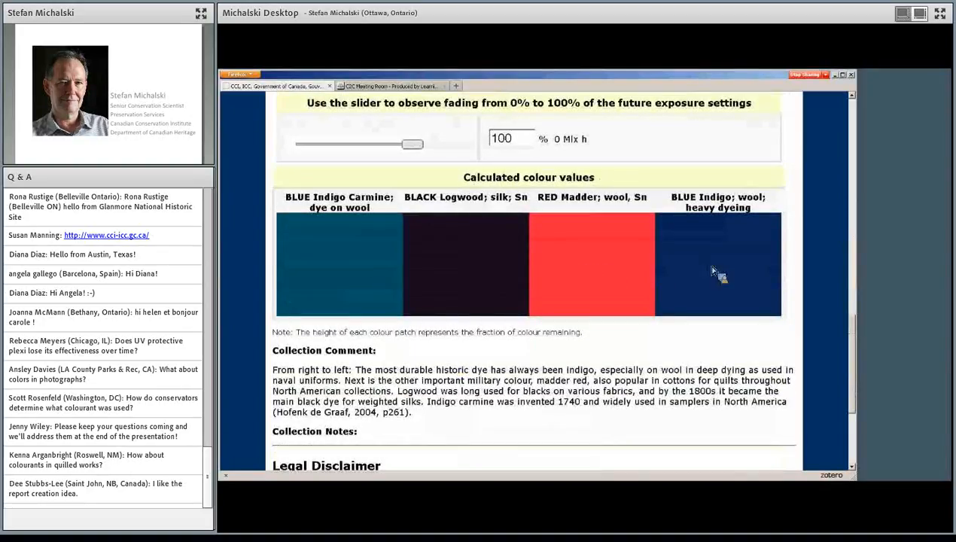
mouse_move(352, 274)
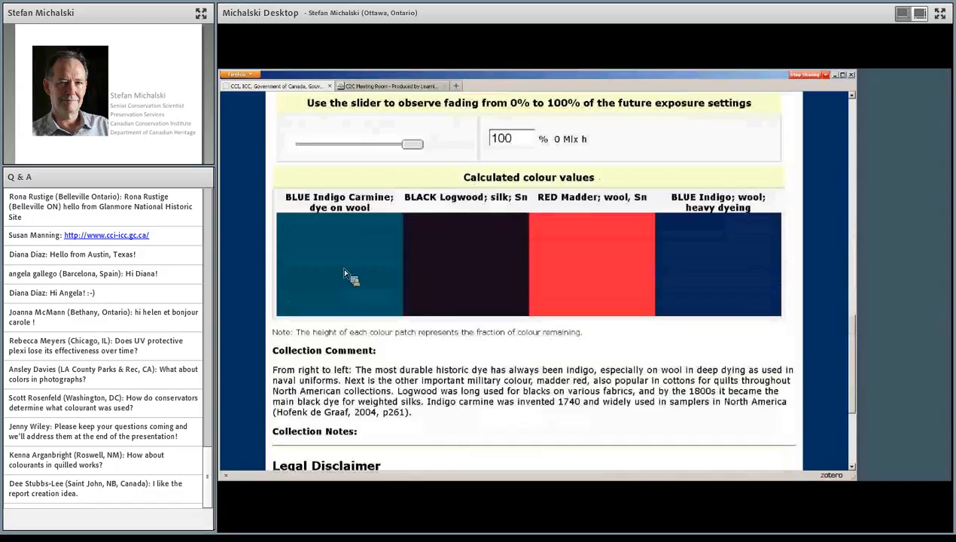
mouse_move(714, 264)
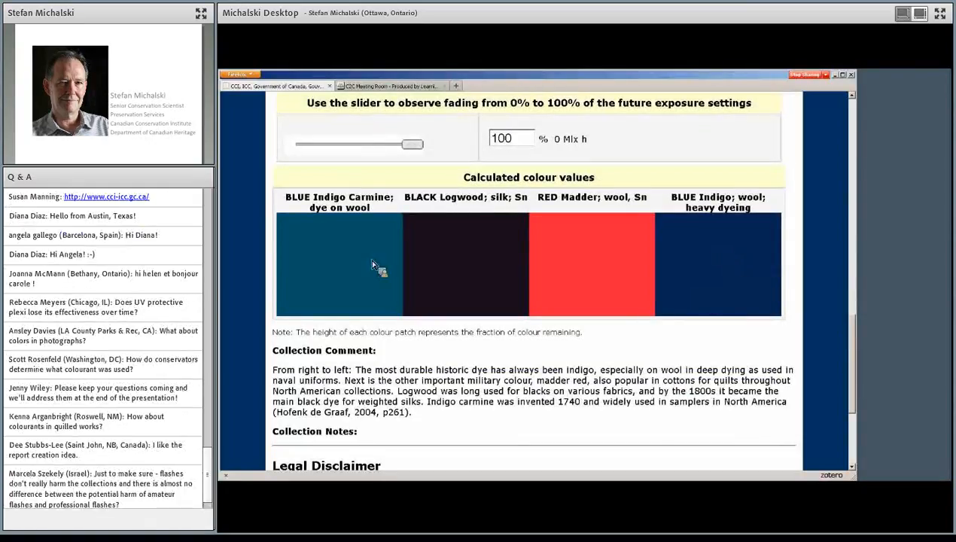
mouse_move(710, 212)
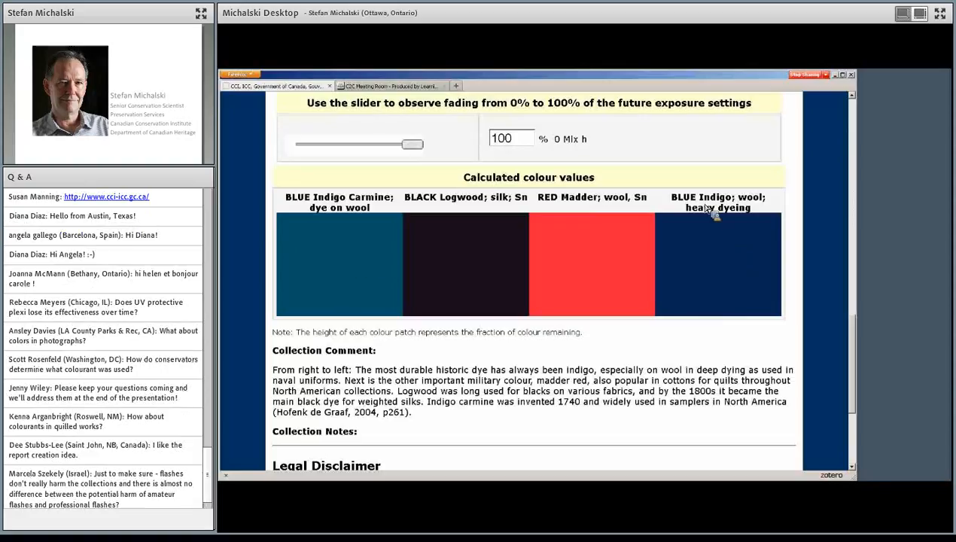
mouse_move(348, 211)
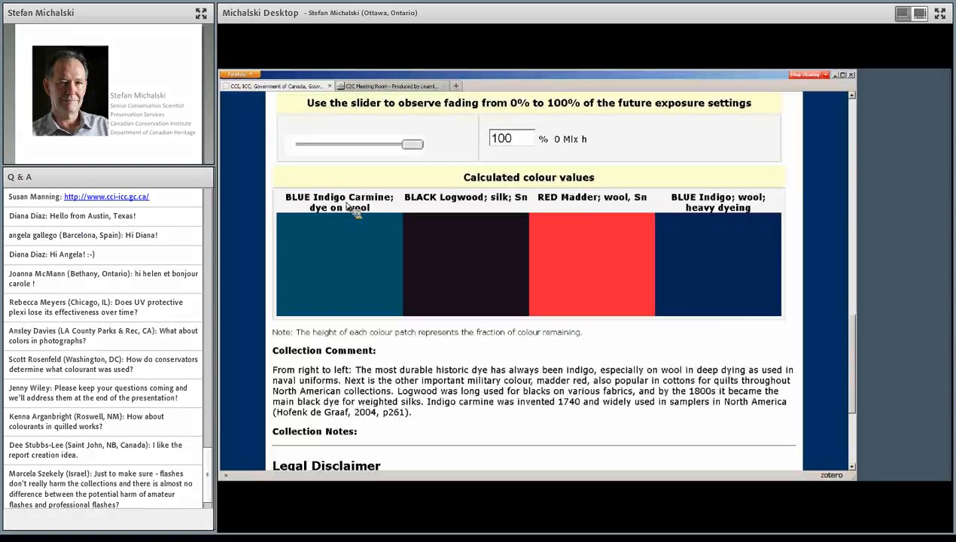
mouse_move(502, 407)
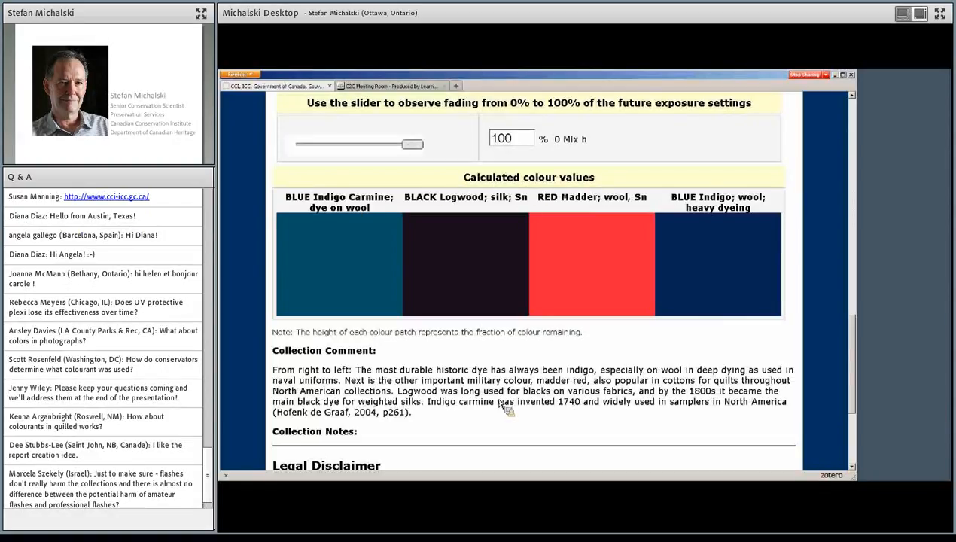
mouse_move(308, 383)
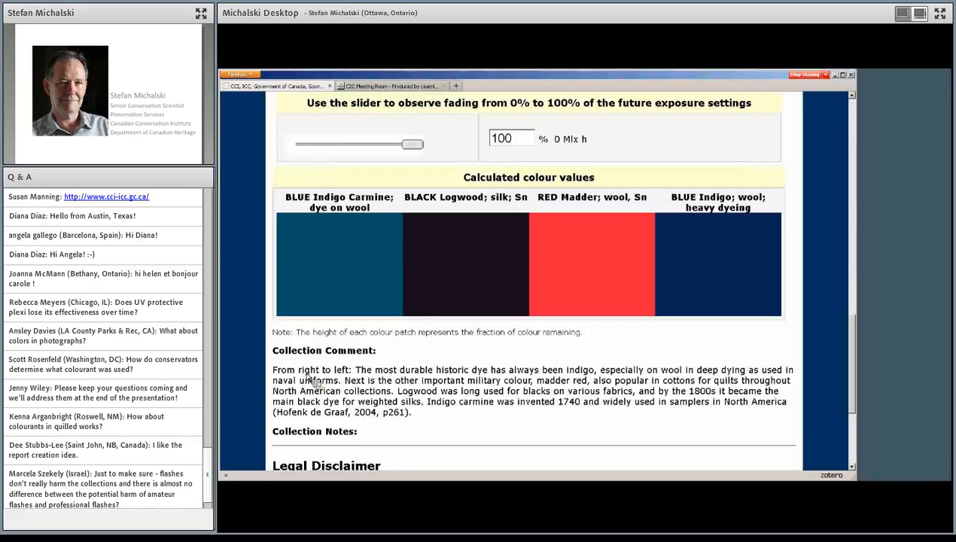
mouse_move(472, 383)
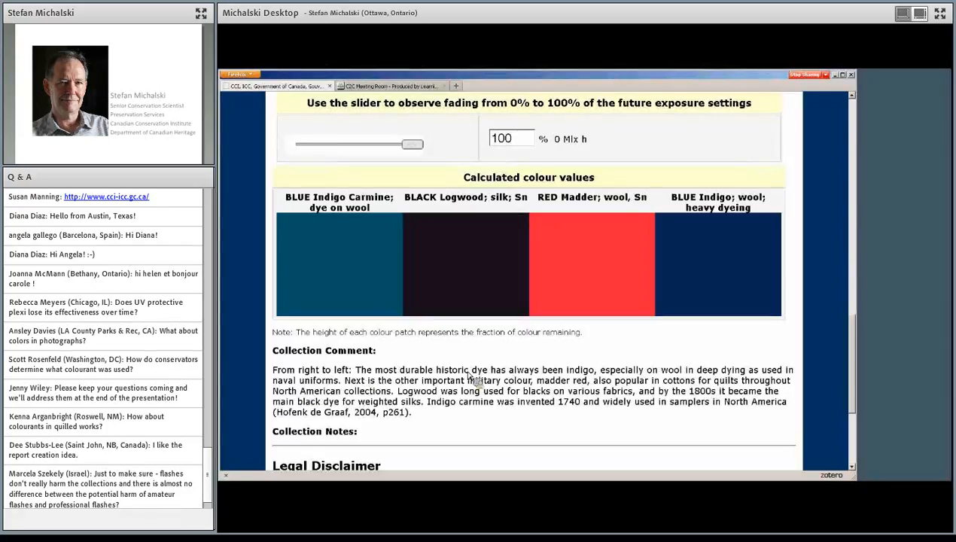
mouse_move(577, 382)
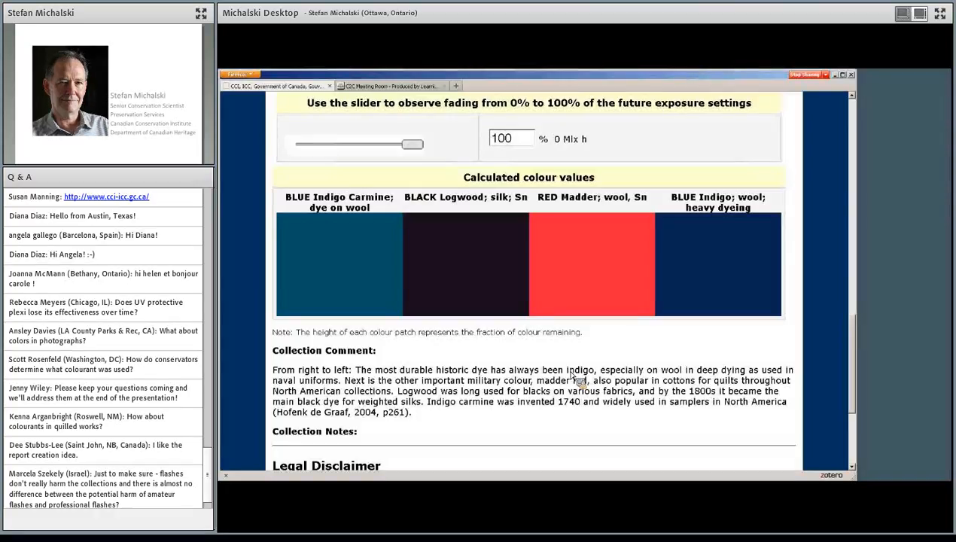
mouse_move(371, 390)
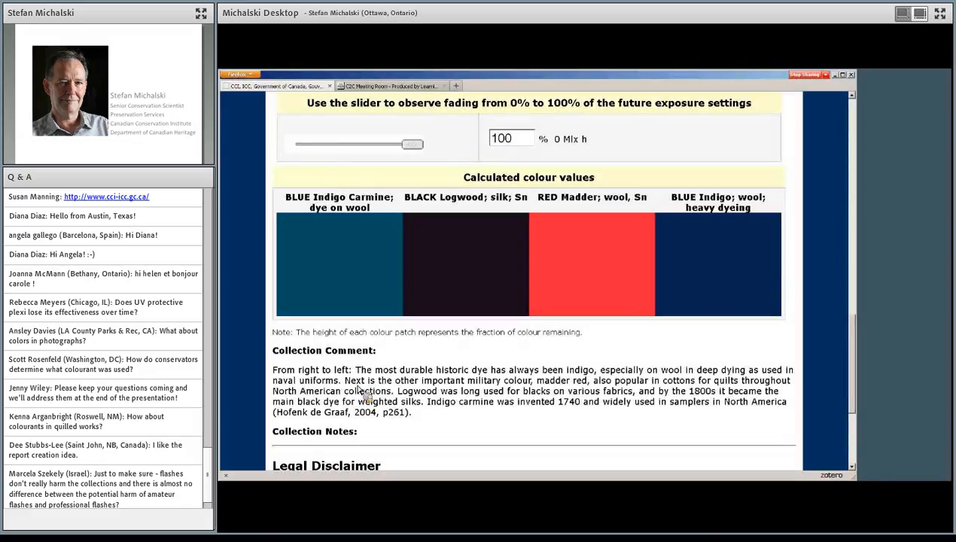
mouse_move(597, 390)
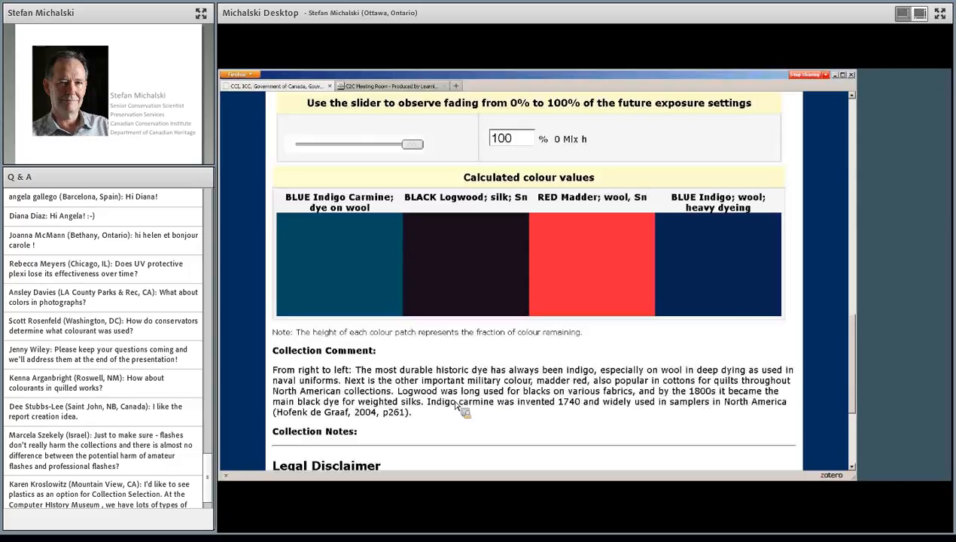
mouse_move(415, 412)
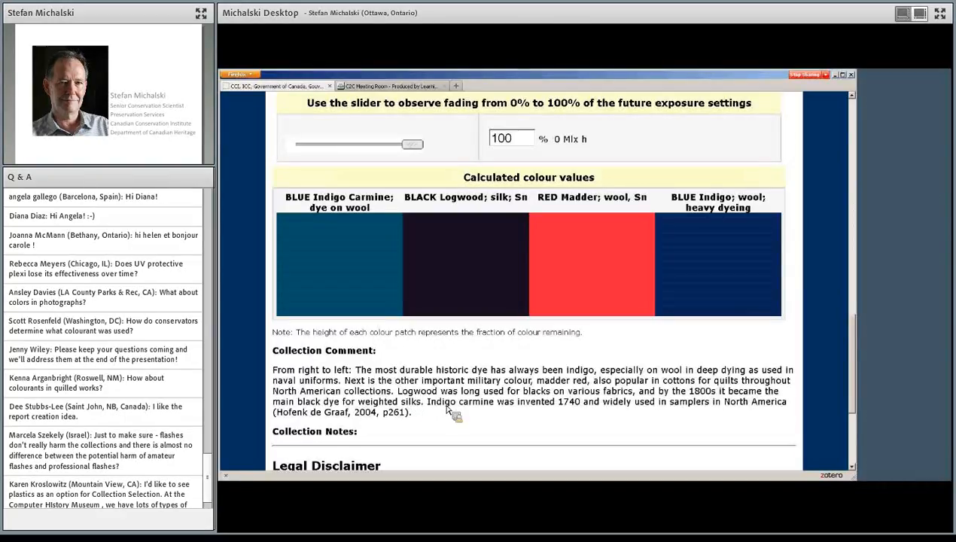
mouse_move(539, 414)
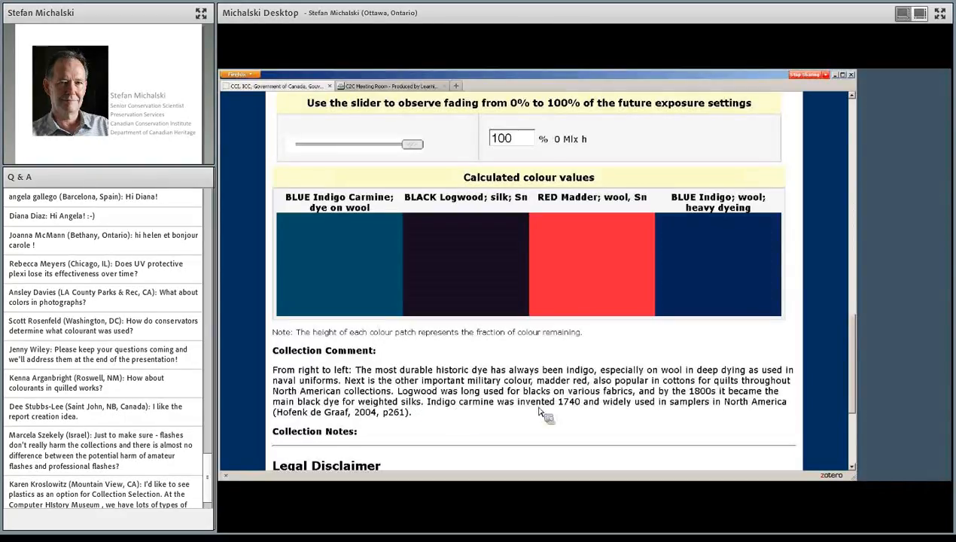
mouse_move(687, 408)
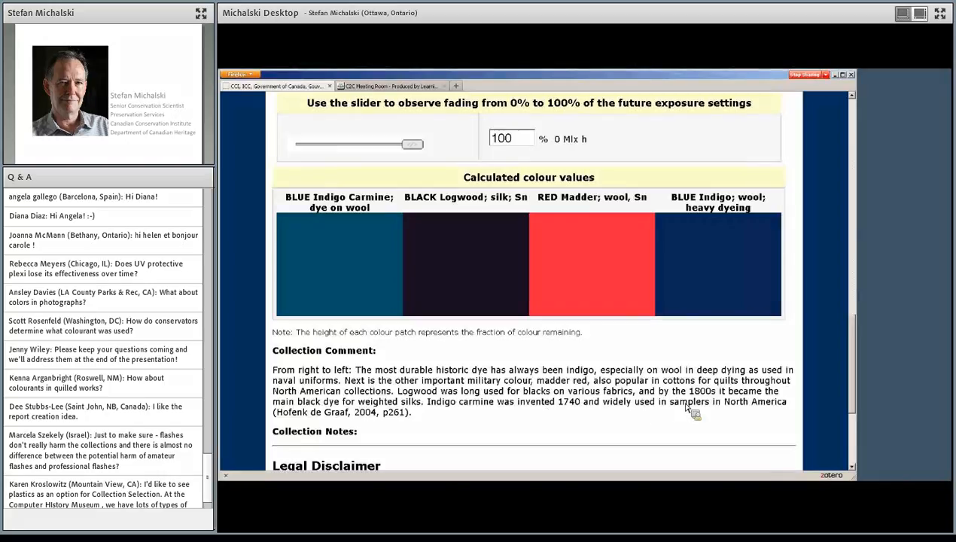
mouse_move(468, 428)
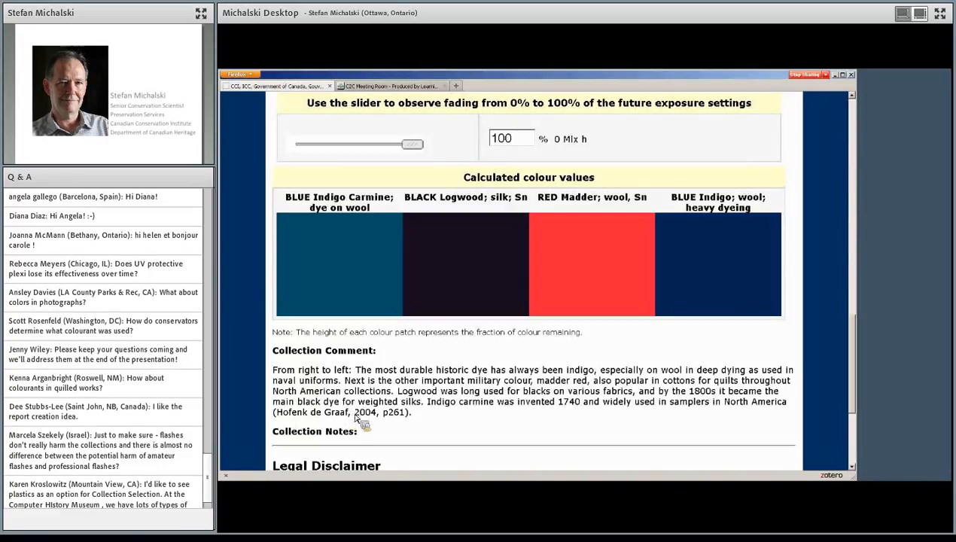
mouse_move(382, 432)
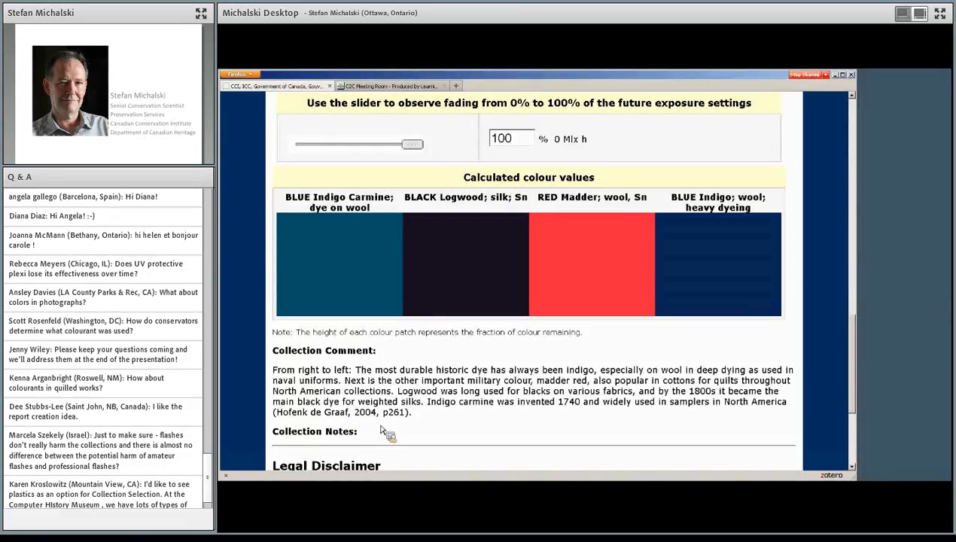
mouse_move(490, 420)
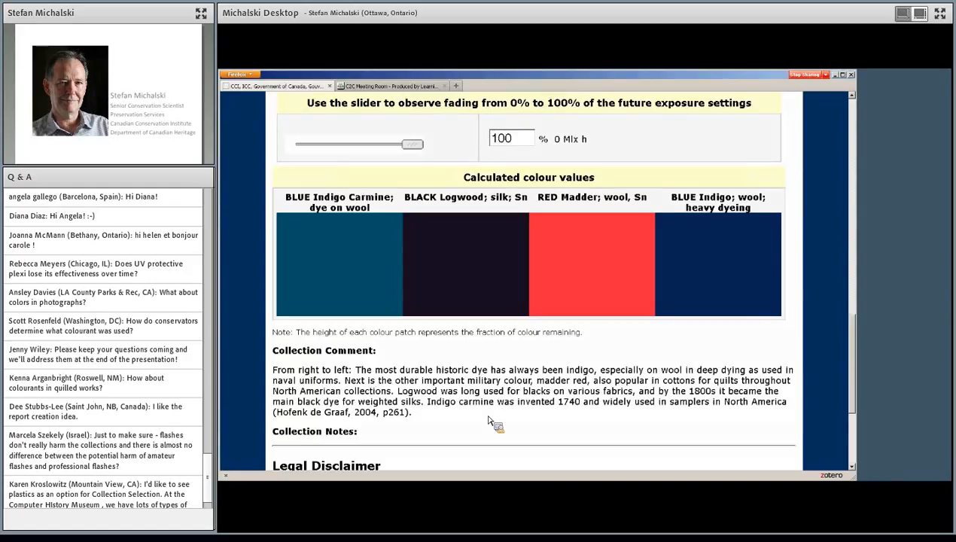
mouse_move(467, 429)
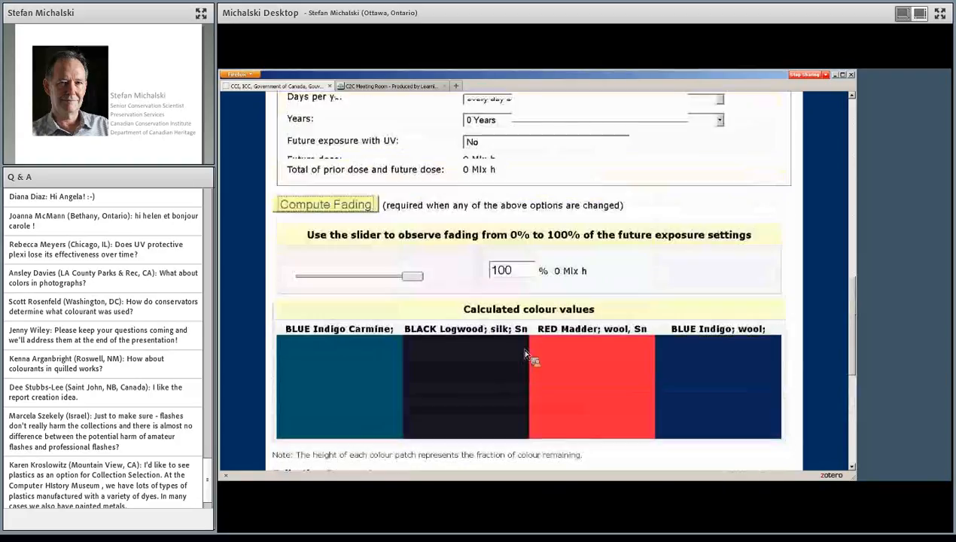
scroll("up", 3)
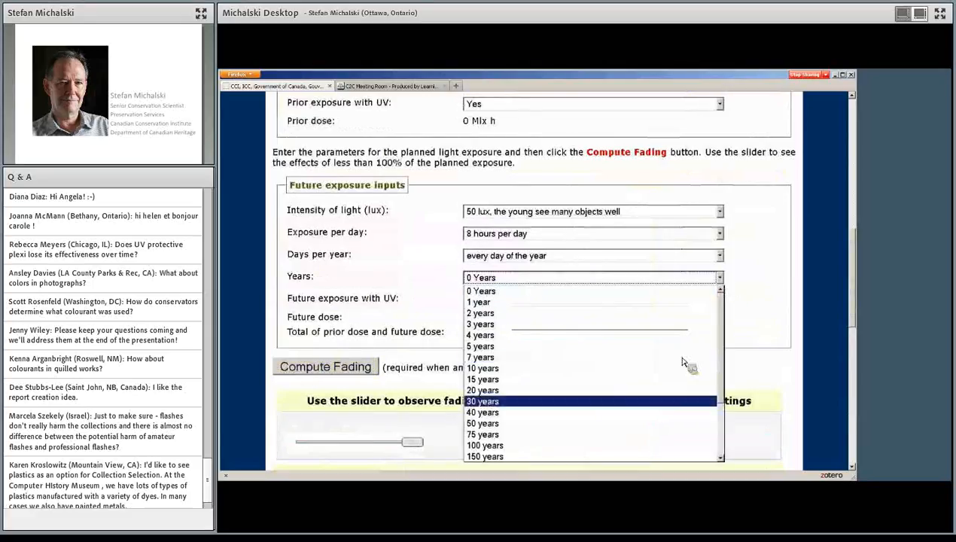
Set 100 years of future exposure without UV and recompute, giving 14.6 Mlx h
left_click(481, 445)
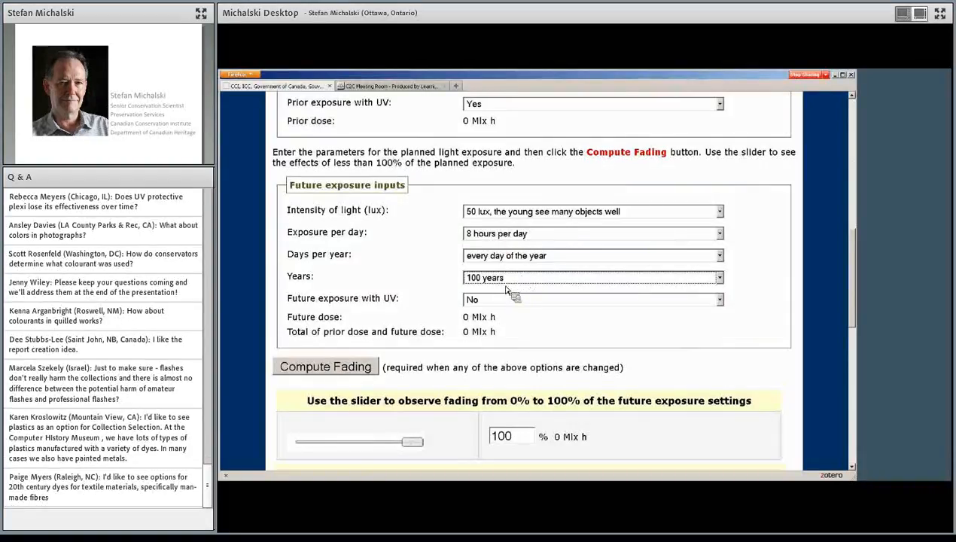
mouse_move(488, 316)
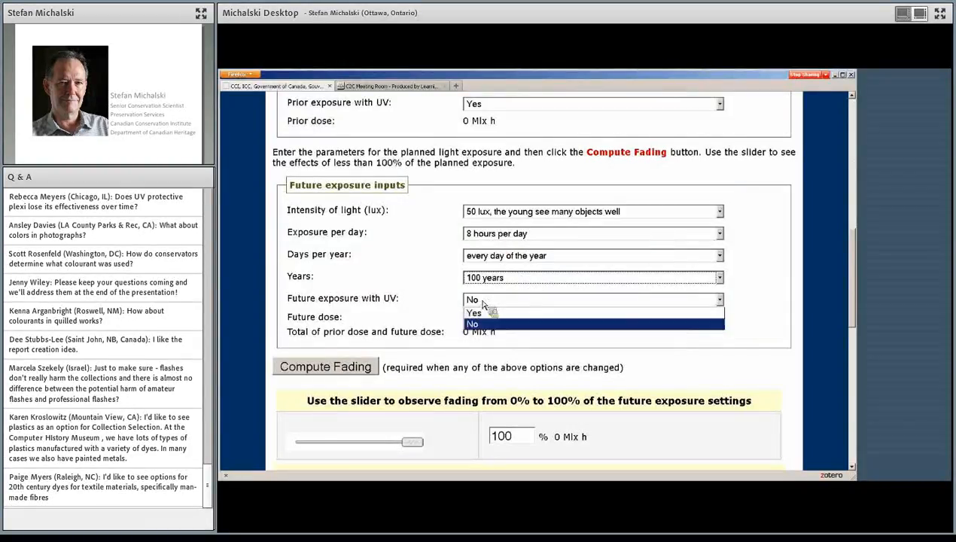
left_click(472, 323)
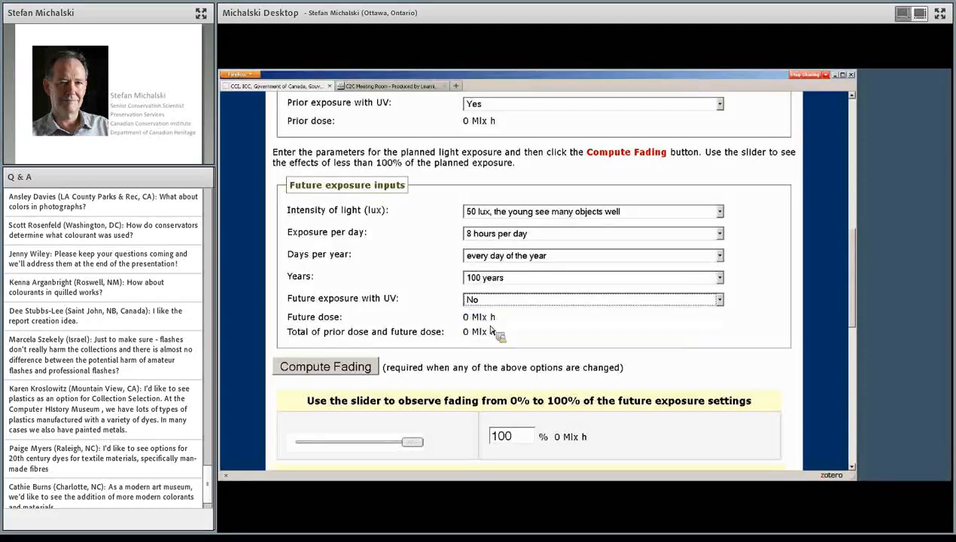
left_click(325, 366)
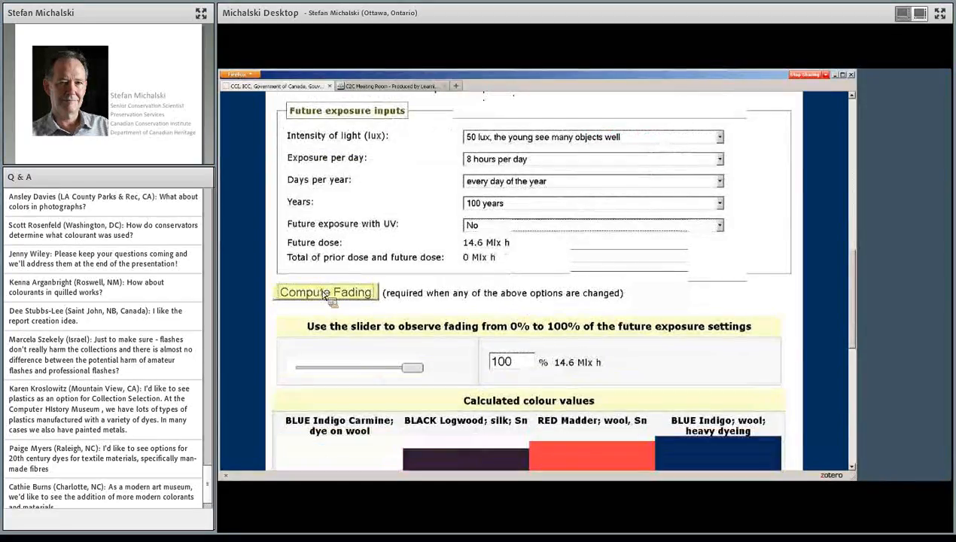
left_click(325, 291)
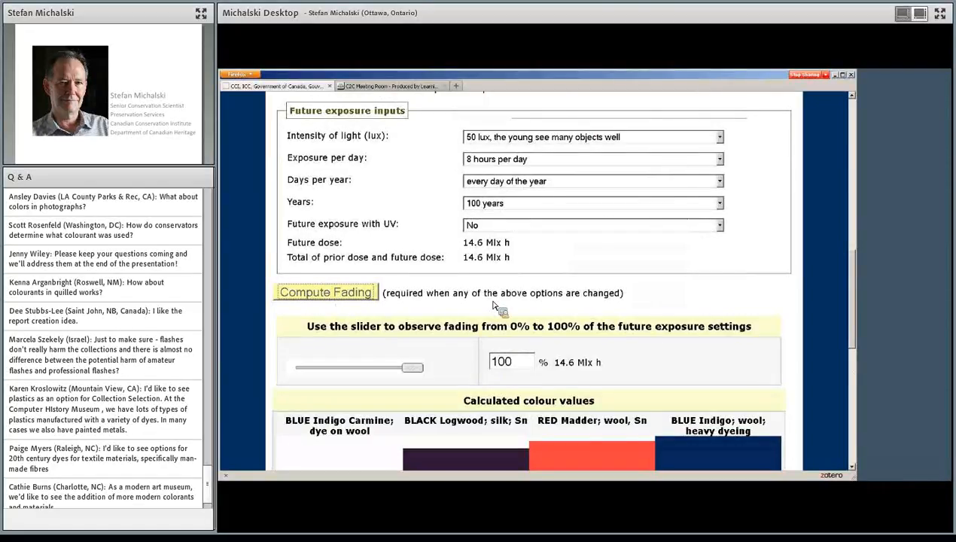
scroll("down", 3)
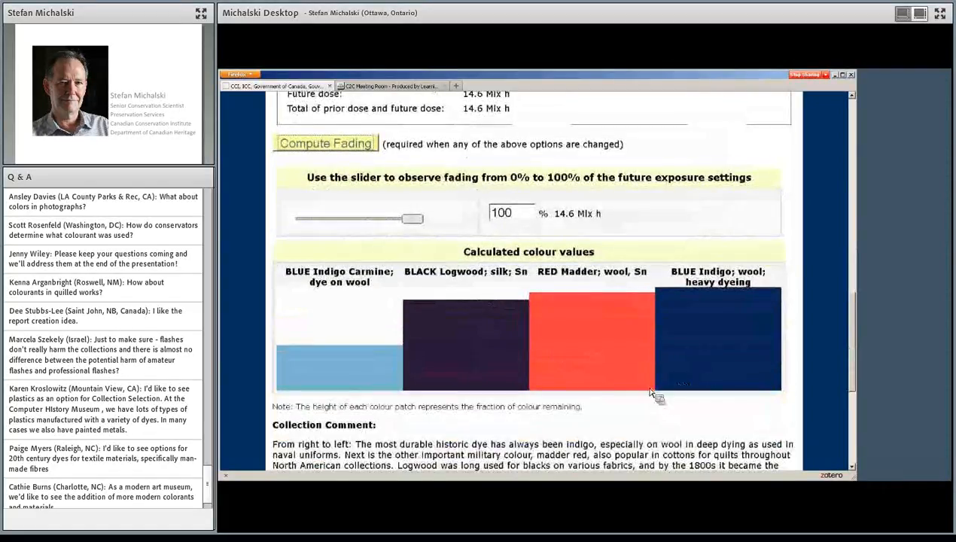
mouse_move(730, 416)
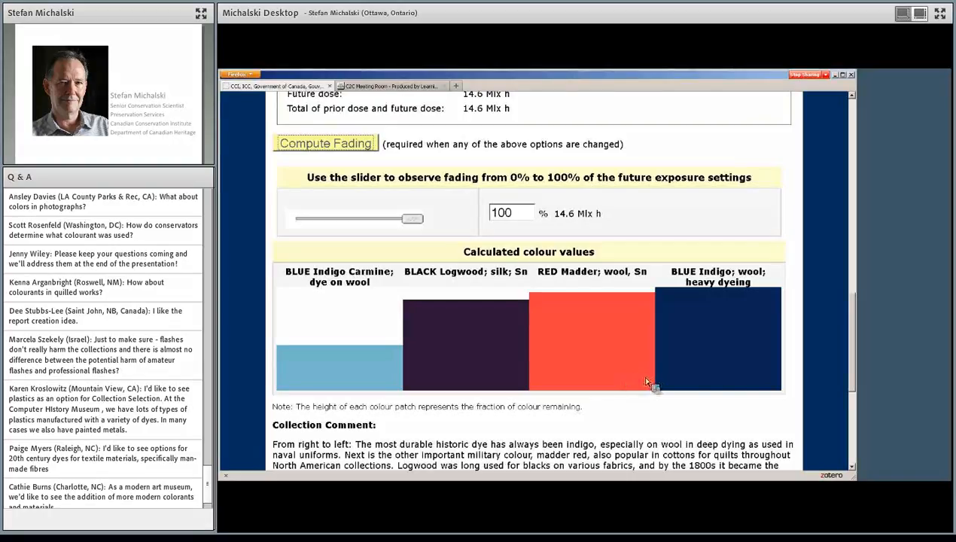
mouse_move(579, 377)
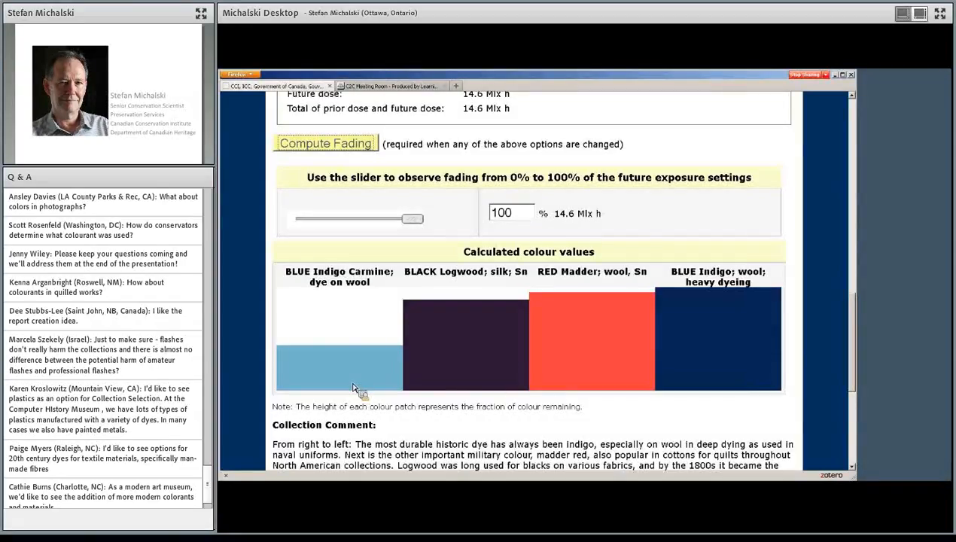
mouse_move(363, 376)
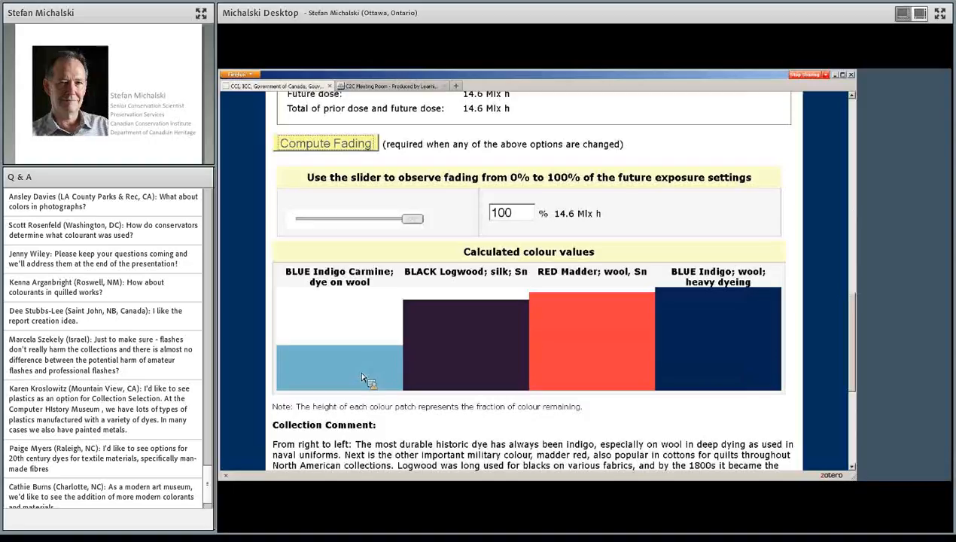
left_click_drag(413, 219, 407, 218)
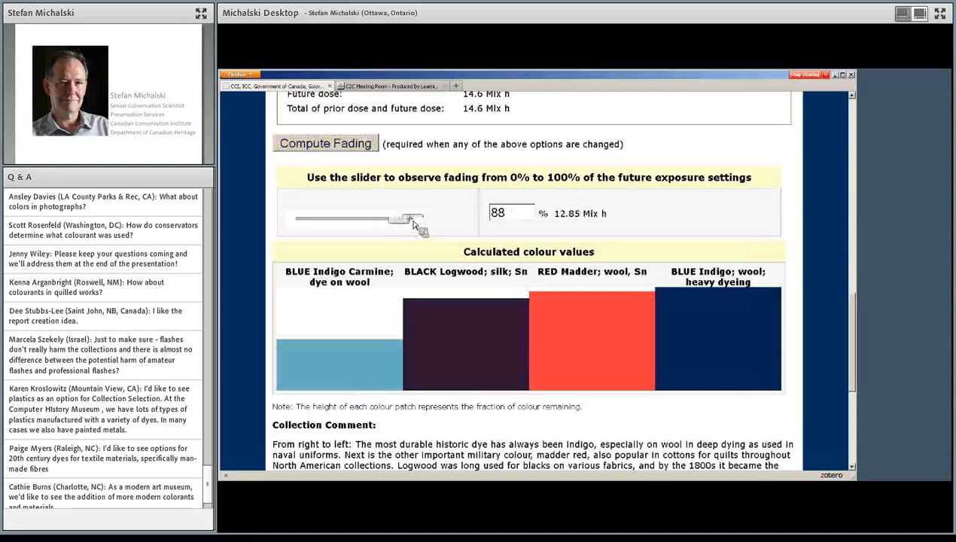
left_click_drag(410, 218, 293, 218)
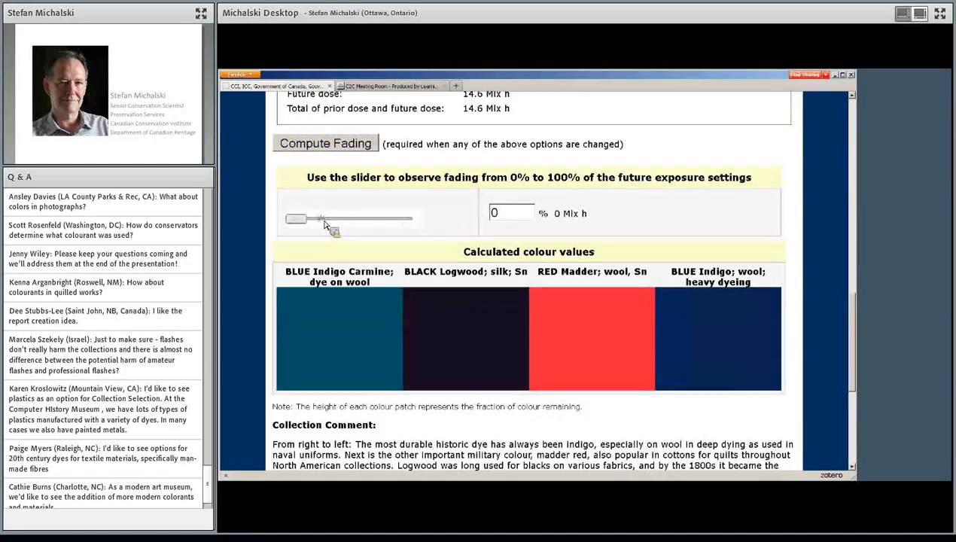
left_click_drag(296, 218, 412, 218)
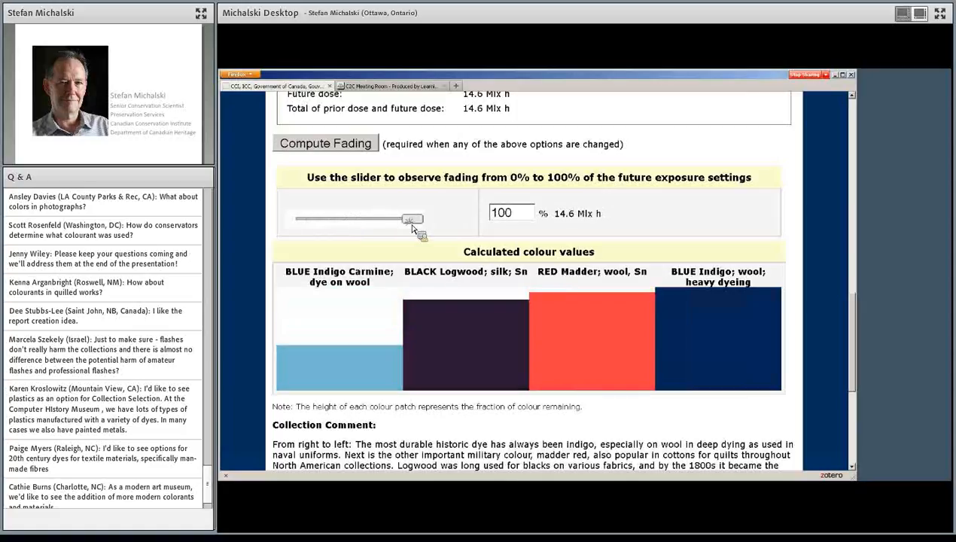
left_click_drag(410, 218, 398, 218)
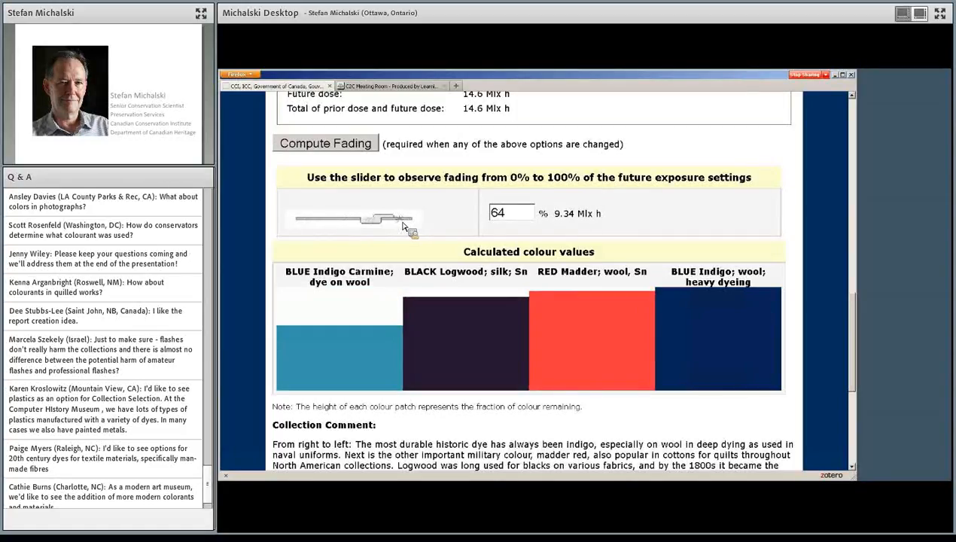
left_click_drag(383, 218, 296, 218)
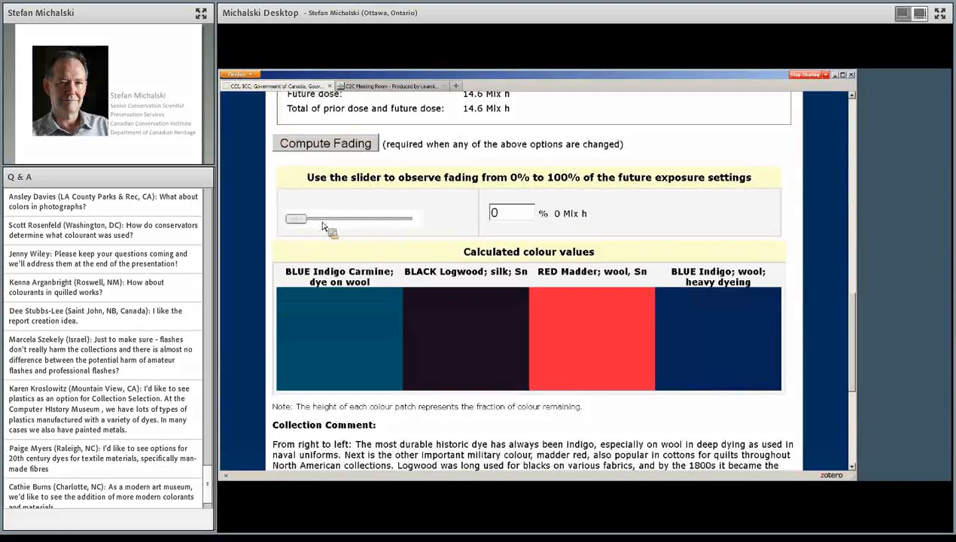
left_click_drag(297, 218, 414, 219)
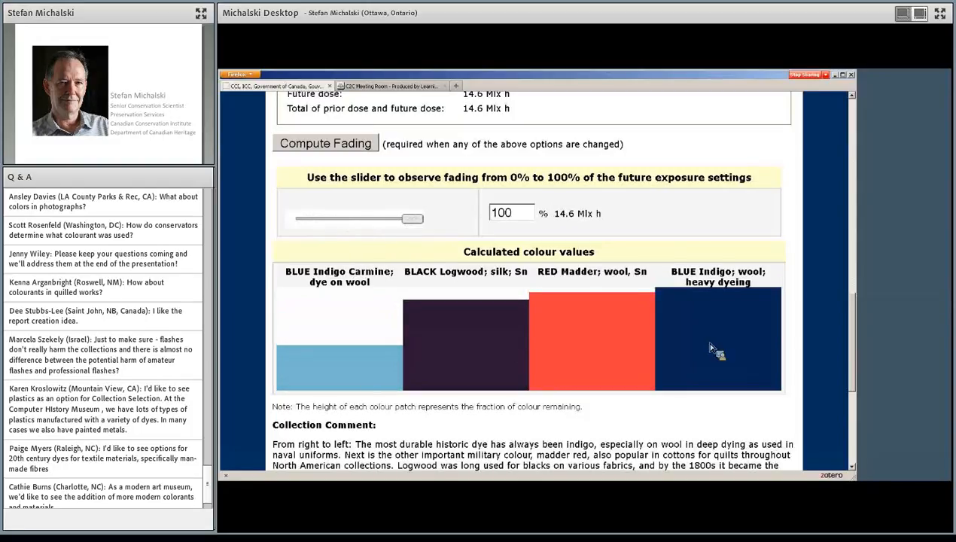
mouse_move(599, 365)
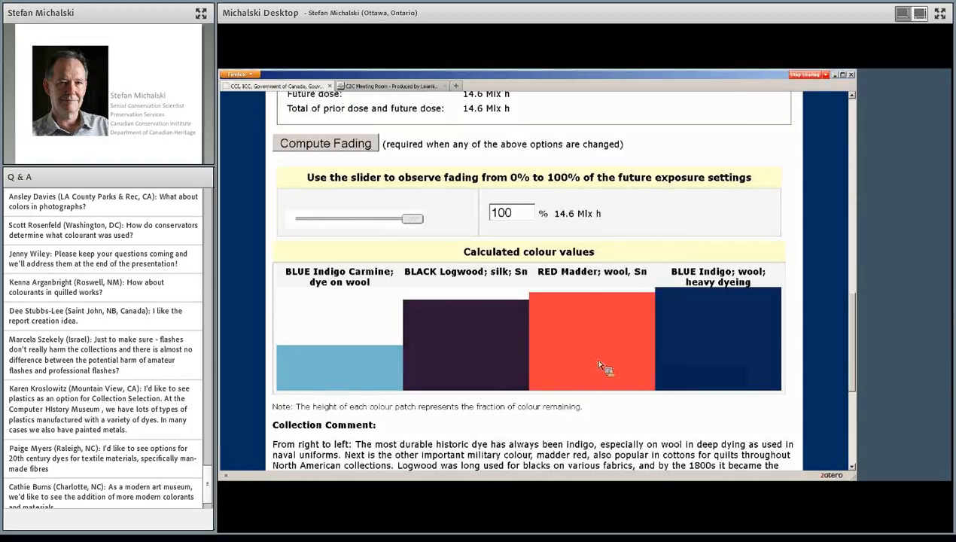
mouse_move(551, 356)
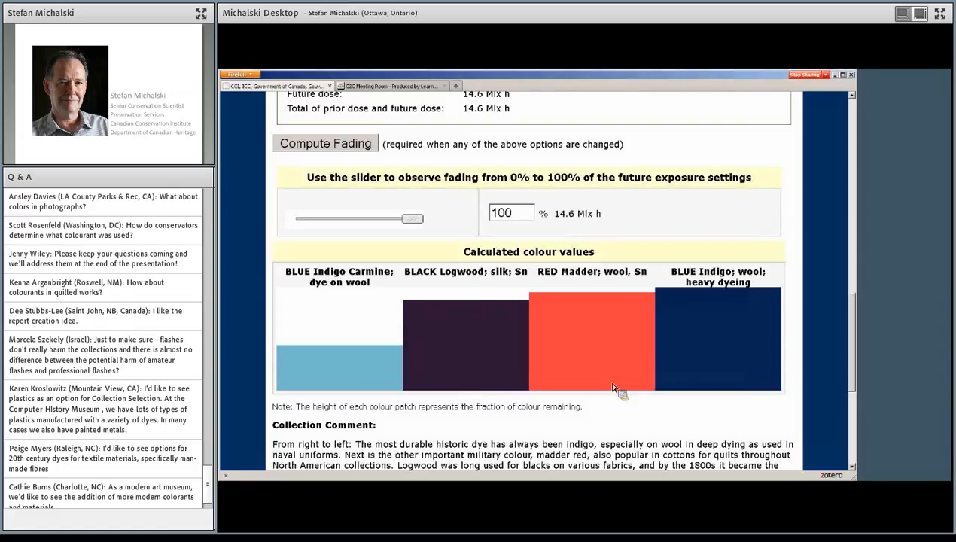
mouse_move(858, 380)
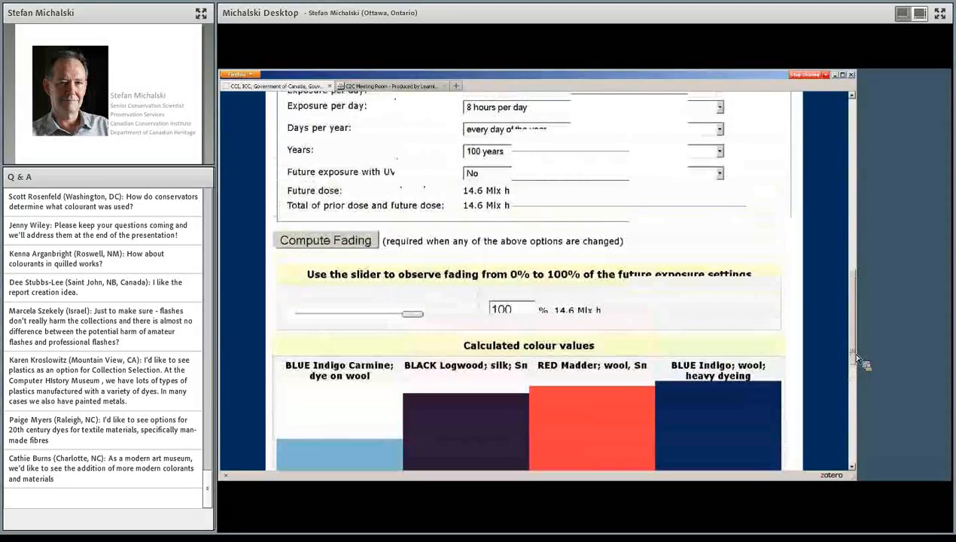
Enter prior exposure of 300 lux, 3 hours daily for 50 years, reaching 18.65 Mlx h
scroll("up", 3)
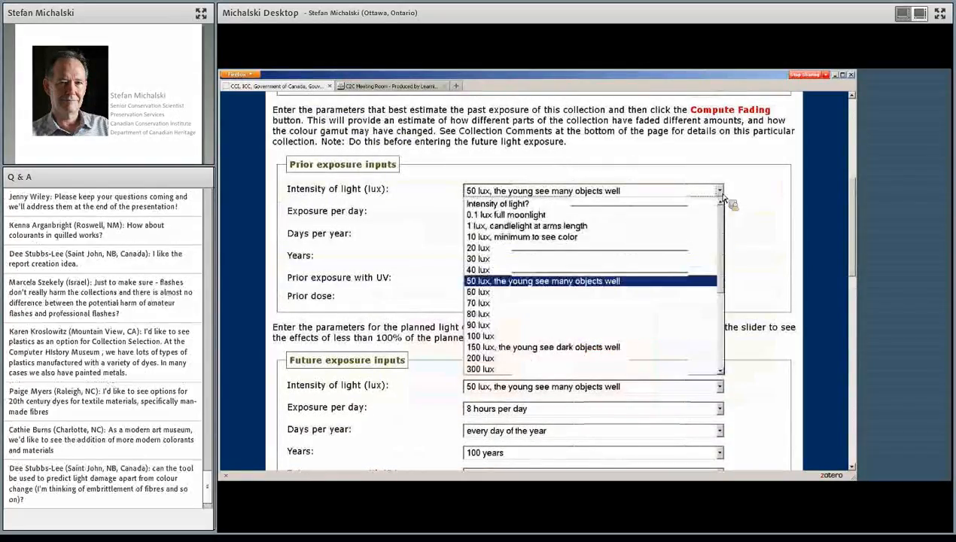
mouse_move(549, 362)
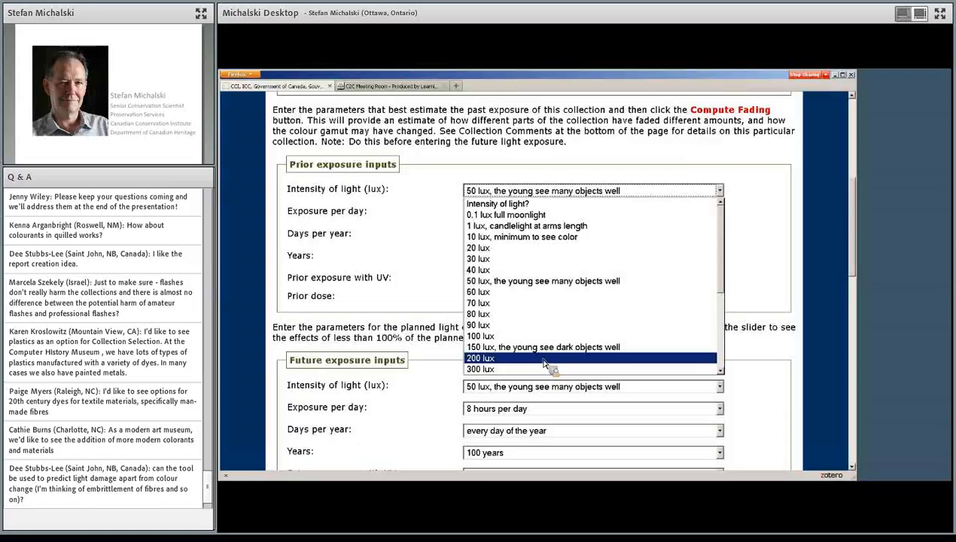
left_click(477, 369)
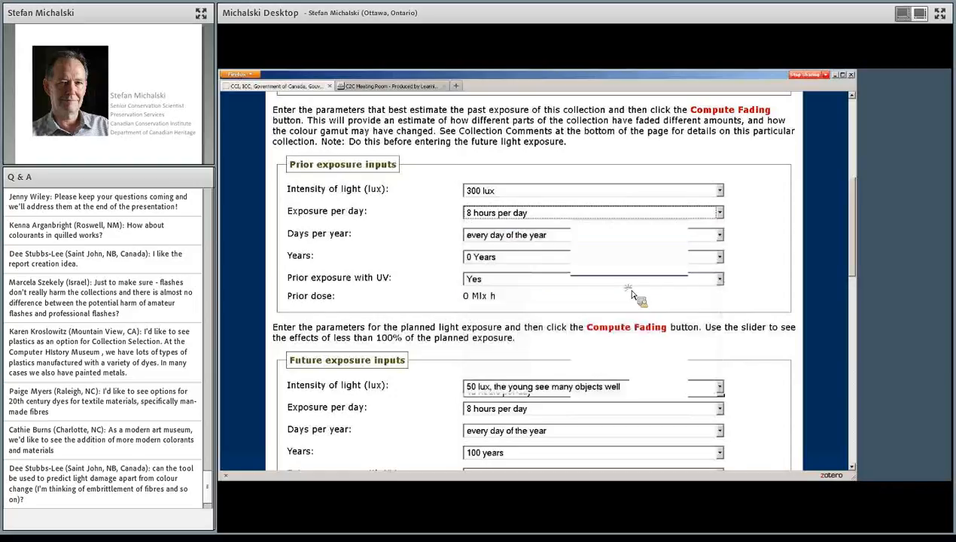
left_click(718, 234)
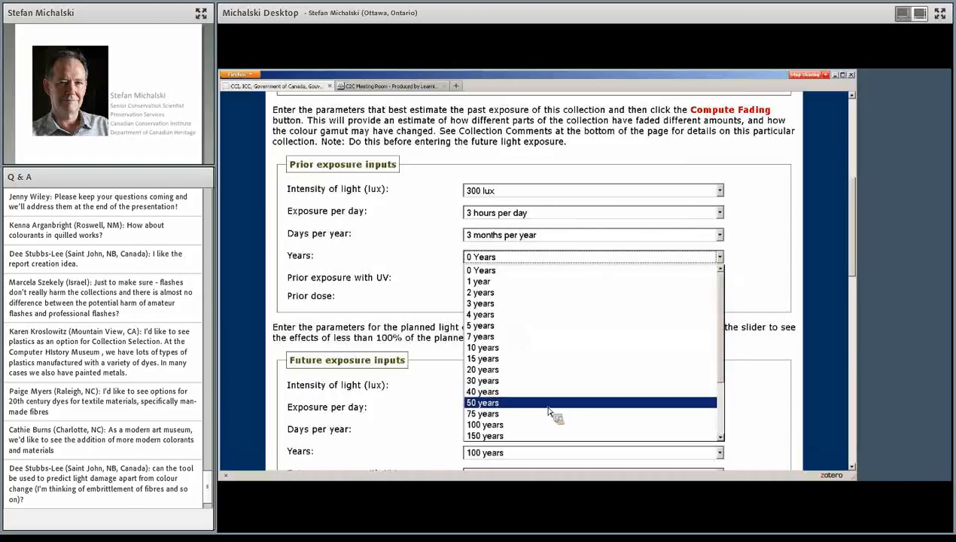
left_click(483, 402)
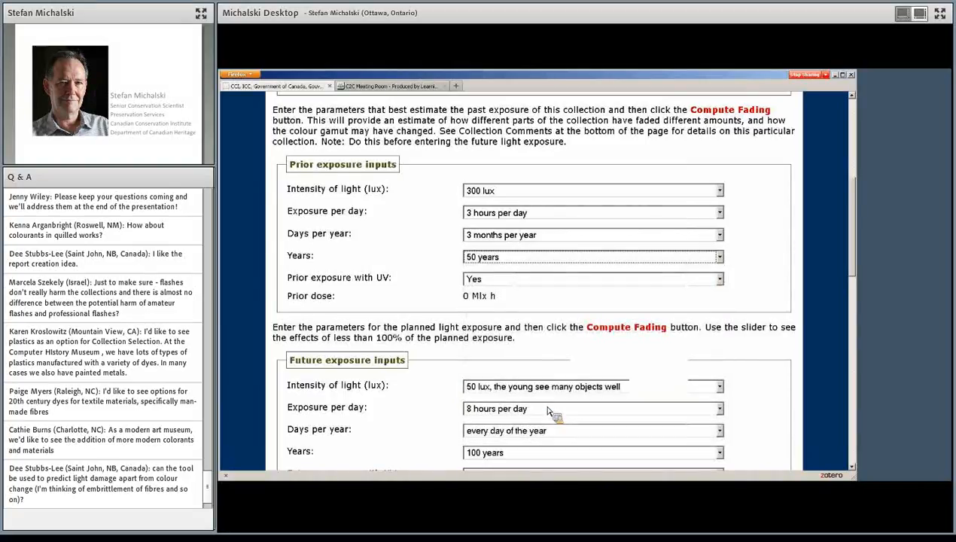
scroll("down", 3)
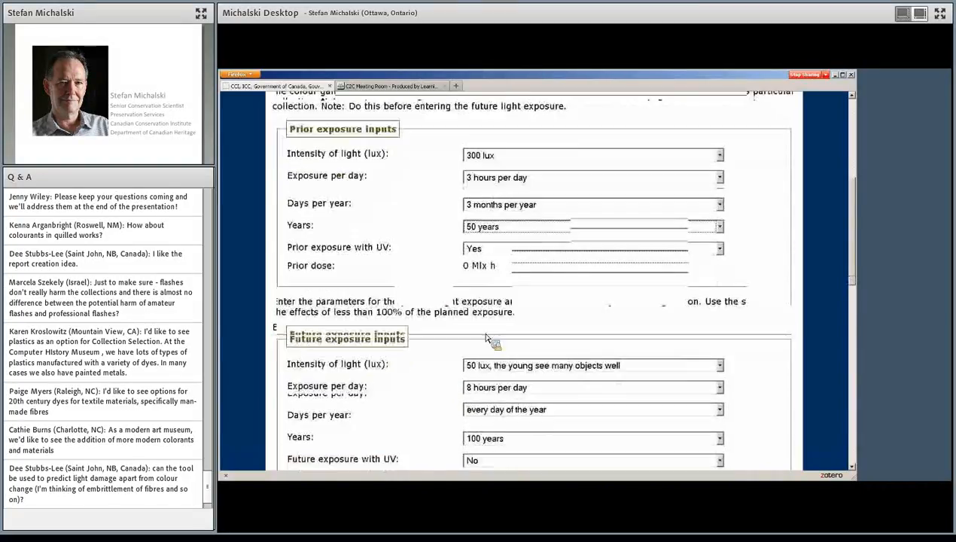
scroll("down", 3)
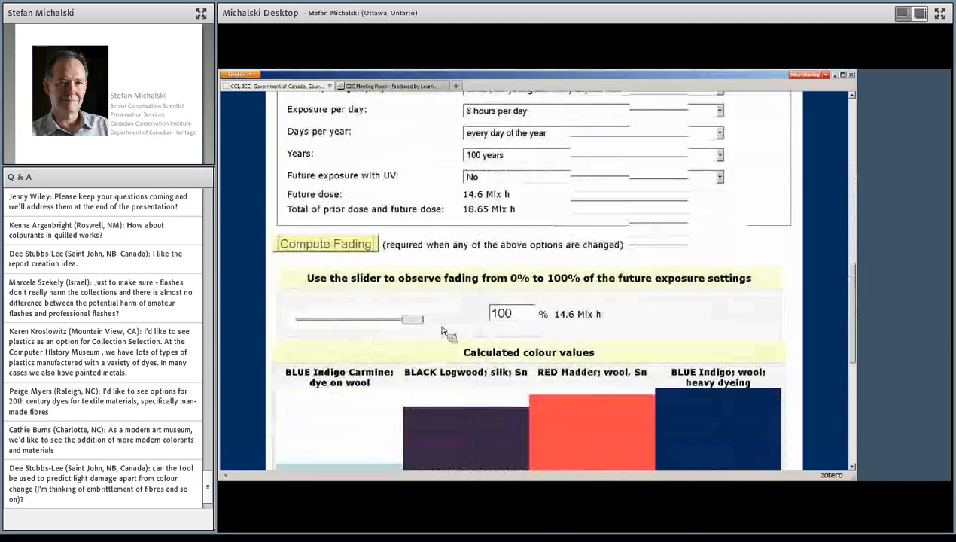
Slide the fading preview from 100% through 54% down to 0%
scroll("down", 3)
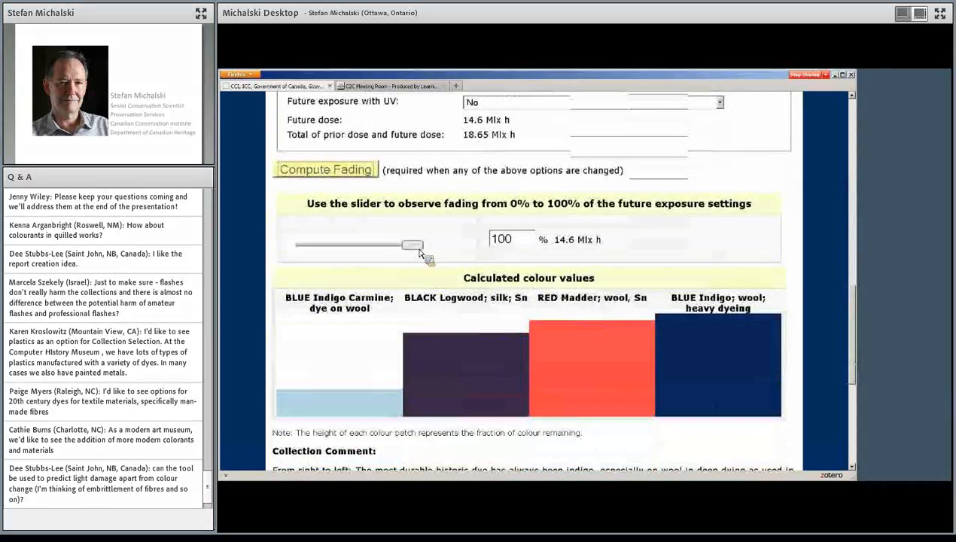
left_click_drag(417, 244, 397, 245)
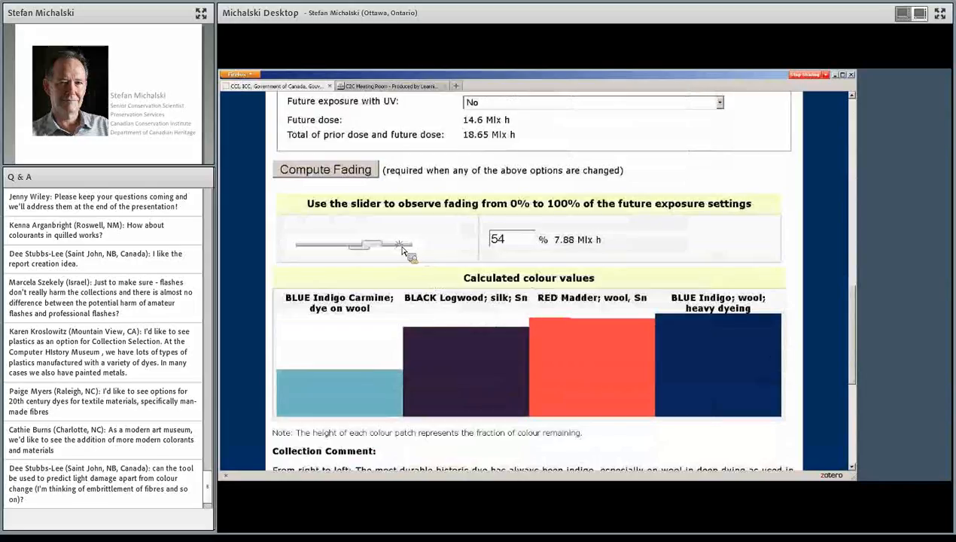
left_click_drag(399, 244, 294, 244)
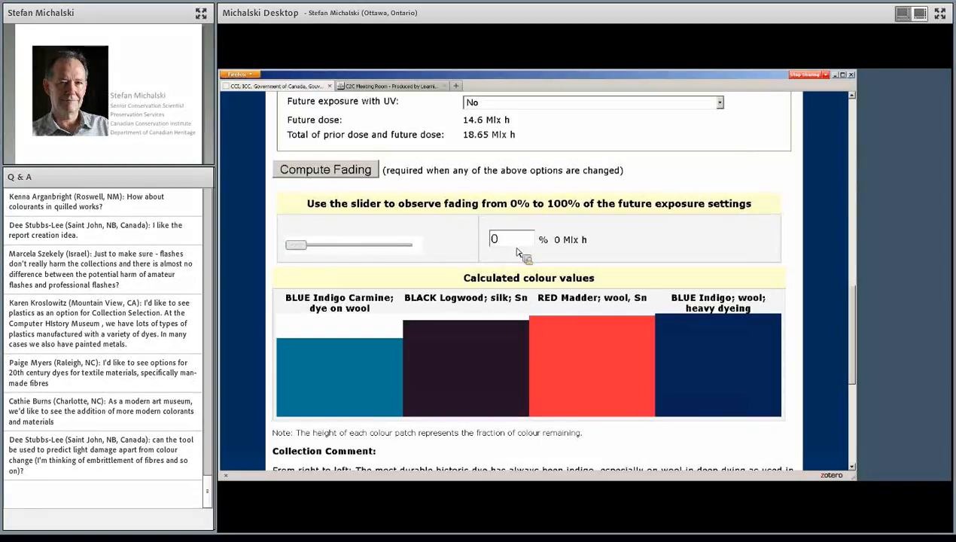
mouse_move(448, 377)
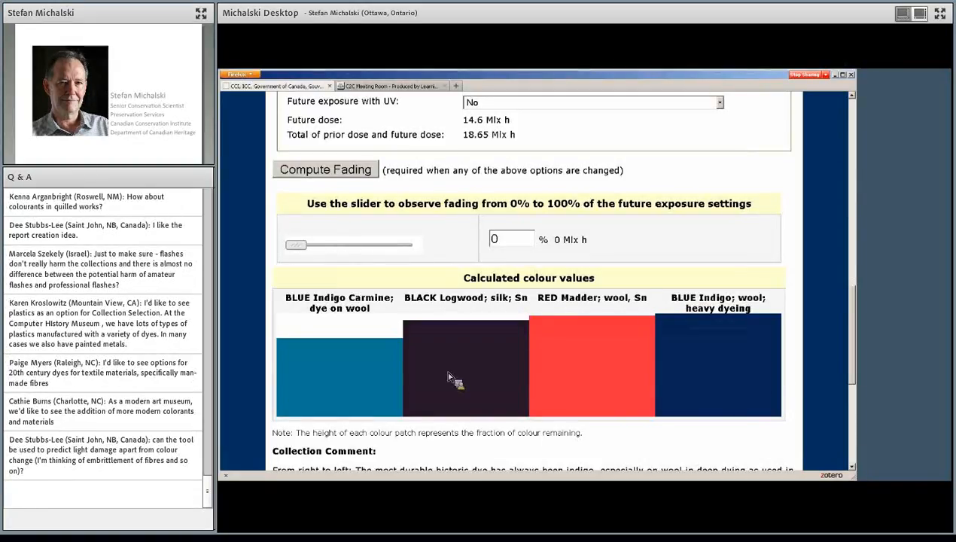
mouse_move(442, 377)
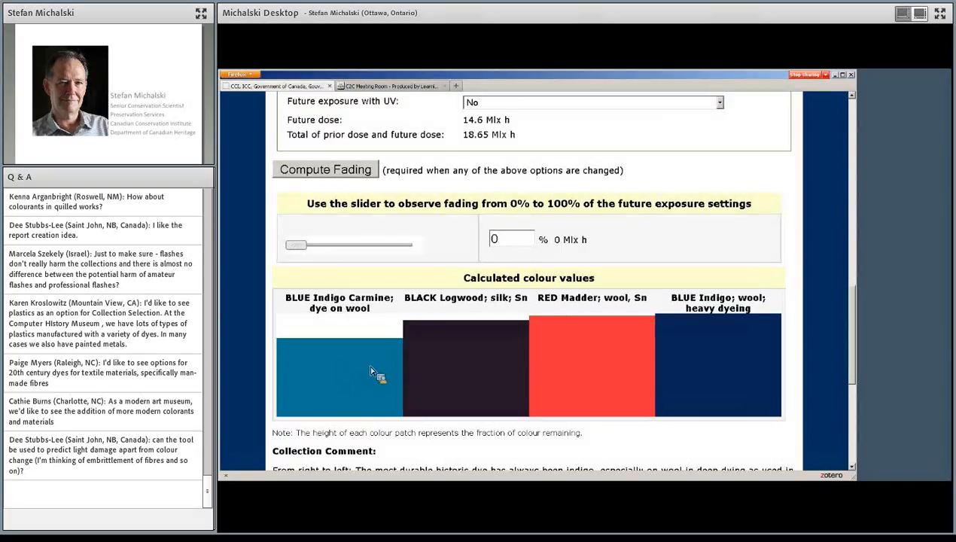
mouse_move(446, 366)
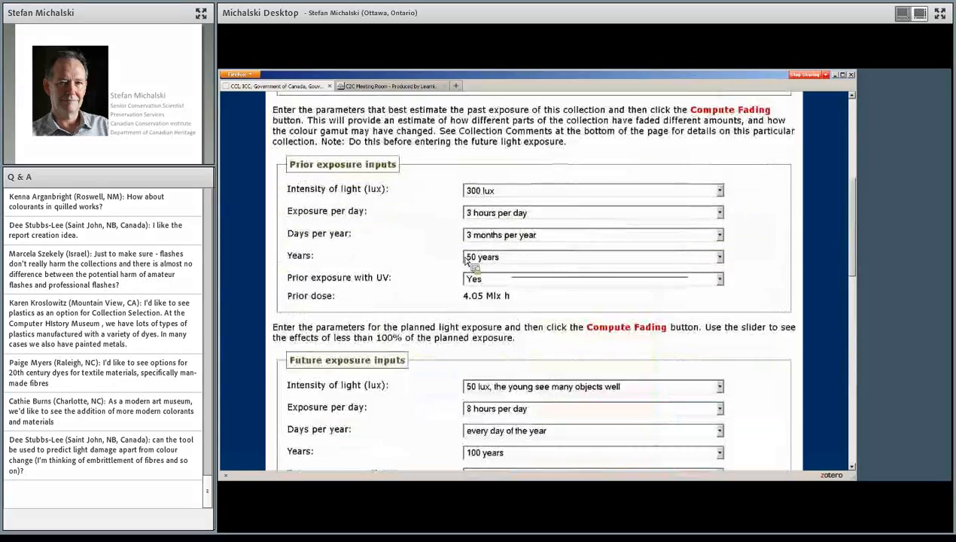
mouse_move(498, 341)
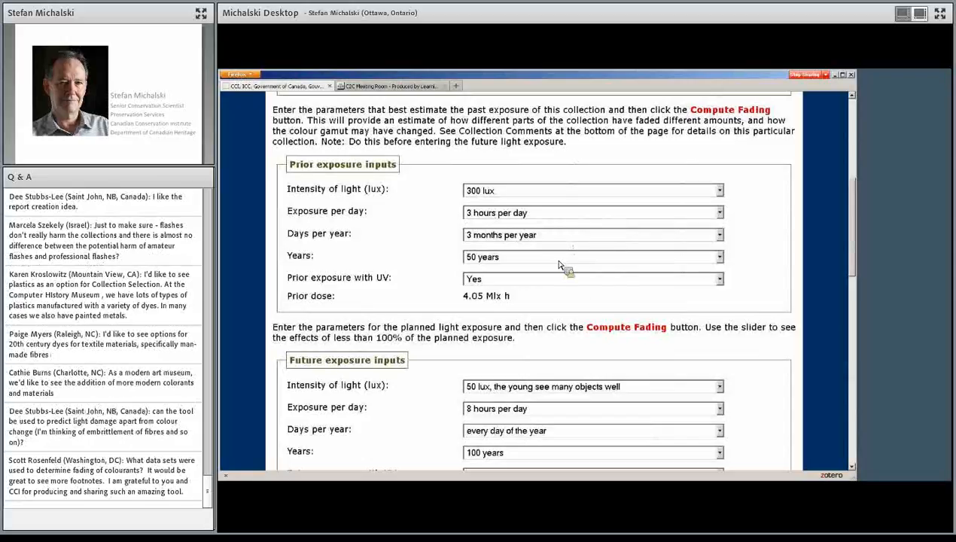
mouse_move(516, 235)
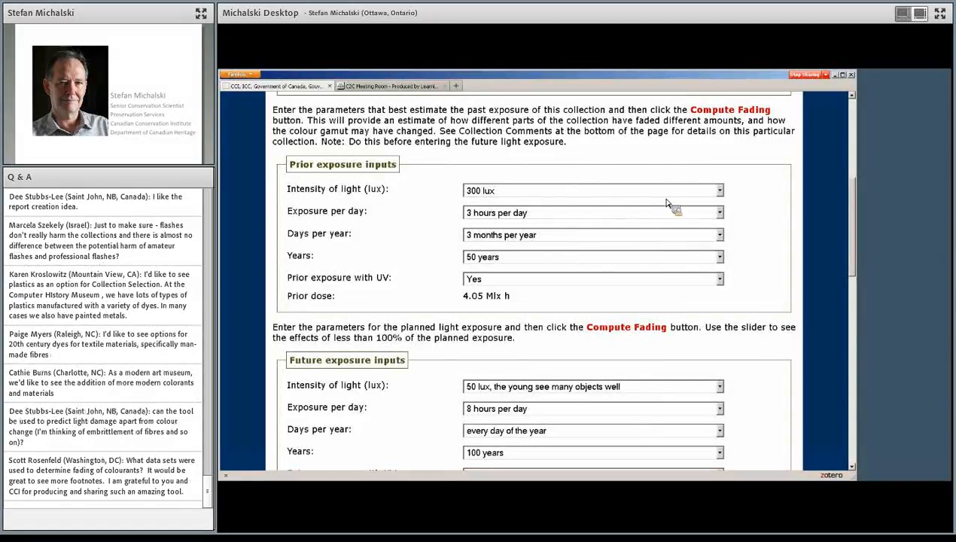
mouse_move(724, 197)
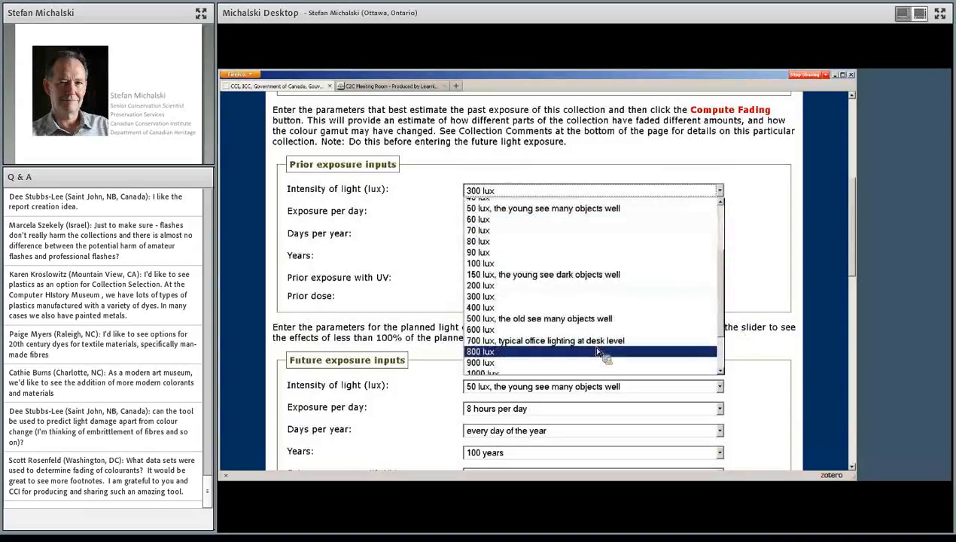
Set the prior light intensity to 900 lux
left_click(478, 362)
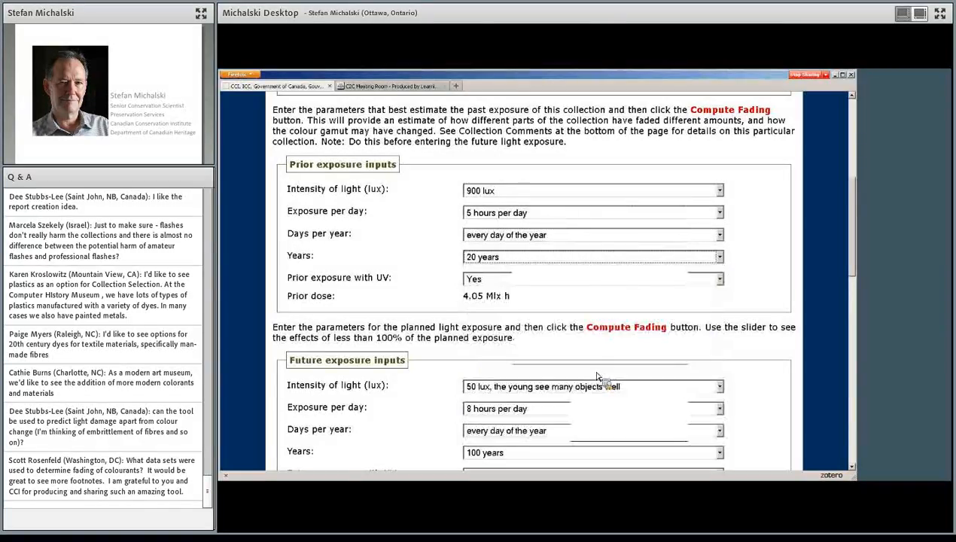
scroll("down", 3)
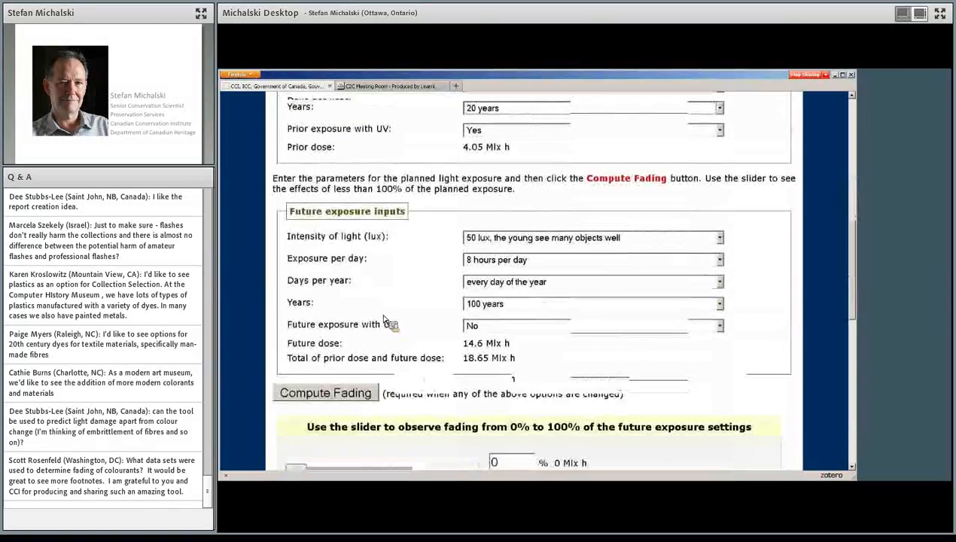
left_click(325, 392)
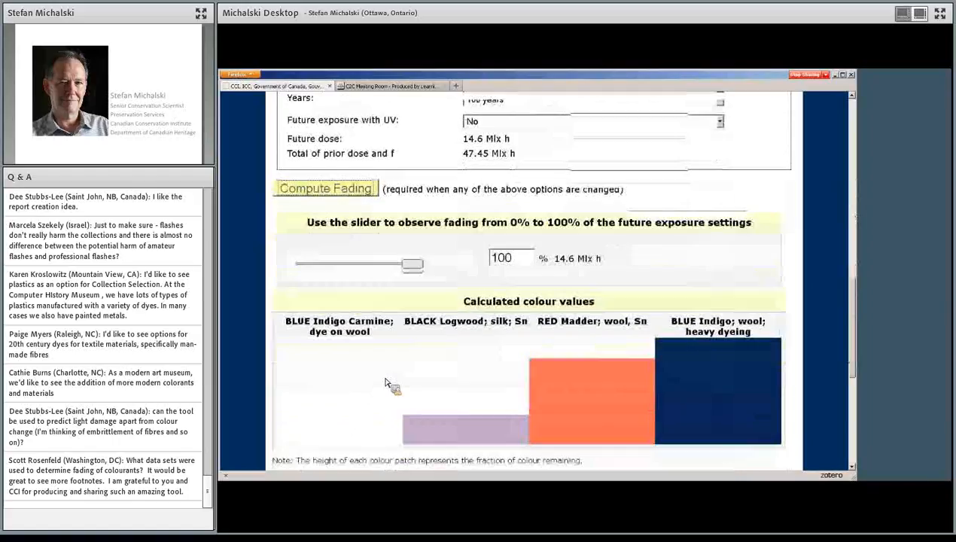
left_click_drag(412, 264, 293, 245)
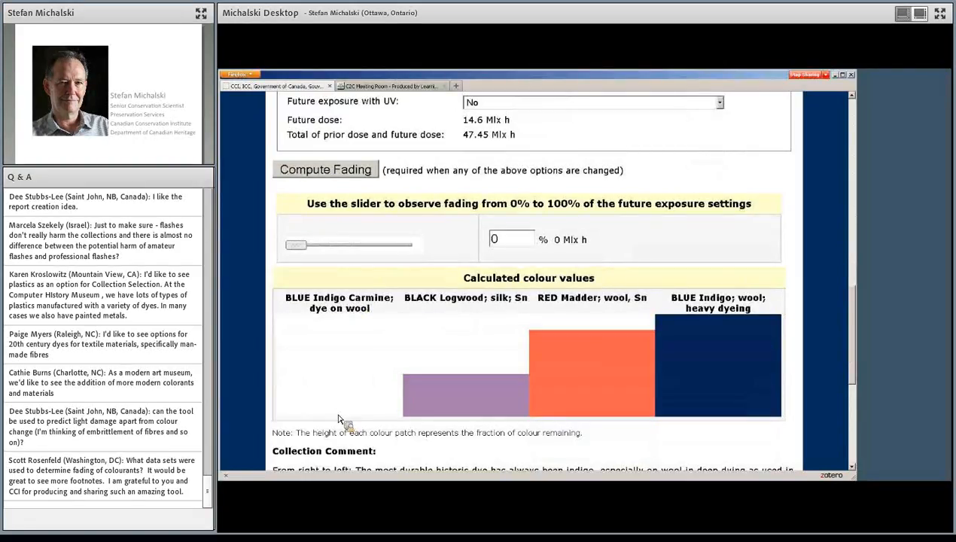
mouse_move(351, 410)
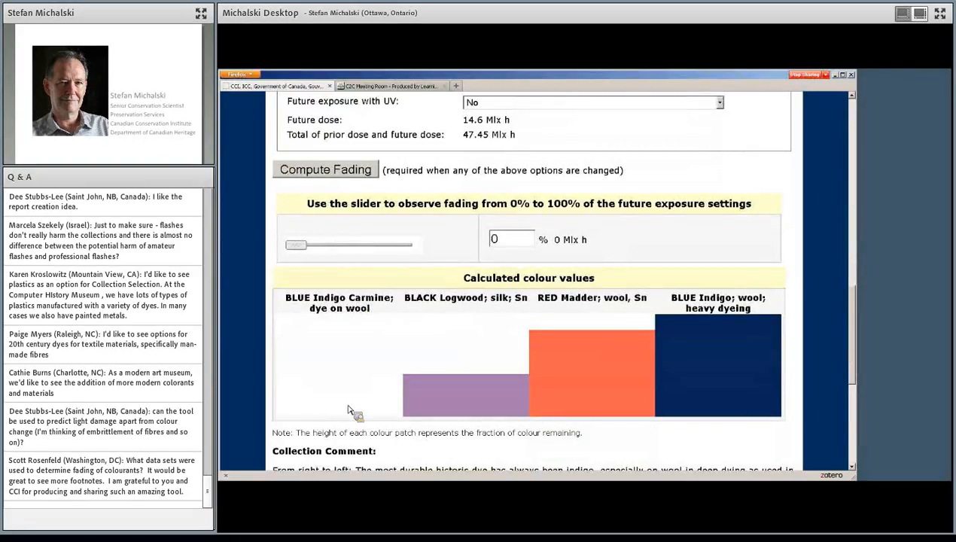
mouse_move(454, 416)
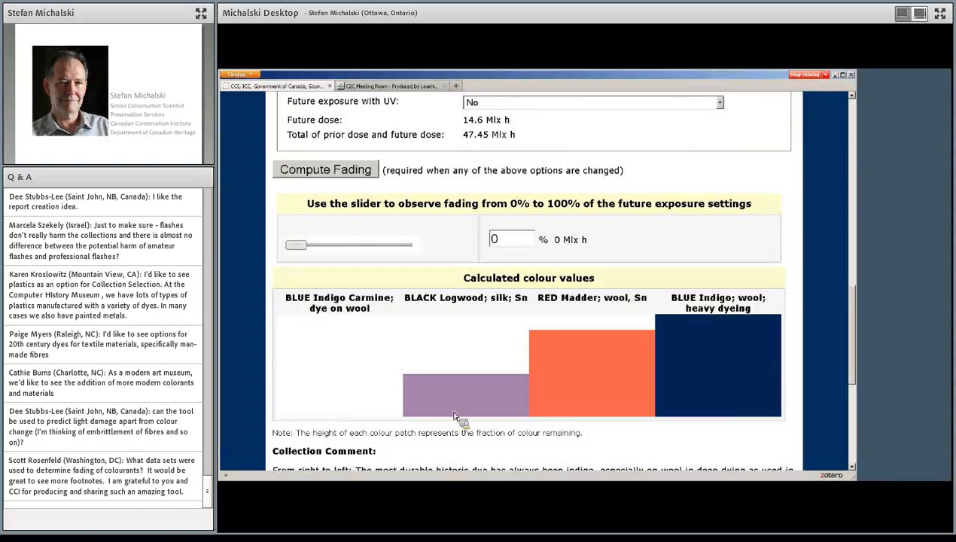
mouse_move(481, 365)
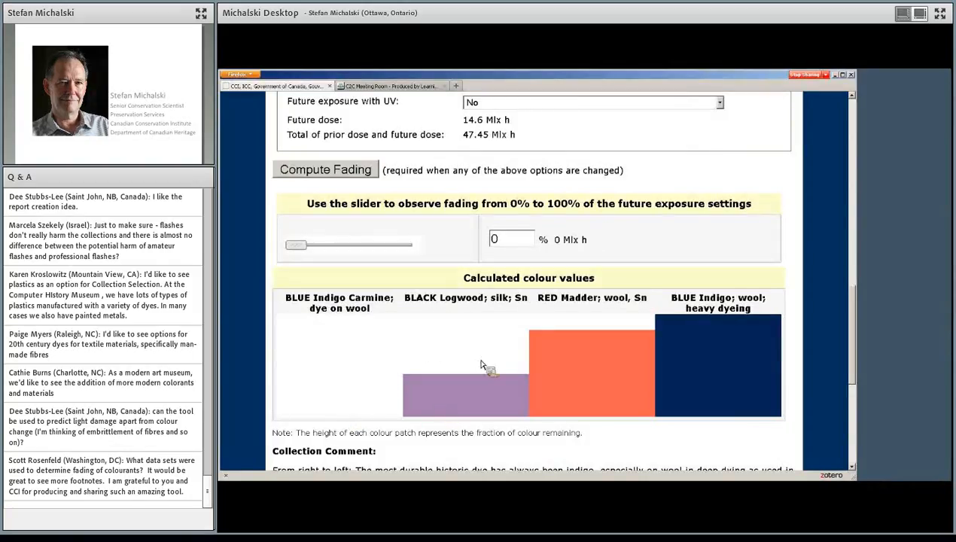
mouse_move(480, 406)
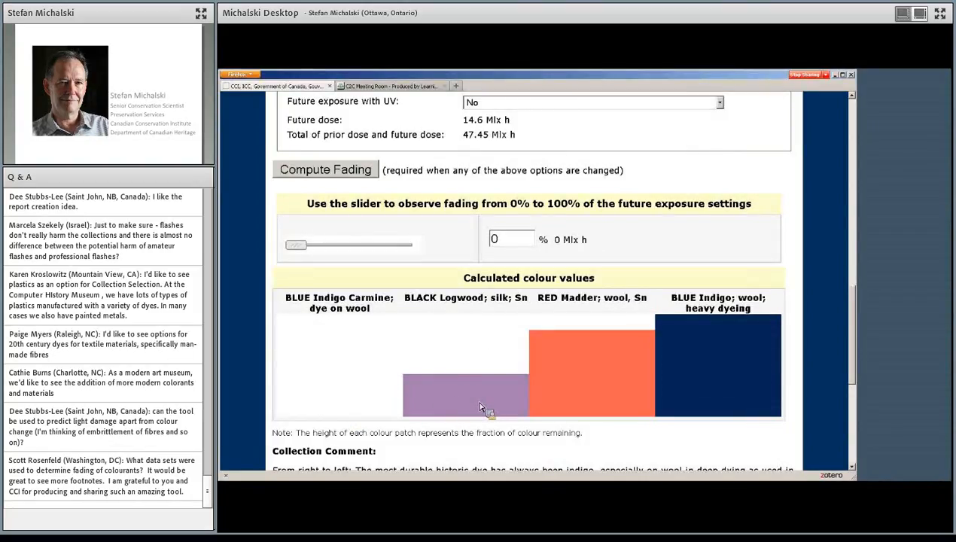
mouse_move(445, 411)
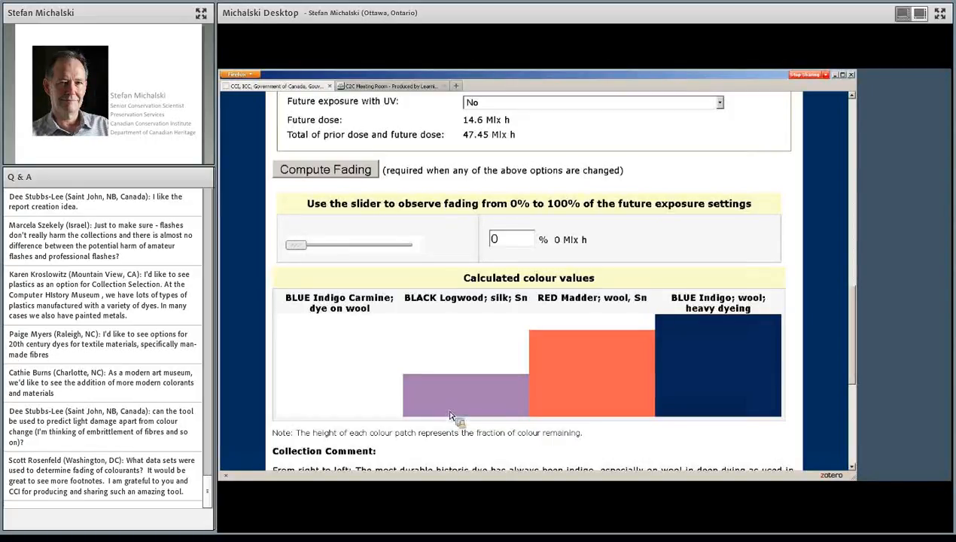
mouse_move(462, 406)
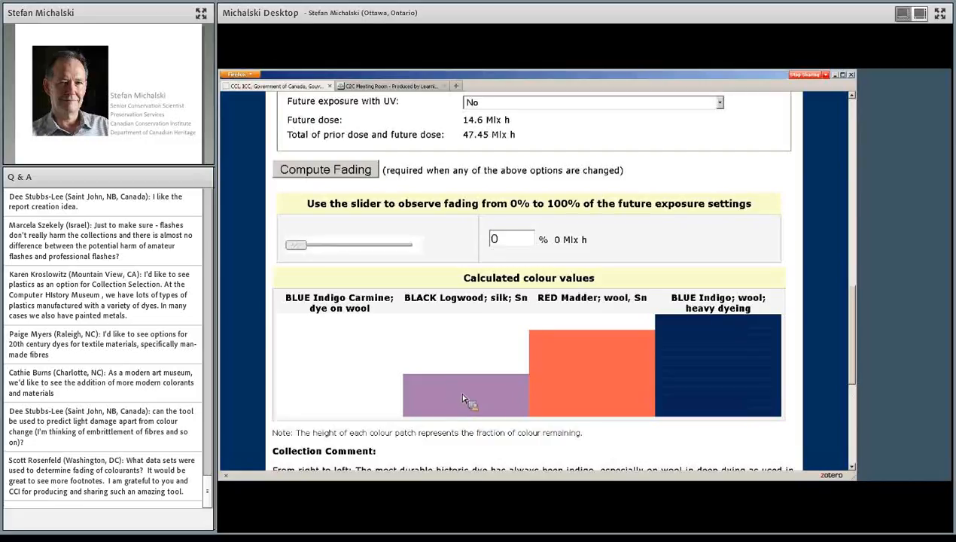
mouse_move(456, 401)
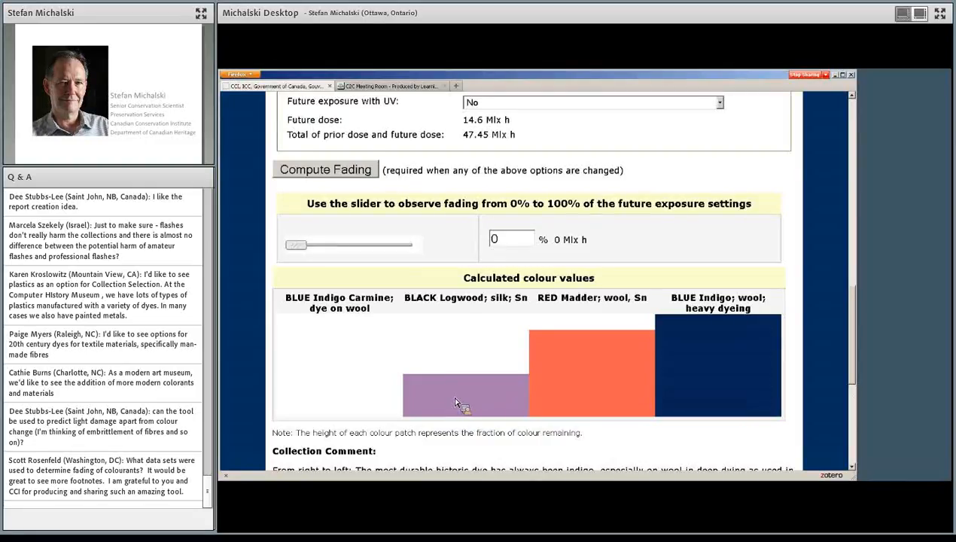
mouse_move(499, 377)
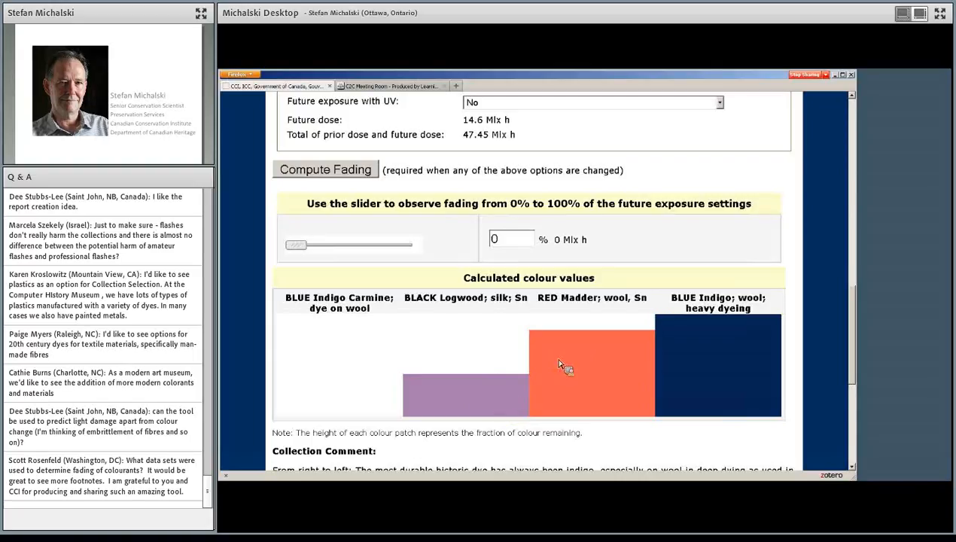
mouse_move(572, 398)
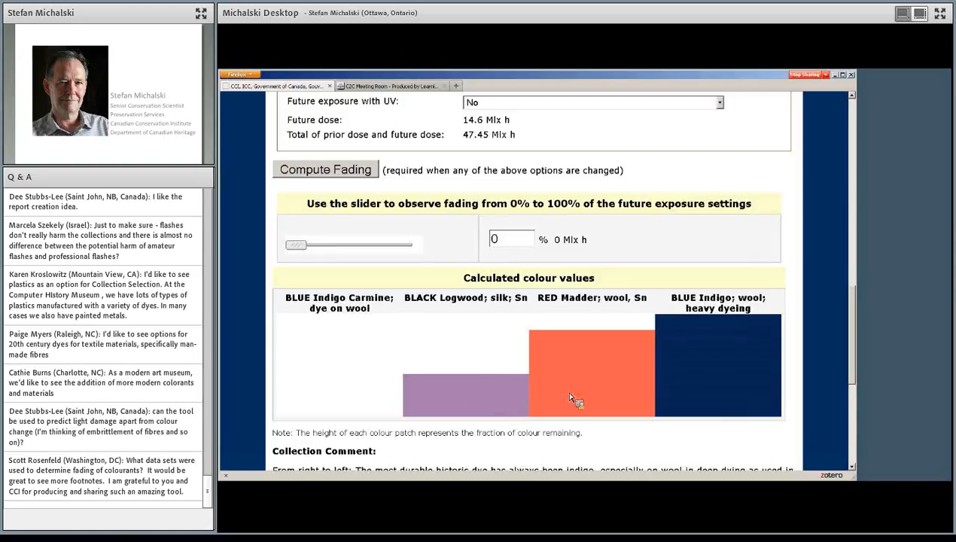
mouse_move(502, 370)
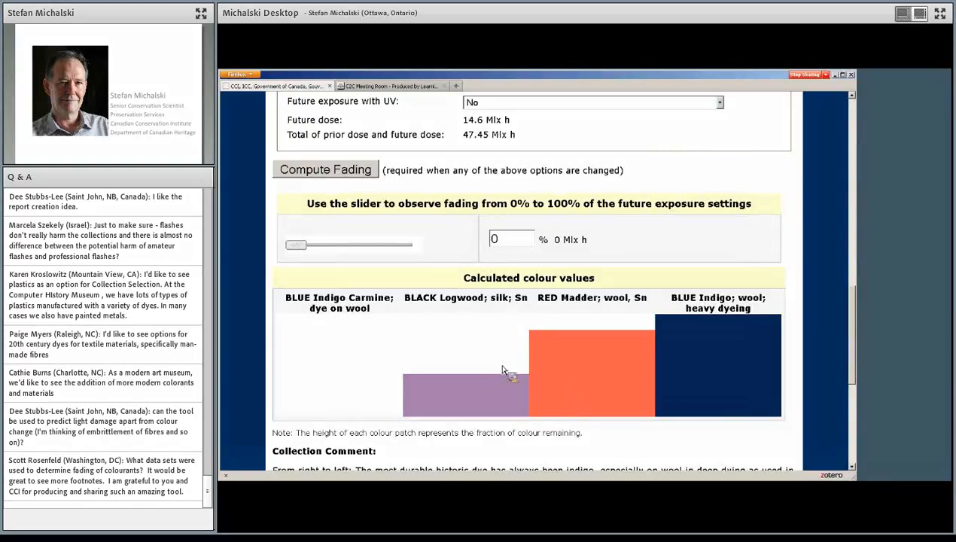
Drag the fading slider in stages from 0% to 100%, reaching 14.6 Mlx h future exposure
left_click_drag(295, 244, 386, 244)
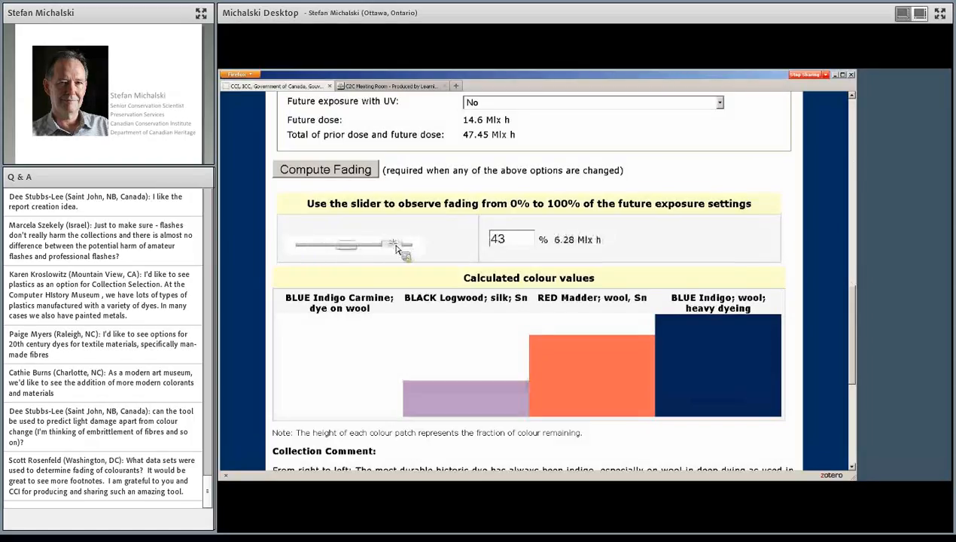
left_click_drag(391, 245, 374, 245)
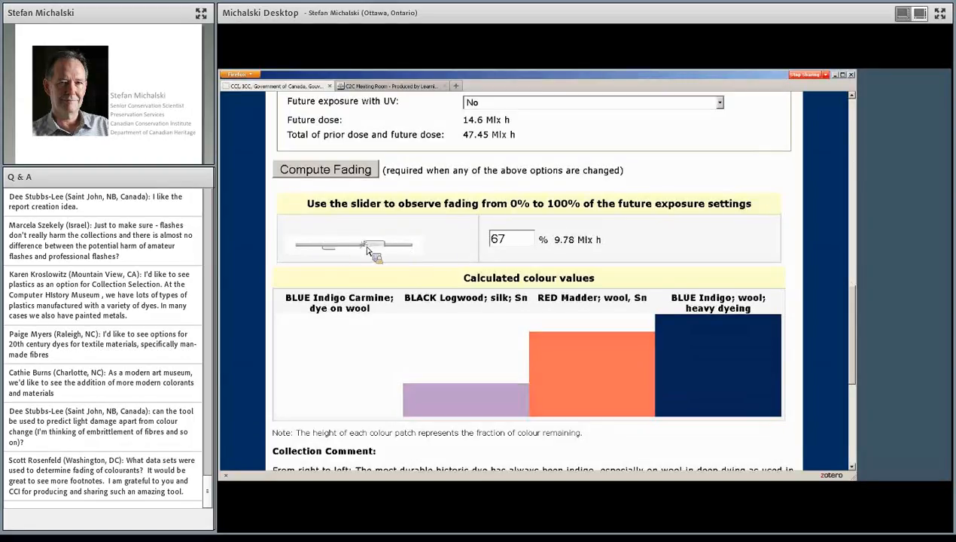
left_click_drag(374, 244, 414, 244)
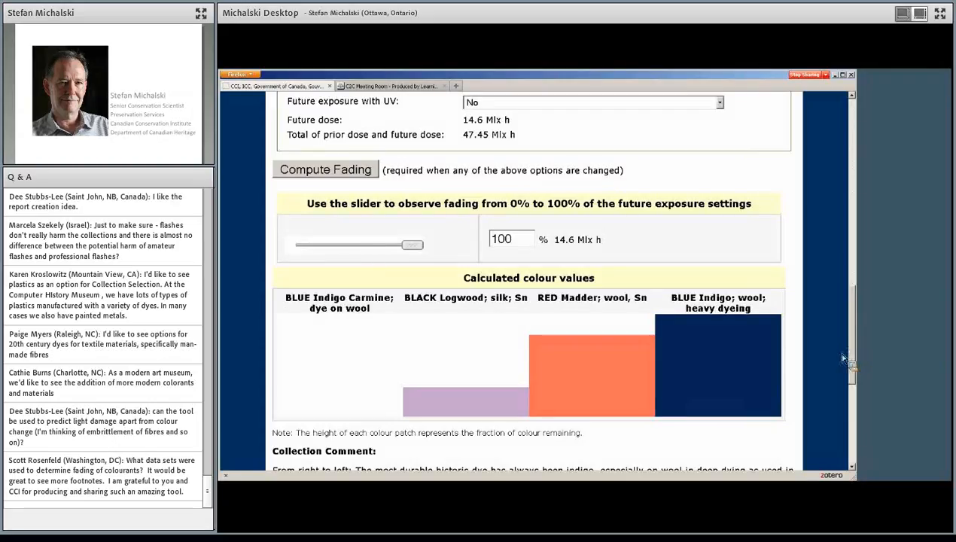
mouse_move(845, 357)
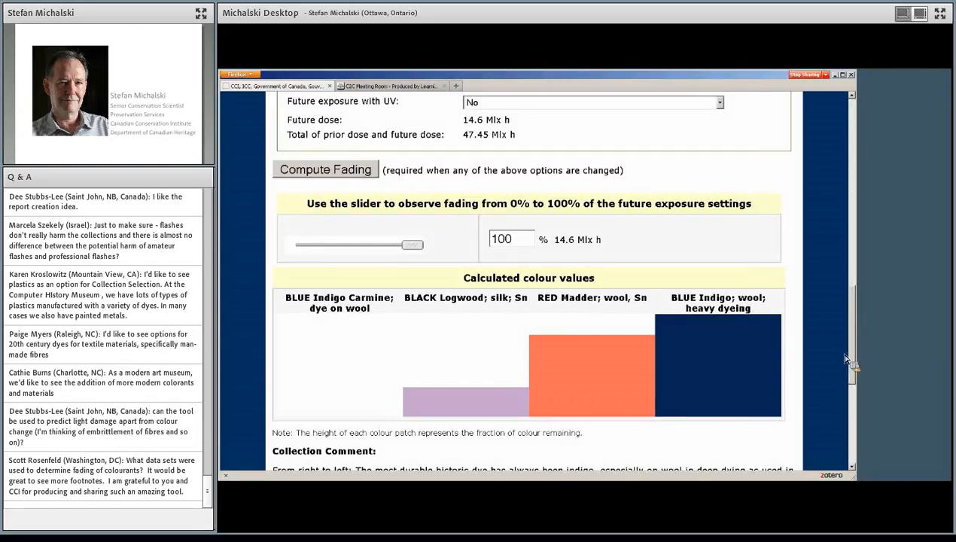
mouse_move(851, 339)
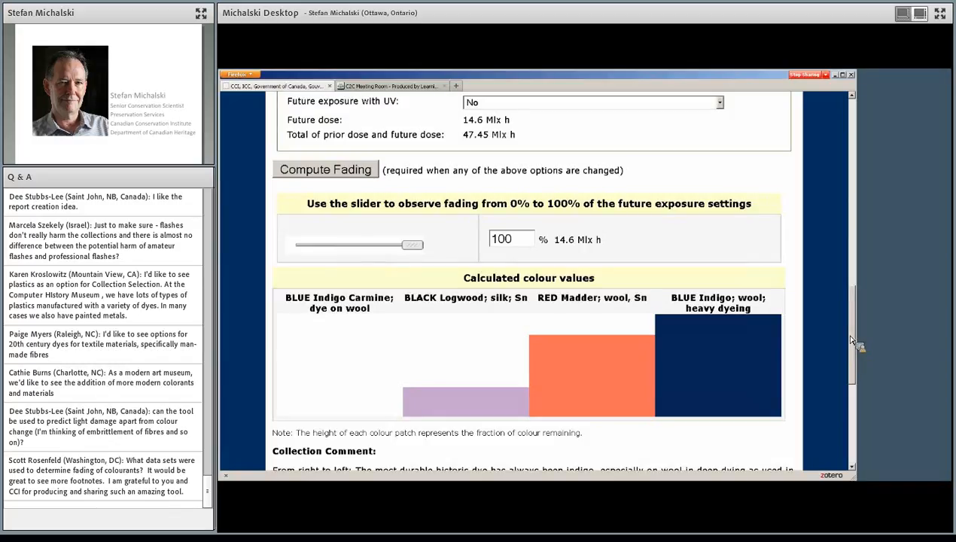
Select the 'Oil paintings, water colours, gouache' collection and return the fading slider to 0%
scroll("down", 3)
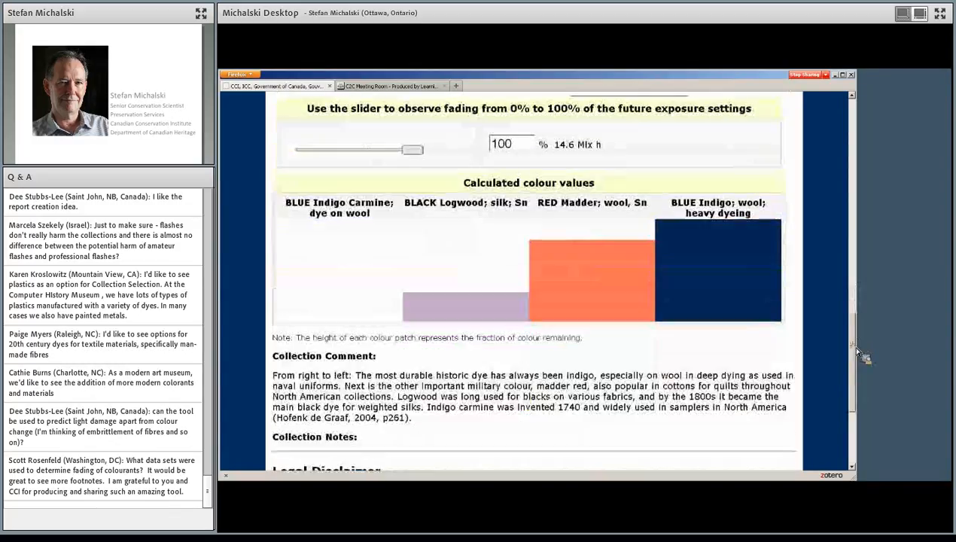
scroll("down", 3)
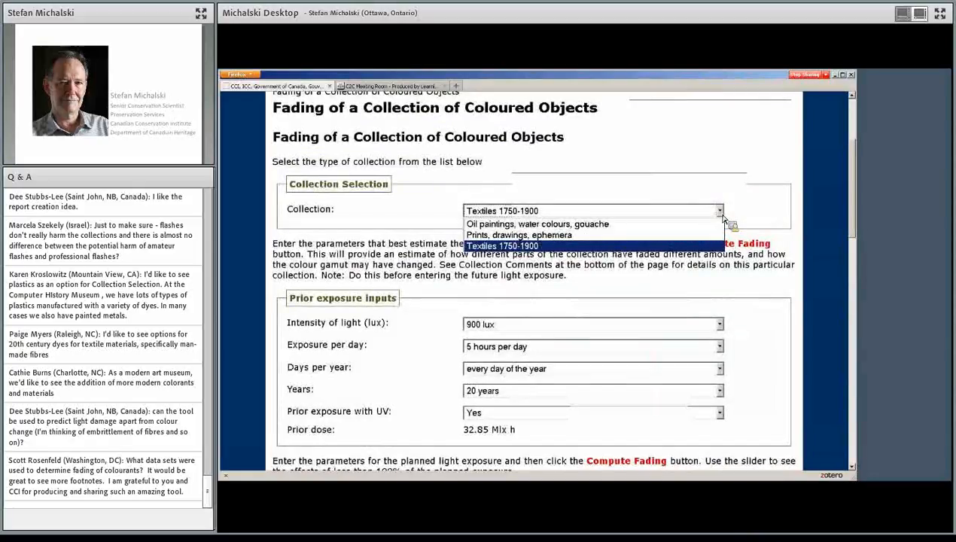
left_click(537, 224)
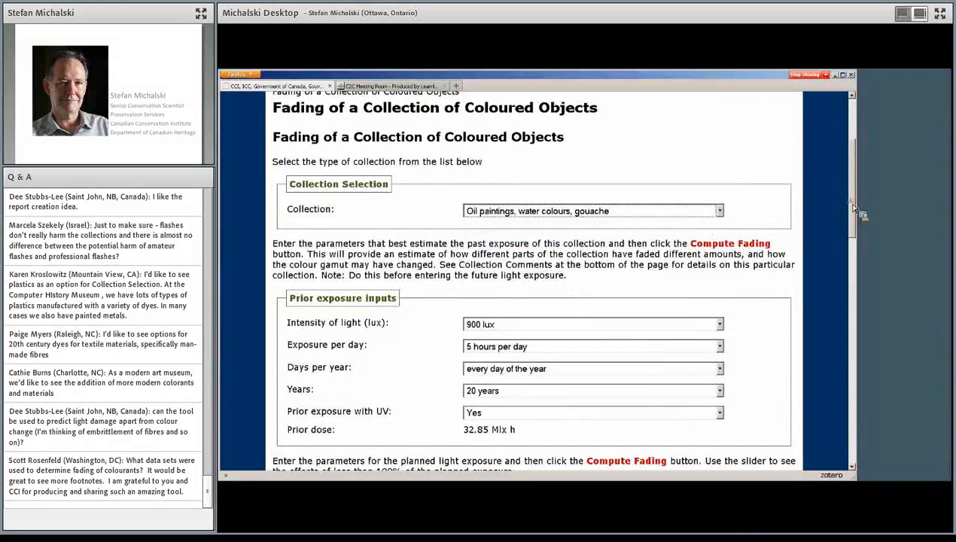
scroll("down", 3)
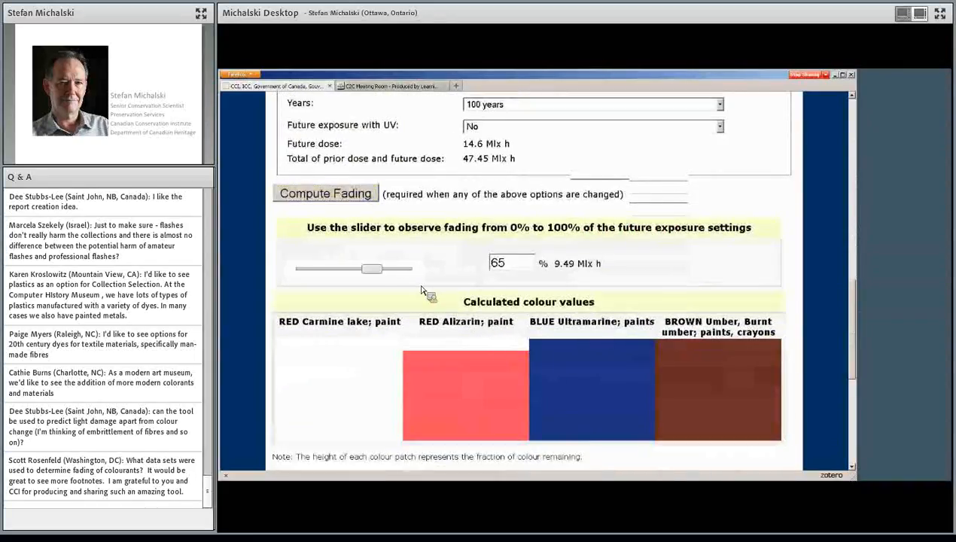
left_click_drag(372, 269, 294, 269)
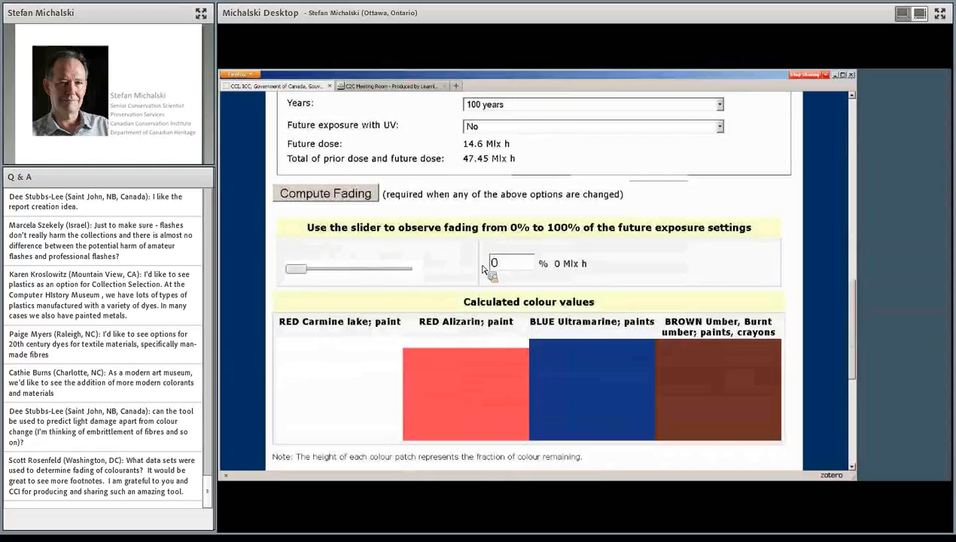
mouse_move(688, 311)
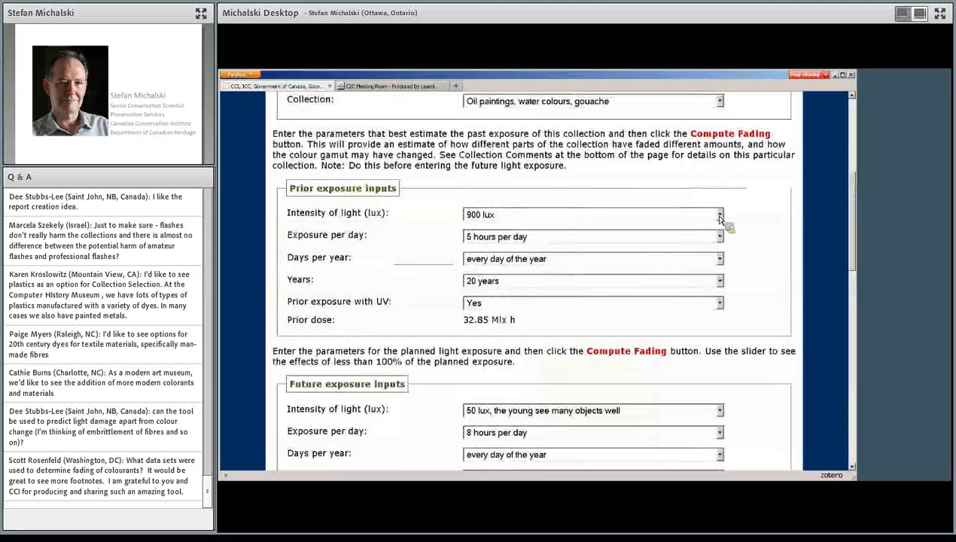
Set prior exposure to 150 lux for 3 months yearly, recompute fading, and reset the slider to 0%
left_click(719, 215)
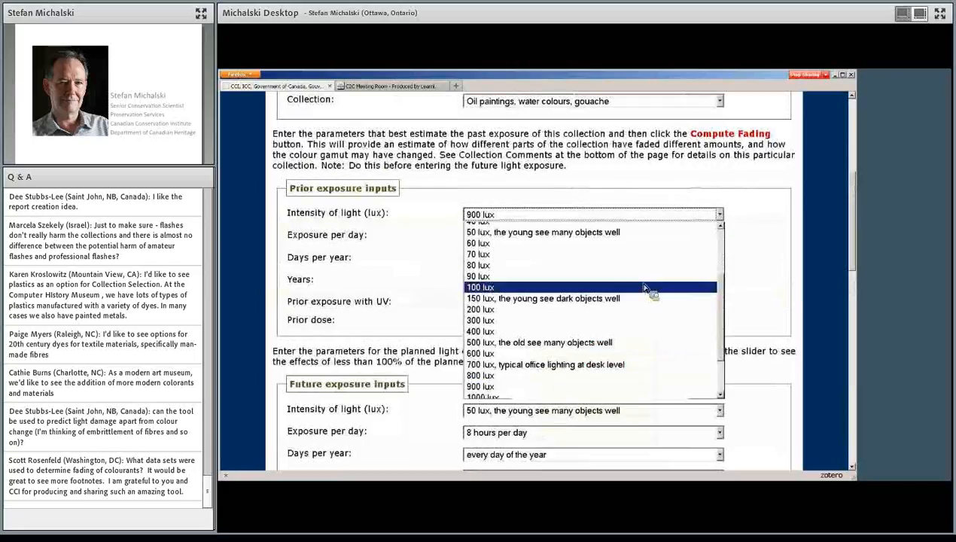
left_click(543, 298)
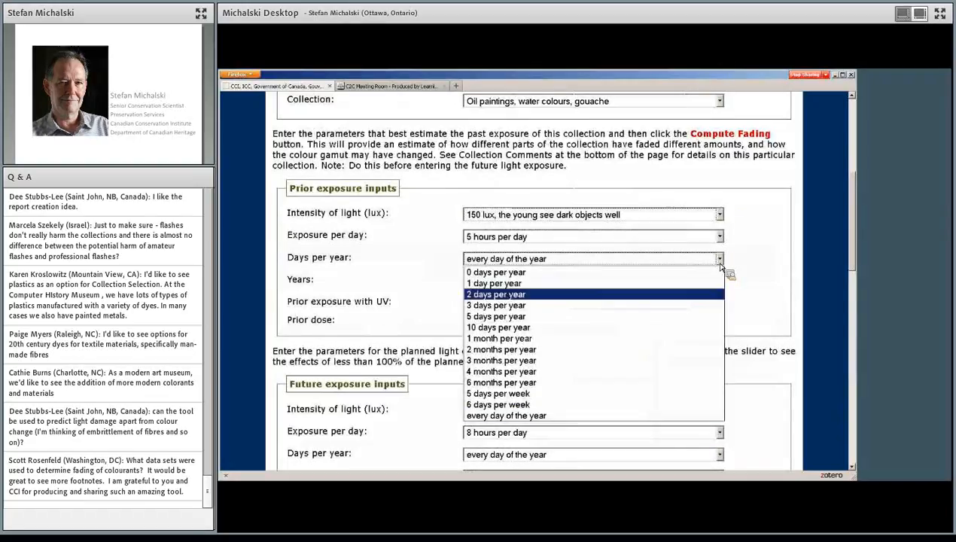
left_click(501, 361)
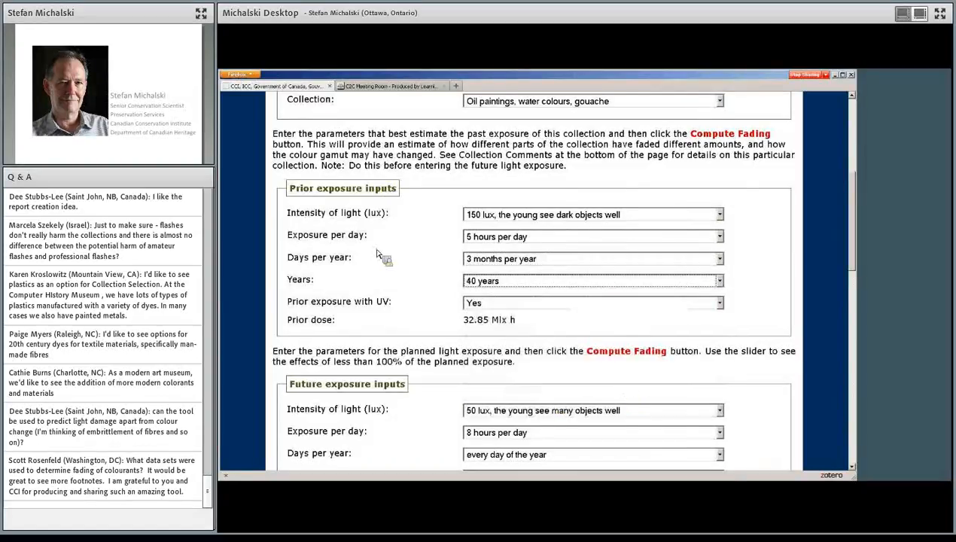
scroll("down", 3)
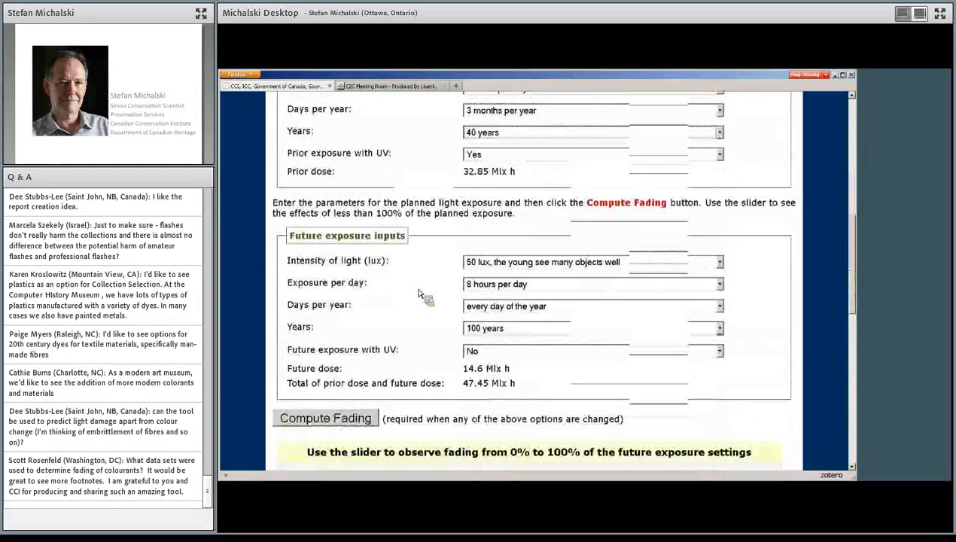
left_click(326, 417)
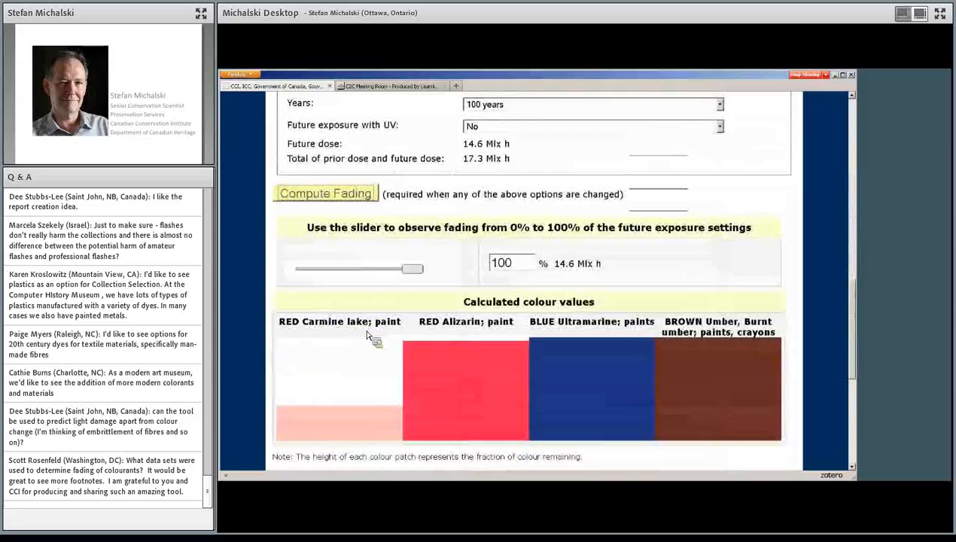
left_click_drag(414, 269, 290, 269)
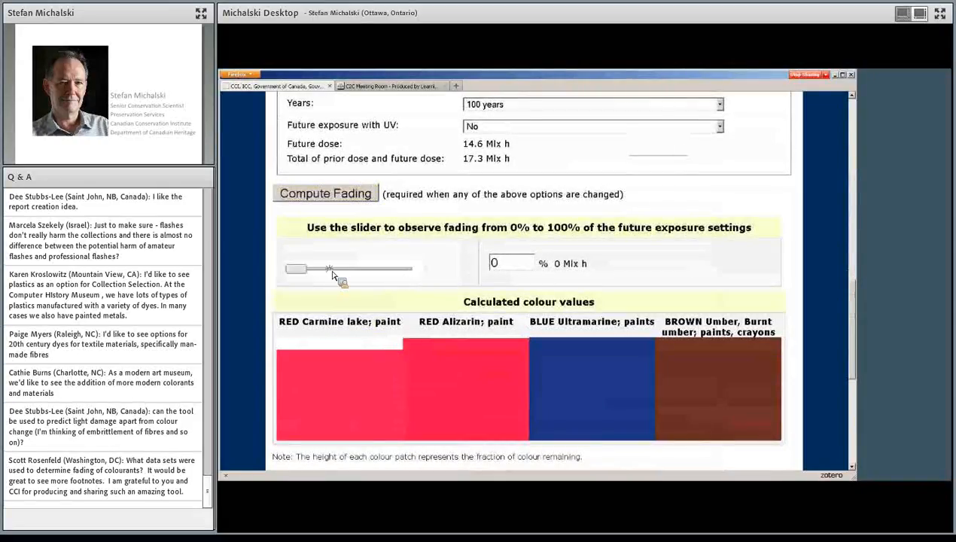
mouse_move(344, 409)
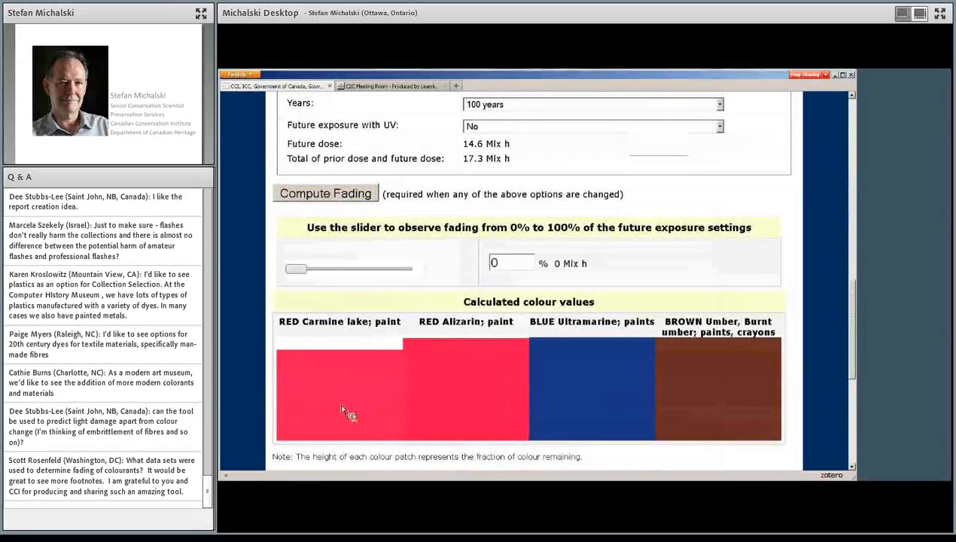
mouse_move(395, 390)
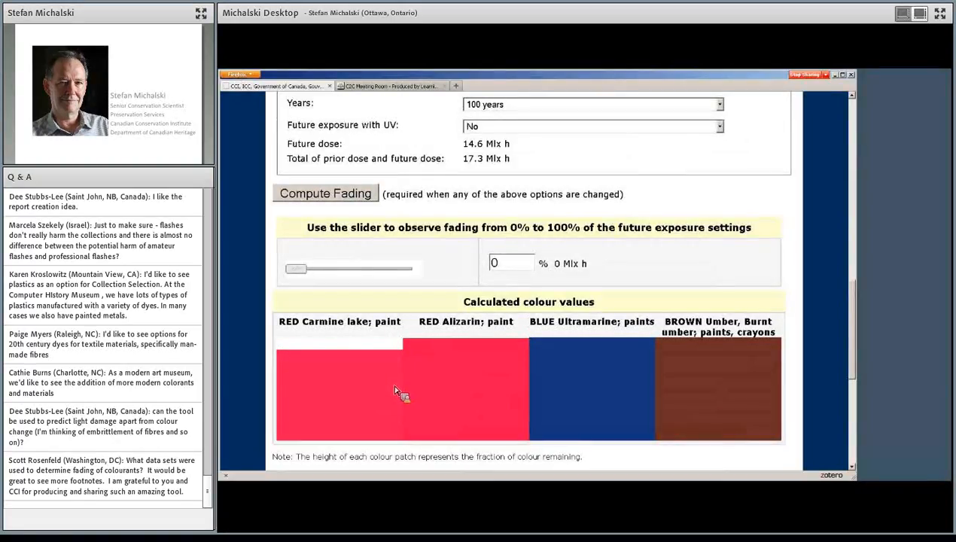
mouse_move(382, 404)
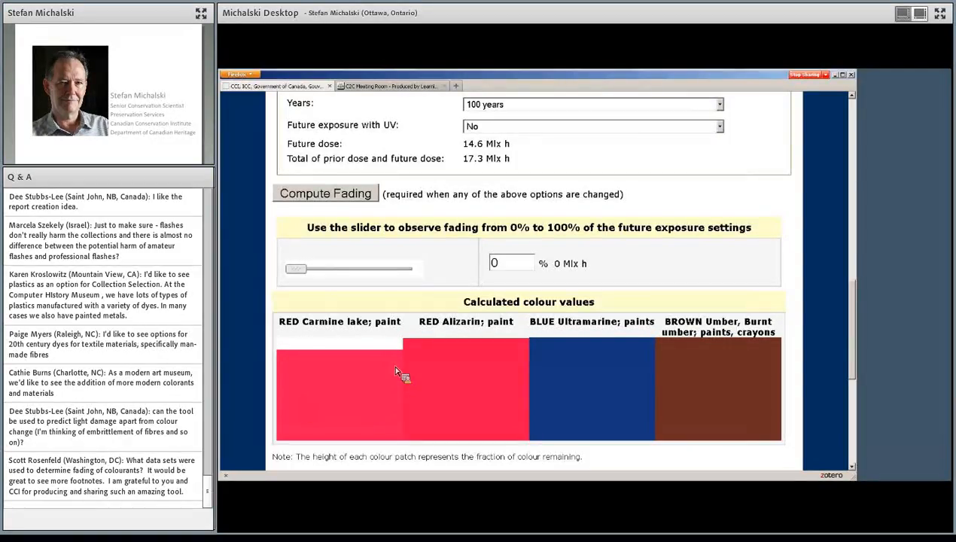
mouse_move(331, 417)
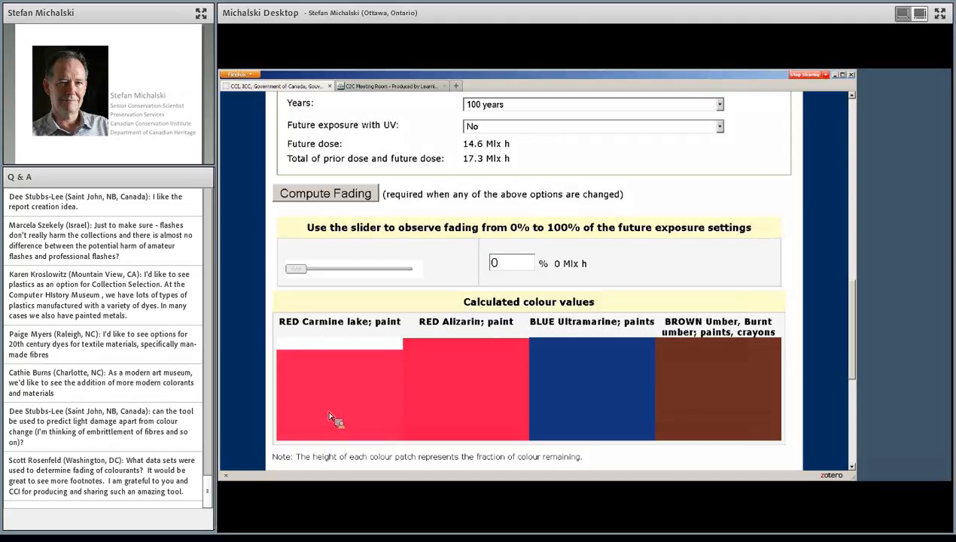
mouse_move(352, 401)
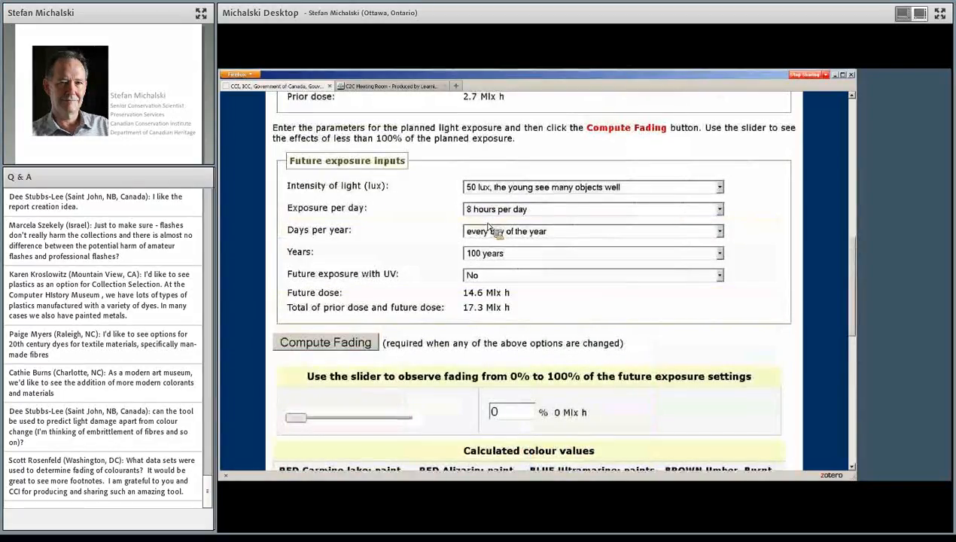
mouse_move(504, 258)
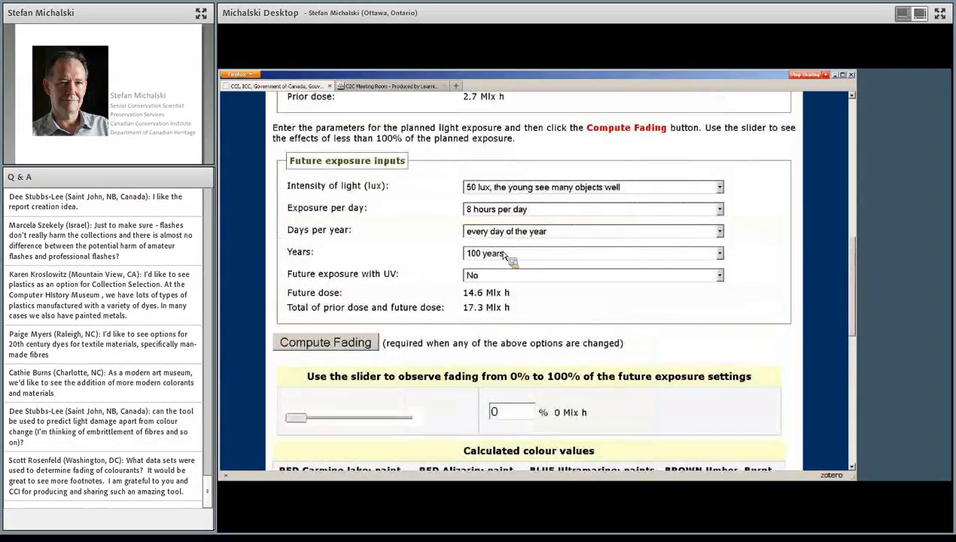
Sweep the fading slider back and forth between 0% and 100%, stopping near 12%
scroll("down", 3)
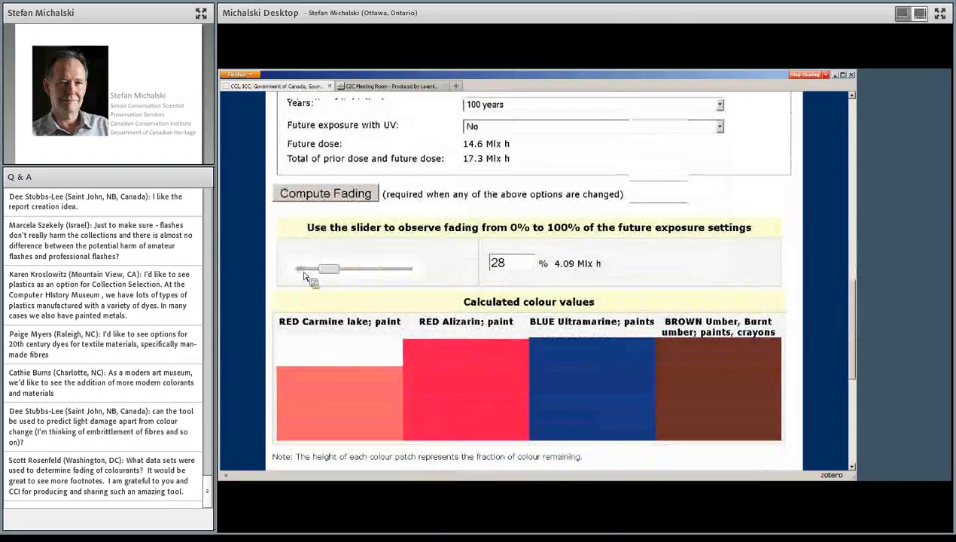
left_click_drag(329, 269, 414, 269)
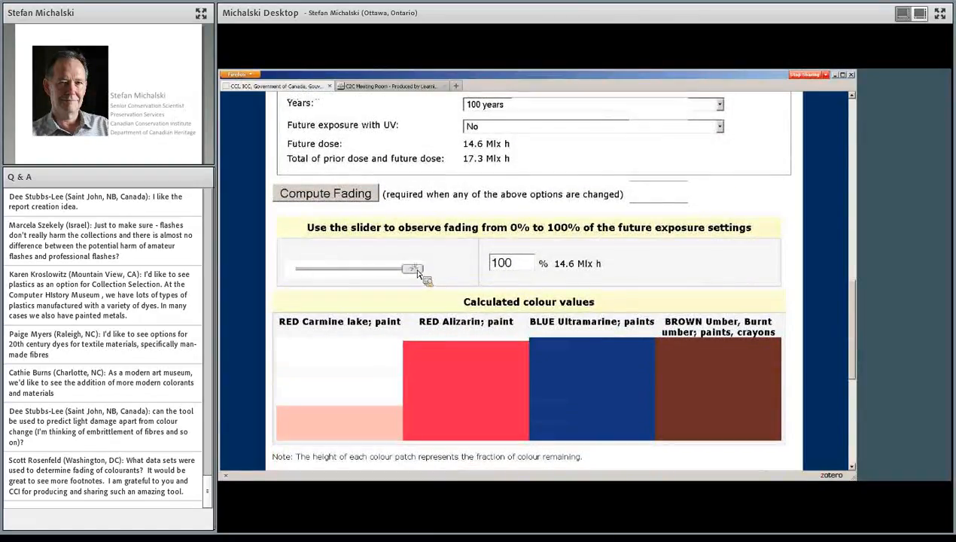
left_click_drag(416, 269, 293, 268)
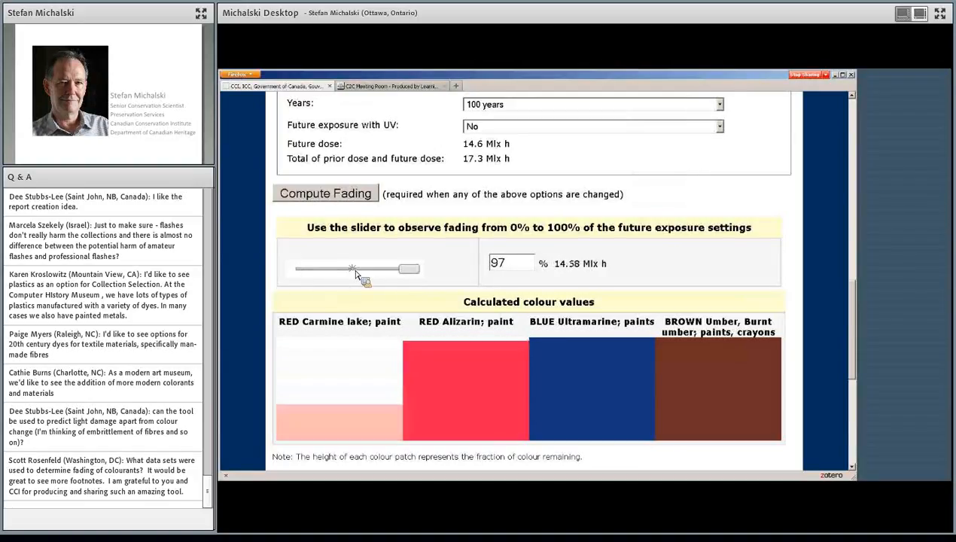
left_click_drag(353, 268, 414, 269)
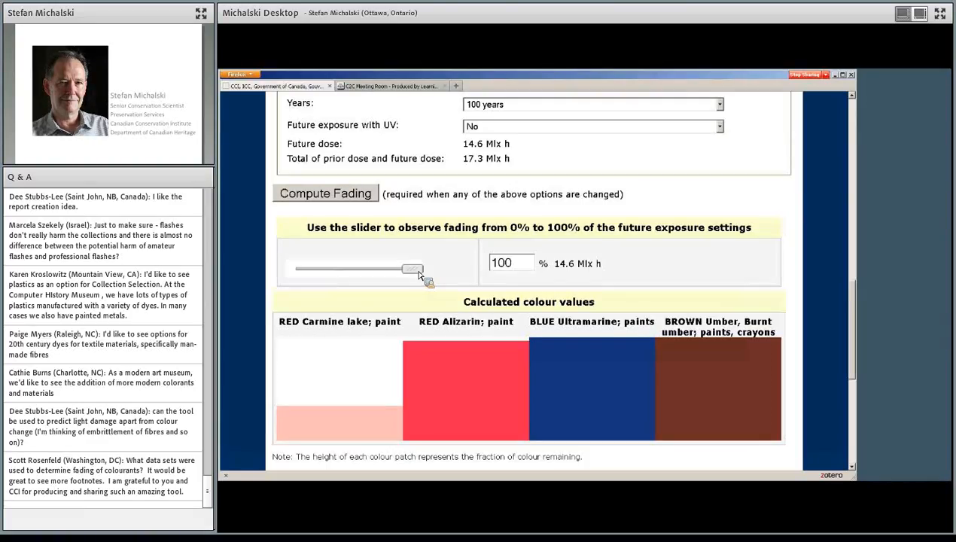
left_click_drag(413, 268, 370, 269)
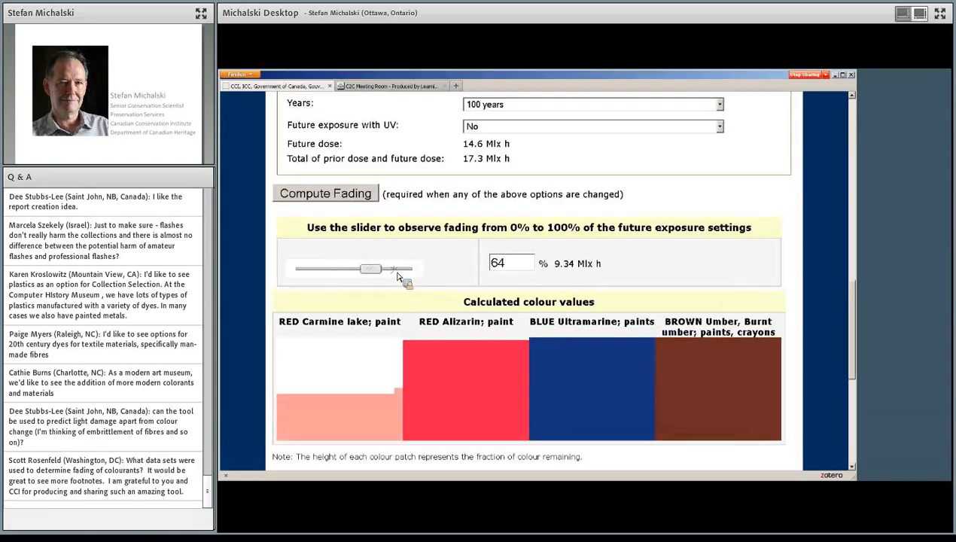
left_click_drag(370, 269, 312, 269)
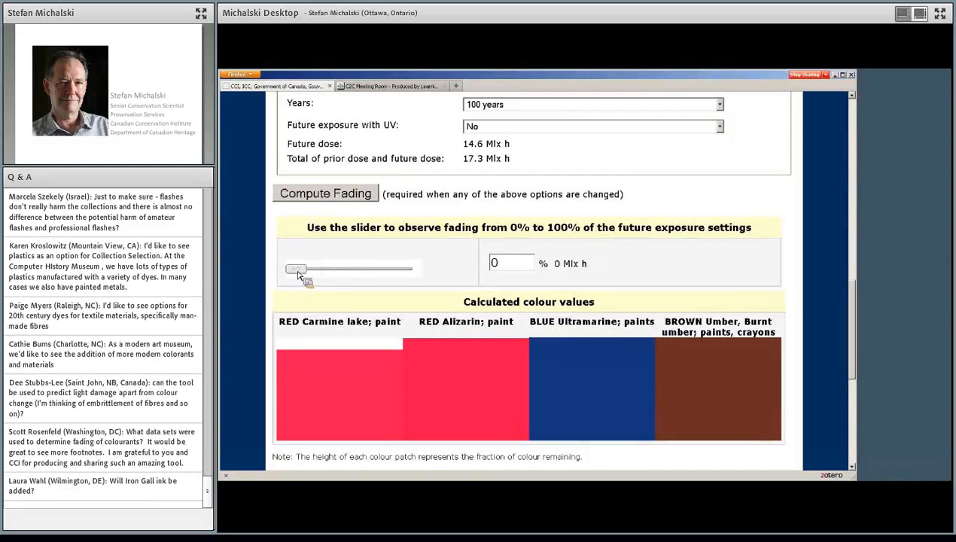
left_click_drag(295, 269, 308, 269)
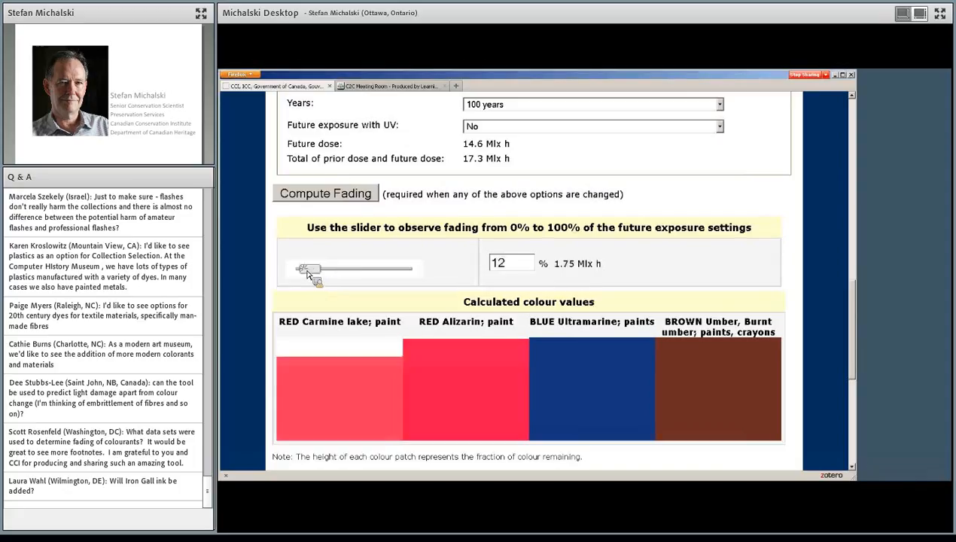
left_click_drag(309, 268, 413, 269)
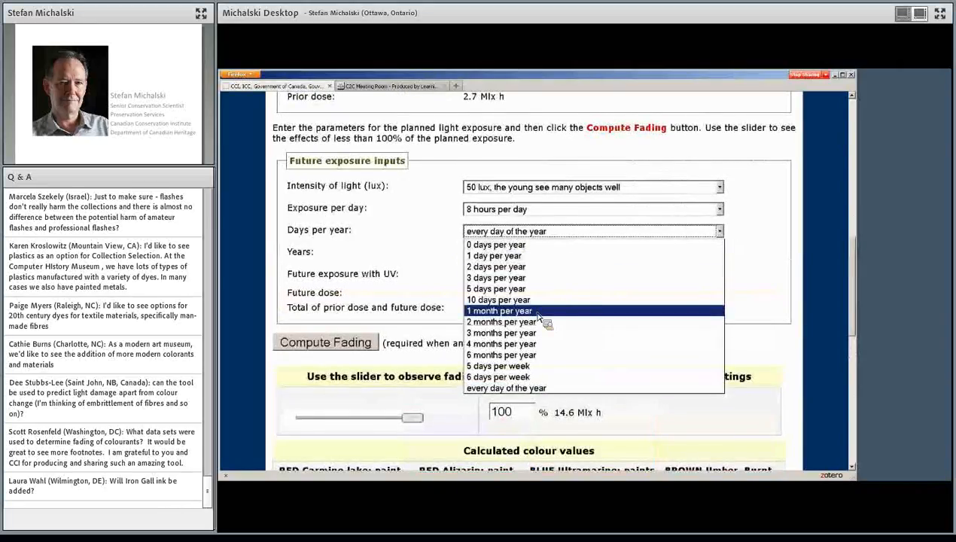
mouse_move(547, 315)
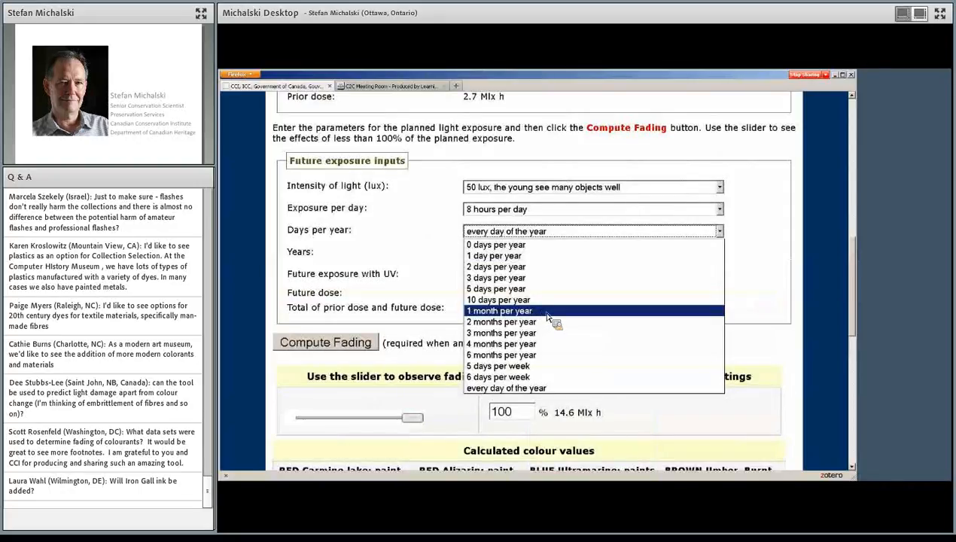
Set future exposure to 1 month per year and compare fading at 59%, 100%, 50%, 29% and 64%
left_click(501, 310)
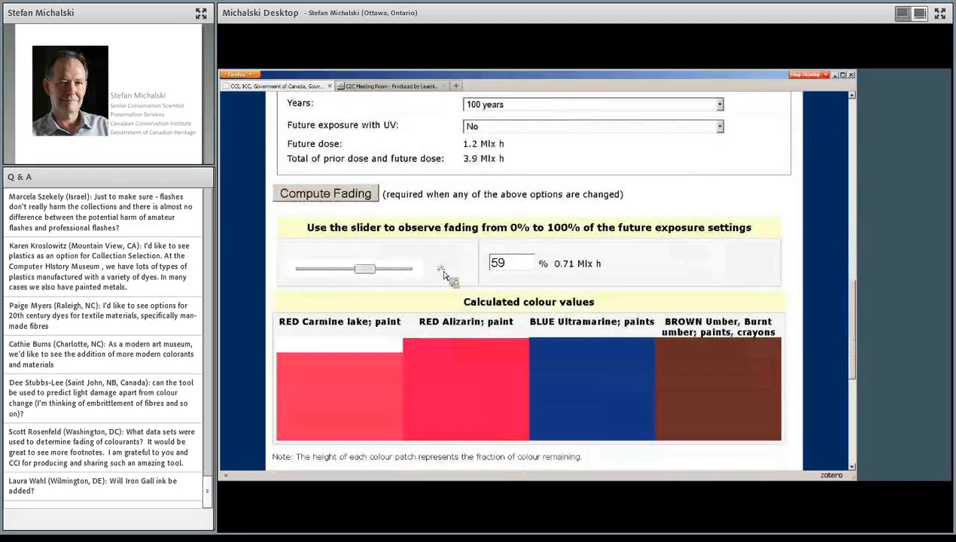
left_click_drag(365, 269, 417, 269)
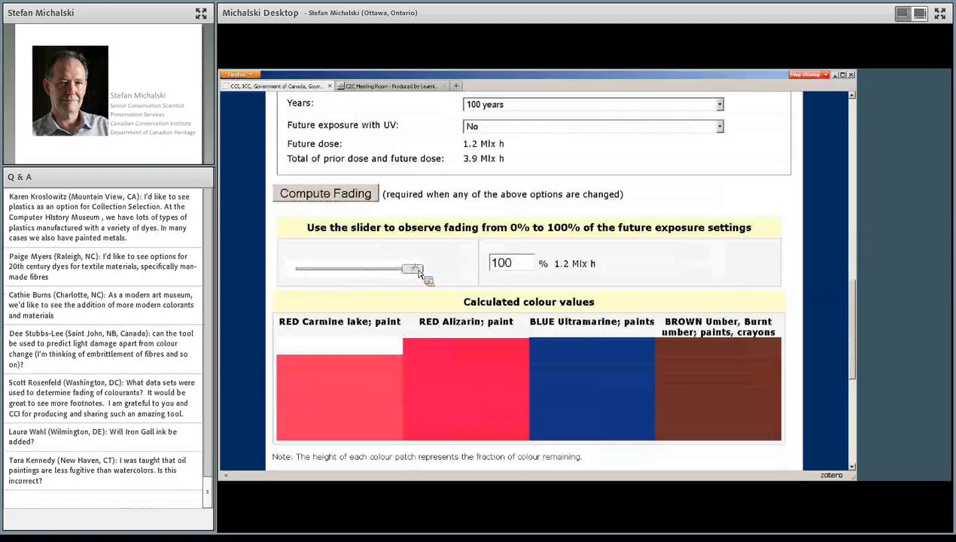
left_click_drag(418, 268, 354, 269)
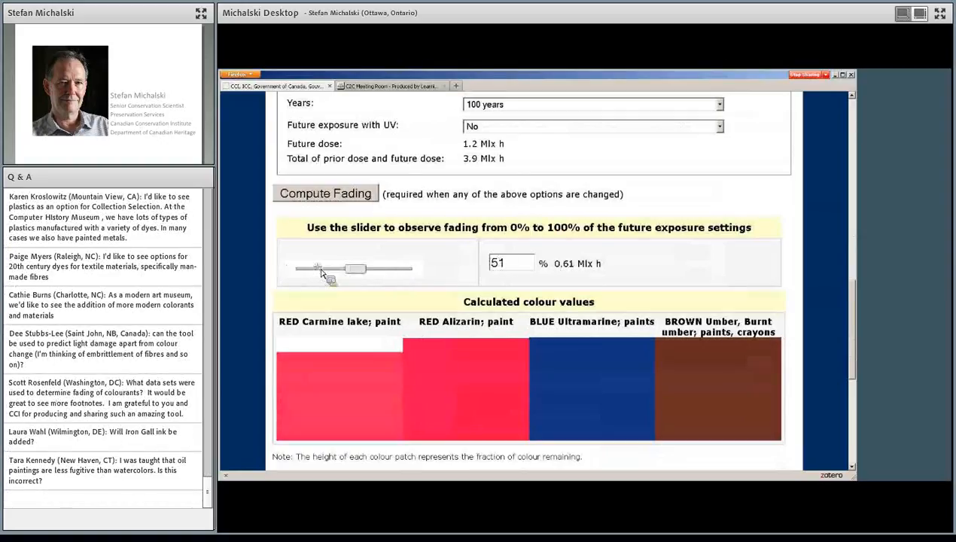
left_click_drag(356, 268, 329, 269)
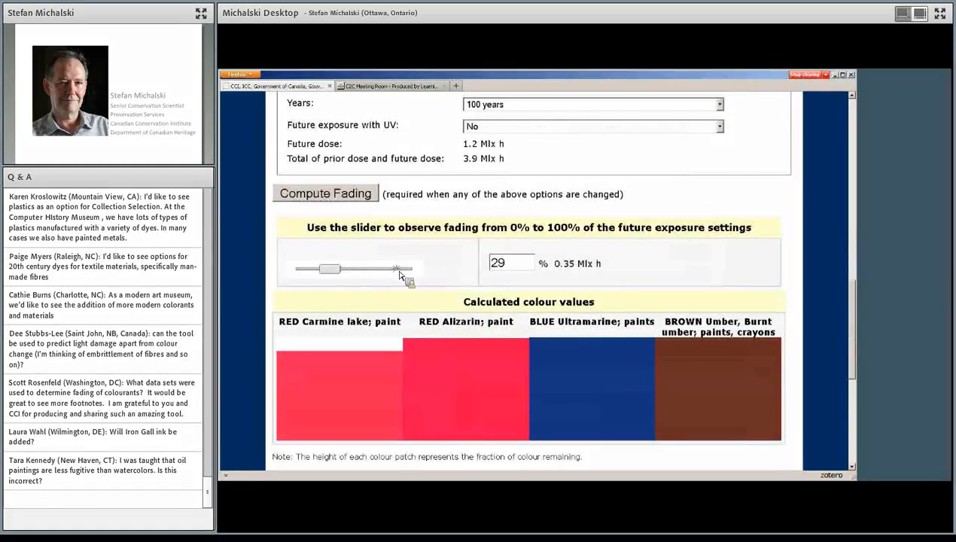
left_click_drag(328, 269, 370, 268)
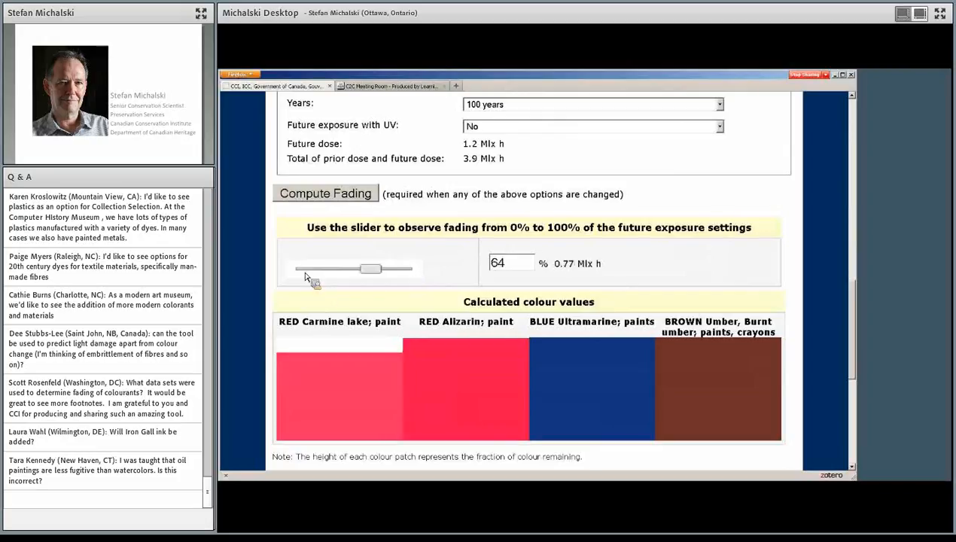
left_click_drag(370, 269, 404, 269)
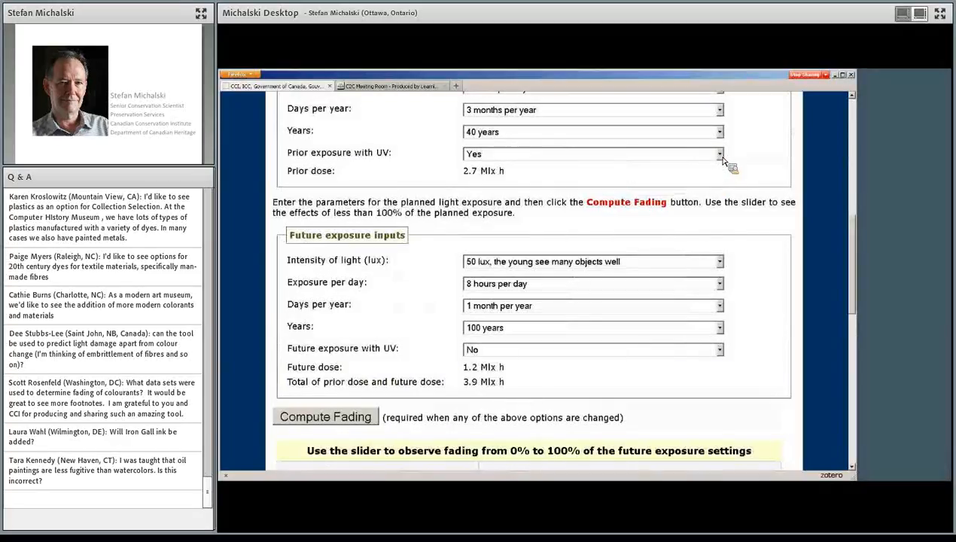
Review the prior UV exposure setting and preview the heavier-dose patches at 8% fading
left_click(718, 140)
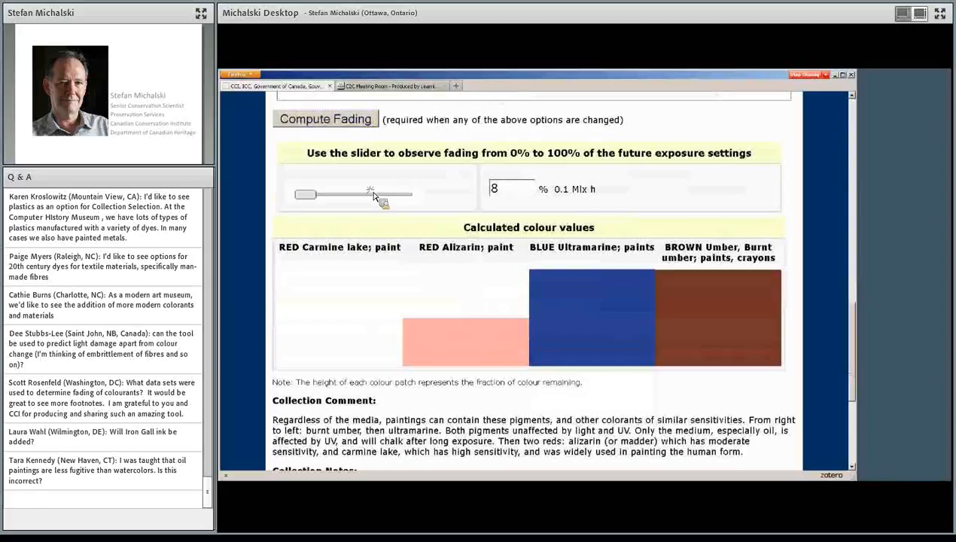
left_click_drag(368, 194, 295, 194)
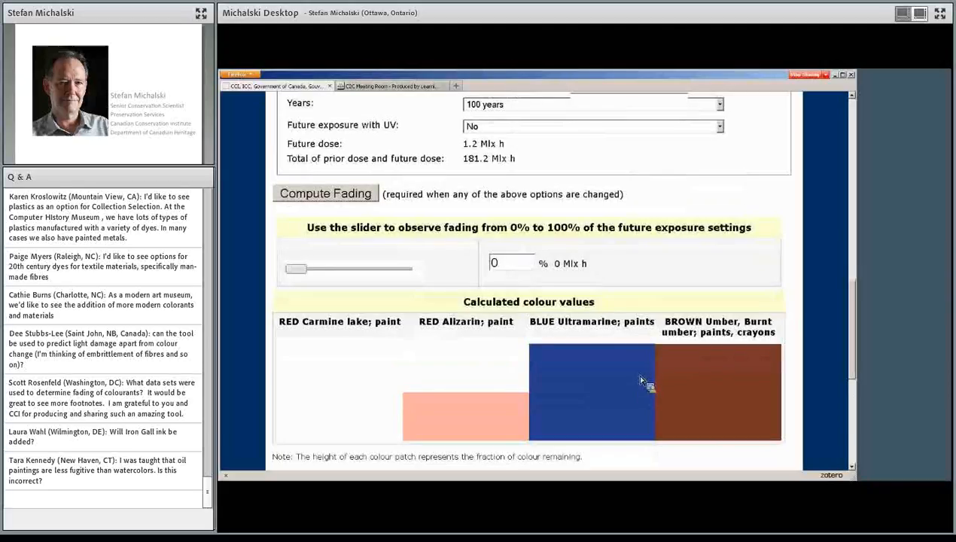
mouse_move(640, 329)
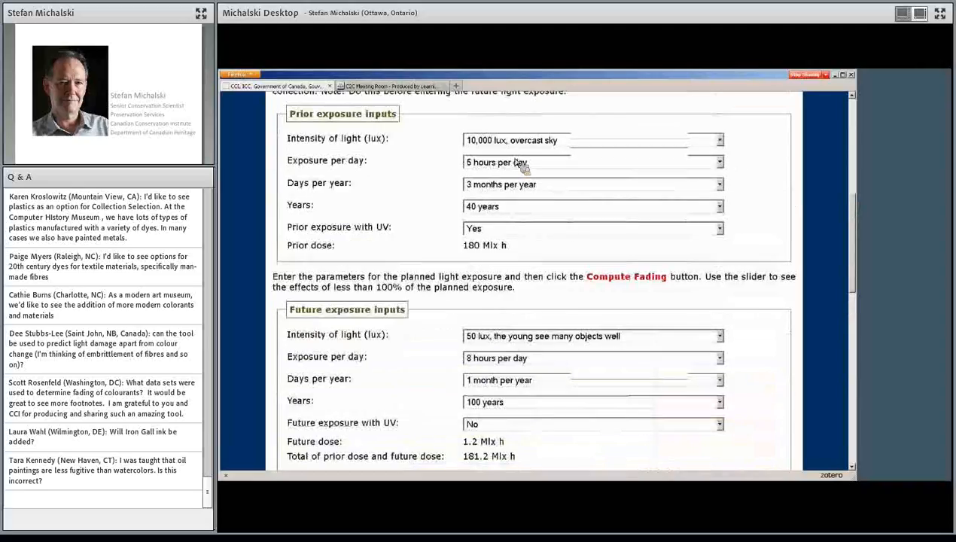
left_click(718, 184)
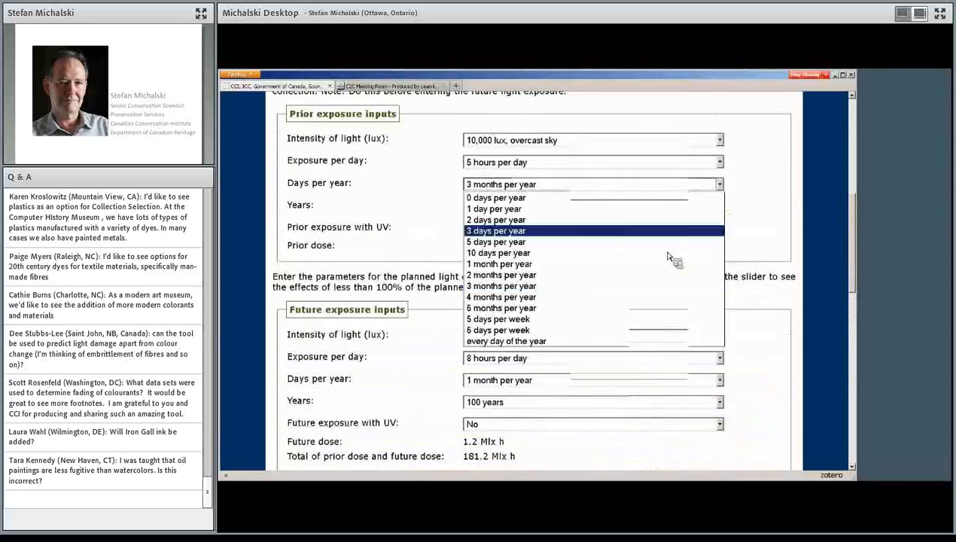
left_click(715, 162)
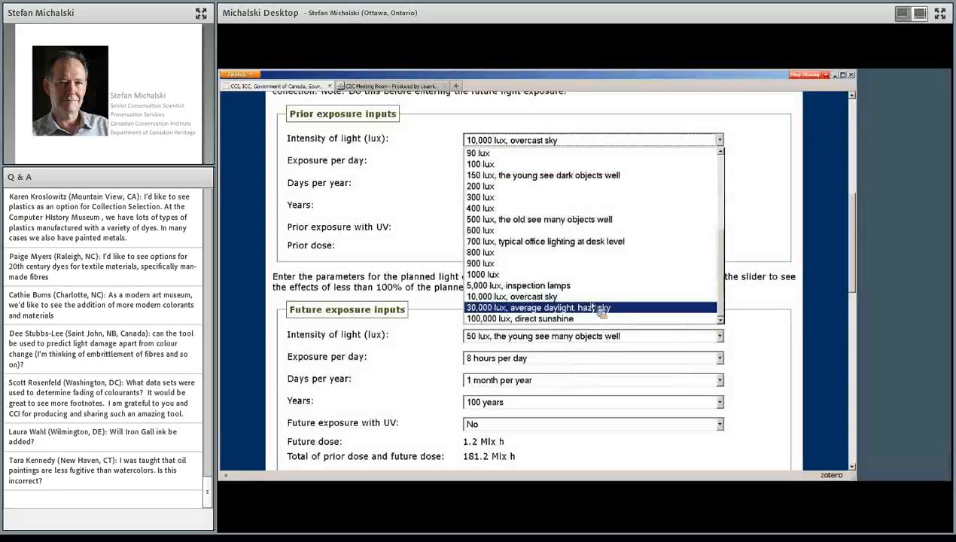
left_click(536, 307)
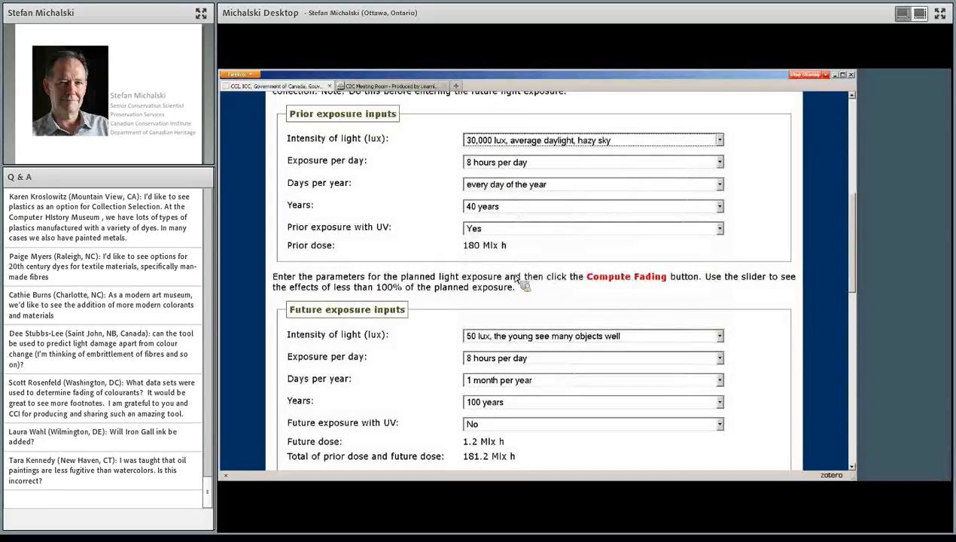
scroll("down", 3)
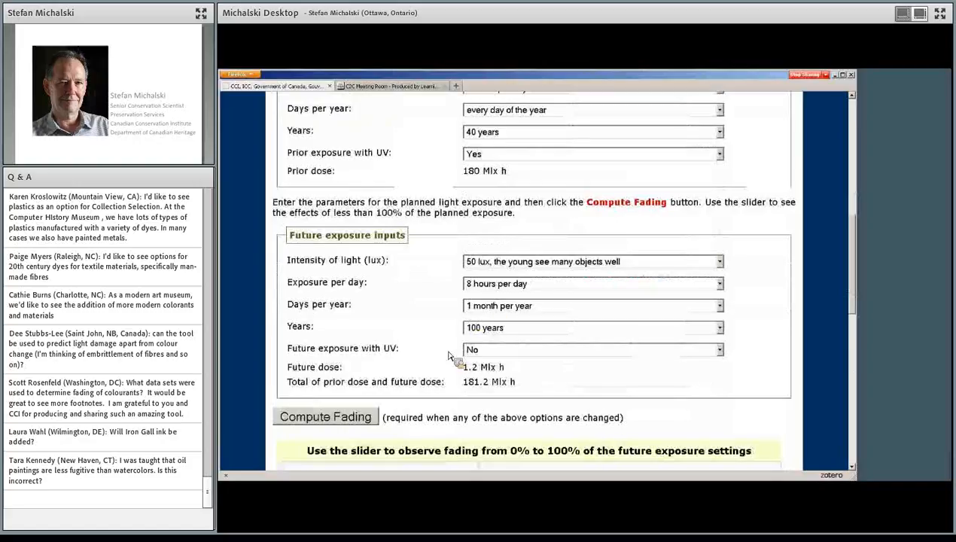
left_click(325, 416)
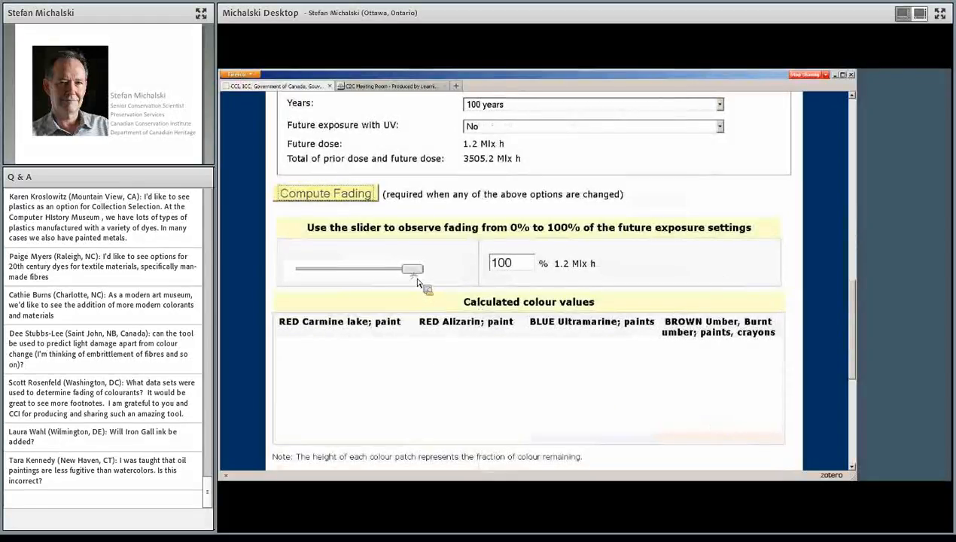
left_click_drag(412, 268, 293, 268)
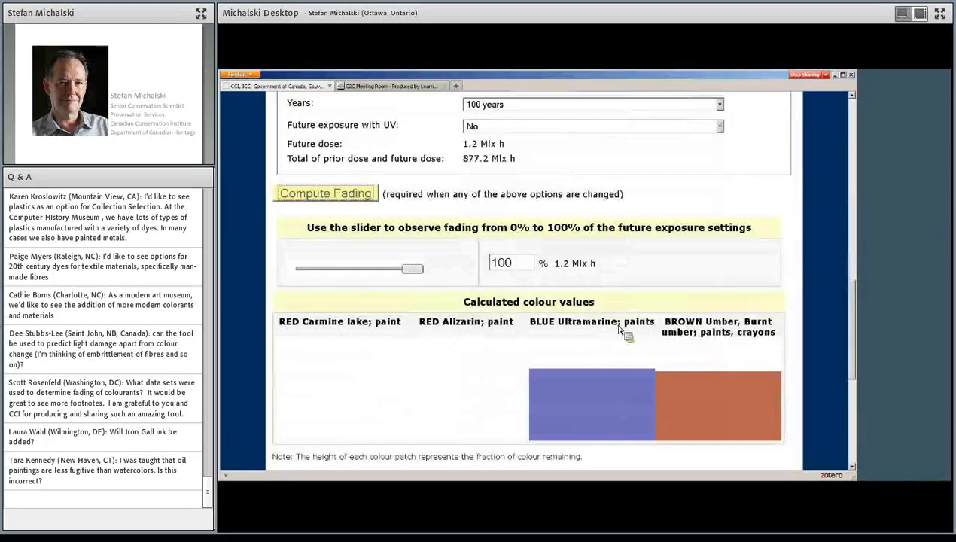
mouse_move(691, 393)
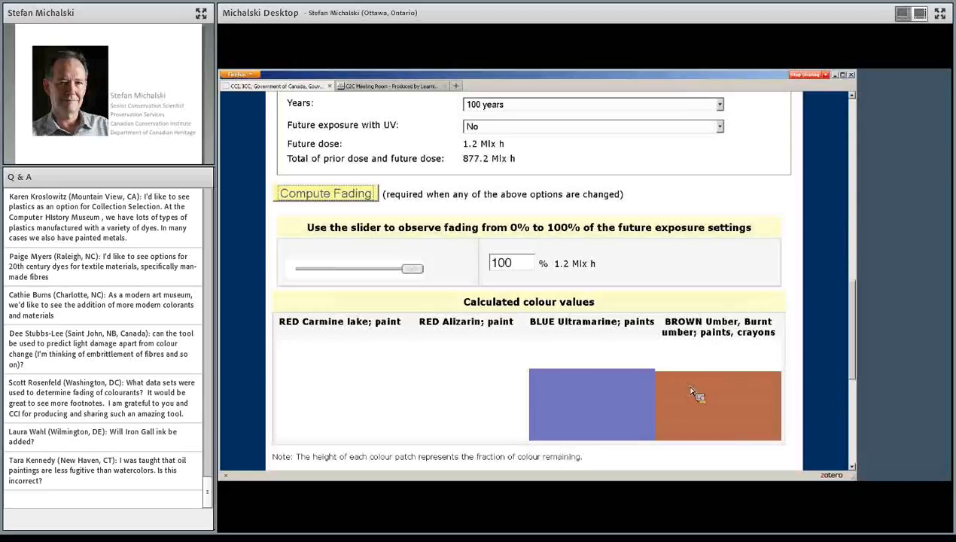
scroll("down", 3)
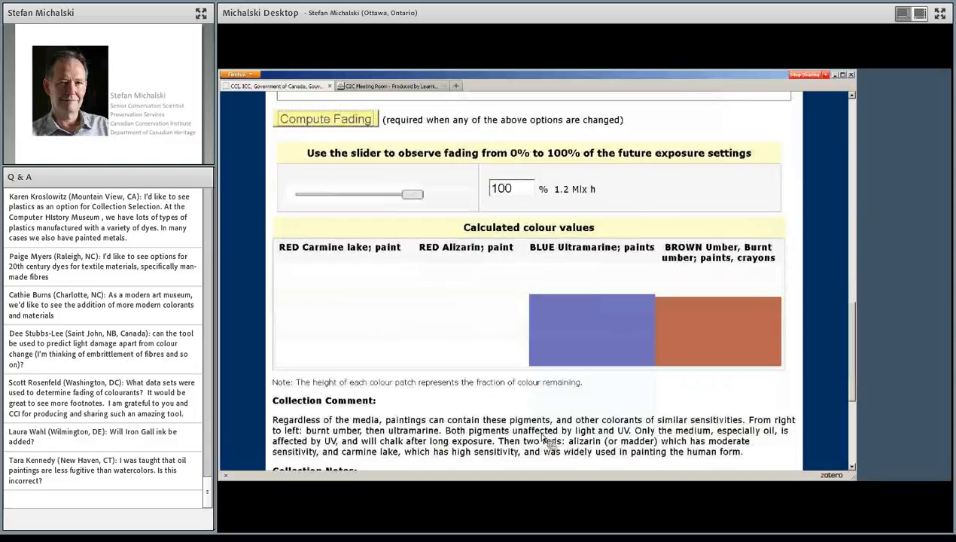
mouse_move(666, 443)
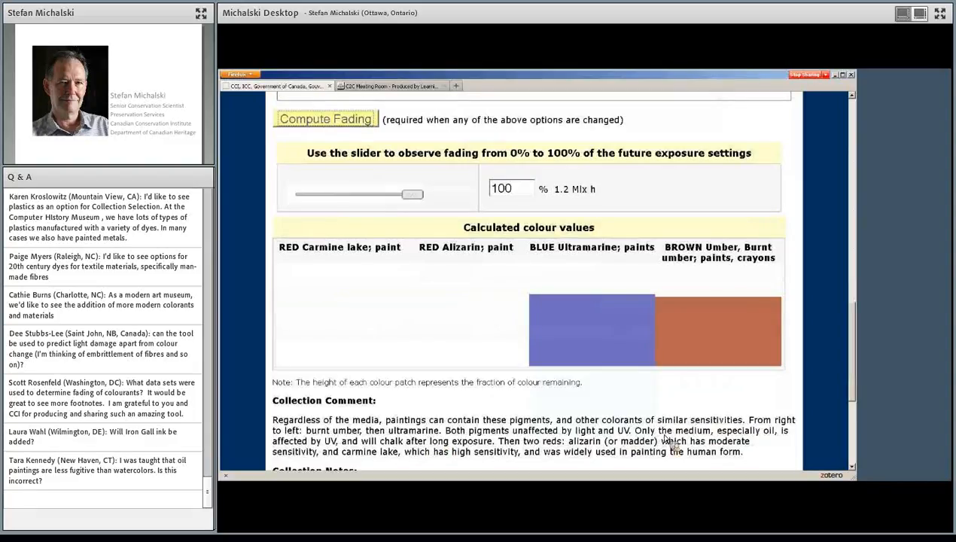
mouse_move(357, 452)
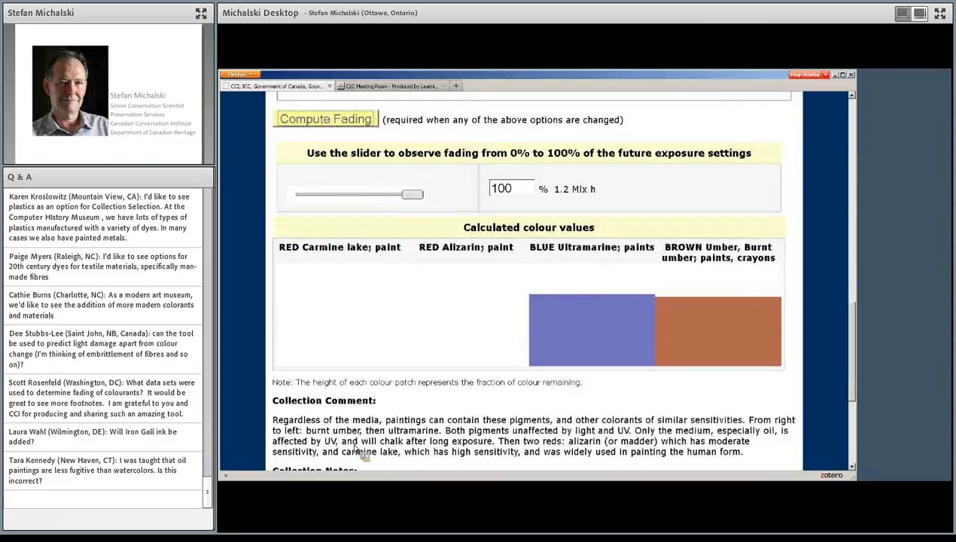
mouse_move(447, 455)
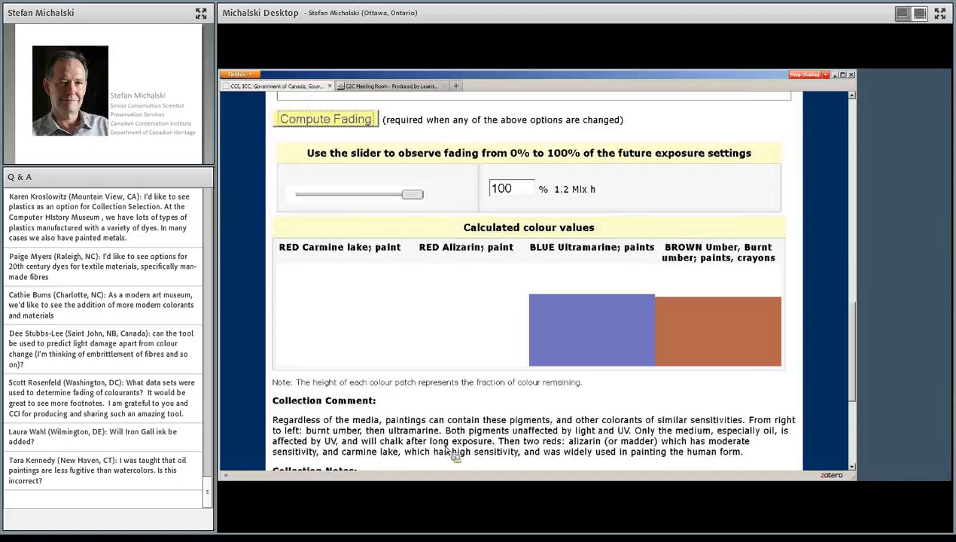
mouse_move(619, 321)
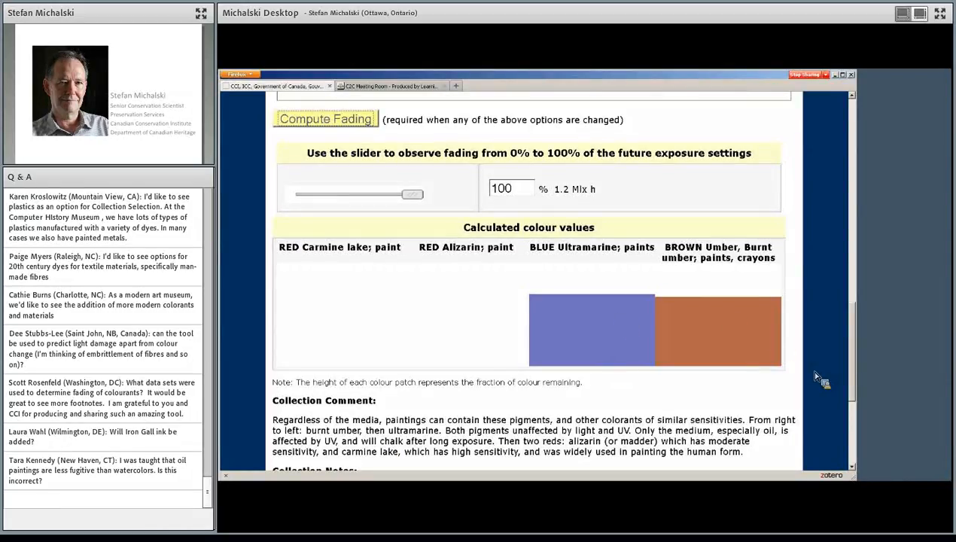
mouse_move(866, 370)
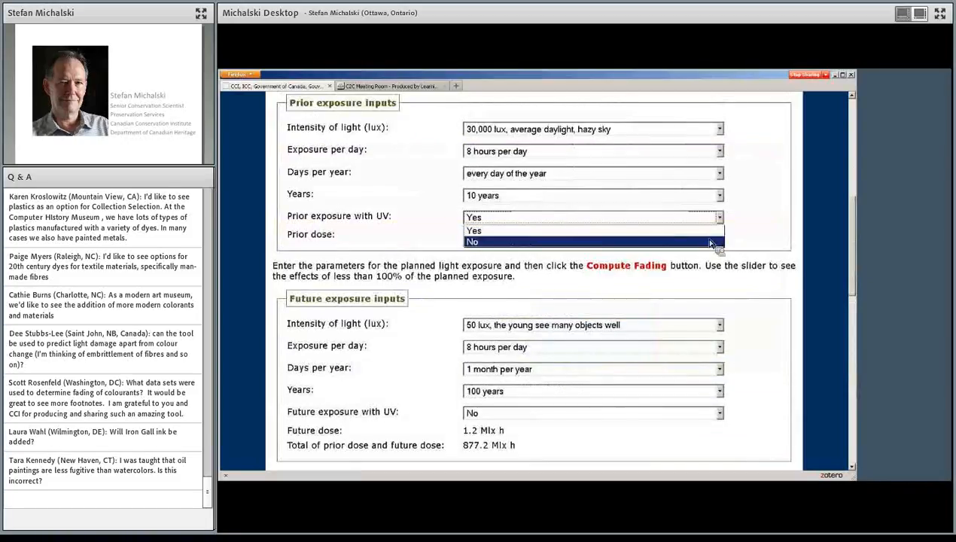
Set 'Prior exposure with UV' to No and scroll down to the recomputed colour patches
left_click(474, 241)
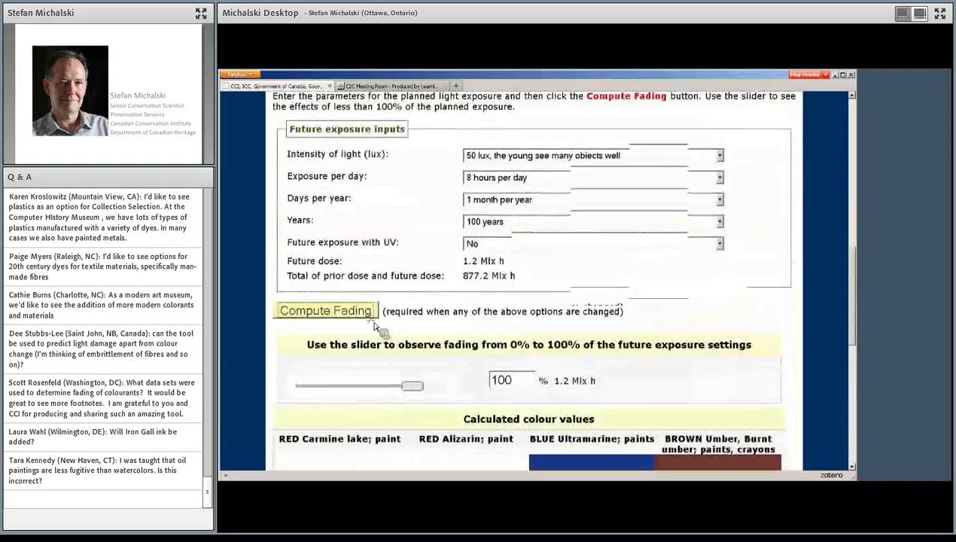
scroll("down", 3)
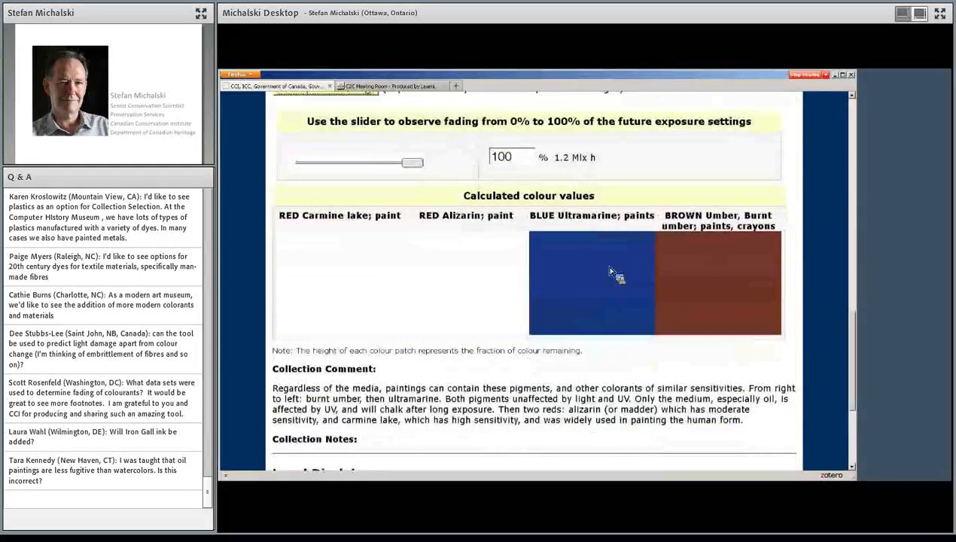
mouse_move(696, 278)
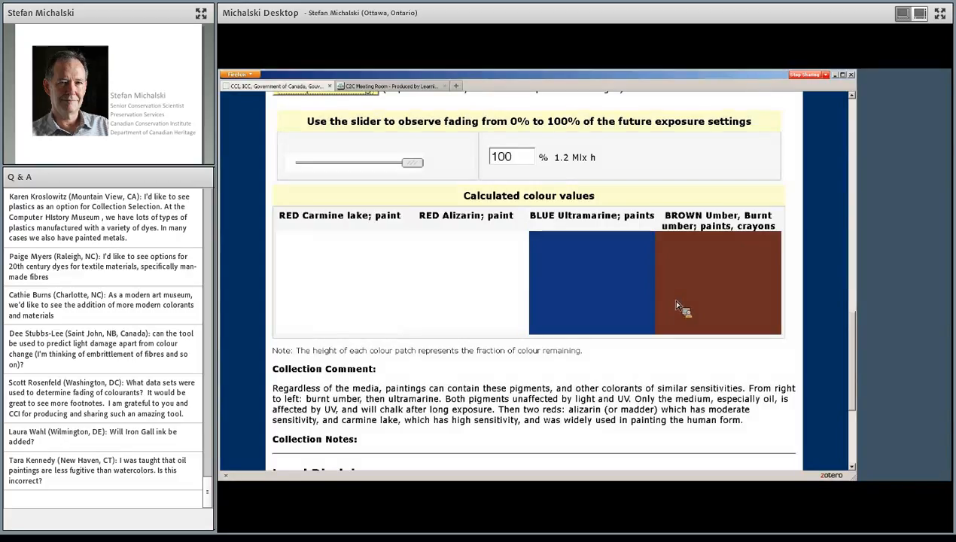
mouse_move(709, 329)
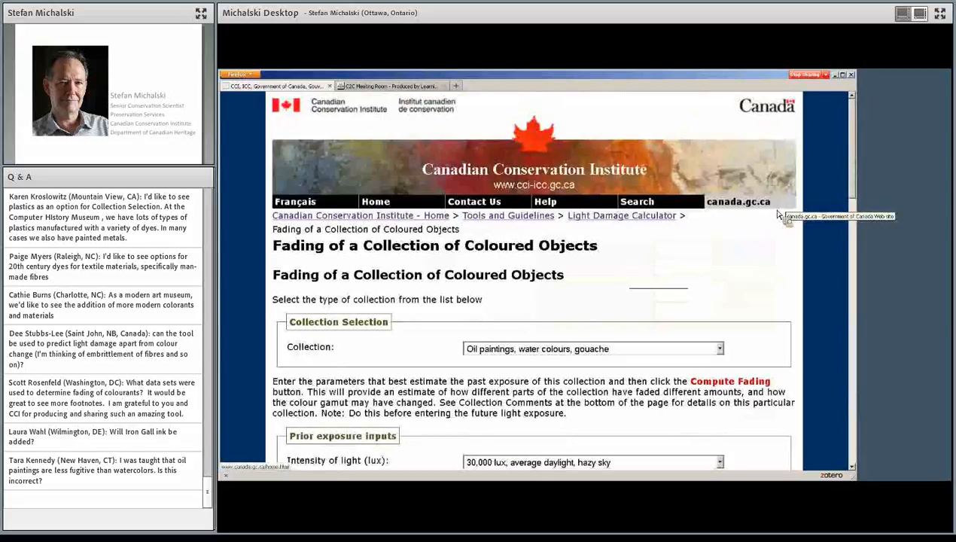
mouse_move(689, 260)
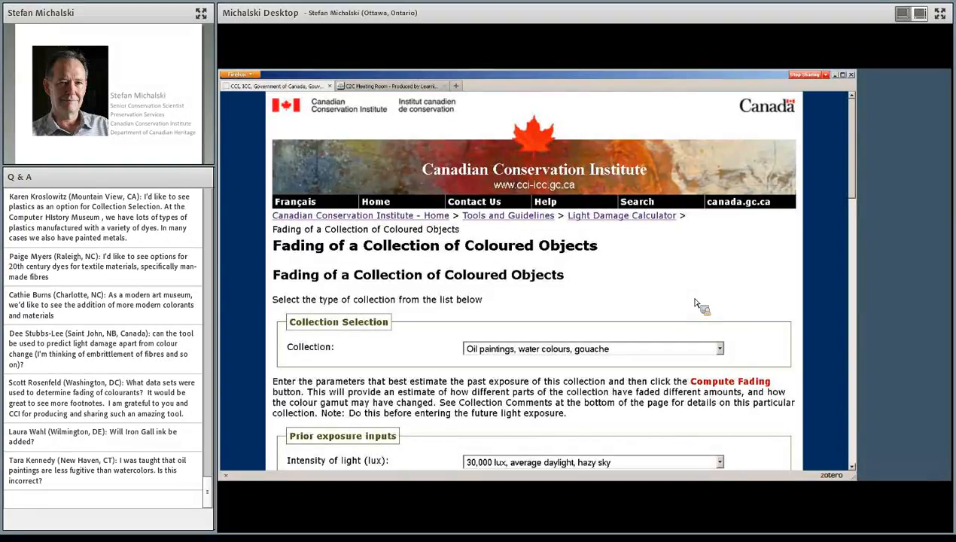
mouse_move(745, 241)
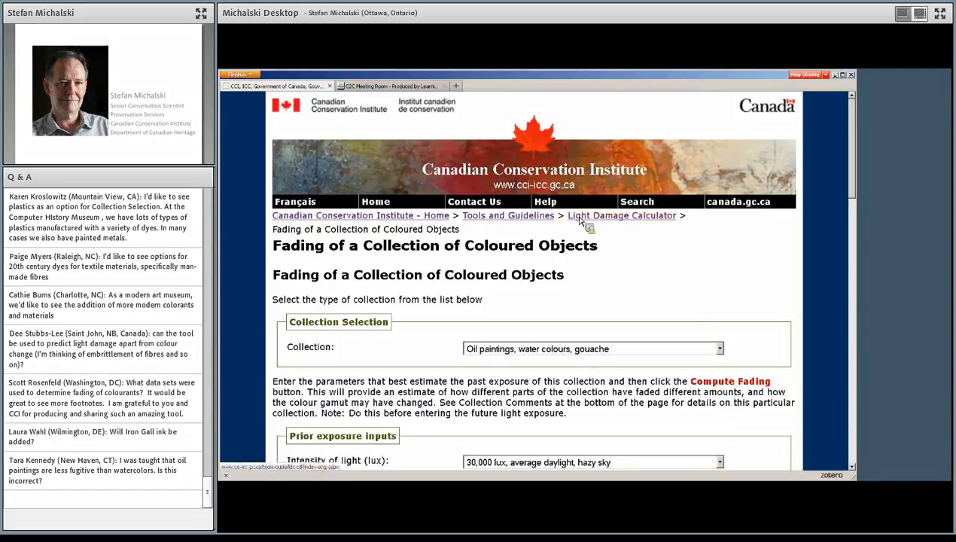
Follow the Light Damage Calculator breadcrumb back to the Fading of a Single colourant calculator
left_click(621, 215)
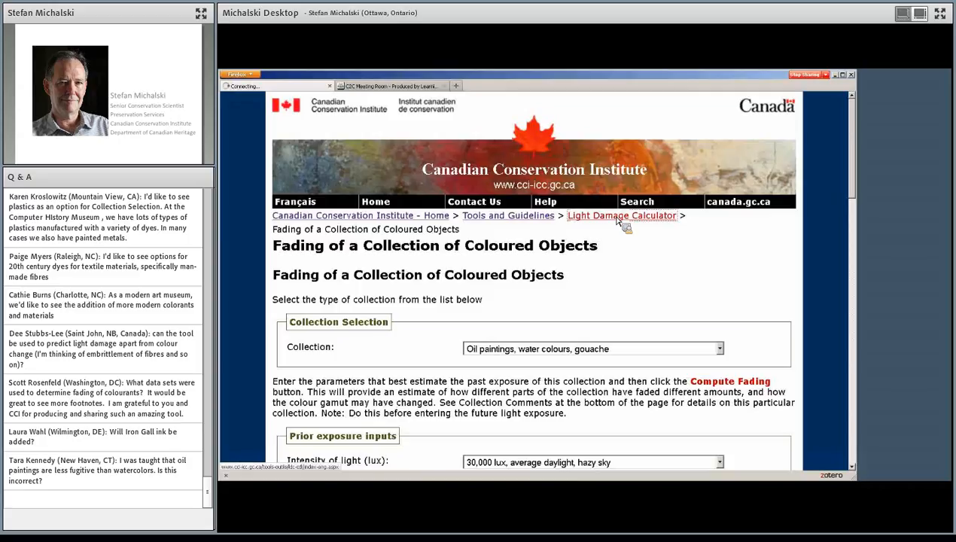
mouse_move(622, 224)
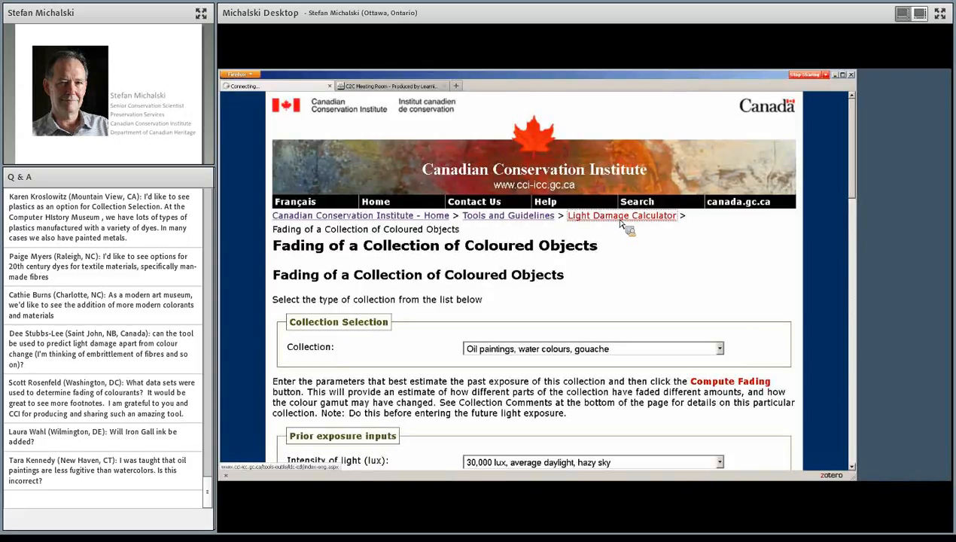
left_click(621, 215)
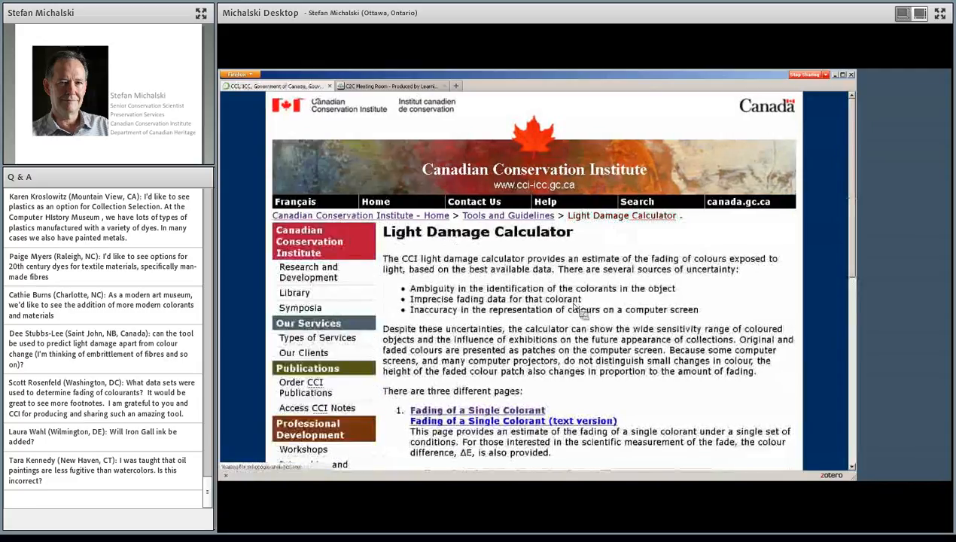
scroll("down", 3)
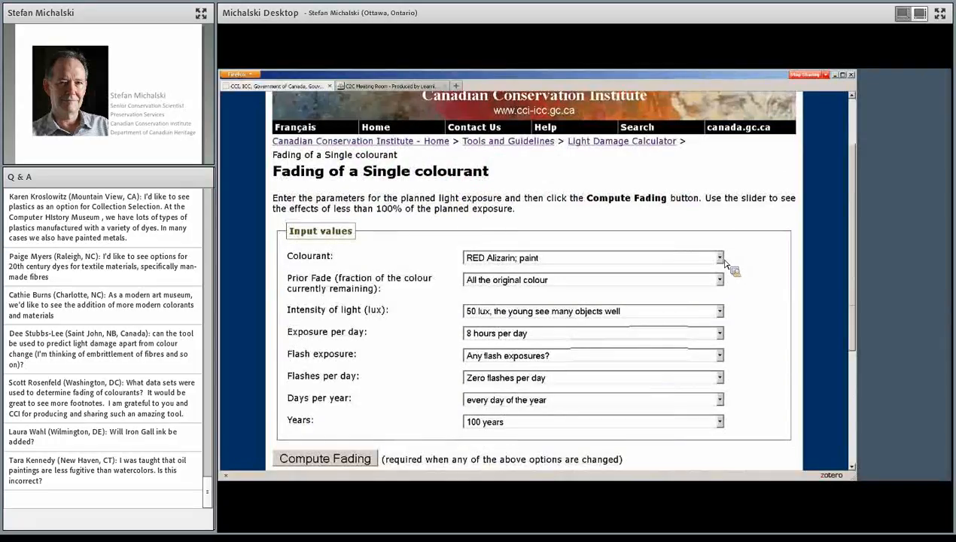
Compute fading with REFERENCES as the colourant and scroll down to its colourant literature list
left_click(717, 257)
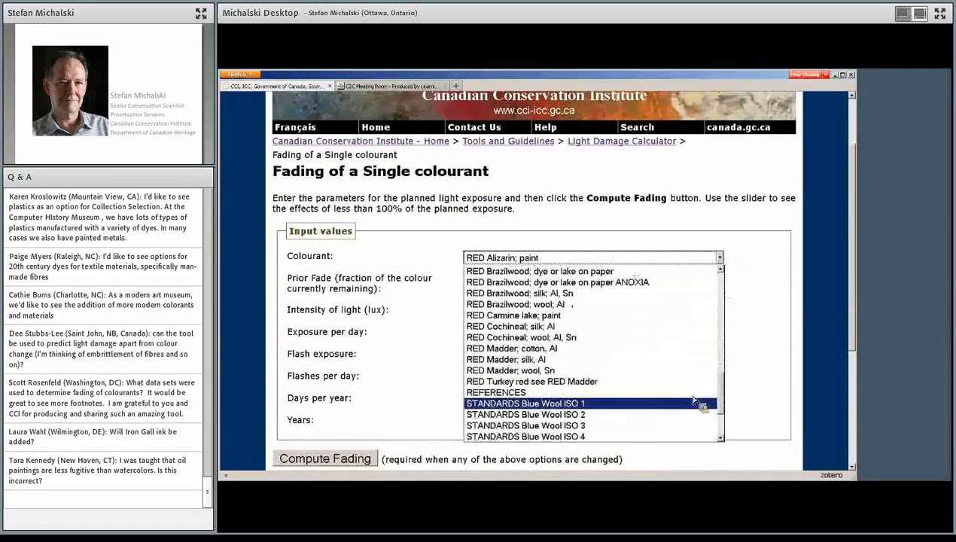
mouse_move(515, 392)
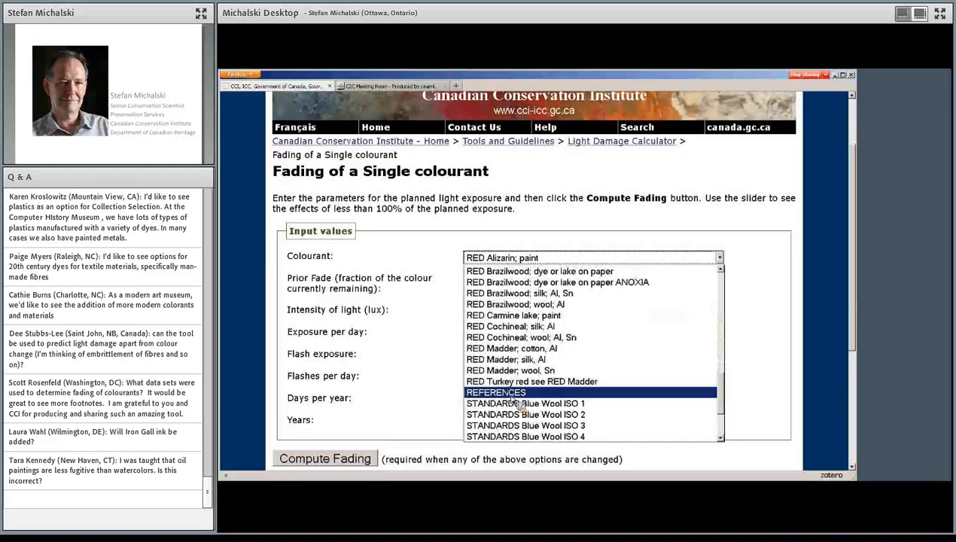
left_click(495, 391)
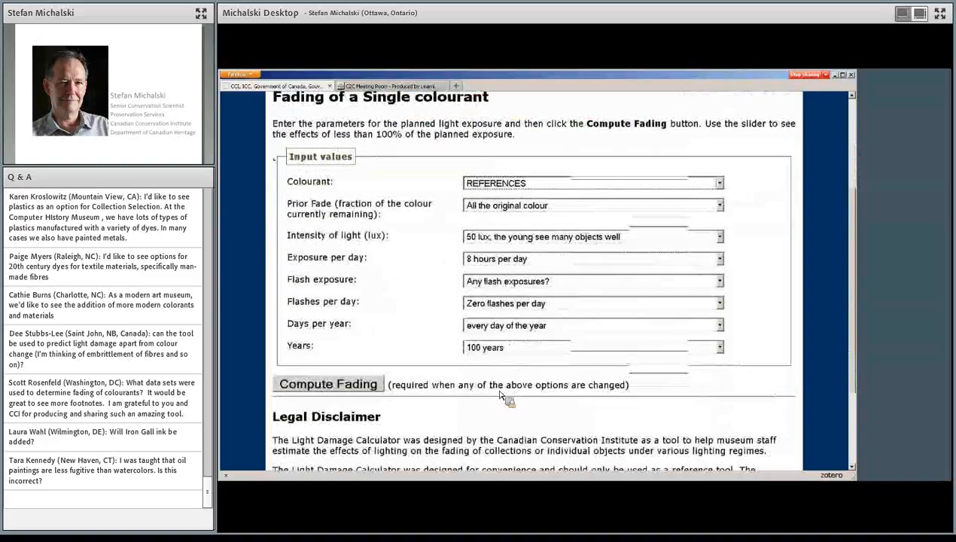
left_click(327, 383)
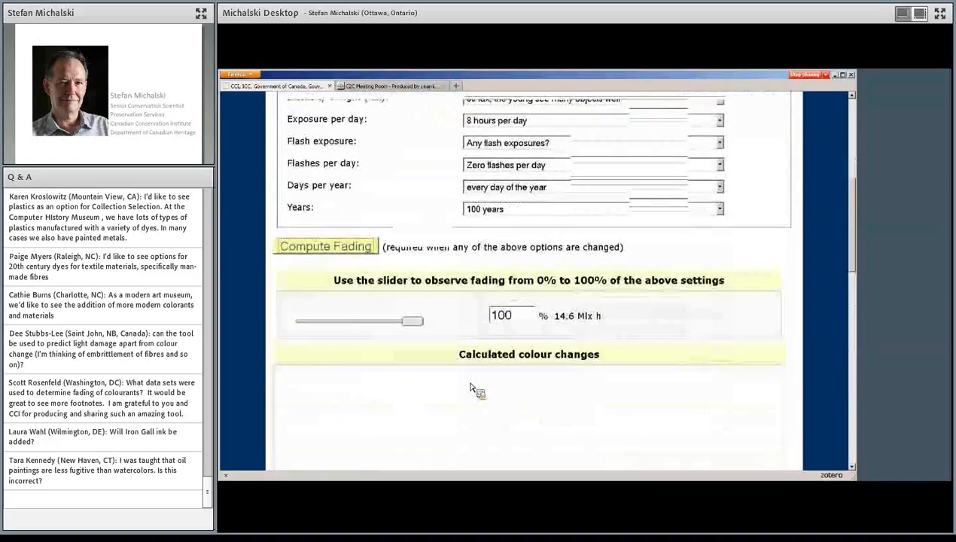
scroll("down", 3)
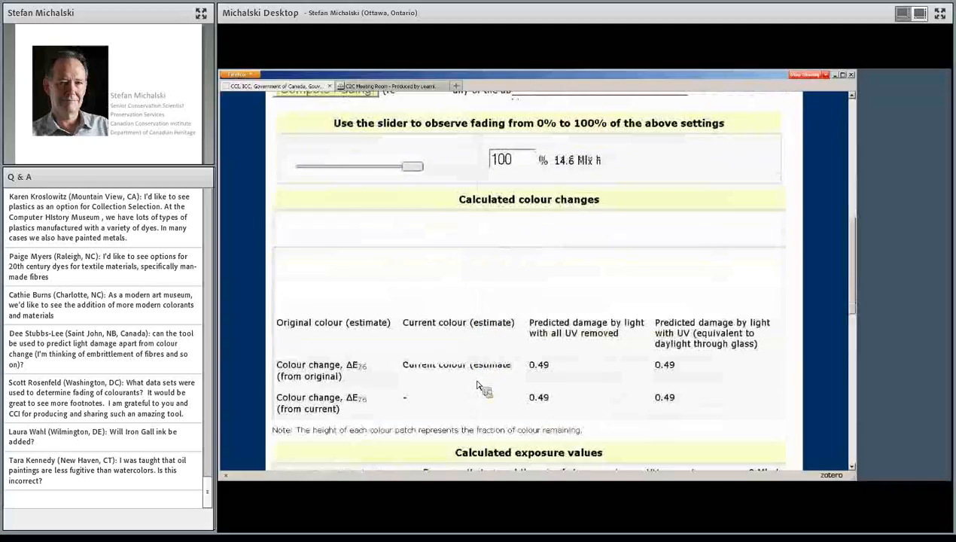
scroll("down", 3)
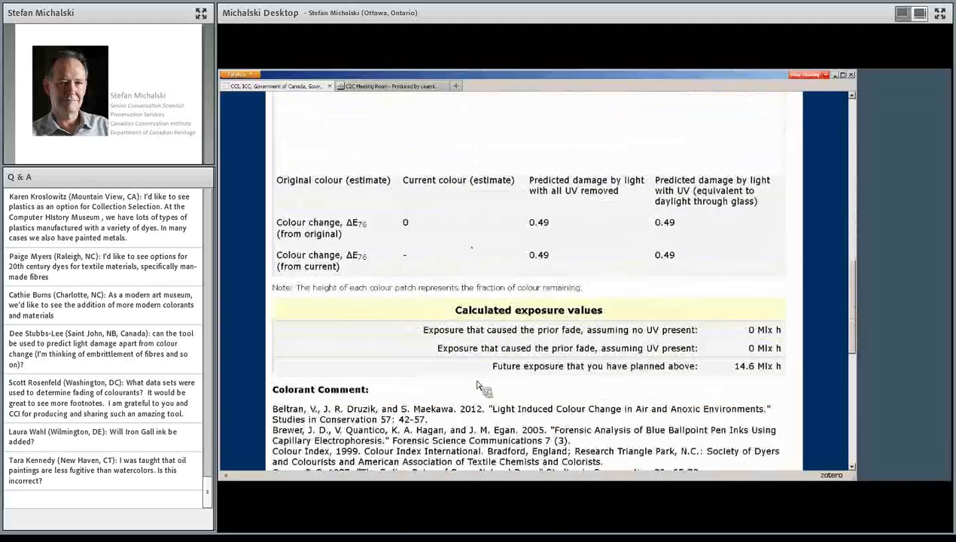
scroll("down", 3)
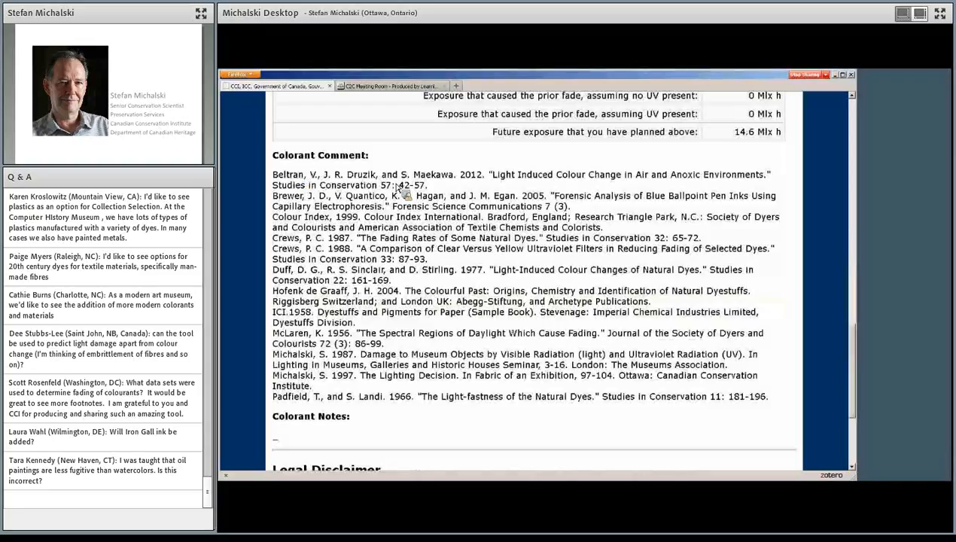
mouse_move(311, 183)
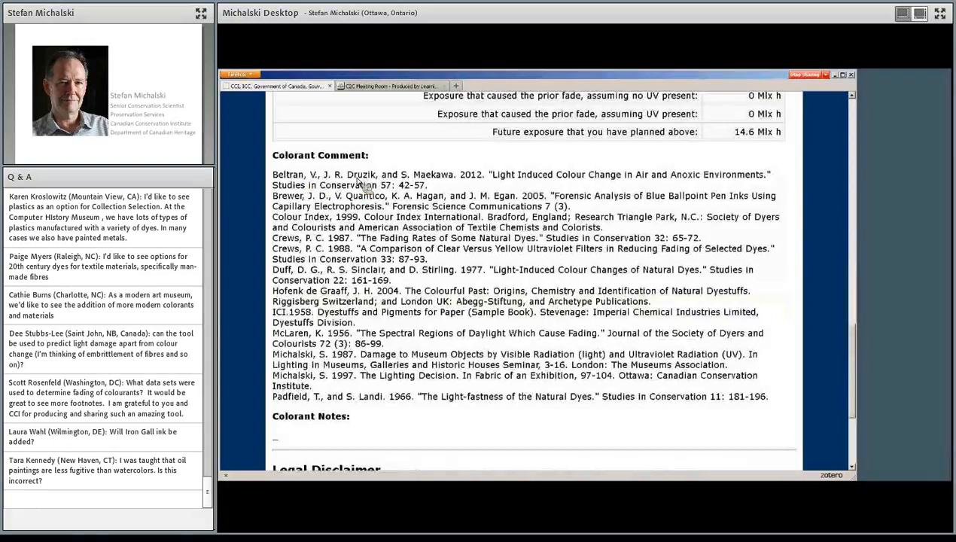
mouse_move(431, 394)
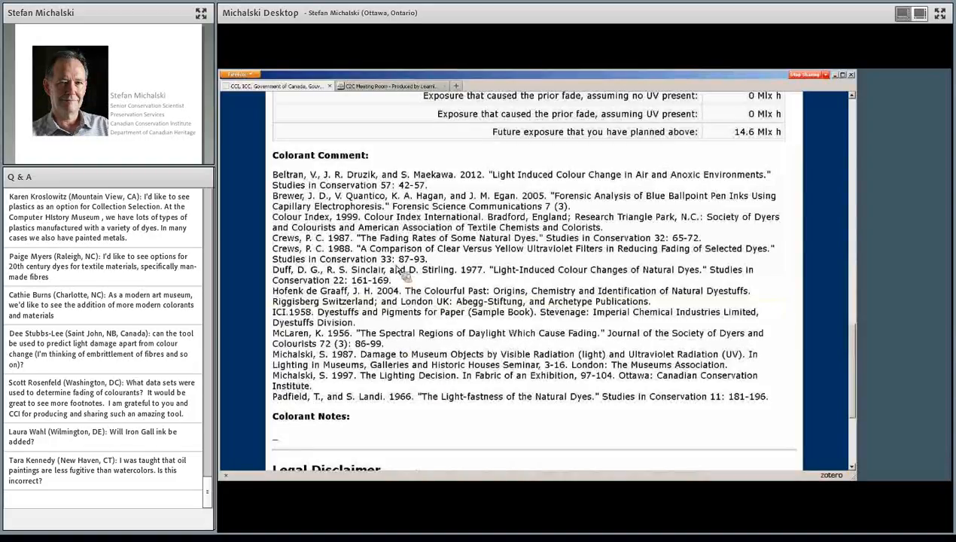
mouse_move(380, 239)
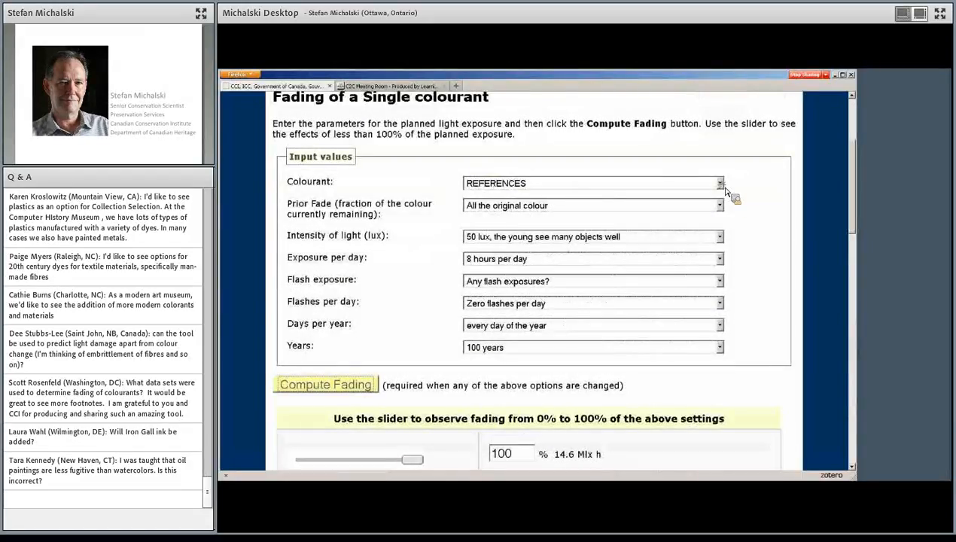
Switch the colourant to RED Brazilwood on cotton with Al mordant and recompute the fading
left_click(718, 182)
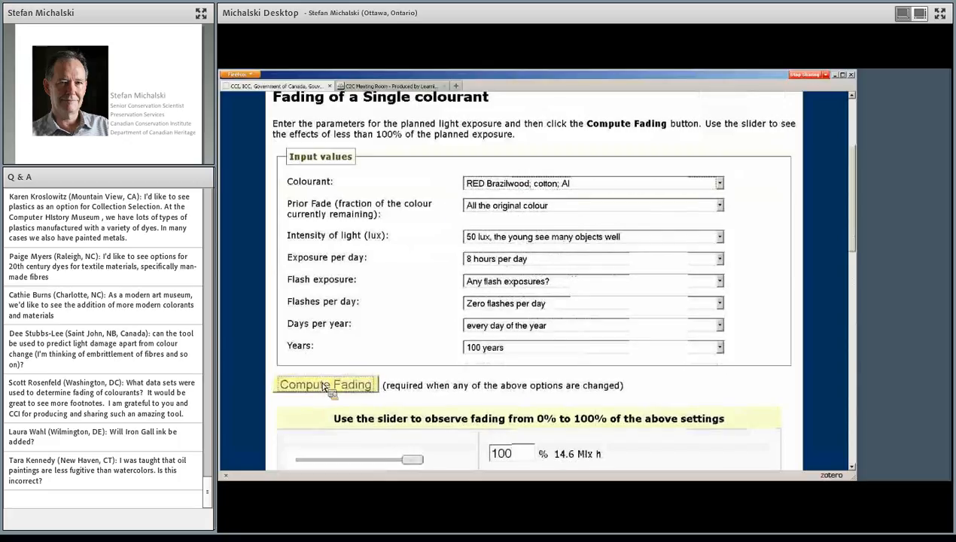
left_click(325, 383)
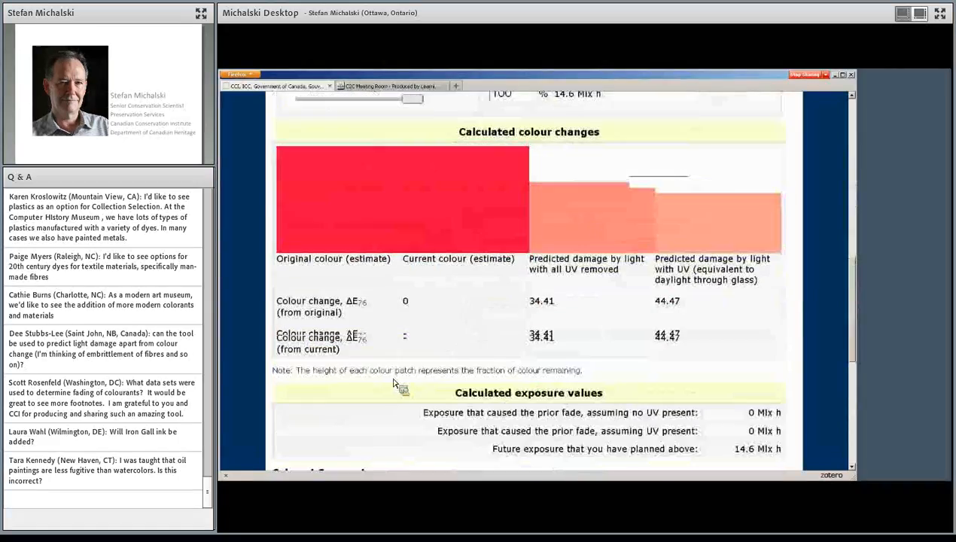
scroll("down", 3)
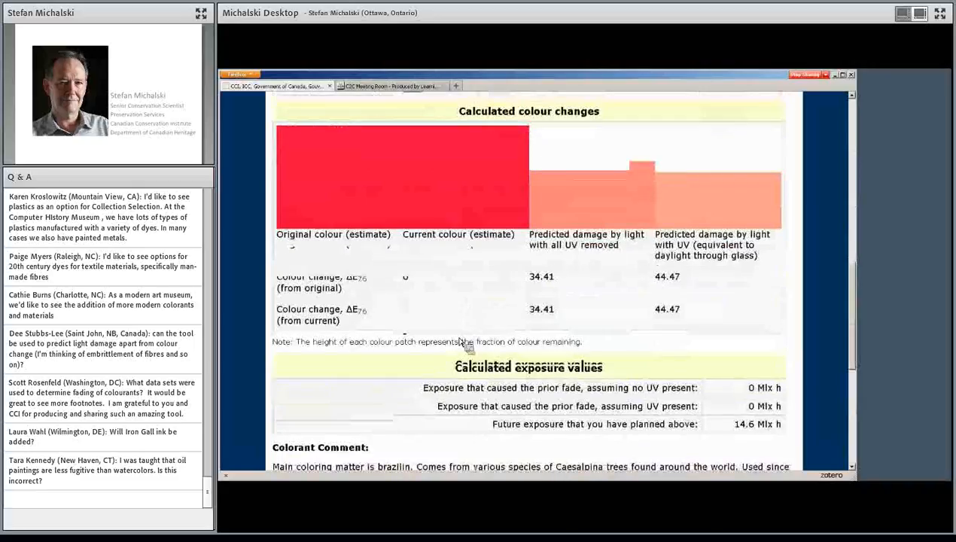
scroll("down", 3)
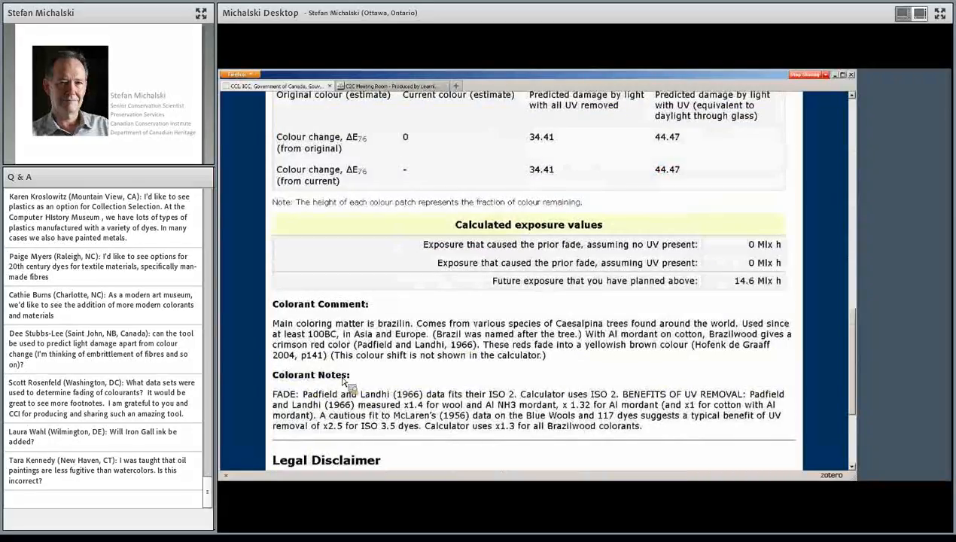
mouse_move(323, 382)
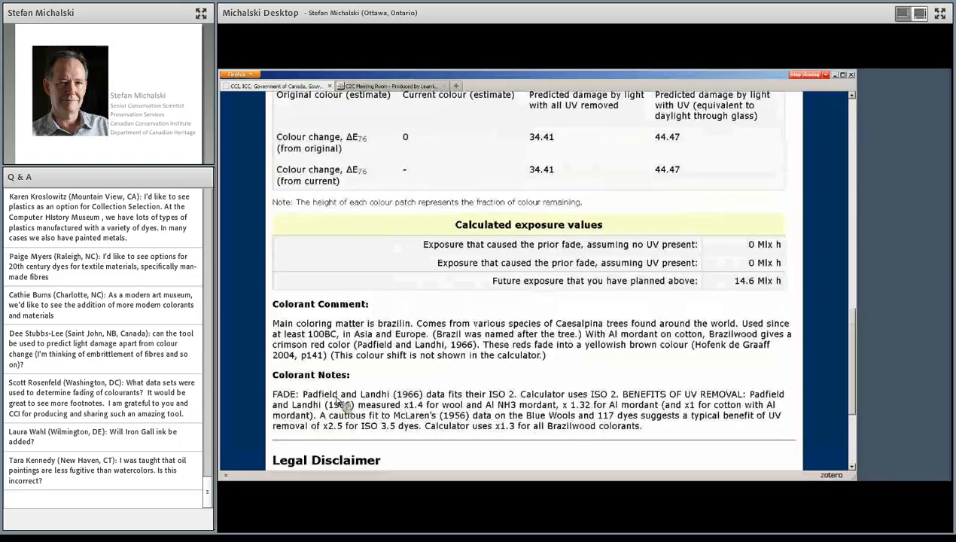
mouse_move(423, 402)
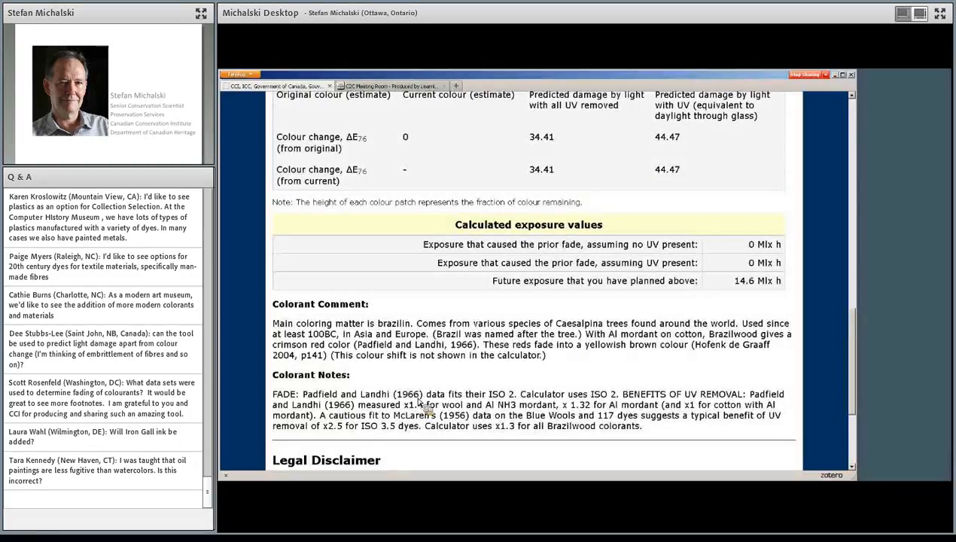
mouse_move(512, 403)
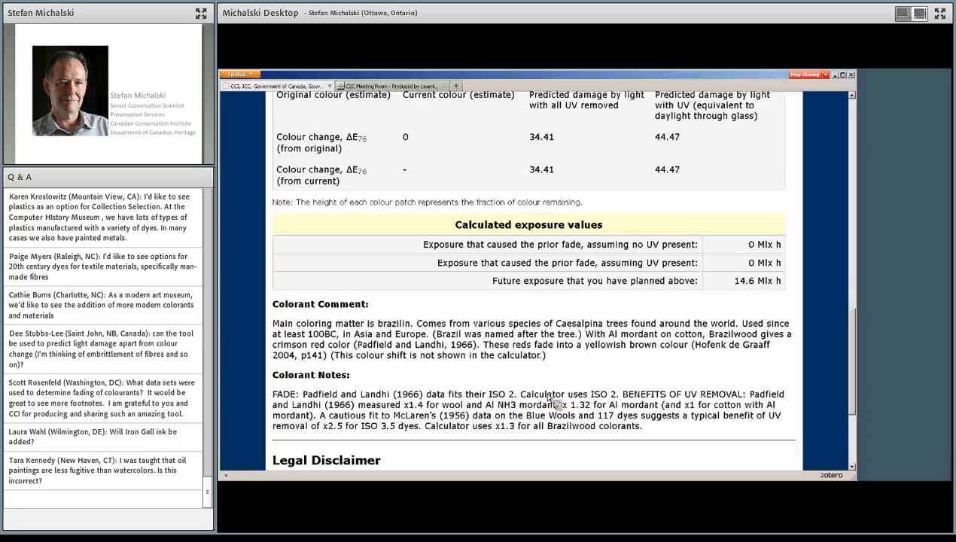
mouse_move(617, 406)
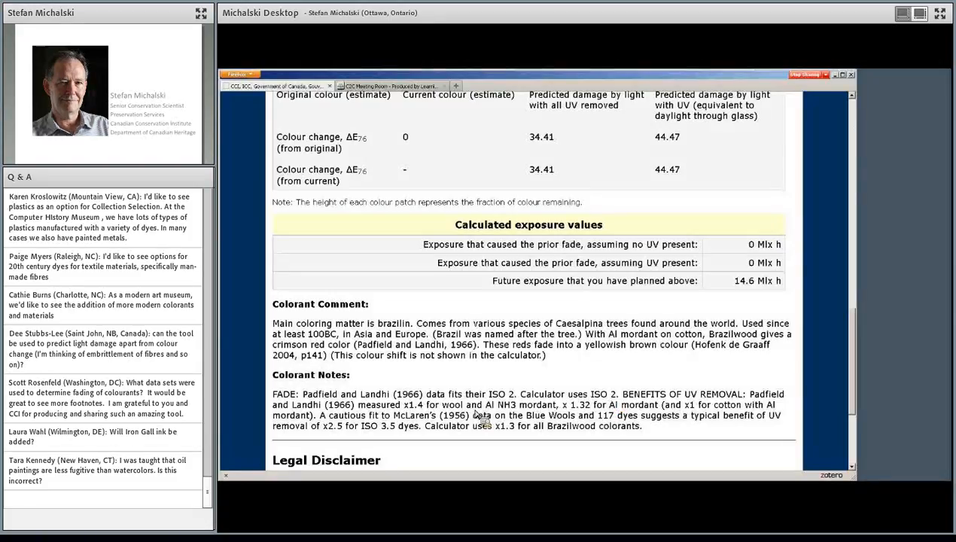
mouse_move(617, 405)
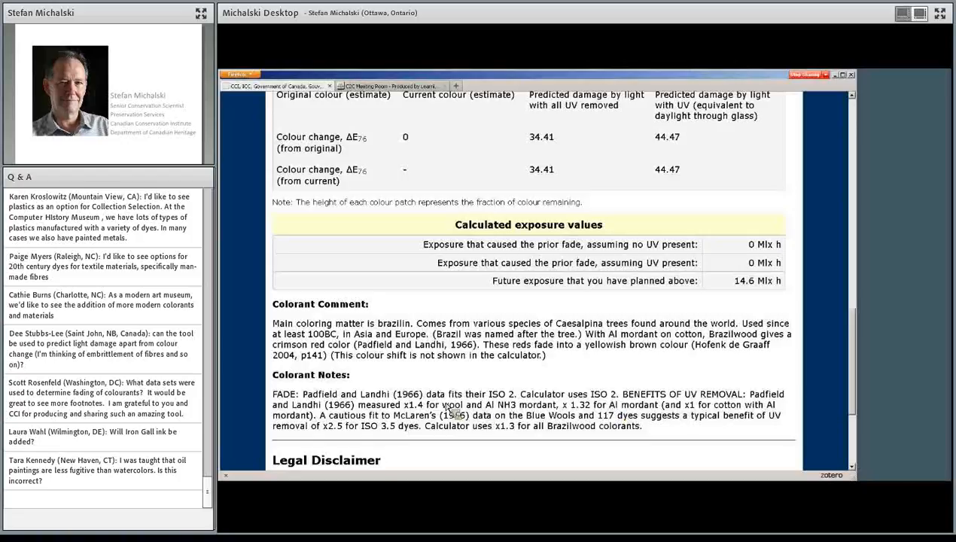
mouse_move(358, 425)
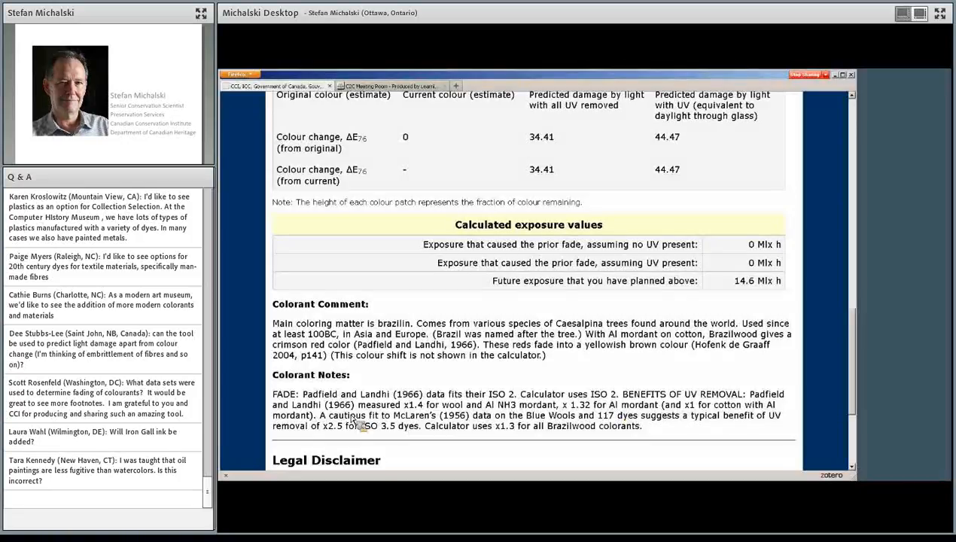
mouse_move(389, 407)
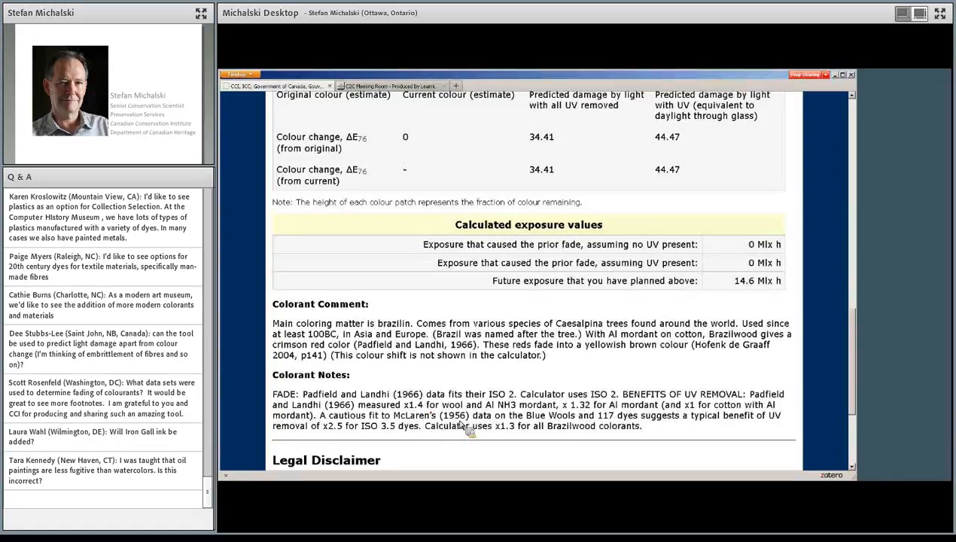
mouse_move(492, 429)
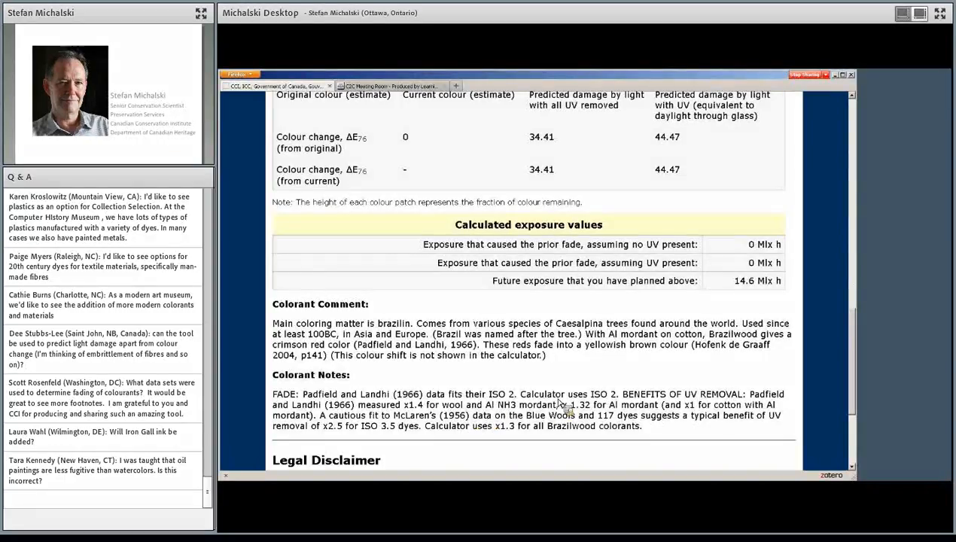
mouse_move(451, 418)
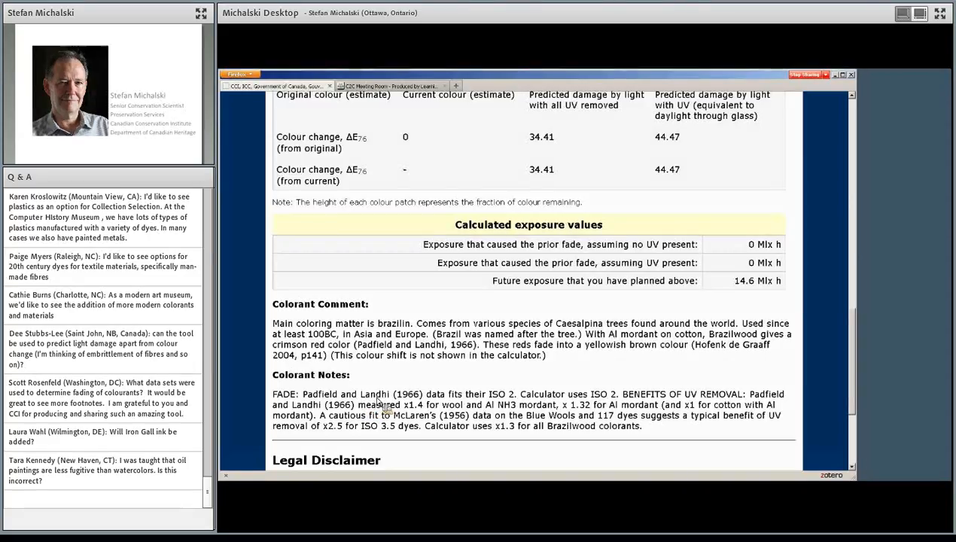
mouse_move(410, 405)
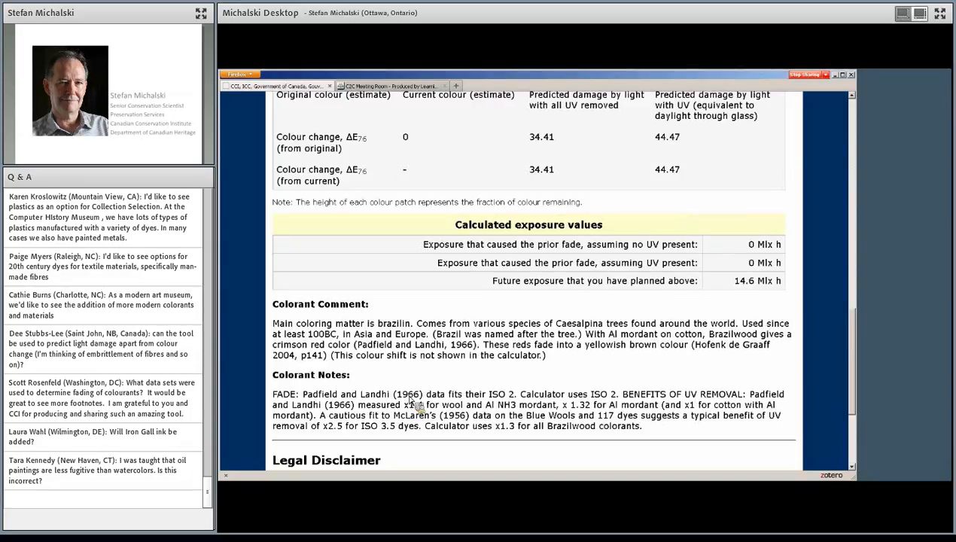
mouse_move(421, 406)
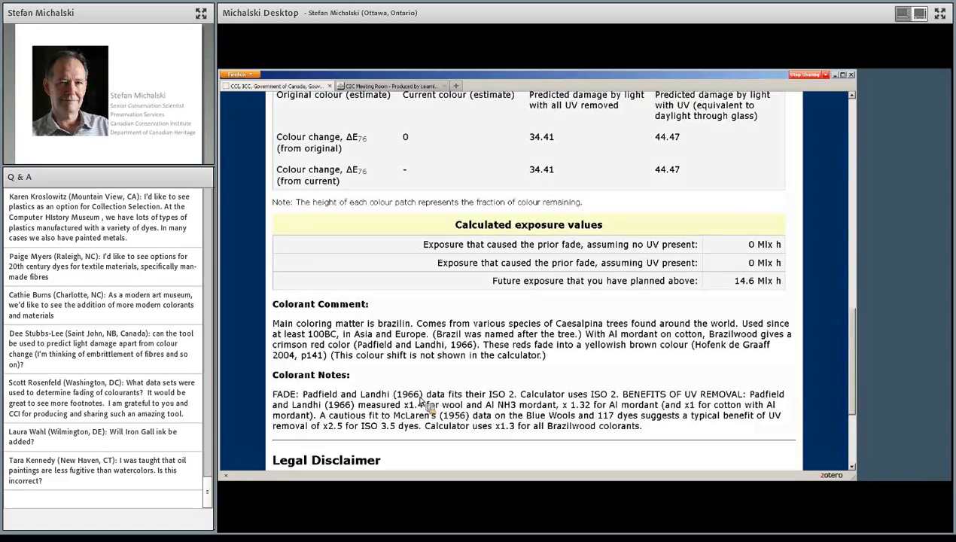
mouse_move(434, 410)
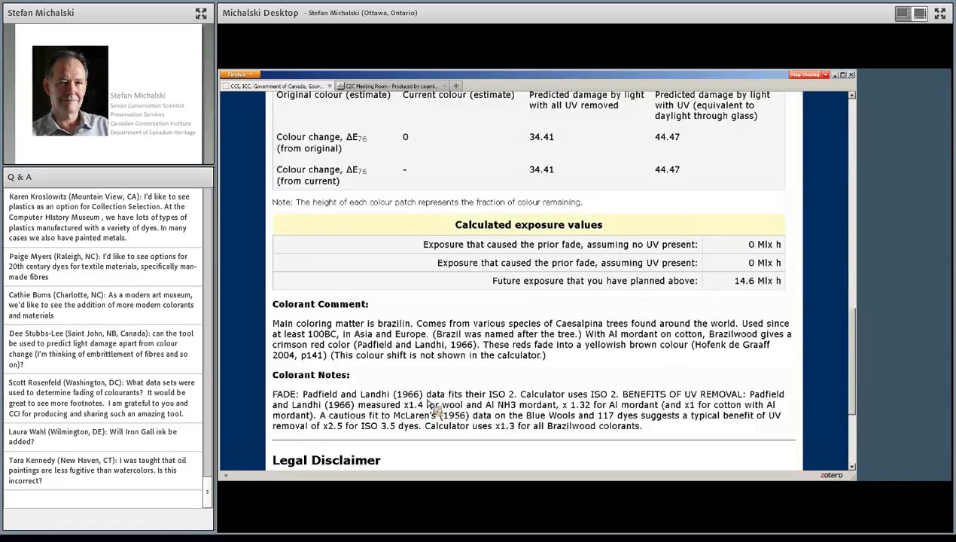
mouse_move(429, 410)
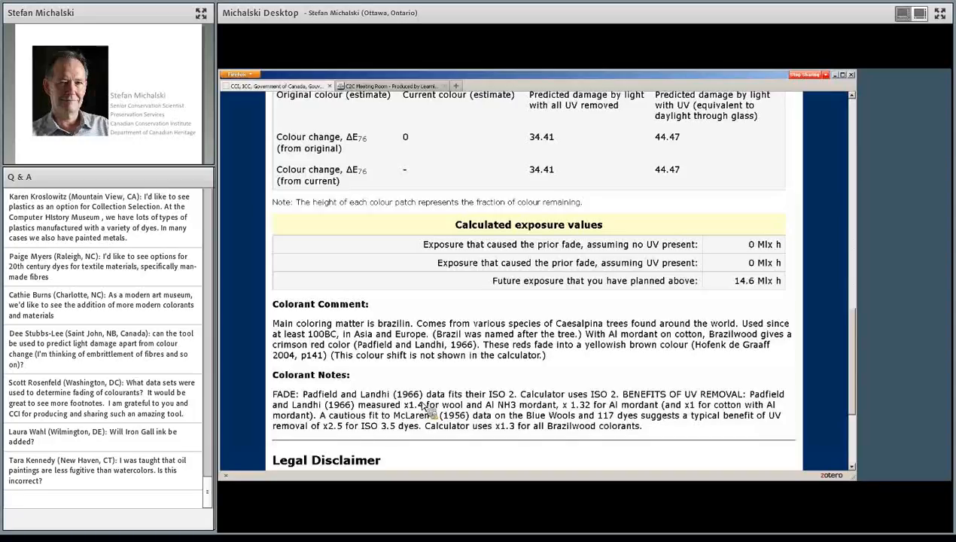
mouse_move(422, 404)
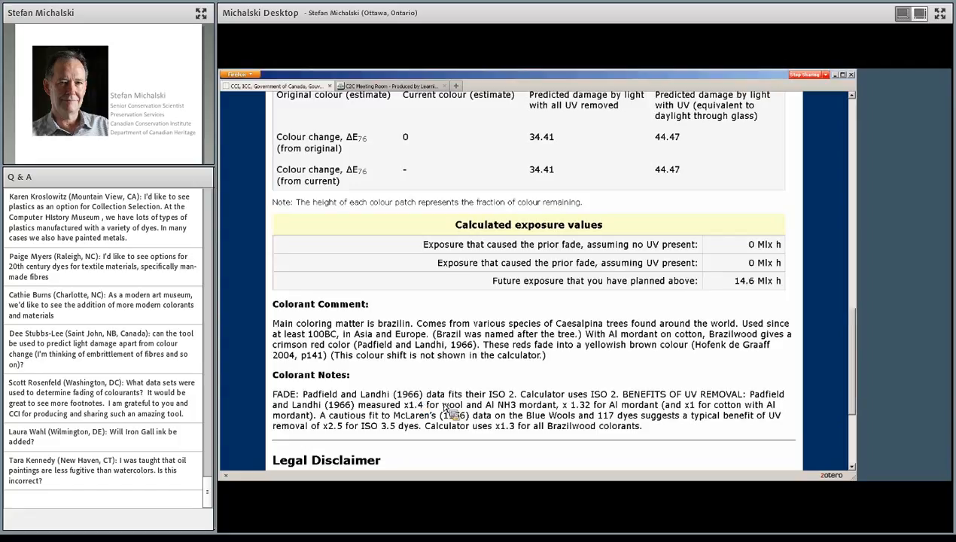
mouse_move(487, 407)
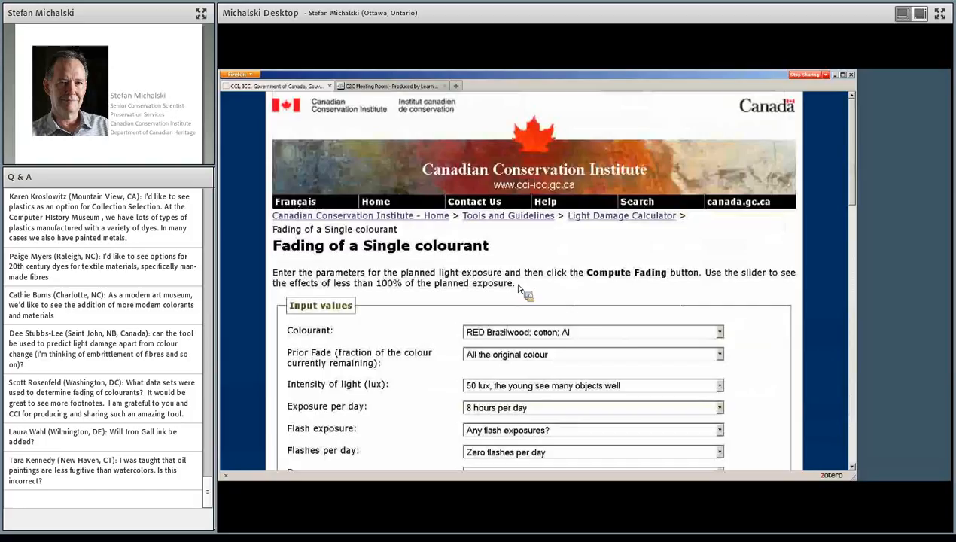
Return to the Light Damage Calculator overview and scroll to its list of three calculator pages
scroll("down", 3)
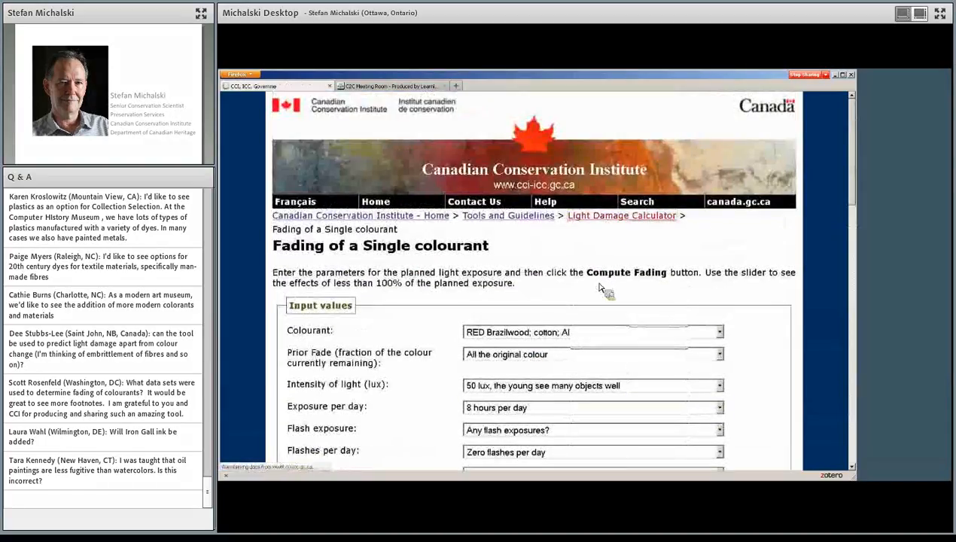
left_click(621, 215)
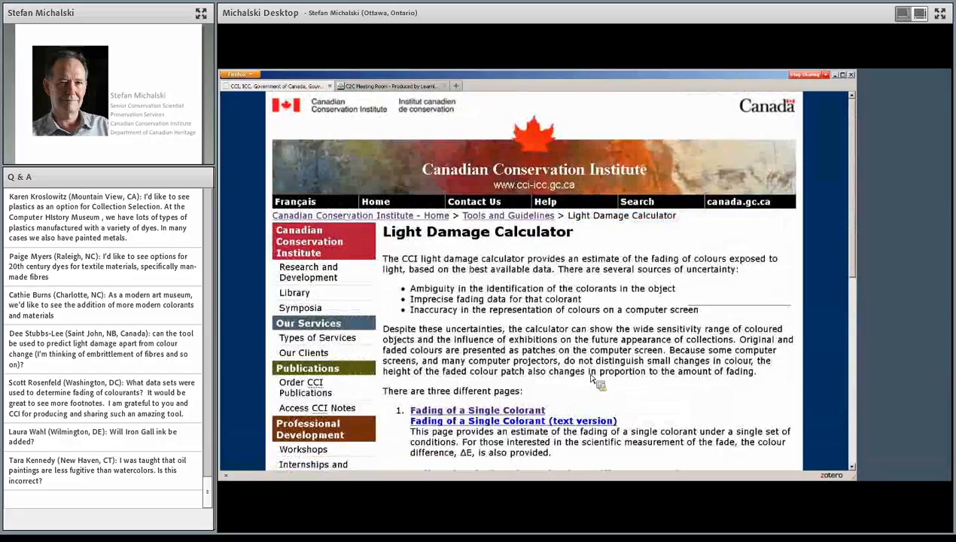
scroll("down", 3)
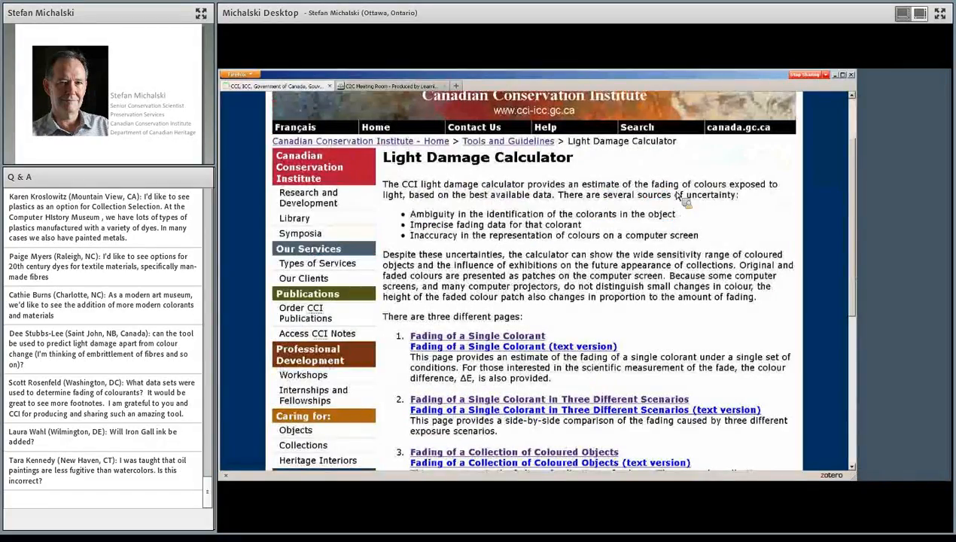
mouse_move(520, 218)
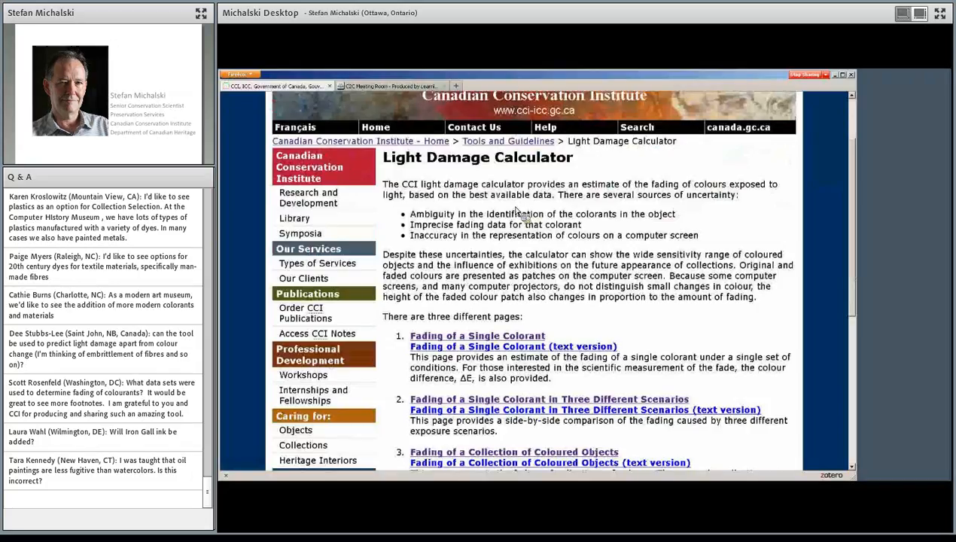
mouse_move(635, 225)
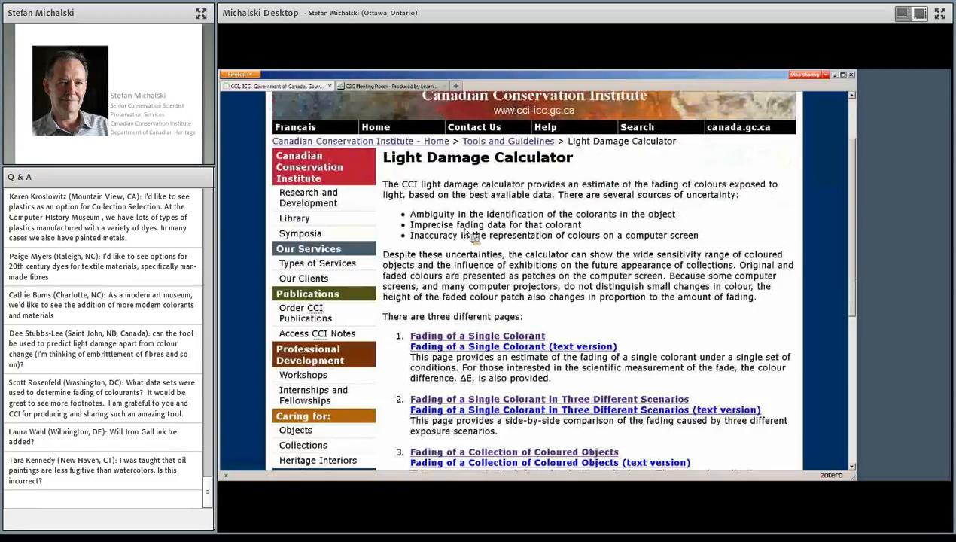
mouse_move(581, 239)
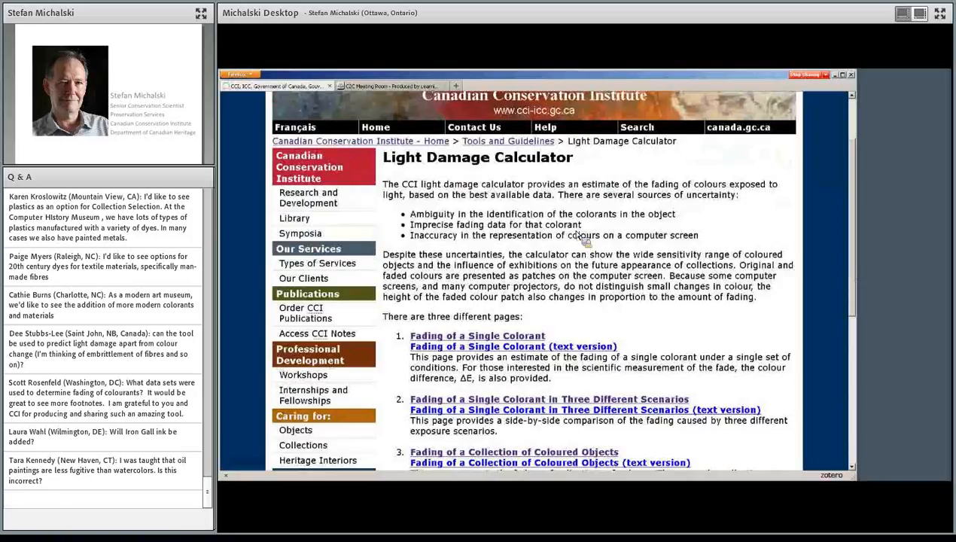
mouse_move(659, 266)
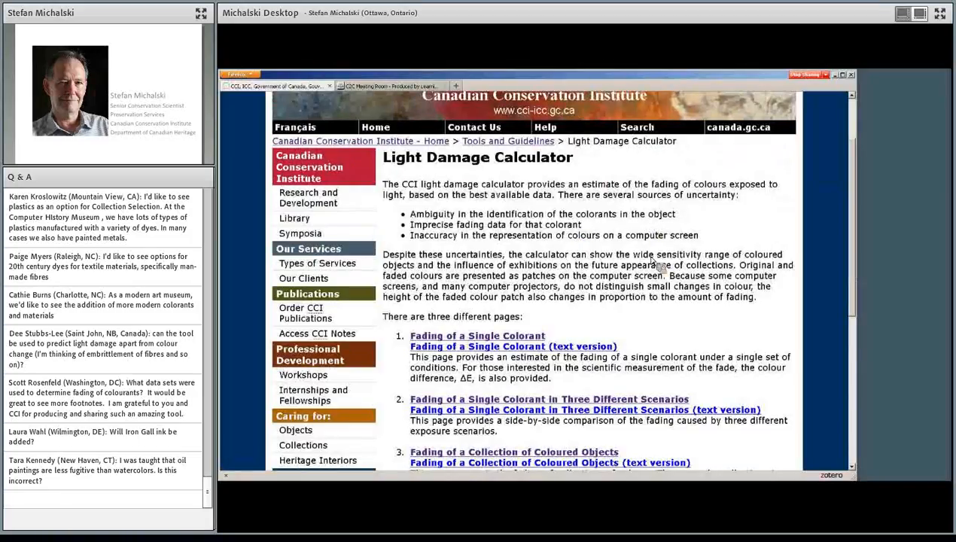
mouse_move(524, 267)
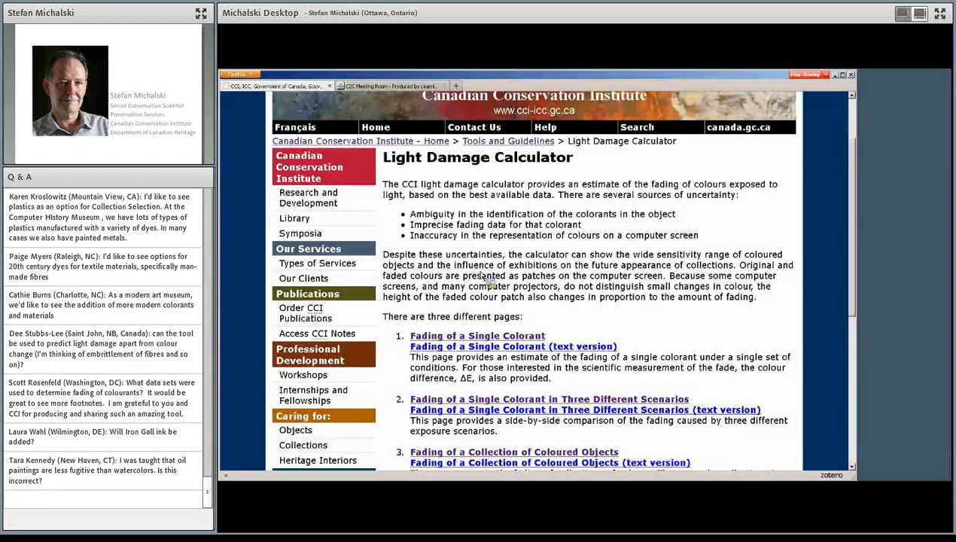
mouse_move(656, 282)
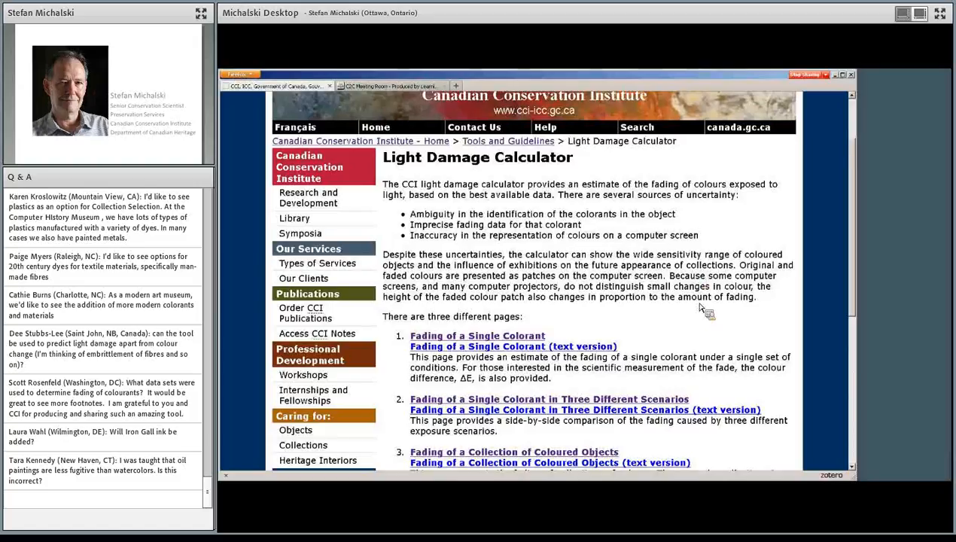
scroll("down", 3)
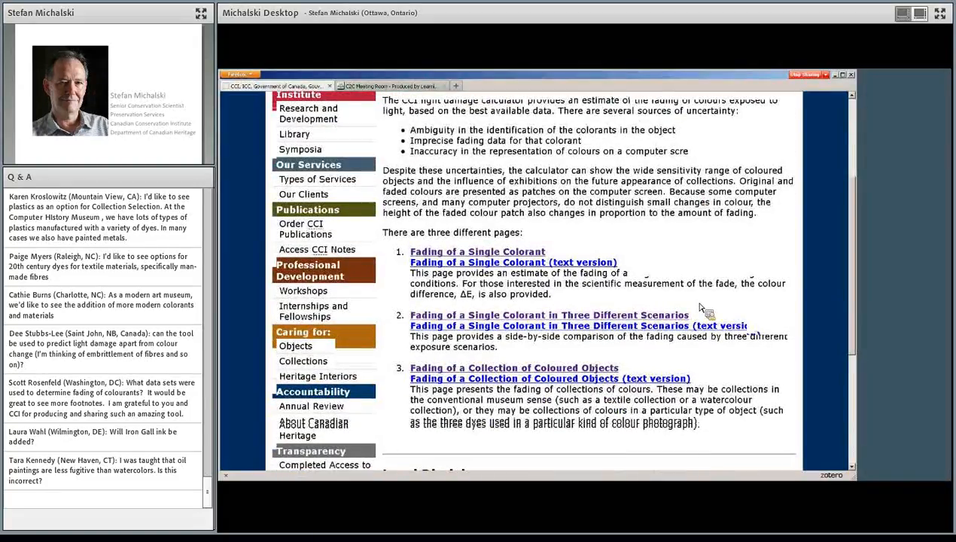
scroll("up", 3)
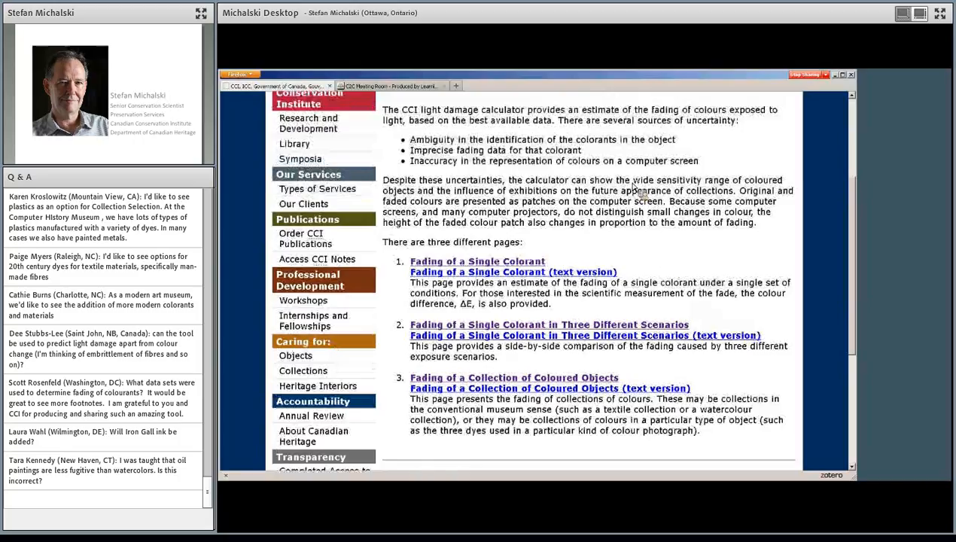
mouse_move(566, 248)
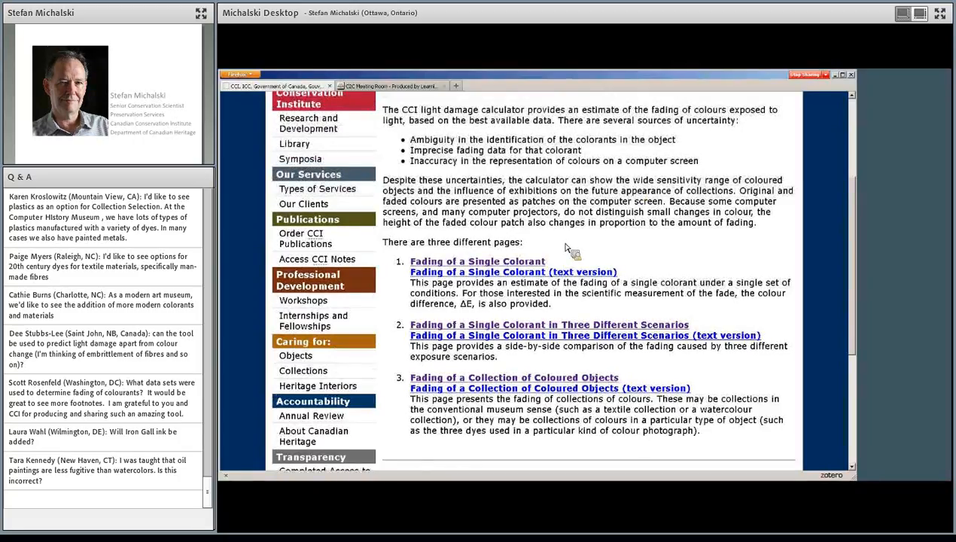
mouse_move(545, 252)
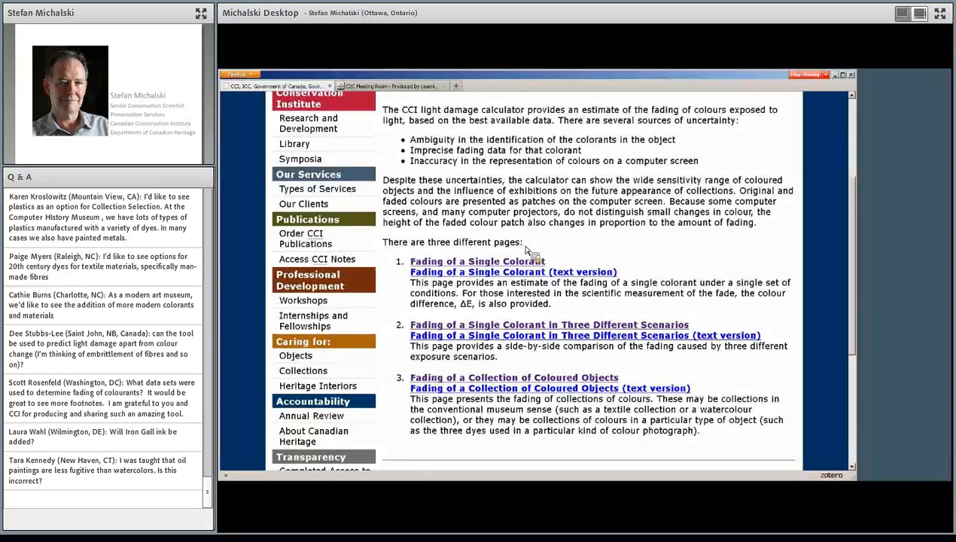
mouse_move(538, 252)
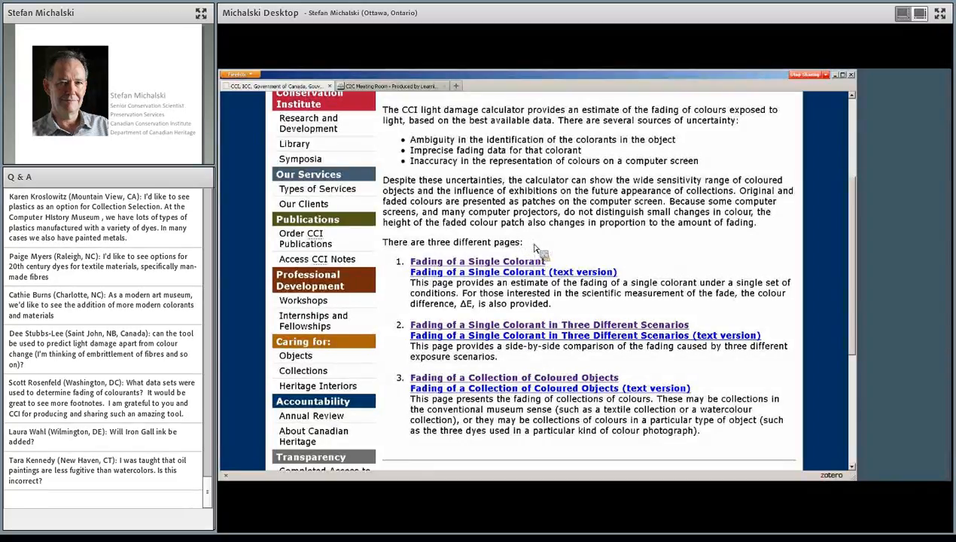
mouse_move(527, 248)
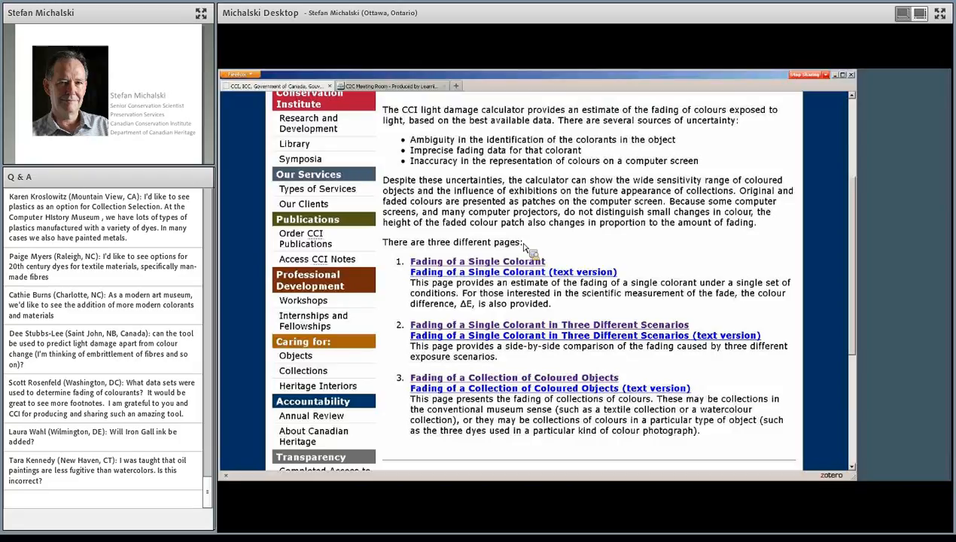
scroll("up", 3)
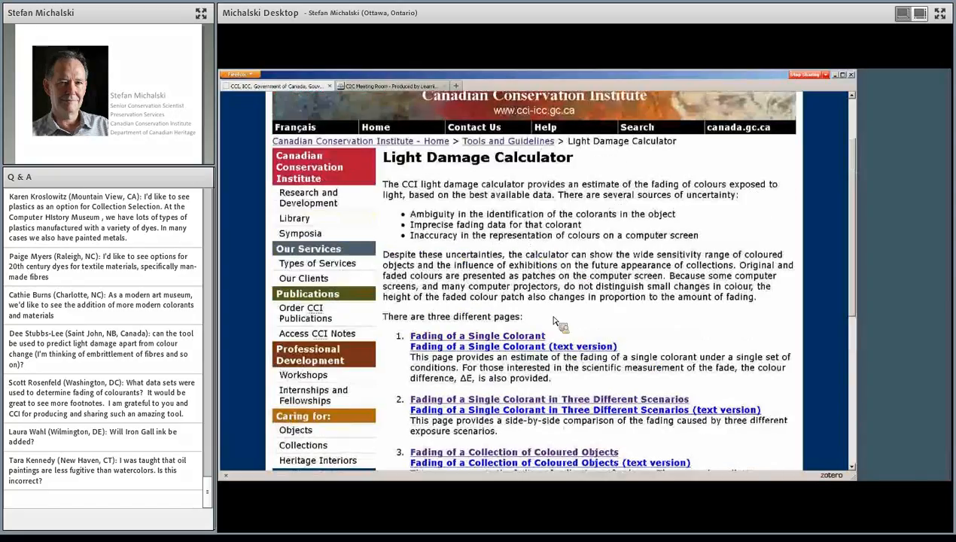
mouse_move(525, 324)
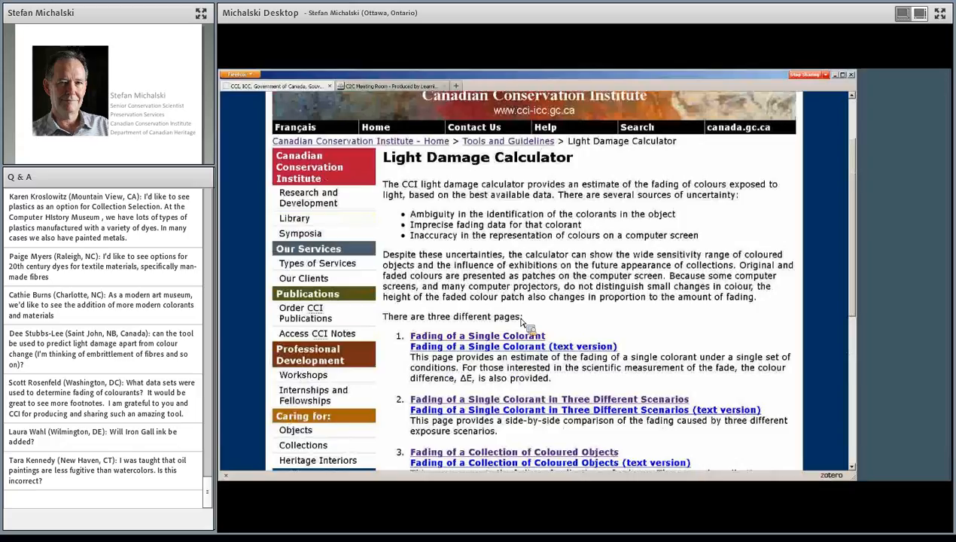
mouse_move(534, 334)
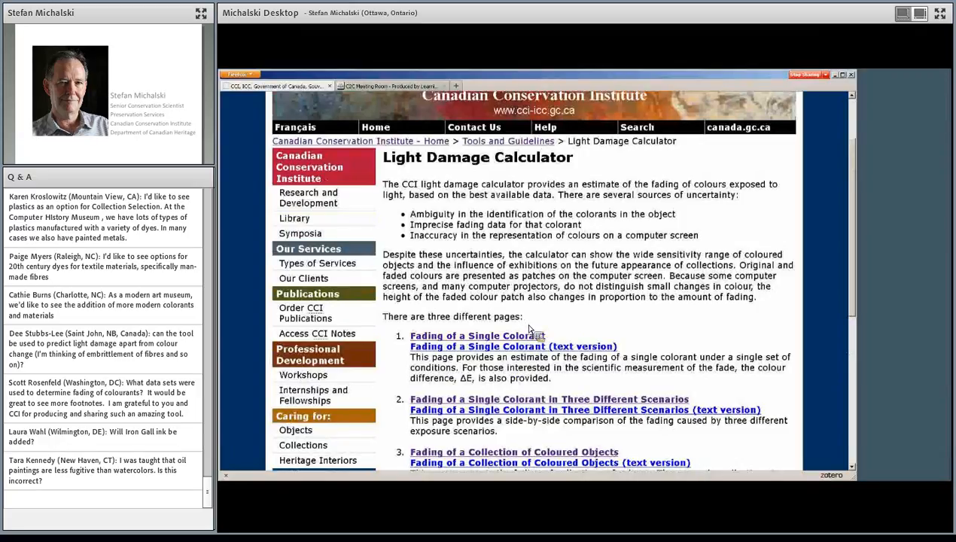
mouse_move(527, 324)
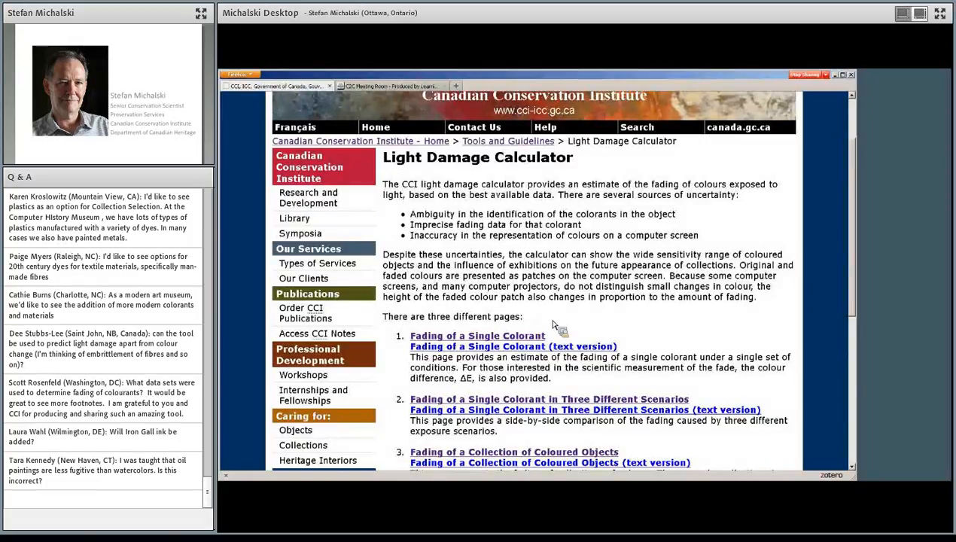
mouse_move(537, 324)
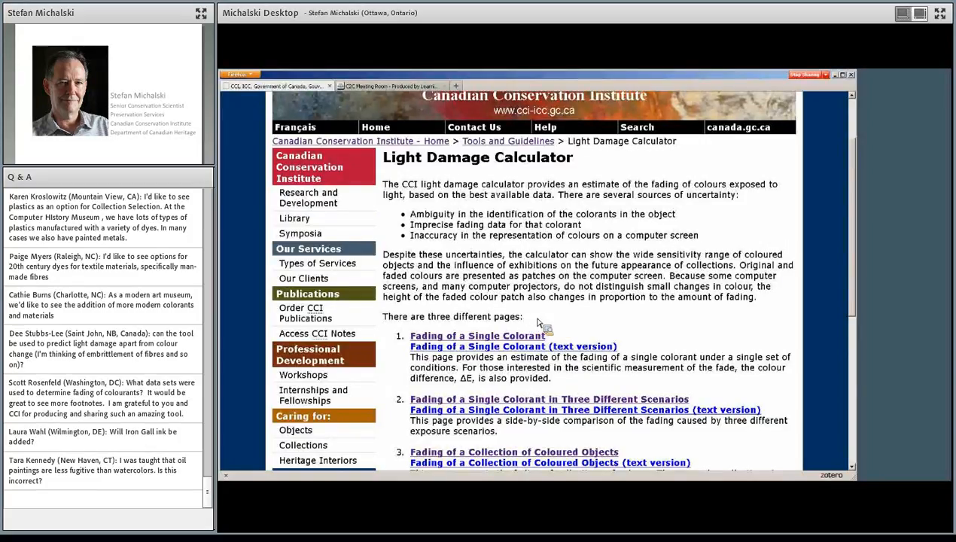
mouse_move(565, 322)
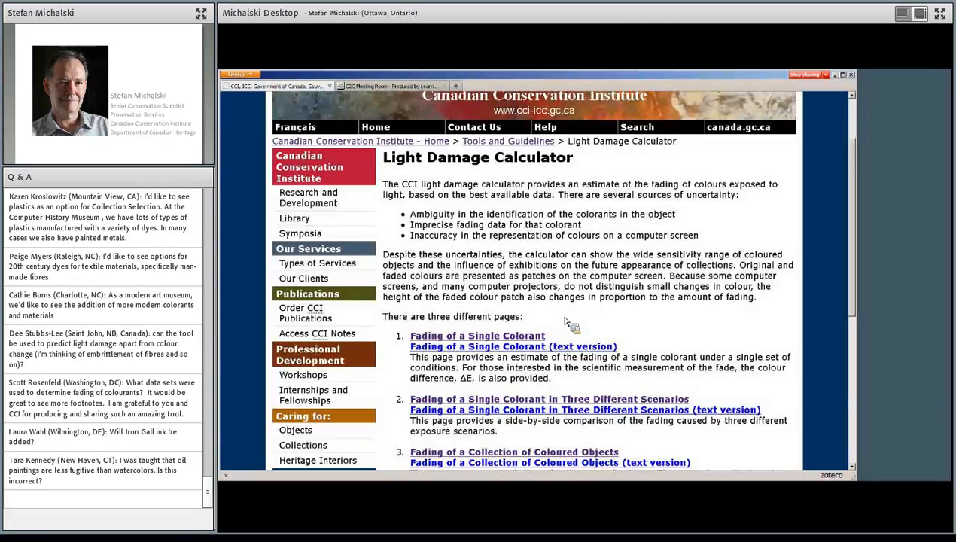
mouse_move(595, 314)
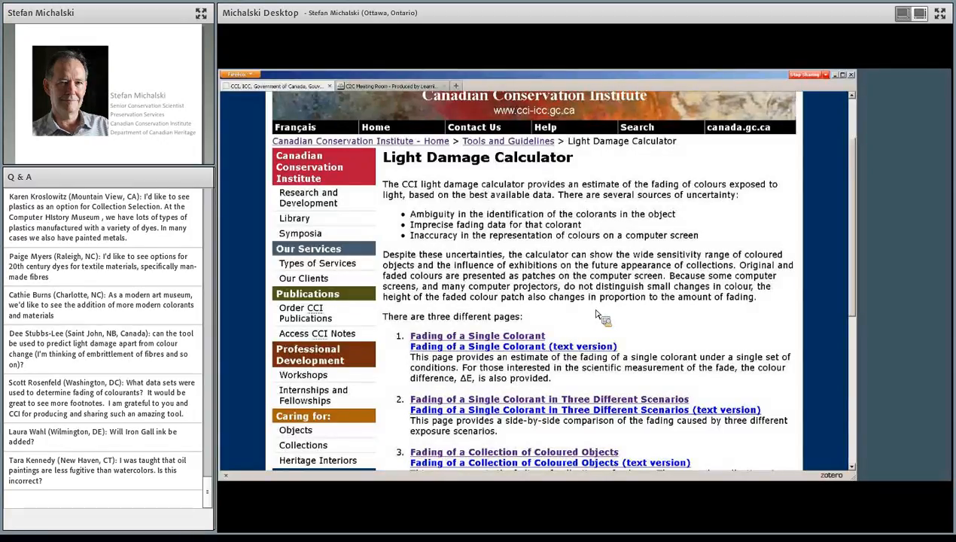
mouse_move(608, 321)
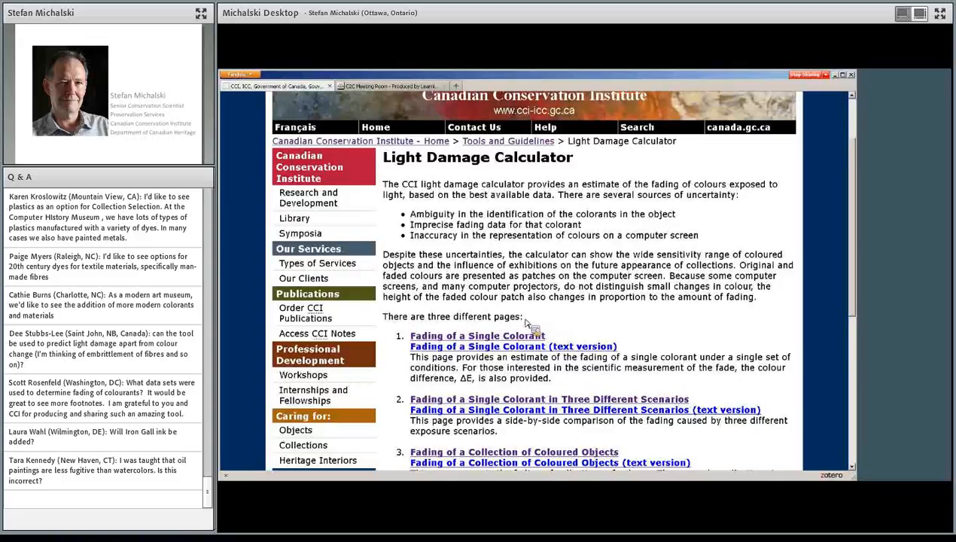
mouse_move(594, 310)
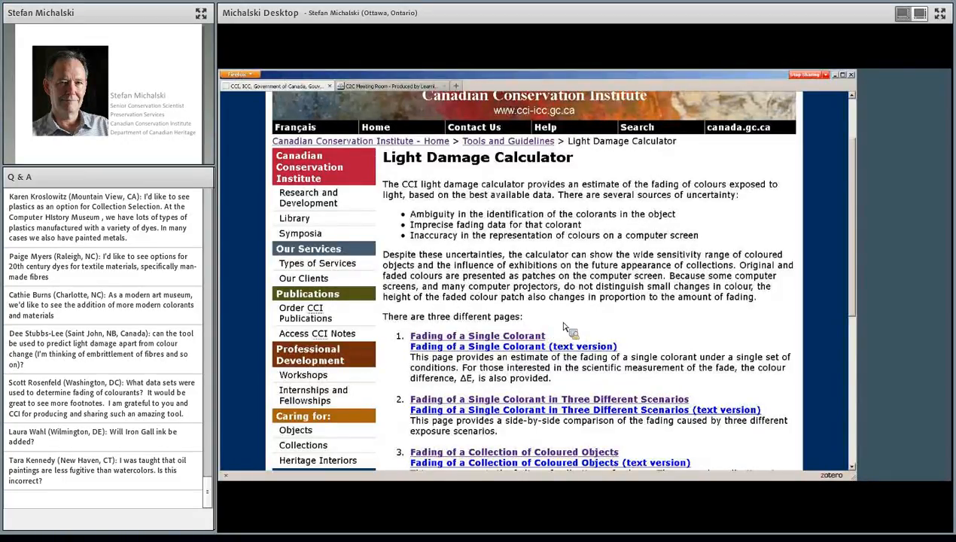
mouse_move(577, 324)
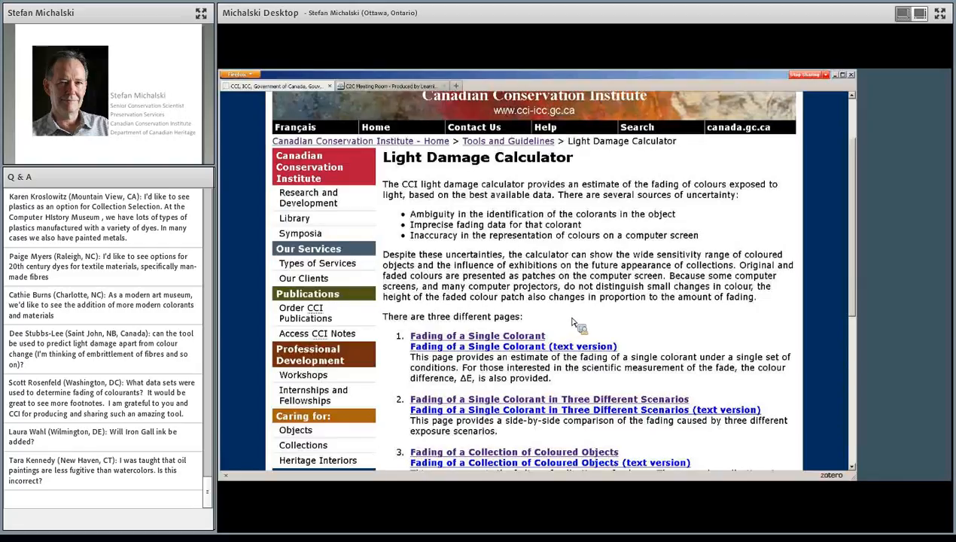
mouse_move(577, 320)
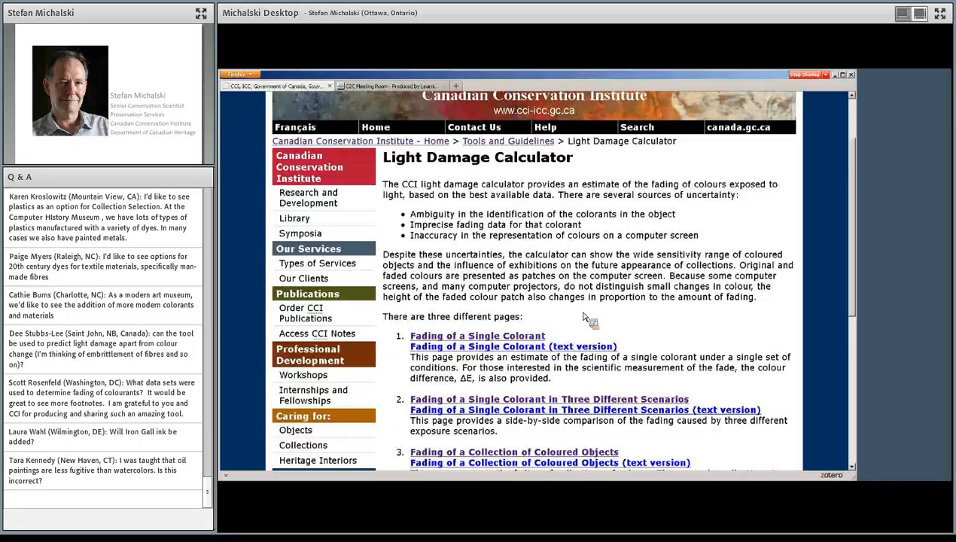
mouse_move(663, 152)
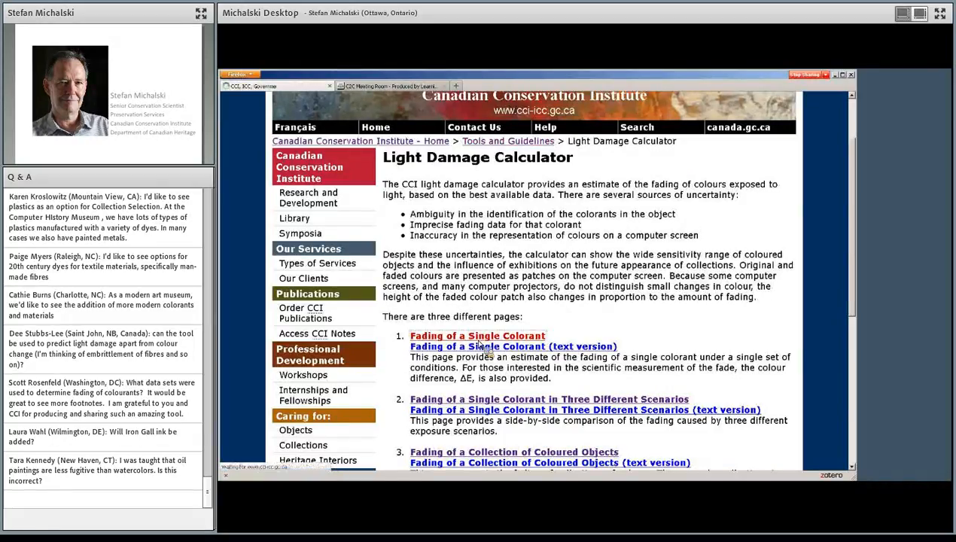
Open the Fading of a Single Colorant page and browse the colourant list to the STANDARDS Blue Wool entries
left_click(476, 335)
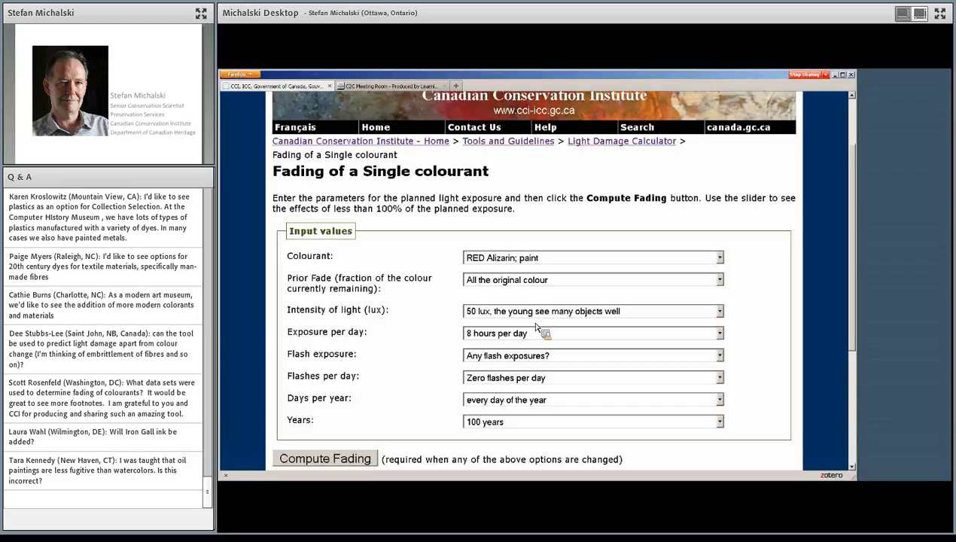
mouse_move(578, 315)
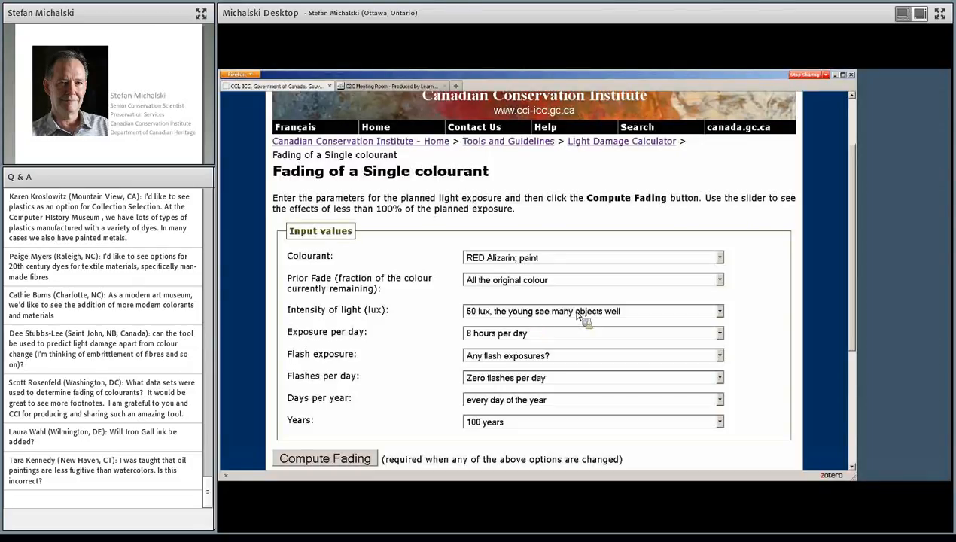
mouse_move(589, 270)
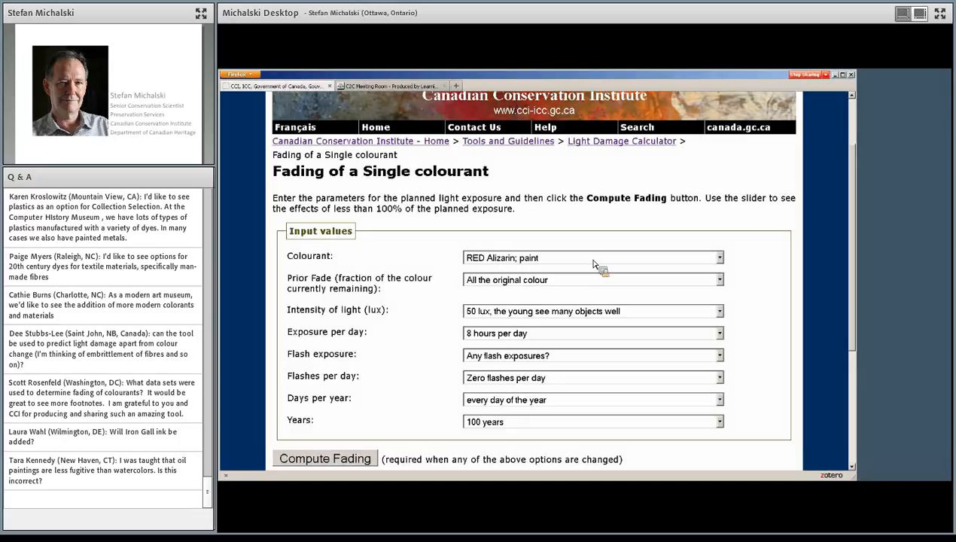
mouse_move(610, 249)
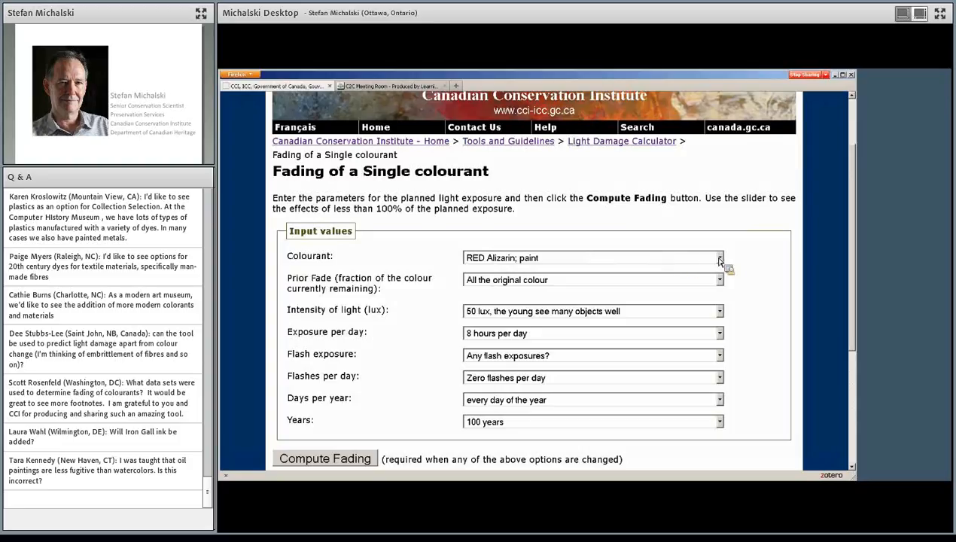
left_click(718, 258)
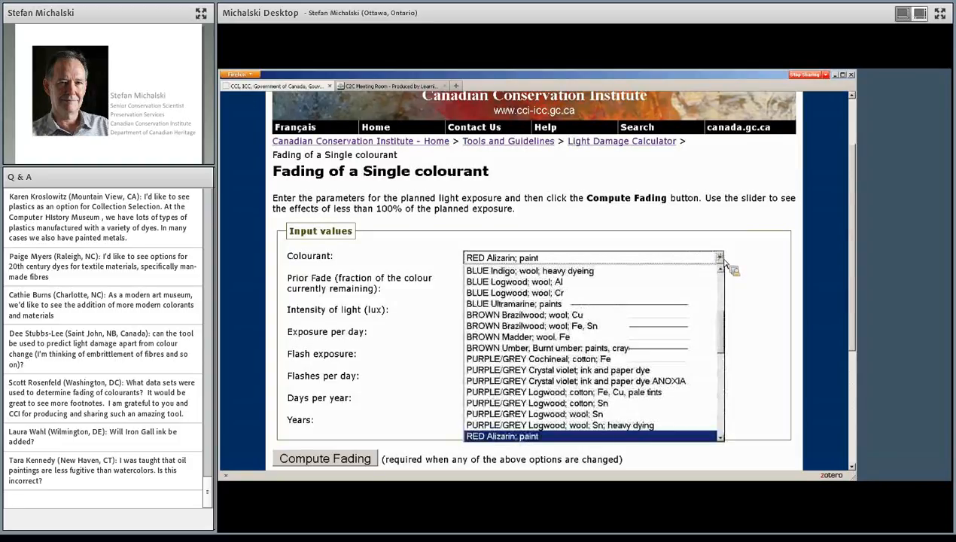
scroll("down", 3)
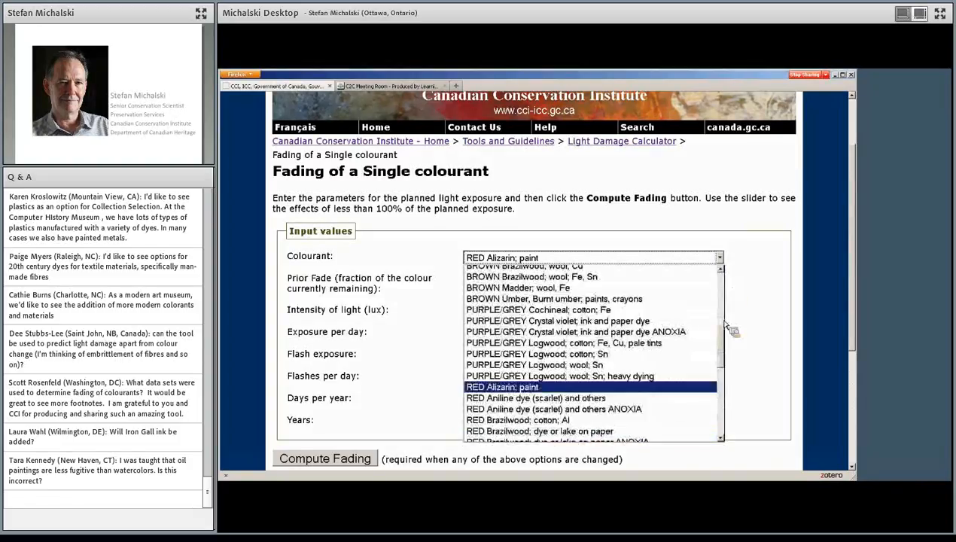
scroll("down", 3)
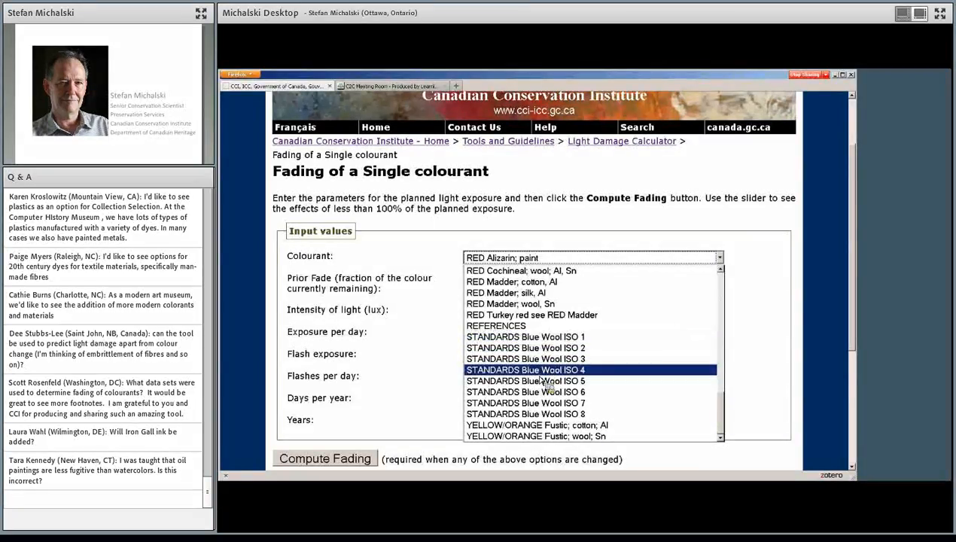
left_click(528, 381)
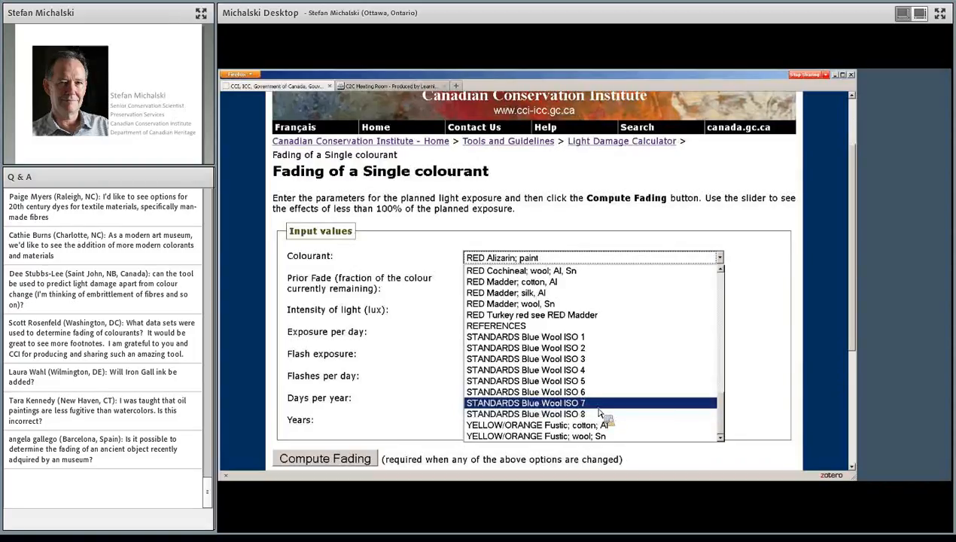
mouse_move(604, 419)
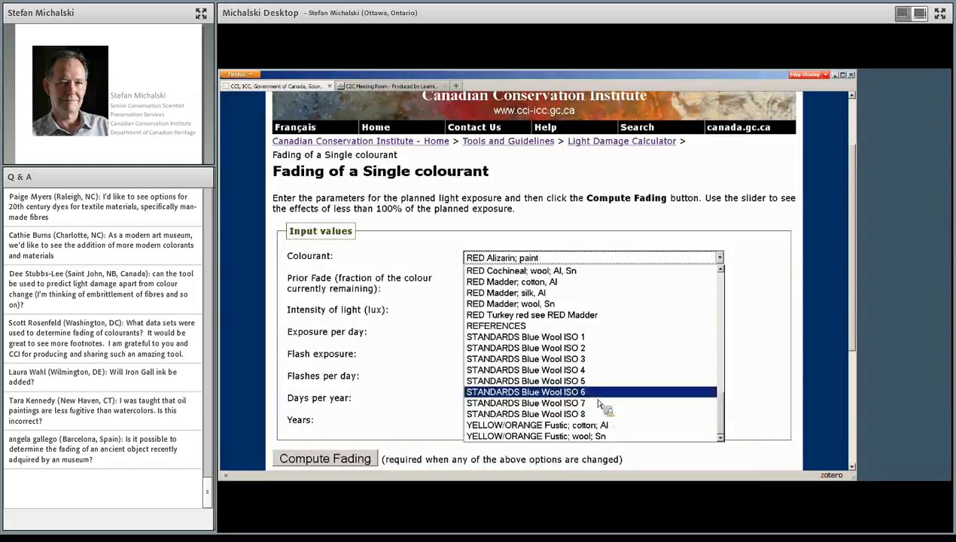
mouse_move(606, 359)
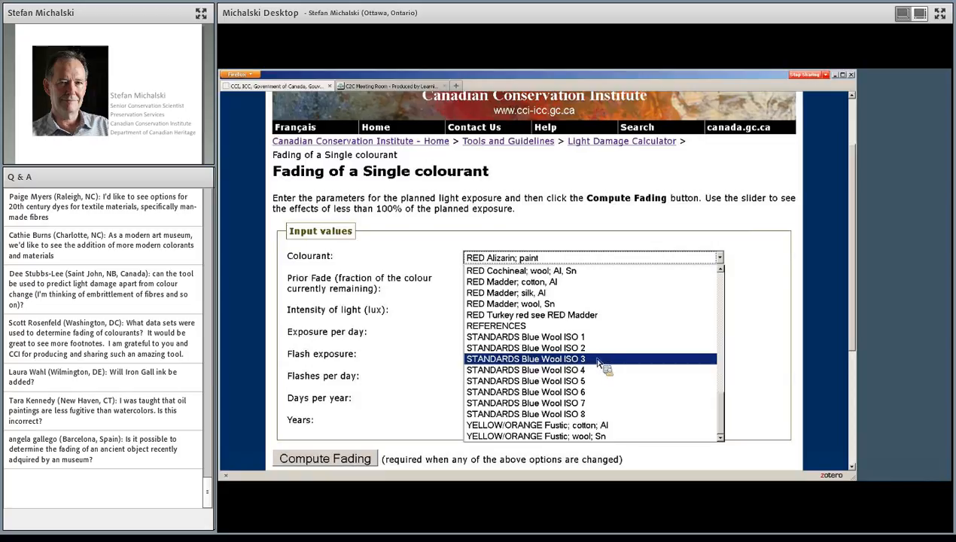
mouse_move(594, 347)
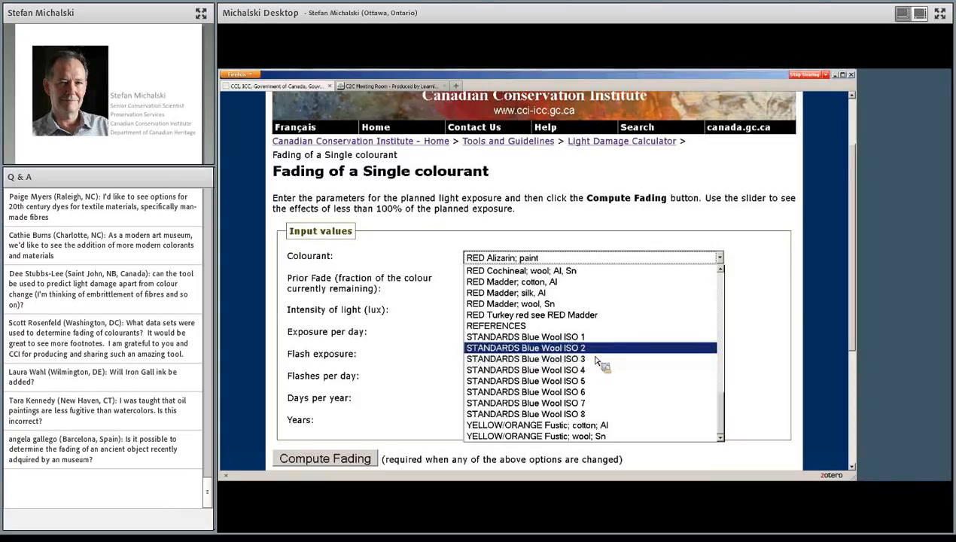
mouse_move(595, 361)
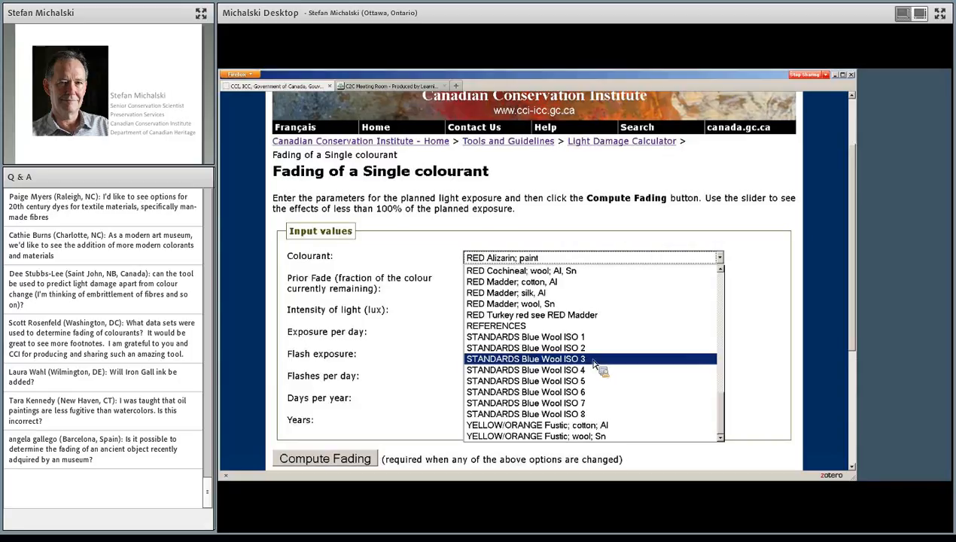
mouse_move(596, 348)
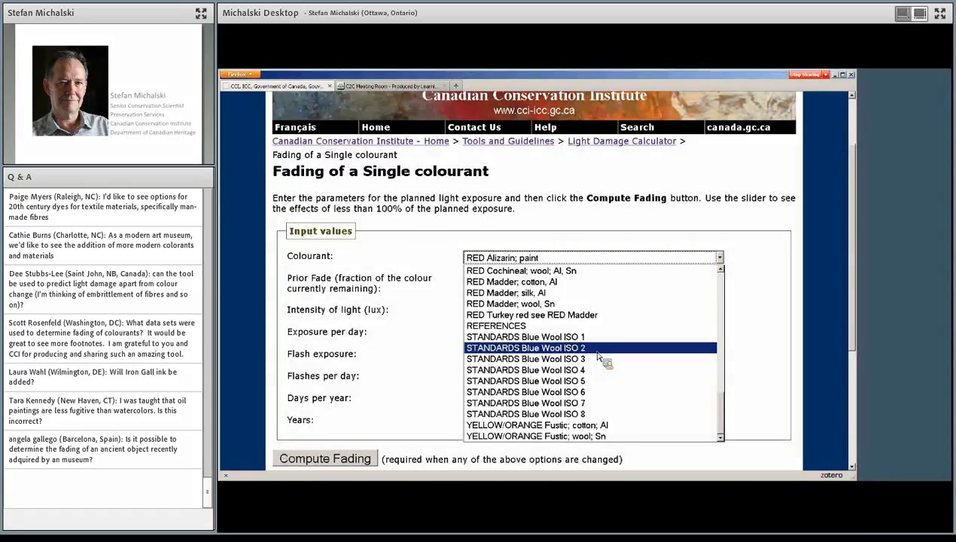
Compute fading for STANDARDS Blue Wool ISO 2, showing colour changes 23.44 and 35.56 at 100% exposure
left_click(527, 347)
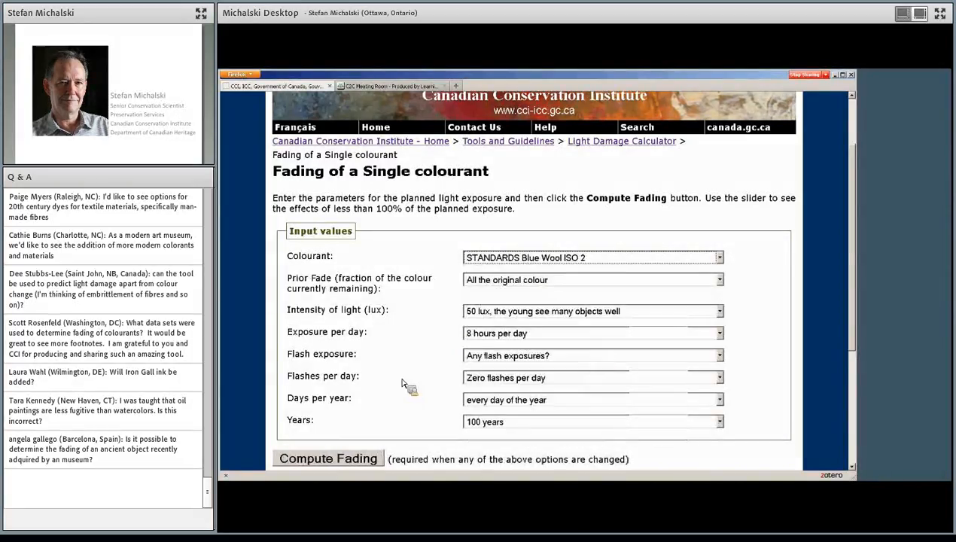
left_click(328, 459)
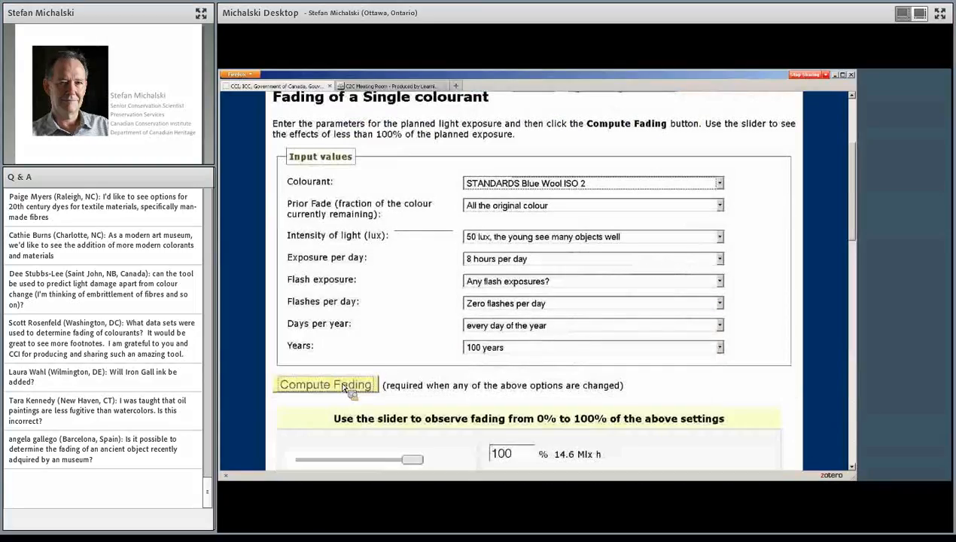
scroll("down", 3)
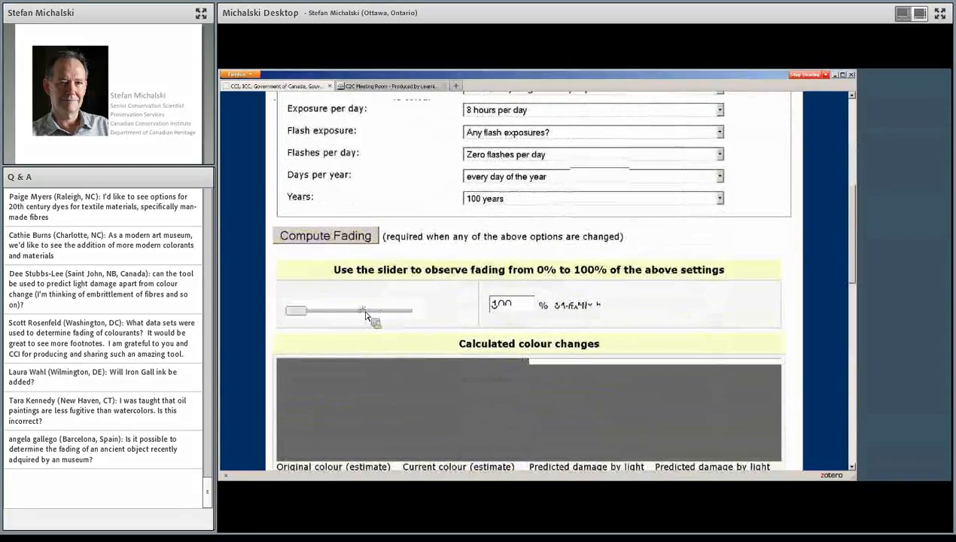
left_click_drag(365, 310, 412, 310)
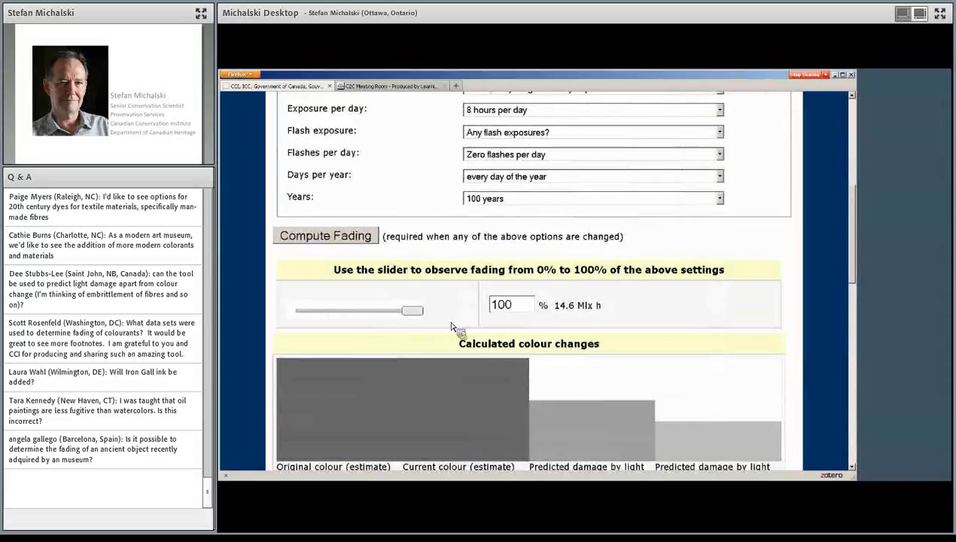
mouse_move(611, 457)
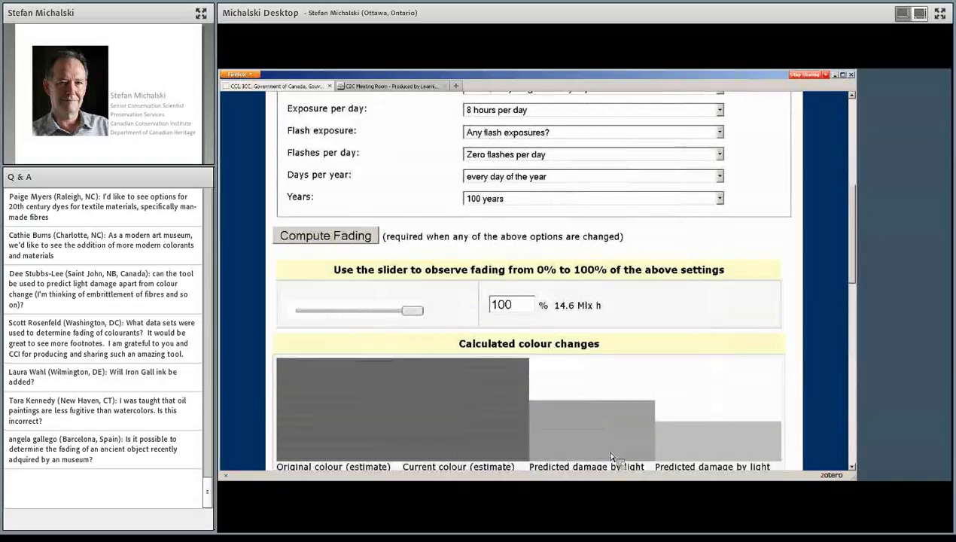
scroll("down", 3)
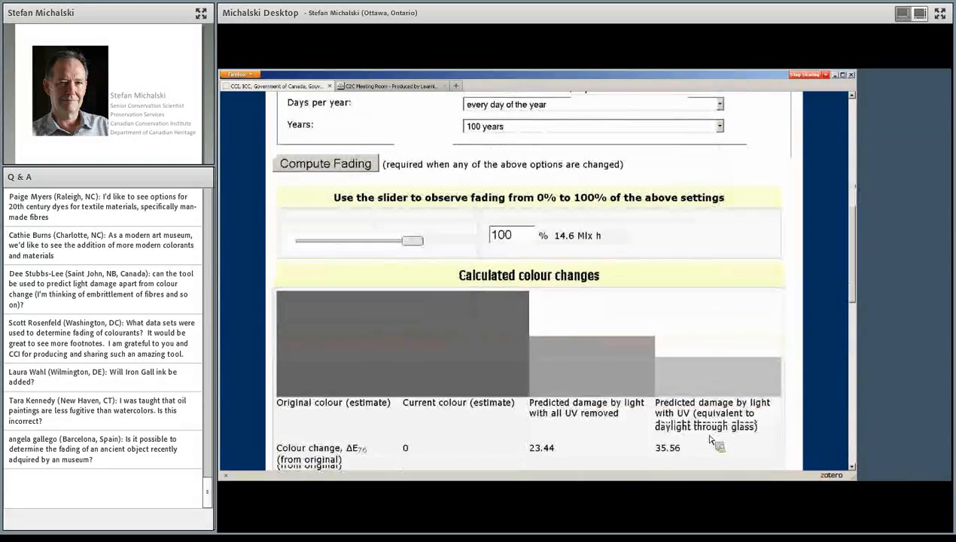
scroll("down", 3)
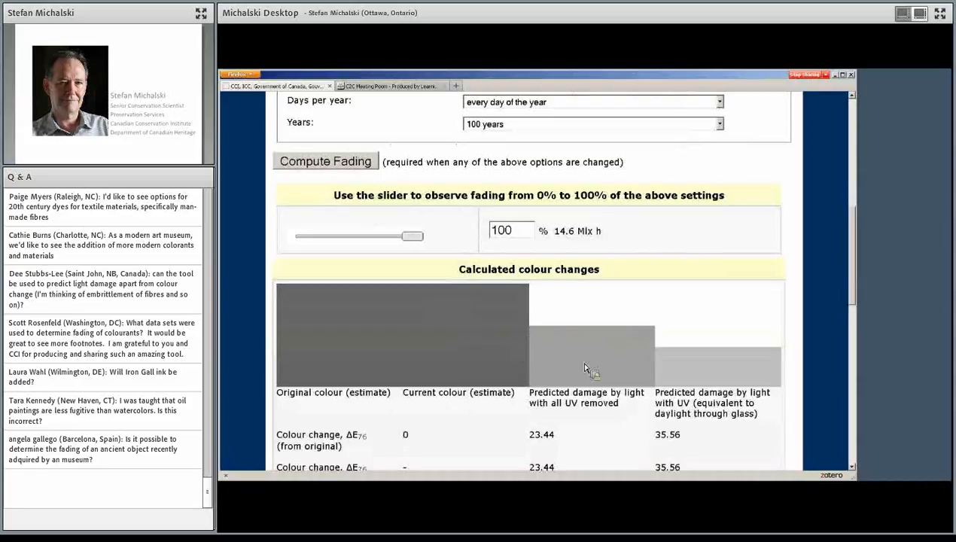
left_click_drag(412, 235, 316, 235)
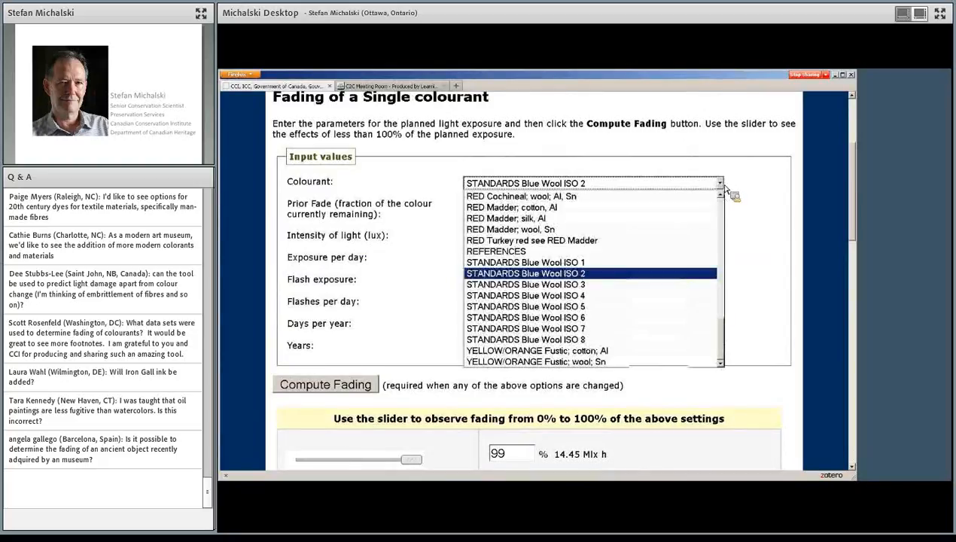
mouse_move(590, 280)
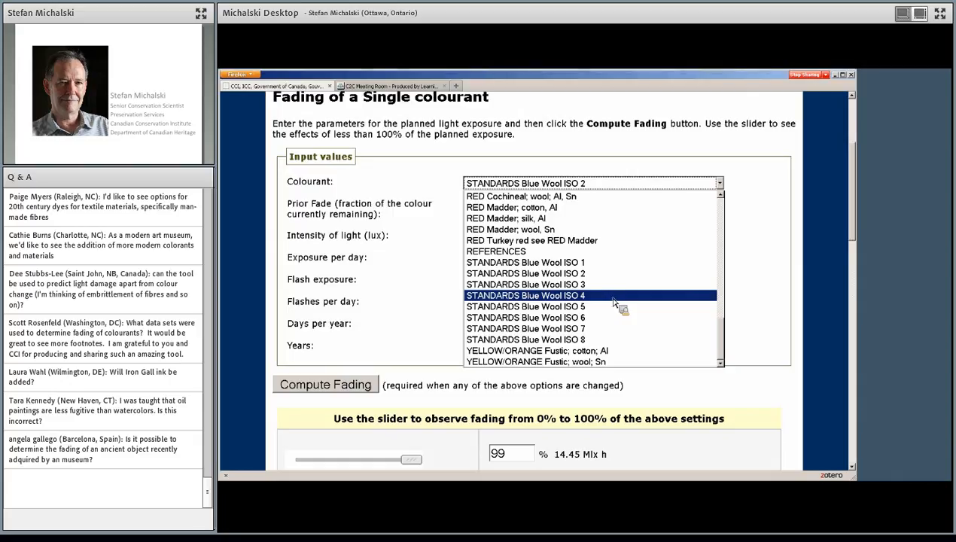
mouse_move(584, 306)
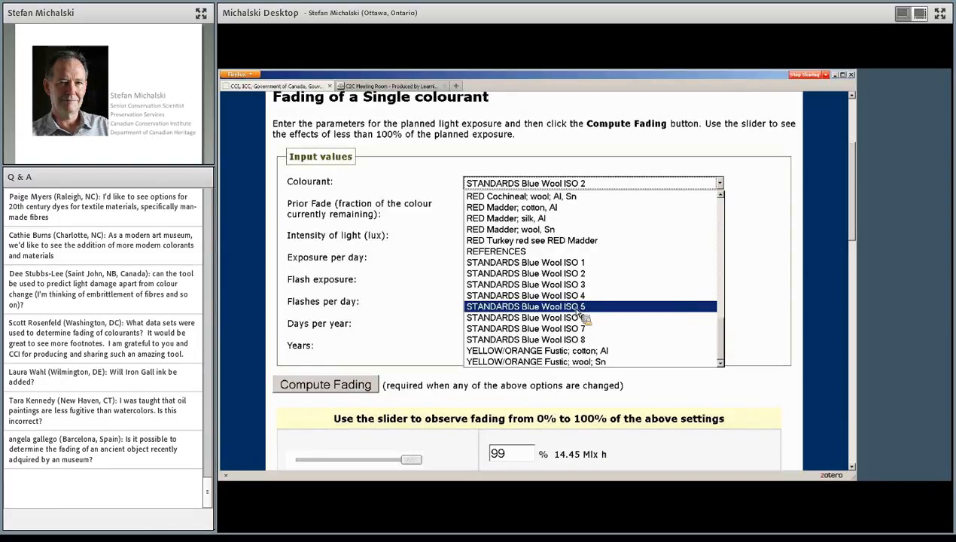
Pick STANDARDS Blue Wool ISO 5 as the colourant and scroll down the page
left_click(525, 306)
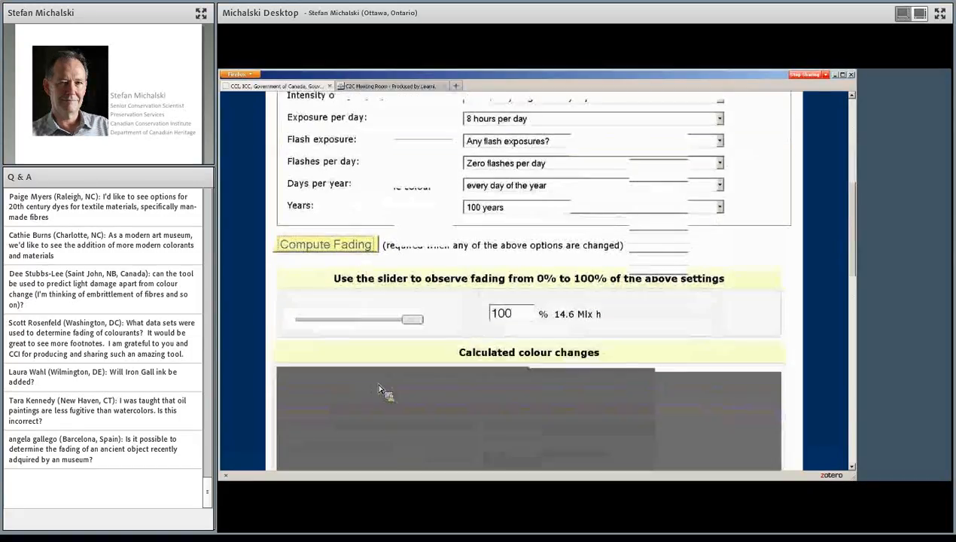
scroll("down", 3)
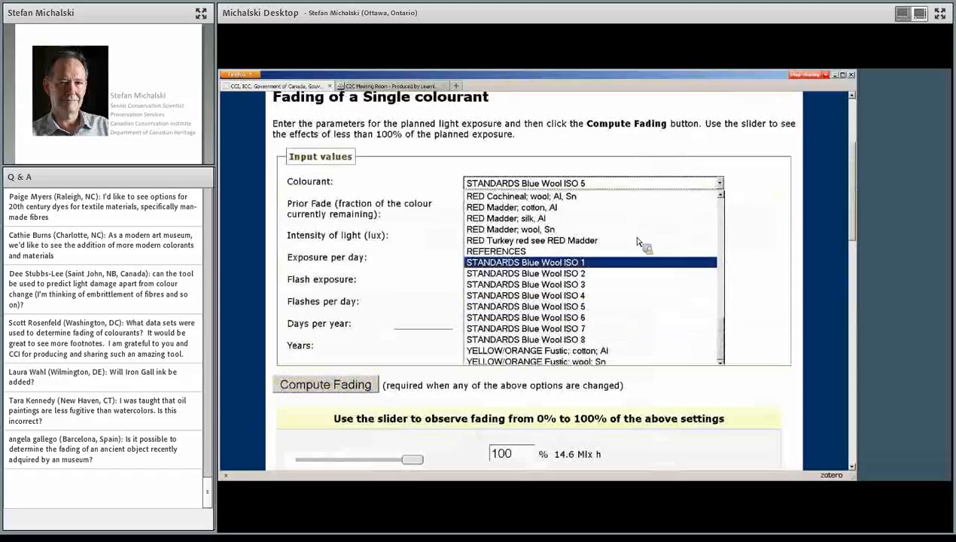
Choose STANDARDS Blue Wool ISO 2 as the colourant again
left_click(526, 273)
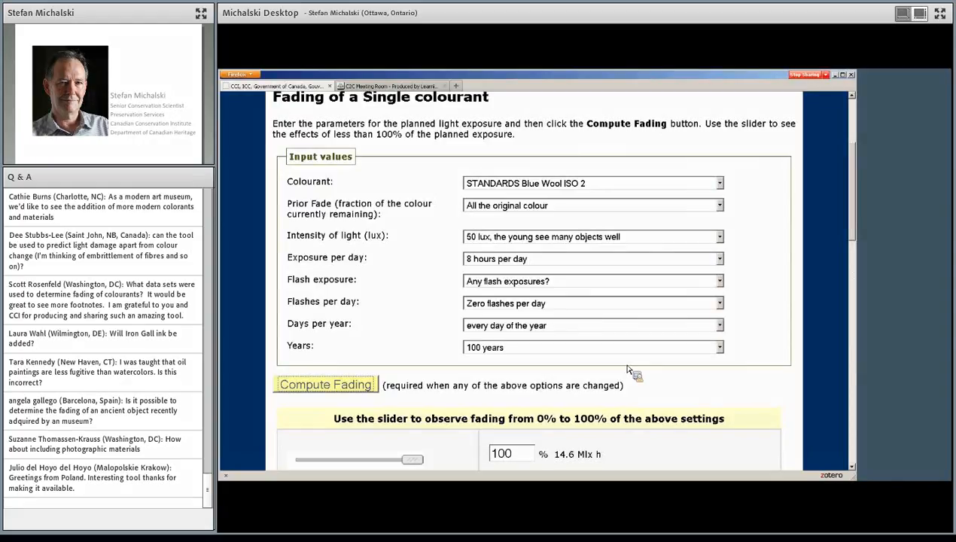
mouse_move(632, 370)
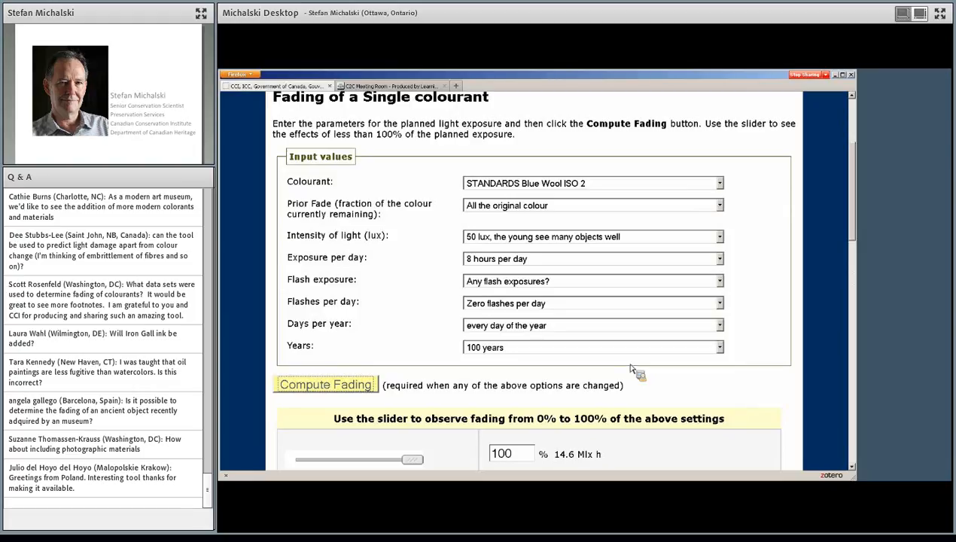
mouse_move(635, 367)
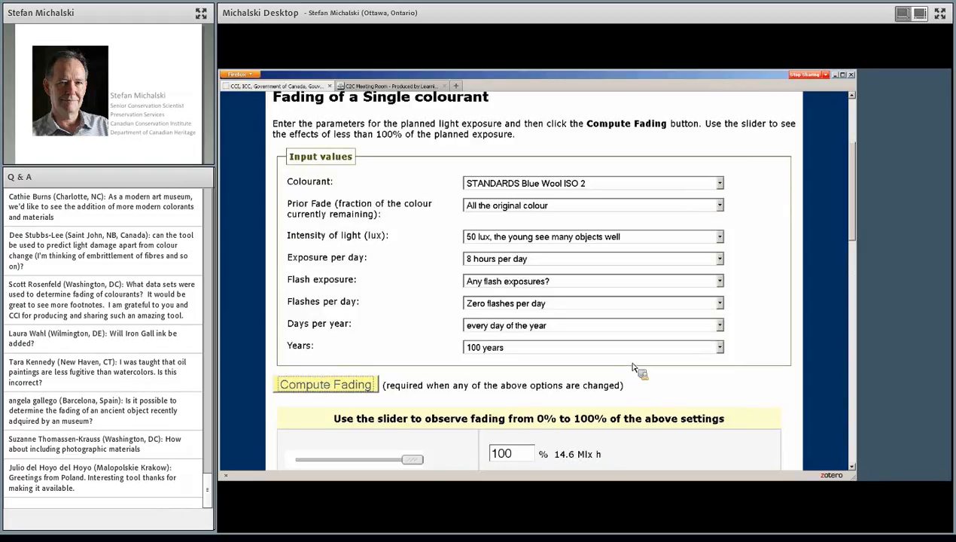
mouse_move(681, 334)
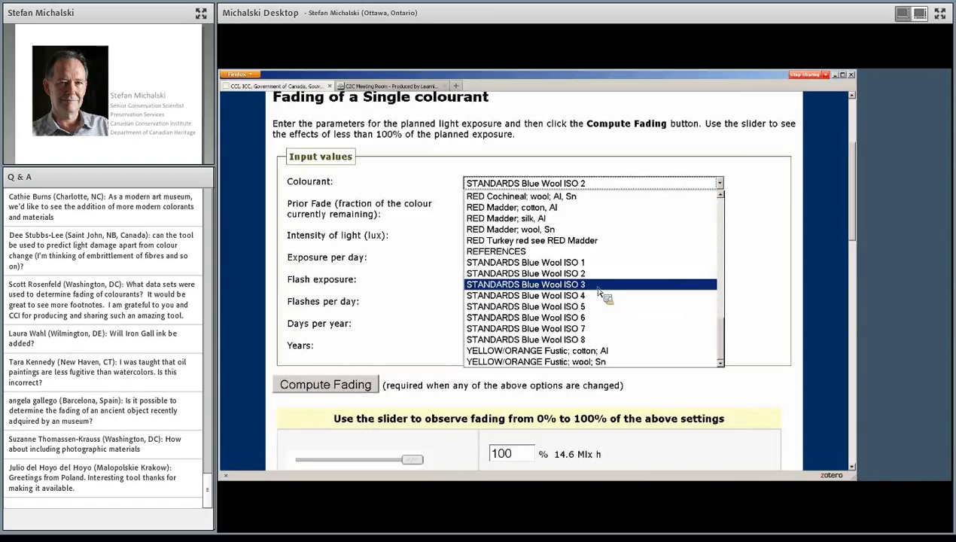
mouse_move(688, 282)
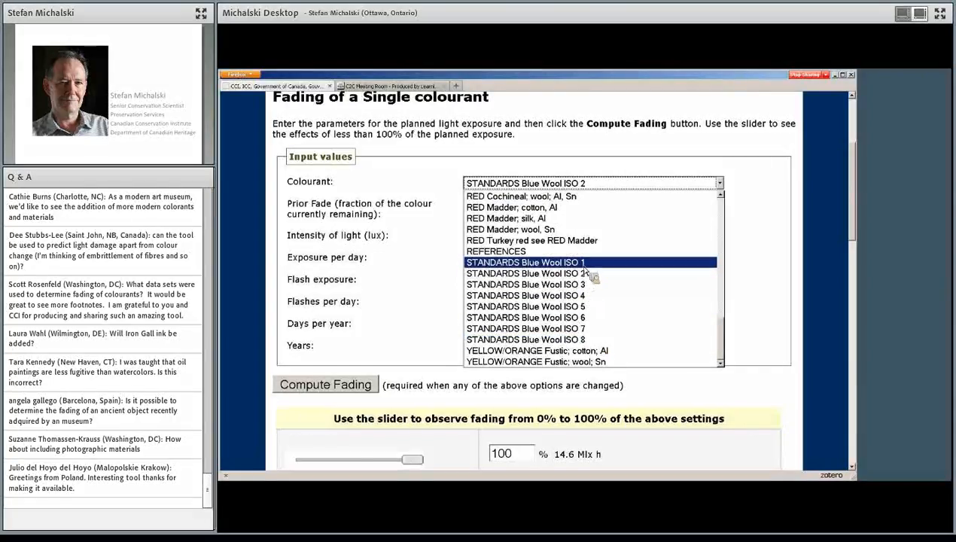
mouse_move(589, 273)
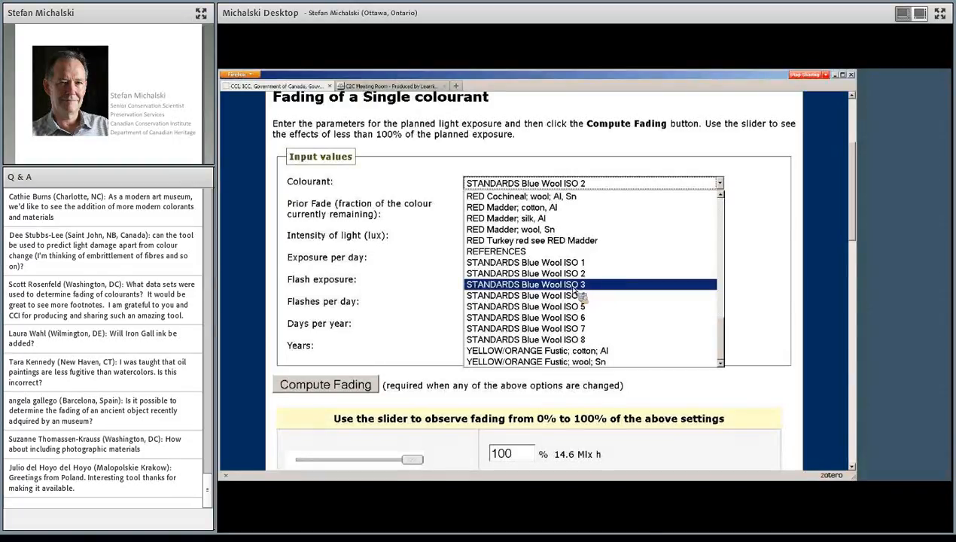
mouse_move(602, 288)
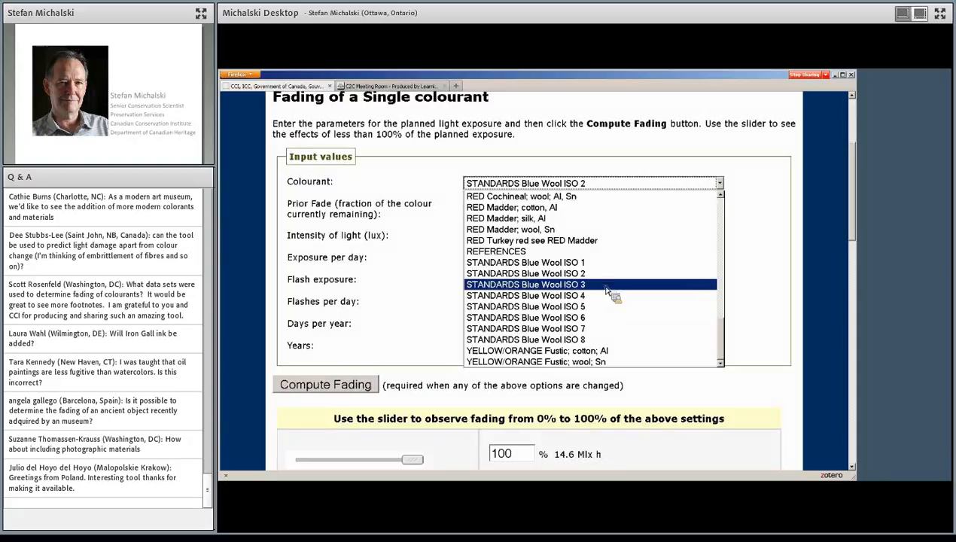
mouse_move(621, 340)
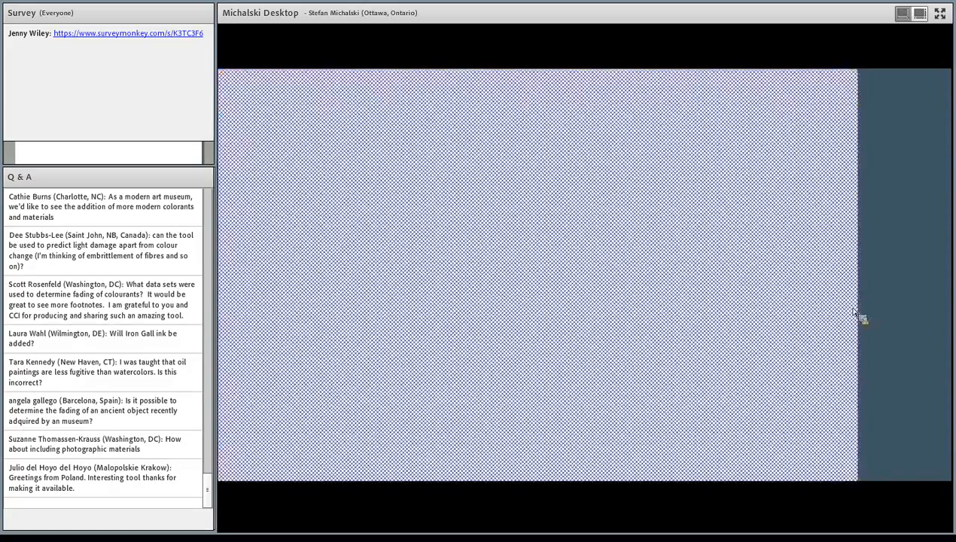
mouse_move(543, 431)
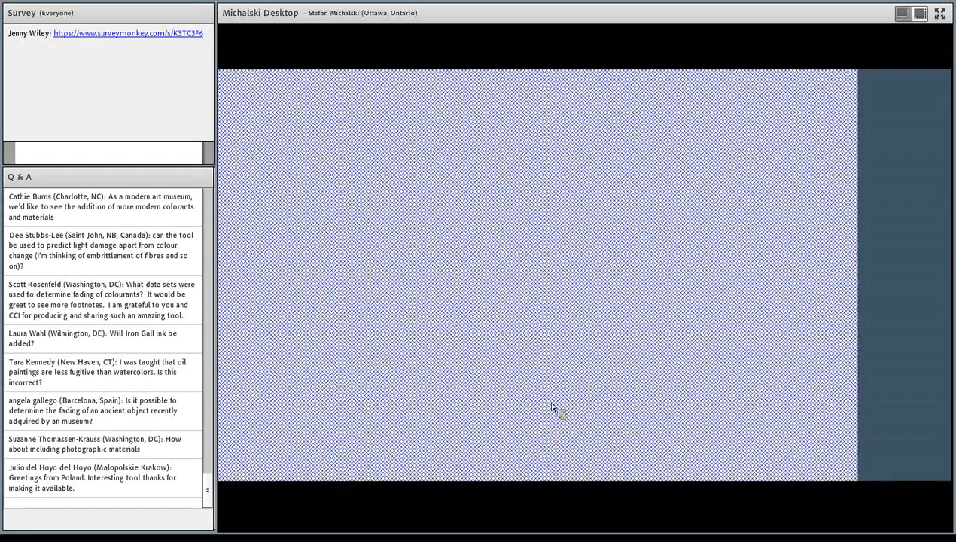
mouse_move(557, 399)
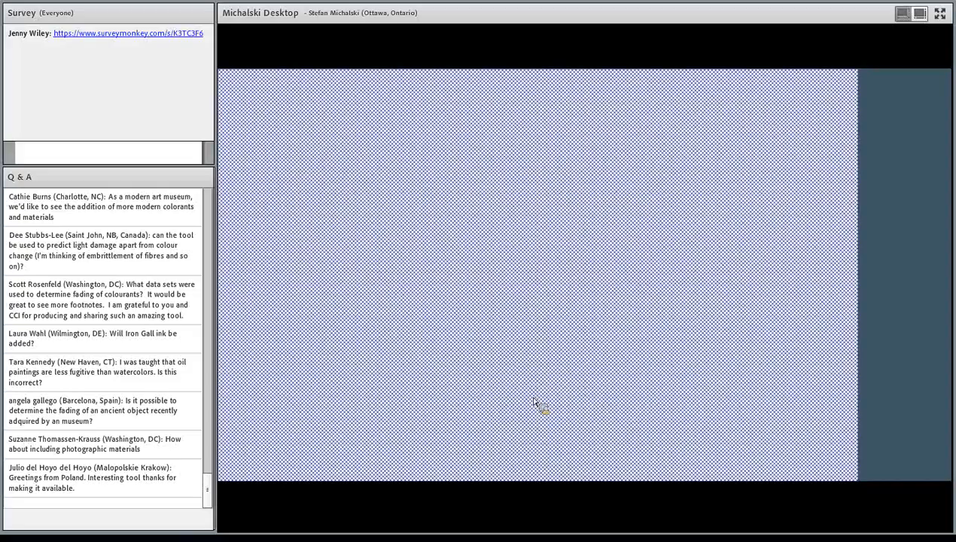
mouse_move(696, 450)
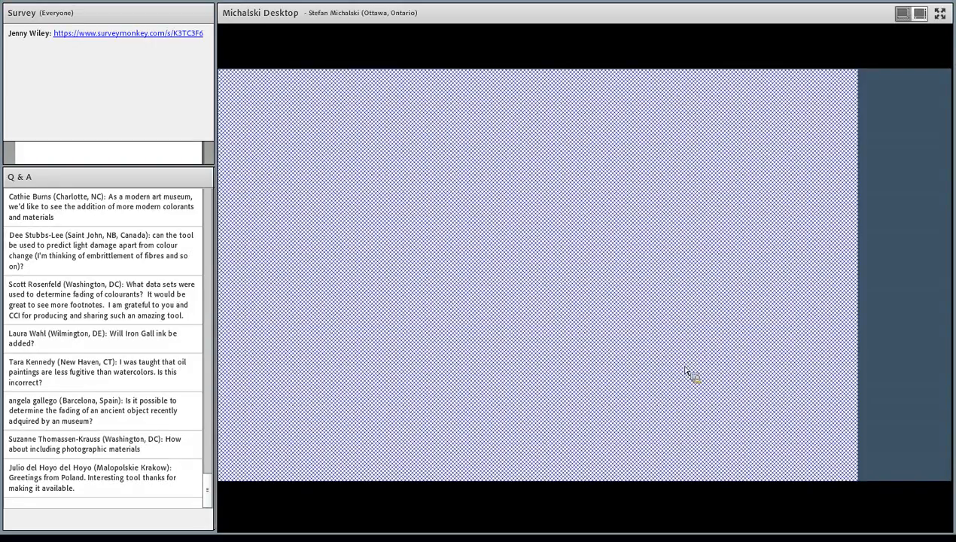
mouse_move(671, 373)
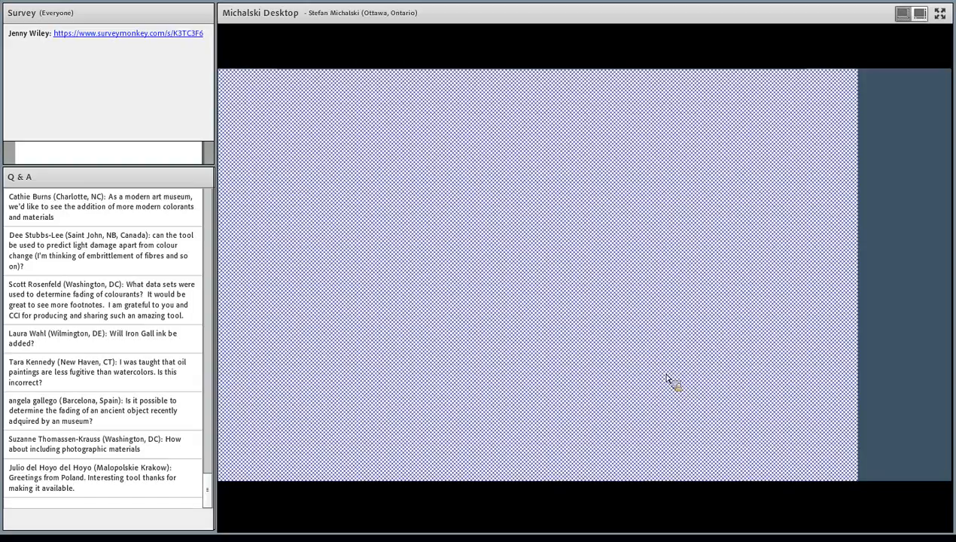
mouse_move(686, 376)
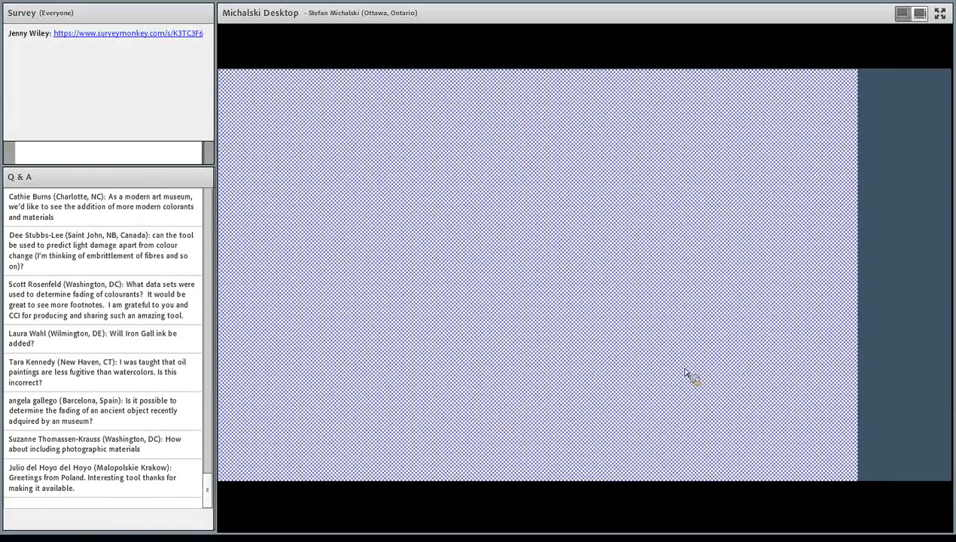
mouse_move(711, 359)
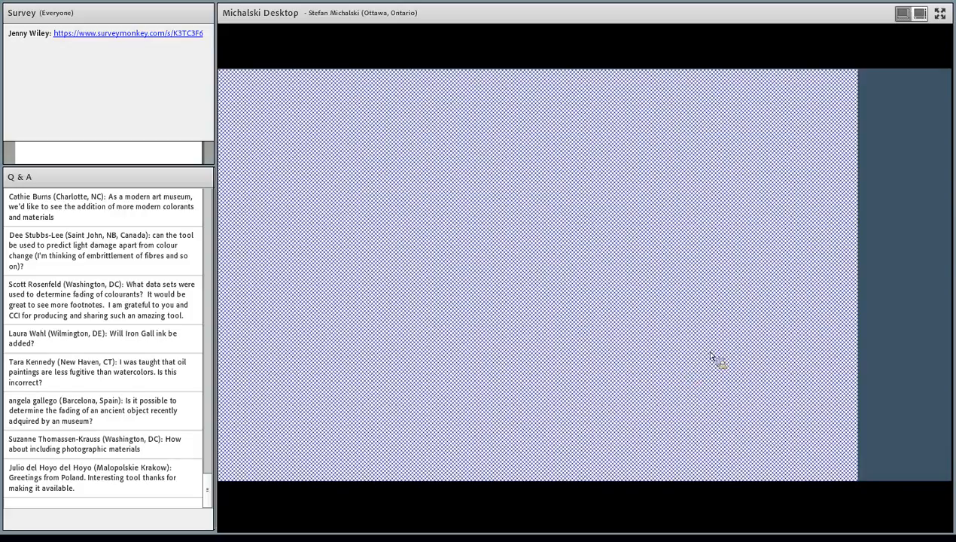
mouse_move(705, 370)
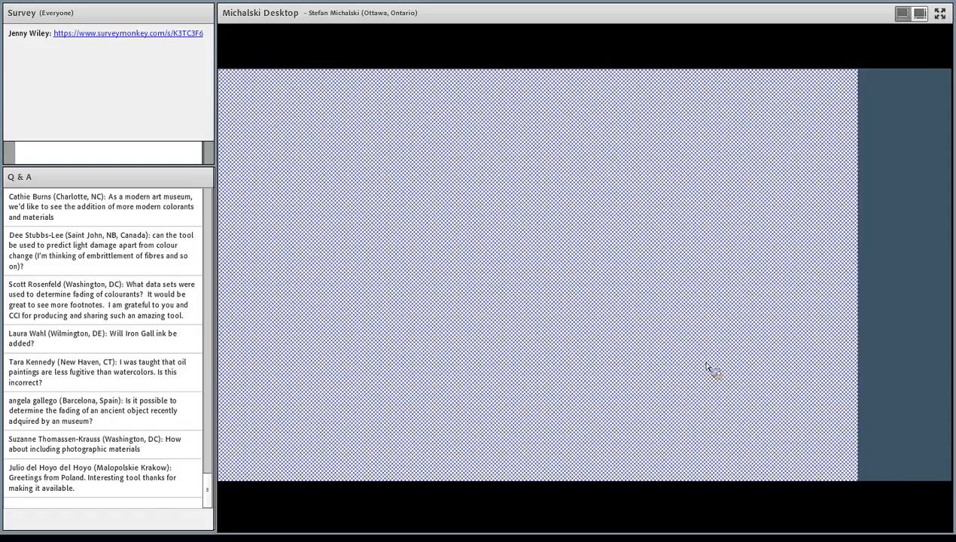
mouse_move(704, 379)
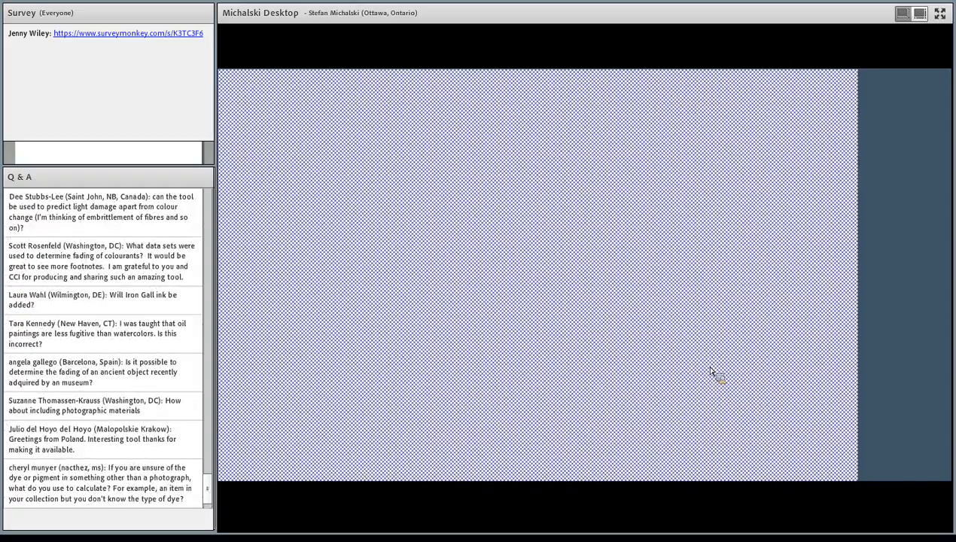
mouse_move(502, 385)
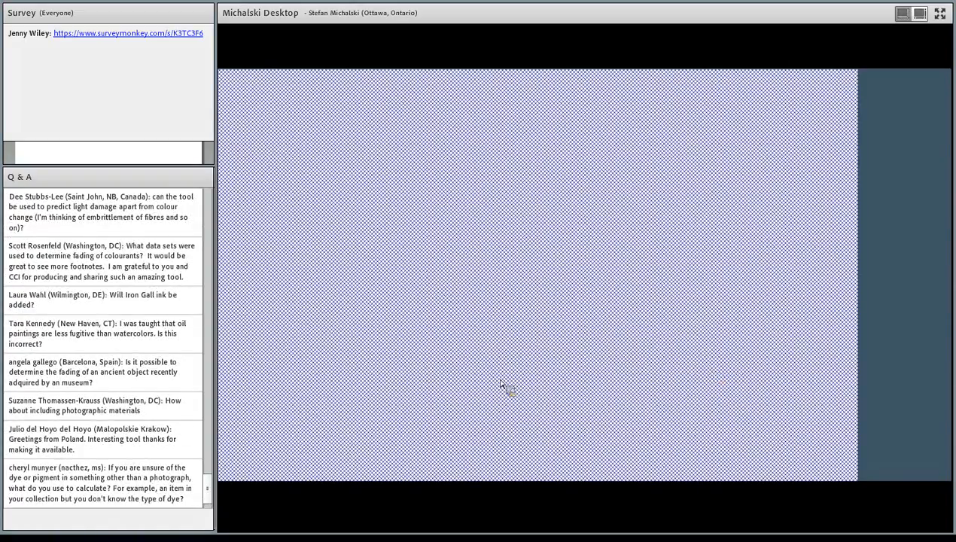
mouse_move(506, 386)
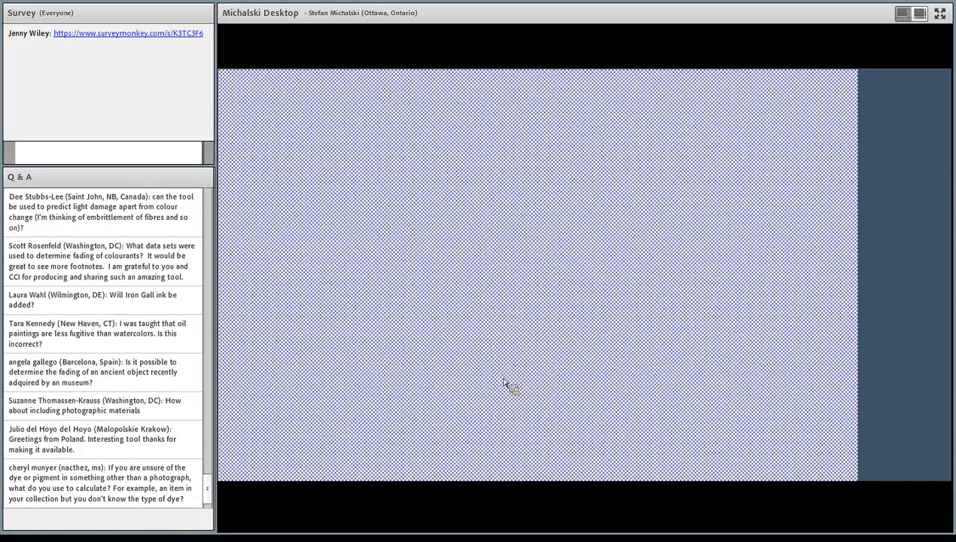
mouse_move(757, 487)
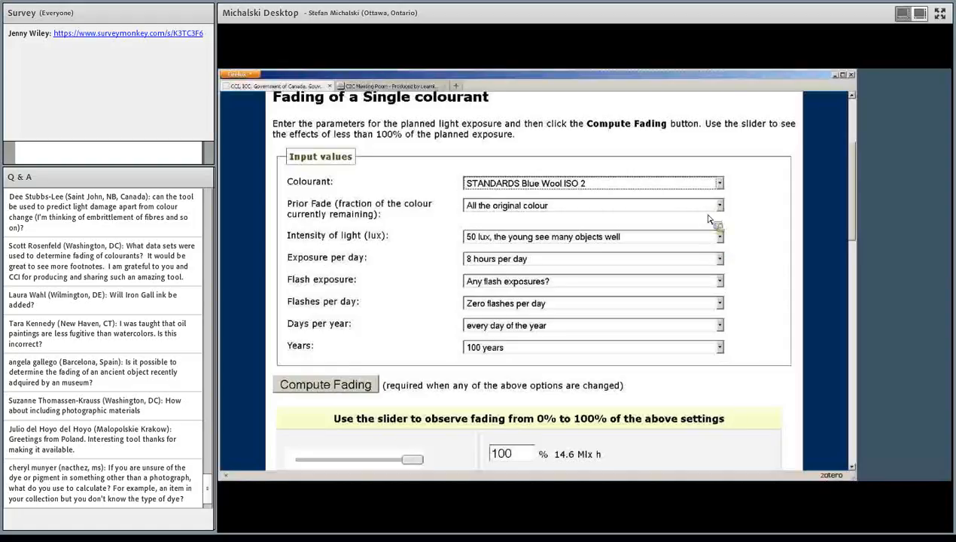
mouse_move(723, 245)
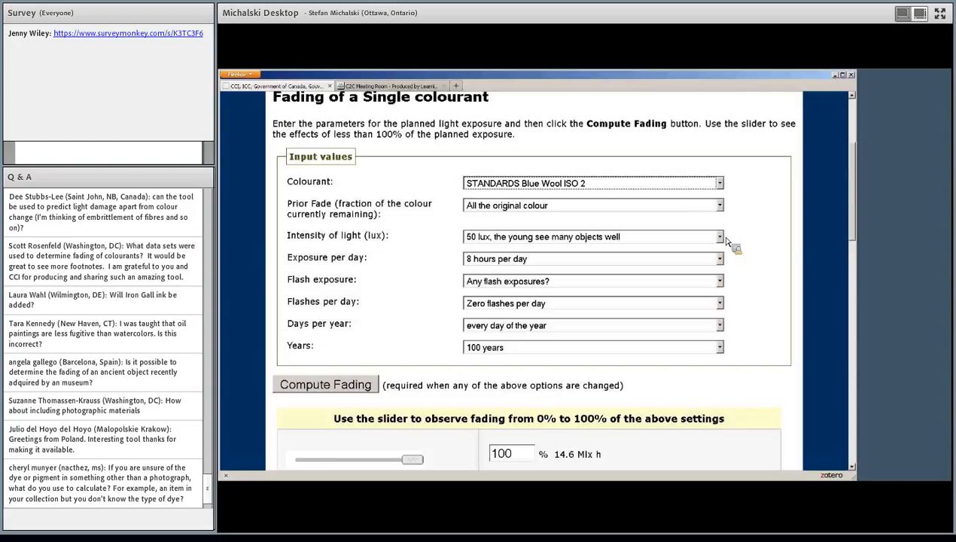
mouse_move(726, 241)
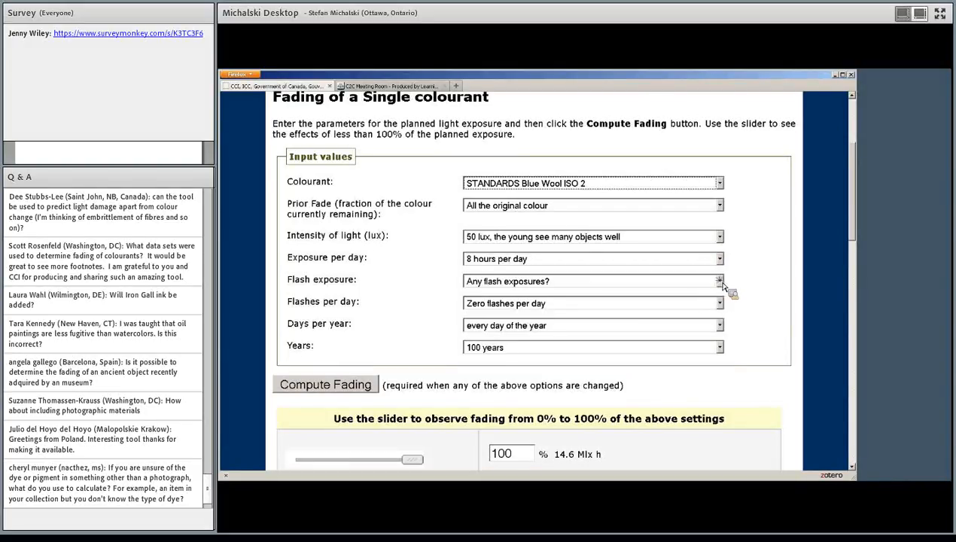
left_click(717, 281)
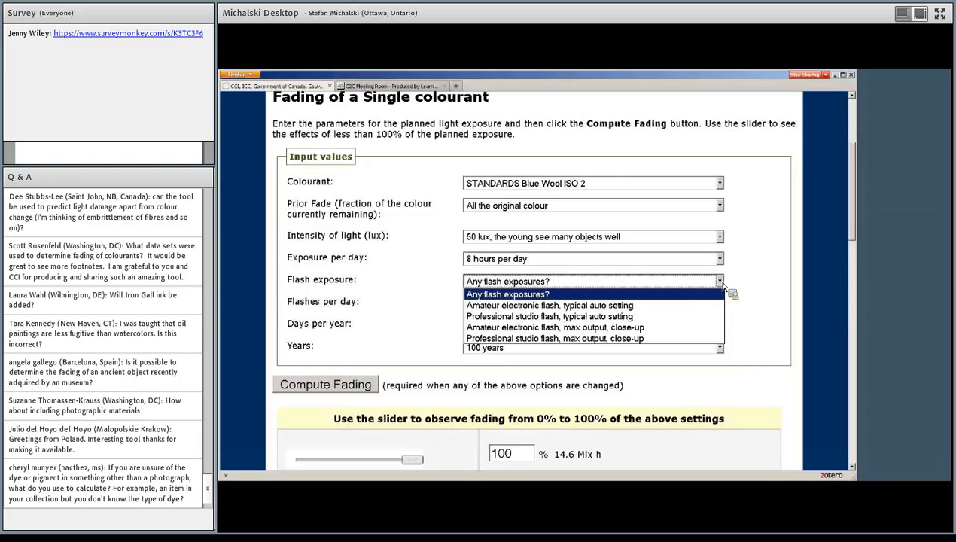
mouse_move(667, 306)
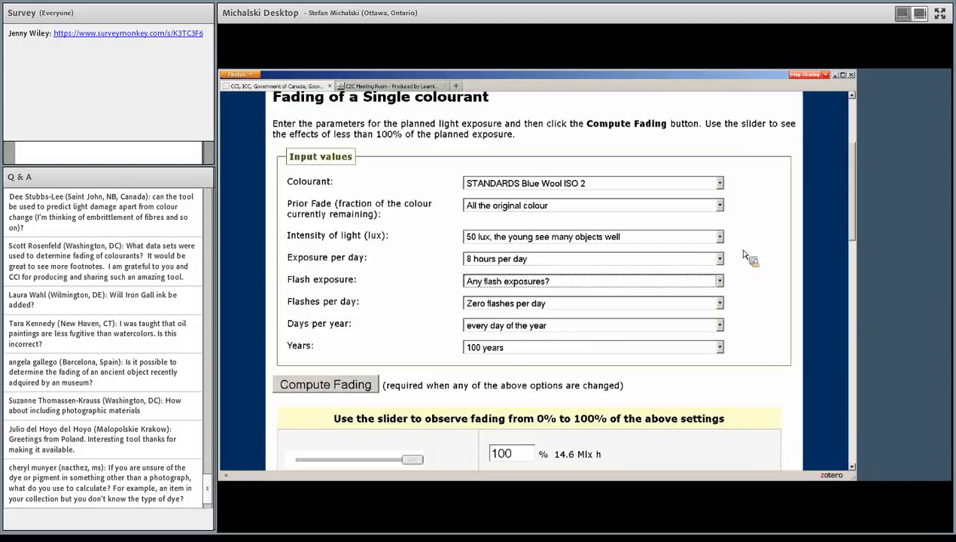
mouse_move(734, 262)
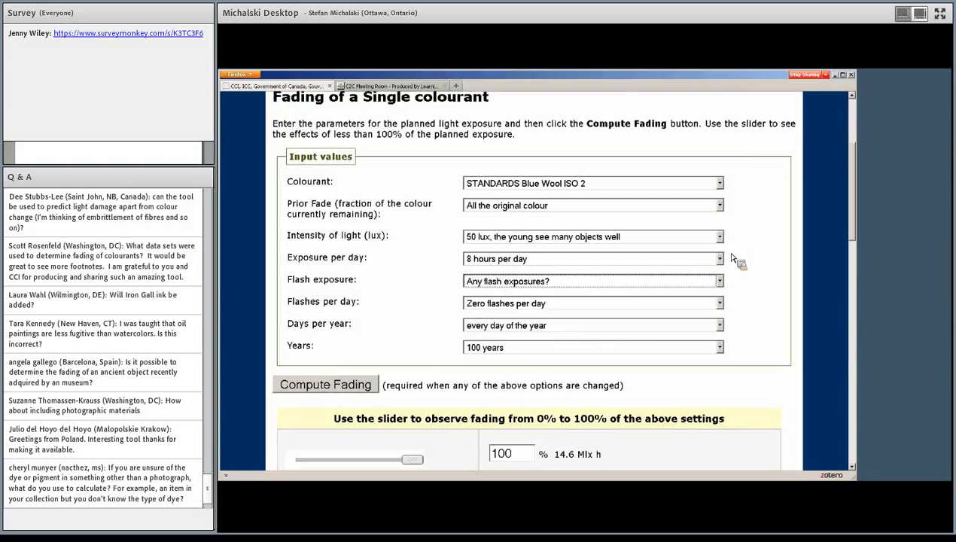
mouse_move(741, 256)
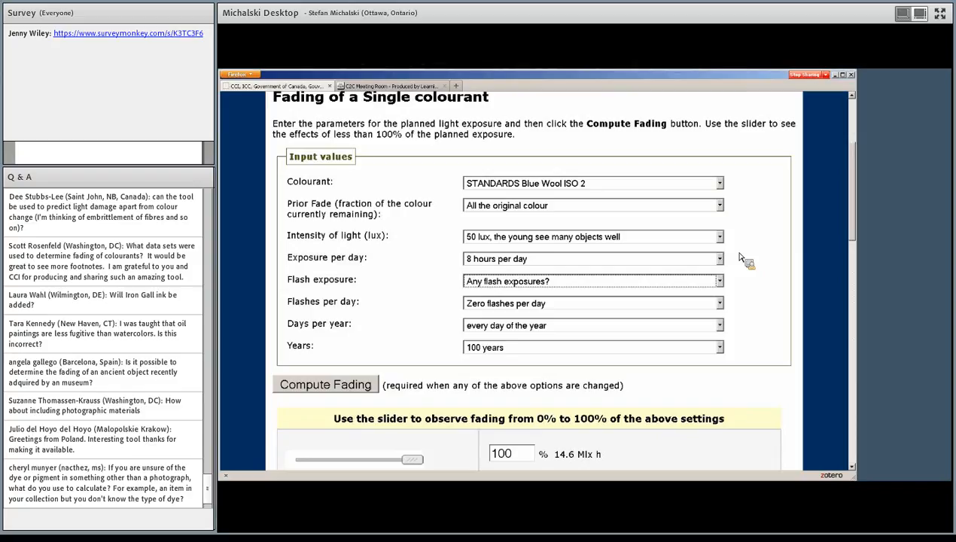
mouse_move(748, 288)
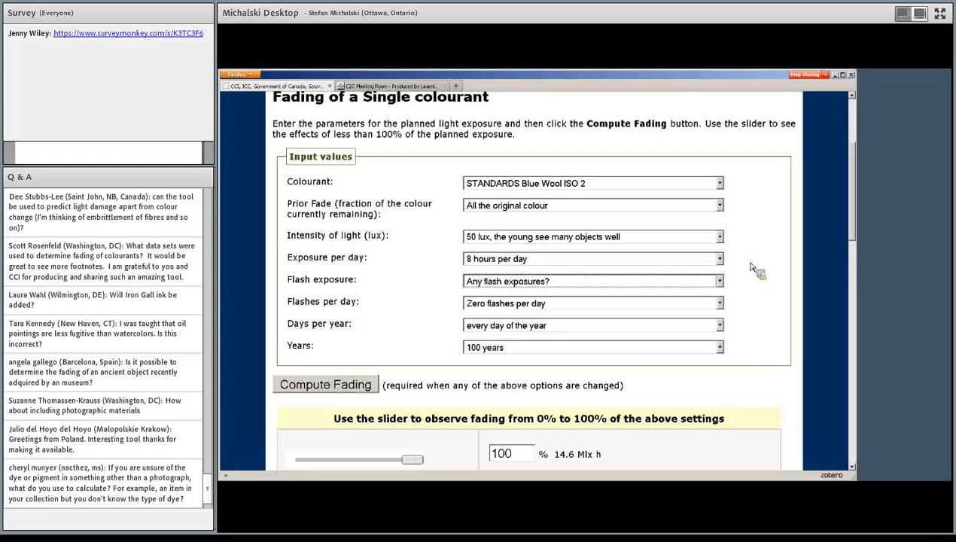
mouse_move(754, 249)
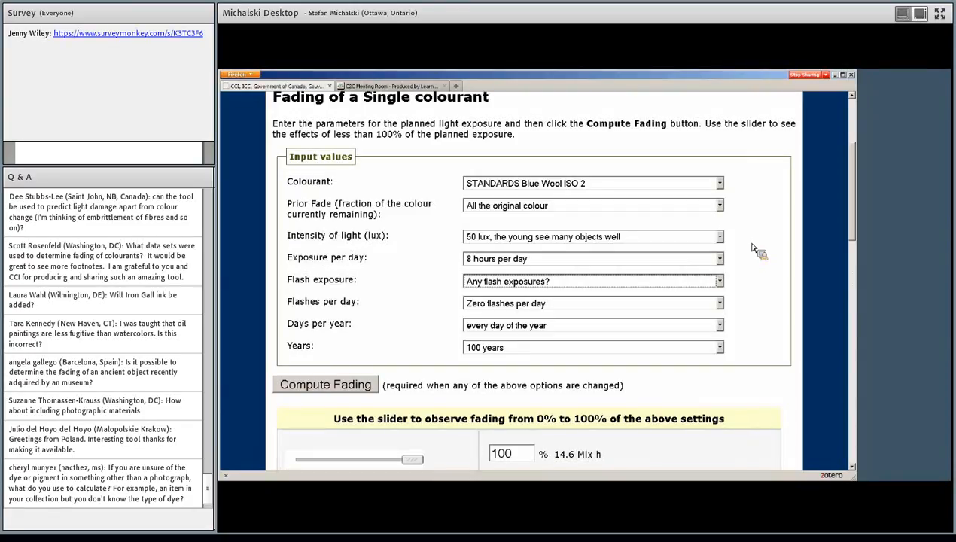
mouse_move(741, 248)
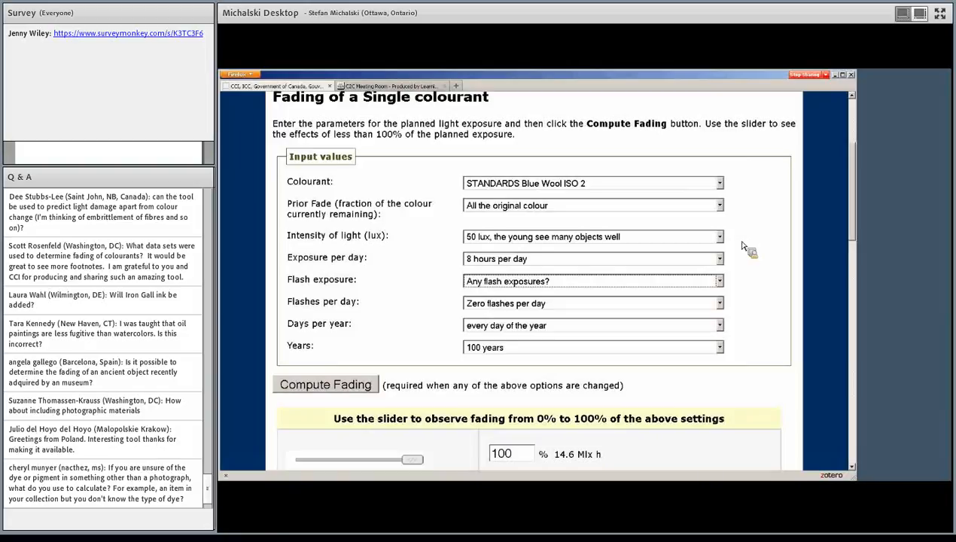
mouse_move(757, 250)
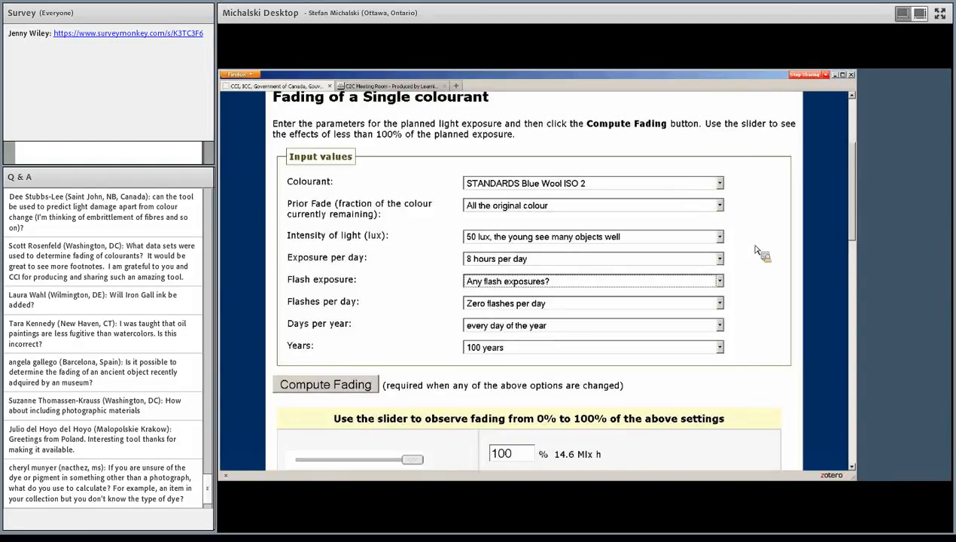
mouse_move(793, 268)
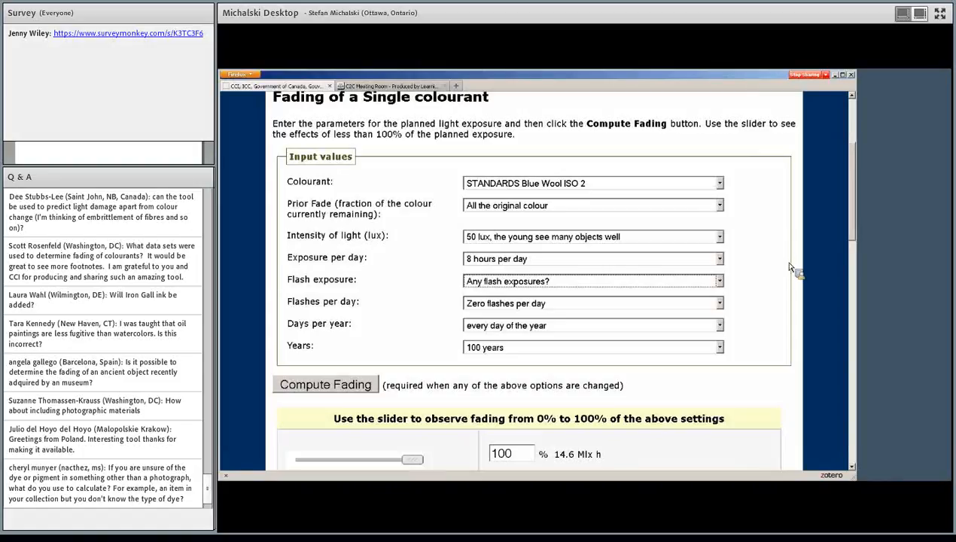
scroll("down", 3)
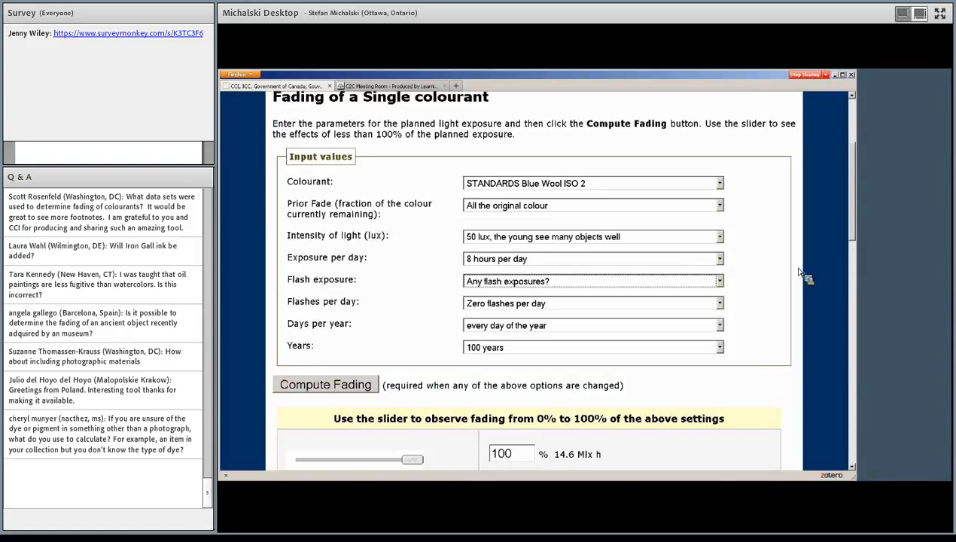
mouse_move(737, 297)
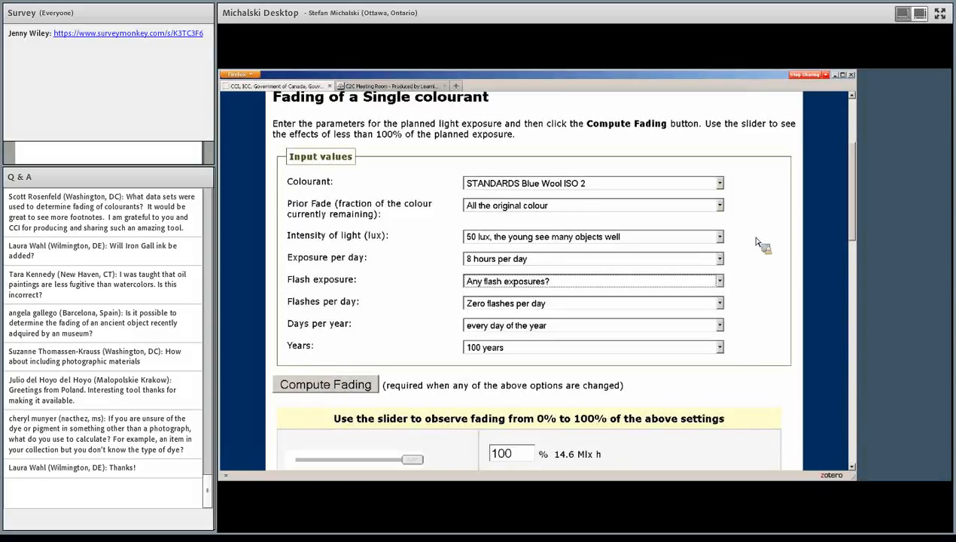
mouse_move(766, 241)
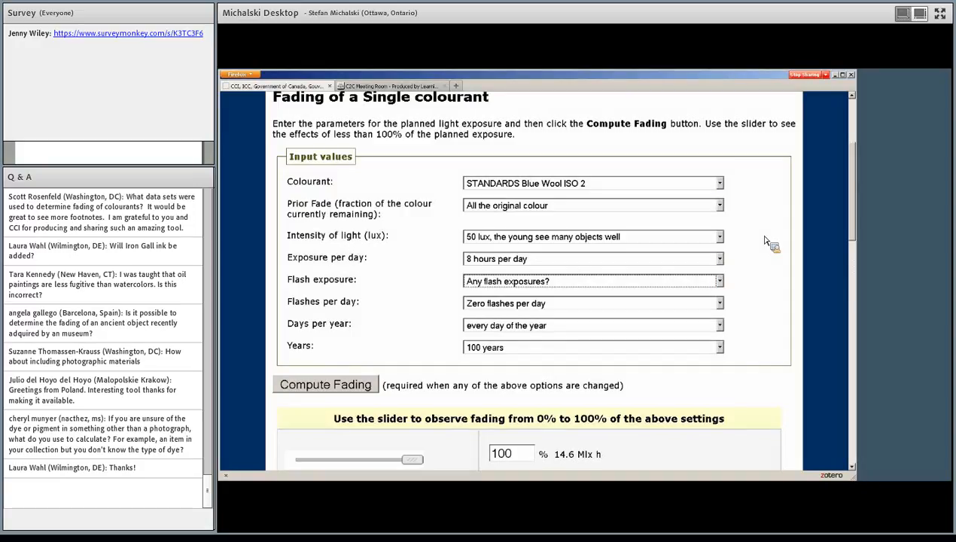
mouse_move(708, 216)
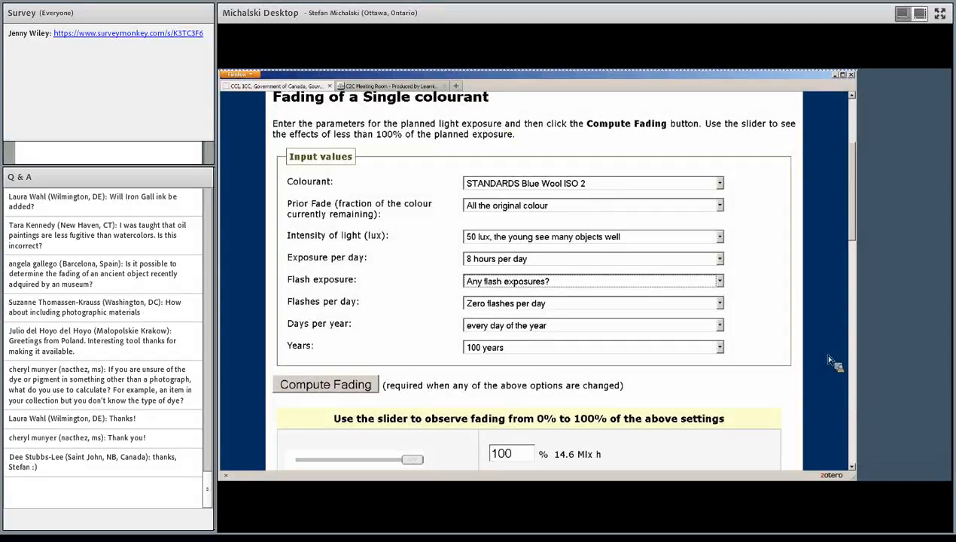
mouse_move(816, 320)
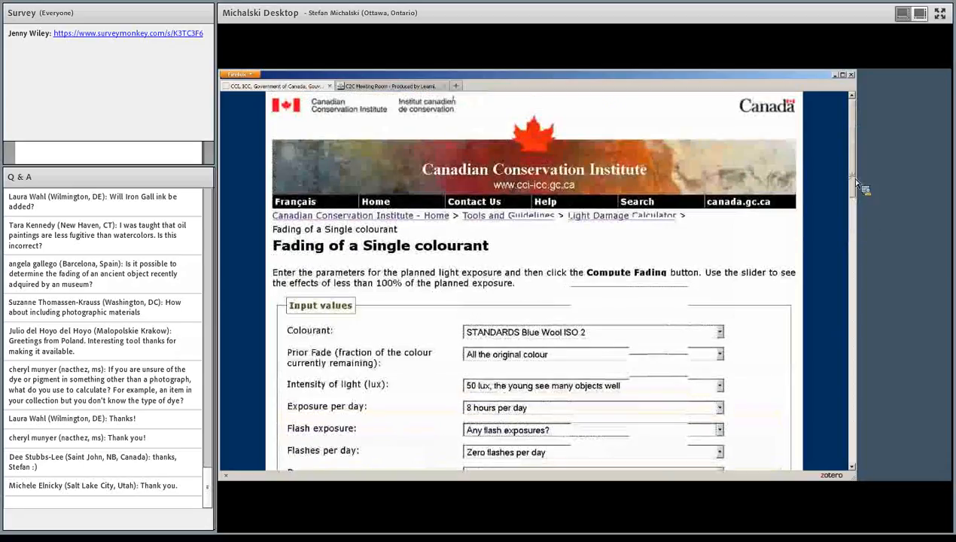
mouse_move(792, 235)
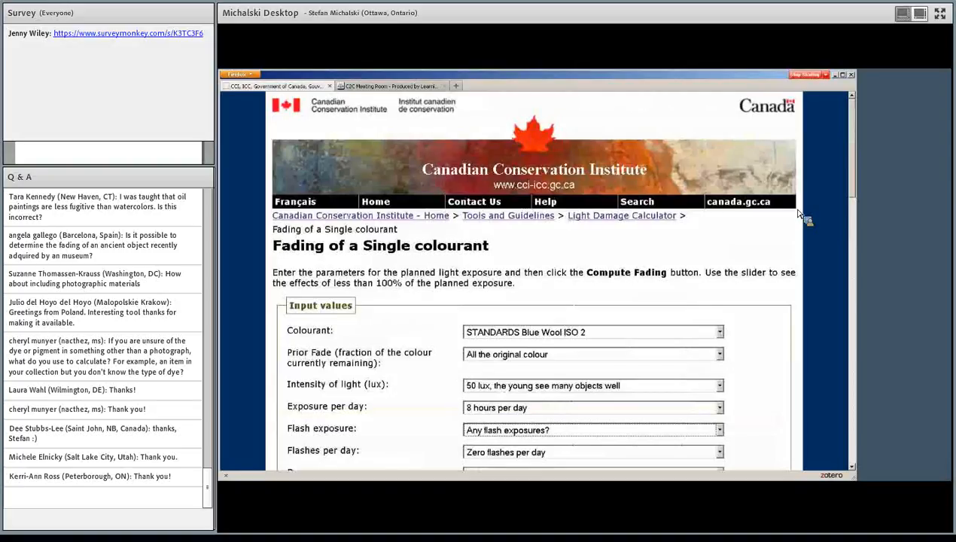
mouse_move(838, 320)
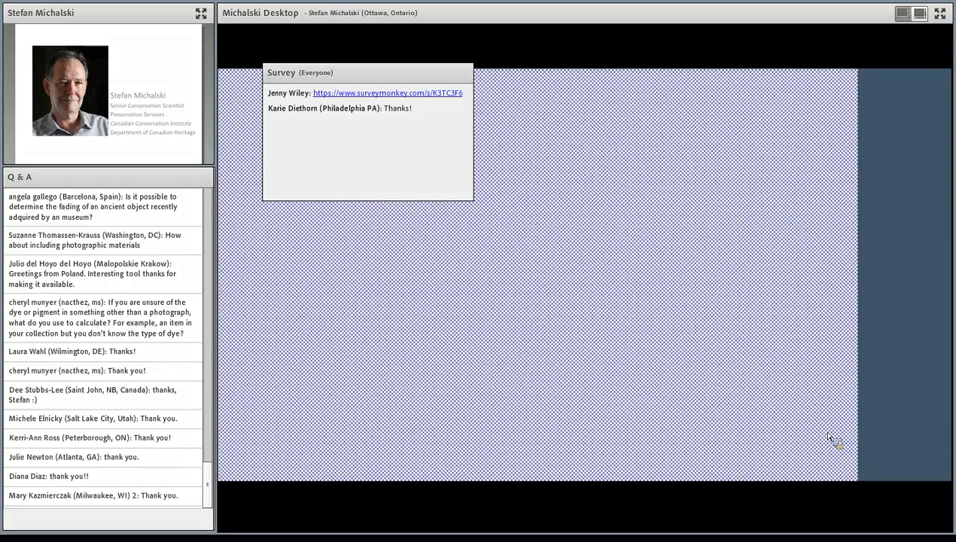
mouse_move(785, 99)
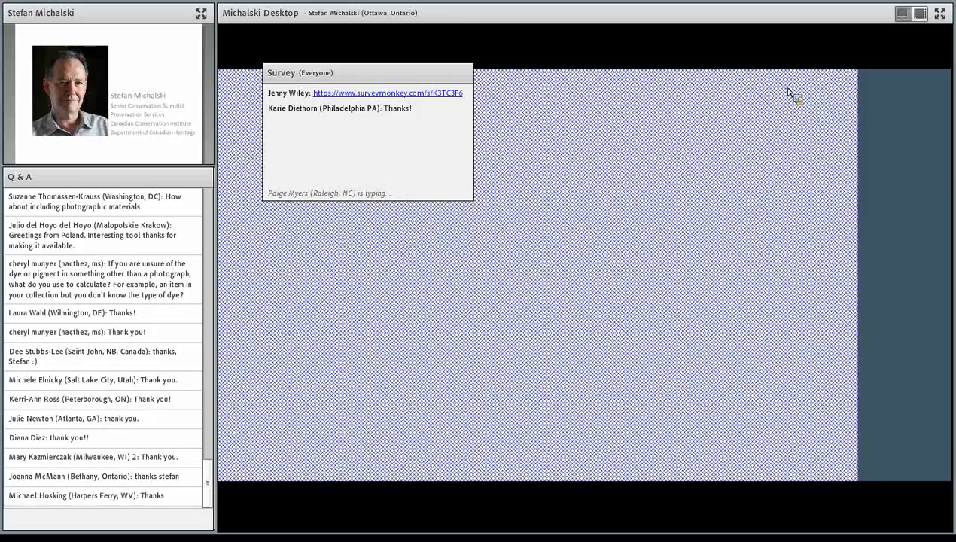
mouse_move(763, 91)
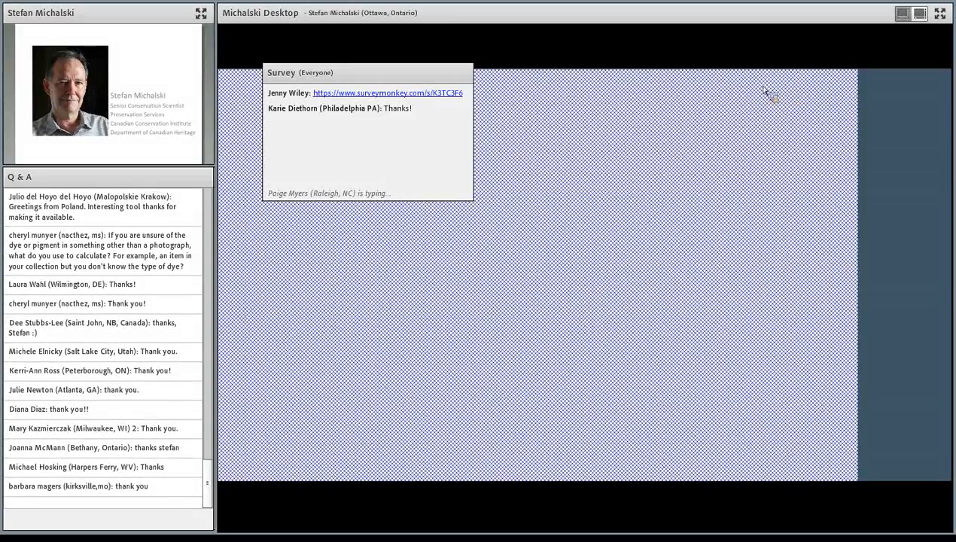
Scroll down to follow the attendee thank-you messages arriving after the screen share ends
scroll("down", 3)
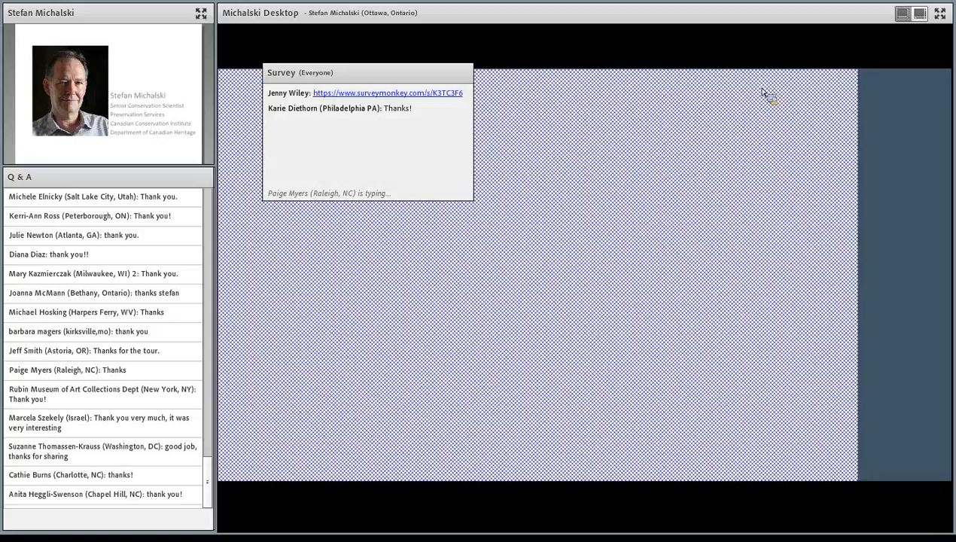
scroll("down", 3)
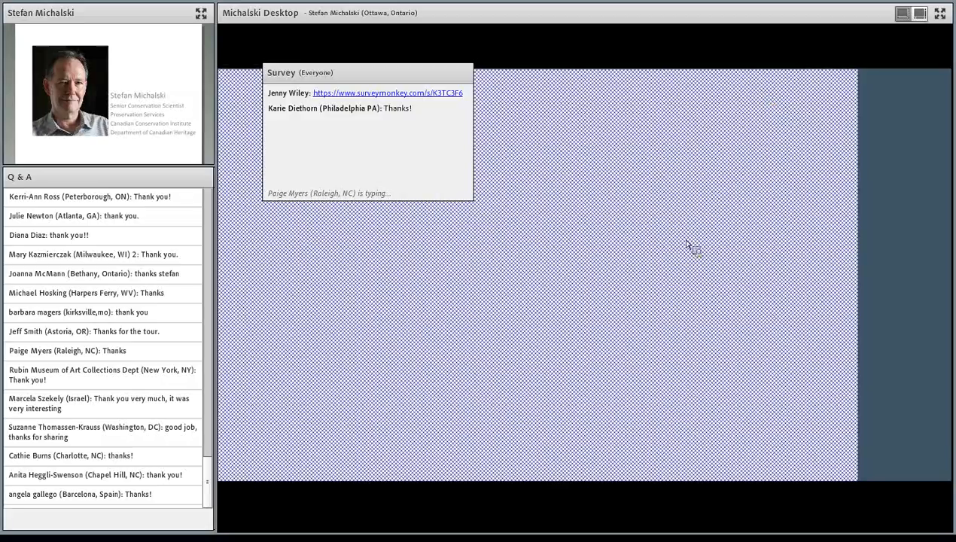
mouse_move(720, 267)
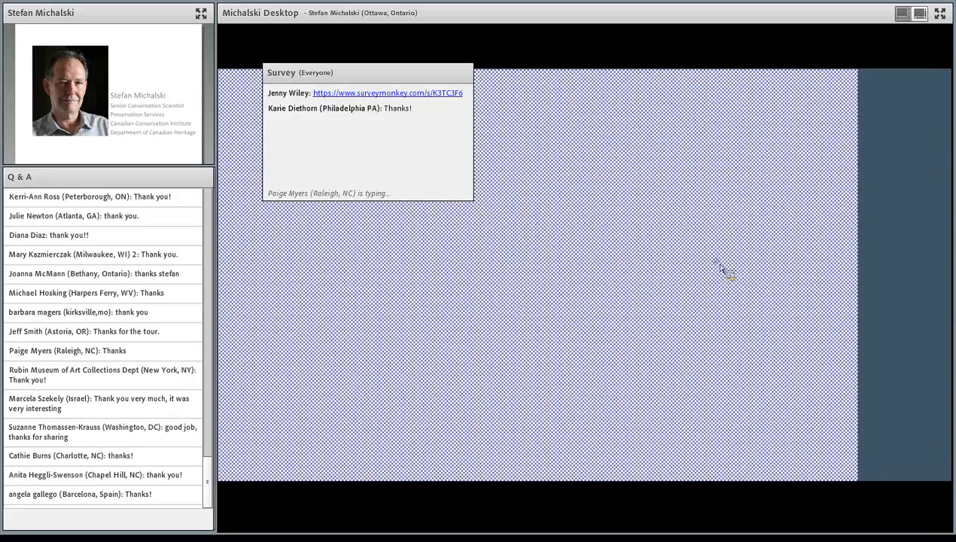
mouse_move(726, 152)
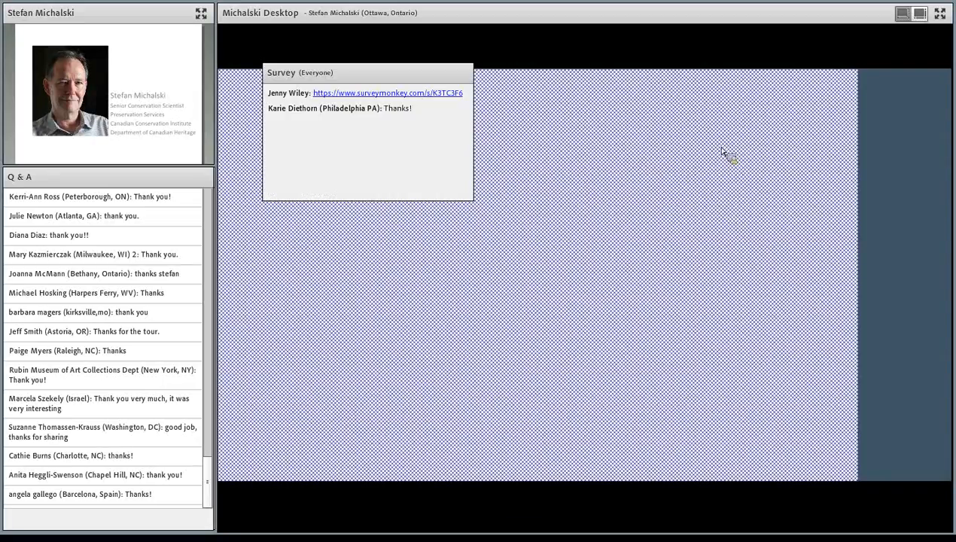
mouse_move(723, 162)
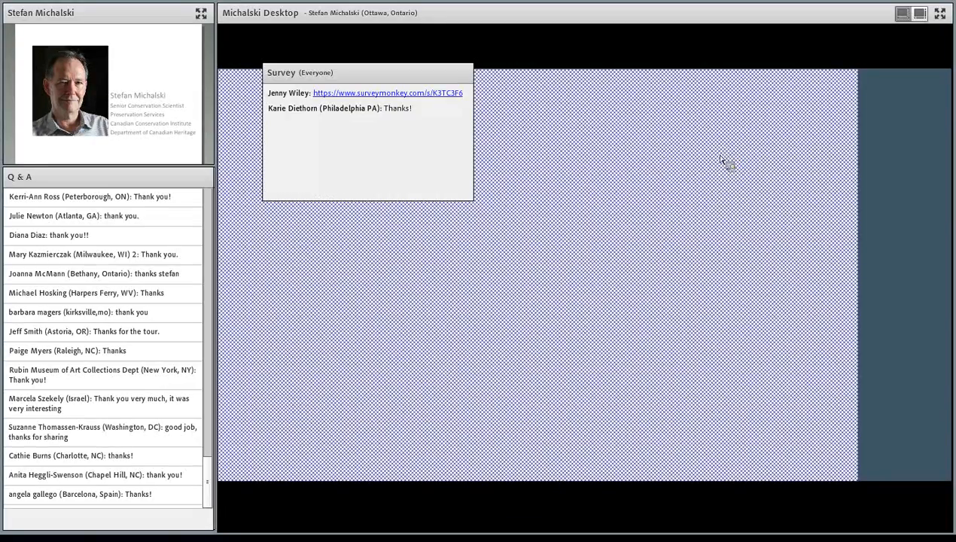
mouse_move(805, 391)
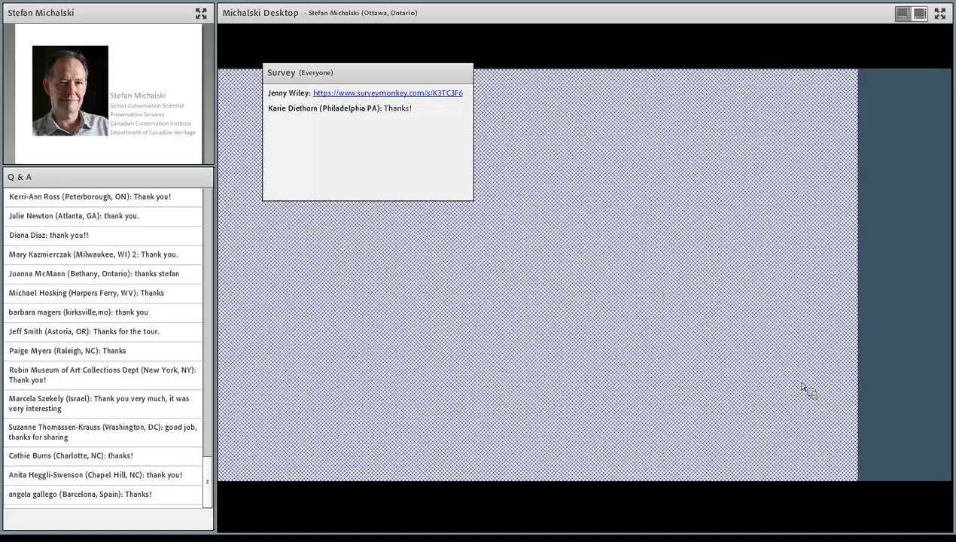